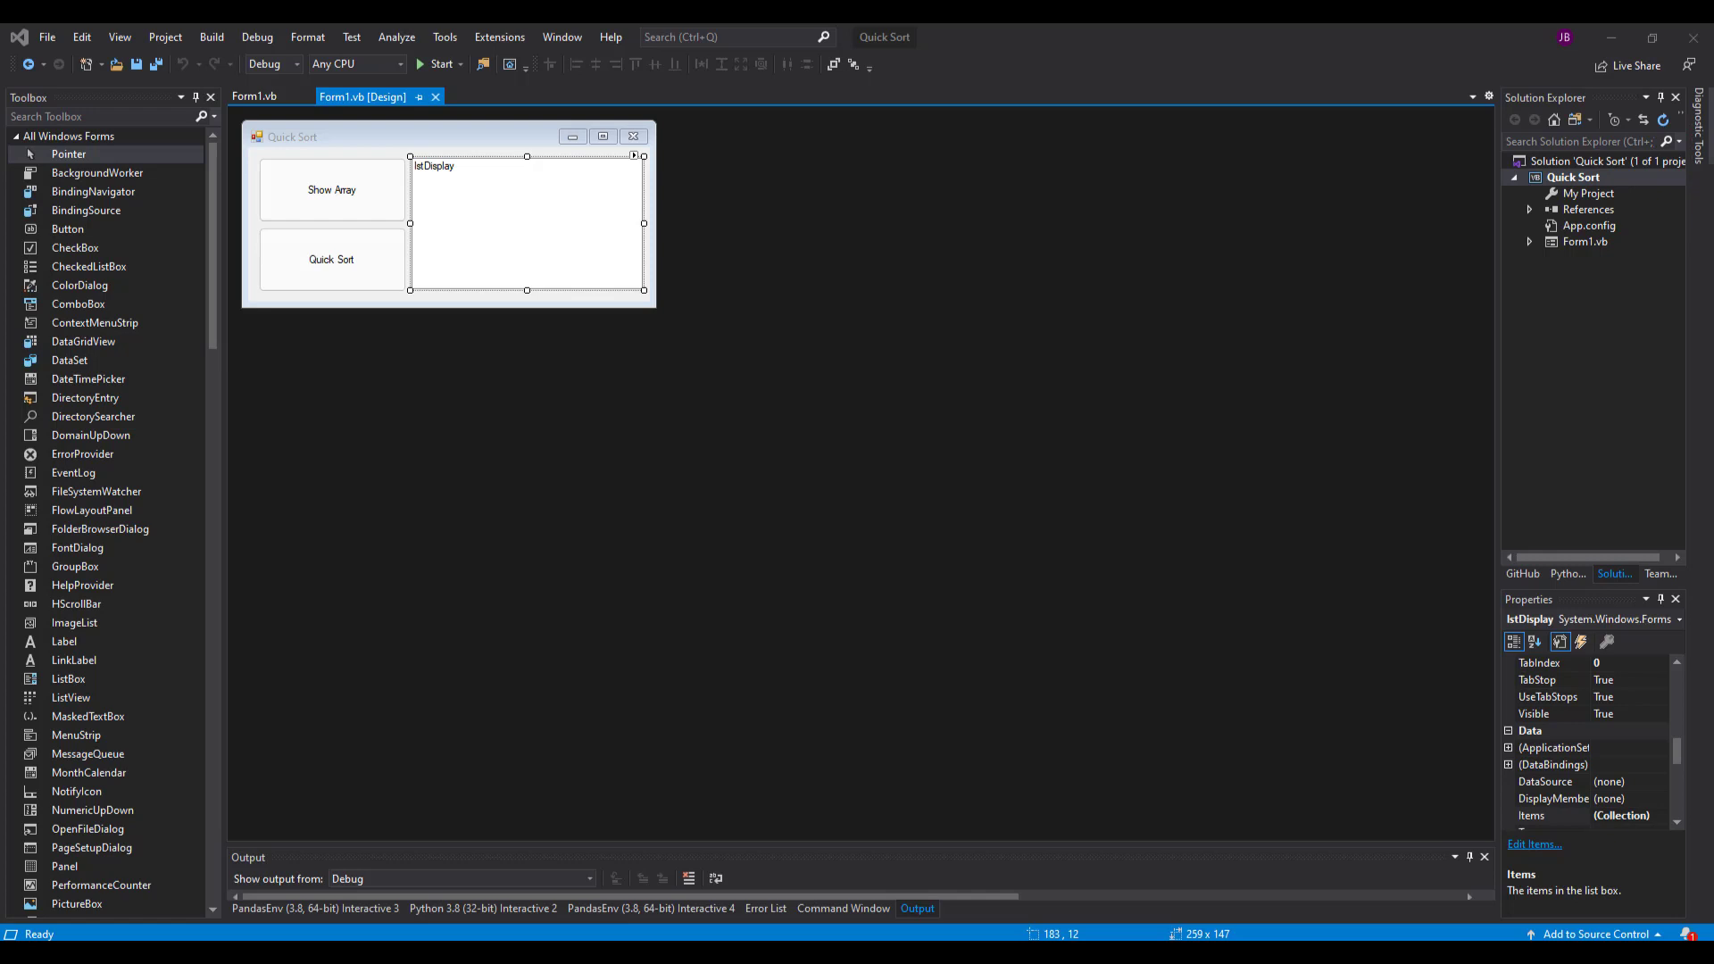
mouse_move(383, 215)
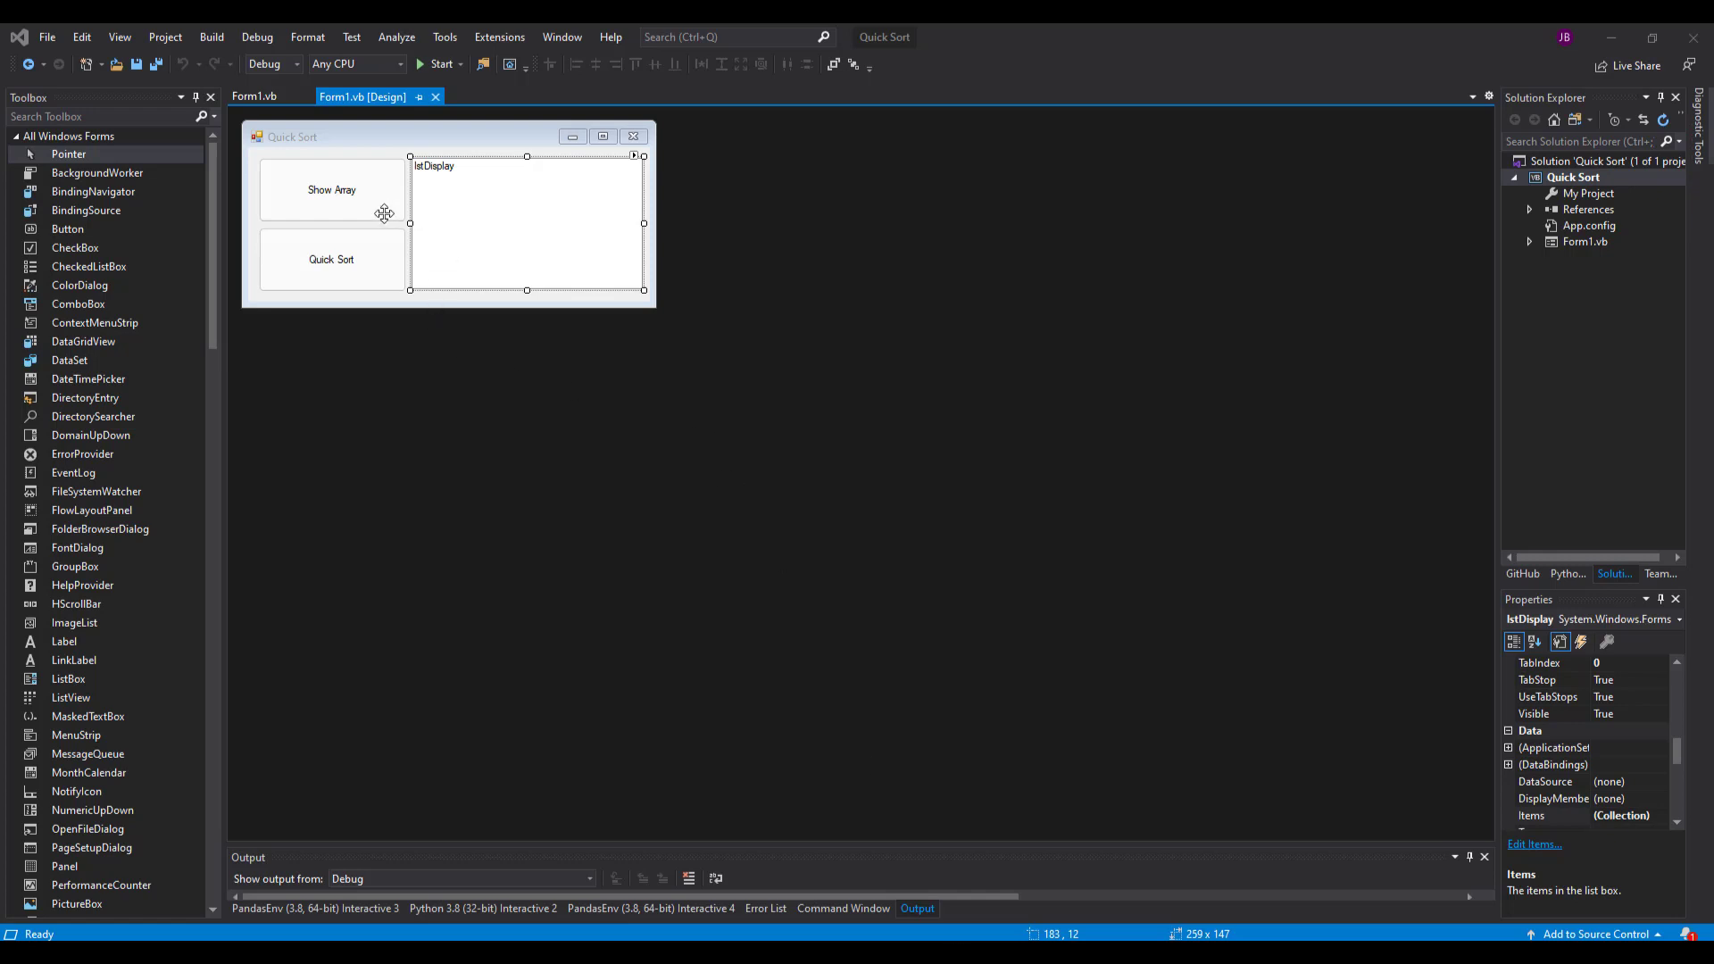
mouse_move(386, 185)
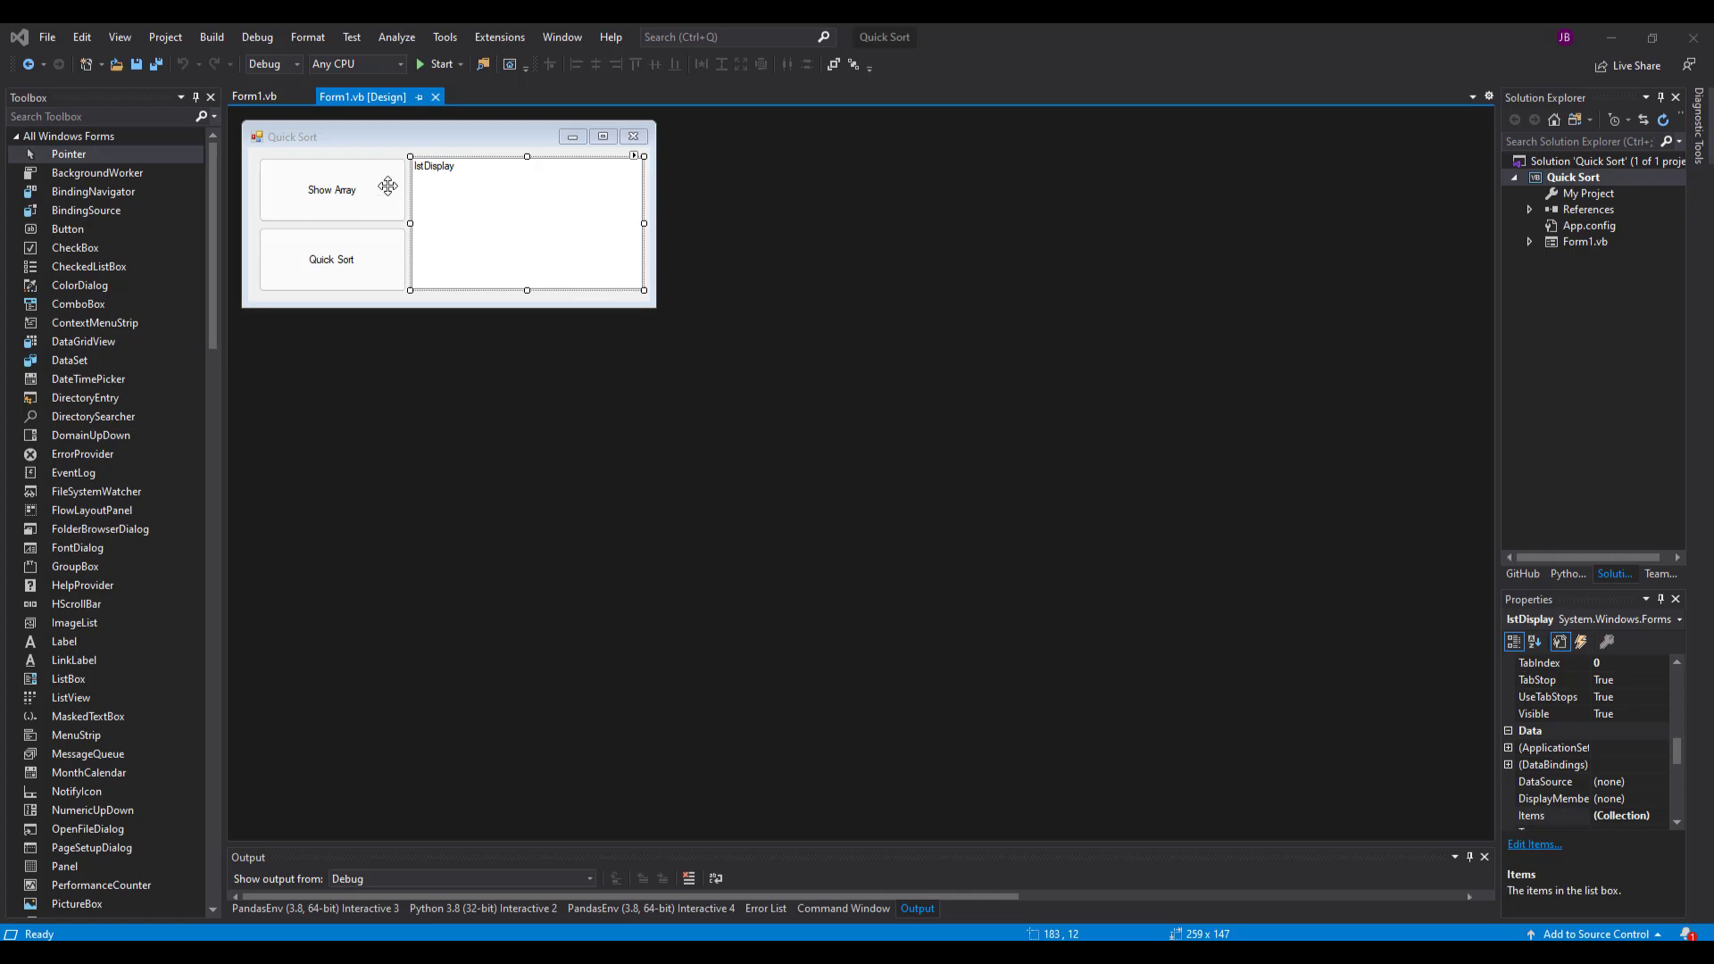
mouse_move(380, 155)
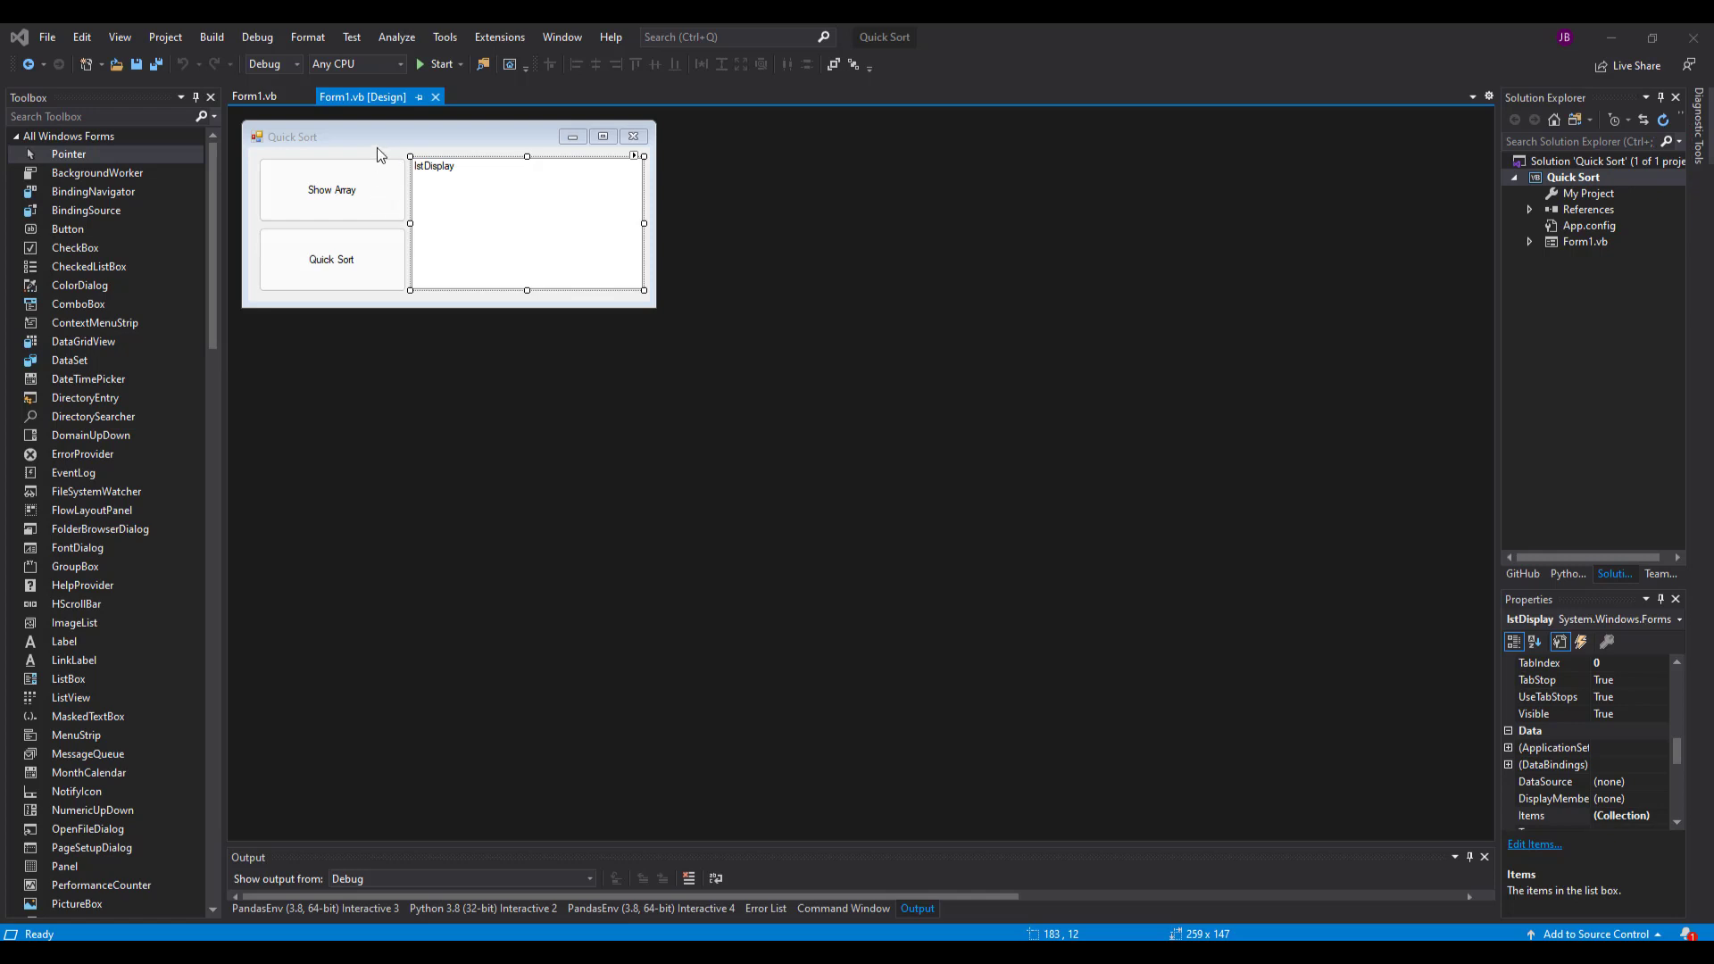
mouse_move(321, 198)
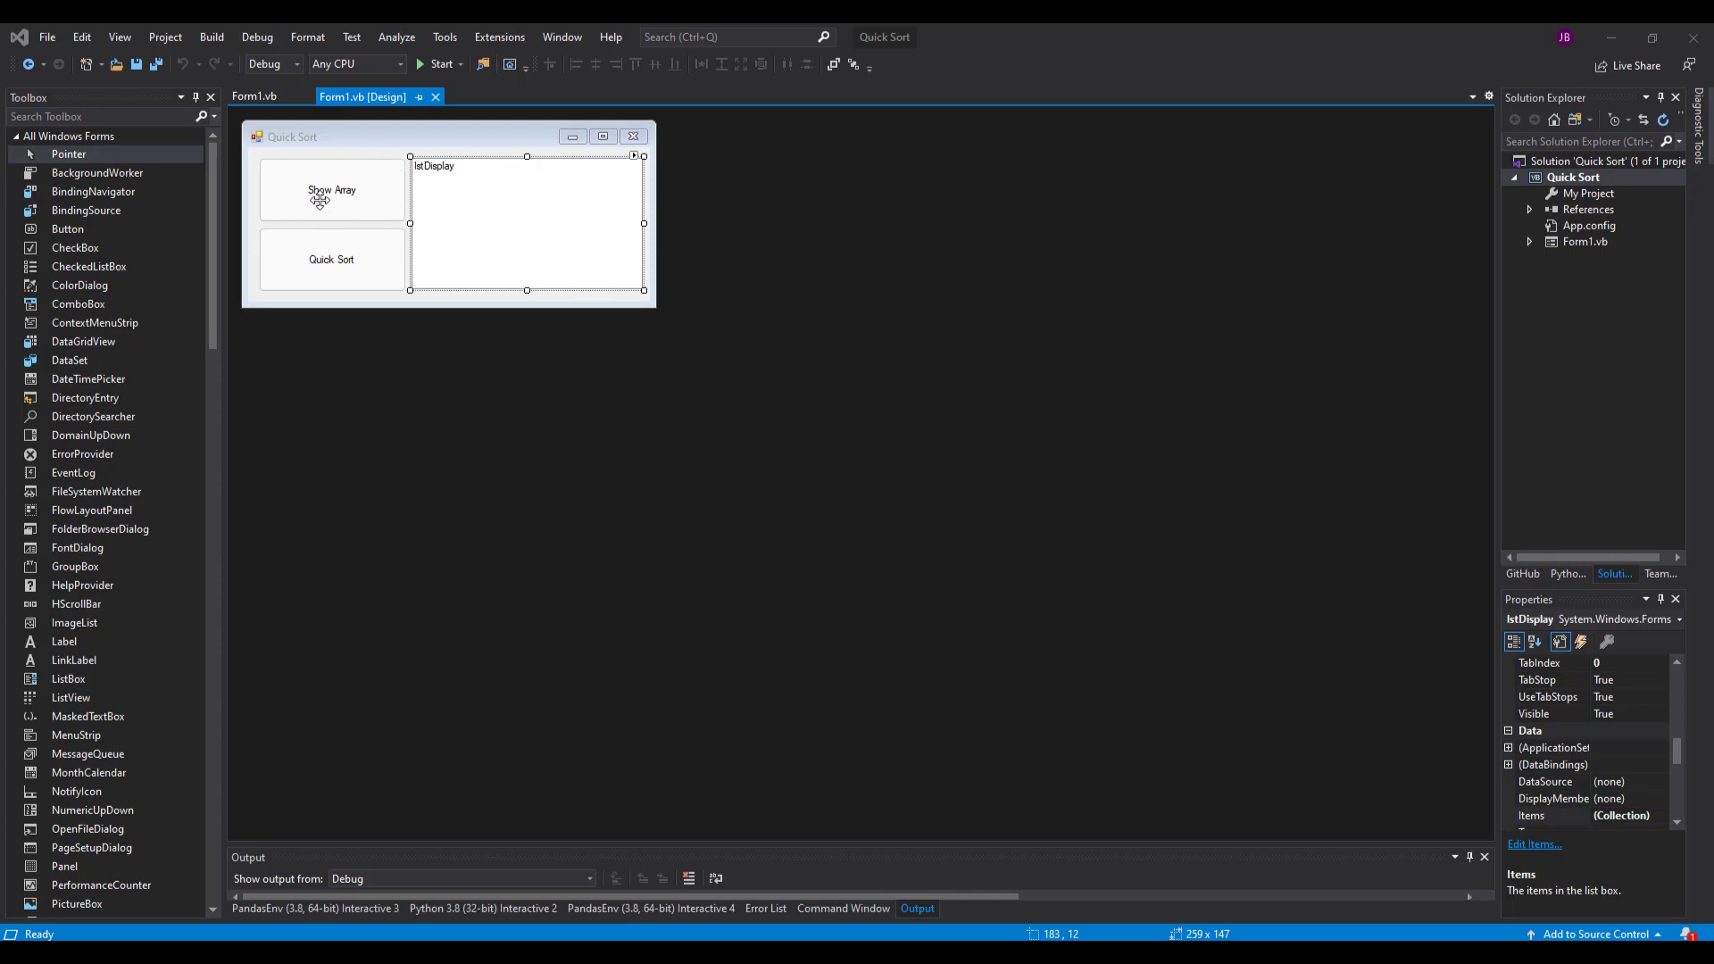
- Declare the form-level Integer array myArray() in Form1
click(331, 190)
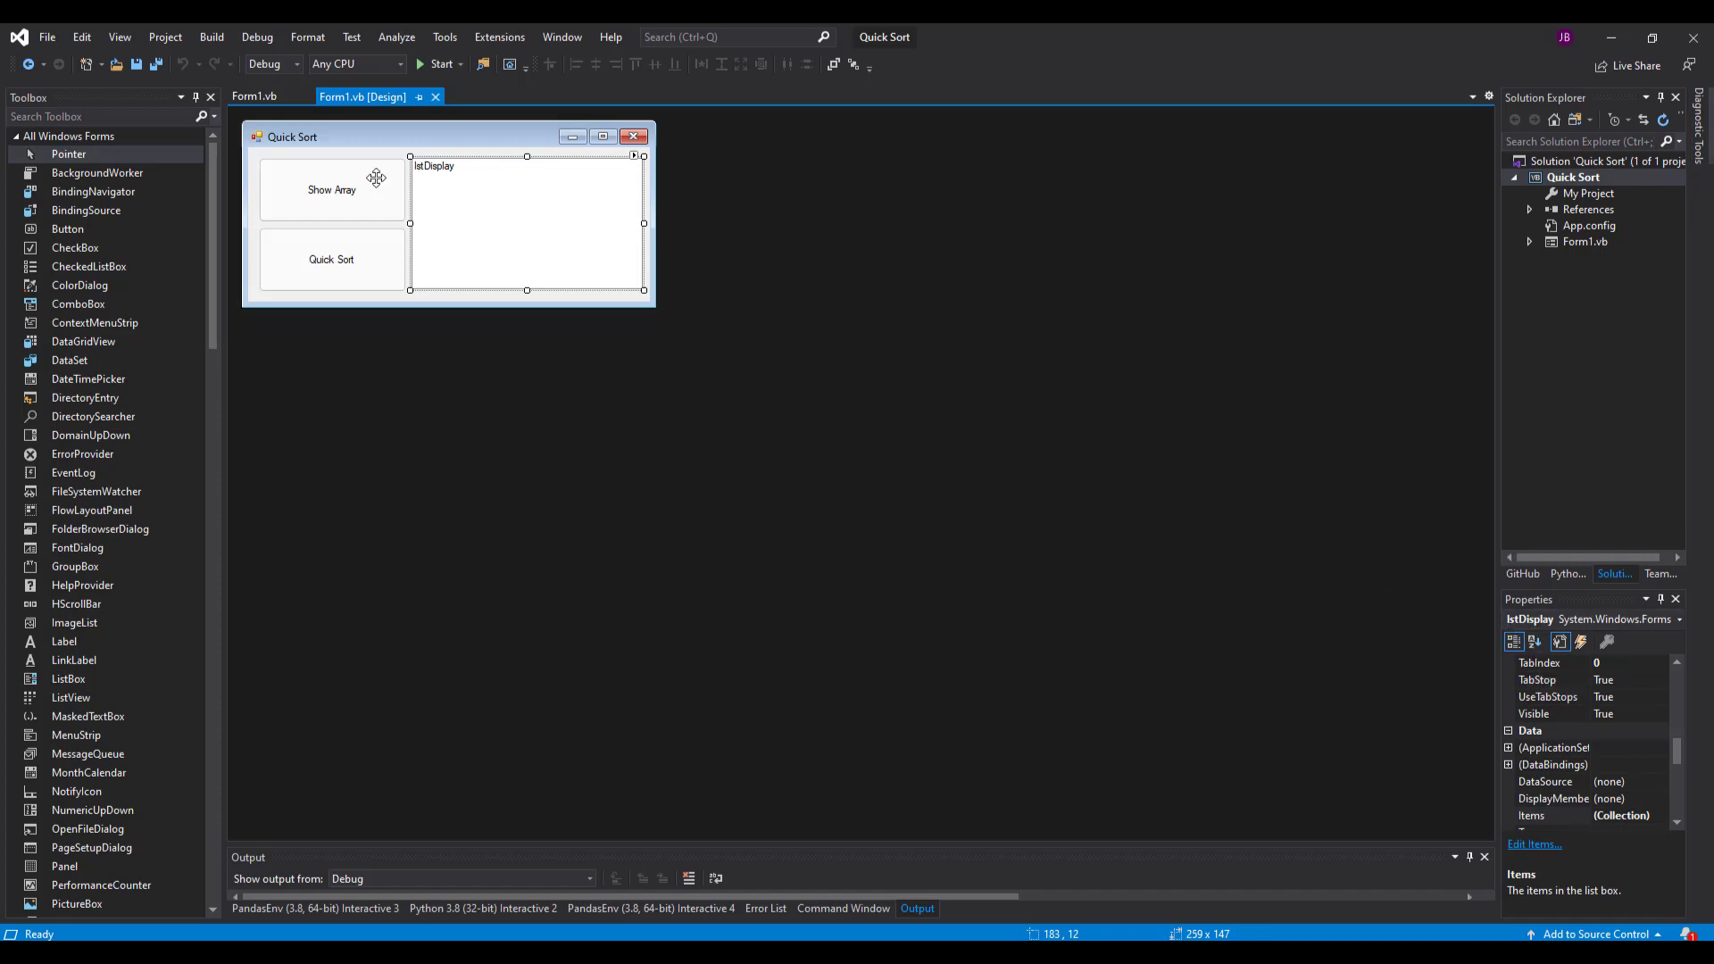
mouse_move(386, 143)
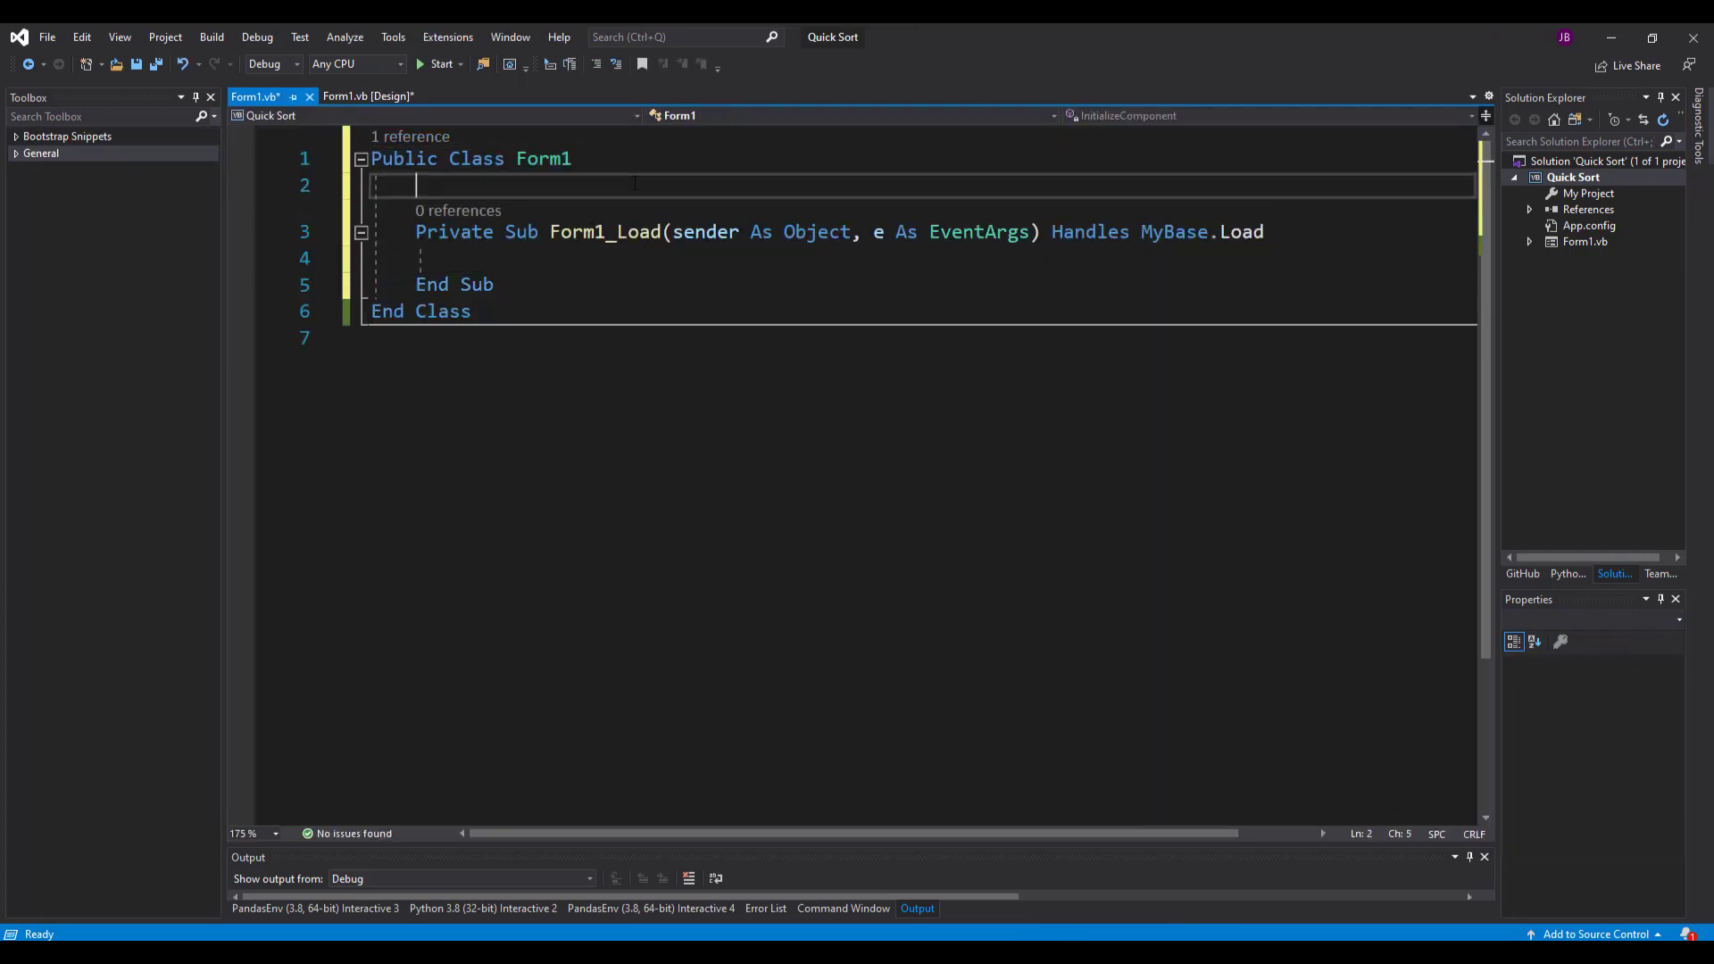
text(Dim myA)
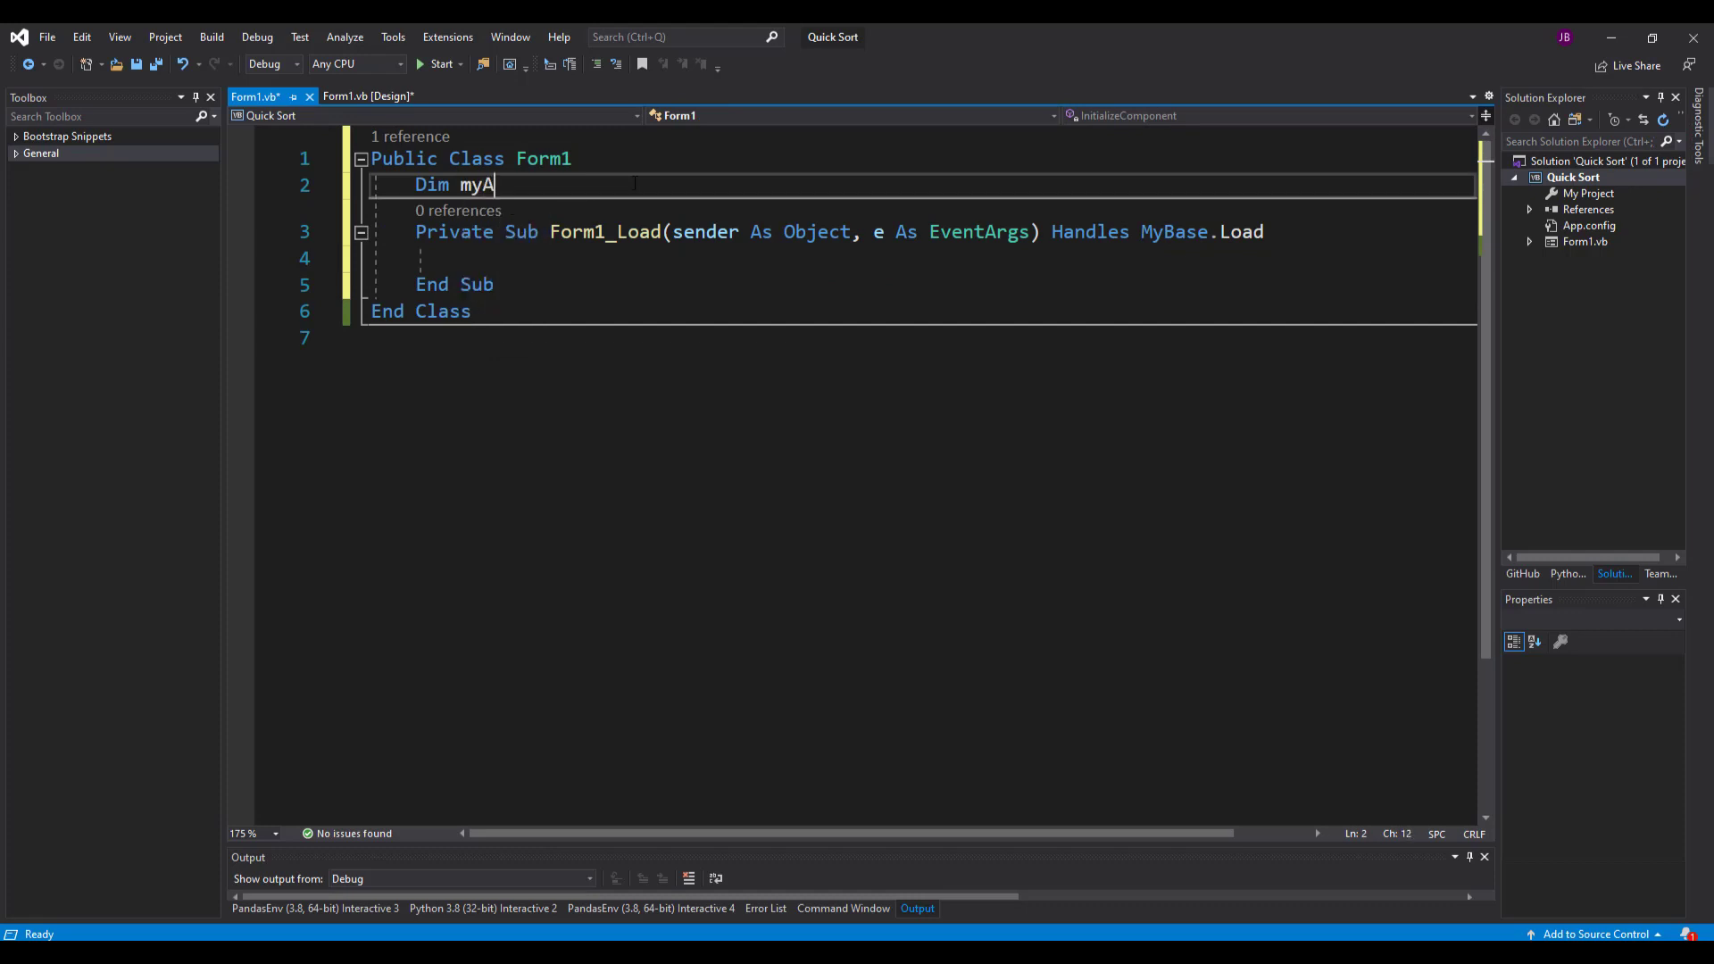
text(rray())
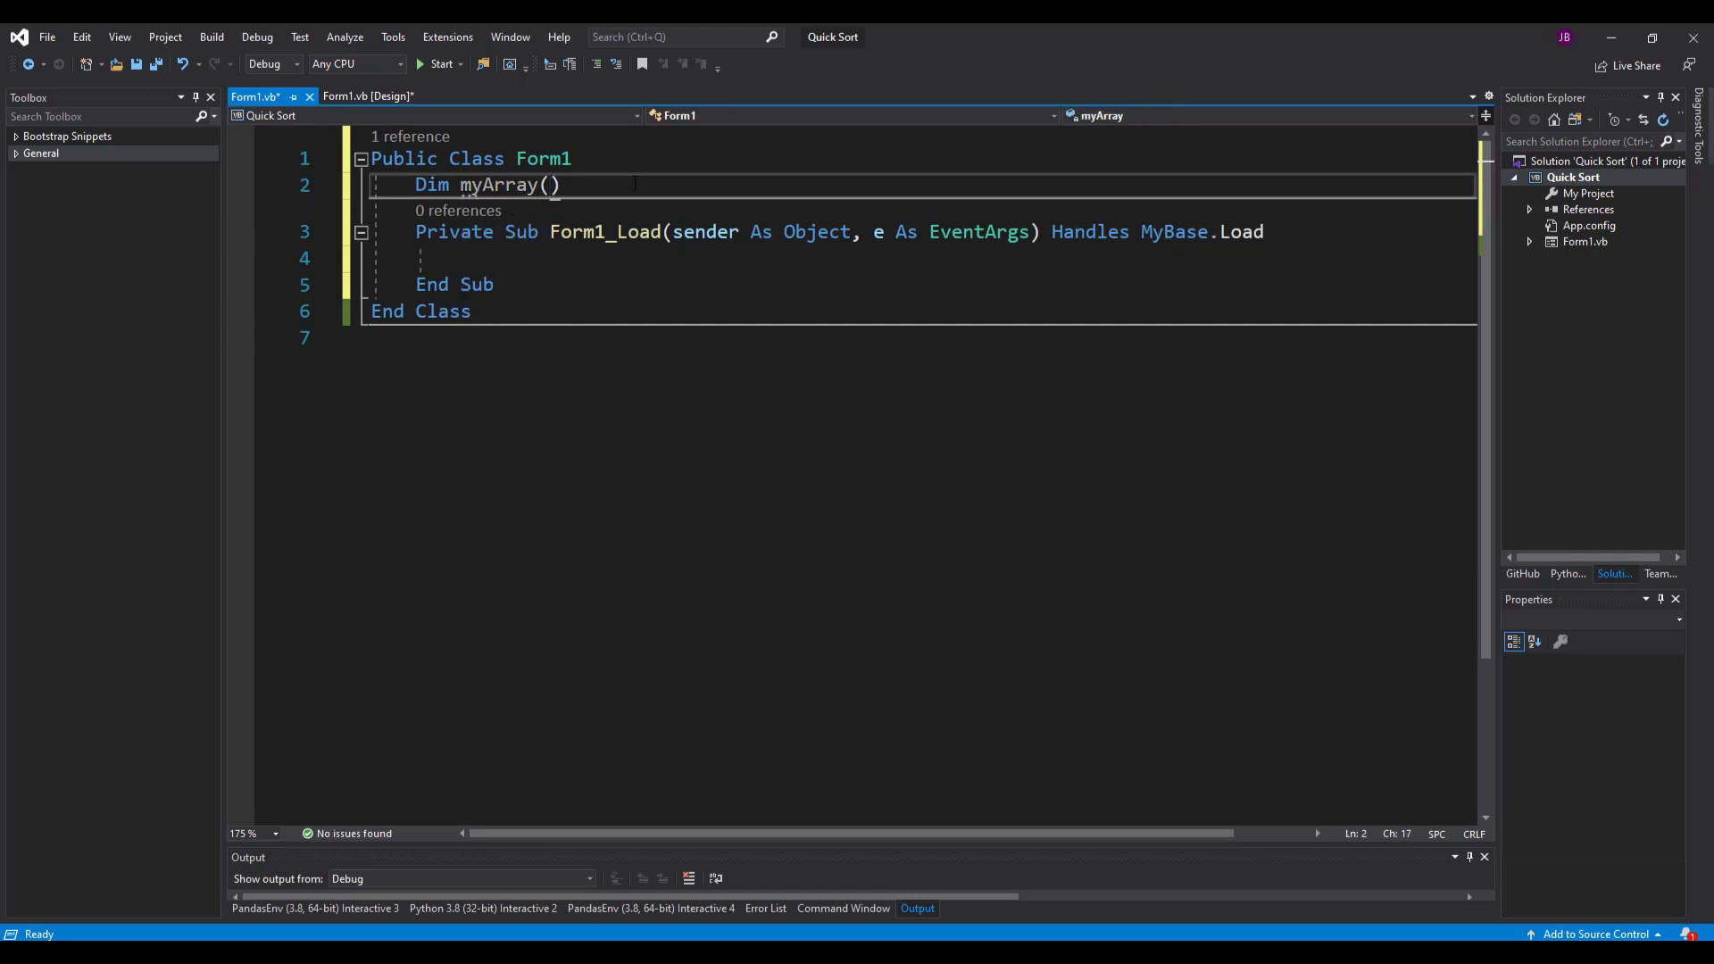
text(as int)
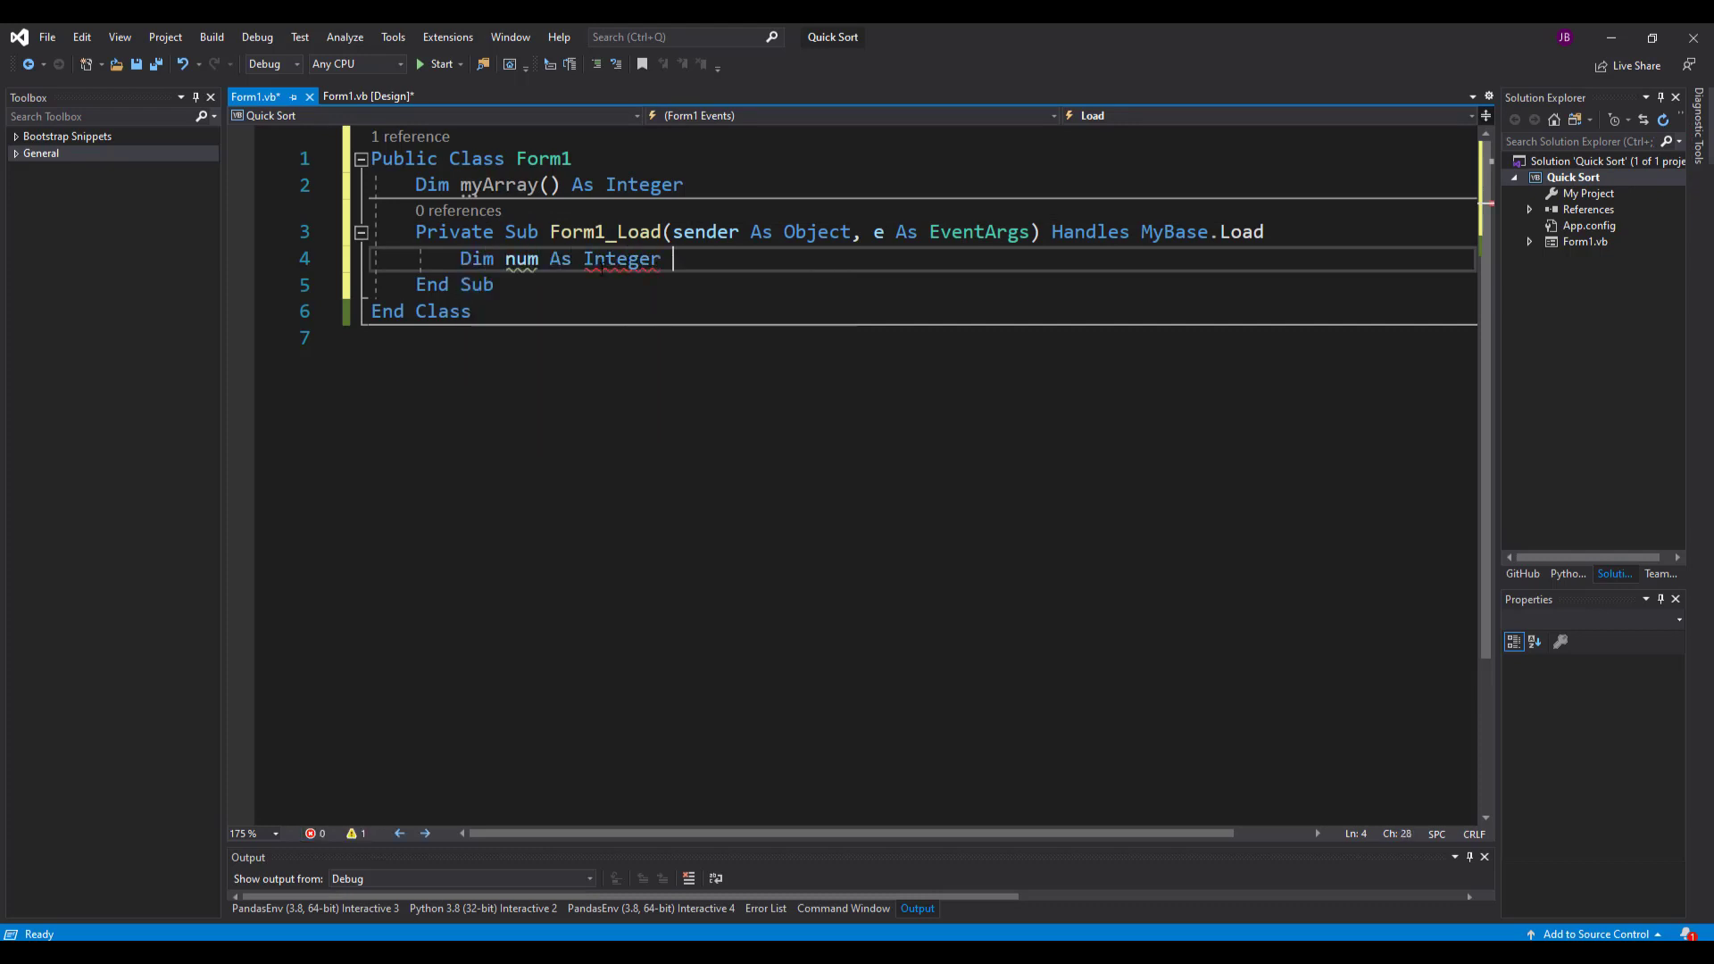
- In Form1_Load, read num from an InputBox saying 'Please input how many elements you require'
text(= Input)
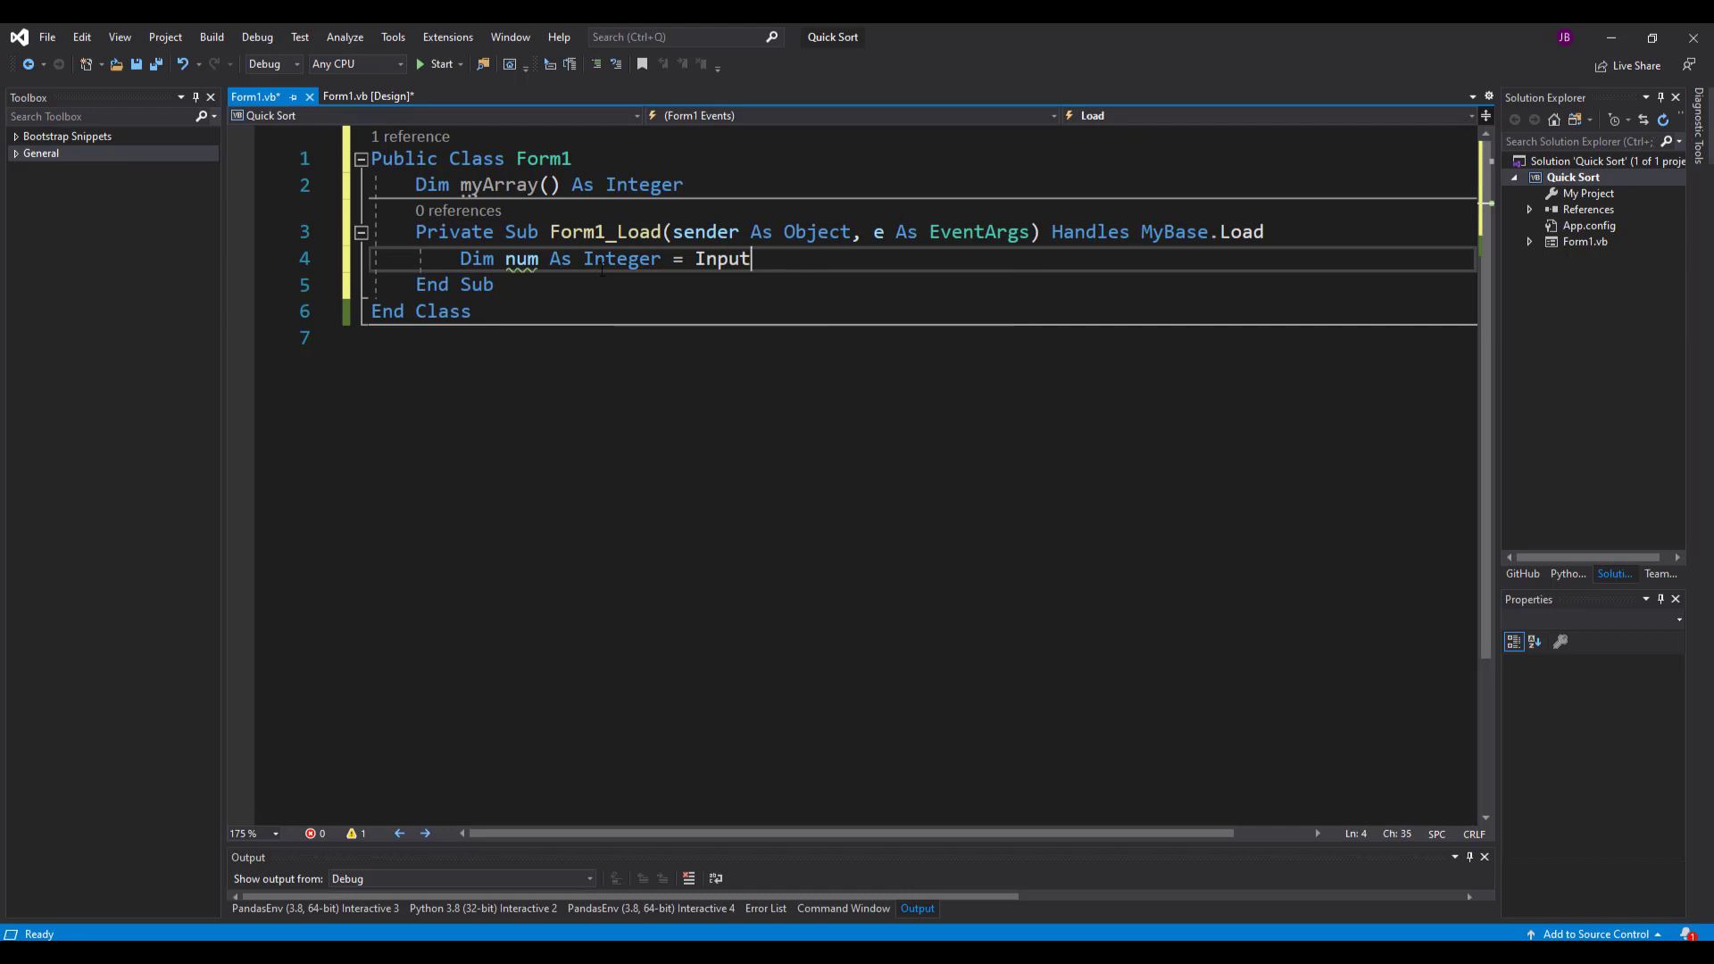
text(Box()
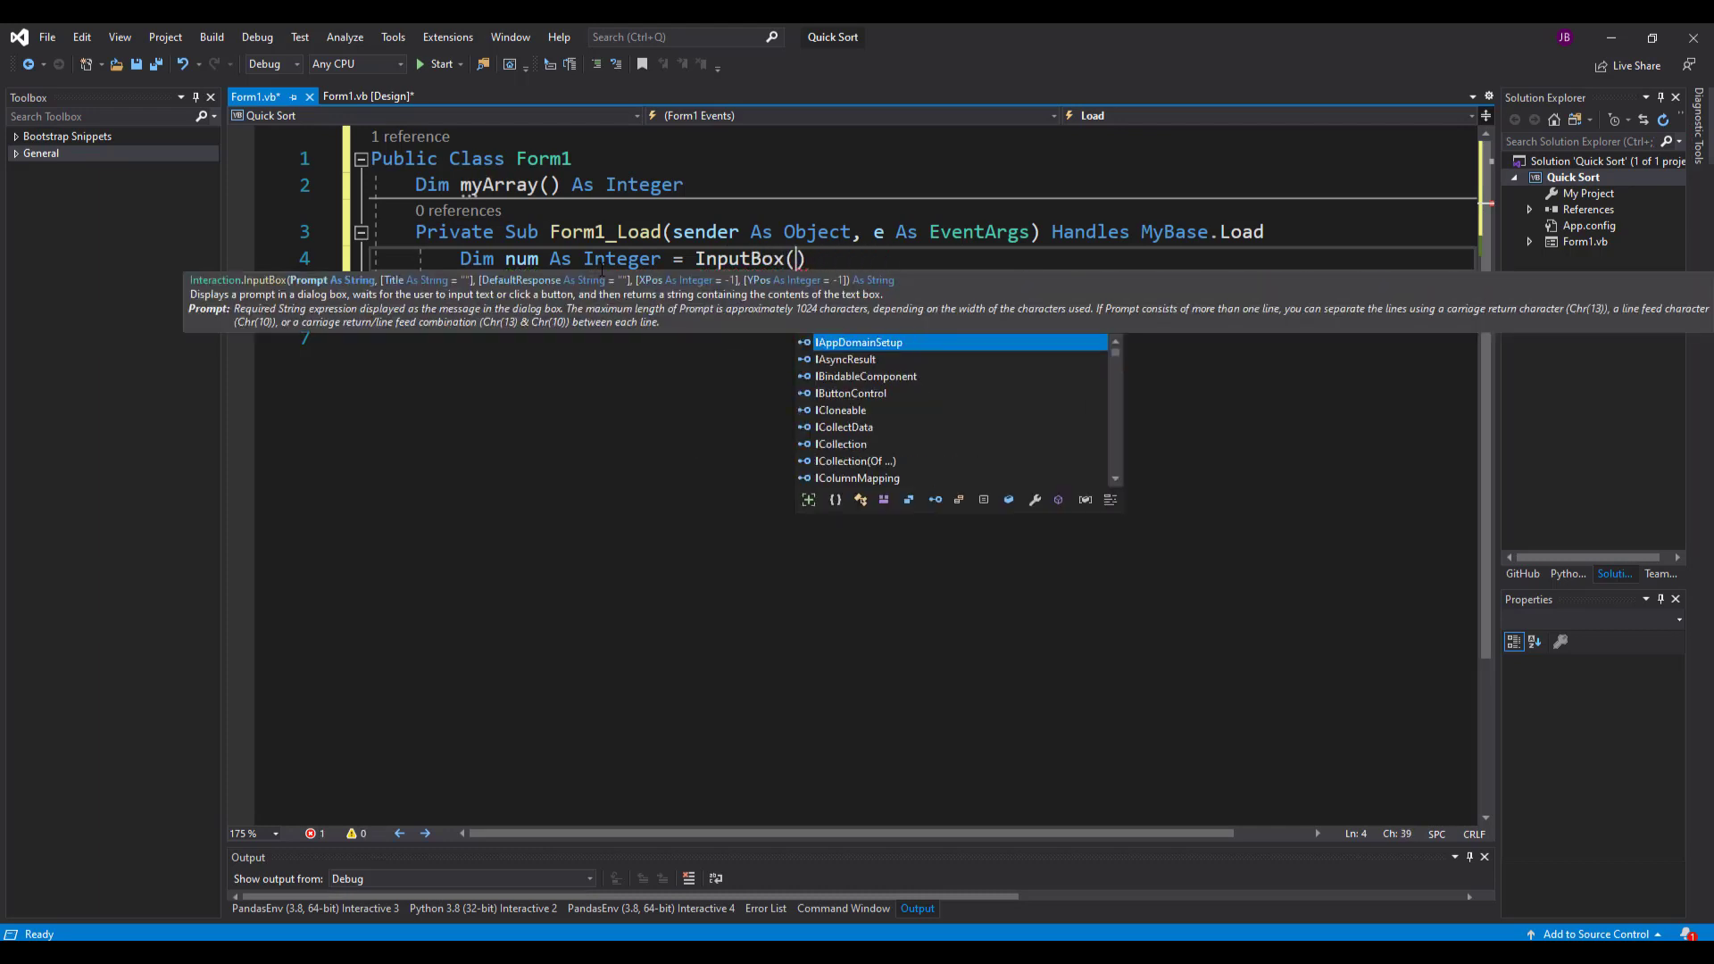
text("Please")
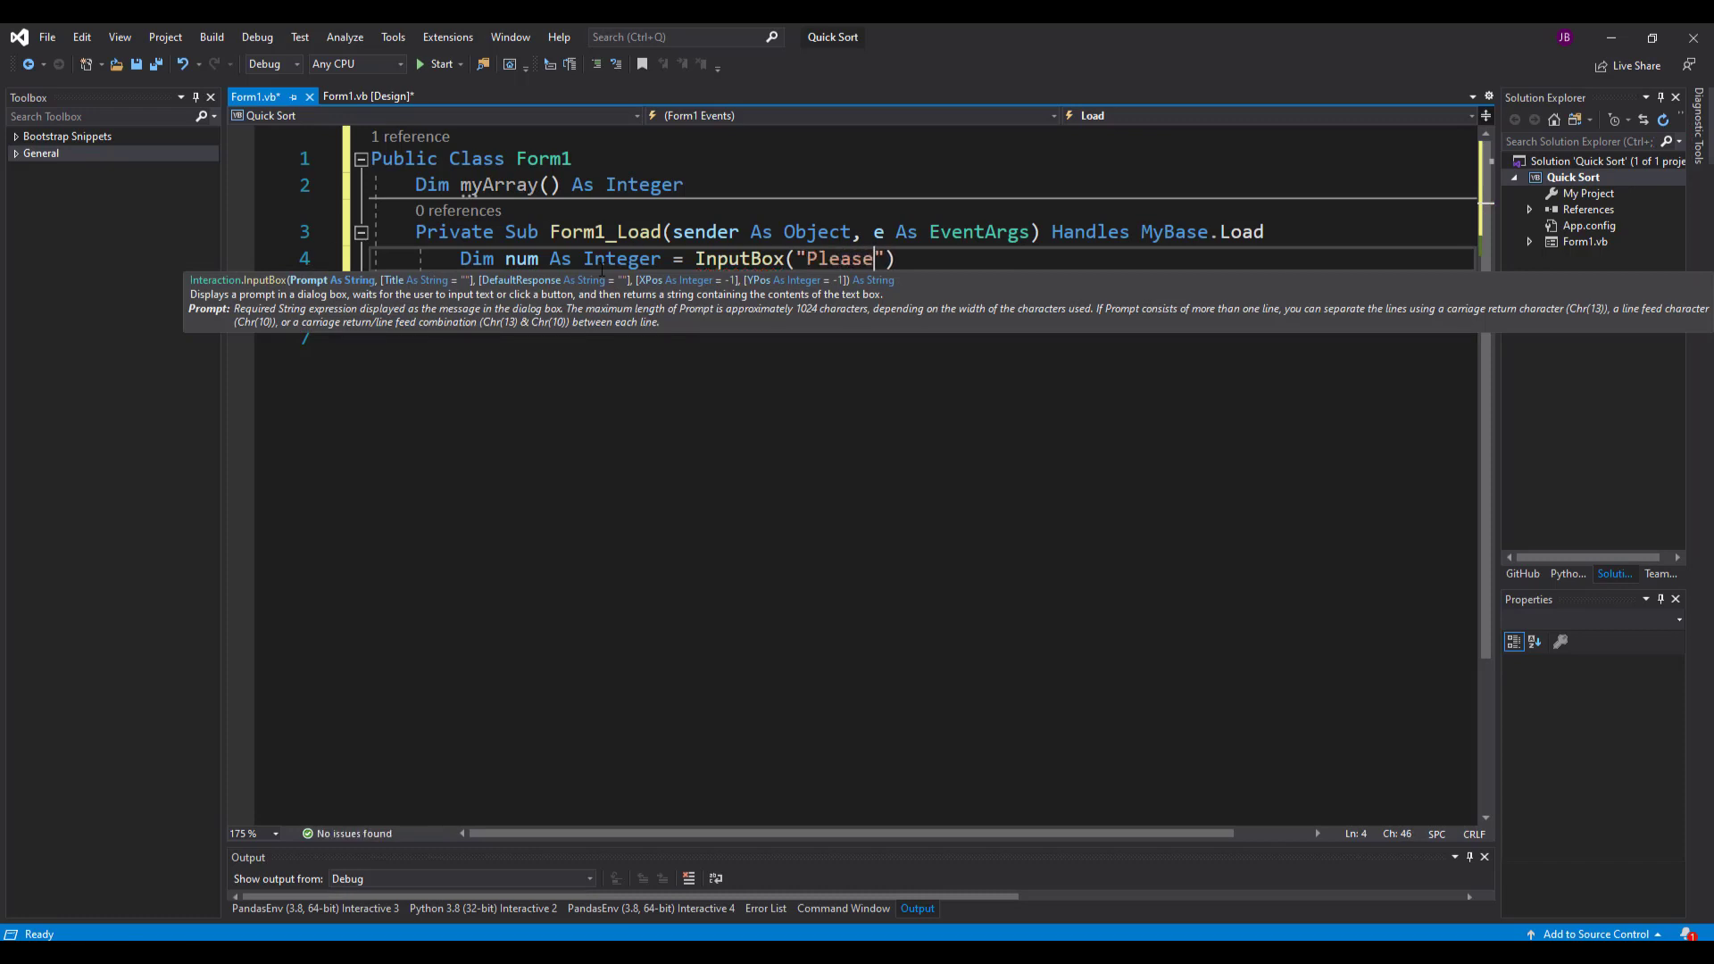
text(input)
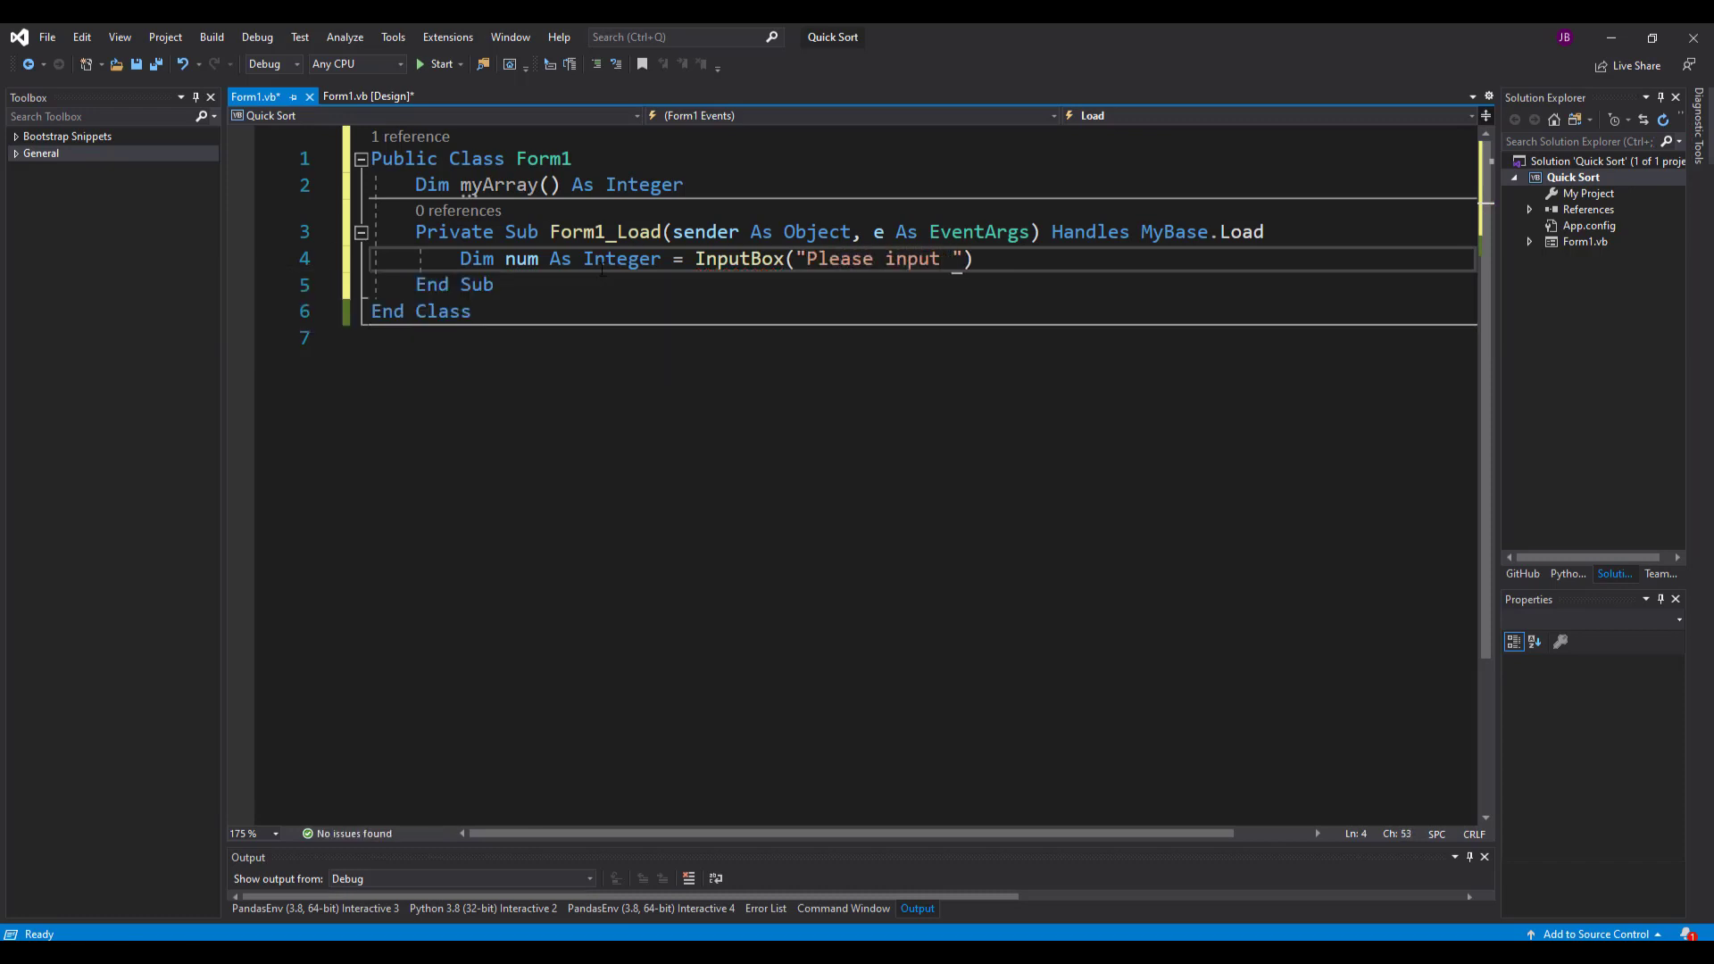
text(t)
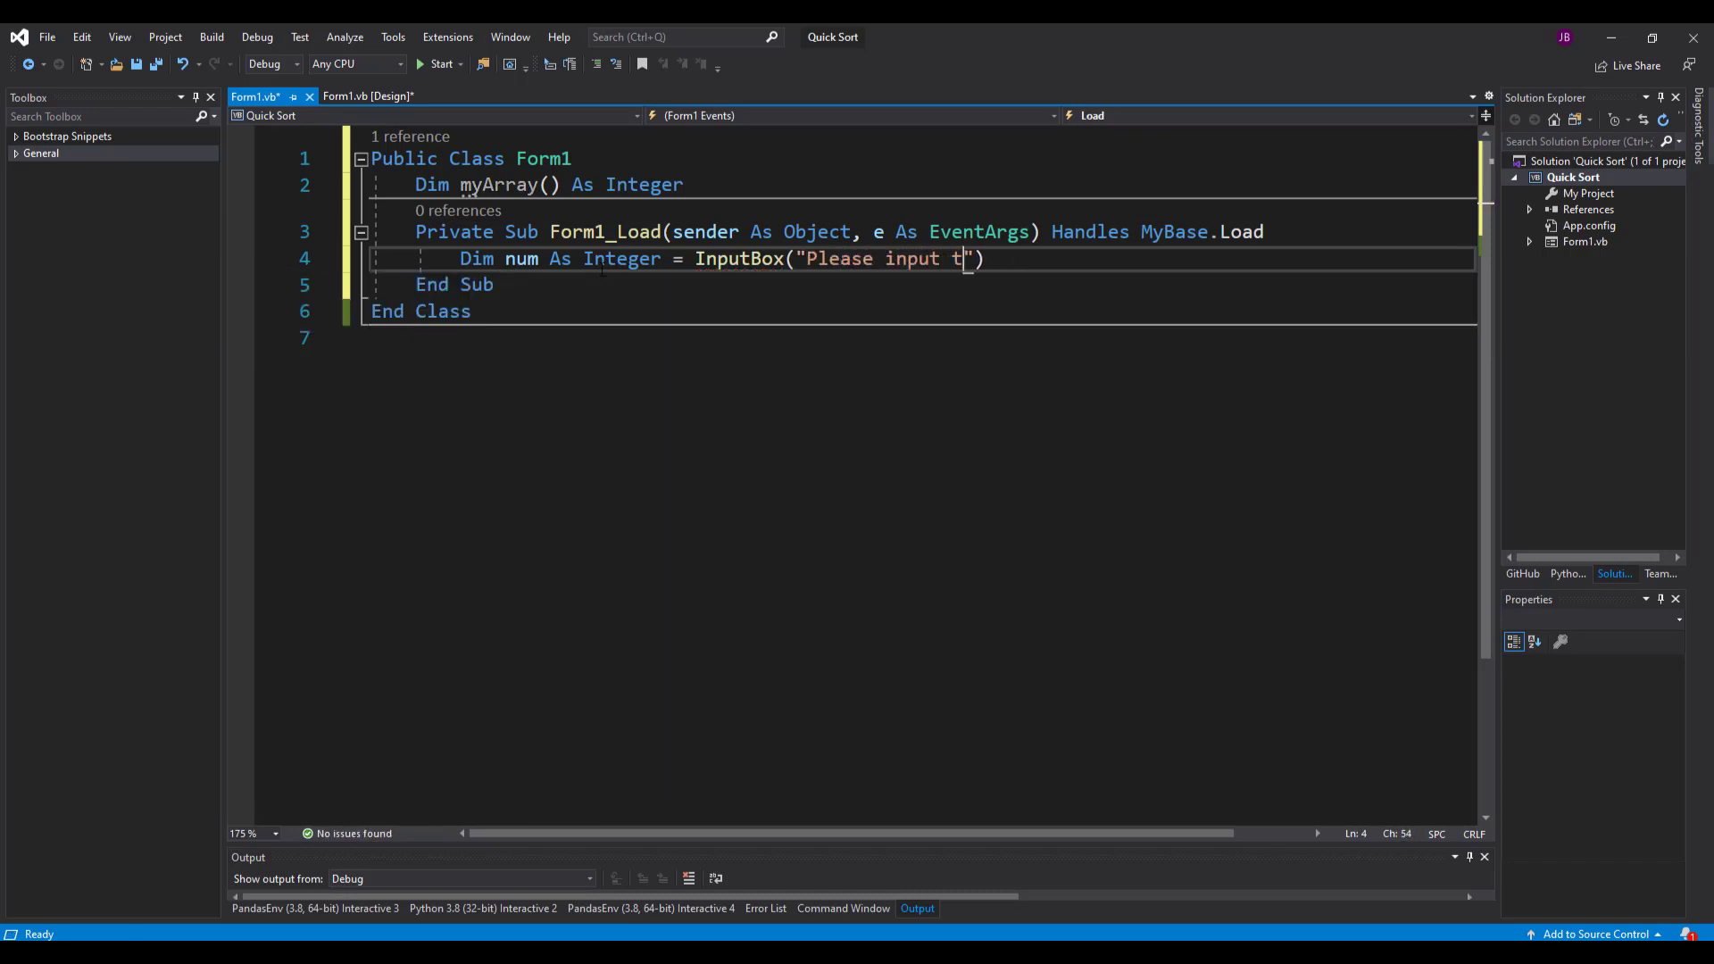
text(how many e)
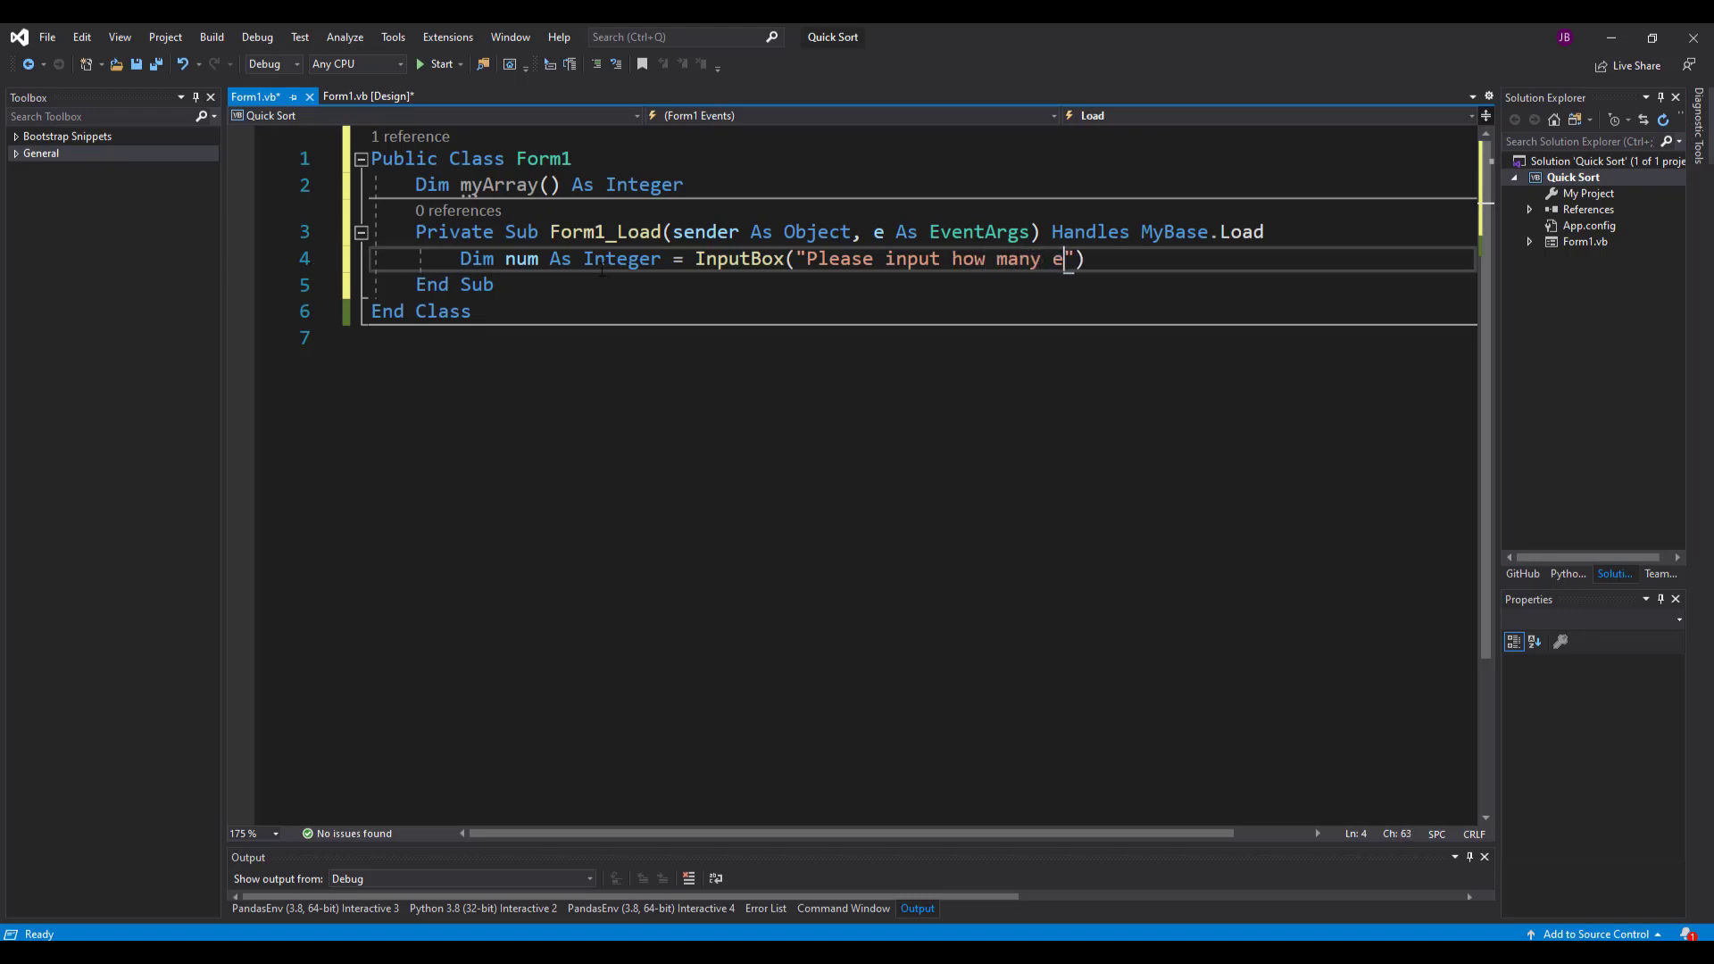
text(lements you)
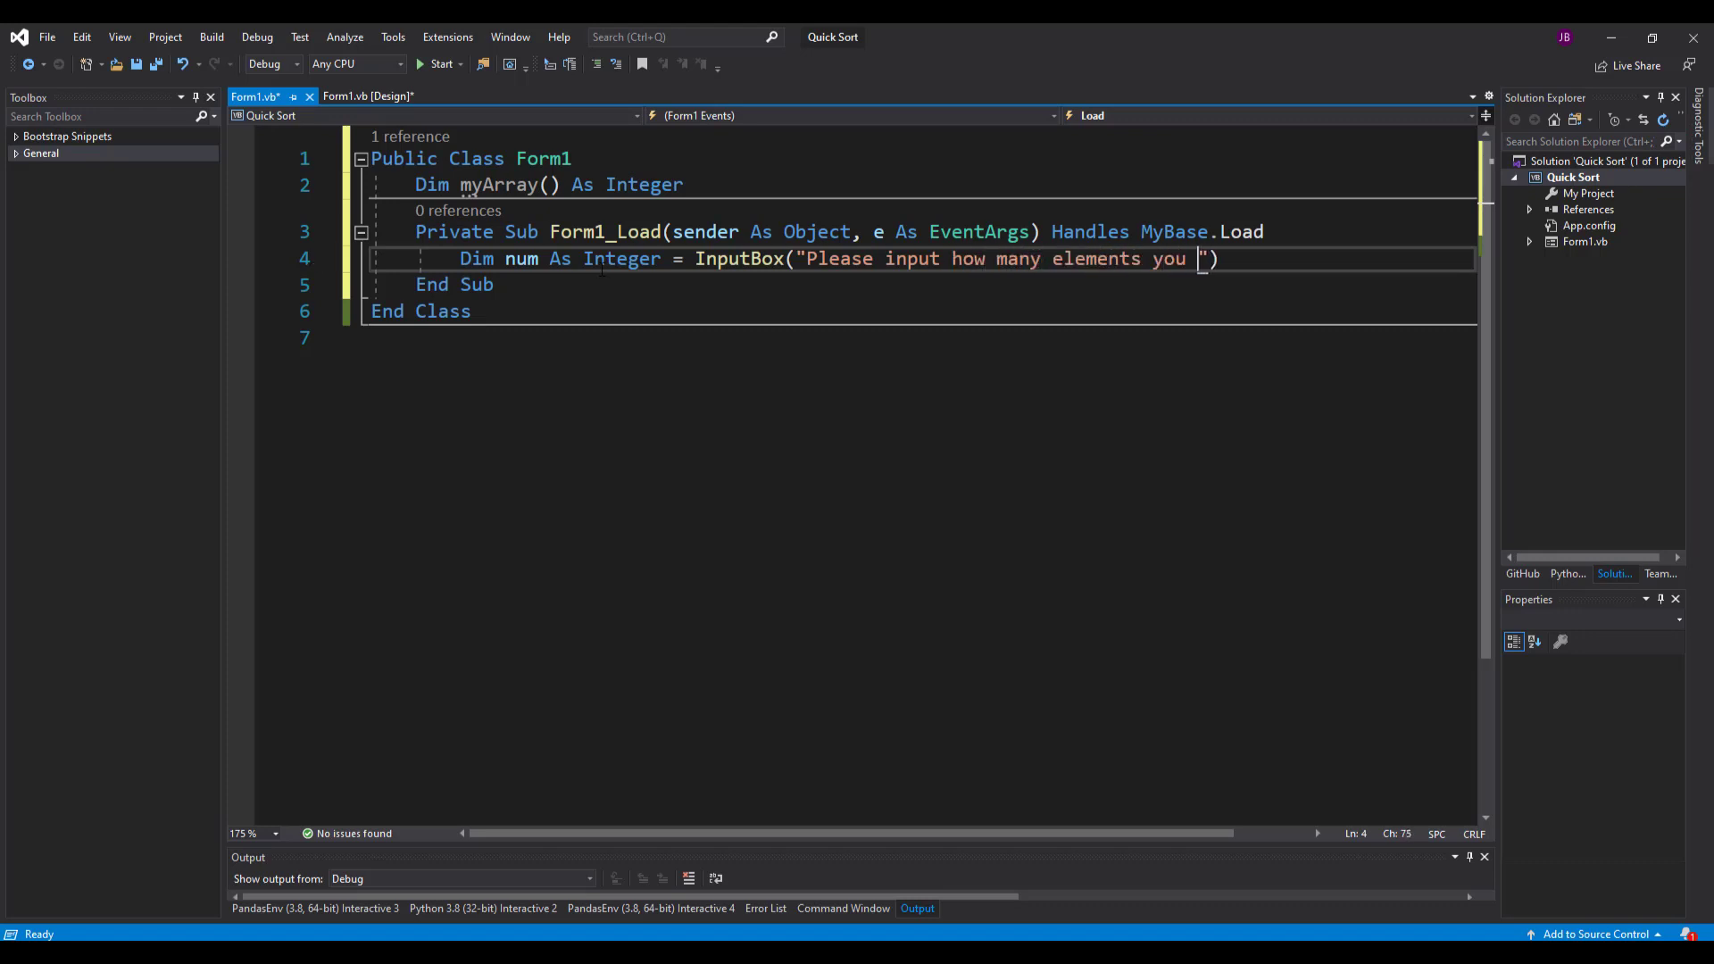
text(require)
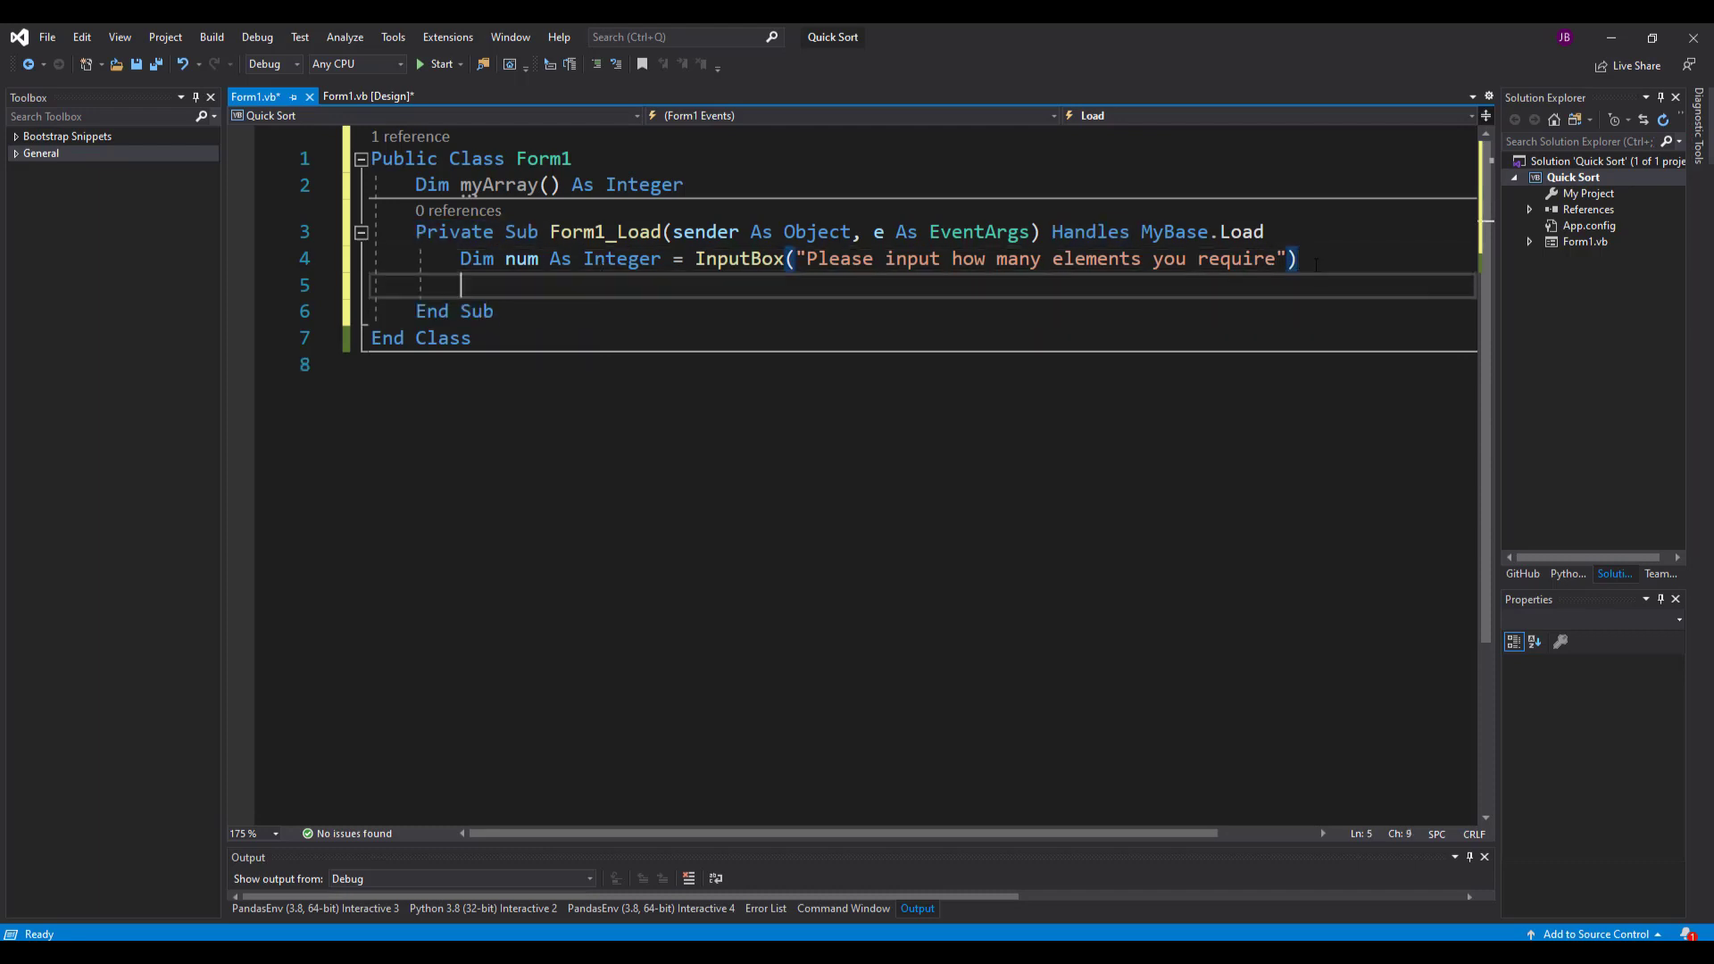
- Resize myArray with ReDim myArray(num) and clear lstDisplay's items
text(ReDim)
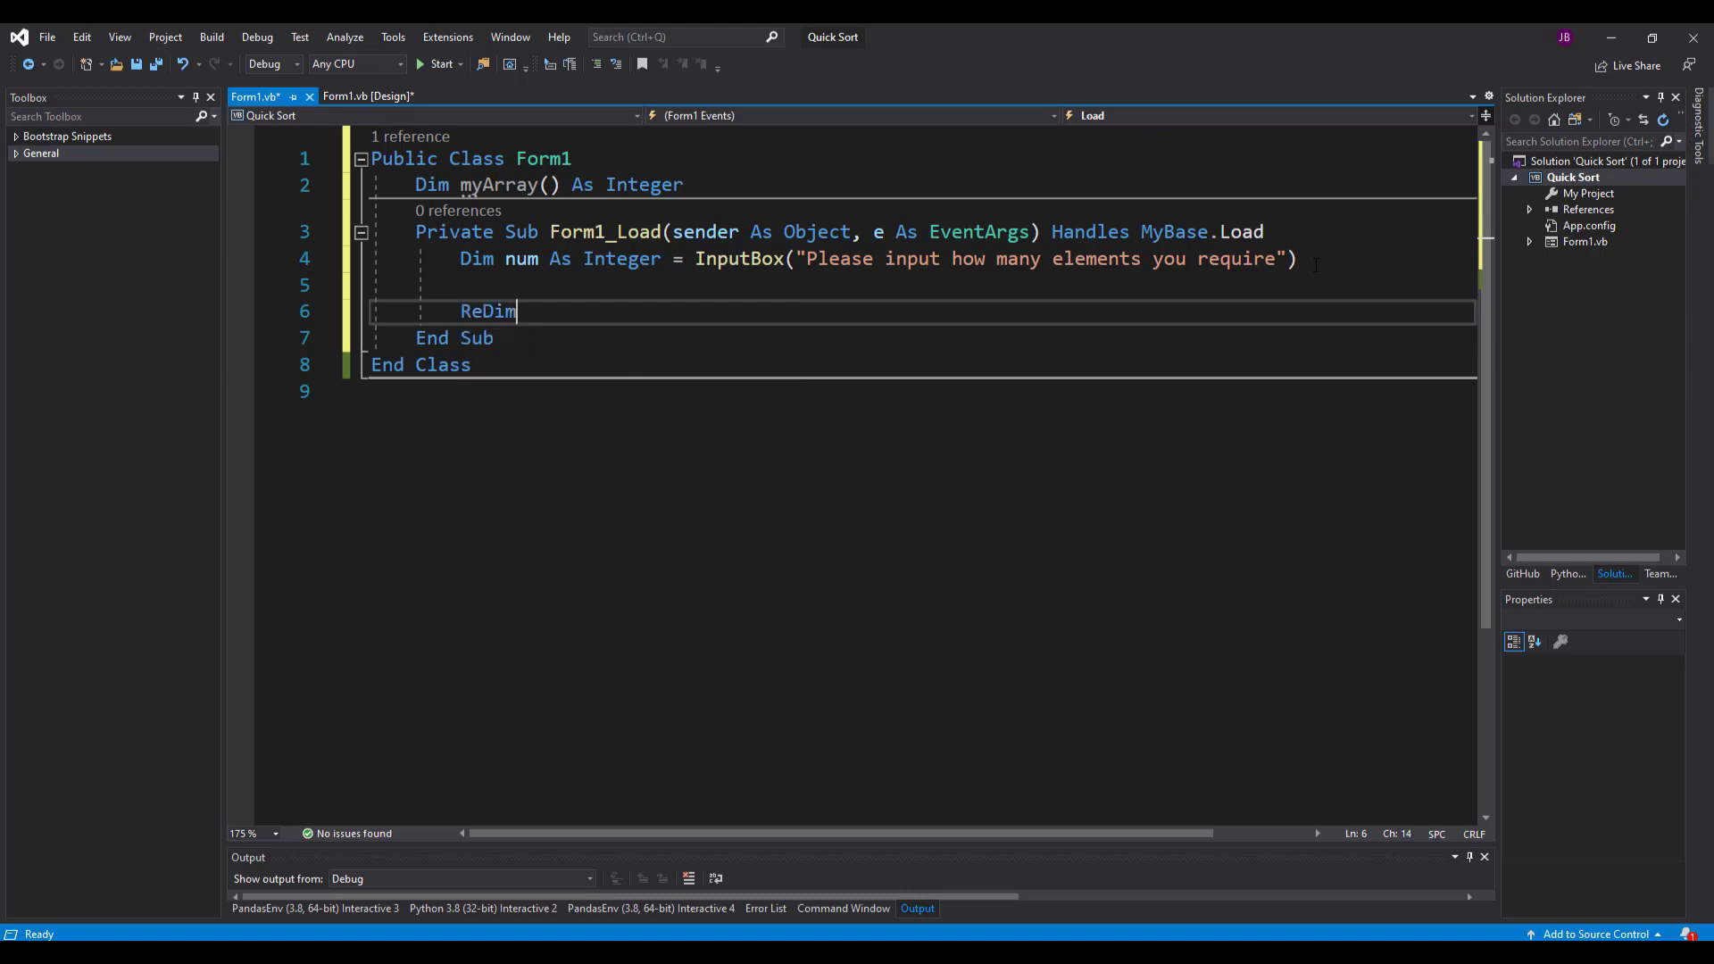
text(myArray(num)
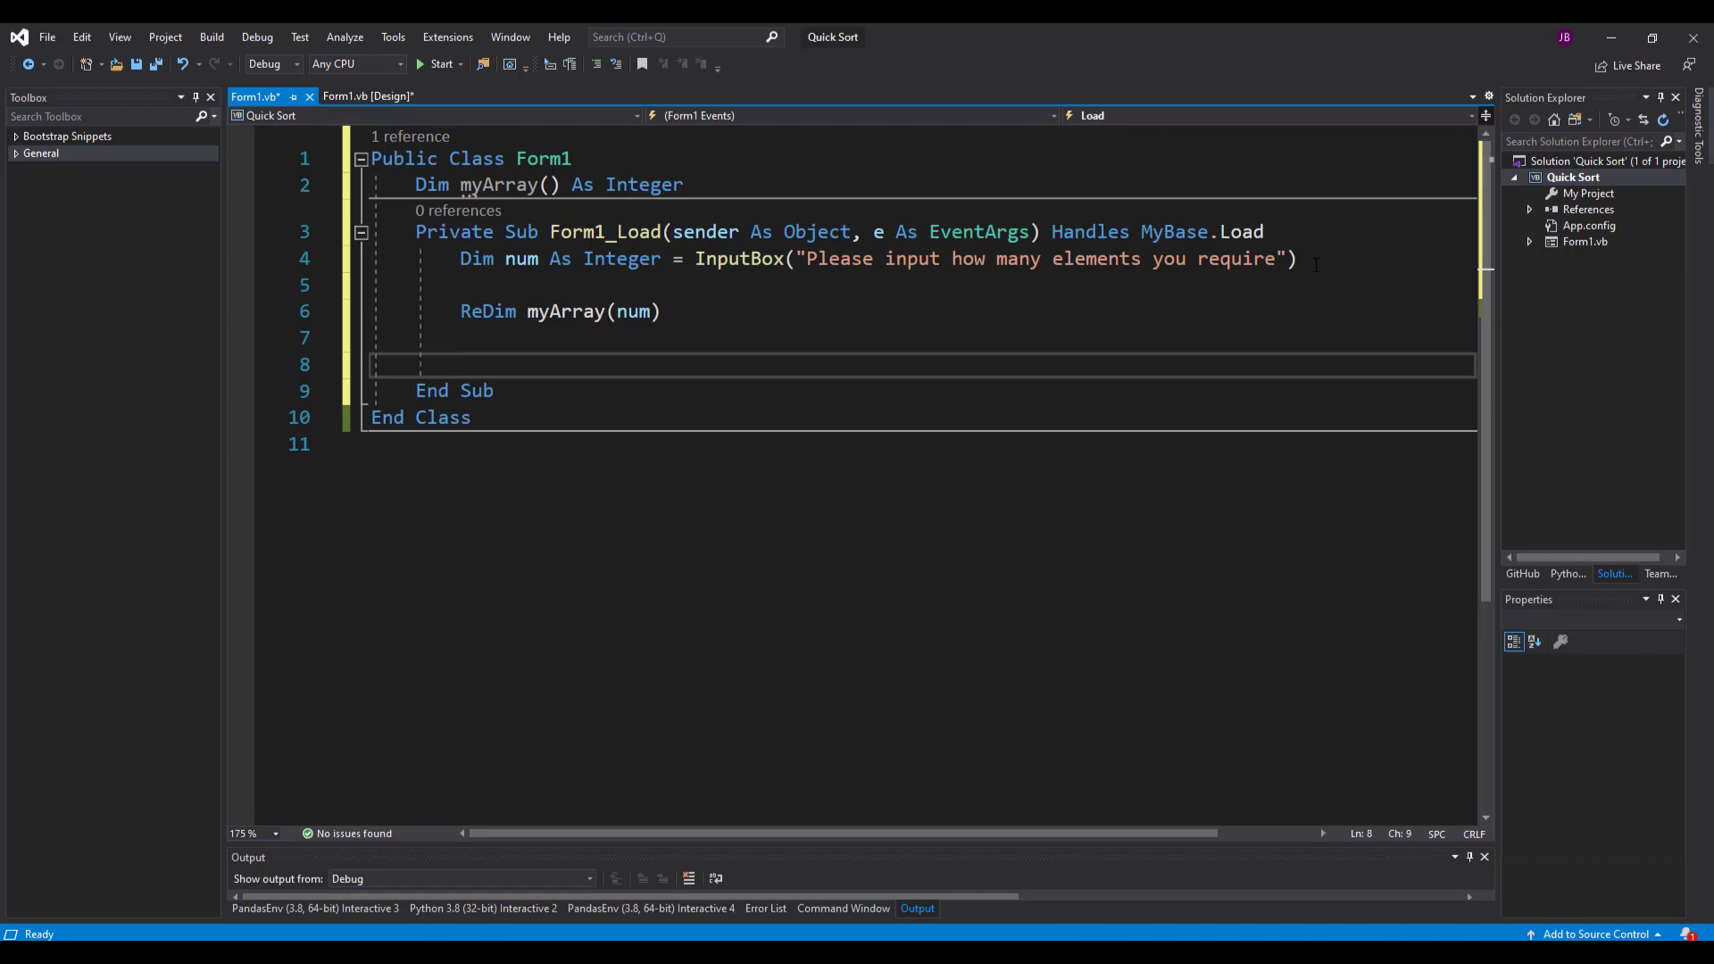
text(lstDisplay)
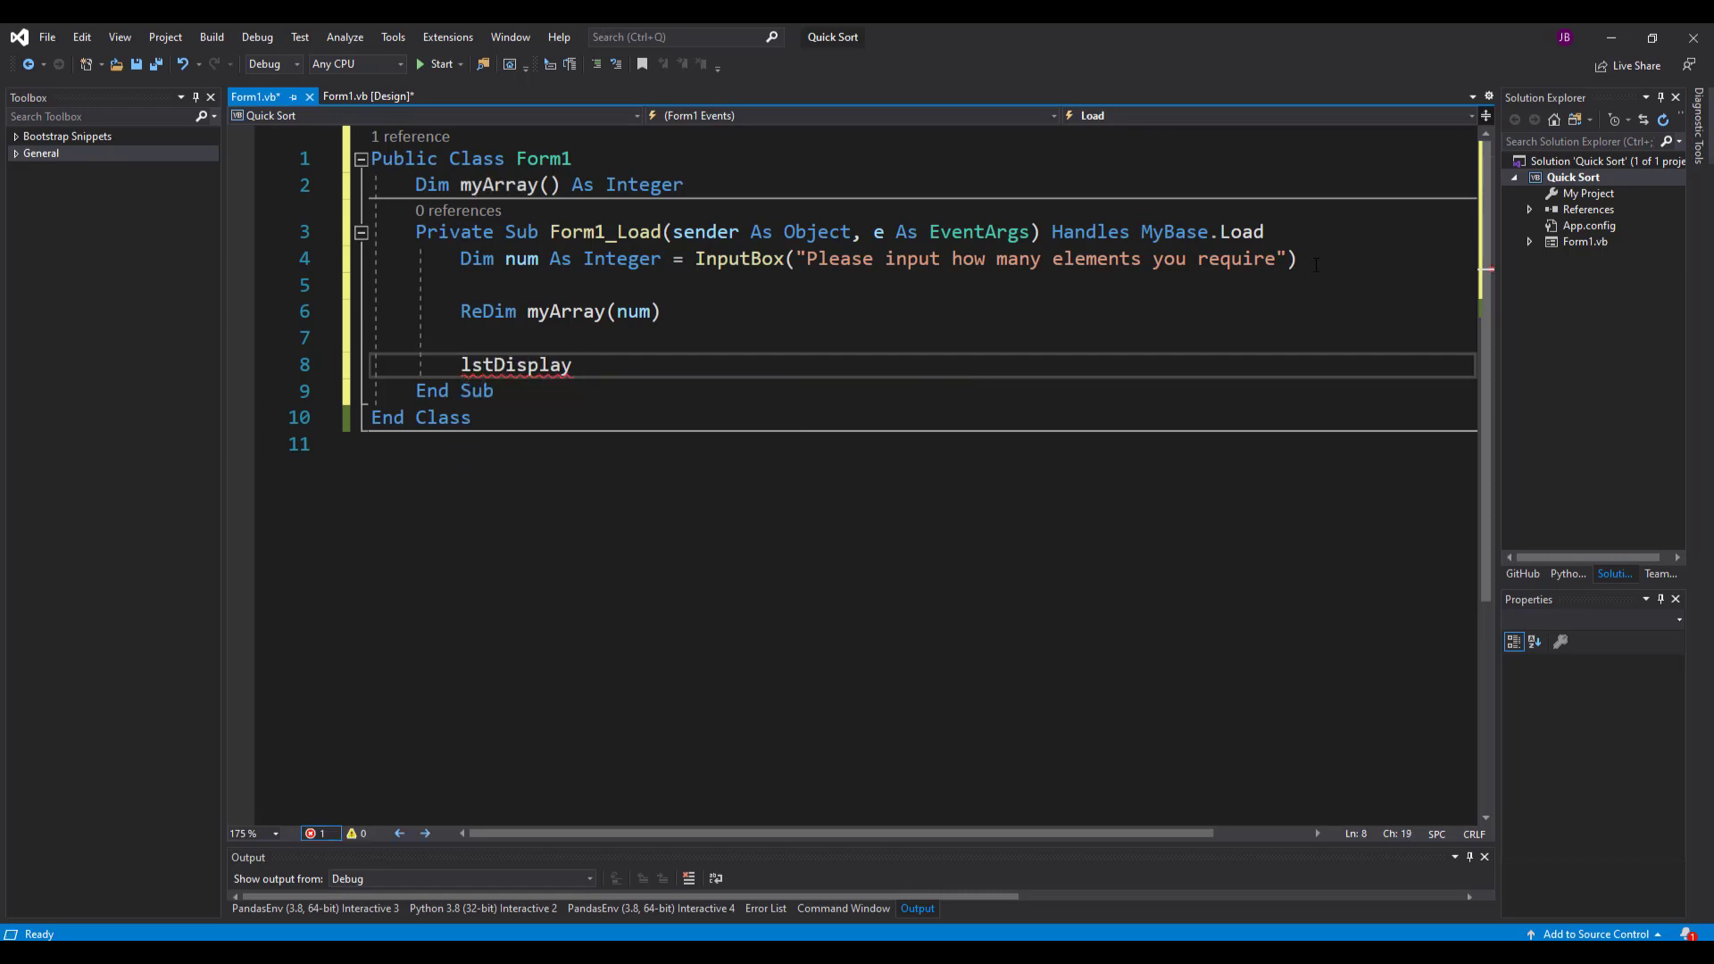
text(.Items)
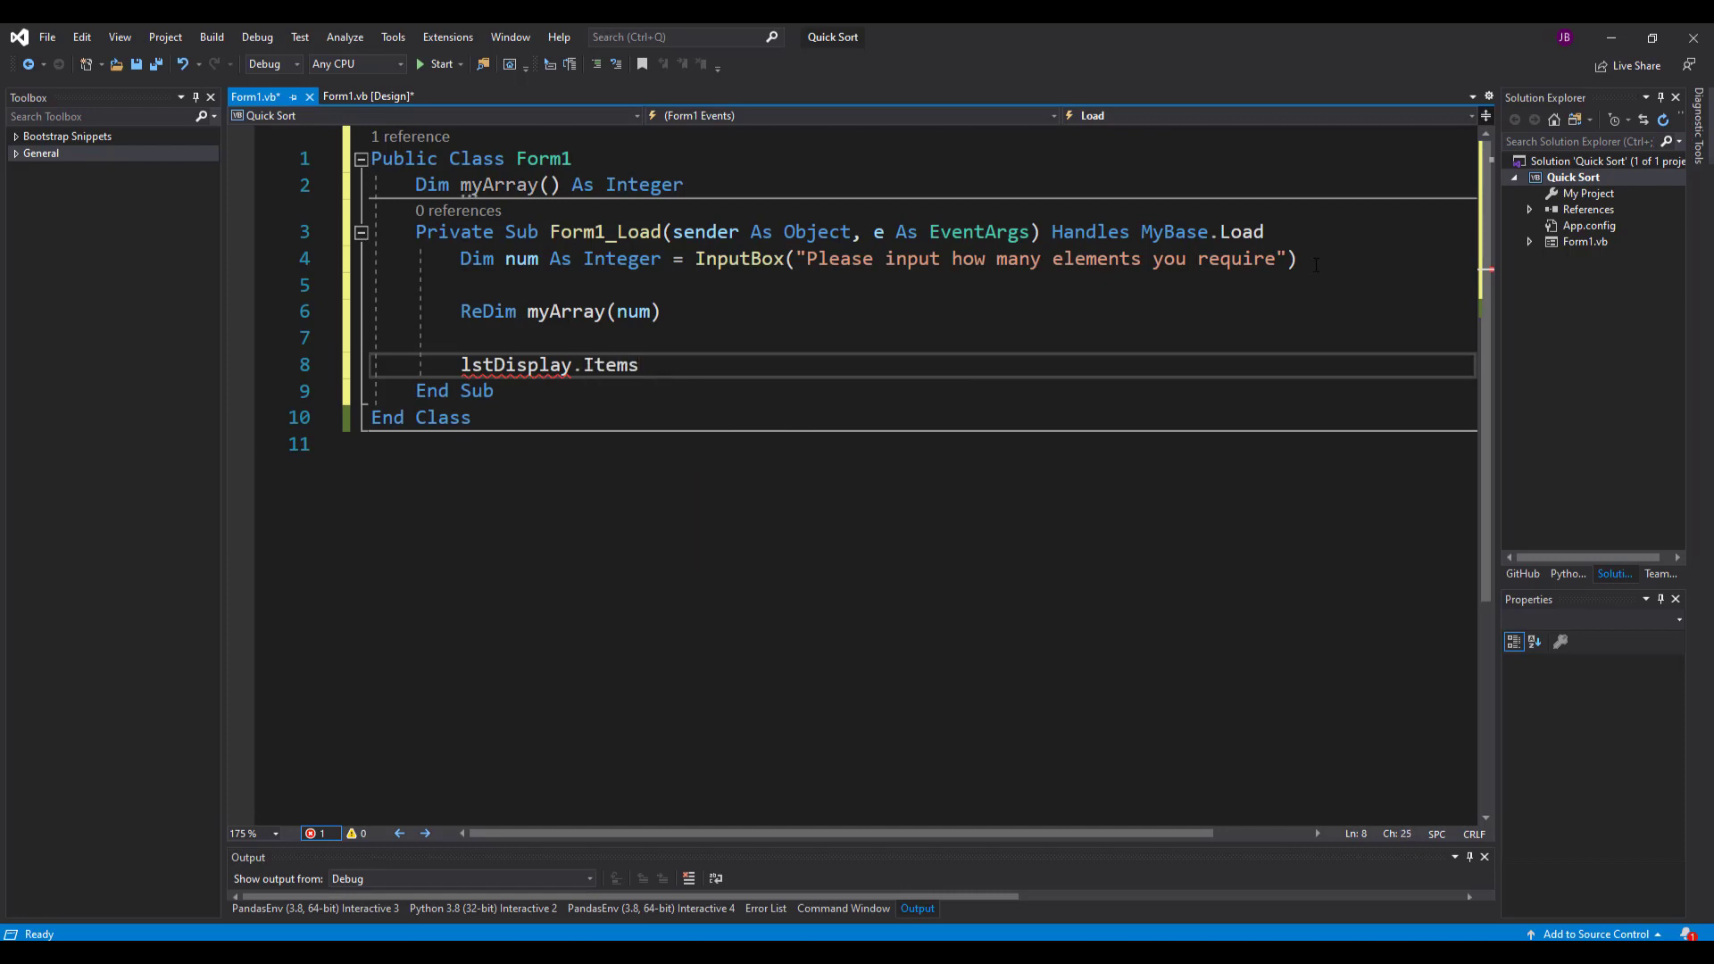
text(.cl)
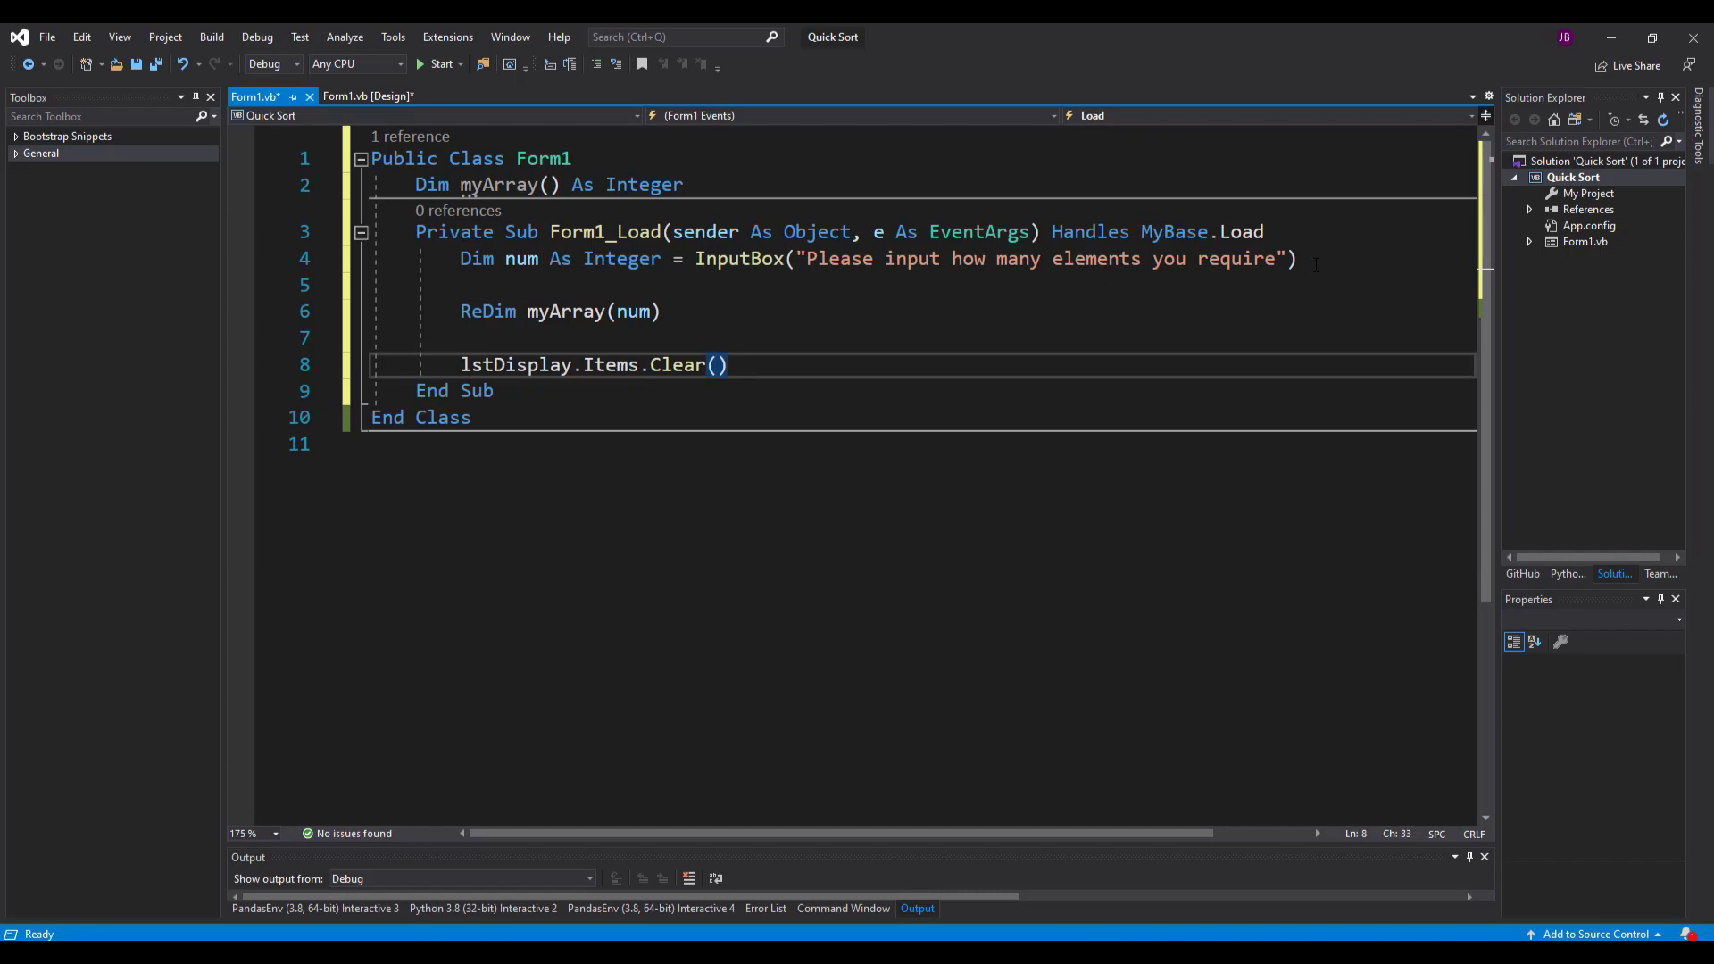
key(Enter)
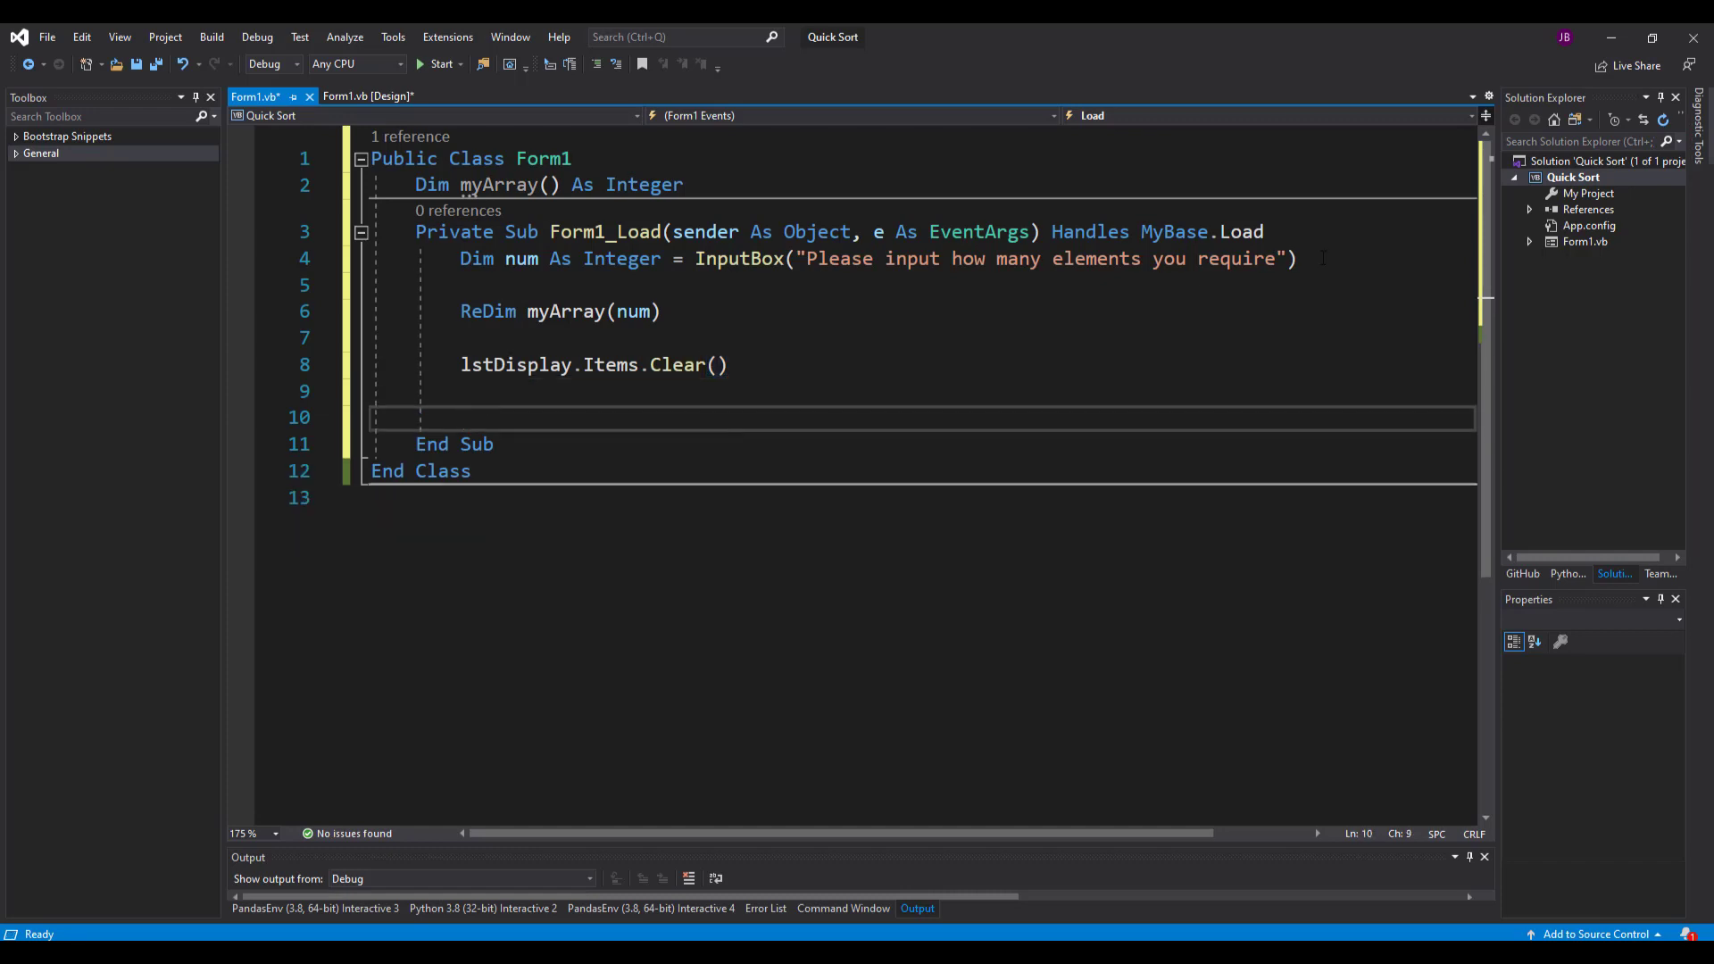
- Call Randomize() and begin a For loop from i = 0
text(ra)
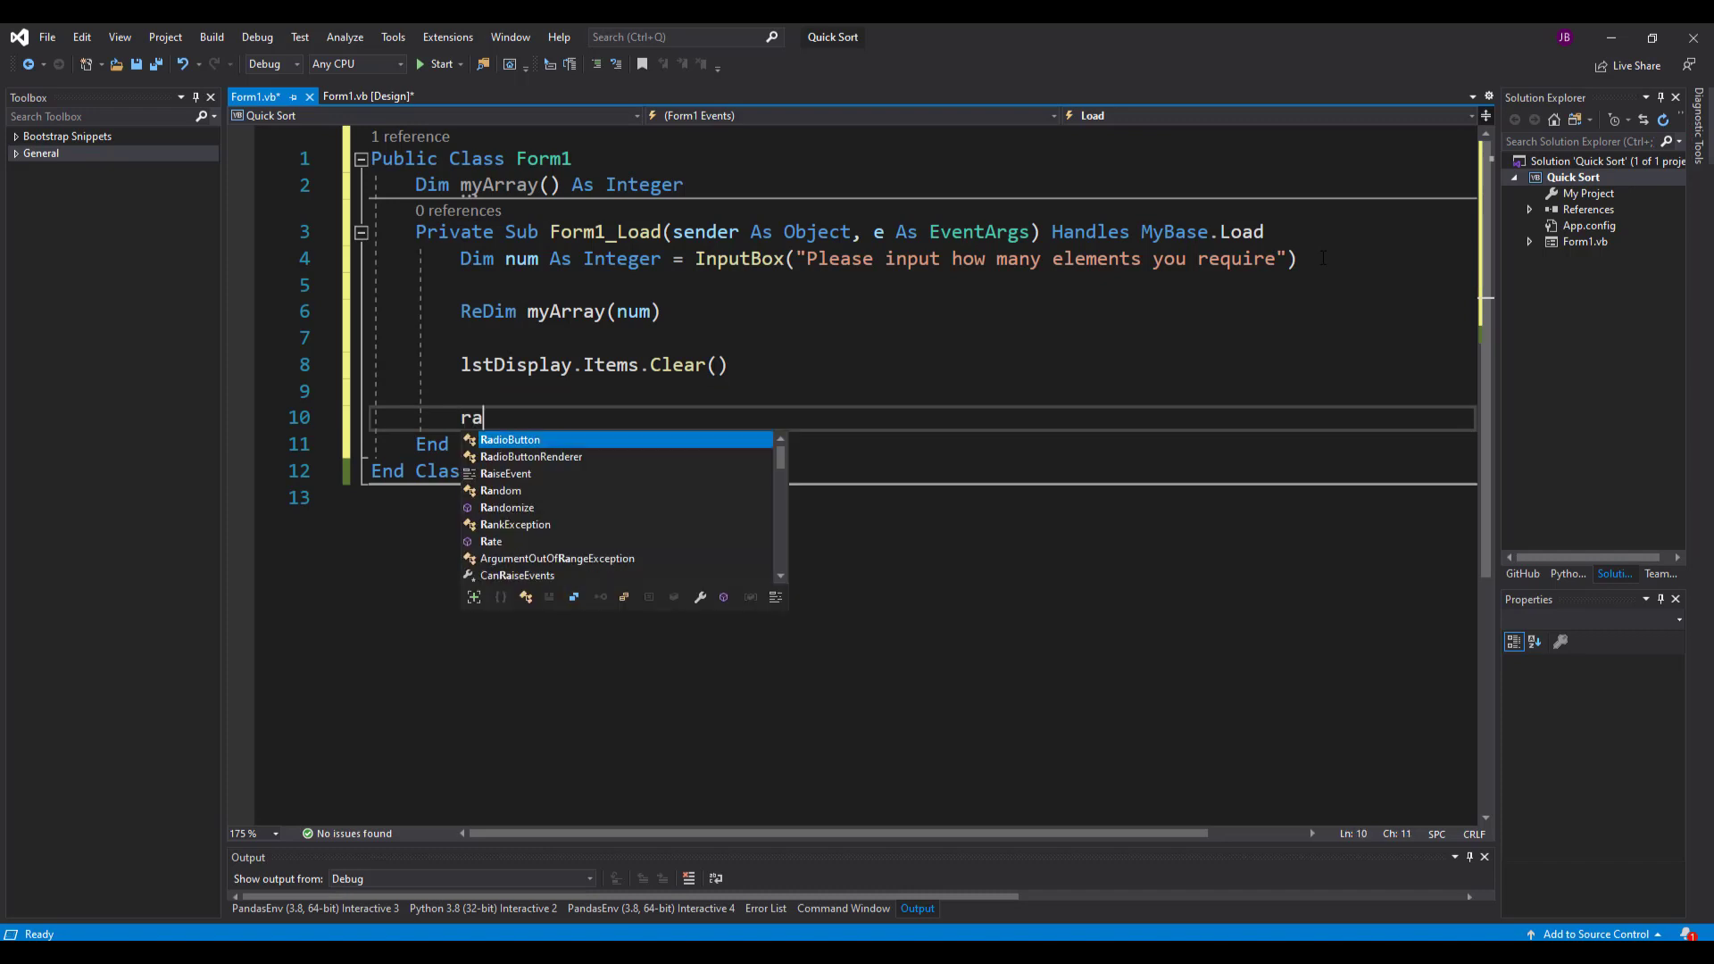
text(ndo)
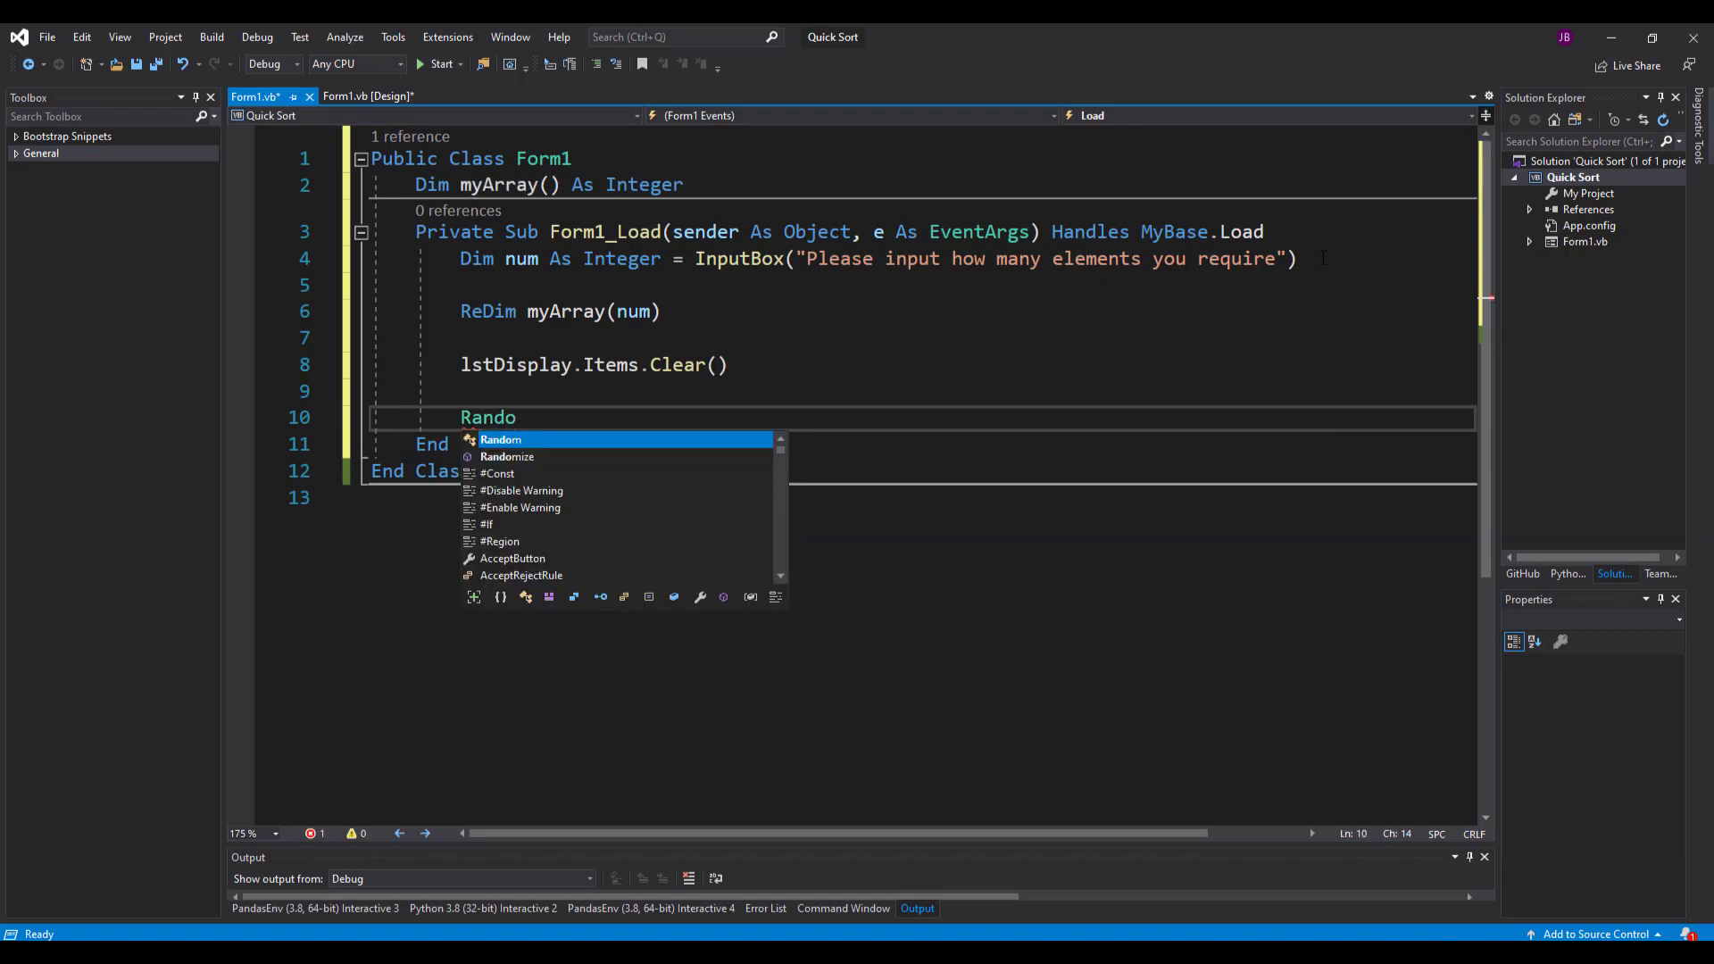
text(mize()
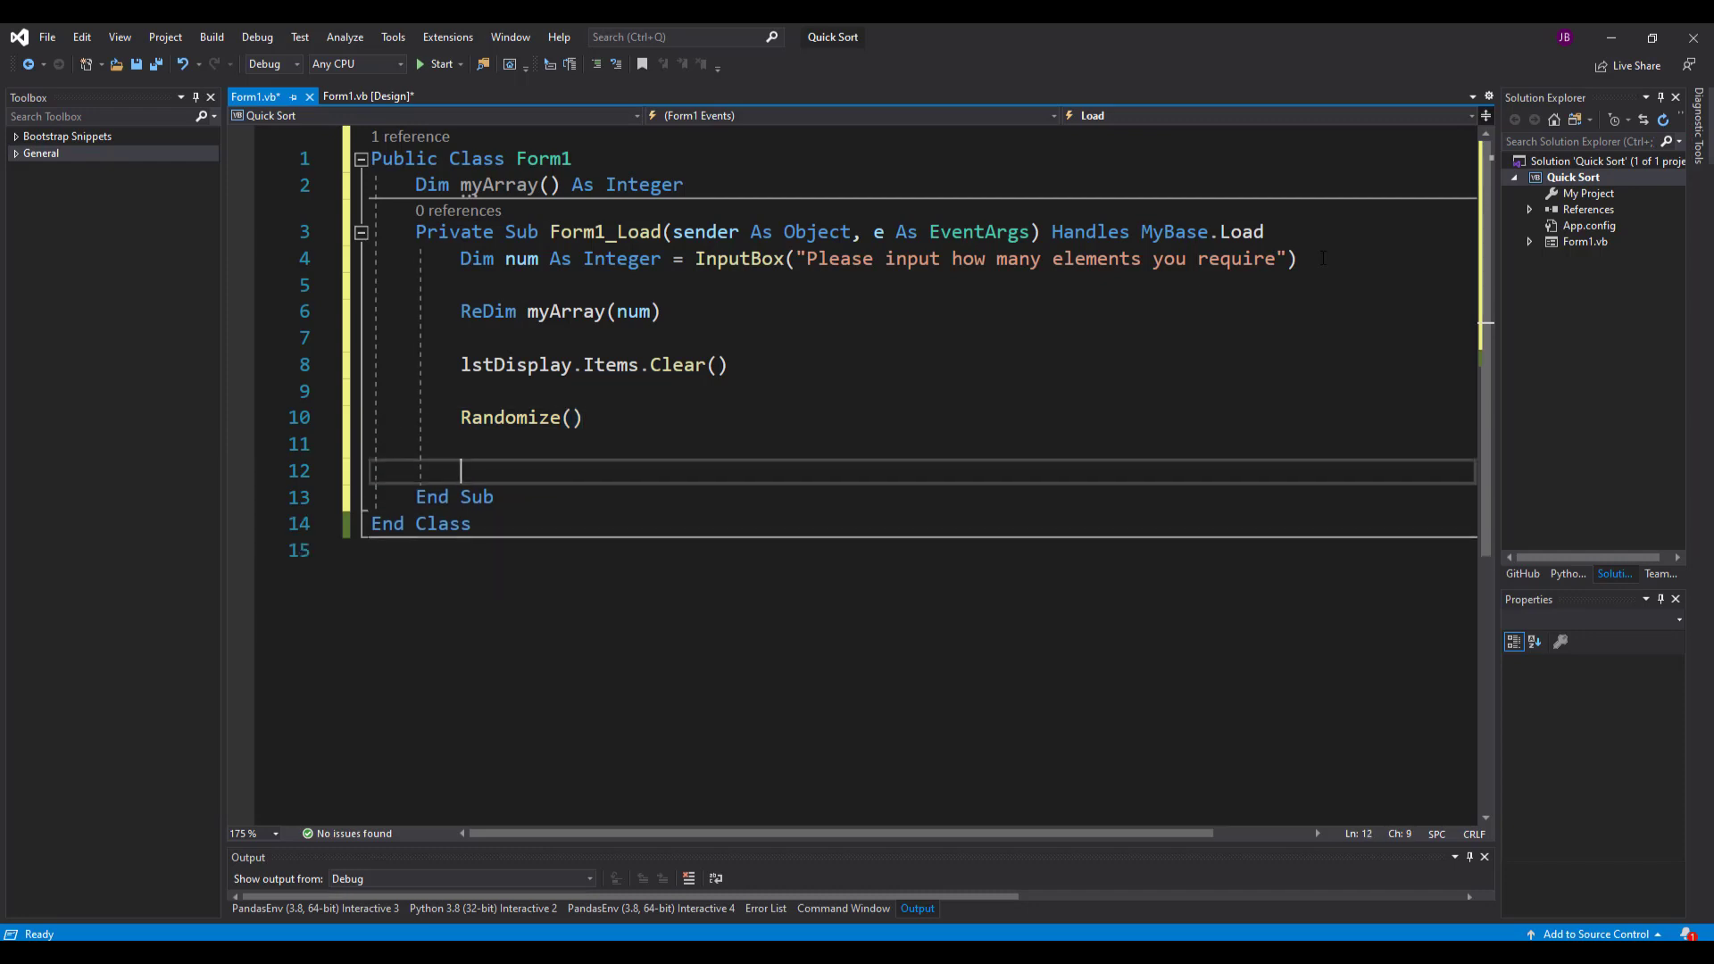
text(fo)
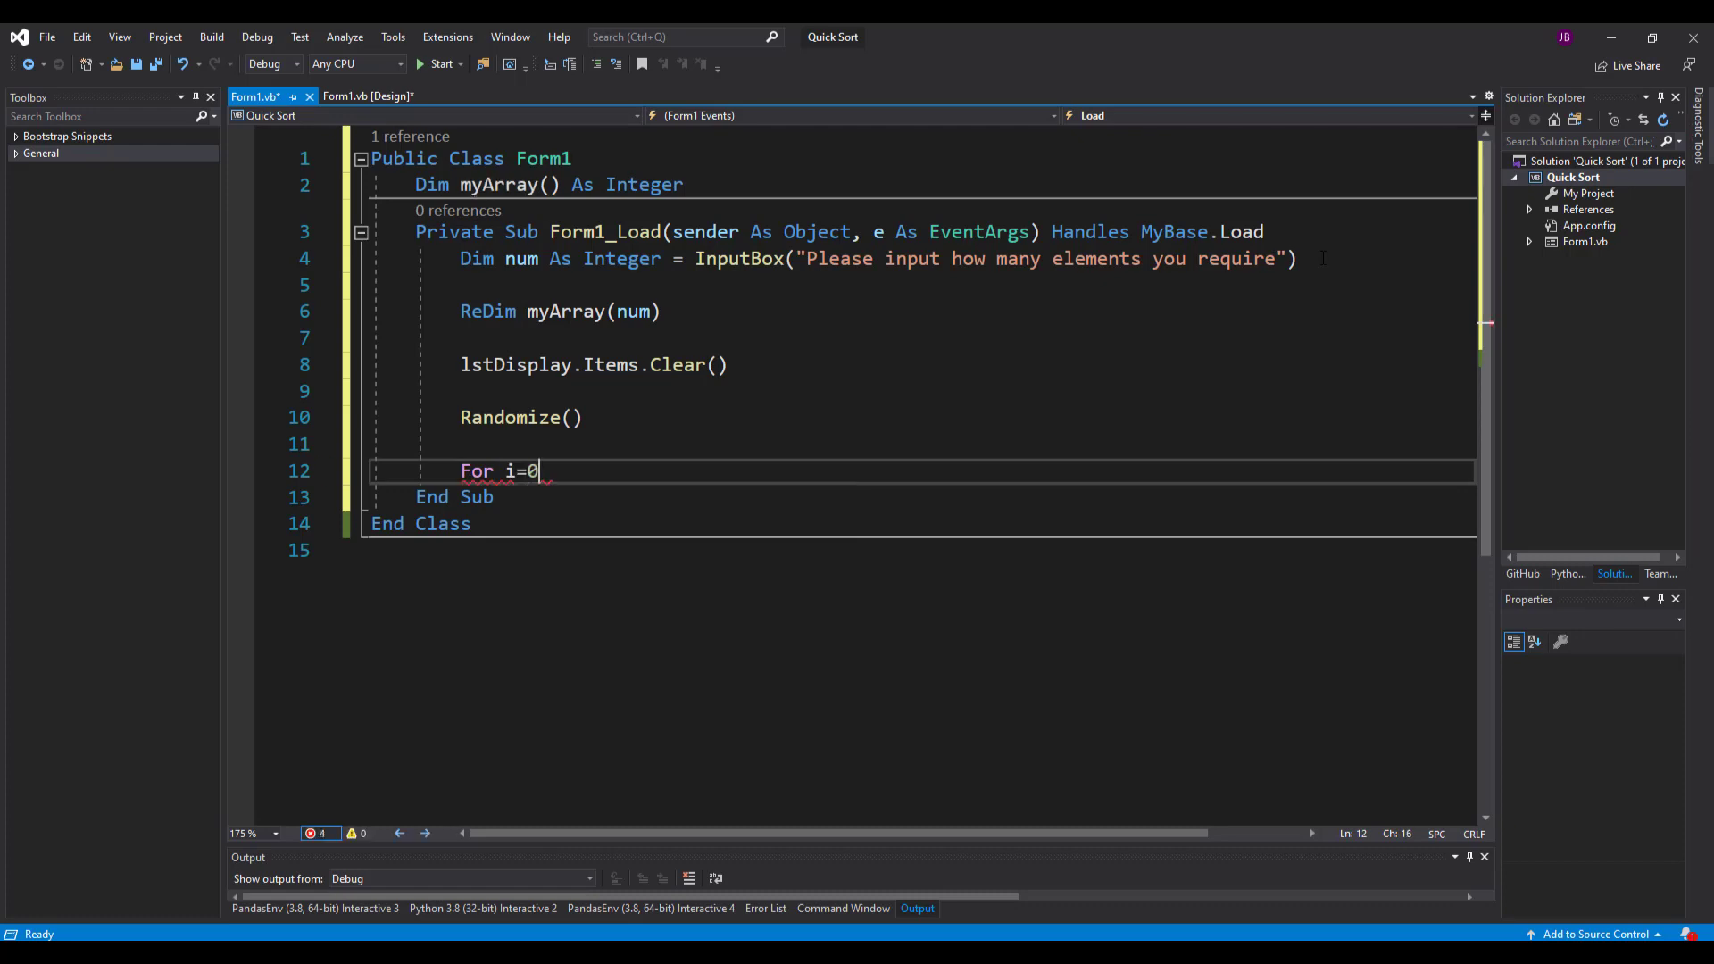
- Inside the loop, set myArray(i) = Math.Floor(Rnd() * 100)
text(" ")
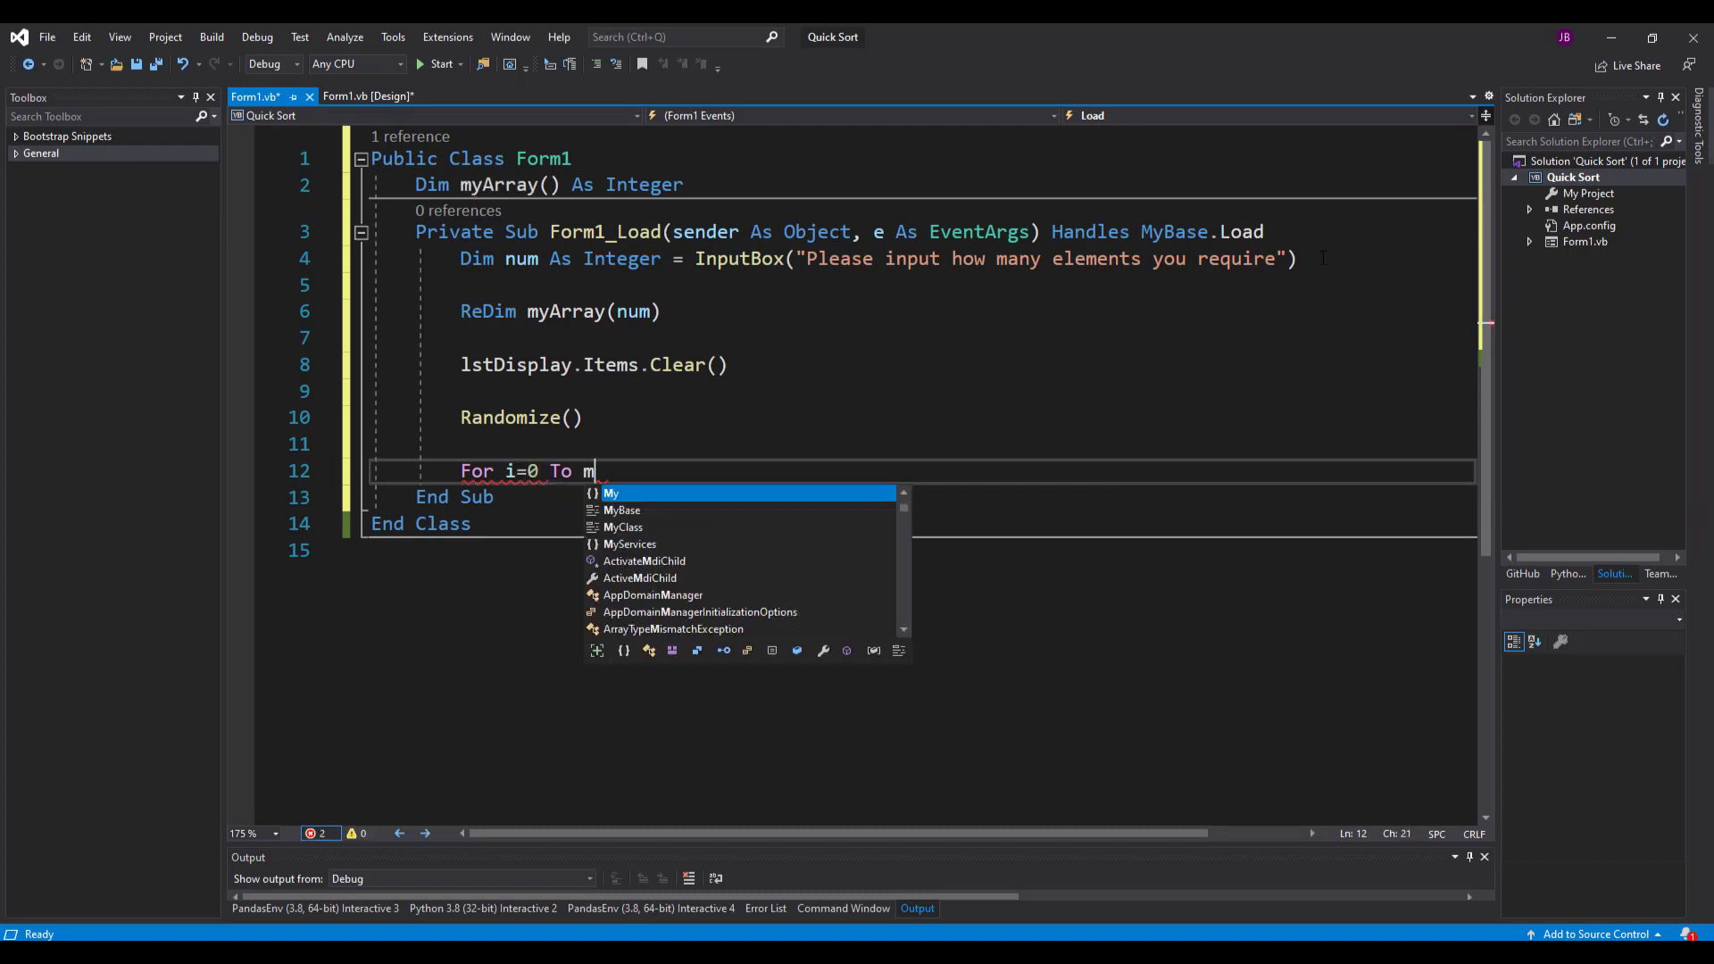
text(yArray.Length - 1)
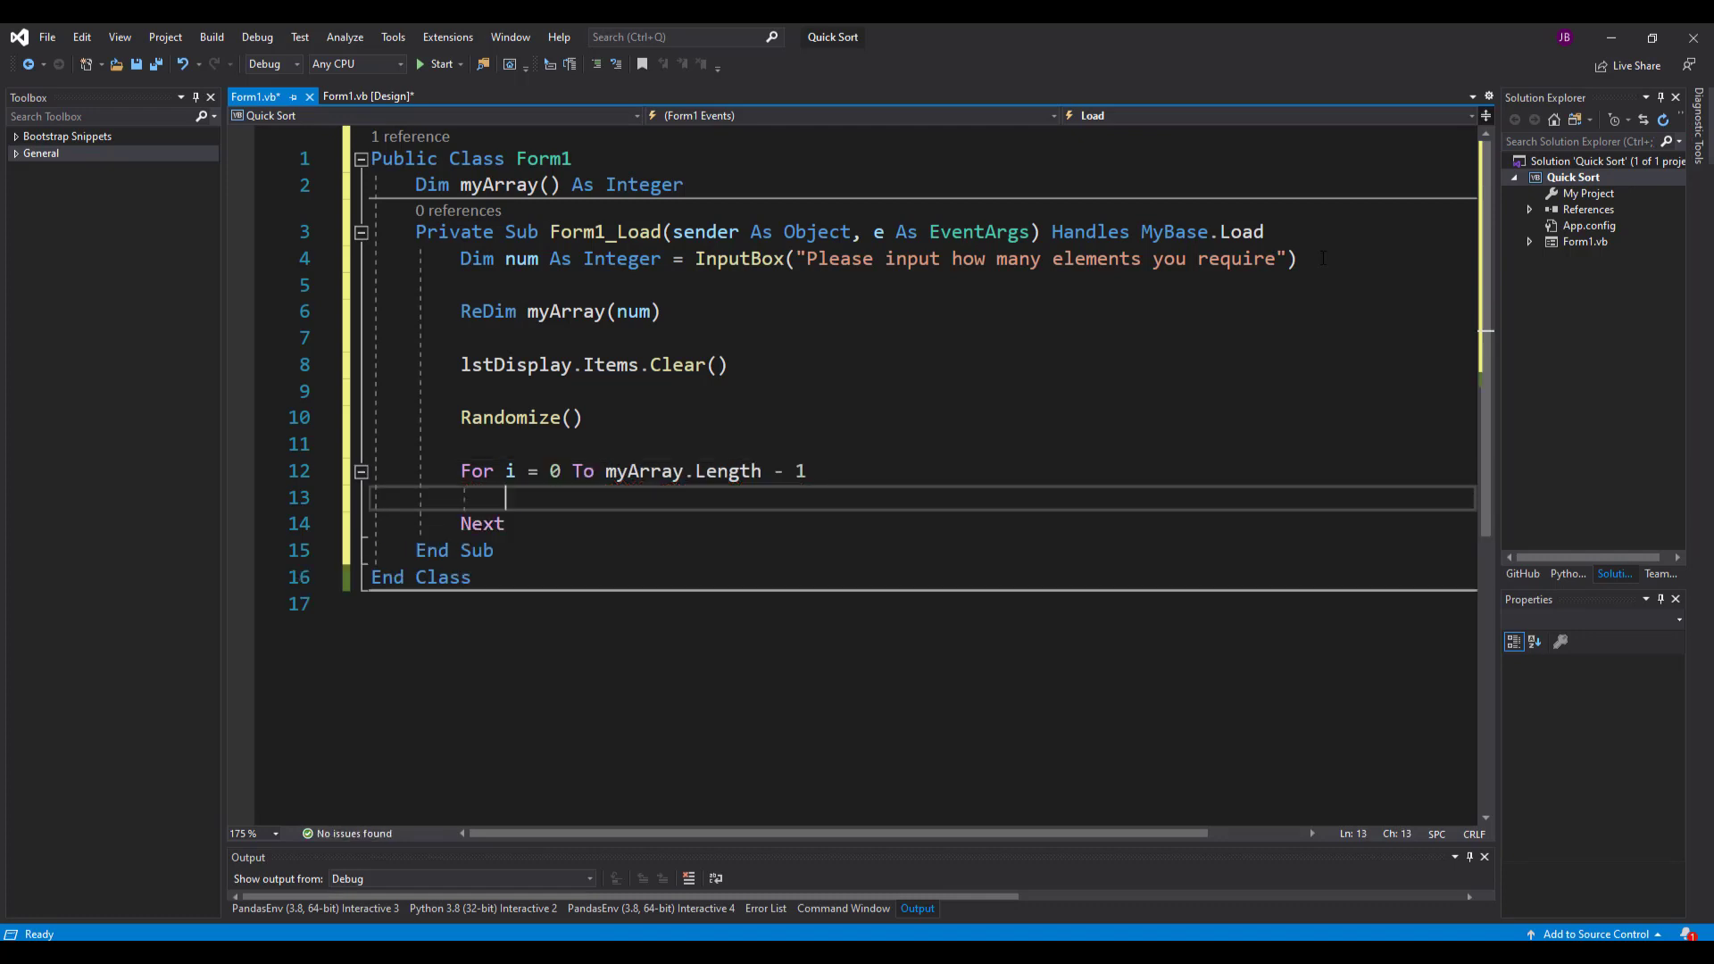
text(myAr)
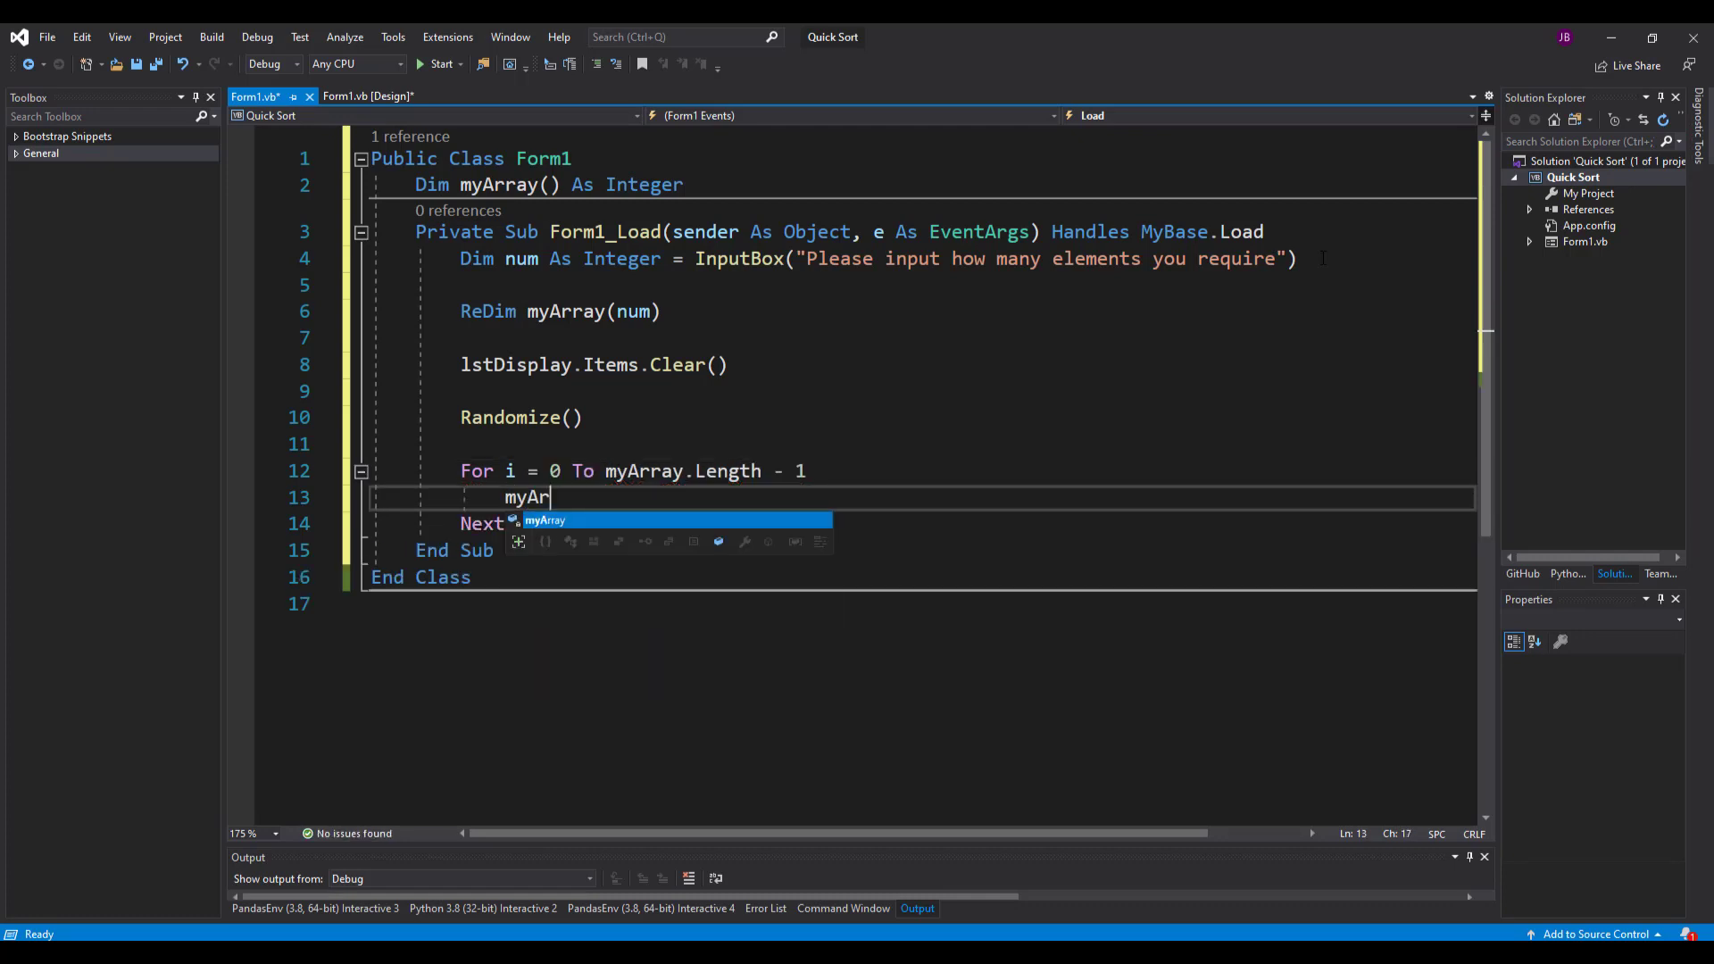
text(ray(i) =)
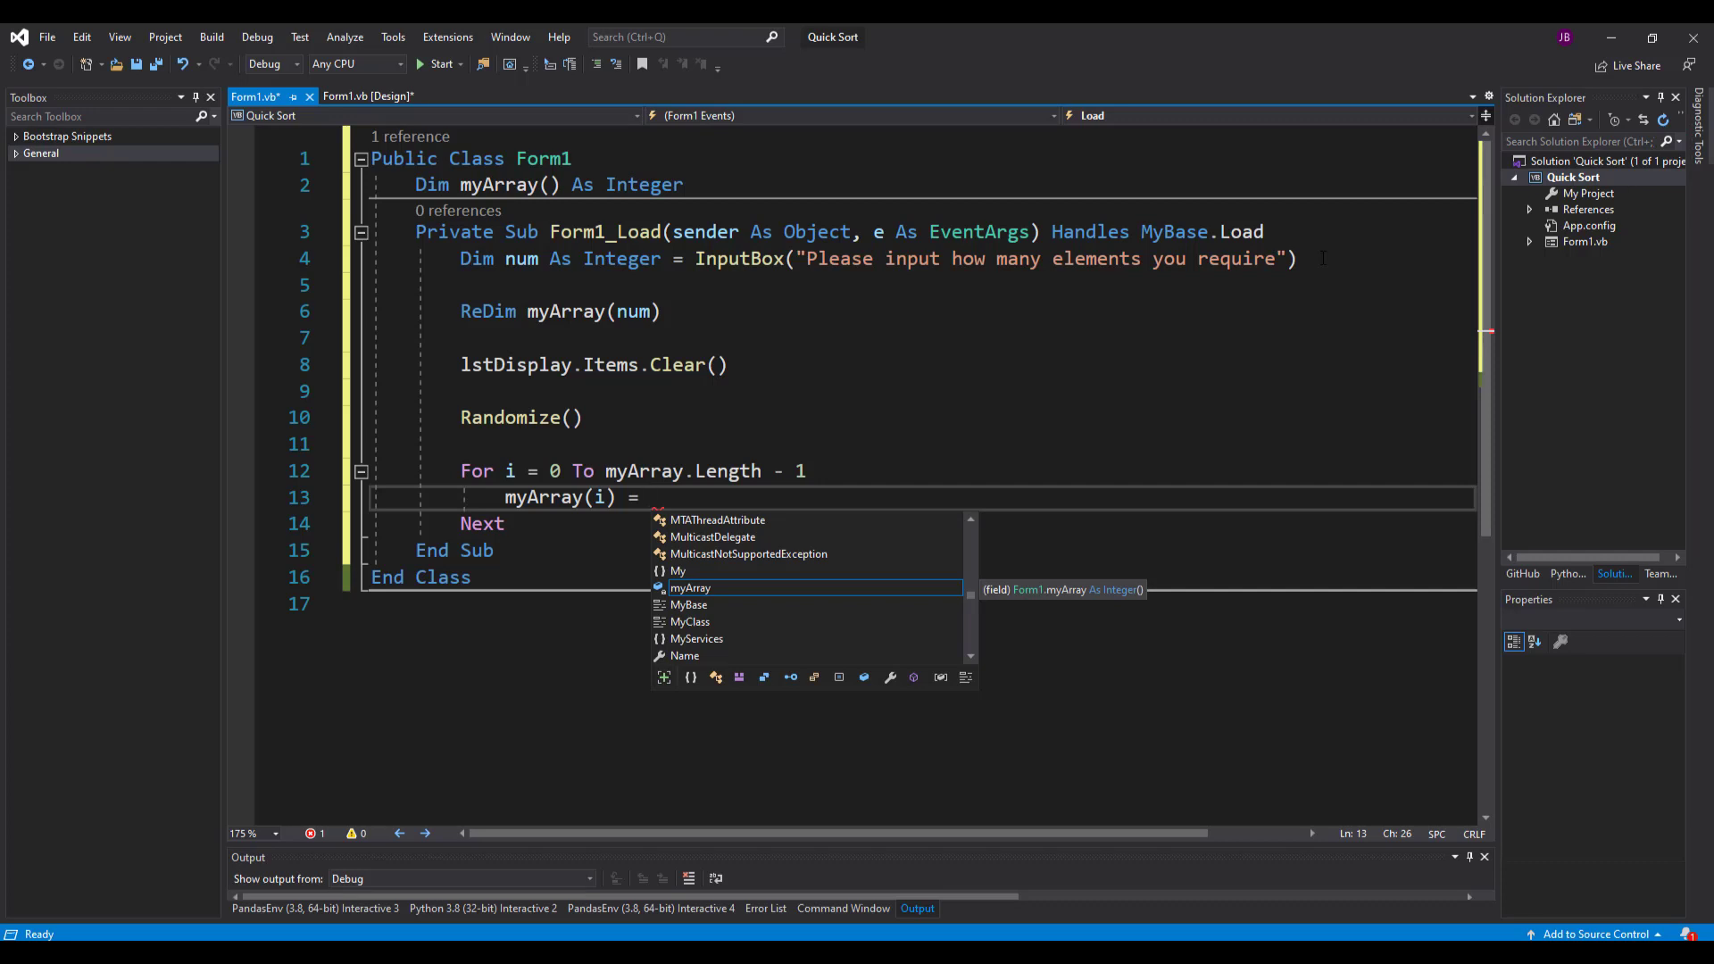
text(Math.)
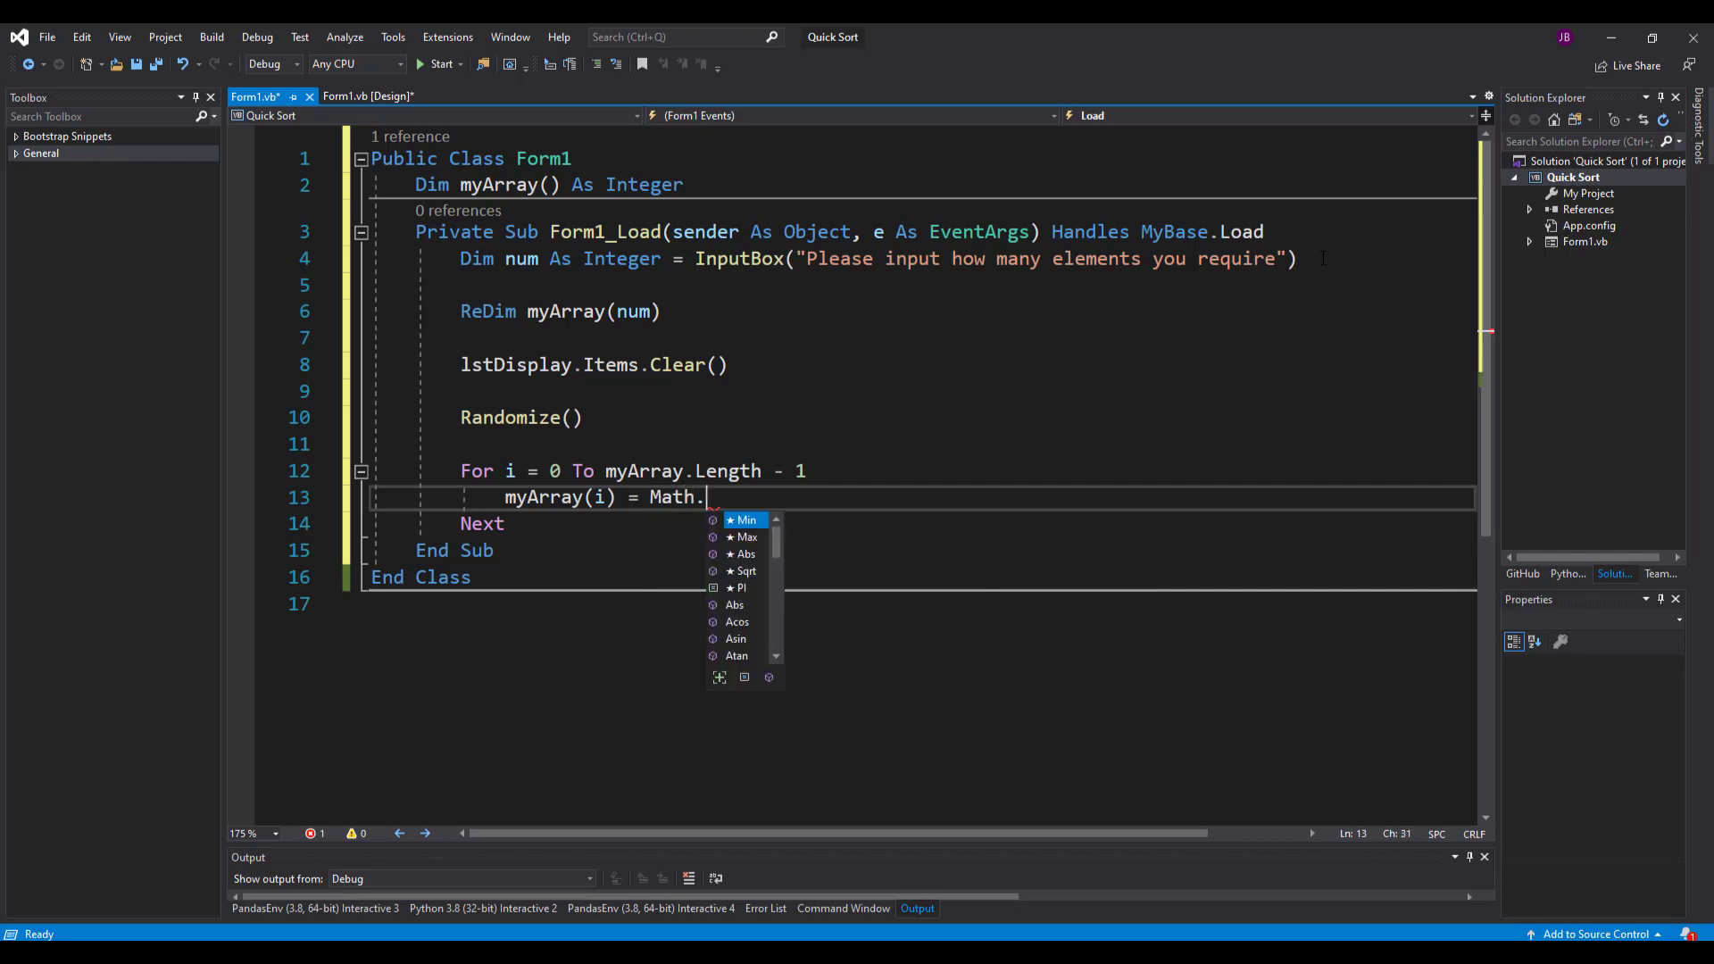
text(floor)
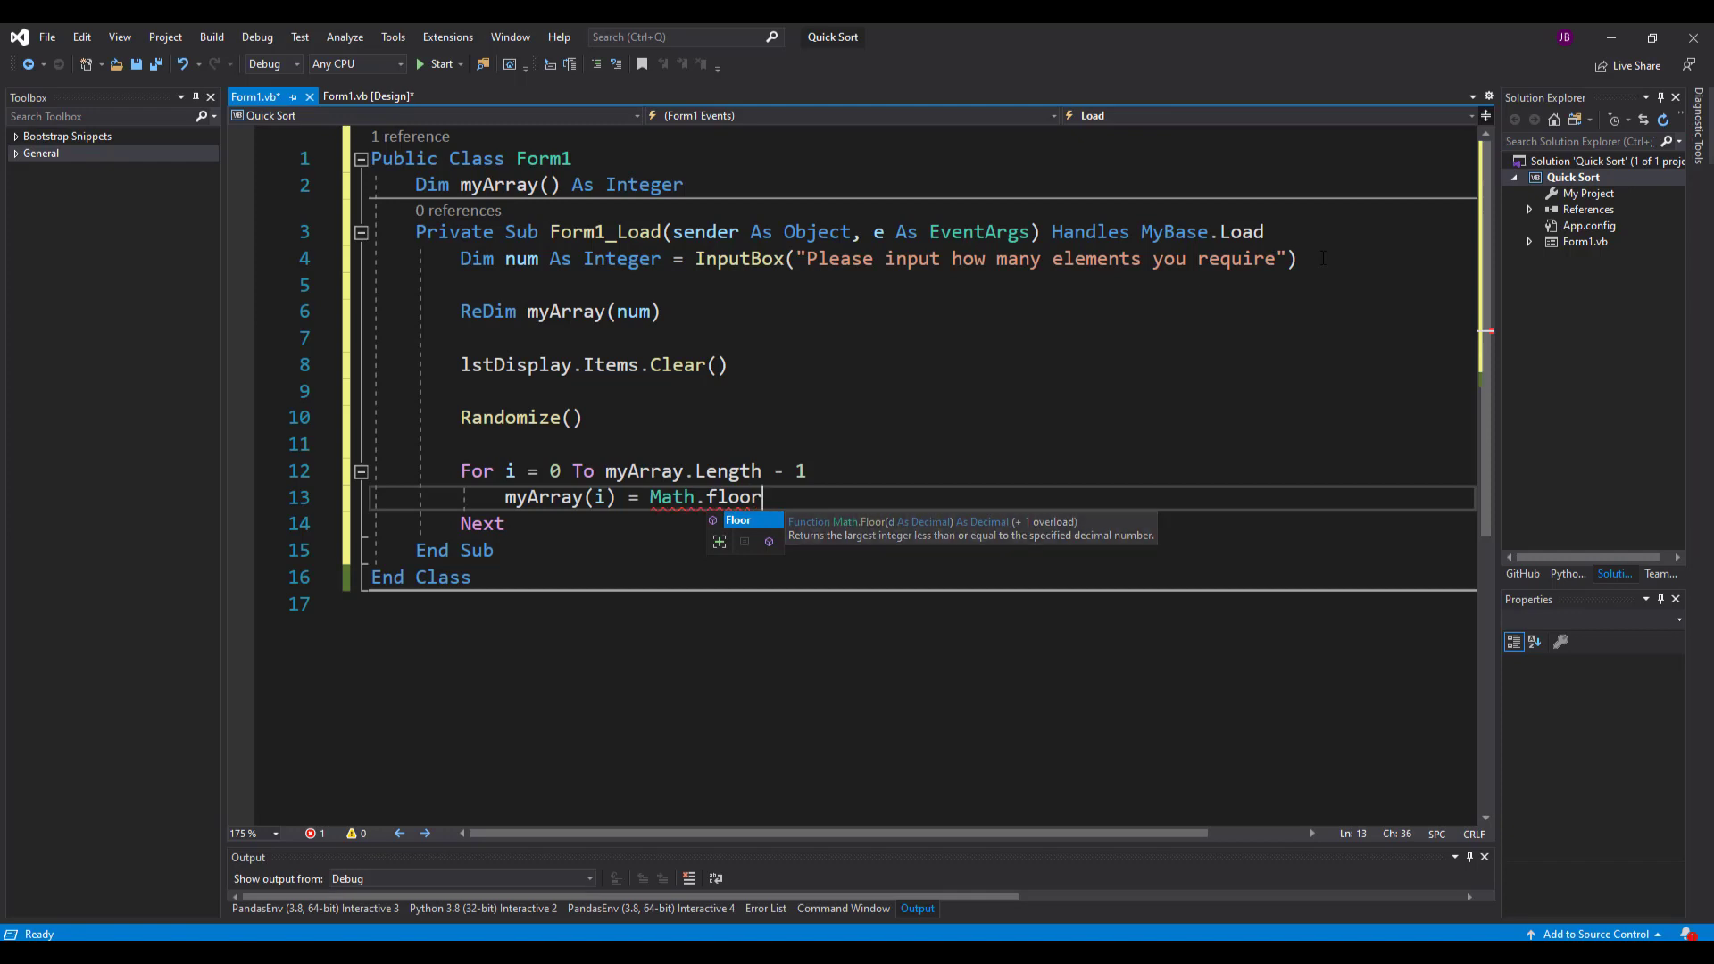
text(()
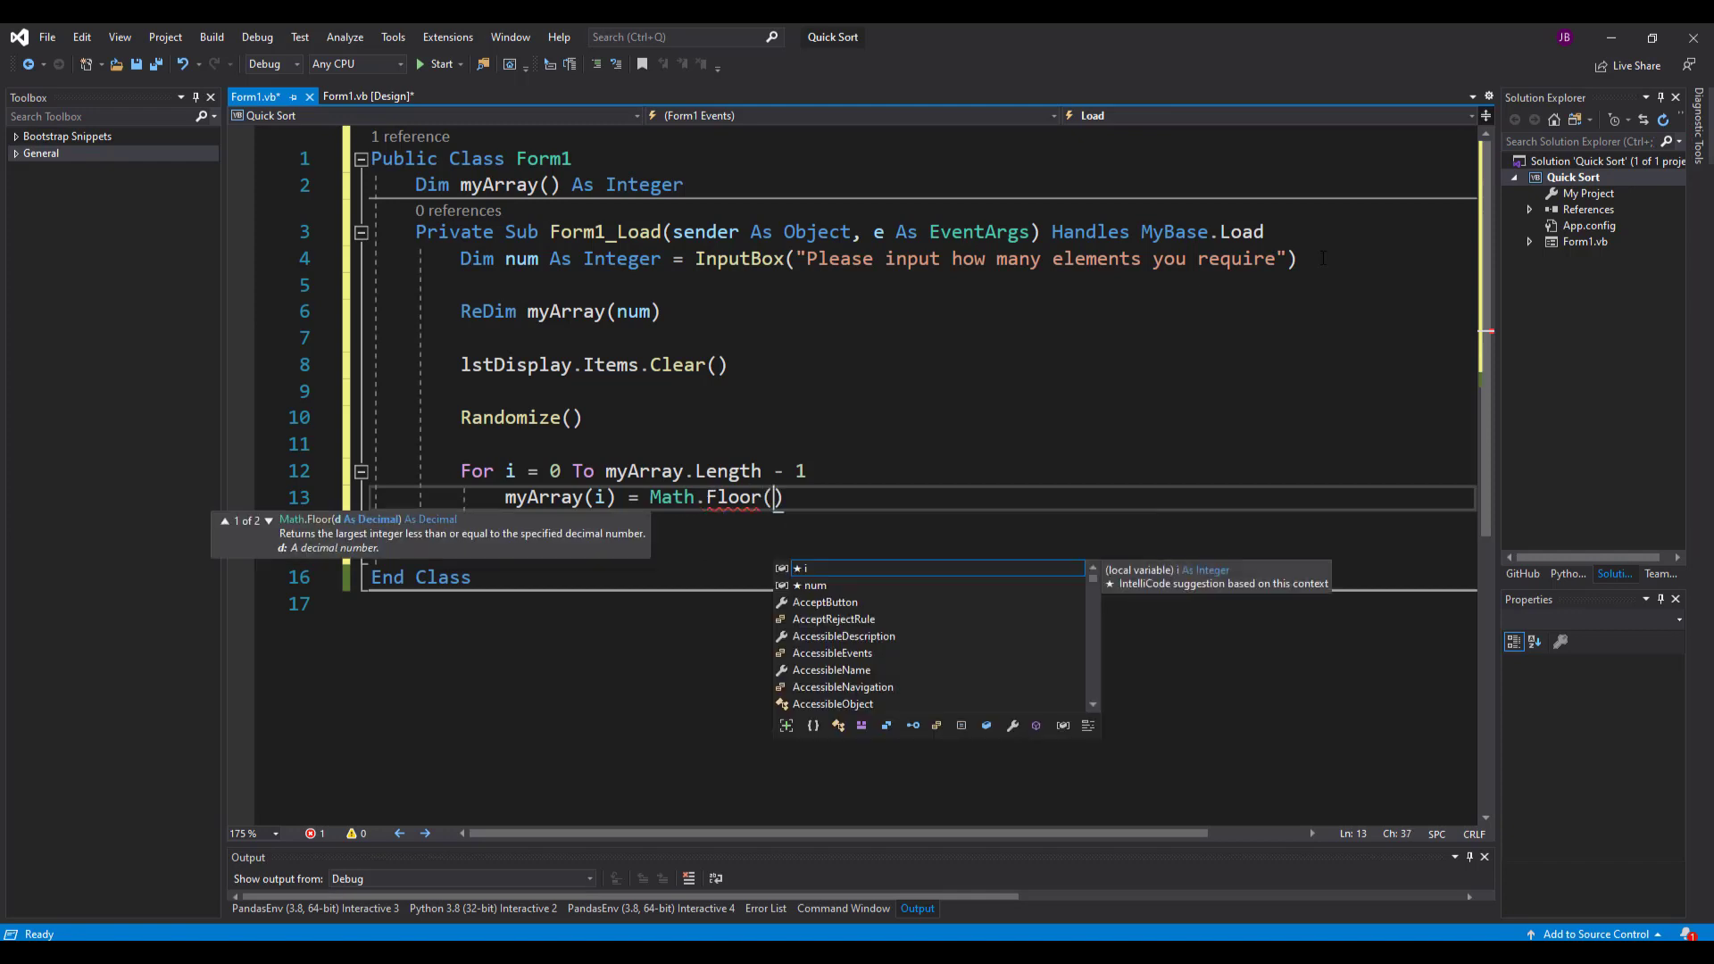
text(rnd)
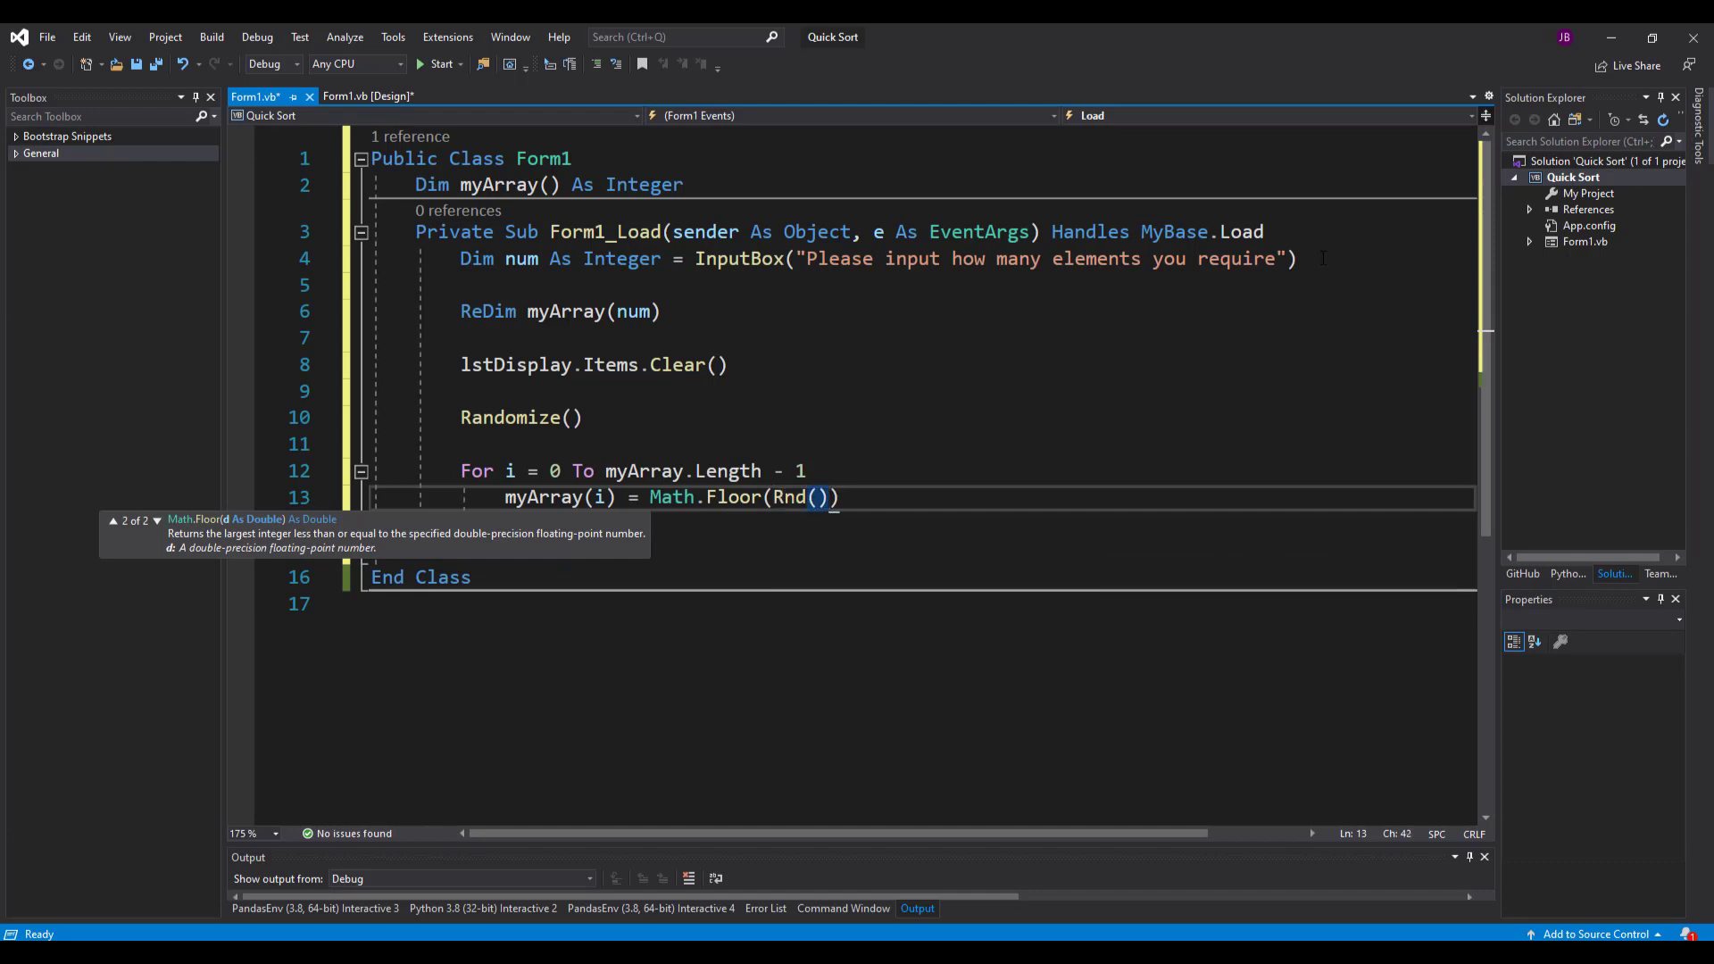
text(*)
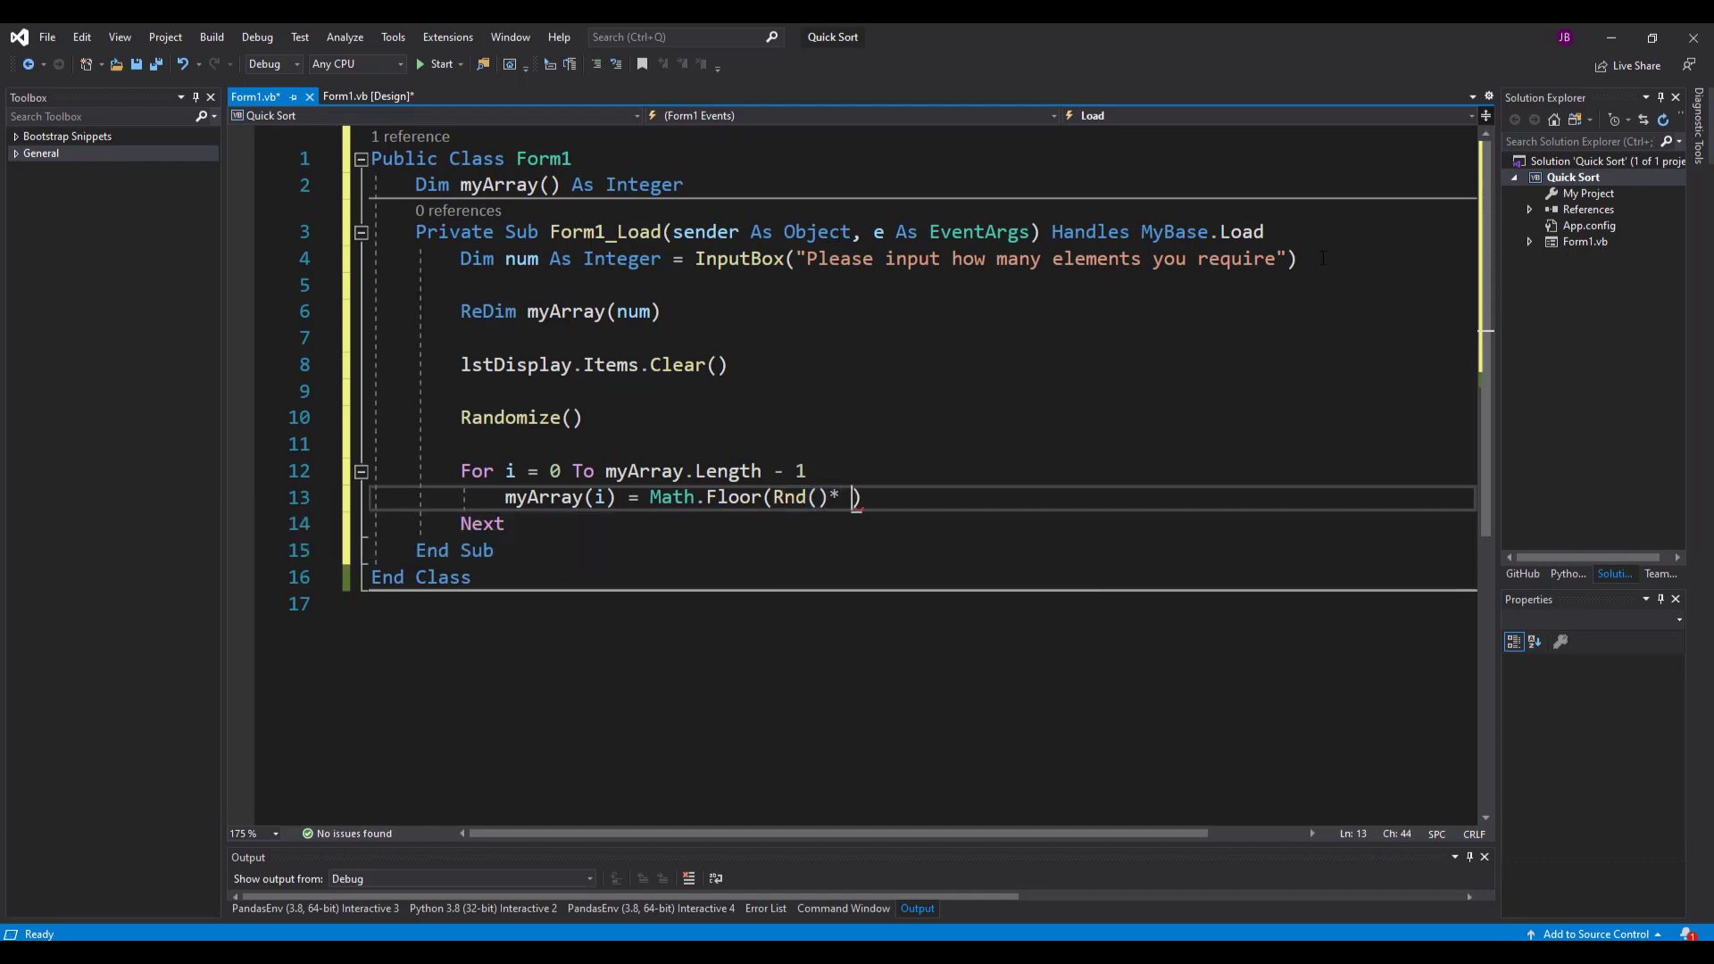
text(100))
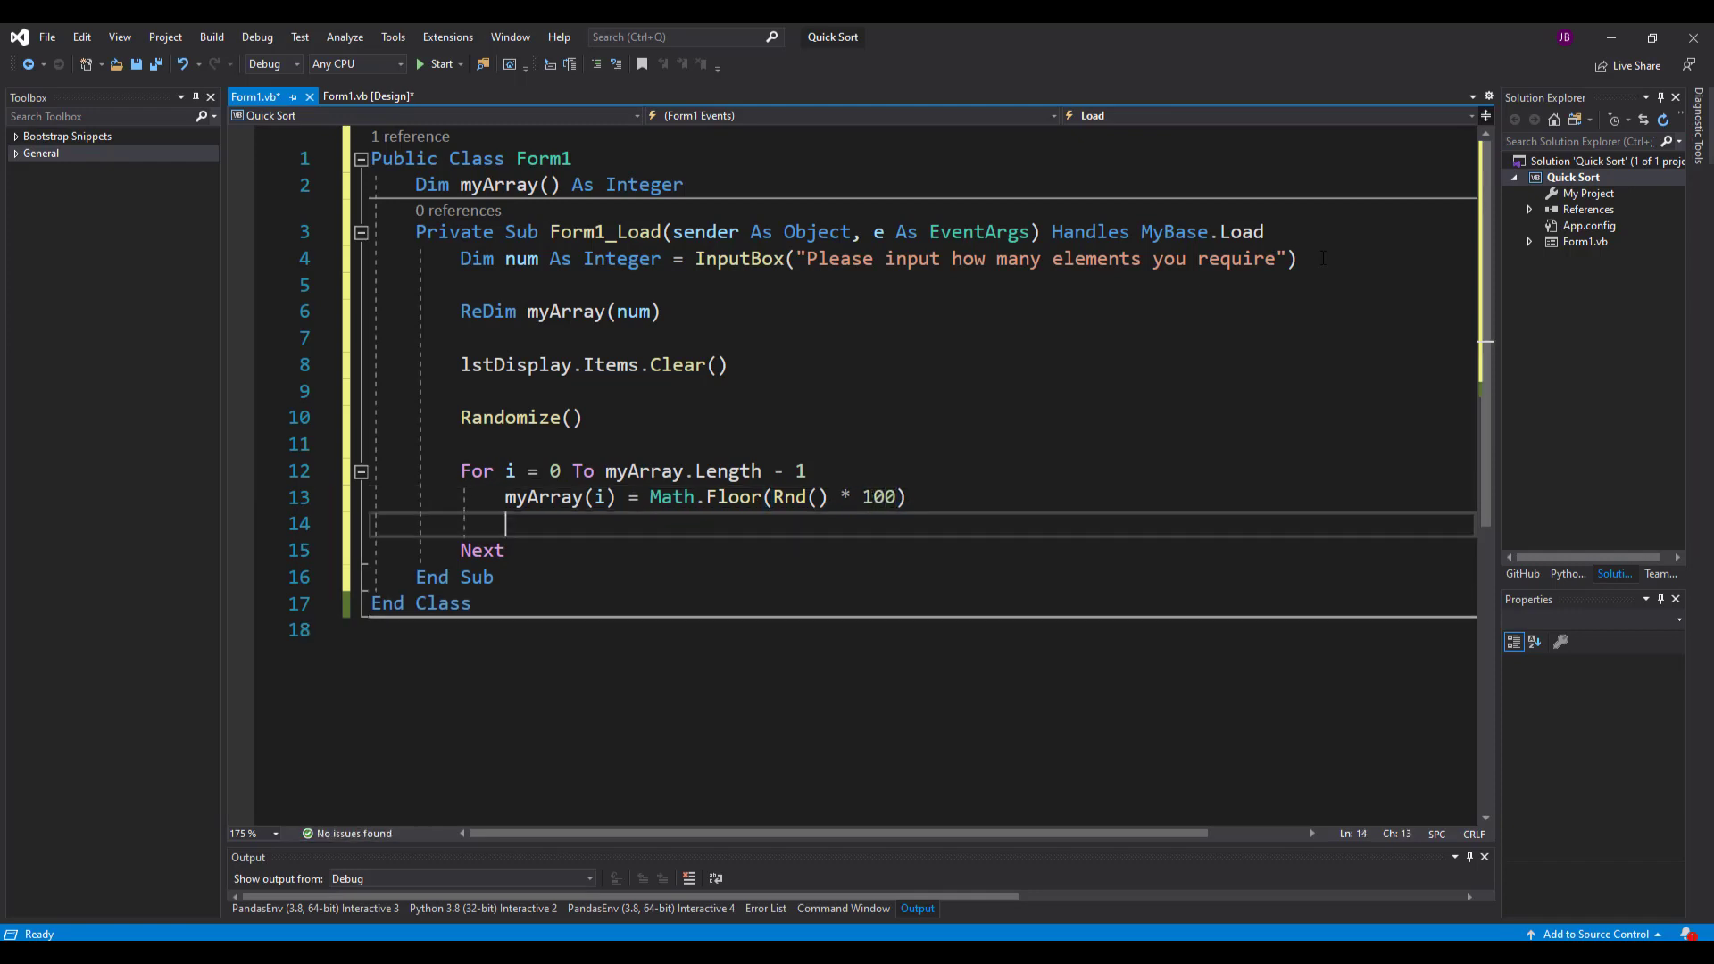
- Add each myArray(i) to lstDisplay.Items inside the loop
text(lstDisplay)
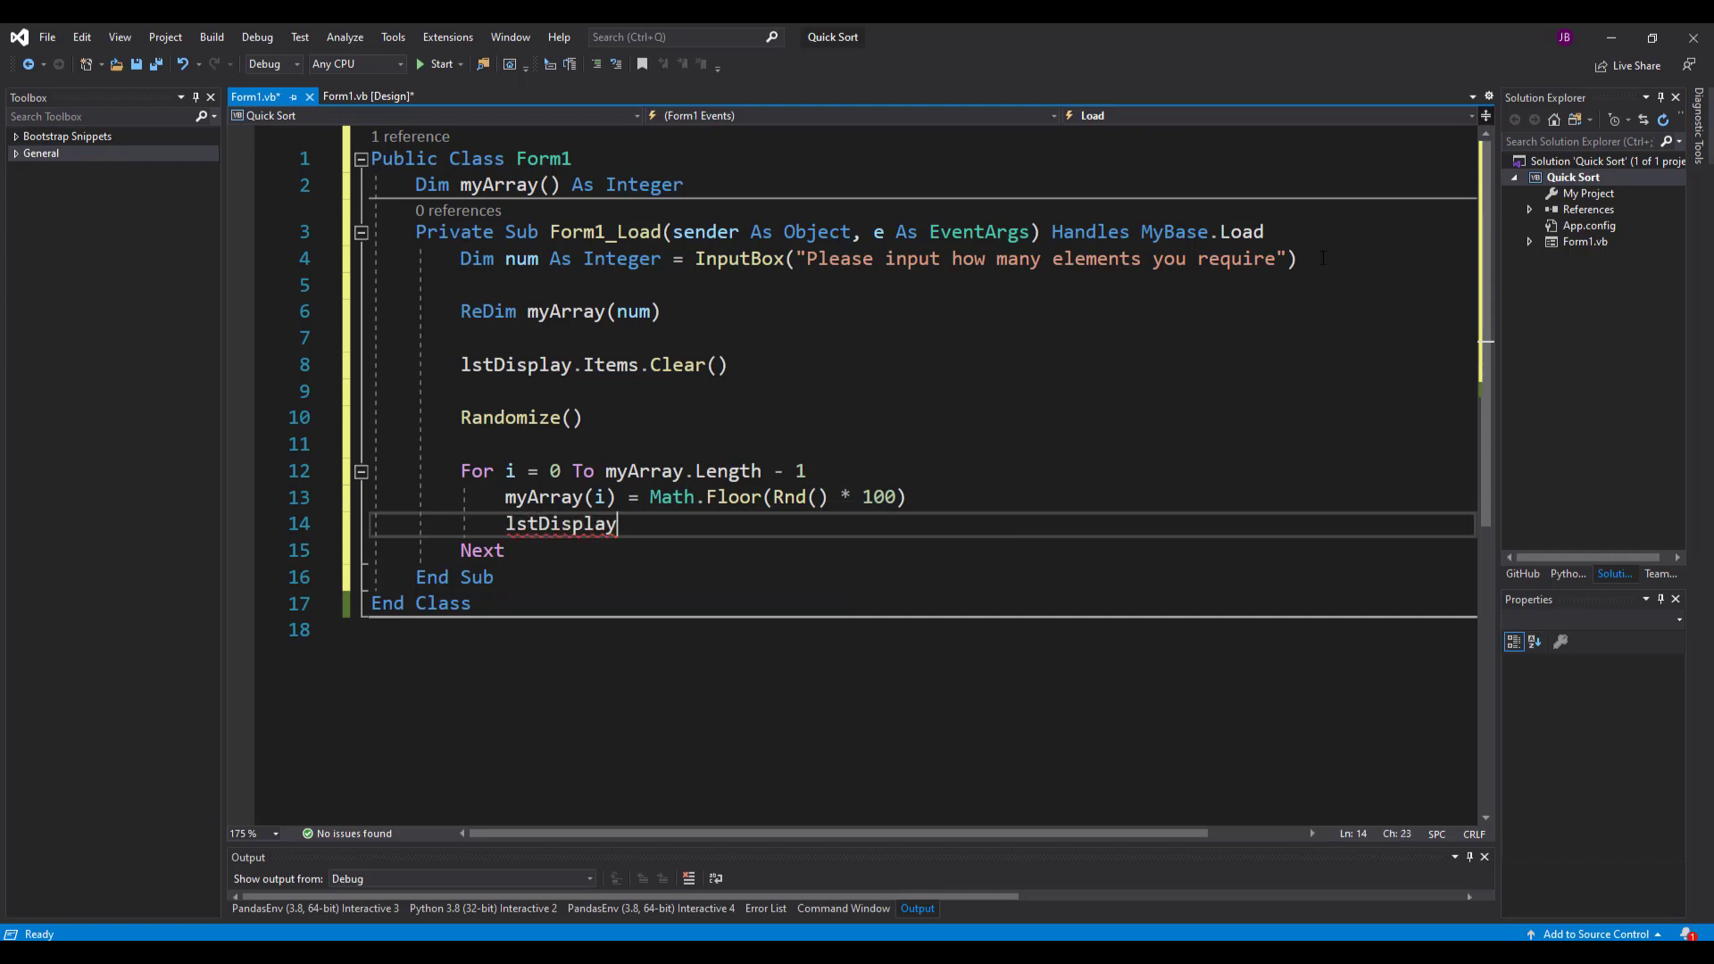
text(.Items.)
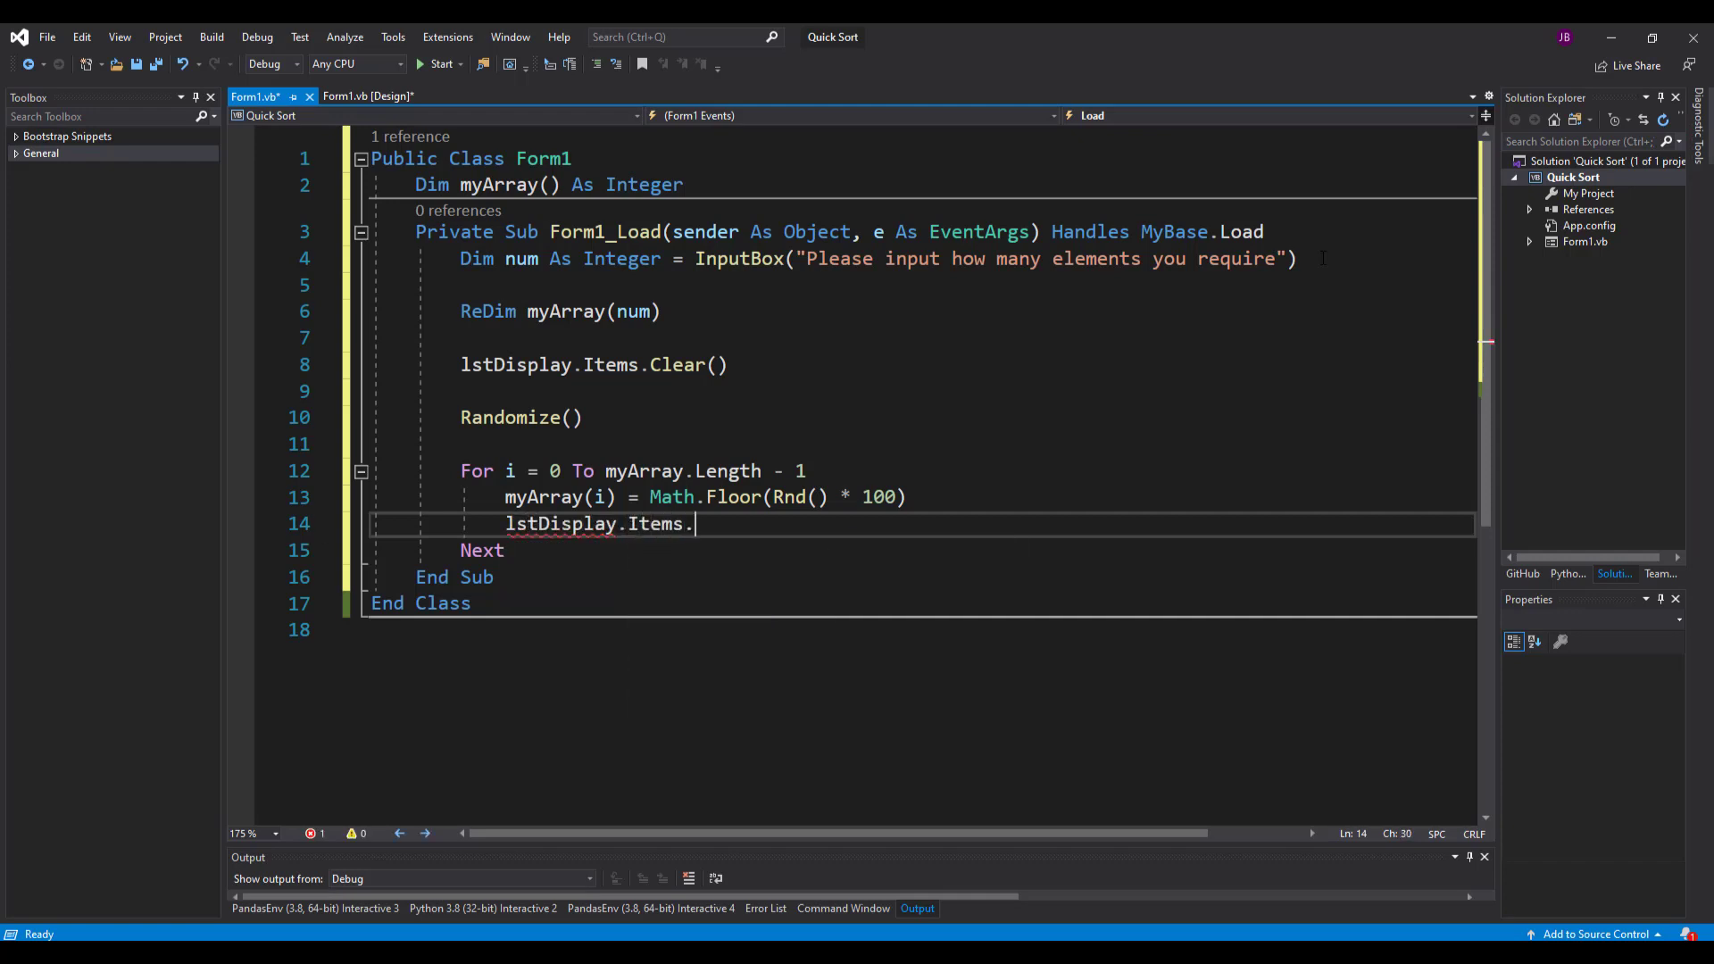
text(Add()
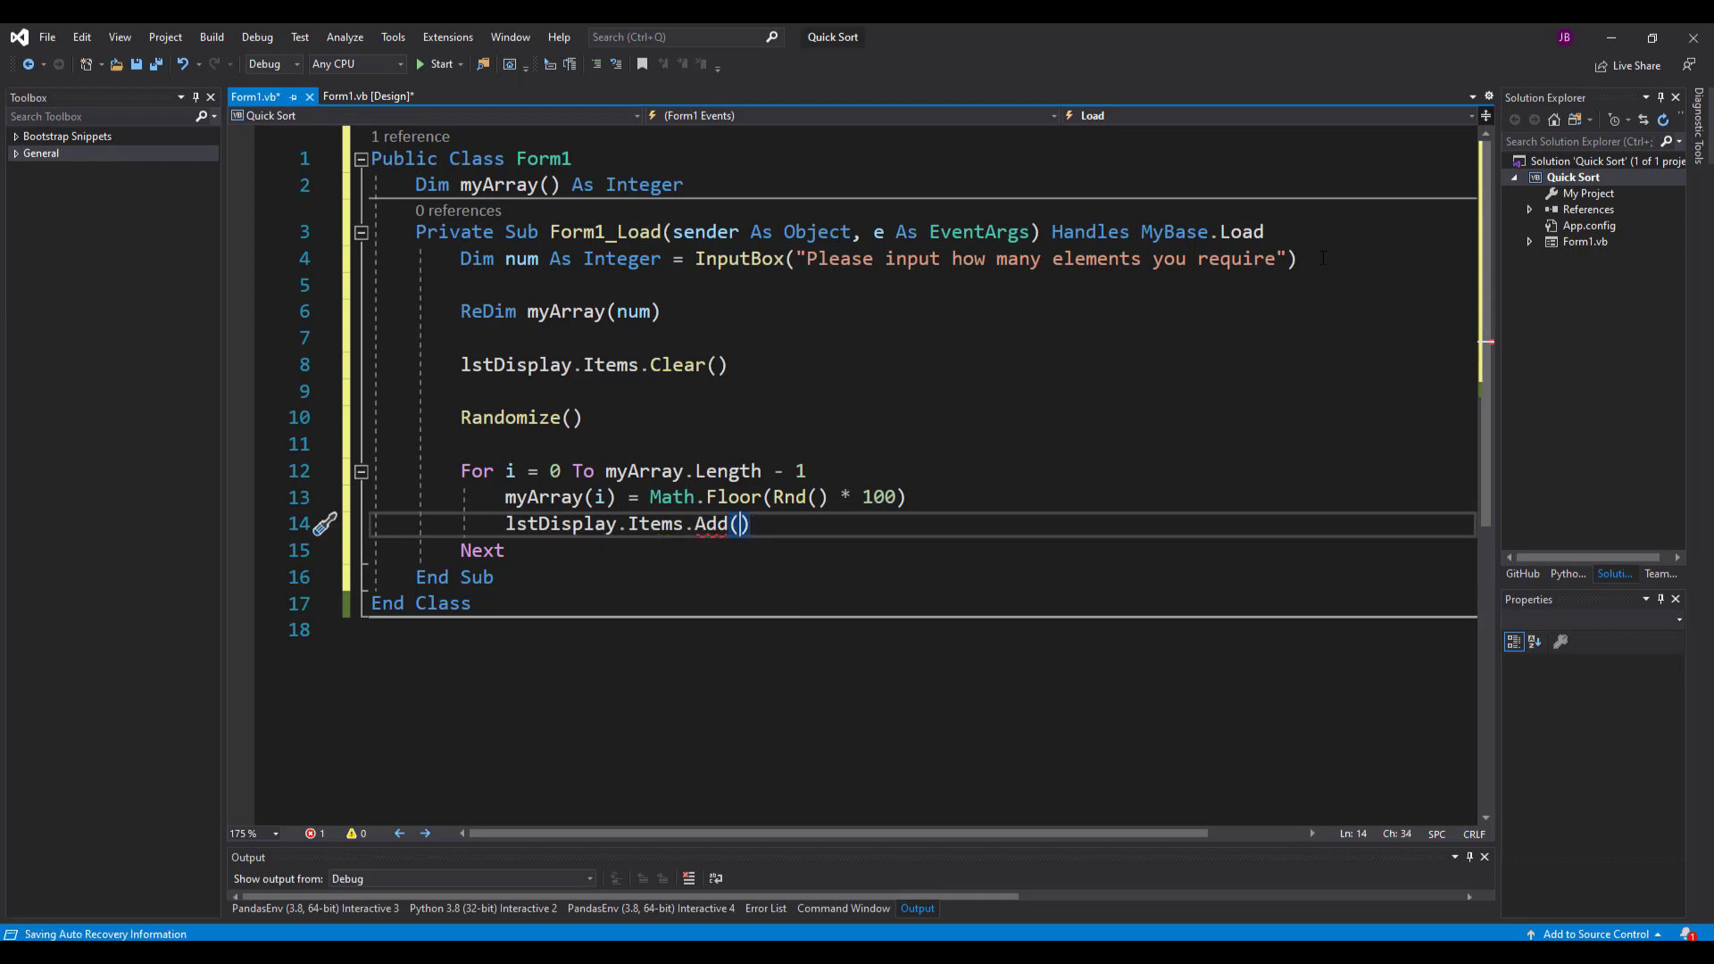
text(myArra)
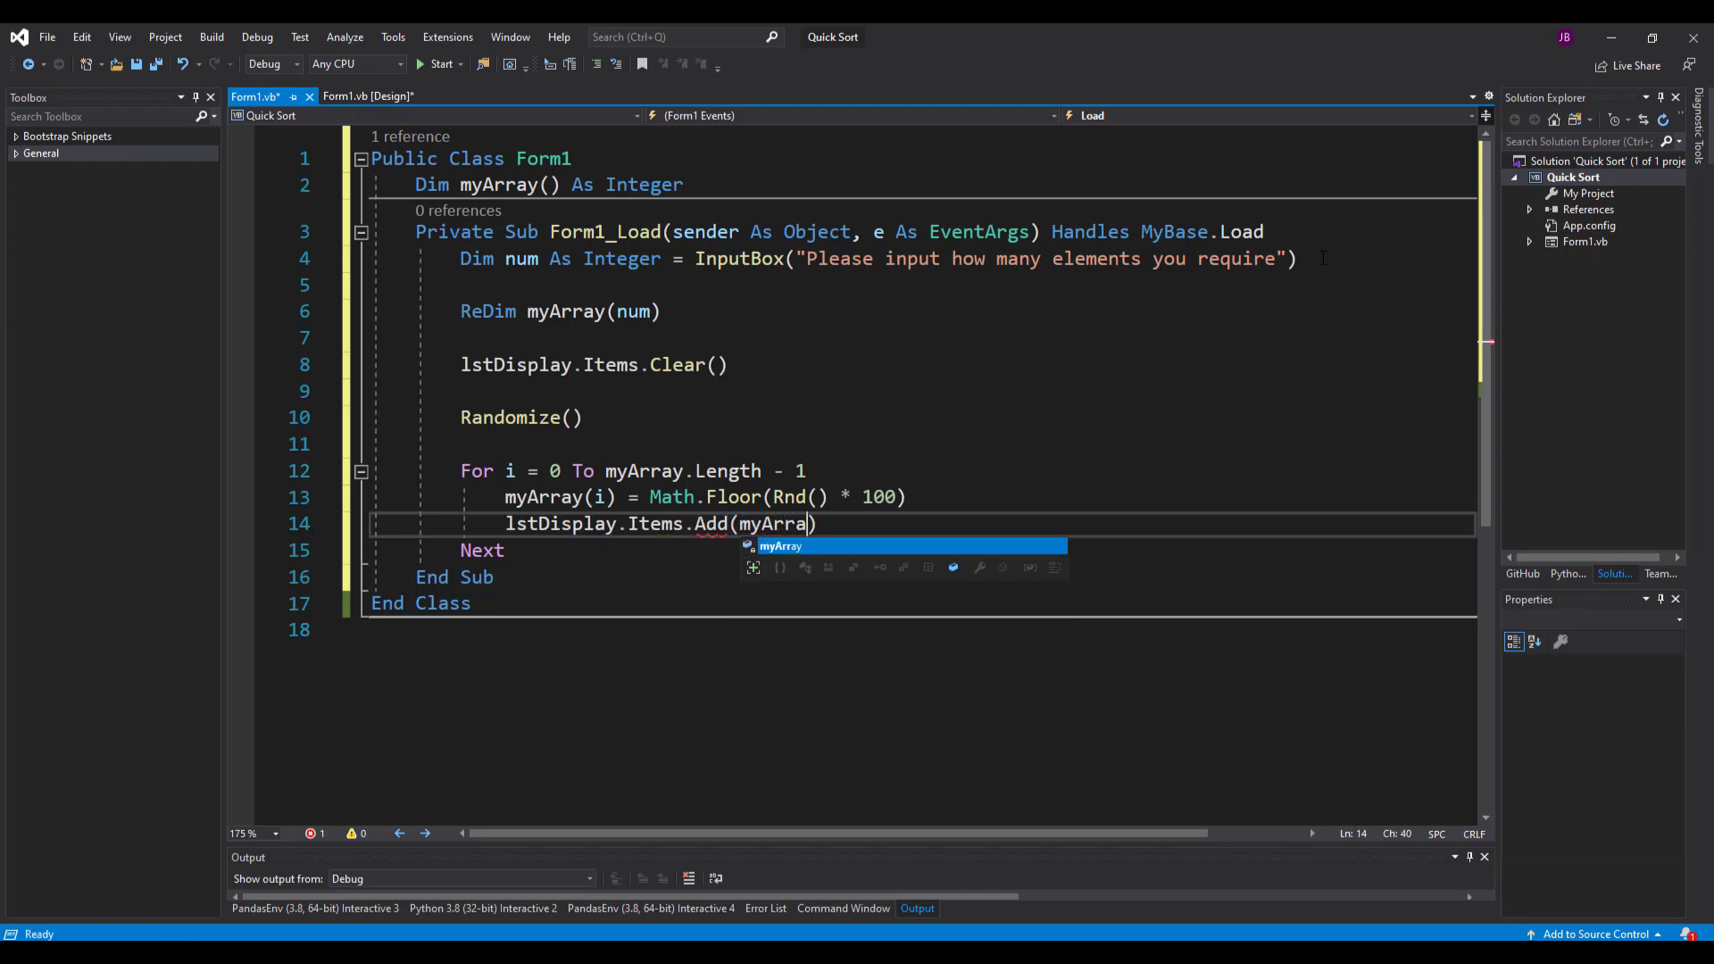
text((i))
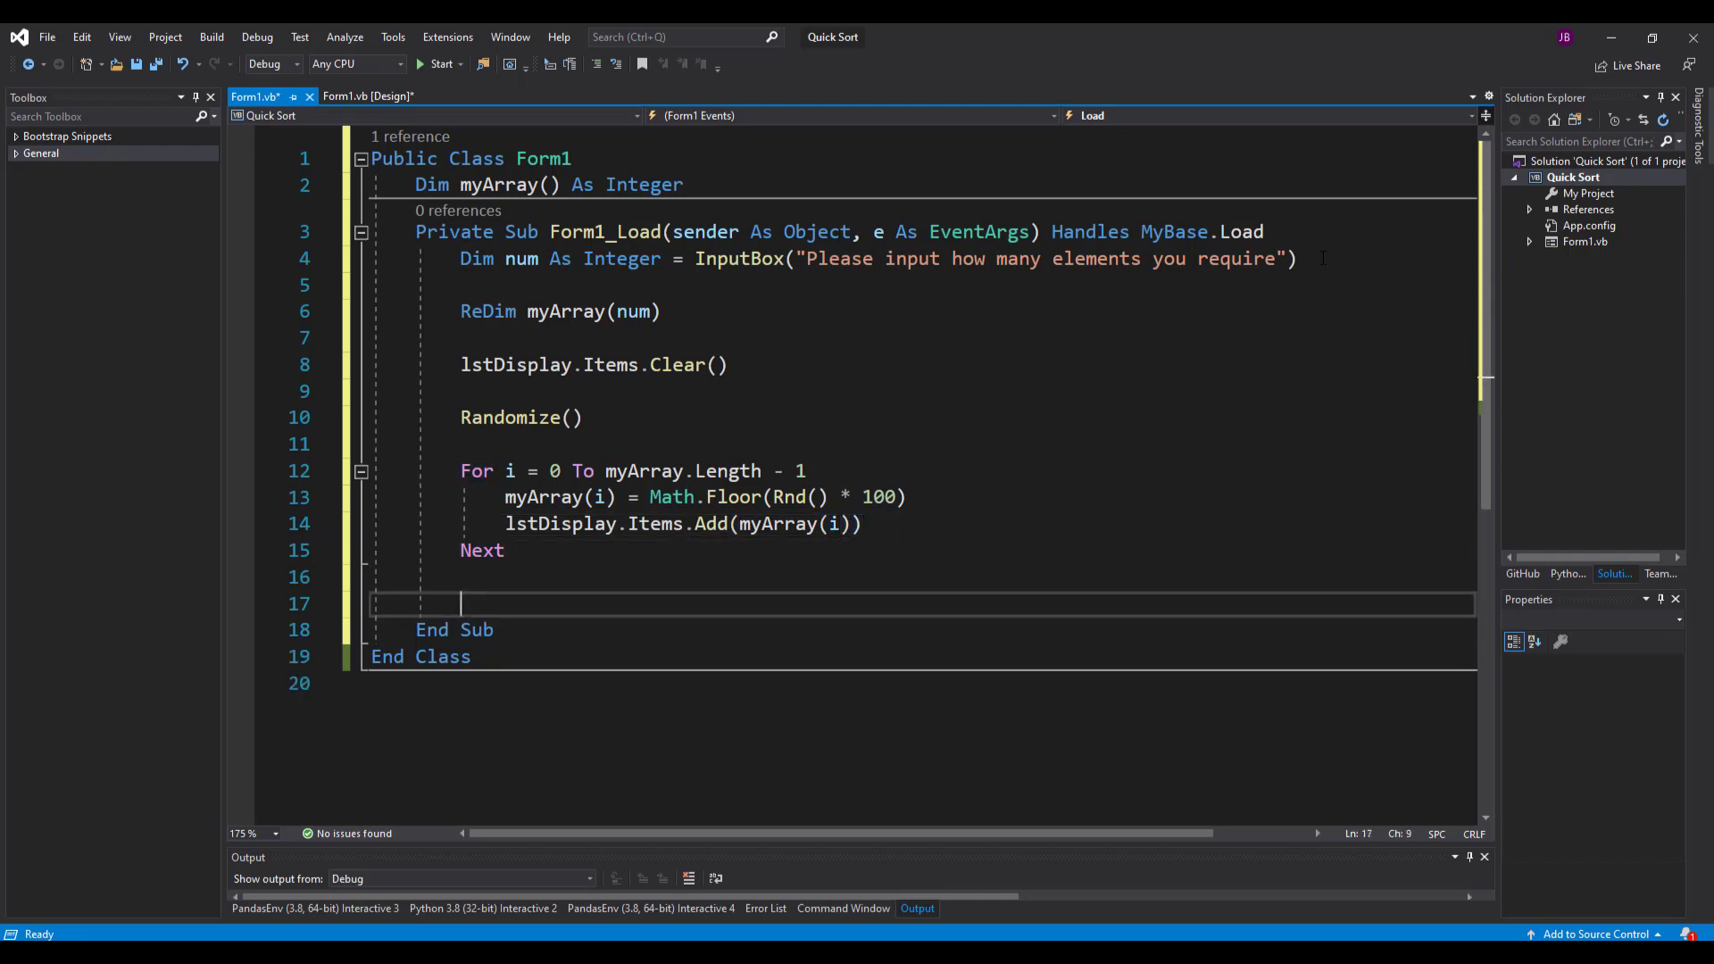
key(Backspace)
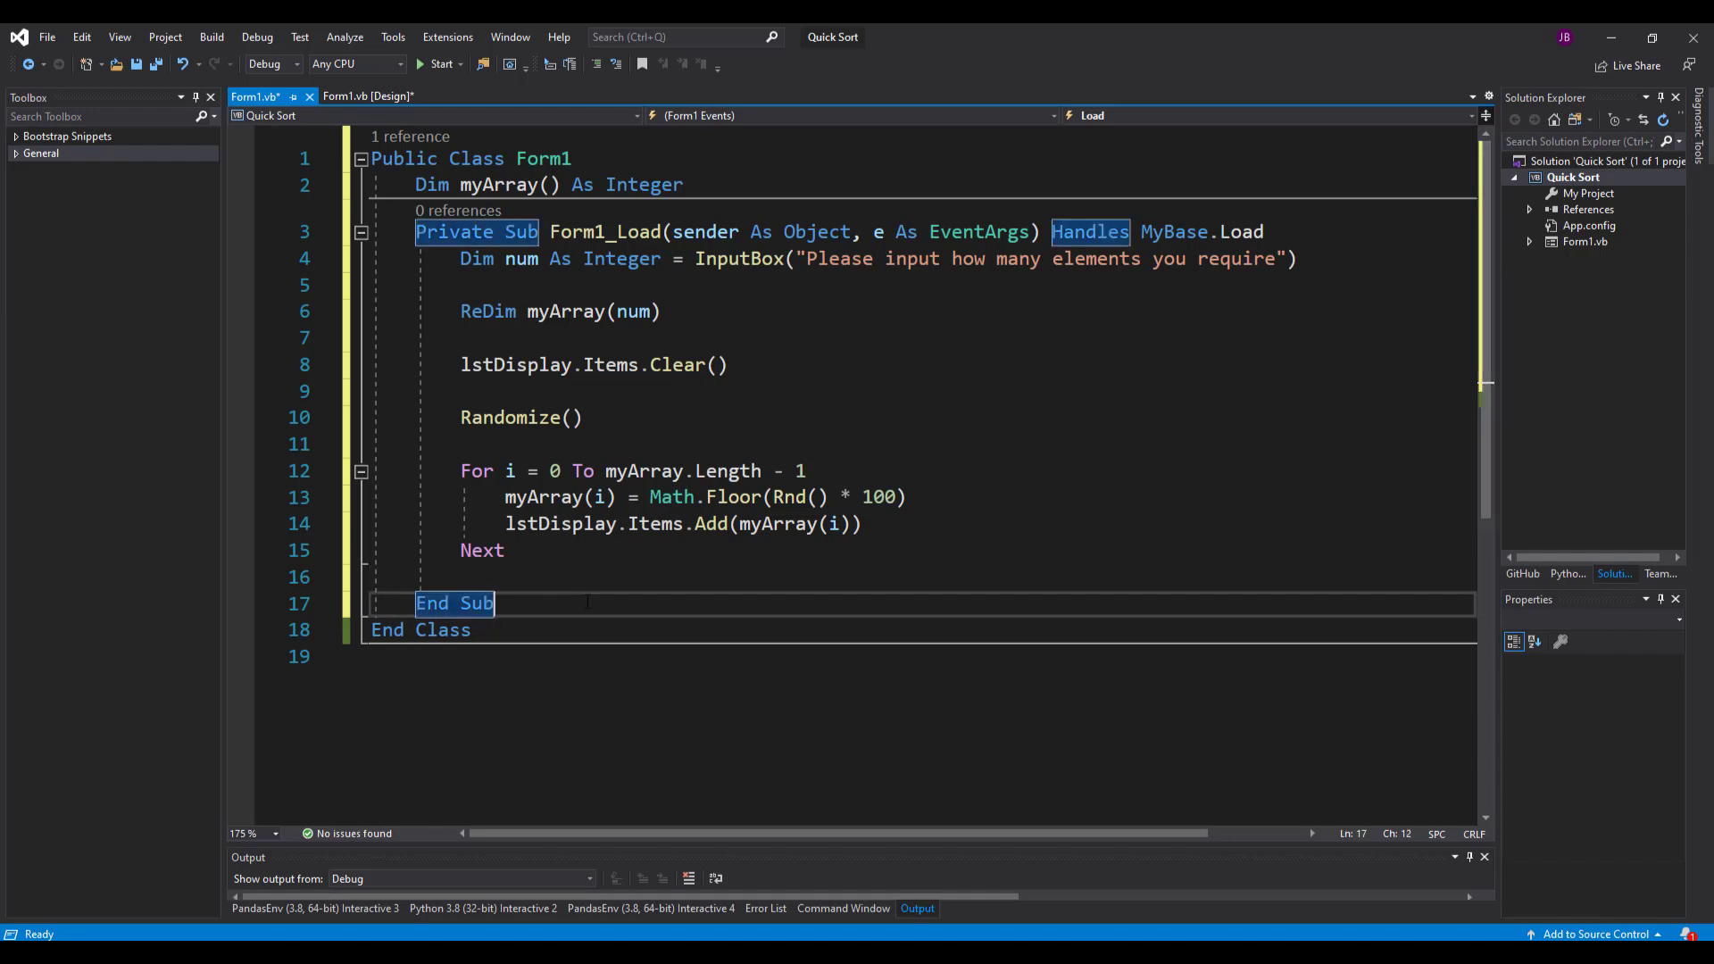
text(sub)
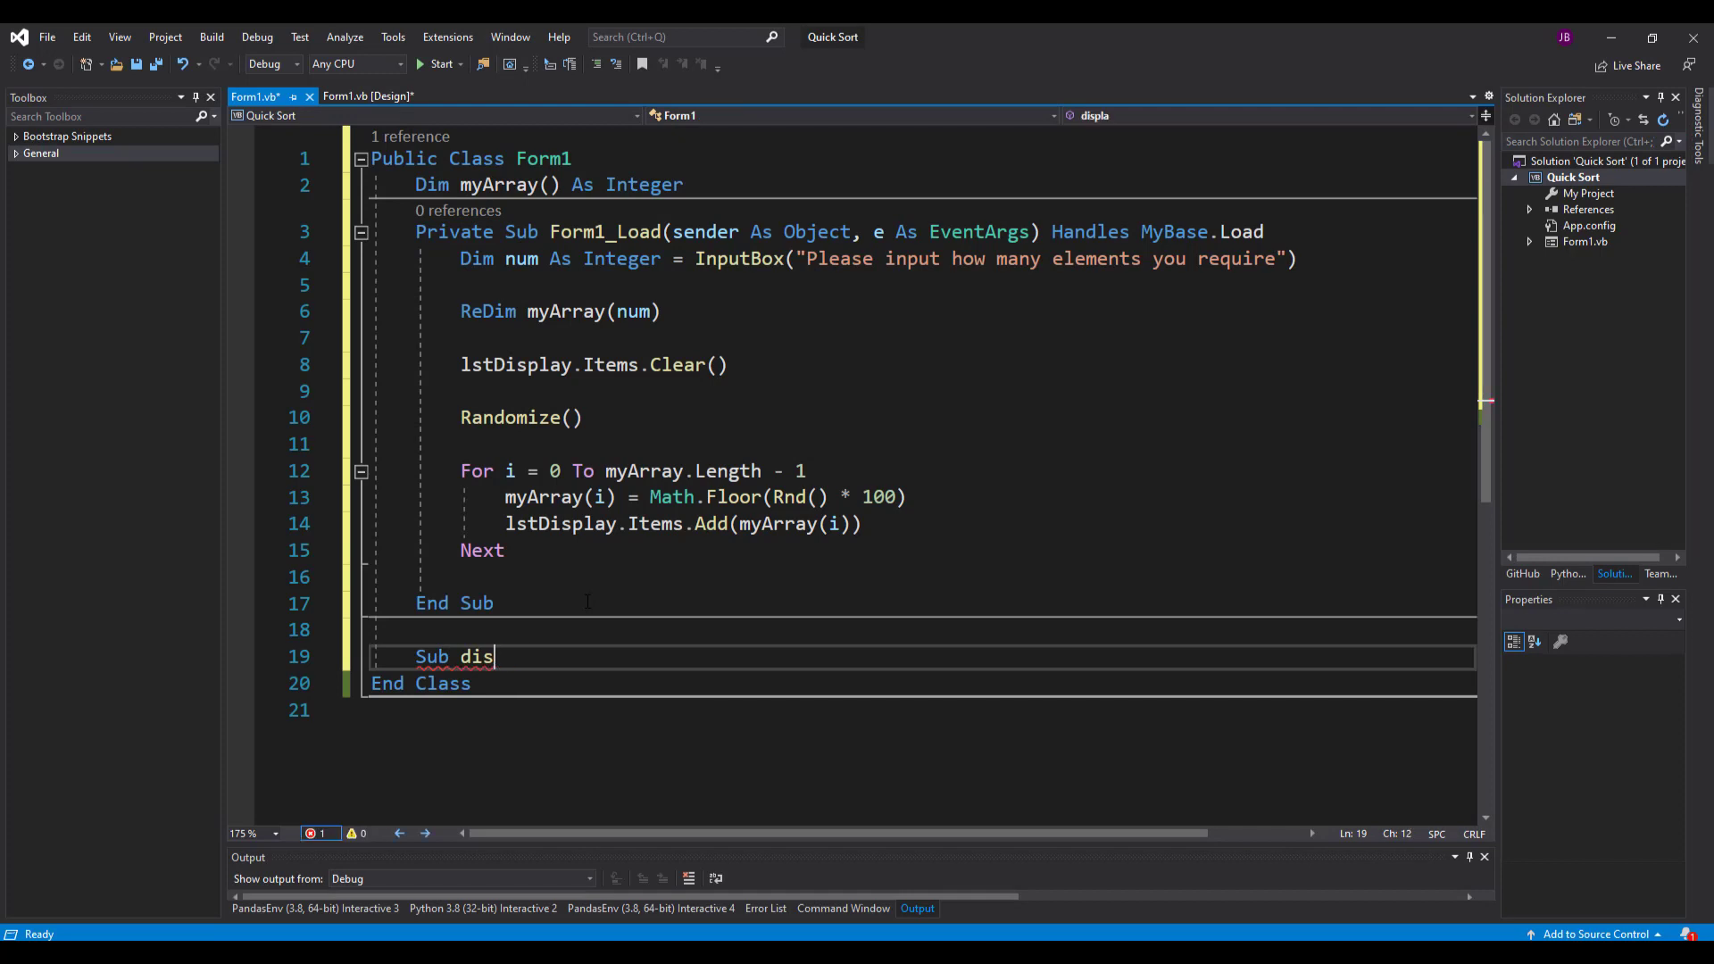
- Write Sub display() that clears lstDisplay and loops adding every myArray element, without the random-fill line
text(play())
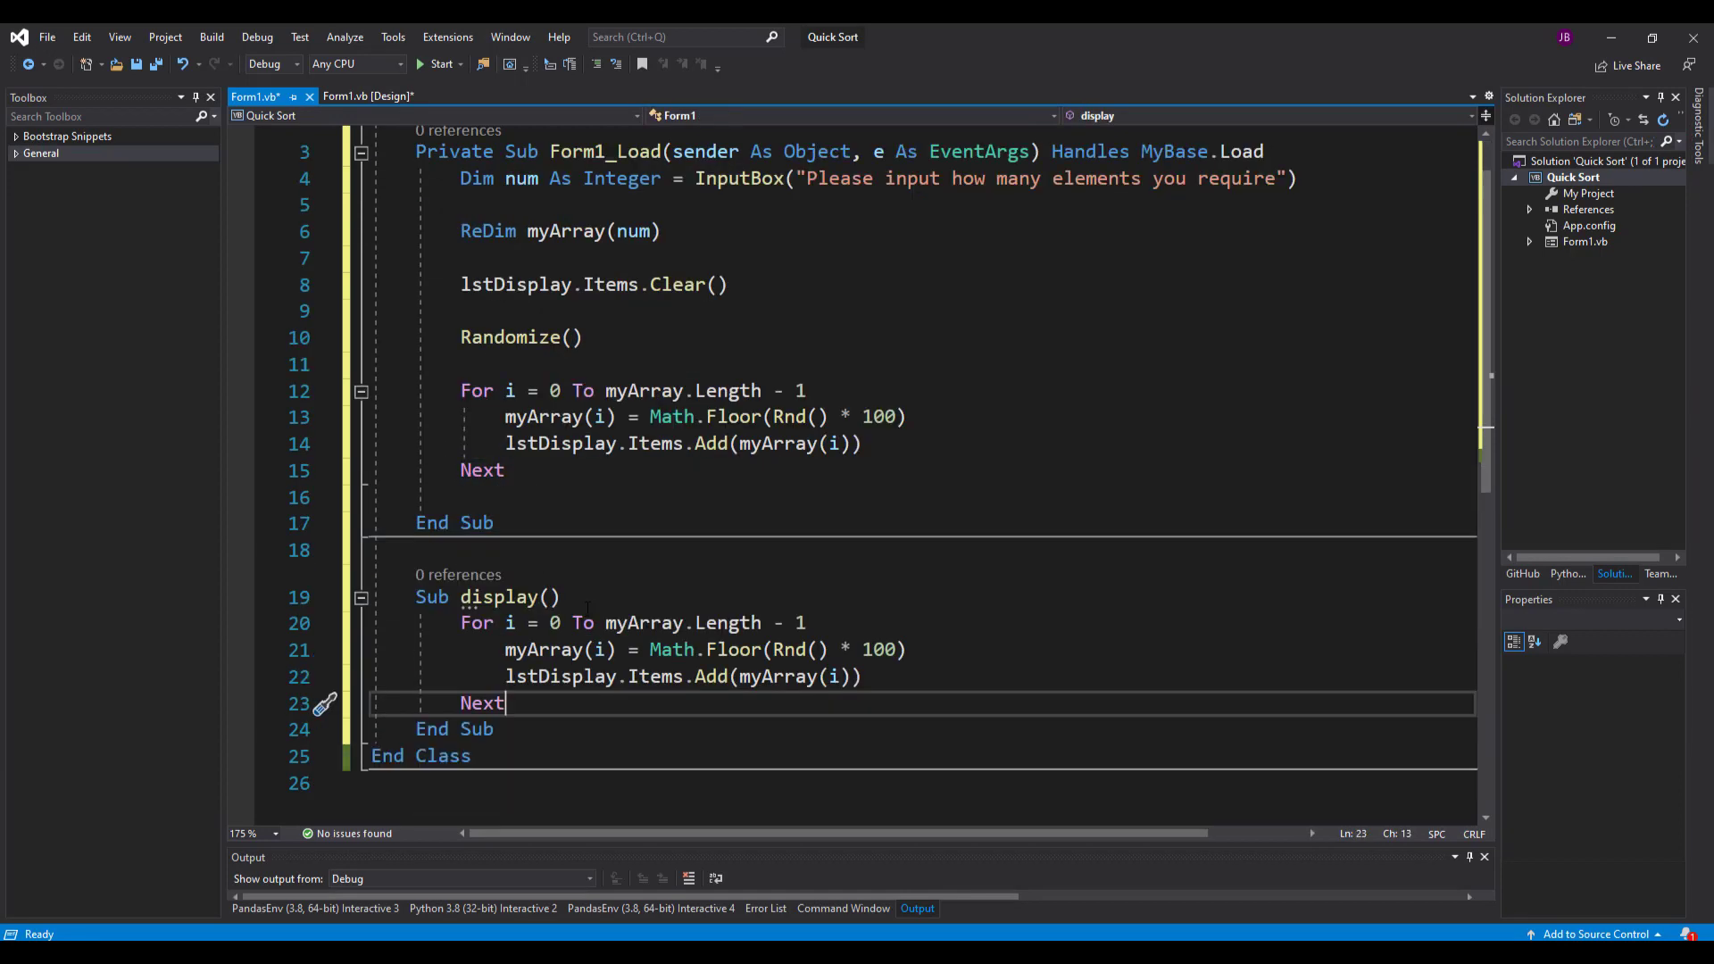
text(lstDisplay)
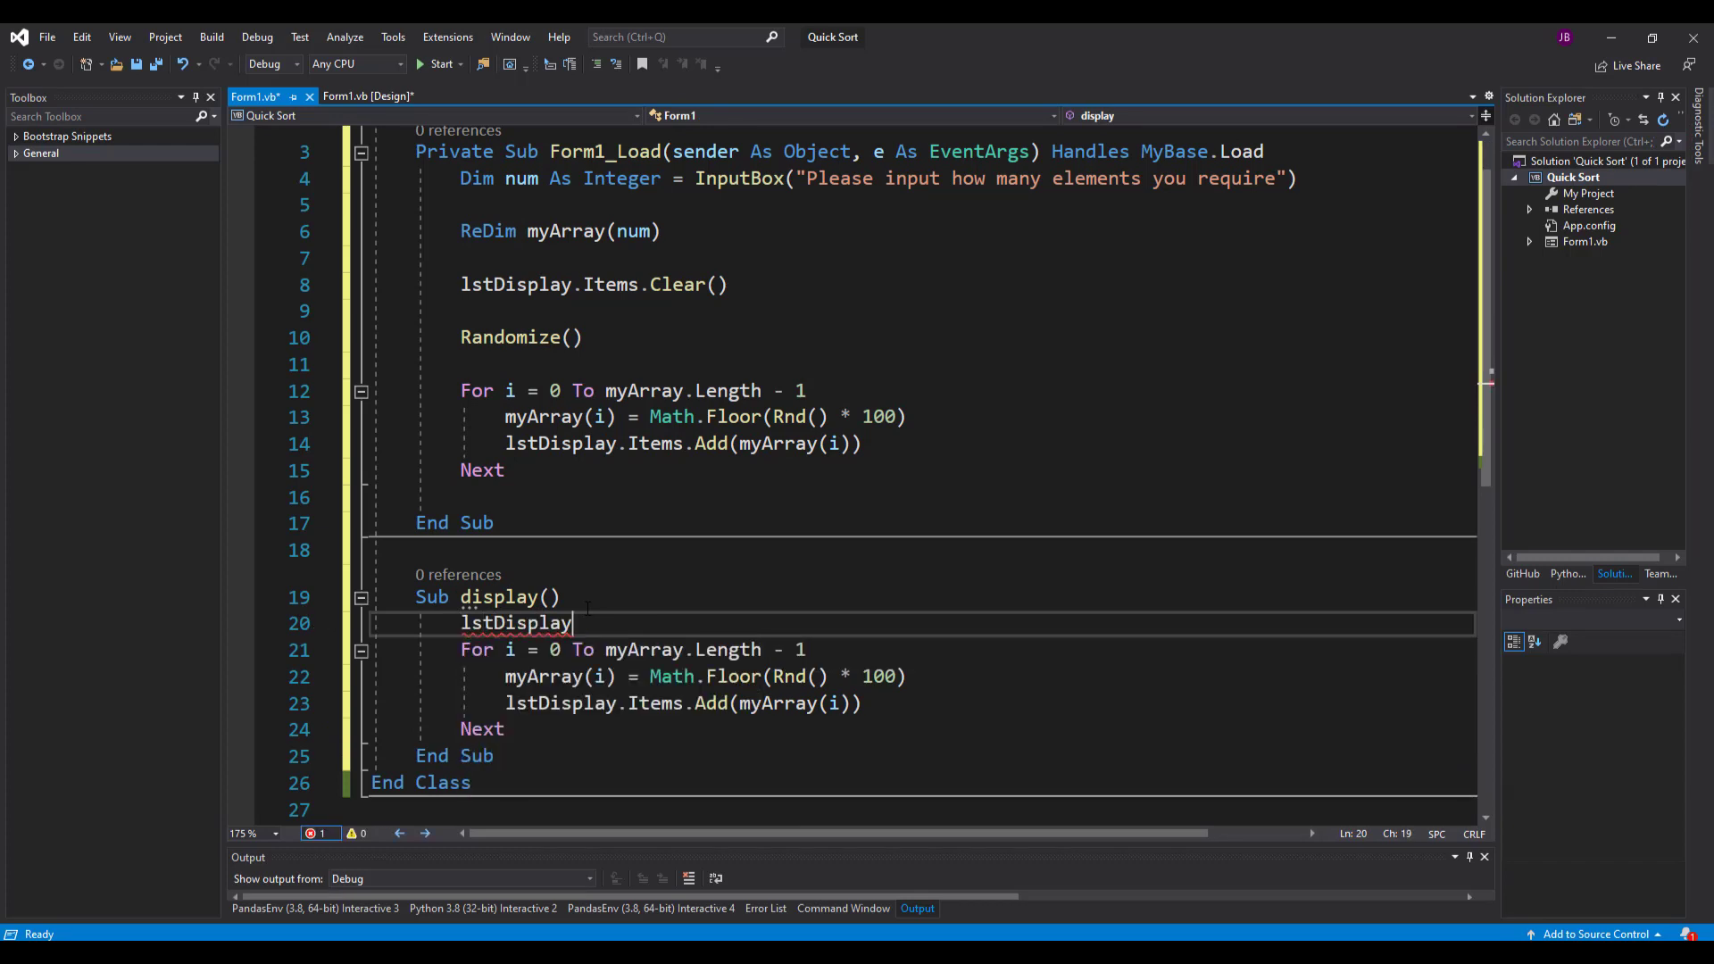
text(.Items.c)
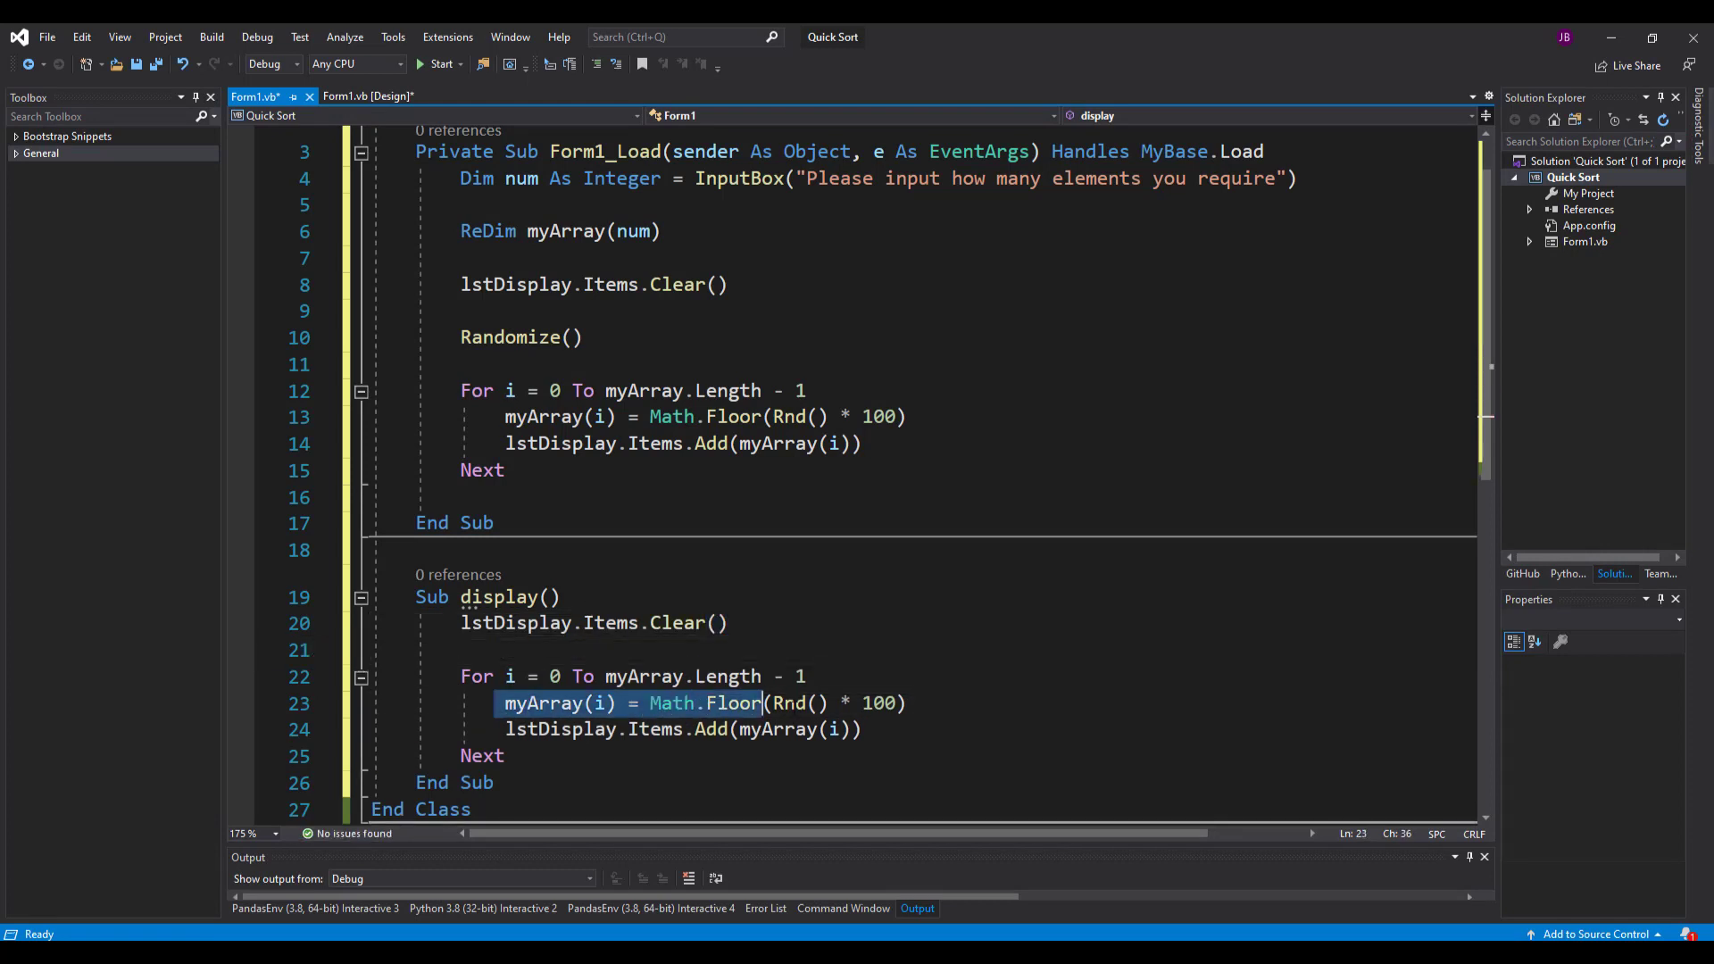
key(Delete)
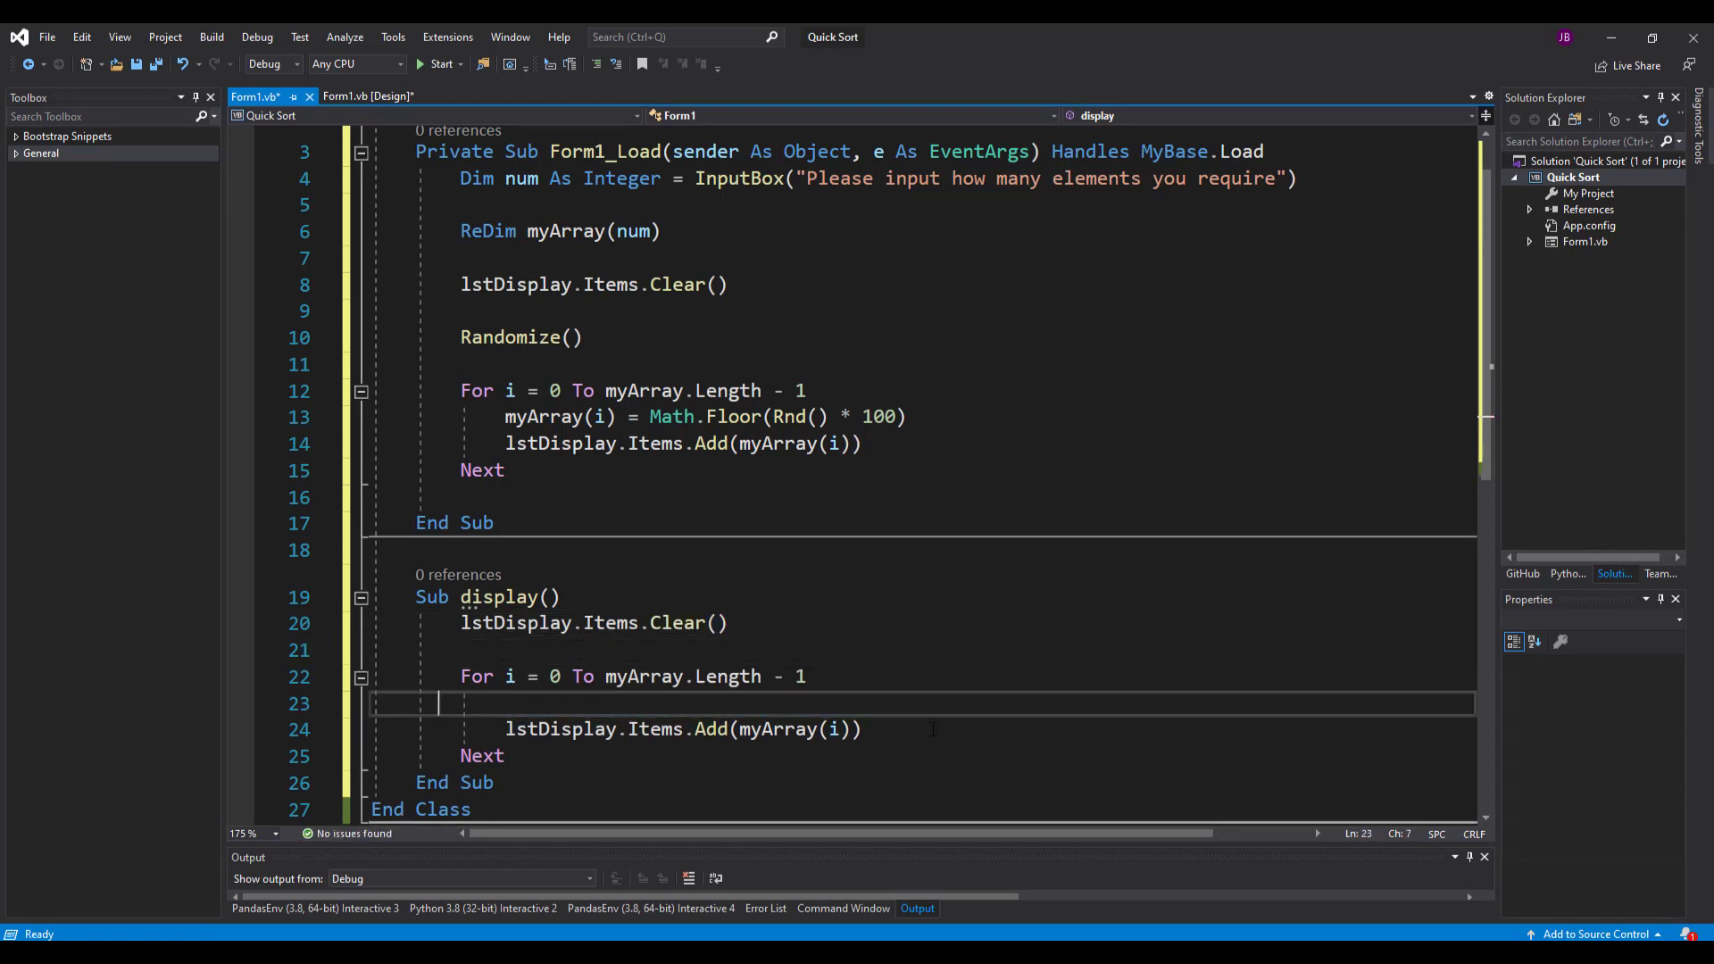
key(Backspace)
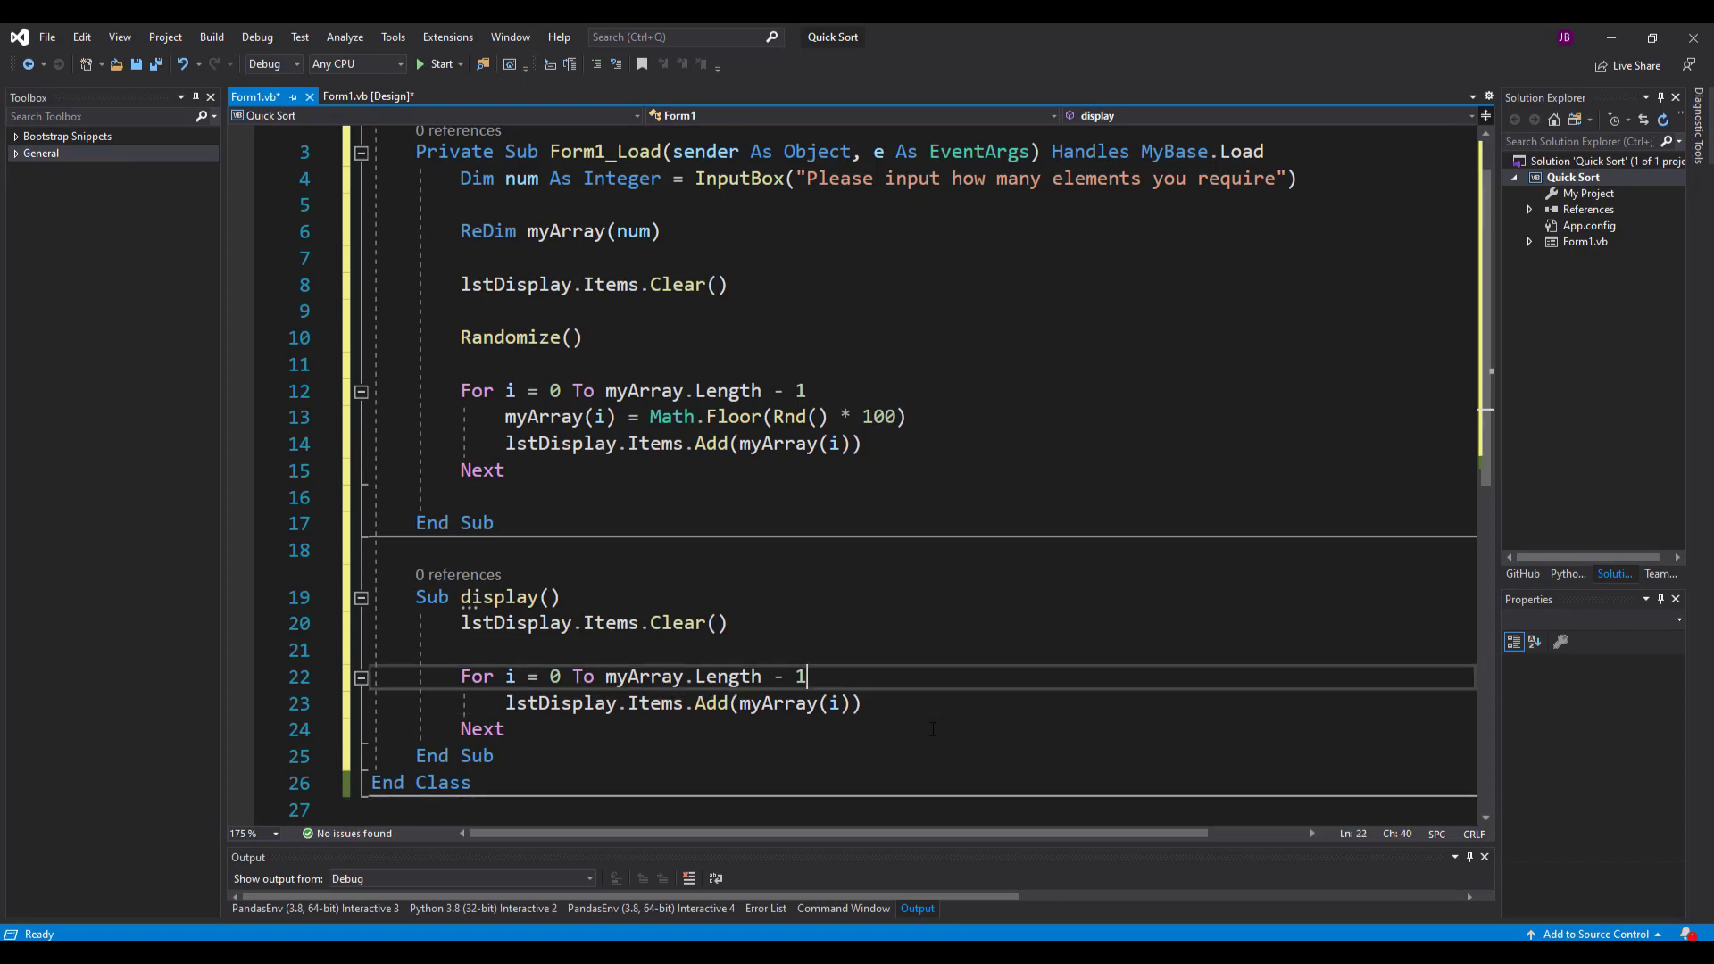
double_click(804, 704)
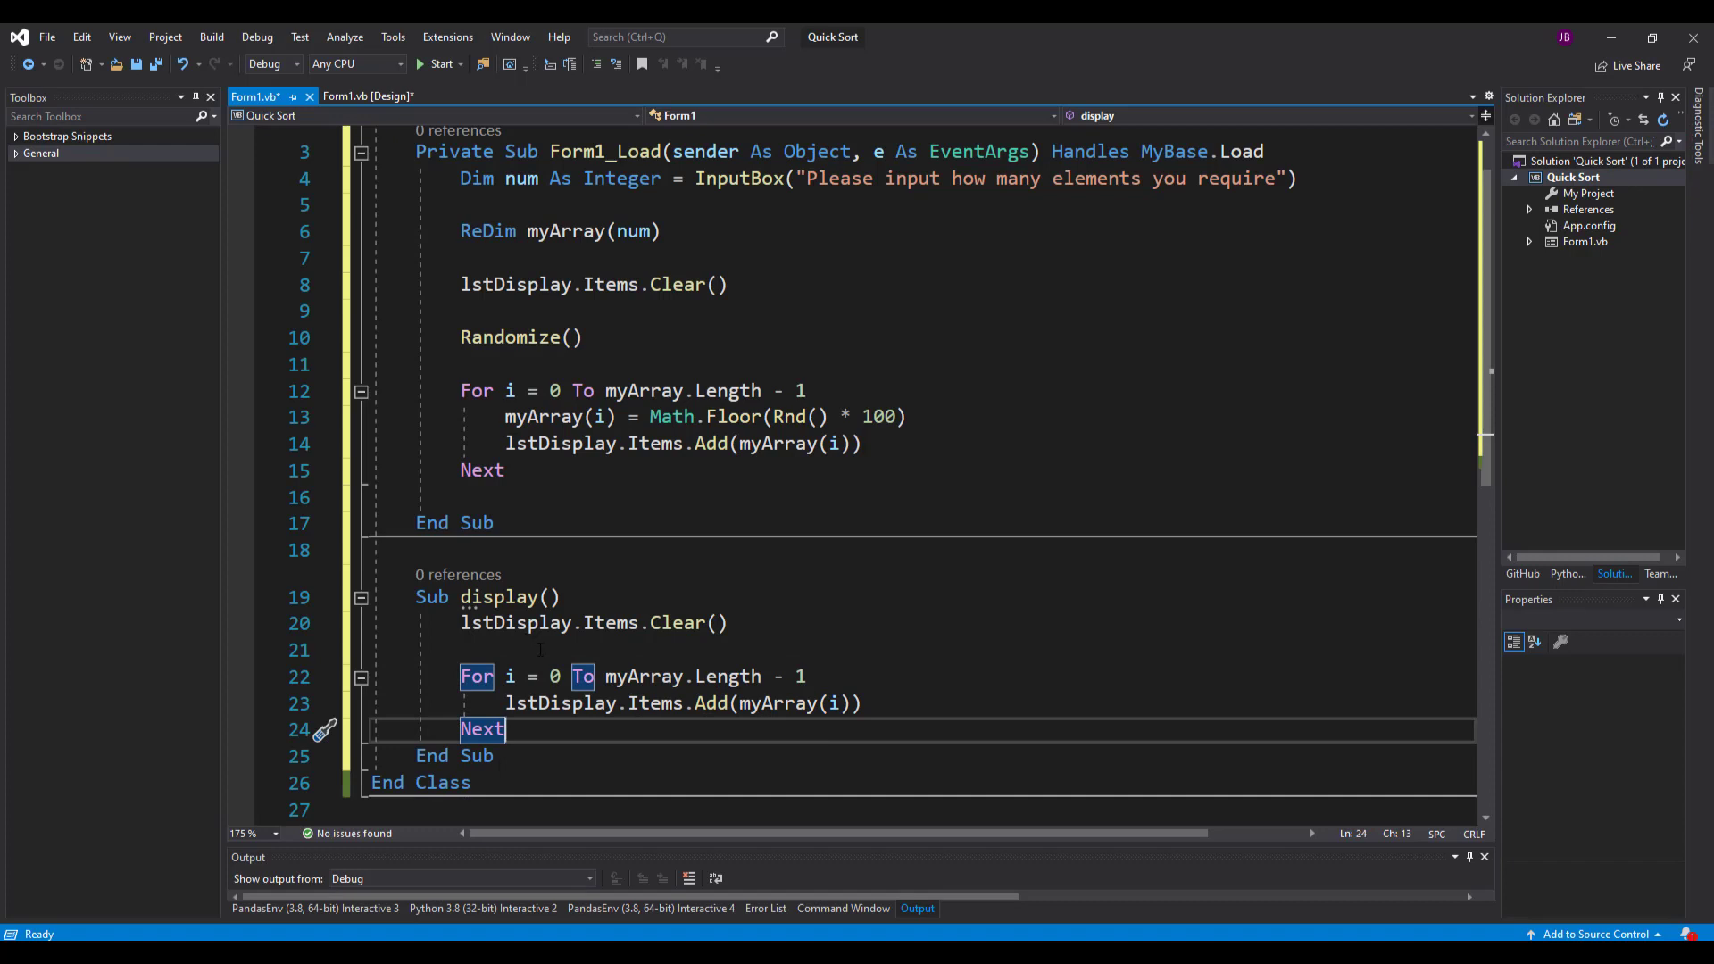
drag(462, 622, 503, 729)
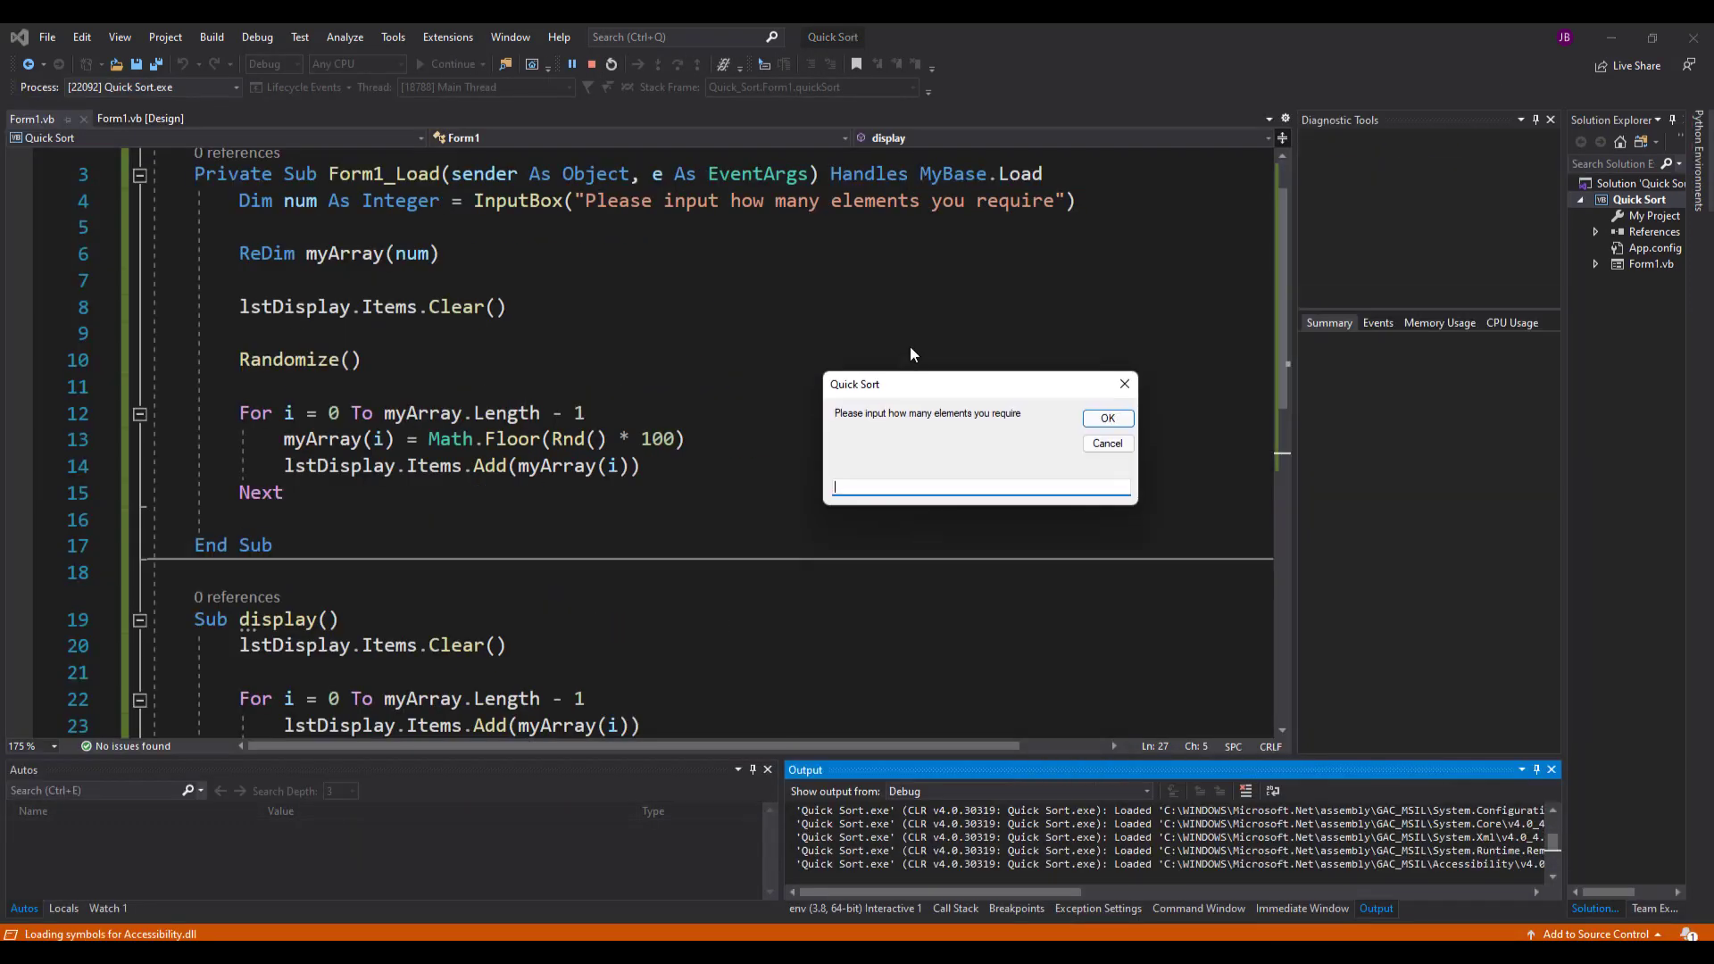
- Test-run with 10 elements, then return to change ReDim to myArray(num - 1)
text(10)
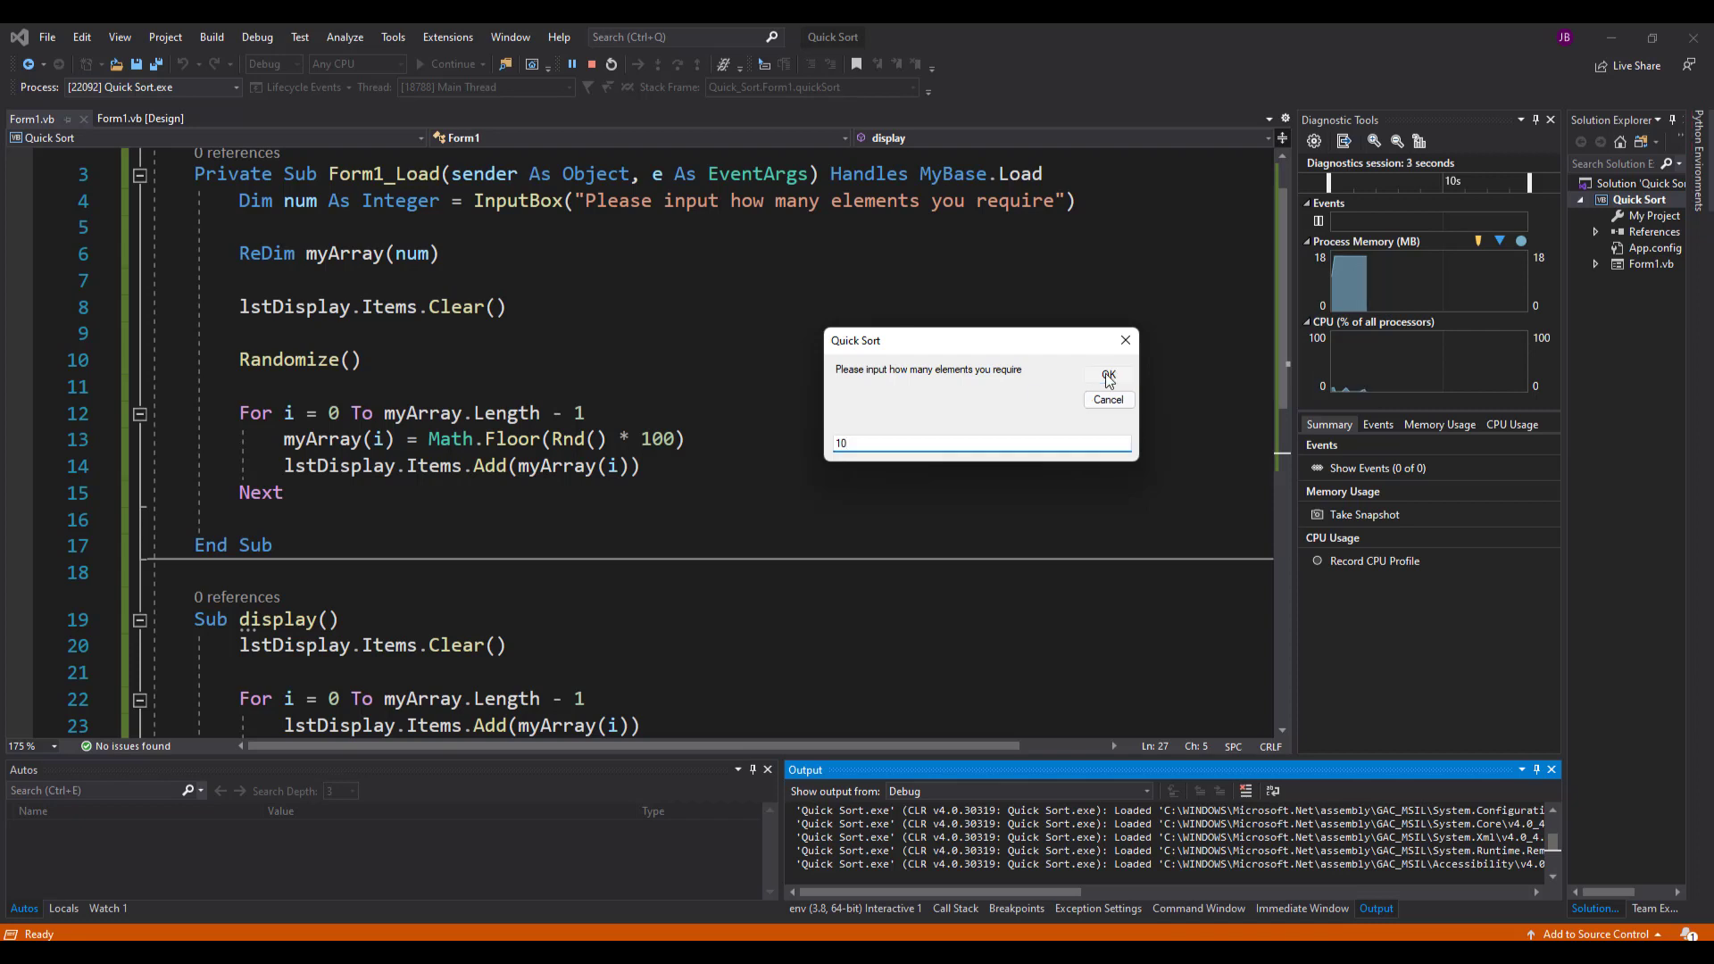
click(1107, 378)
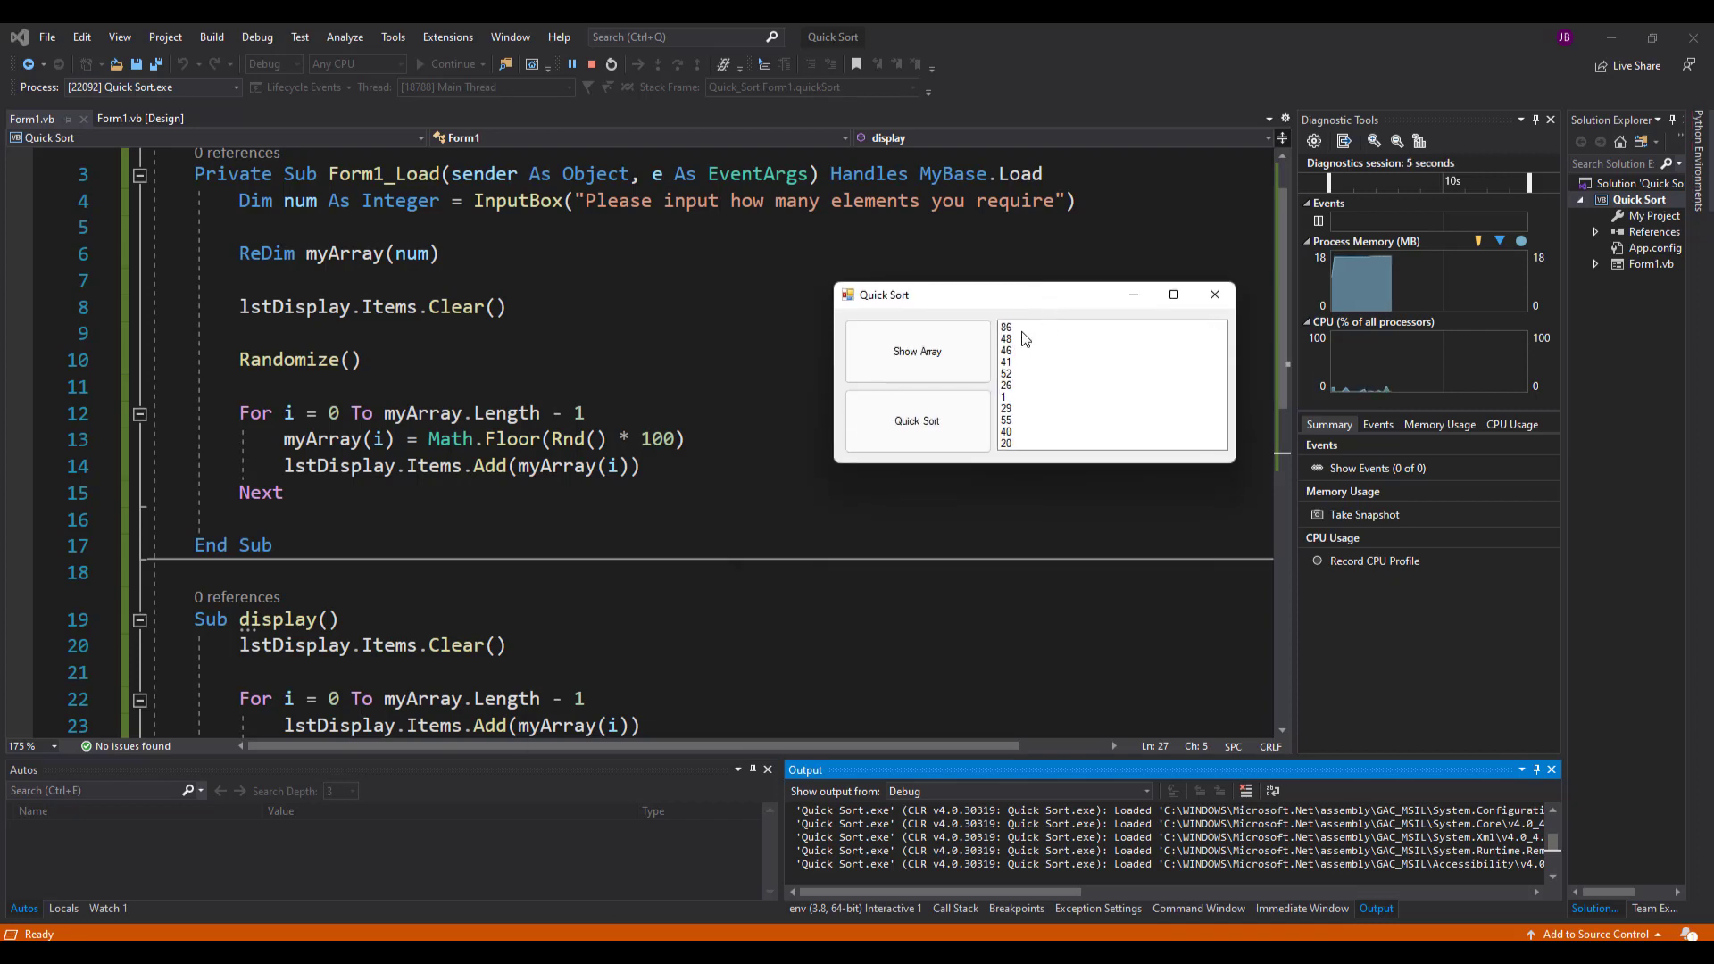
click(1024, 373)
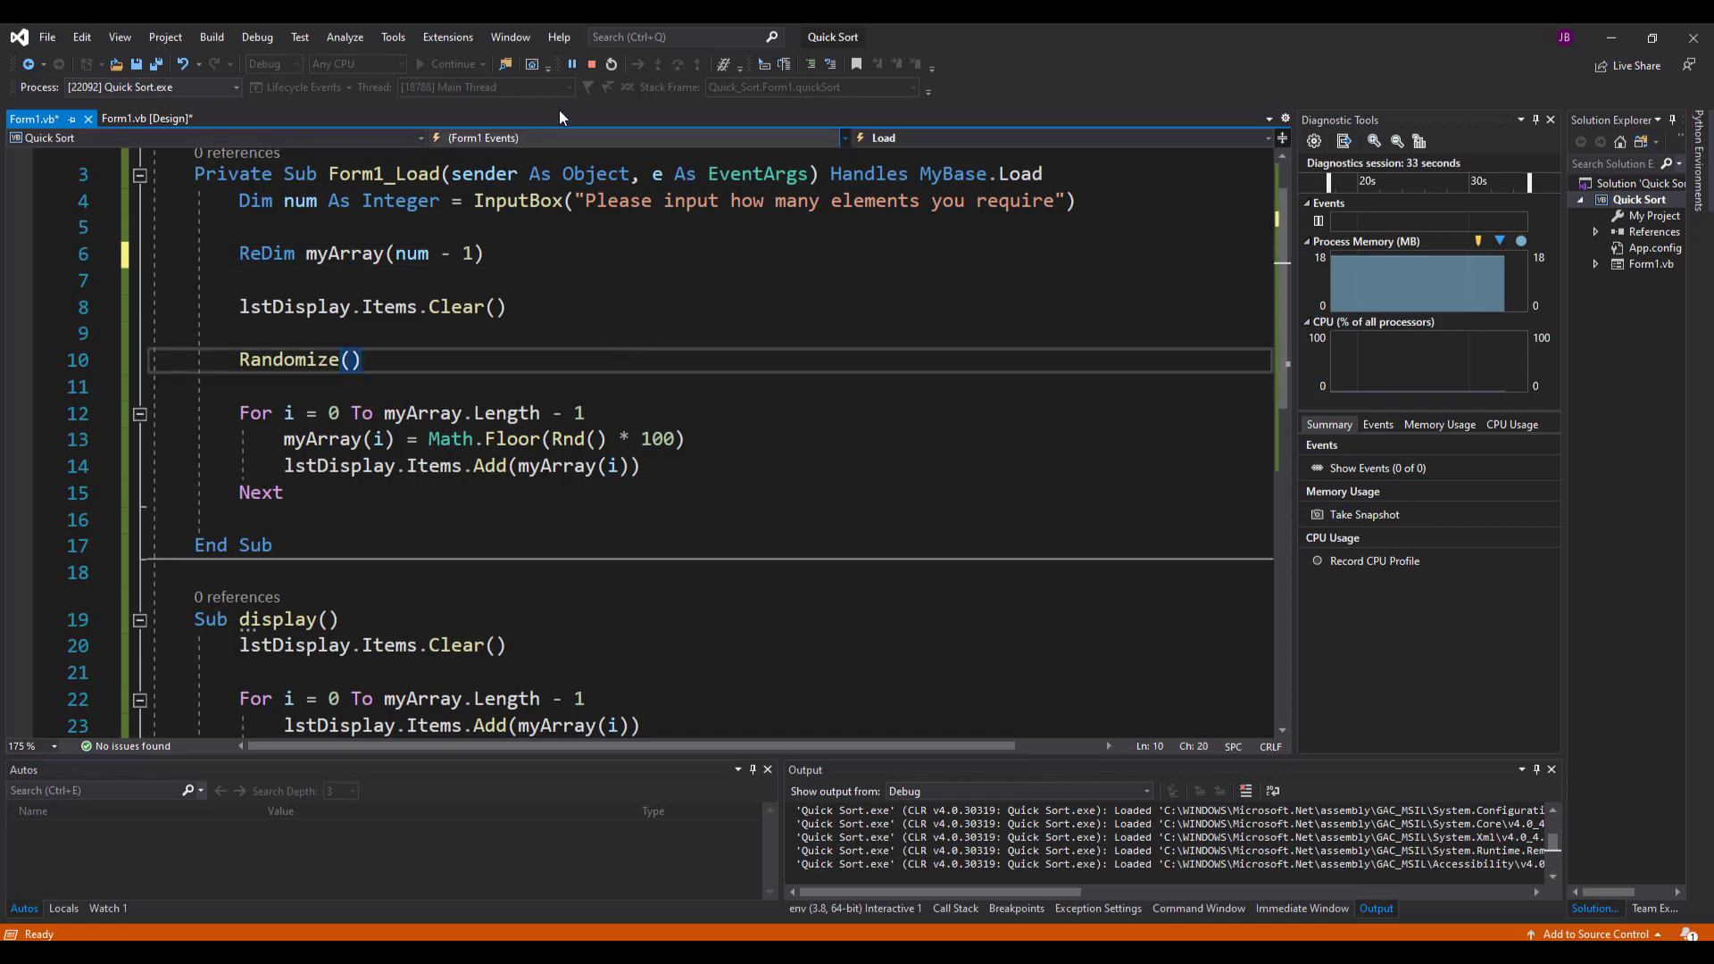
- Stop debugging and rerun the app, entering 10 elements
click(572, 63)
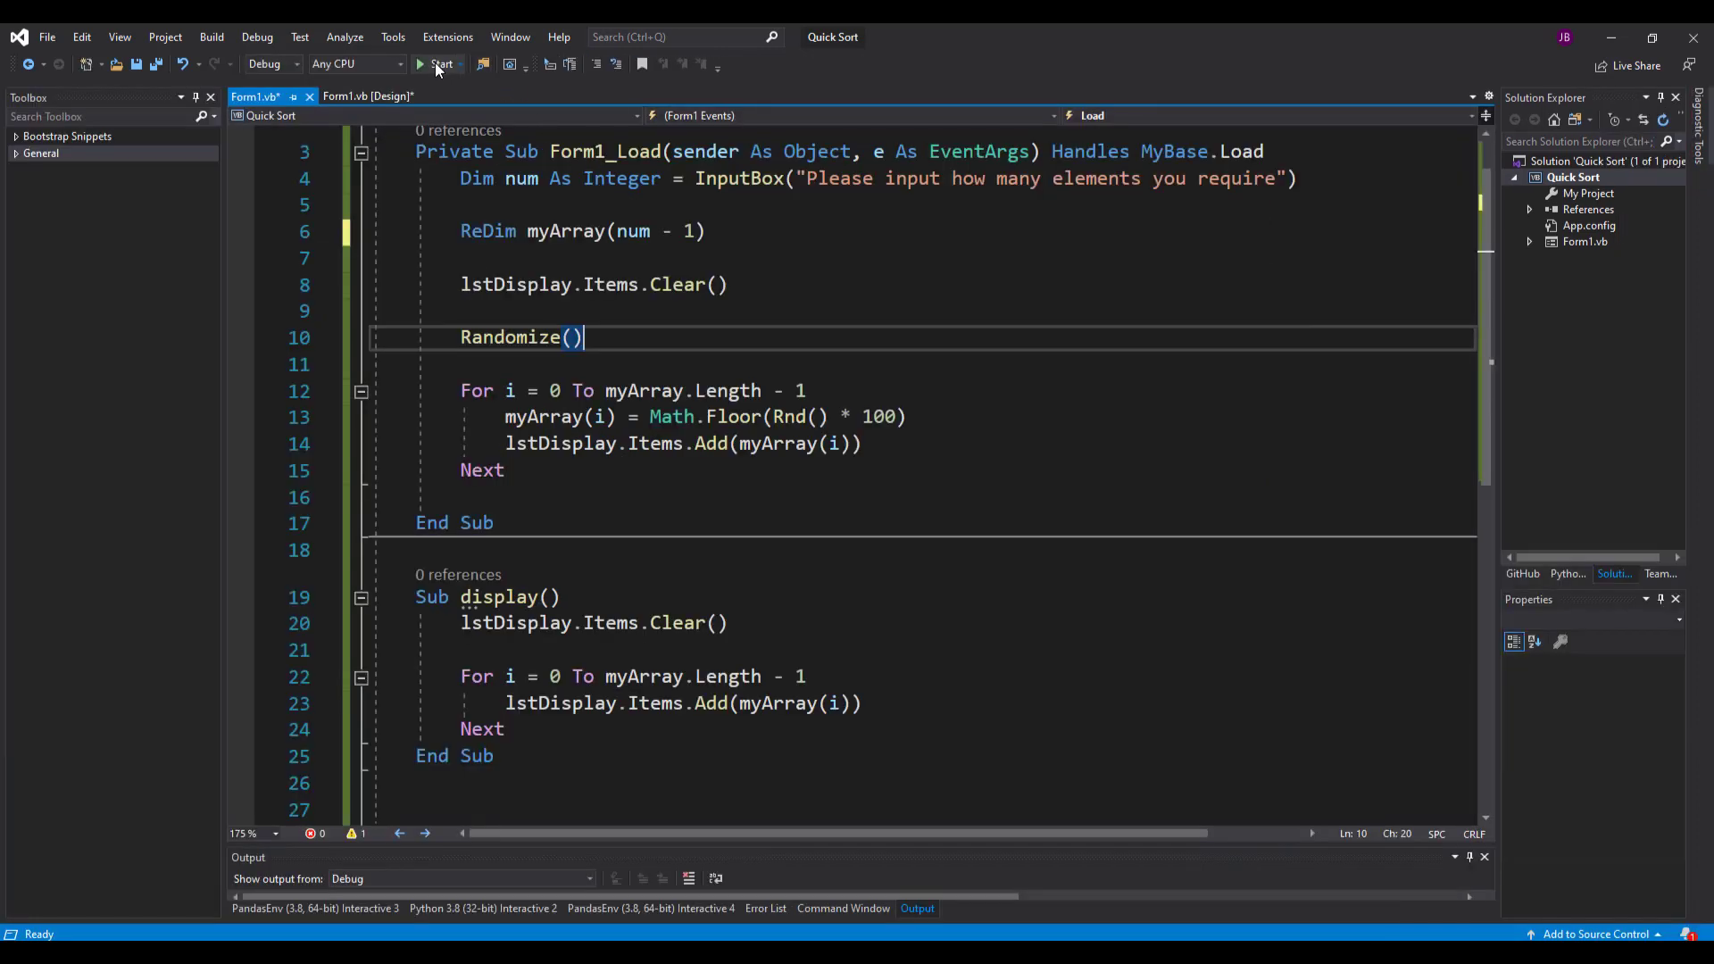
click(425, 63)
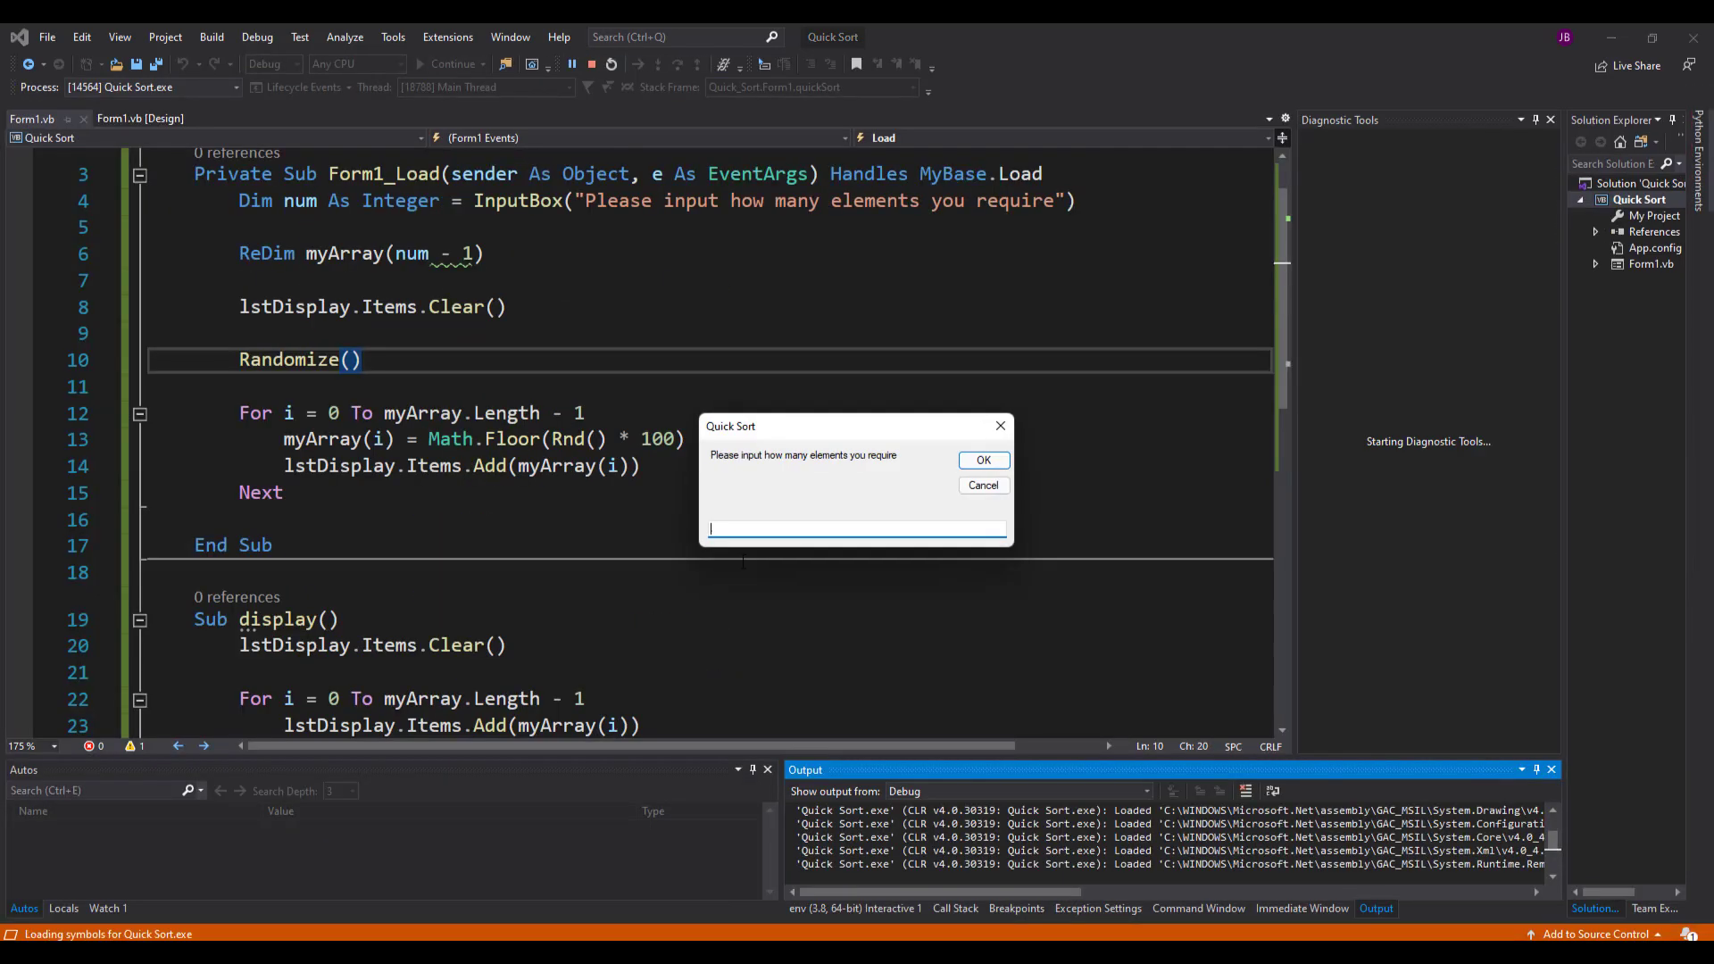
text(10)
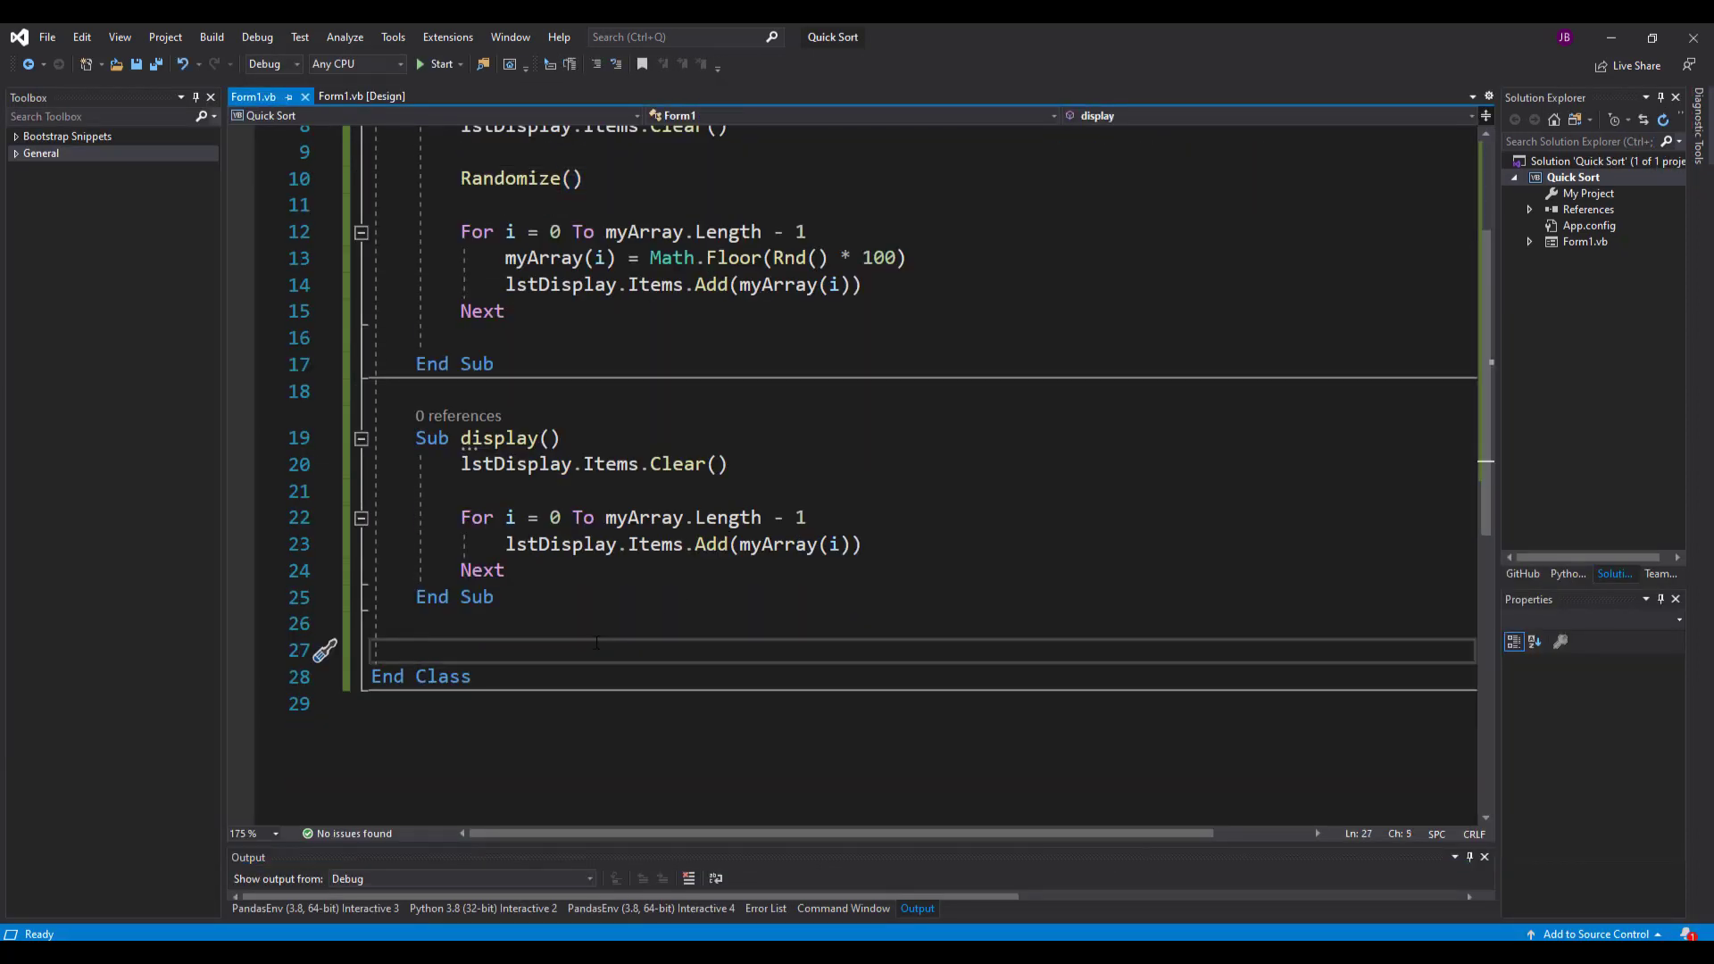
mouse_move(841, 835)
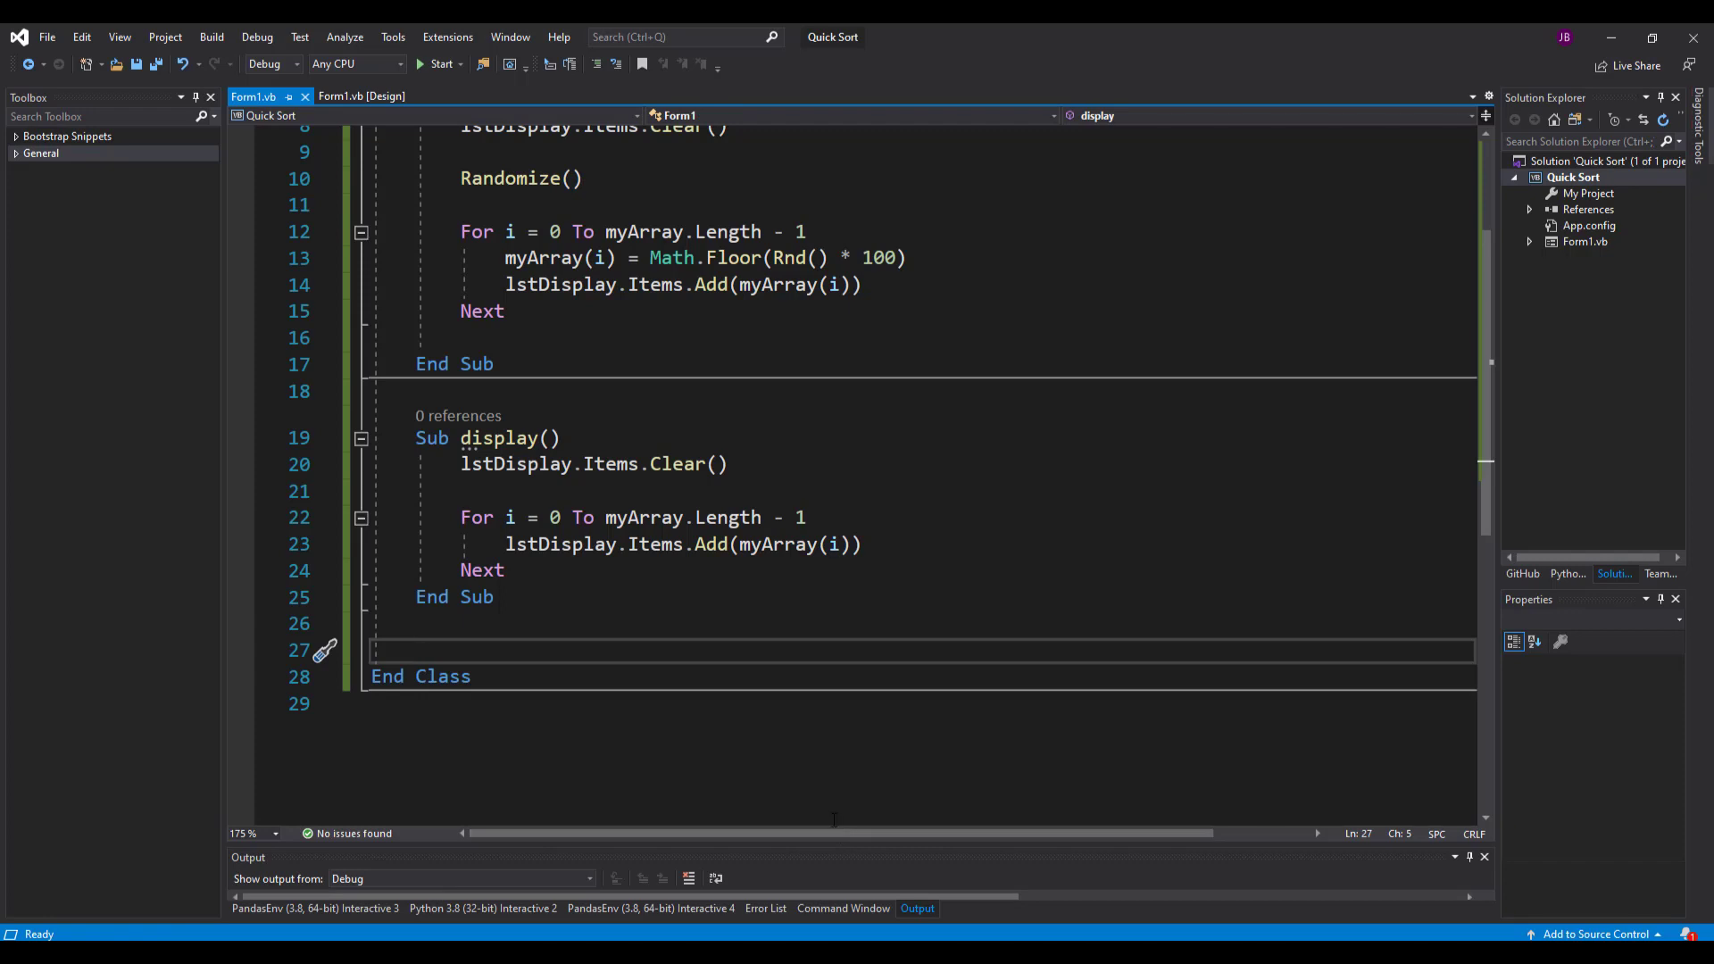
- Generate btnQuickSort_Click by double-clicking the Quick Sort button in Form1 Design view
click(361, 96)
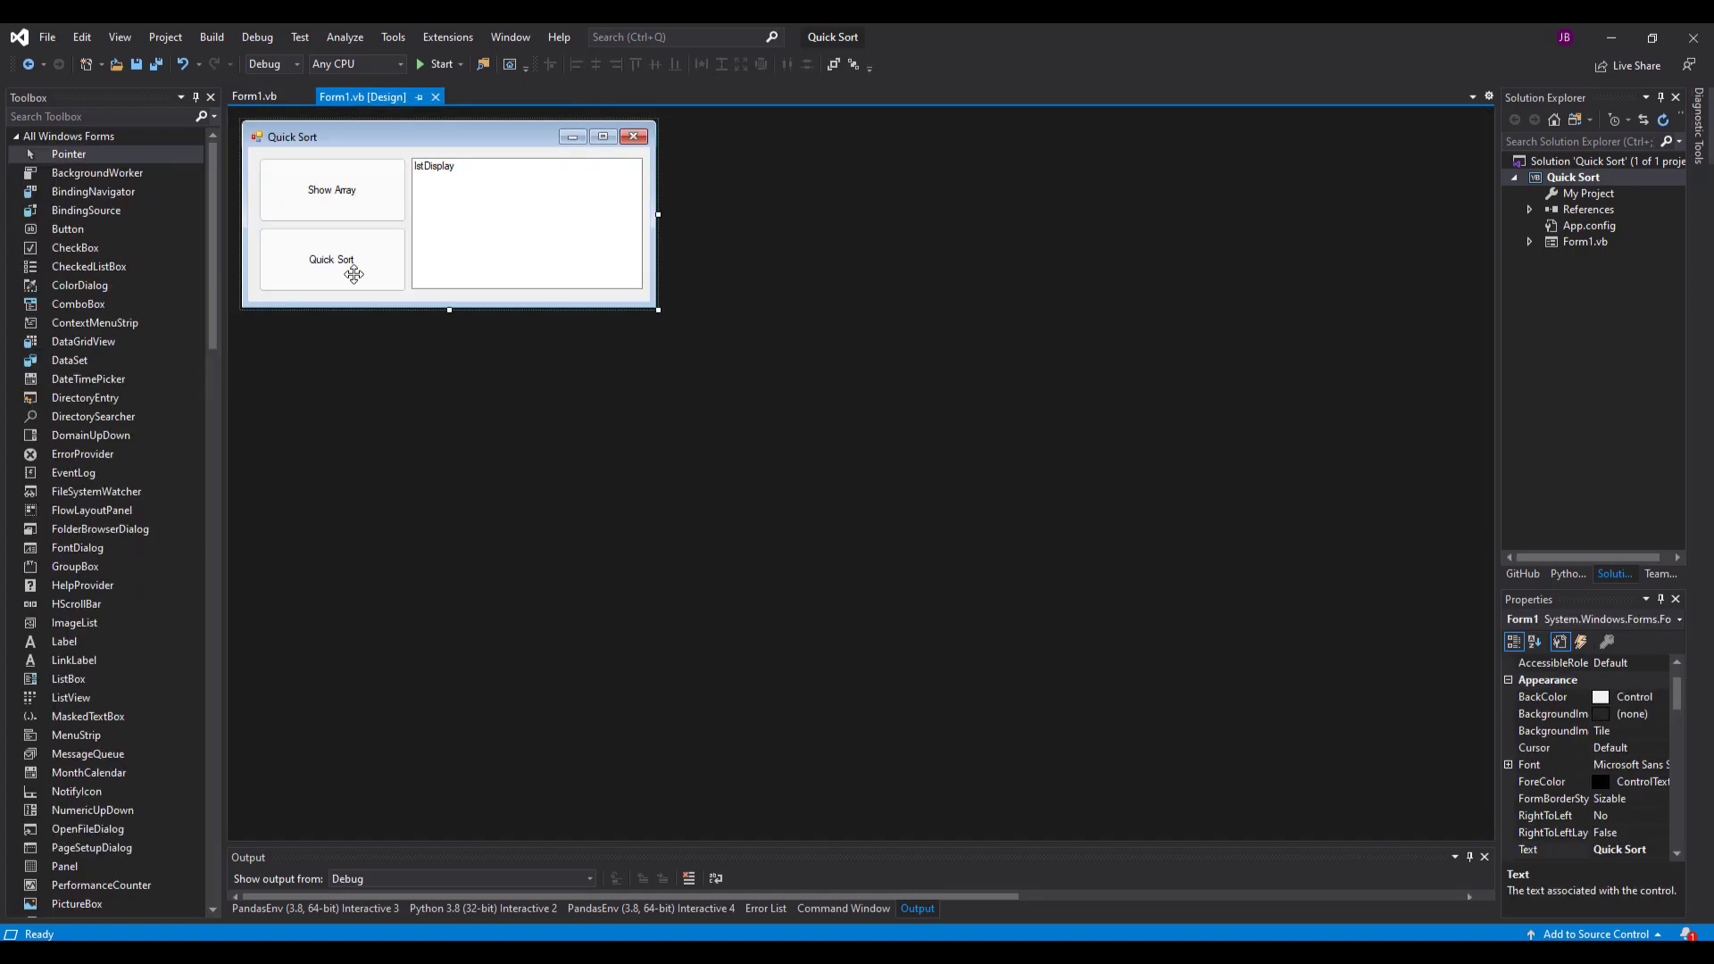
double_click(331, 260)
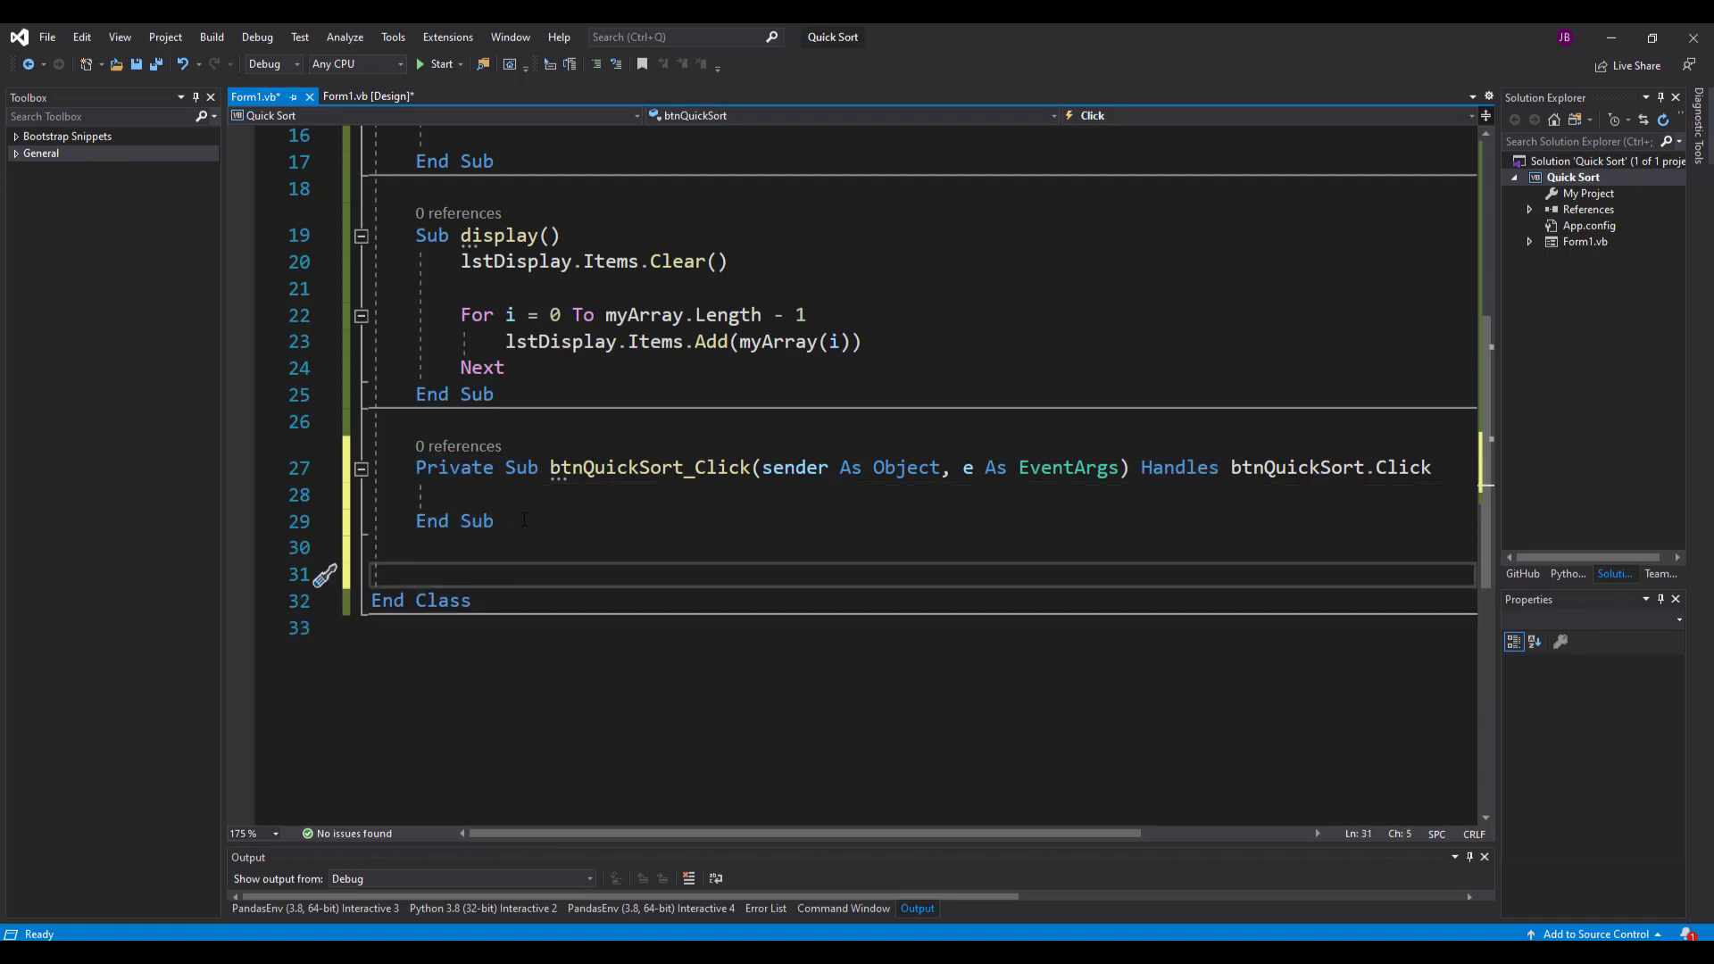
- Declare Sub quickSort(myArray() As Integer, indexLow As Integer, indexHi As Integer)
text(Sub qu)
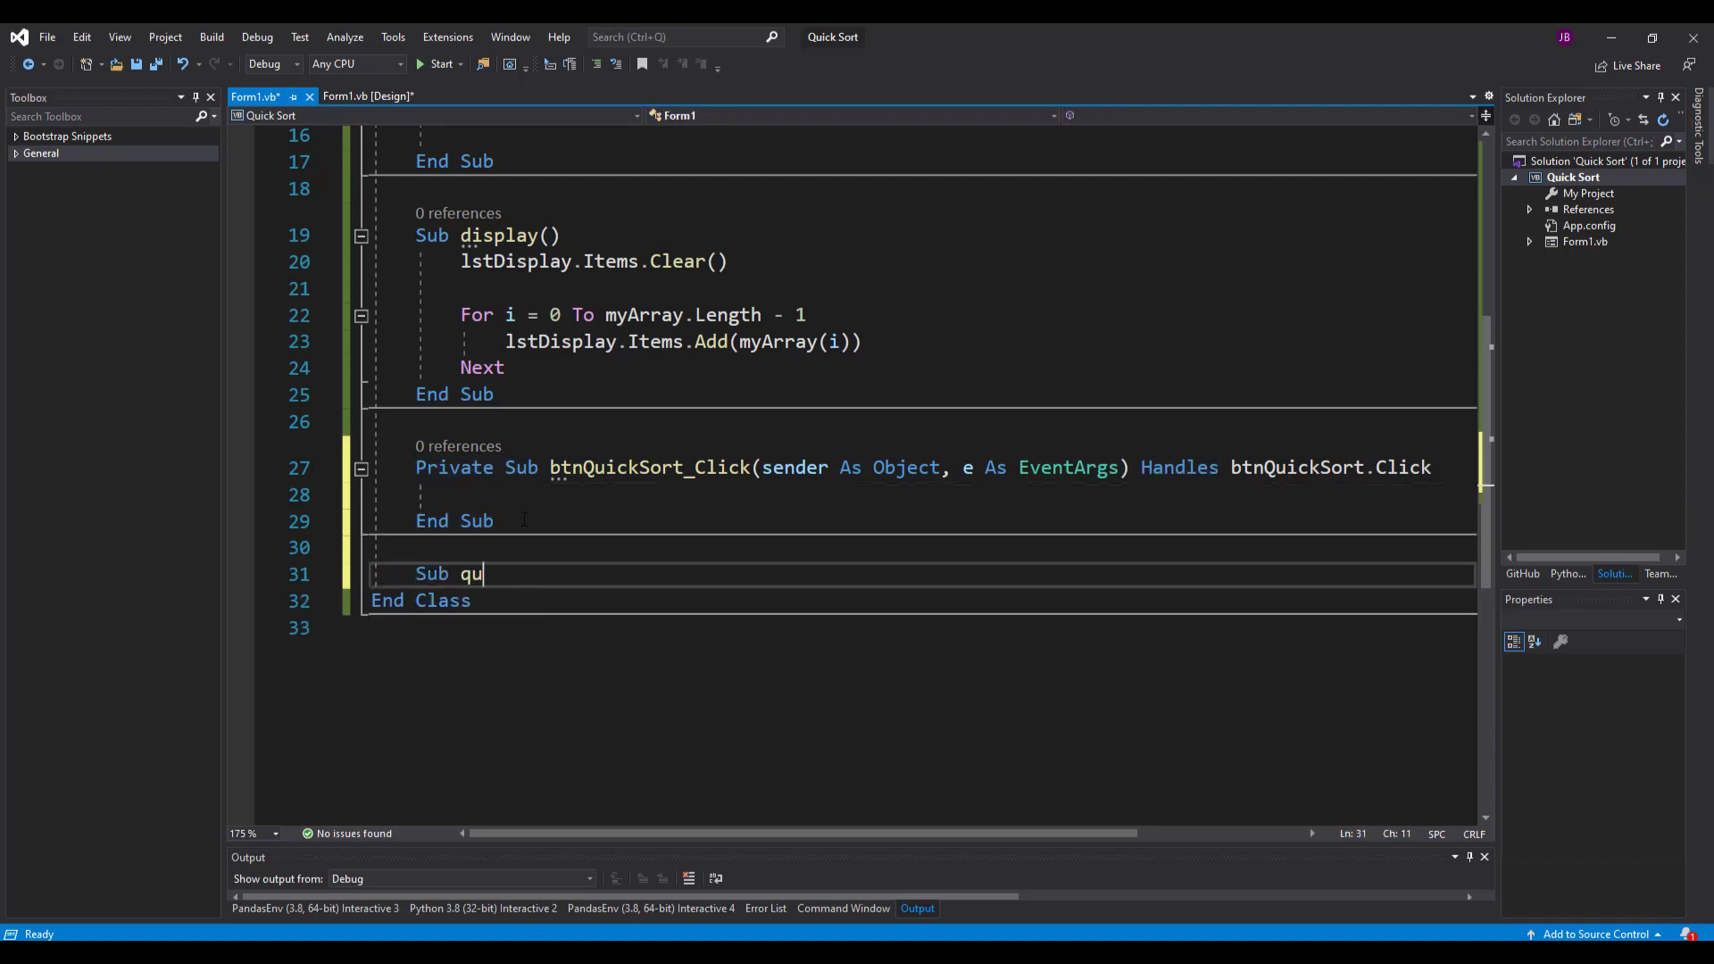
text(ickSort)
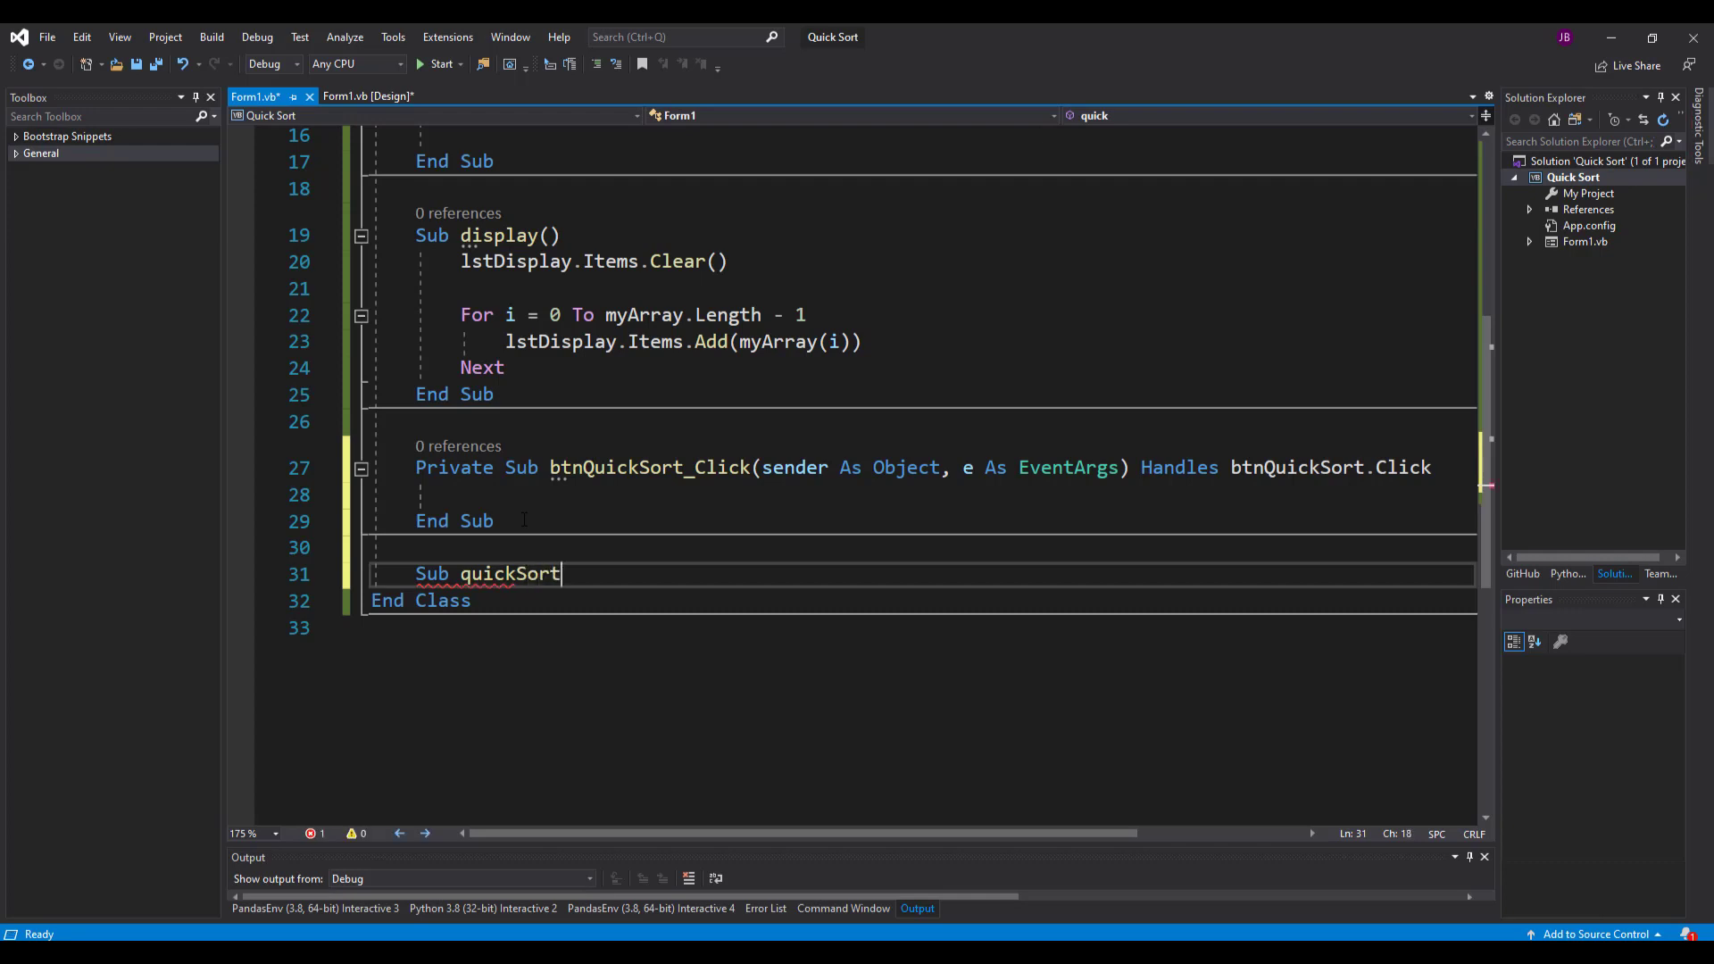
text((m)
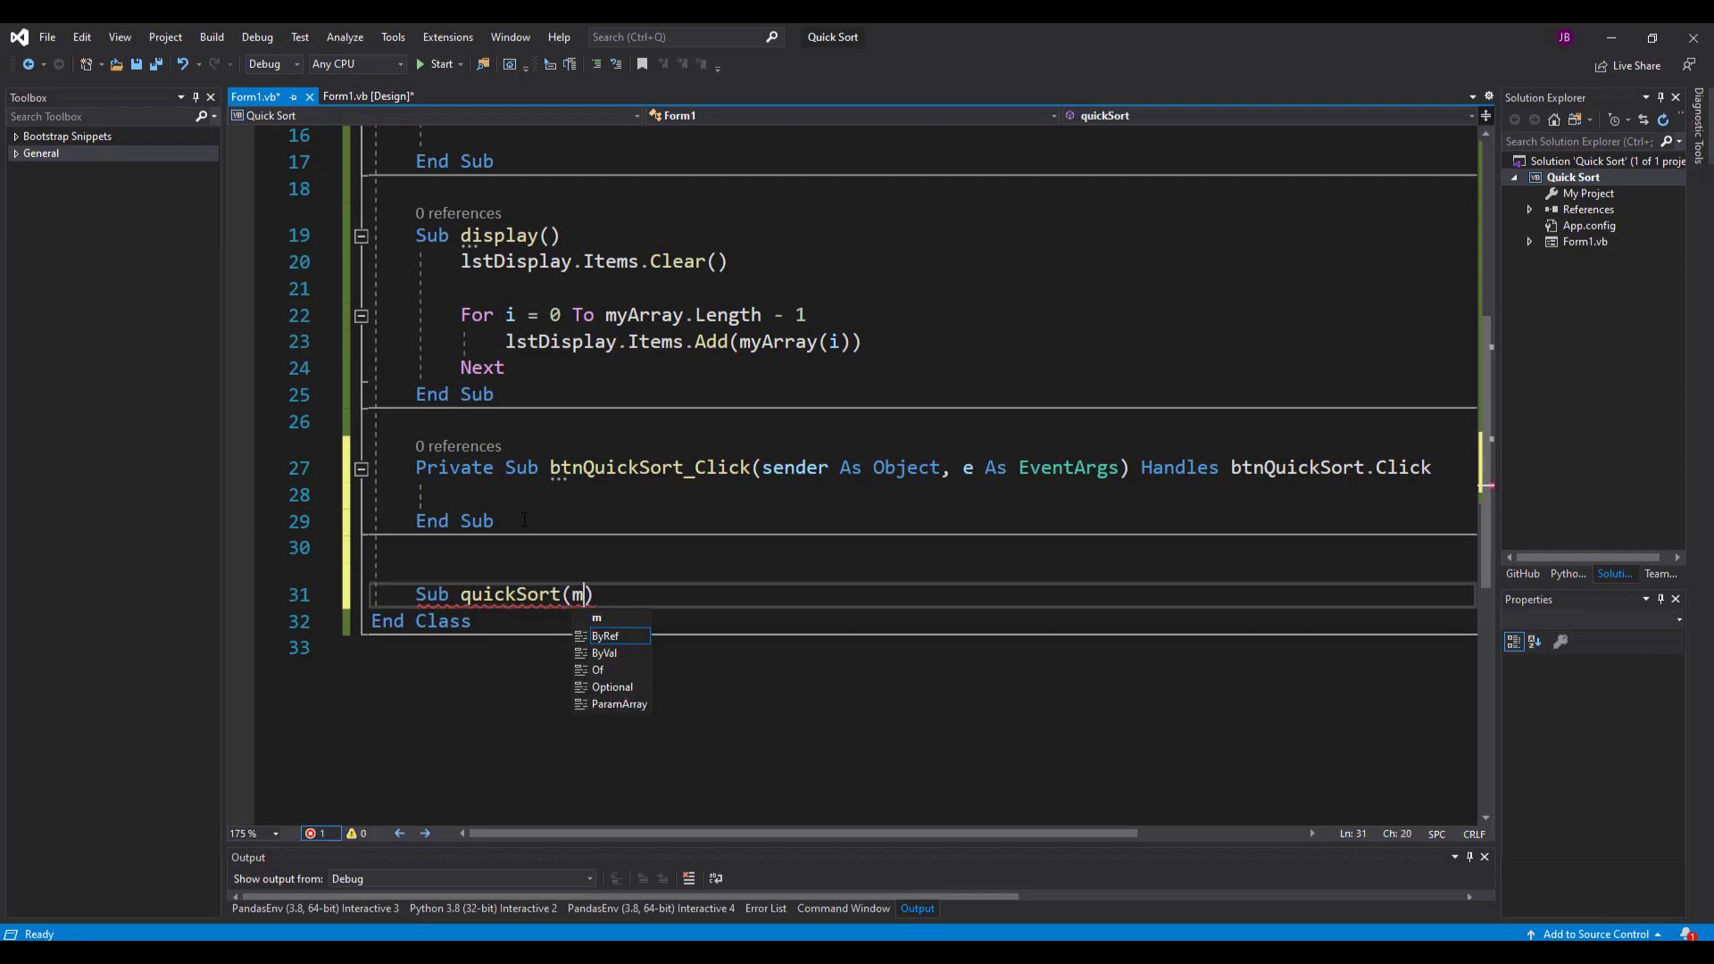
text(yArr)
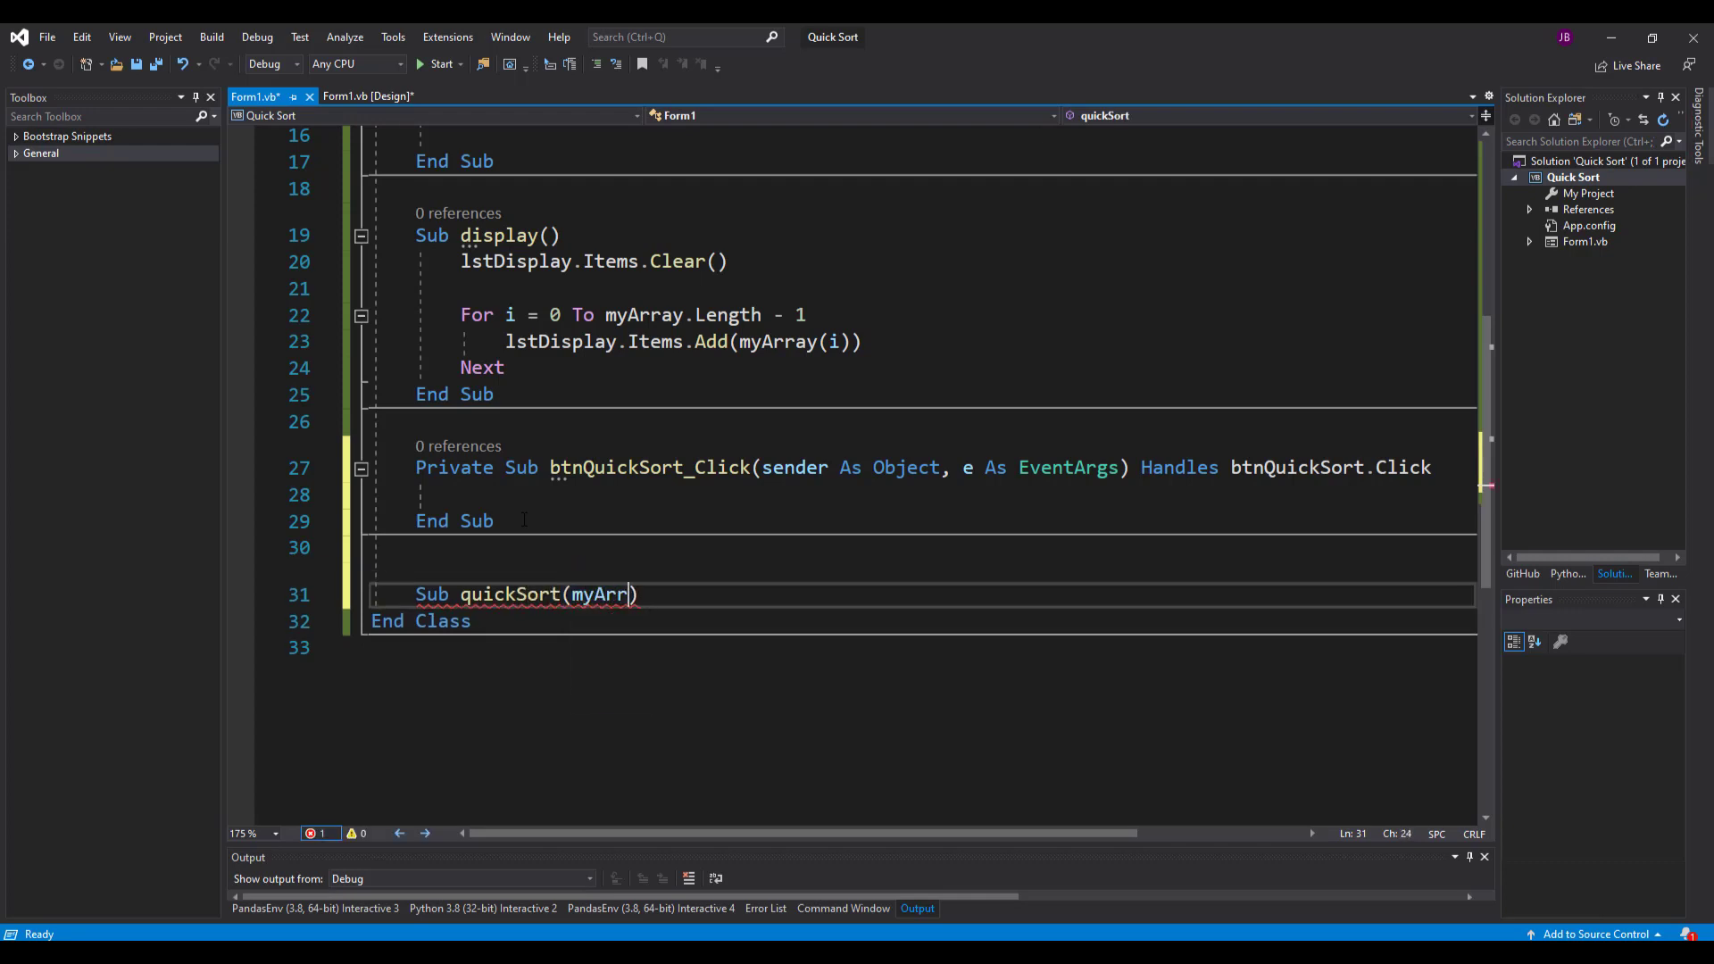
text(ay())
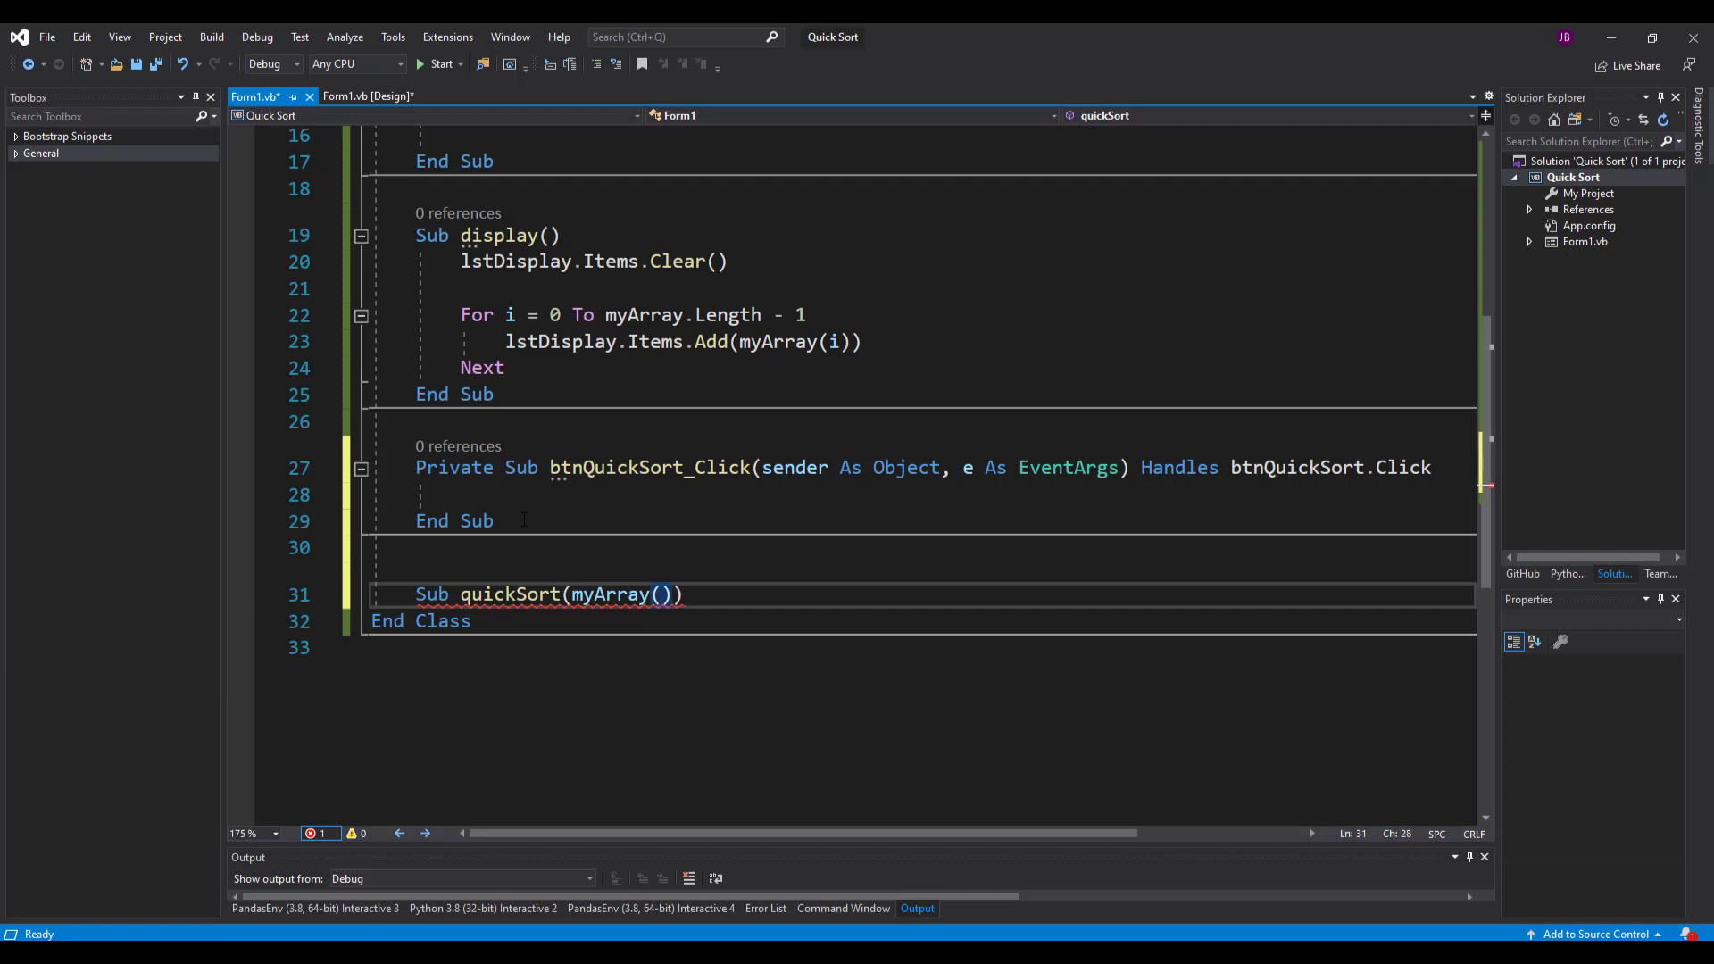
text(,)
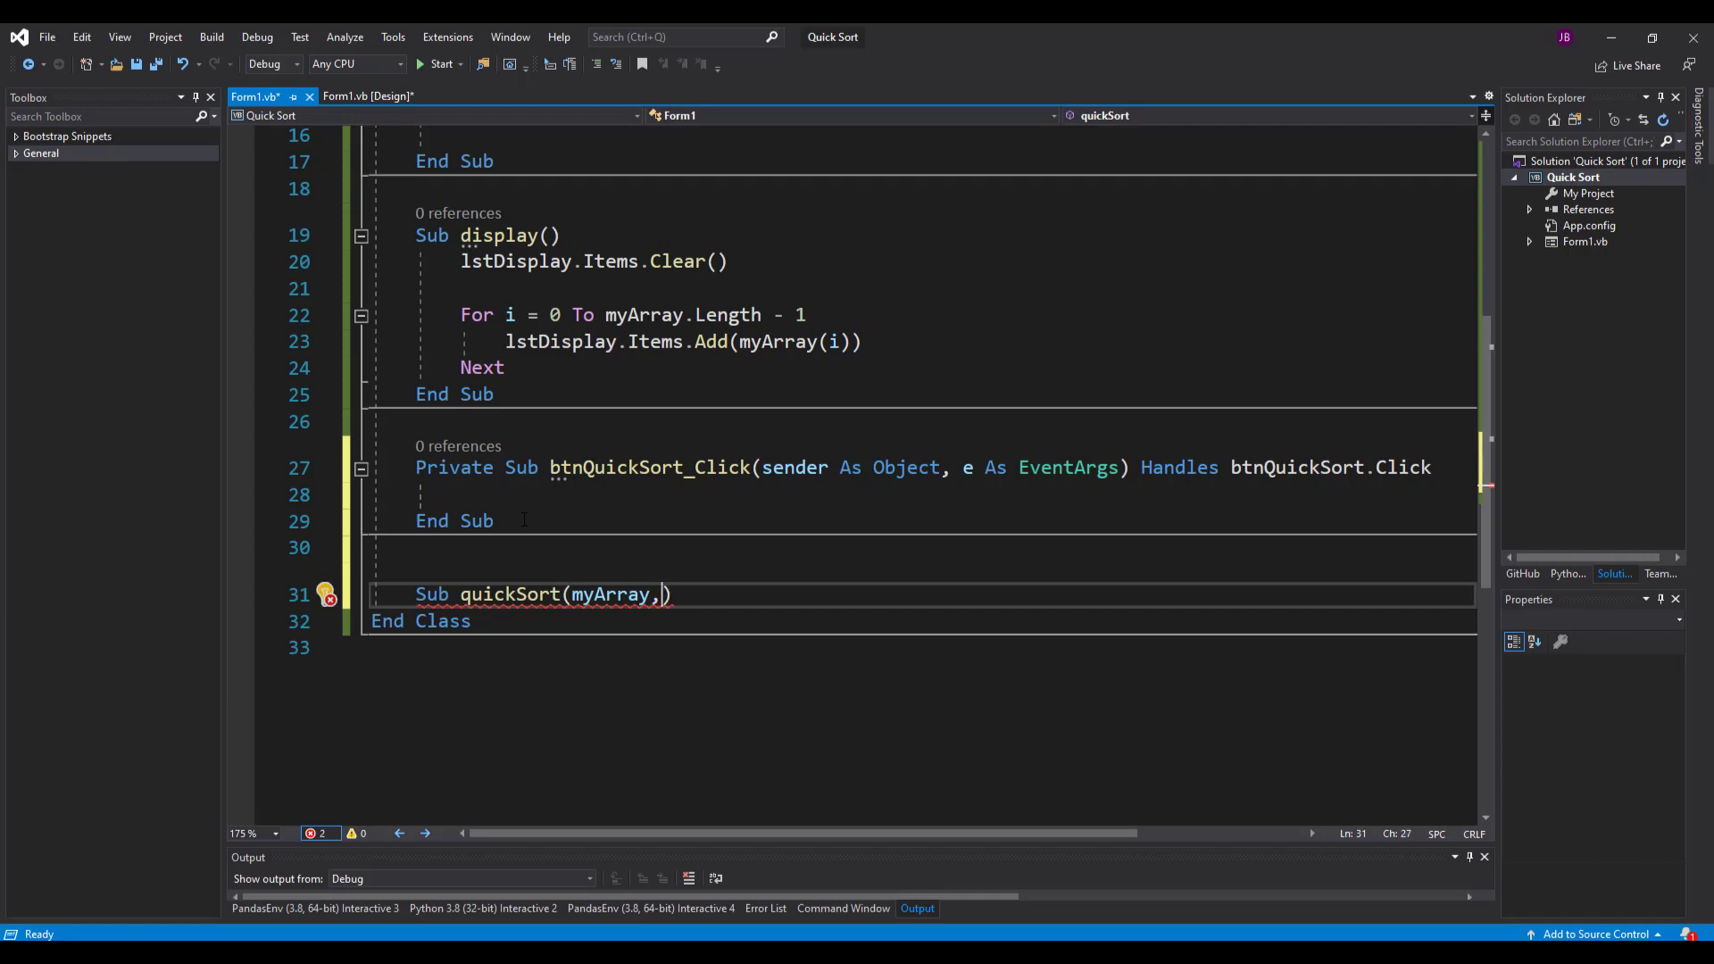
text(())
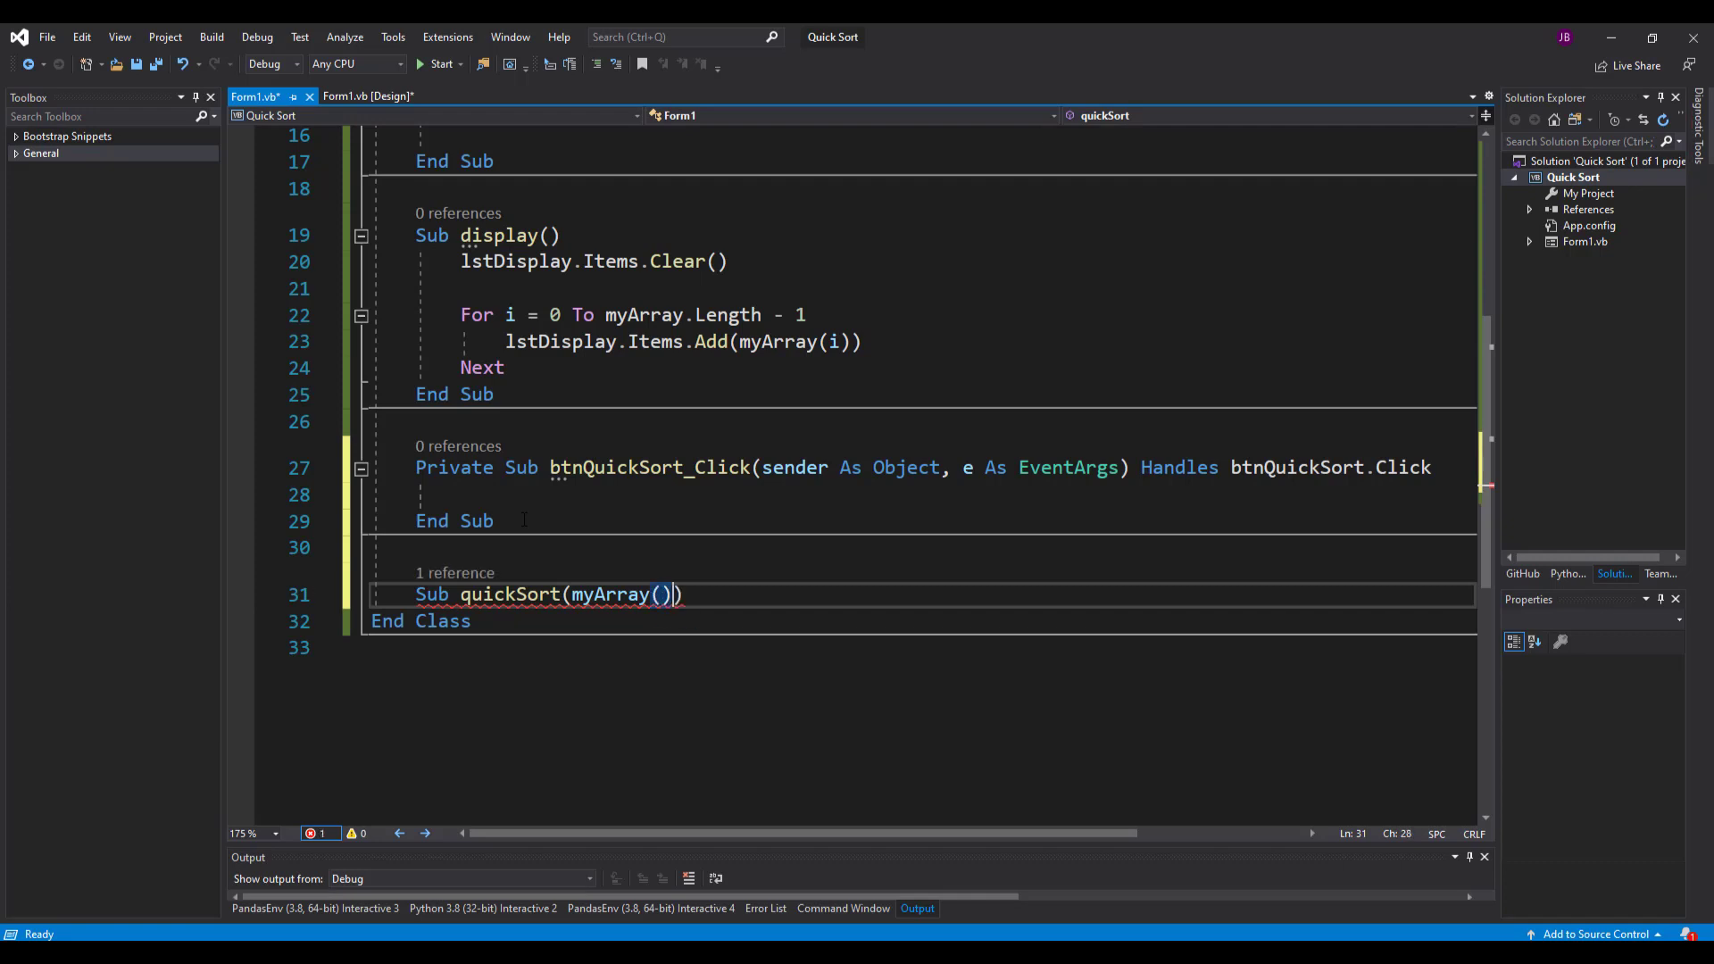
text(as integer,)
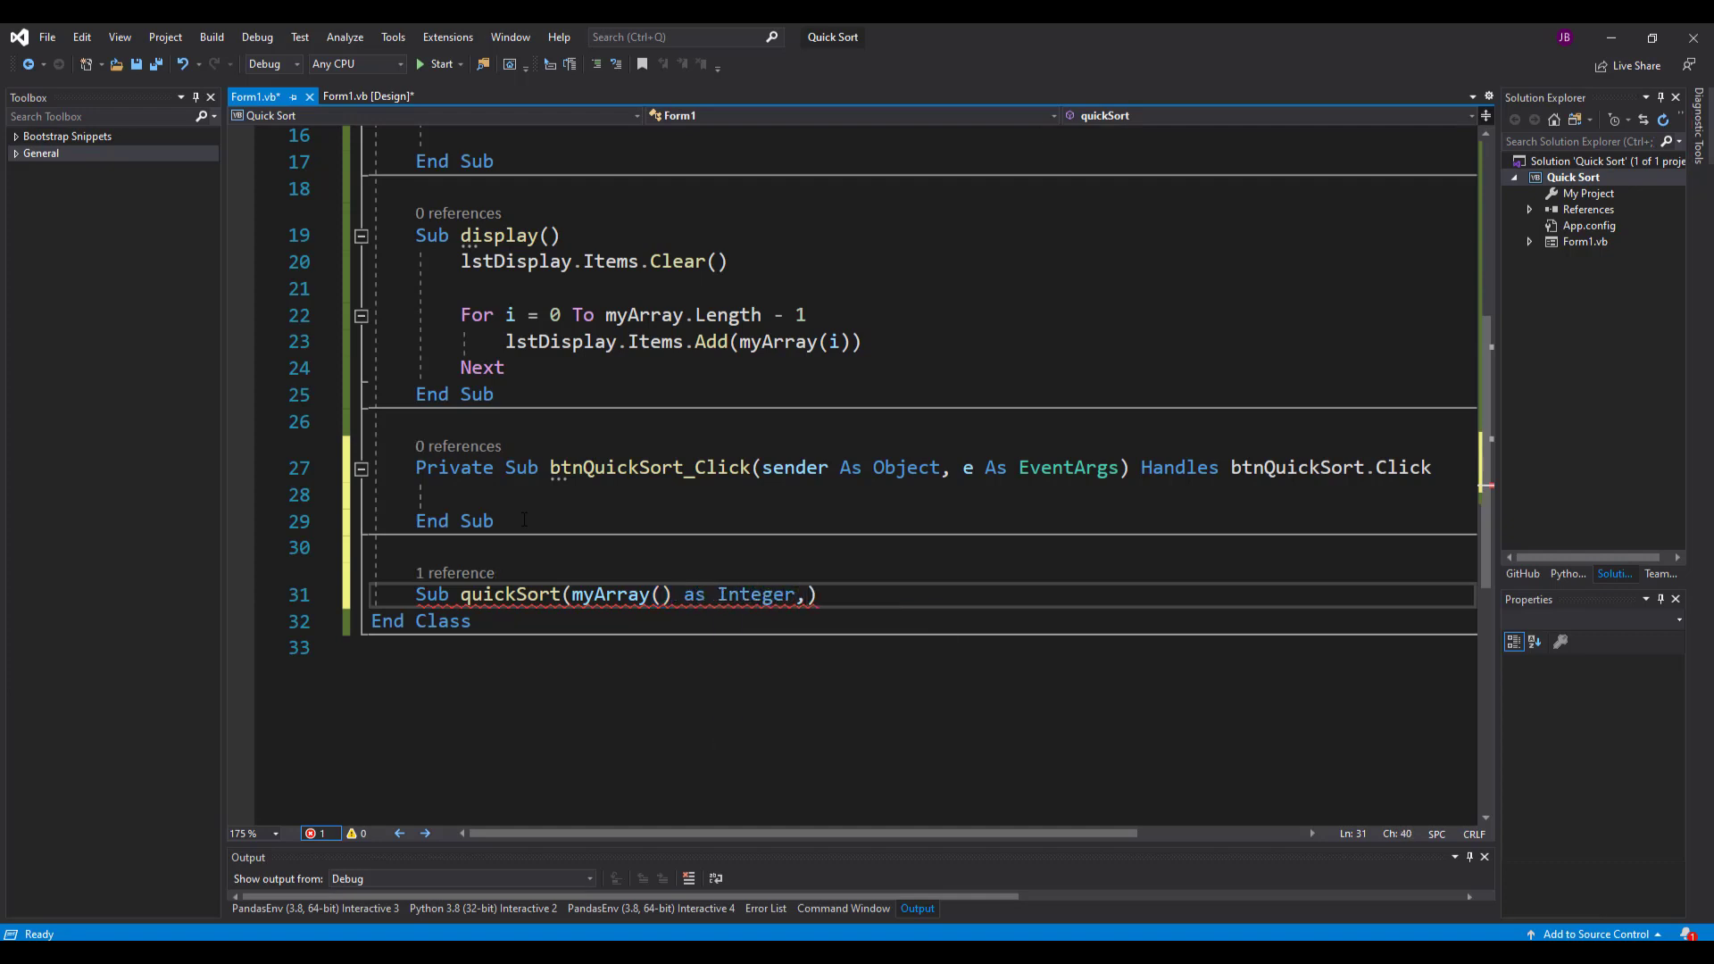
text(index)
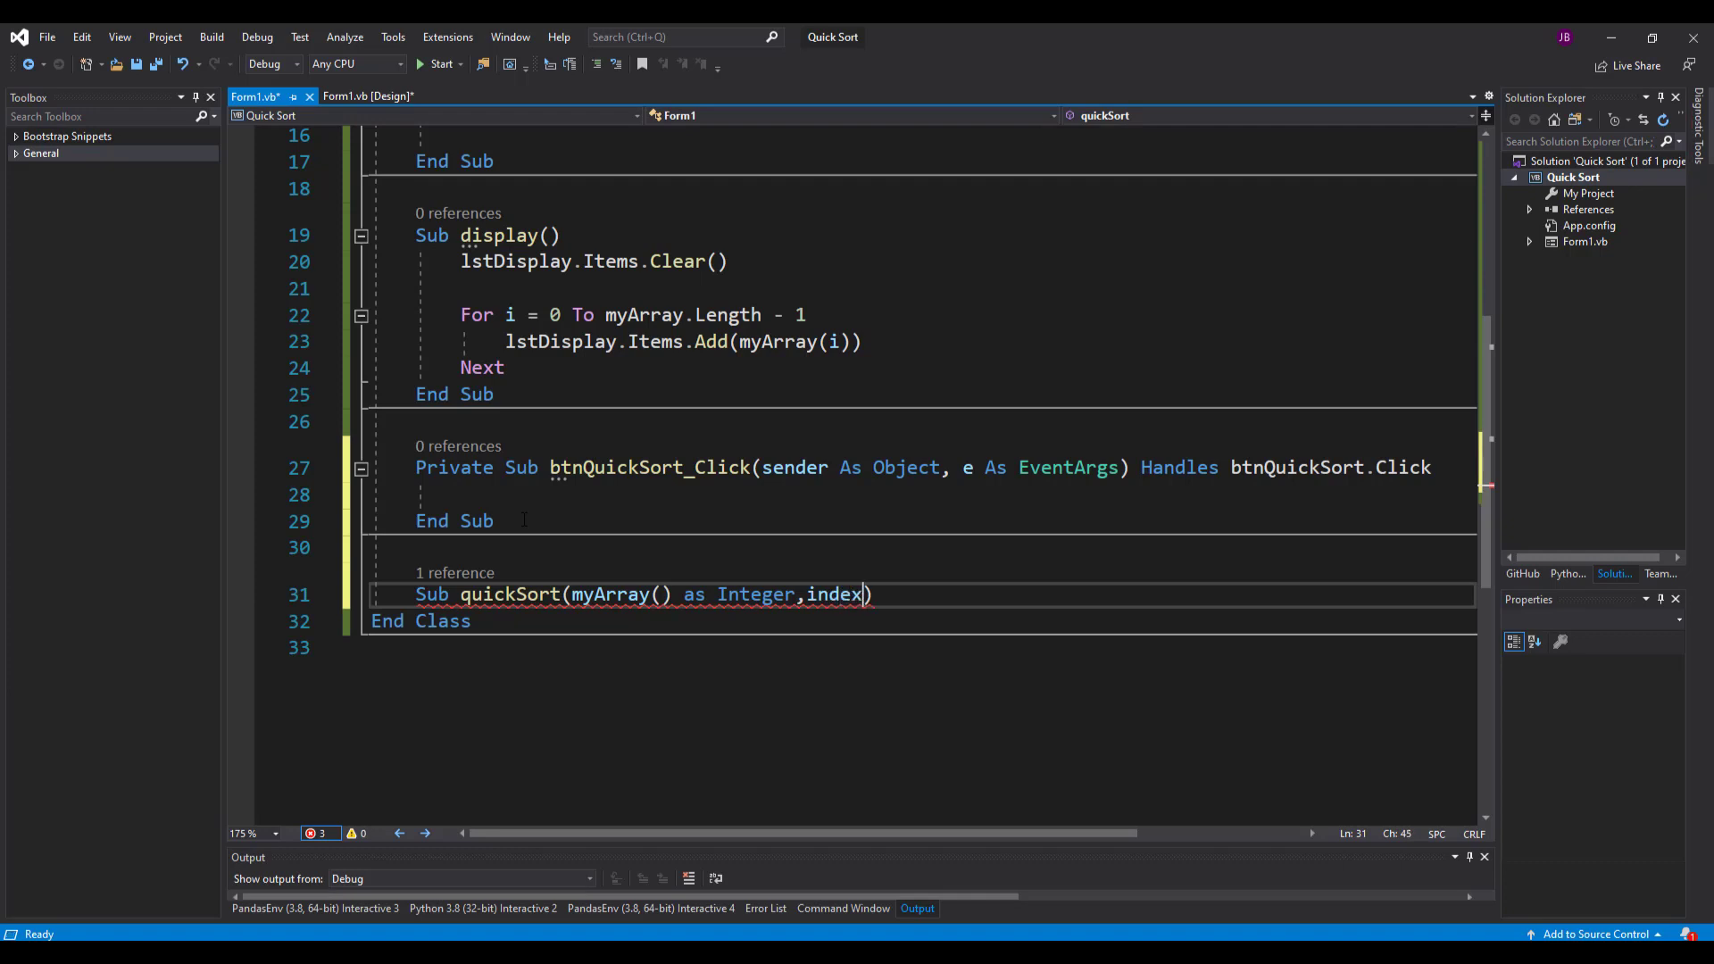
text(Low As Integer)
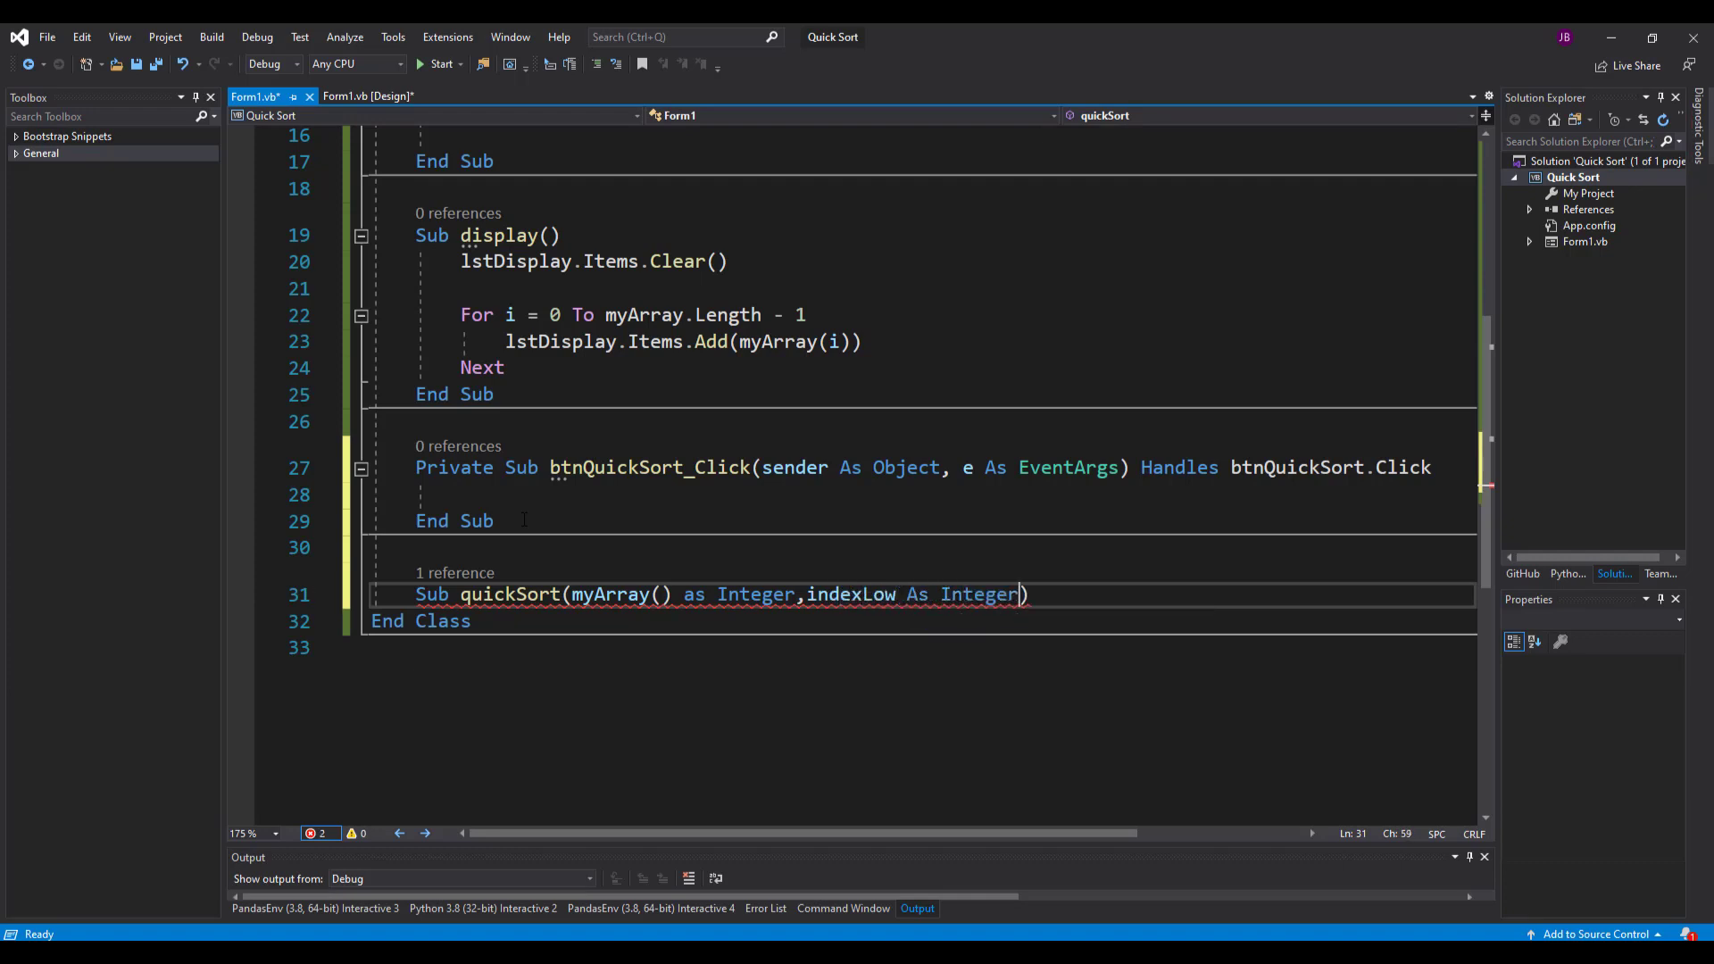
text(,)
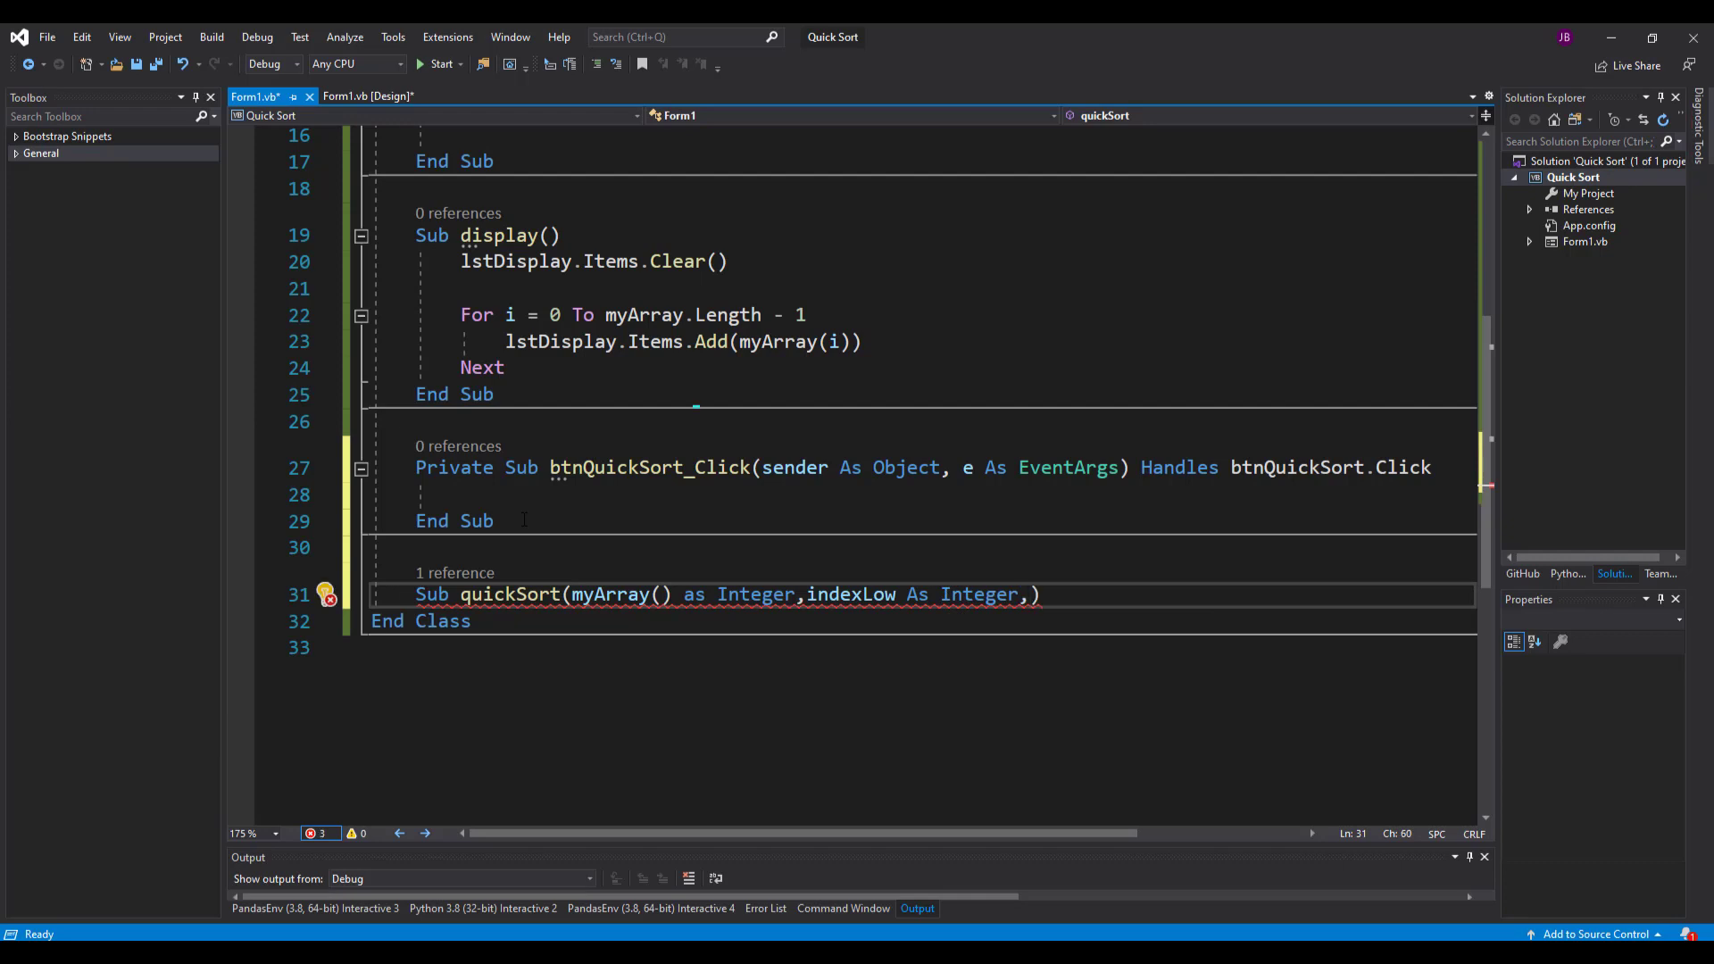
text(indexHi)
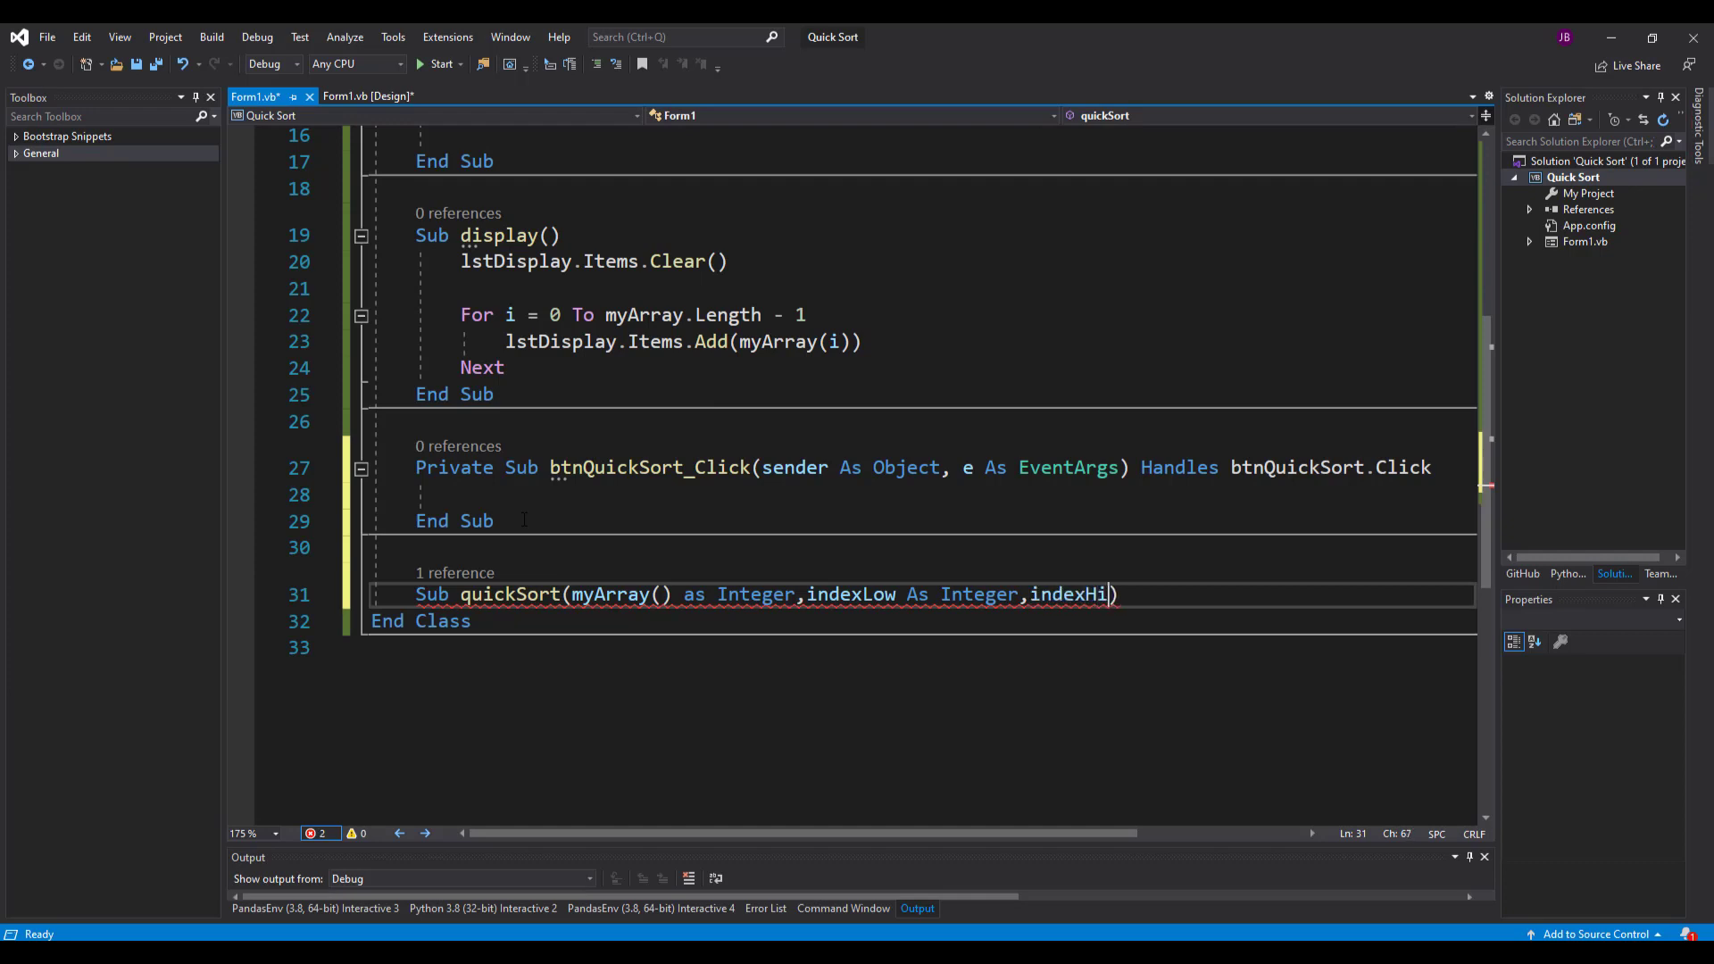
text(As in)
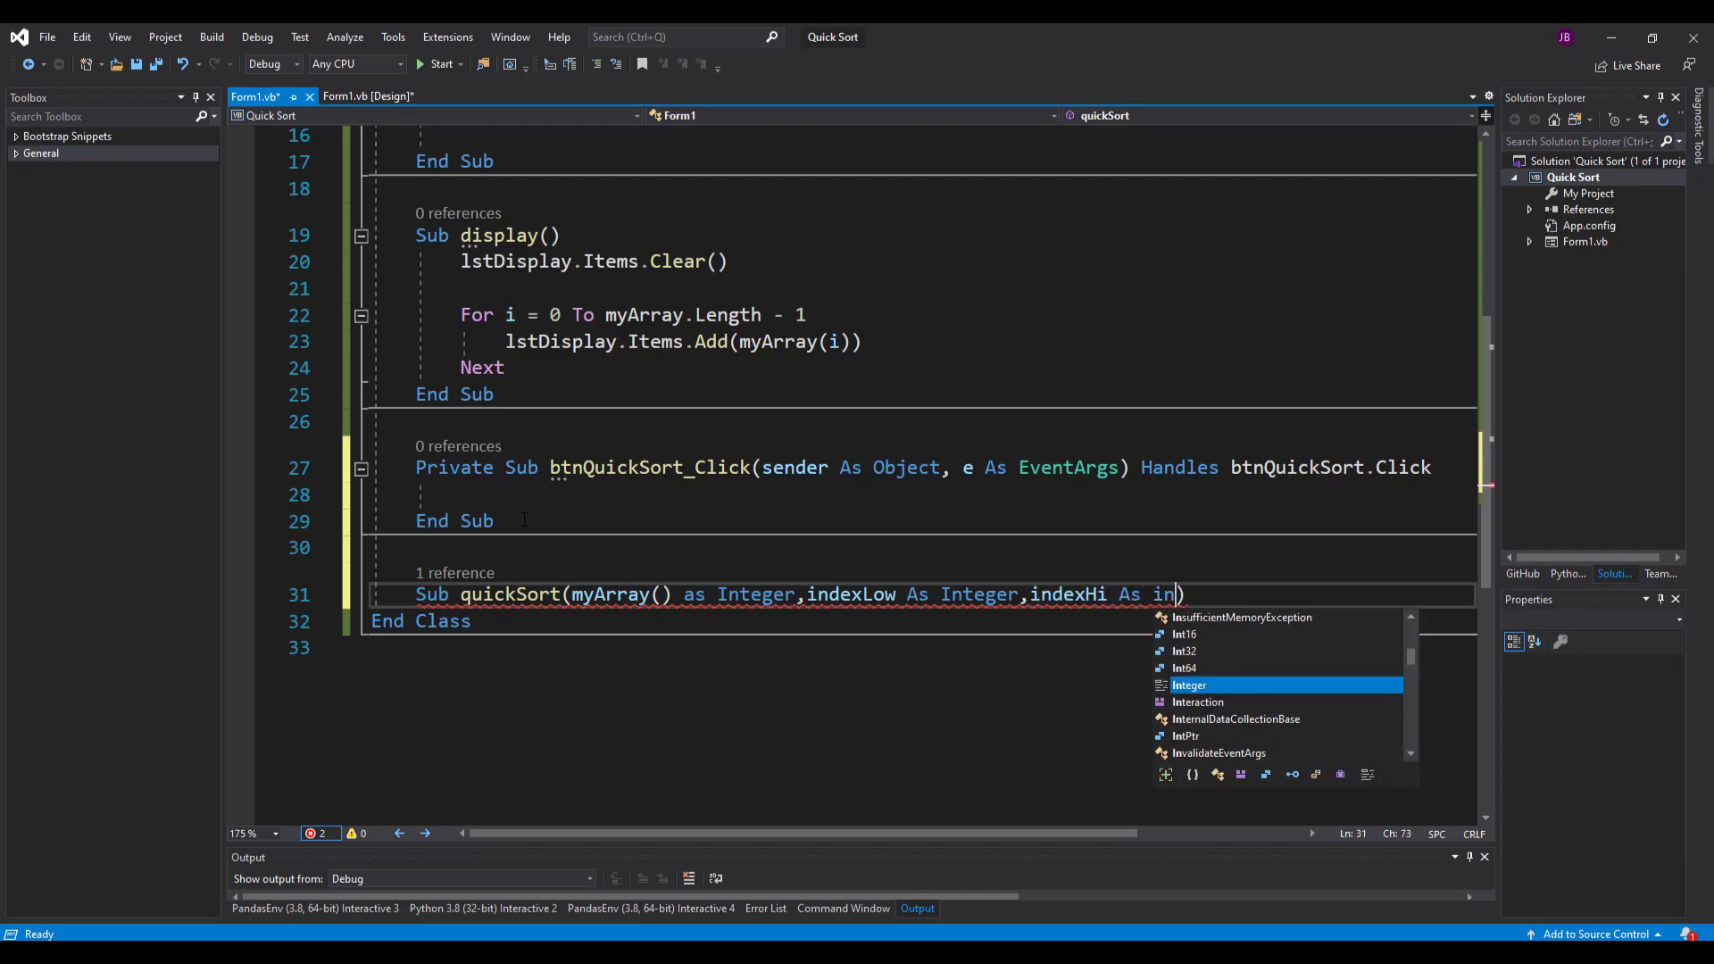
key(Enter)
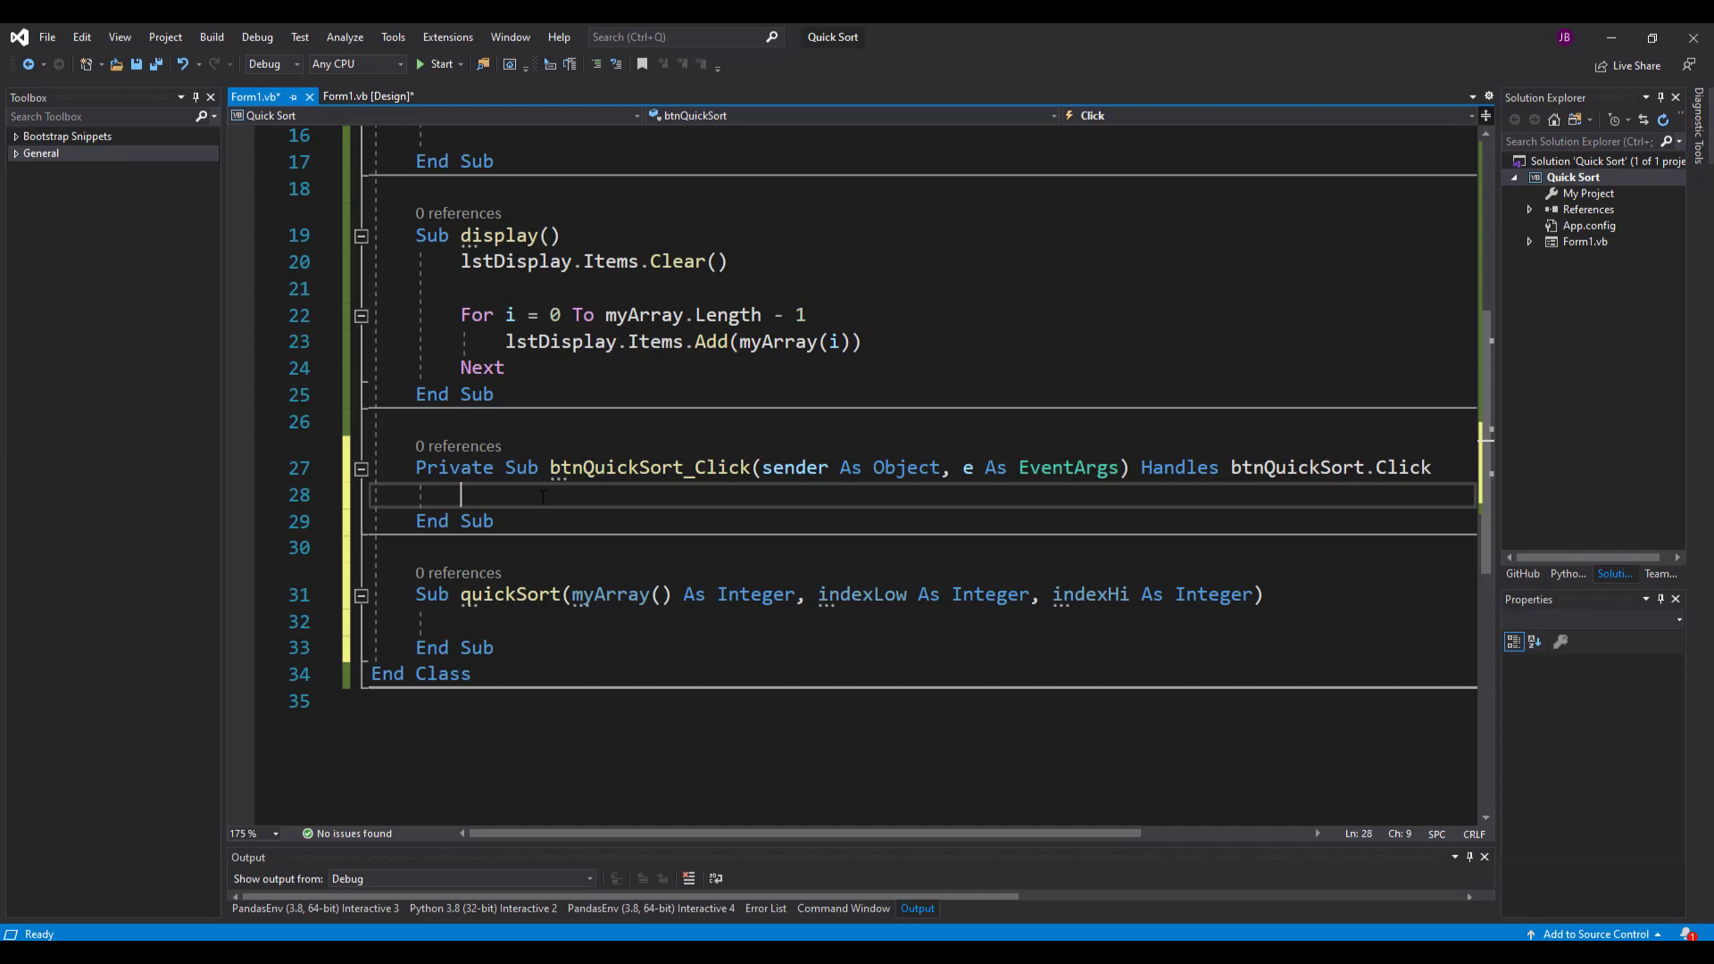
- Type the call quickSort(myArray, 0, myArray.Length - 1) inside btnQuickSort_Click
text(quc)
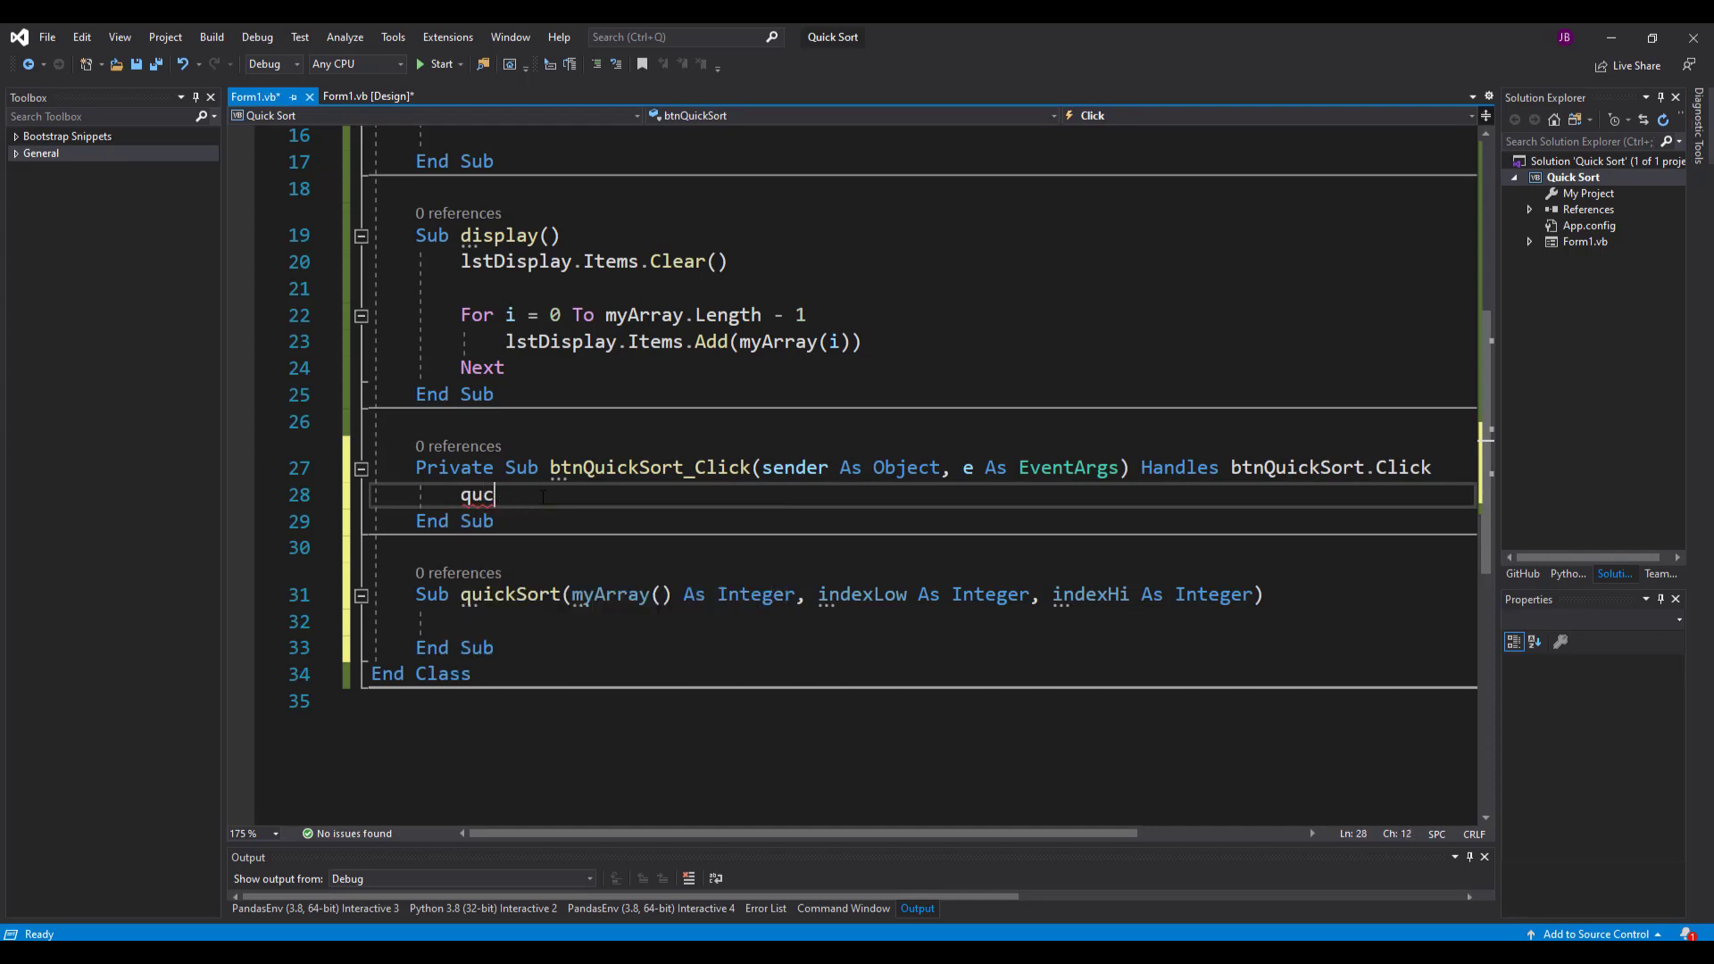
text(ickSort)
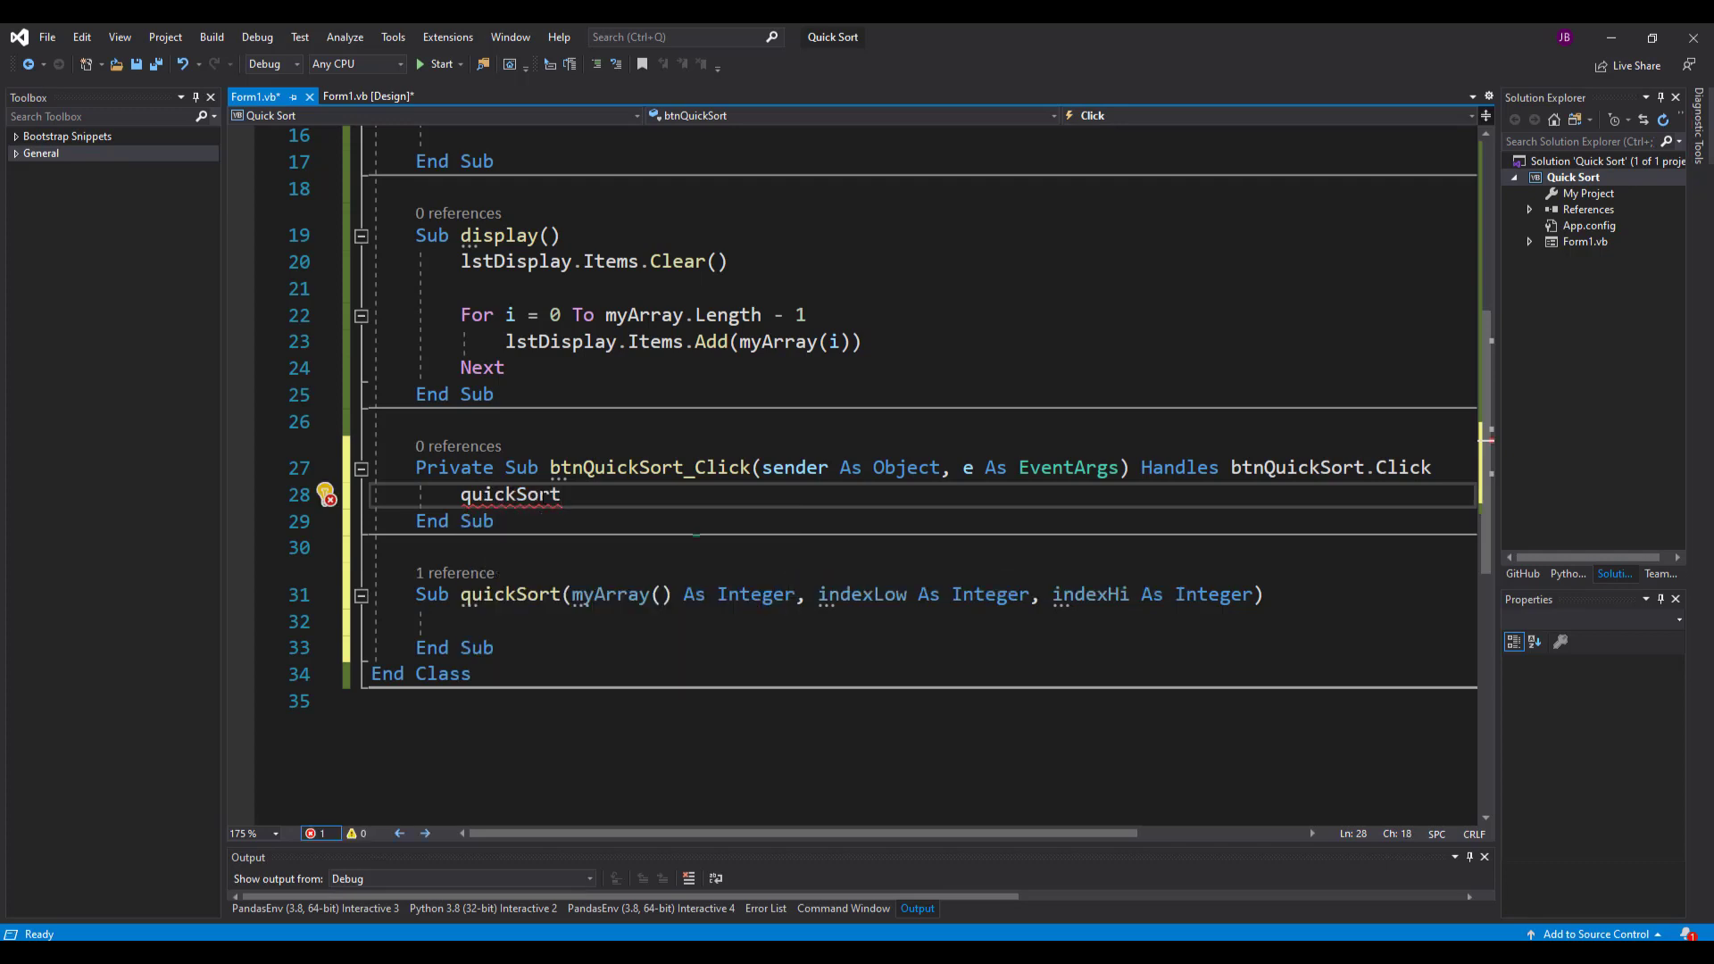
text((myArray,0)
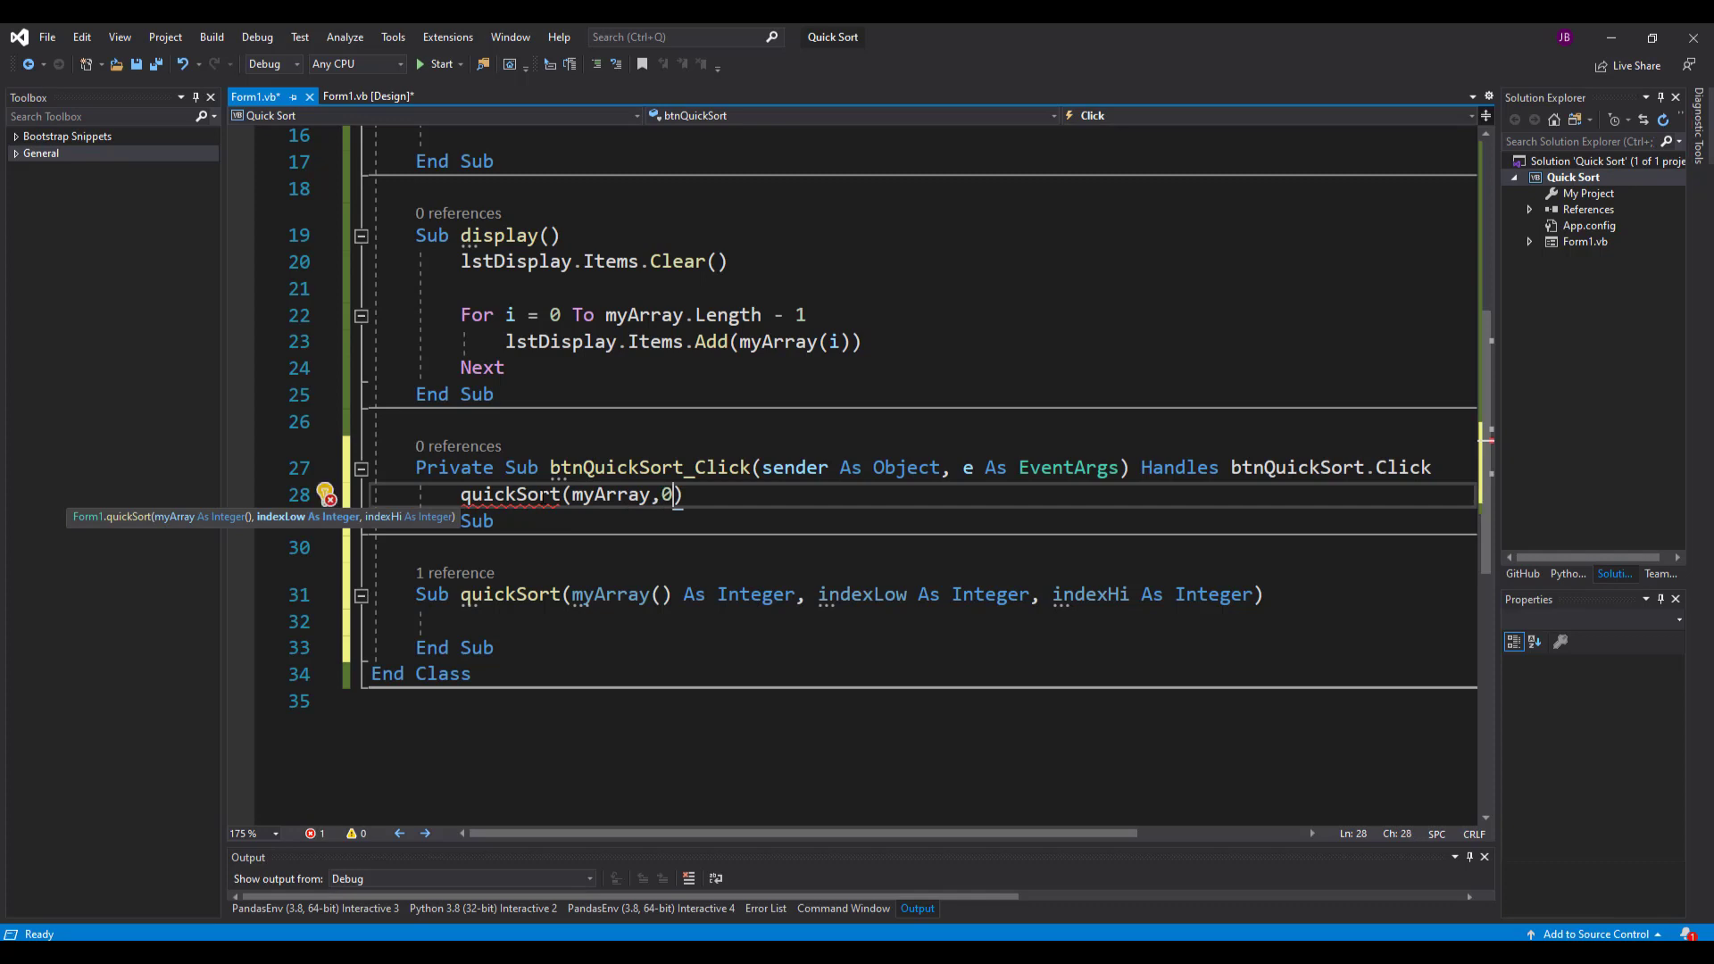
text(,my)
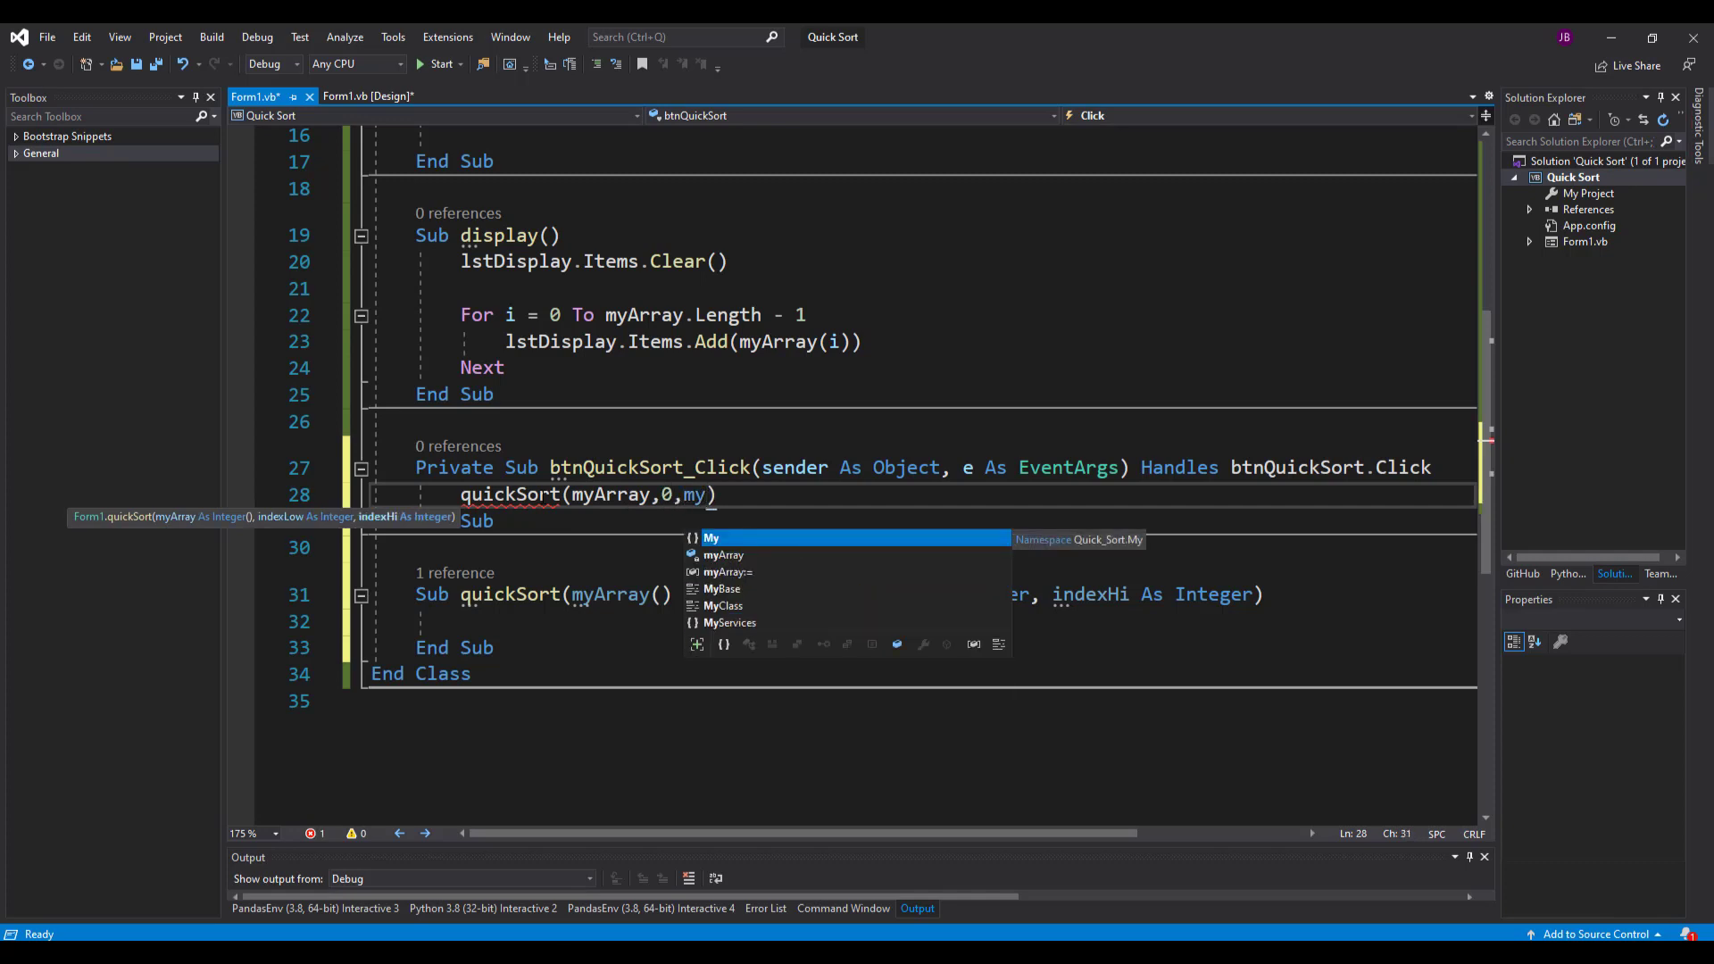
text(Array.)
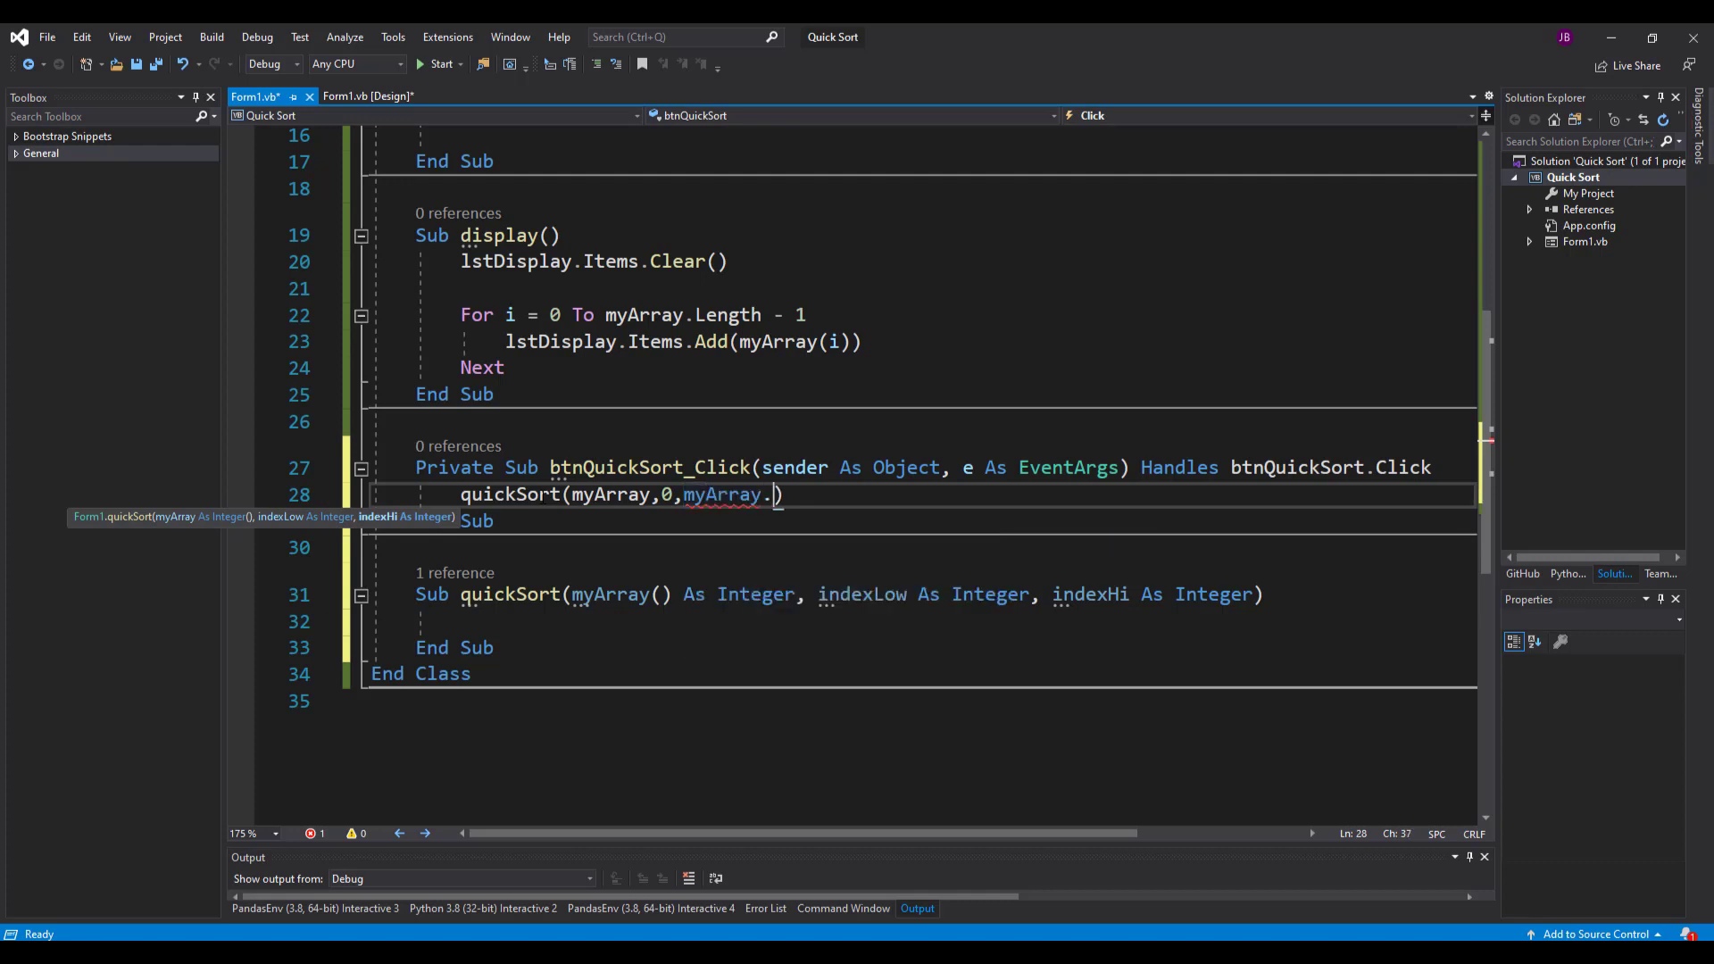
text(Length -)
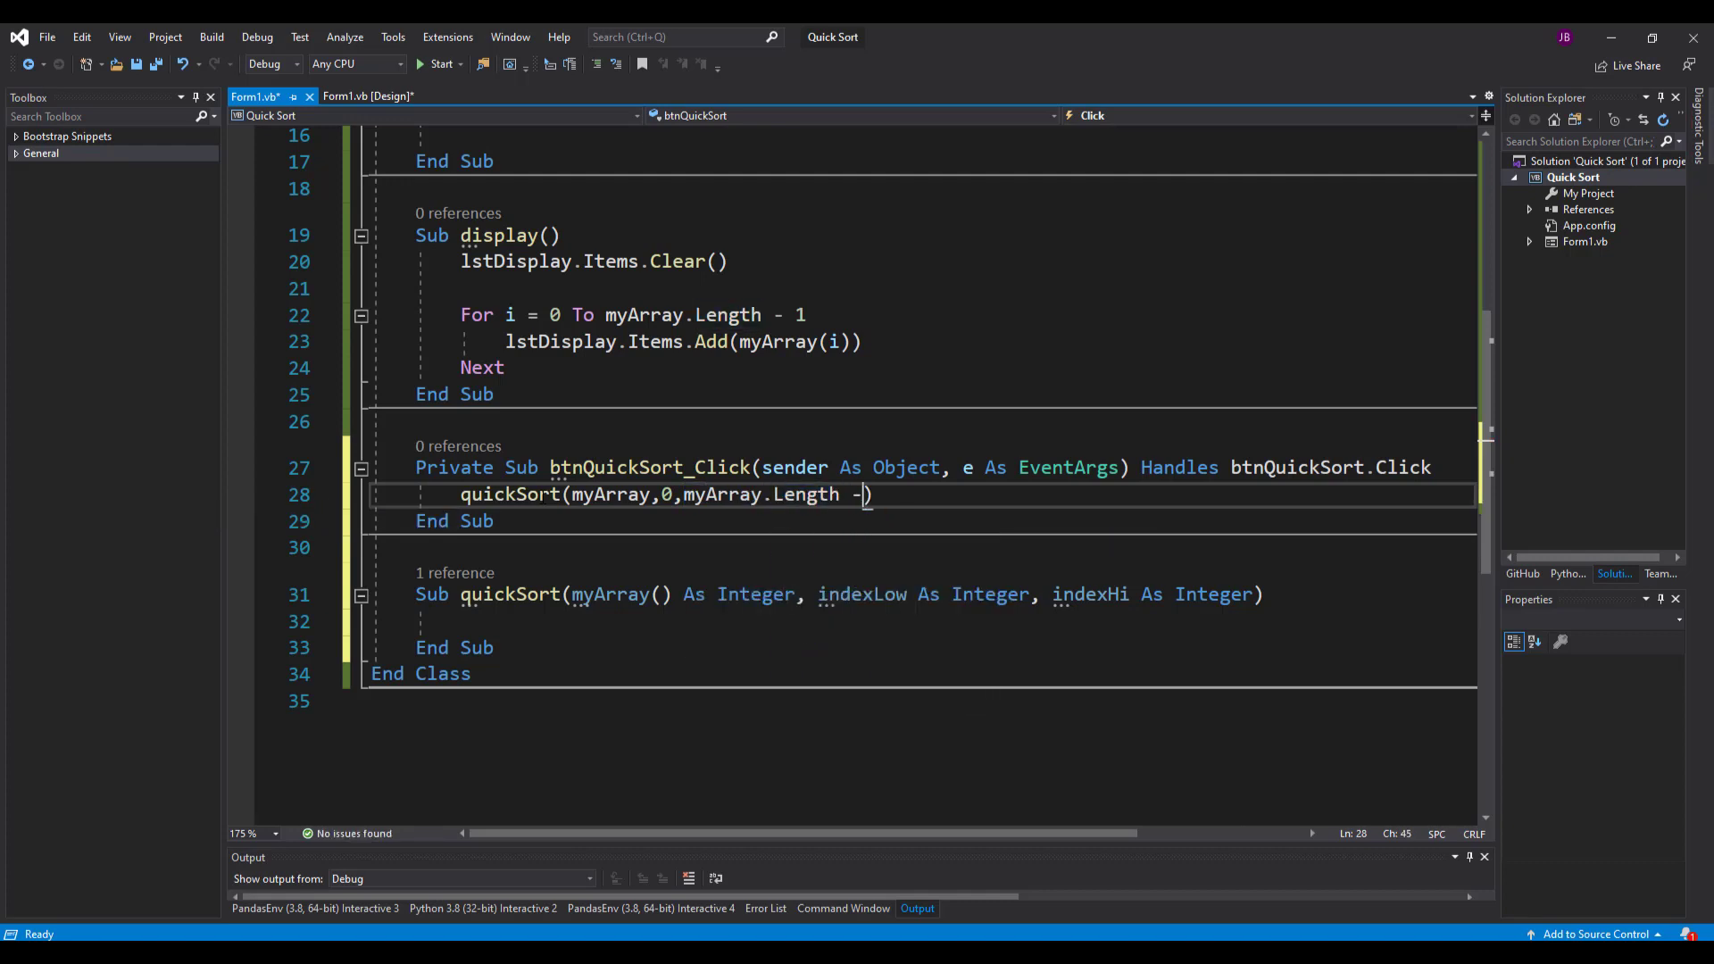
text(1))
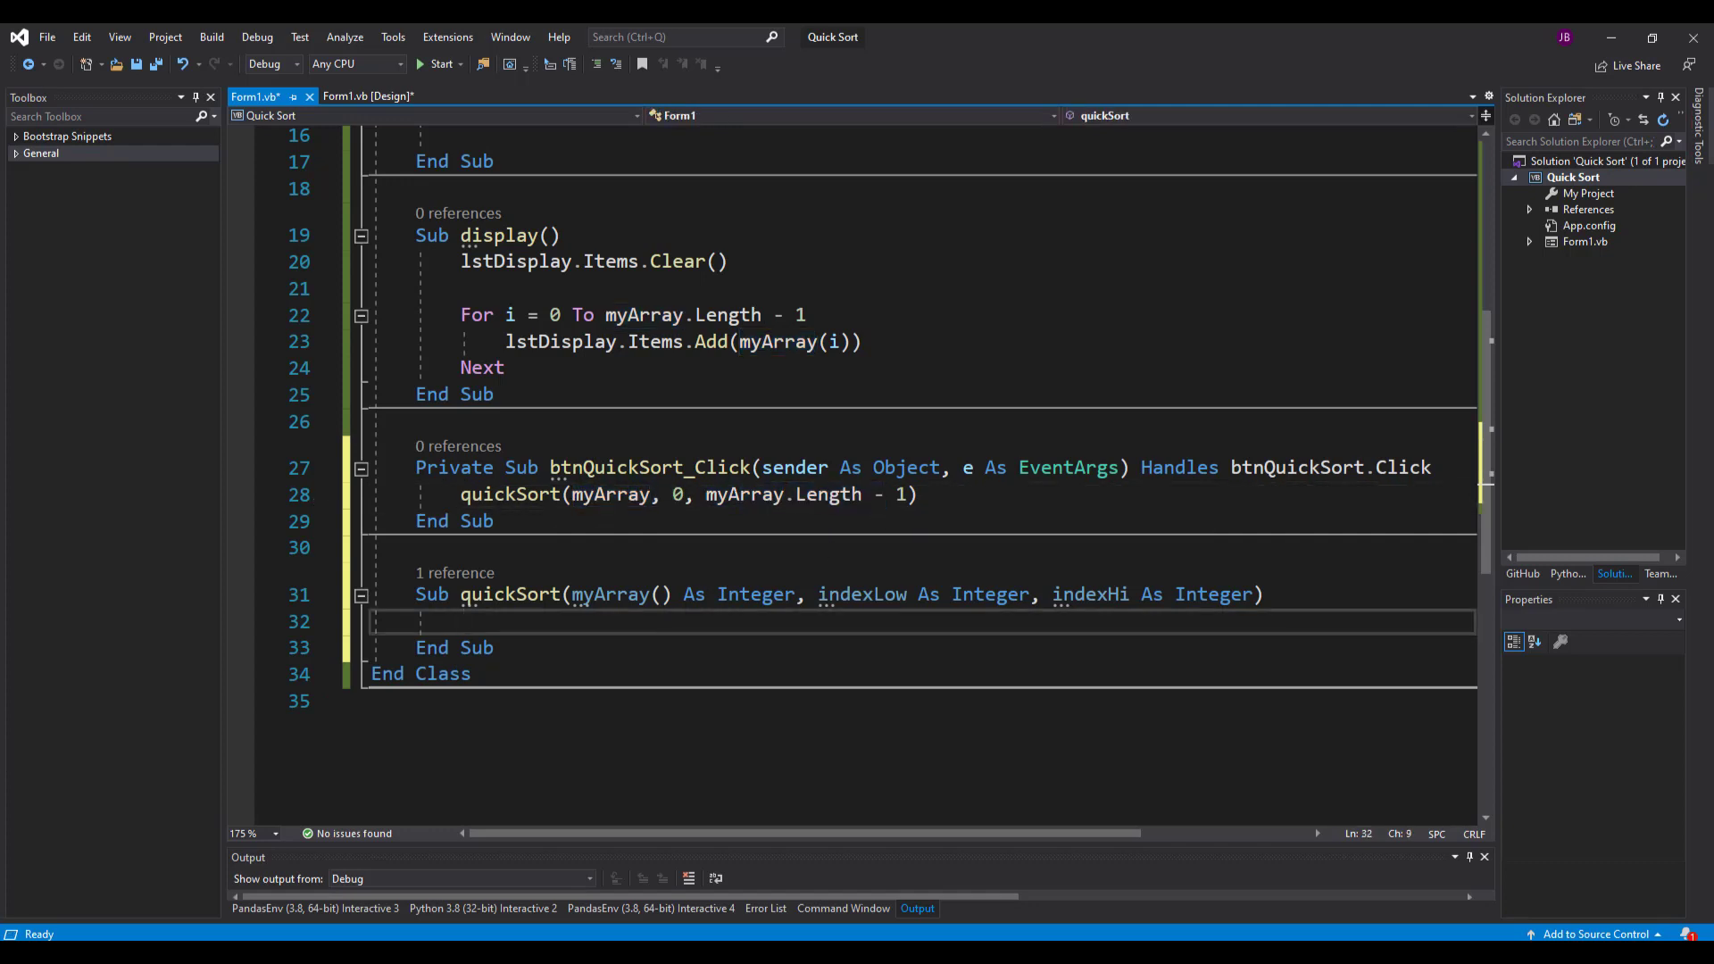
- Declare pivot, tmpSwap, tmpLow and tmpHi As Integer in quickSort
text(Dim)
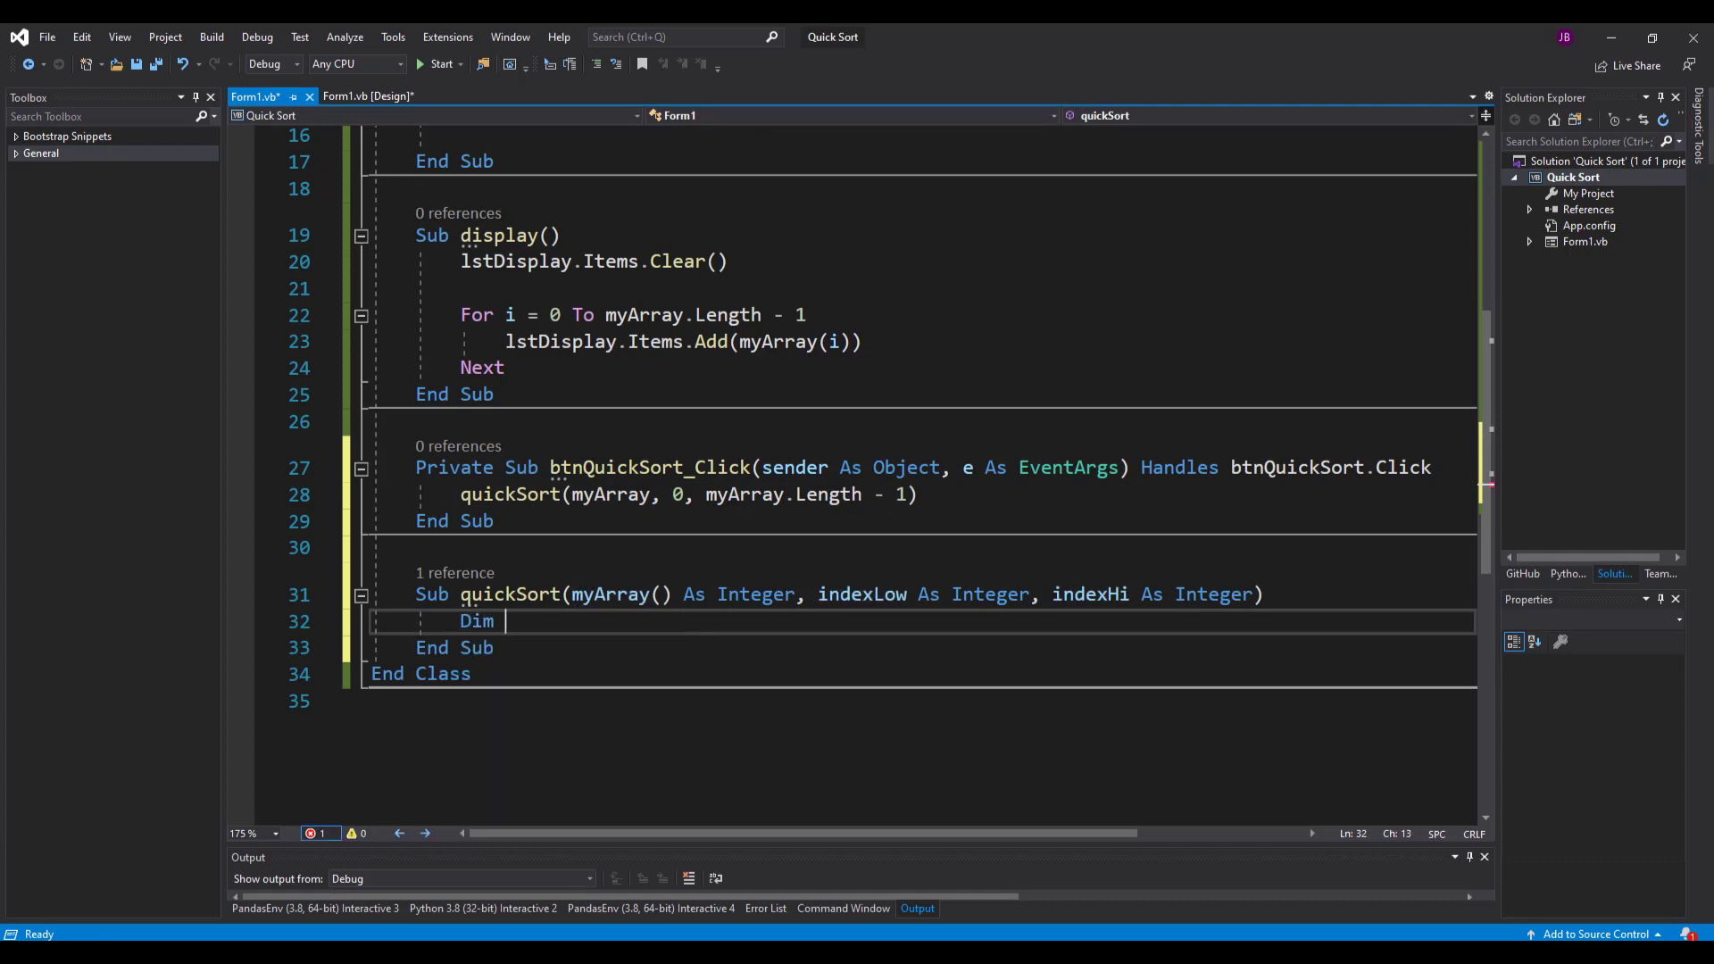
text(pi)
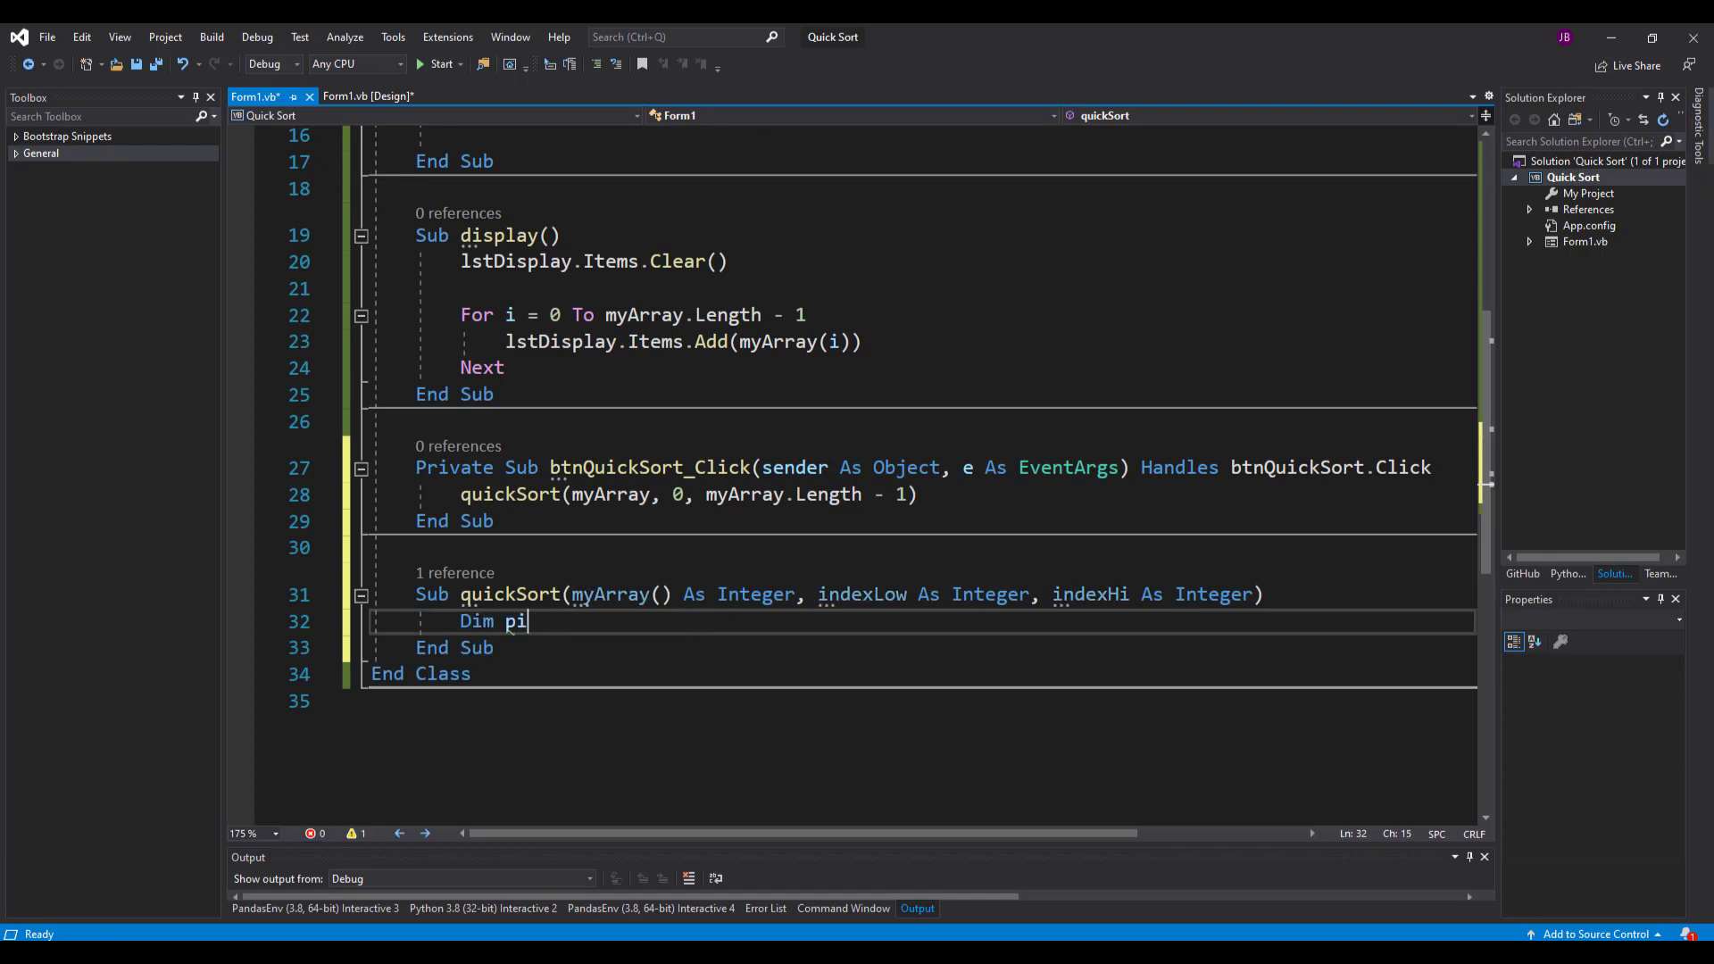
text(vot)
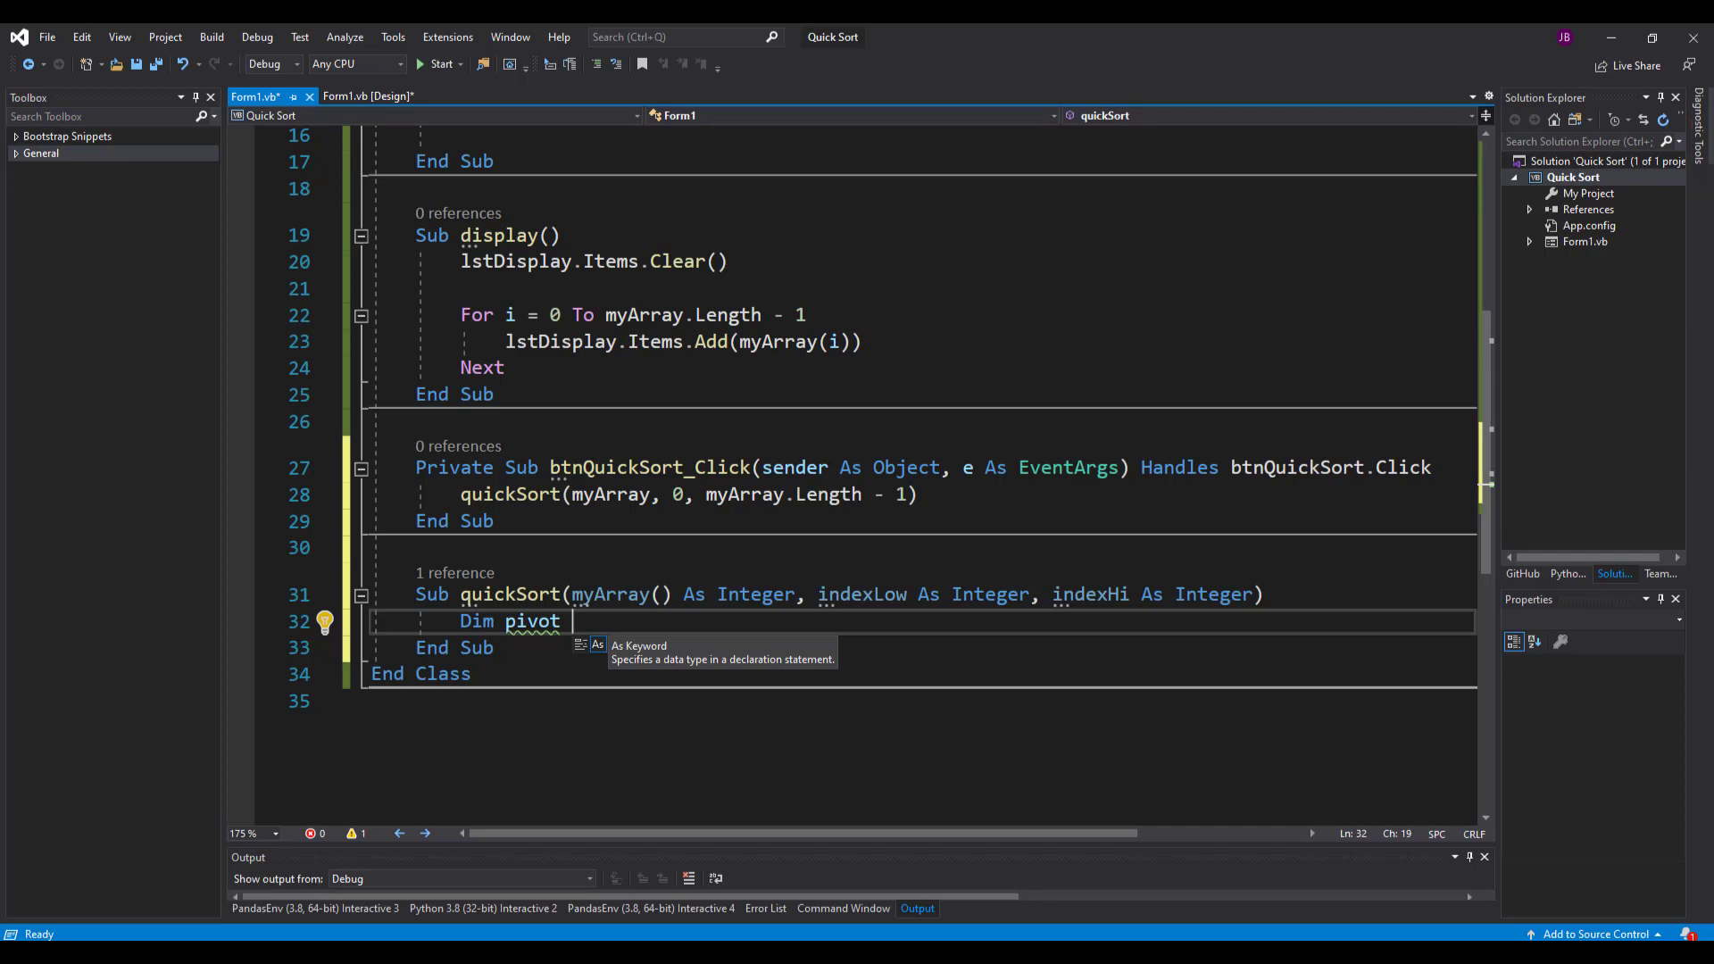
text(, tm)
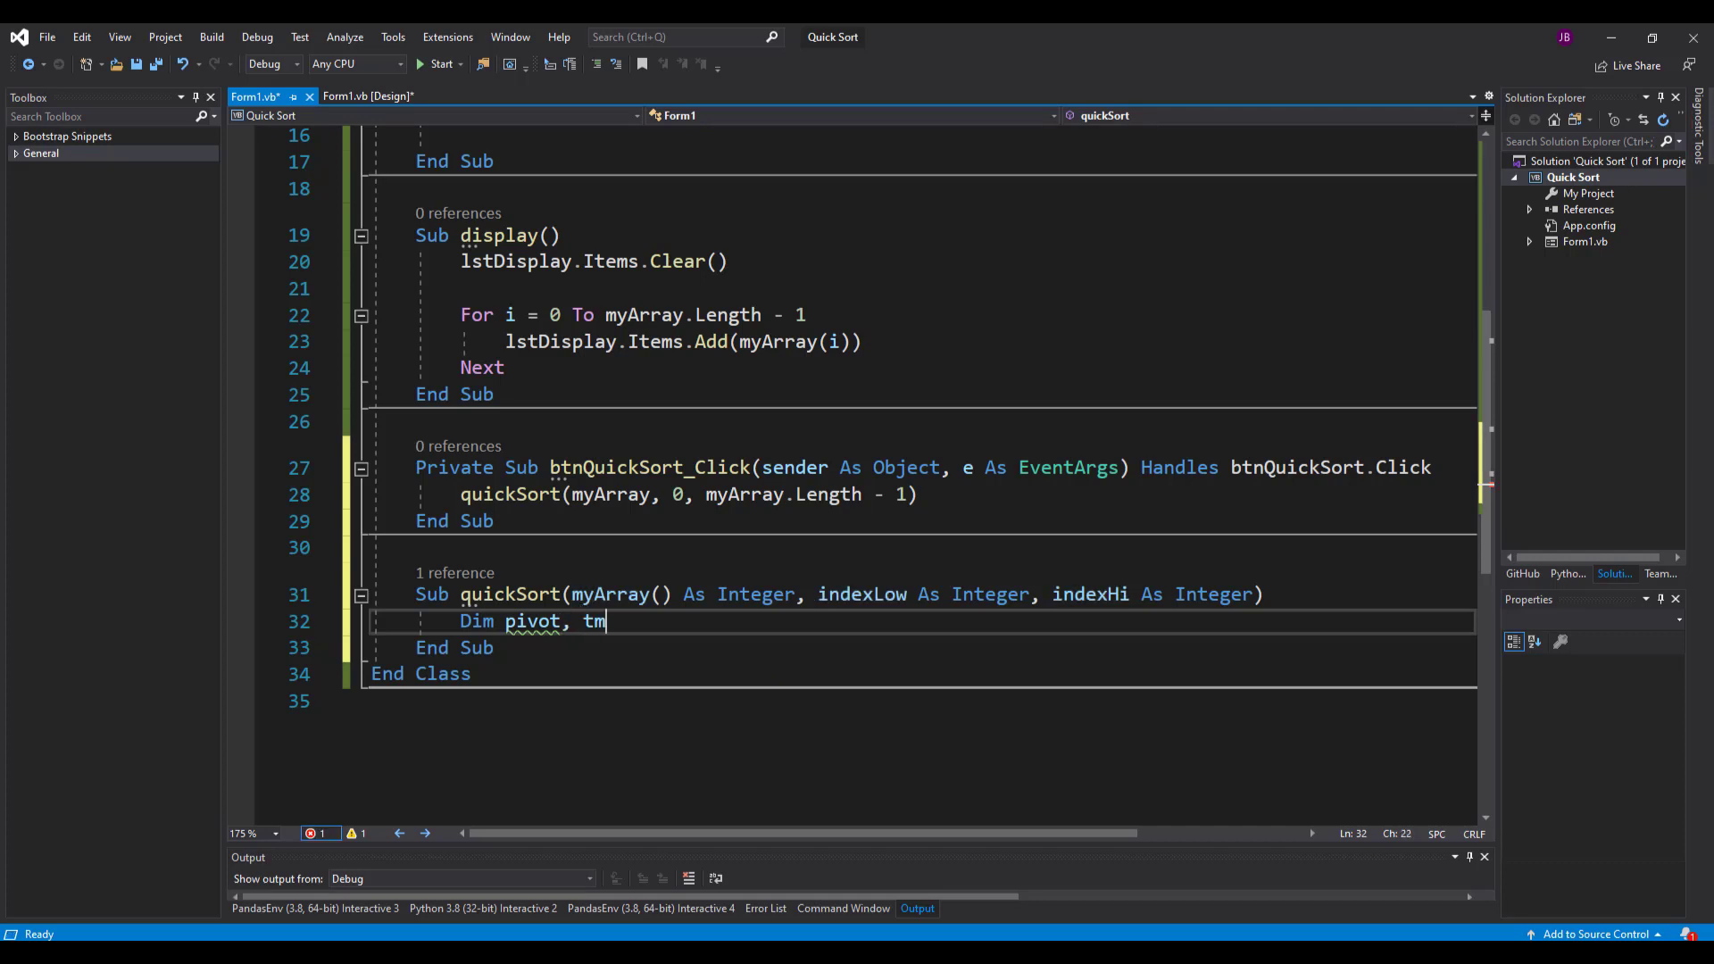
text(pSwap,)
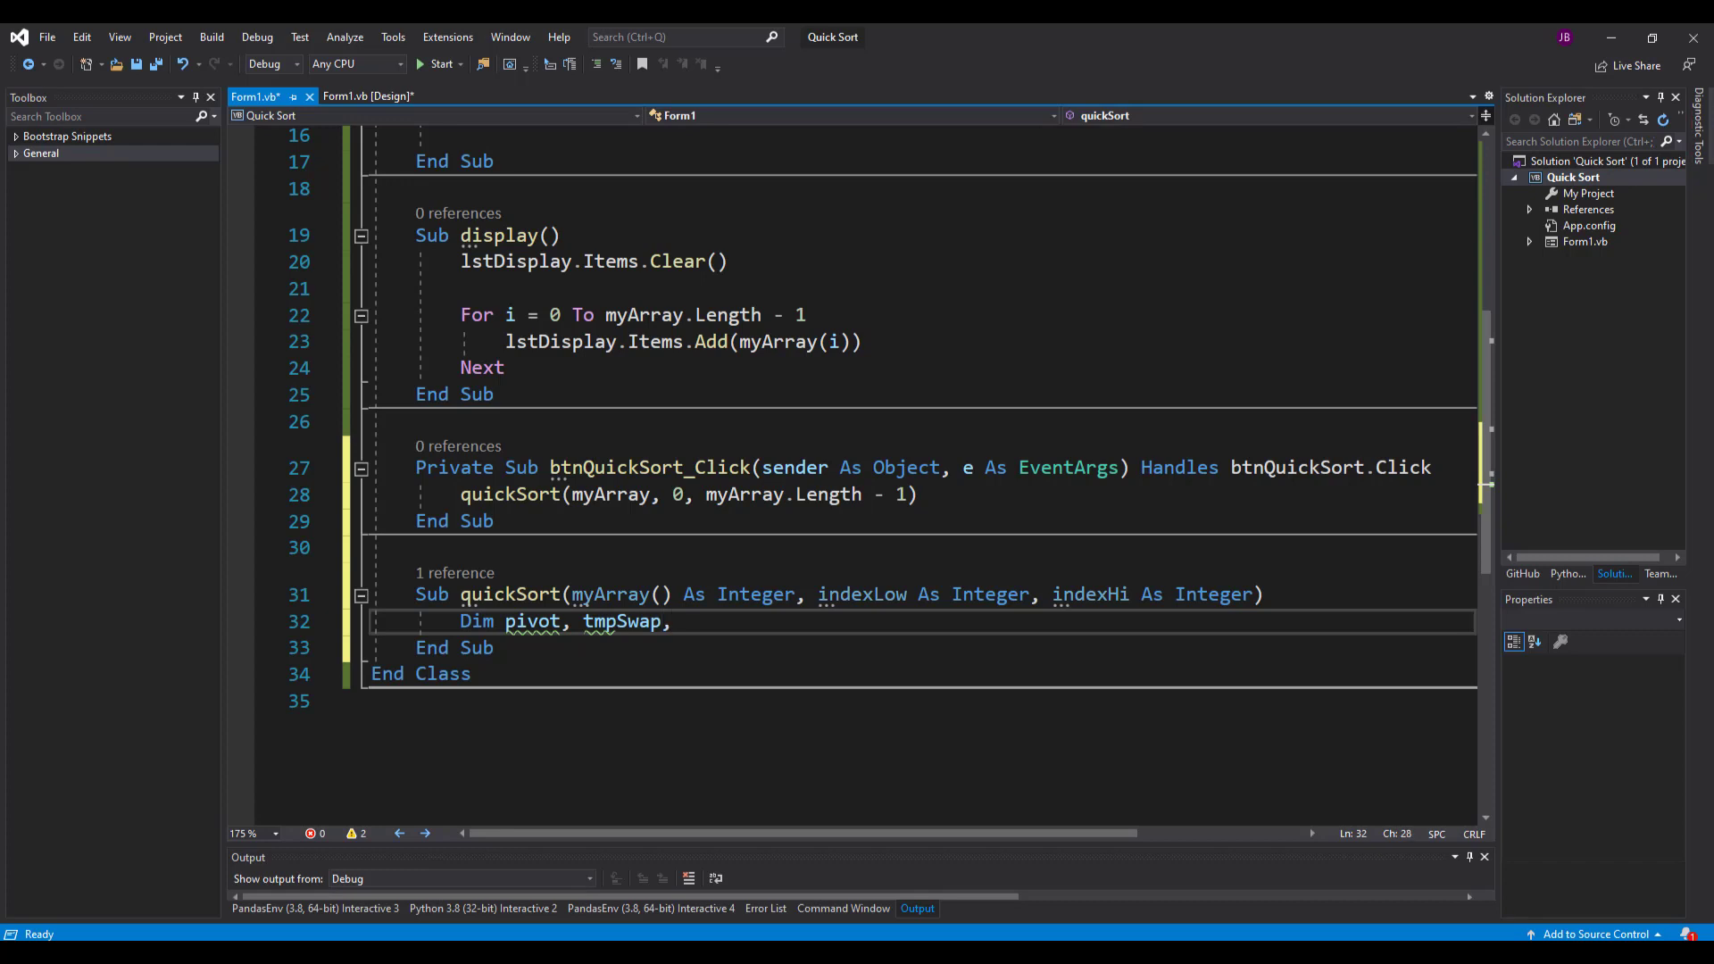
text(tmp)
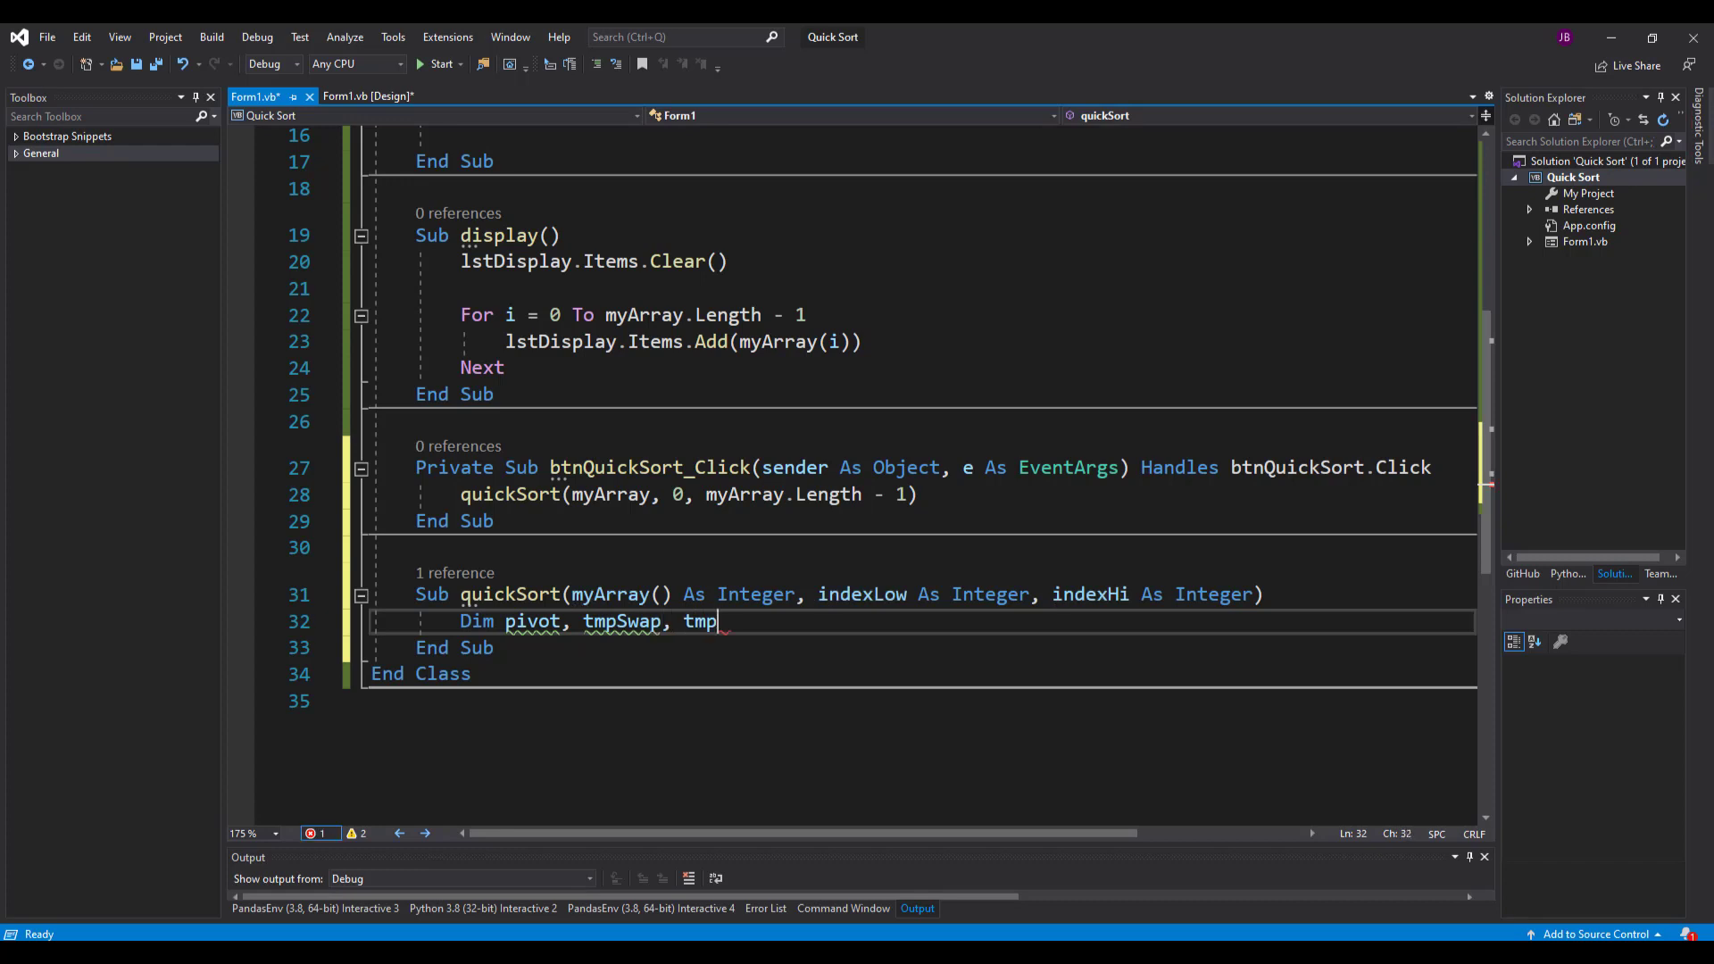
text(Low,)
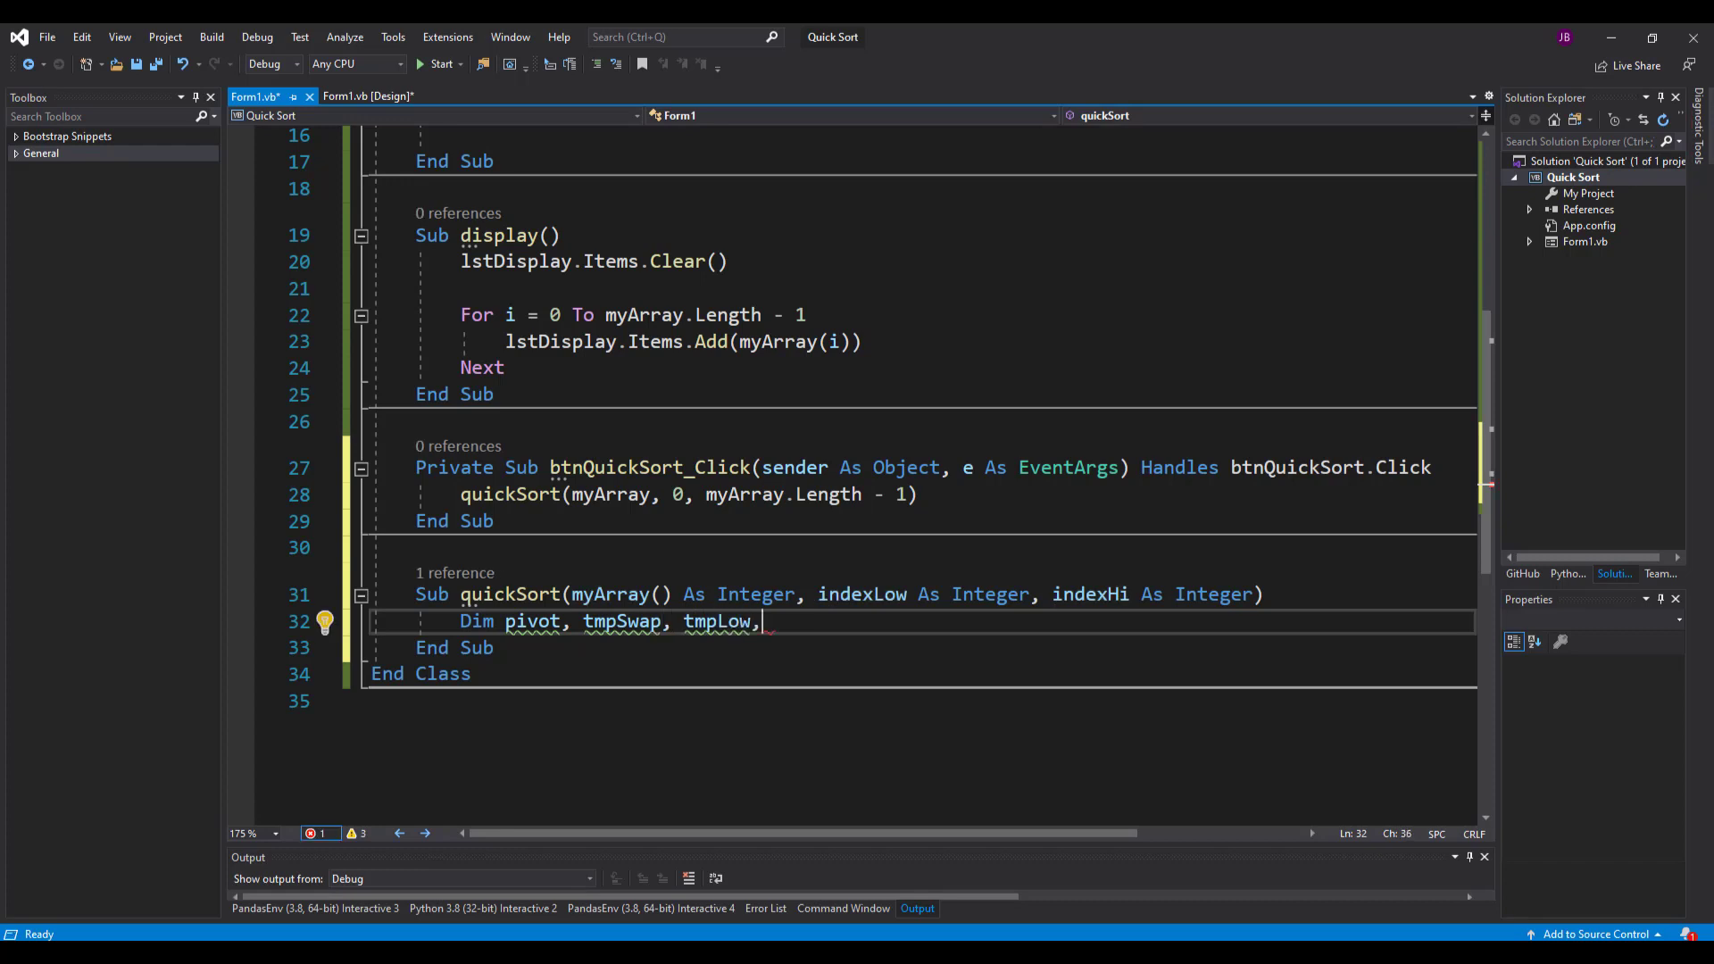
text(tmpHi)
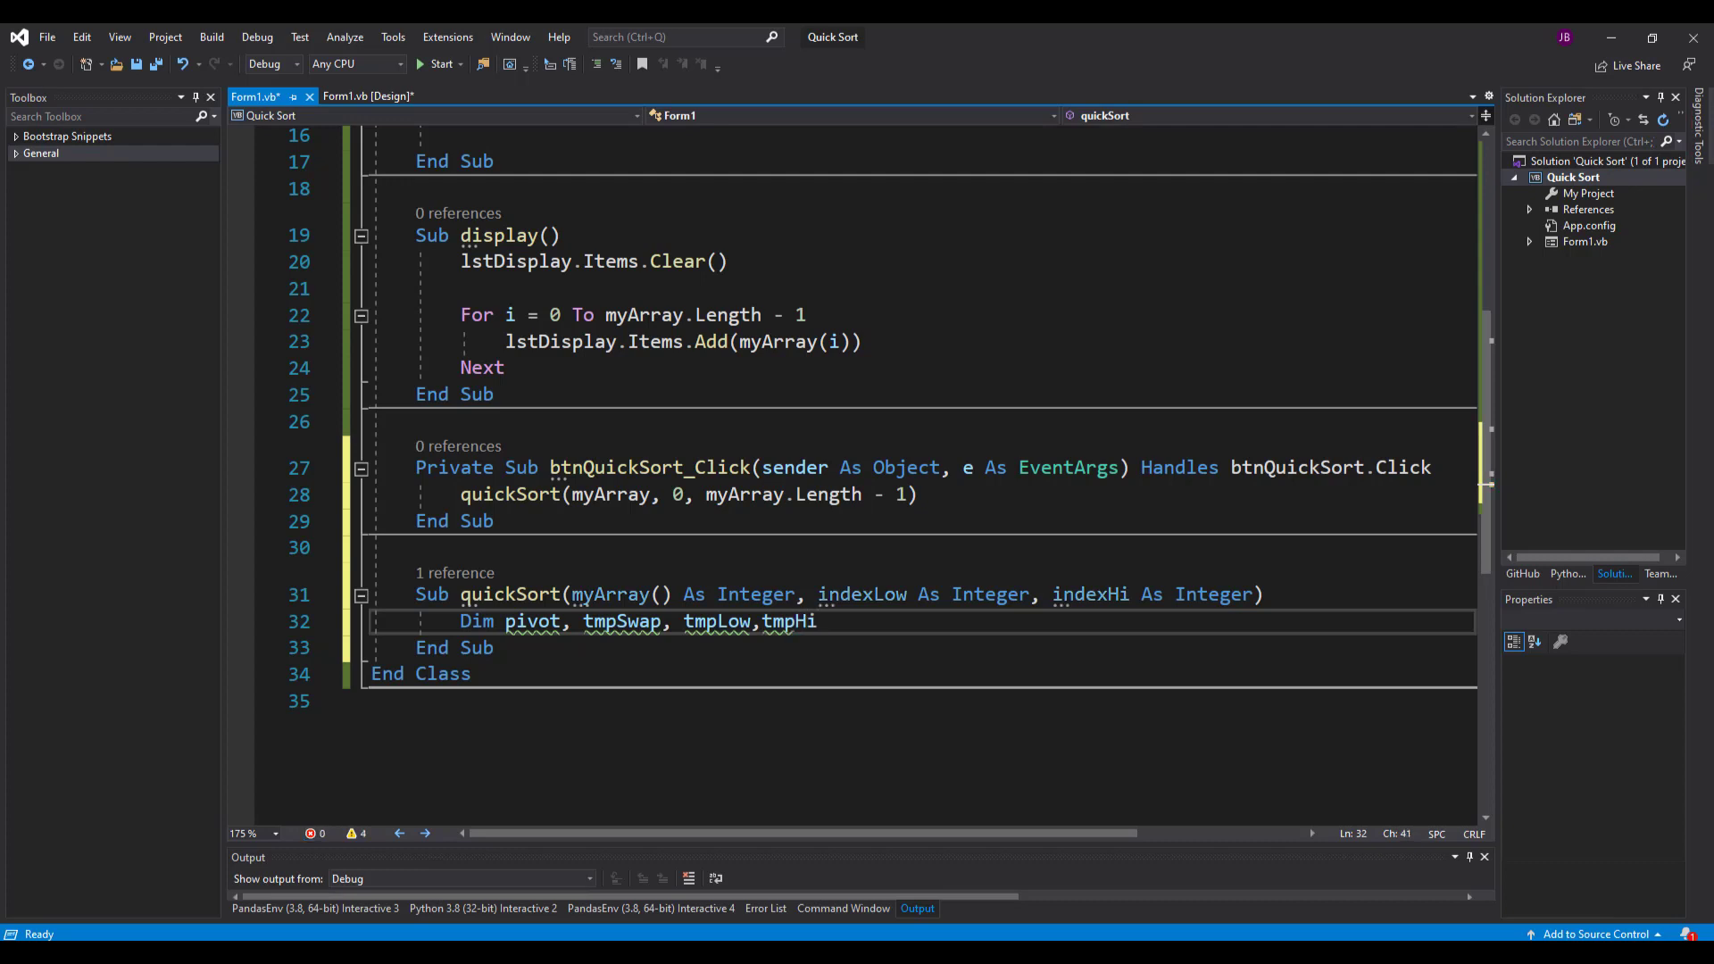
text(As int)
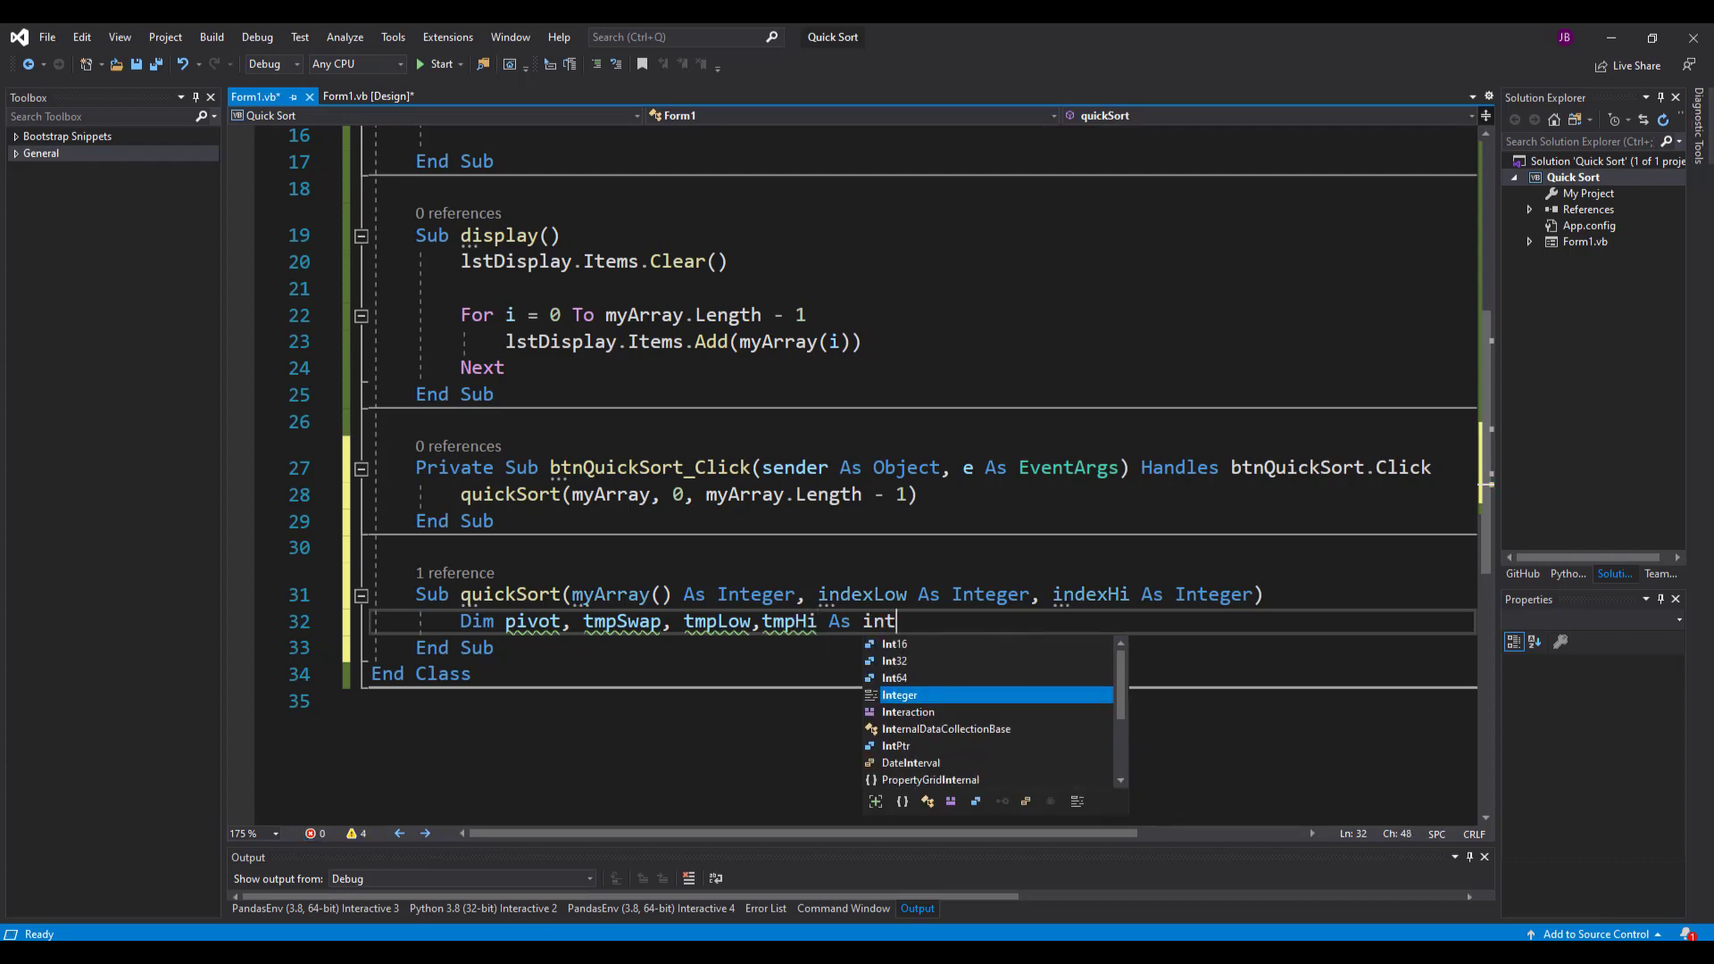
key(Enter)
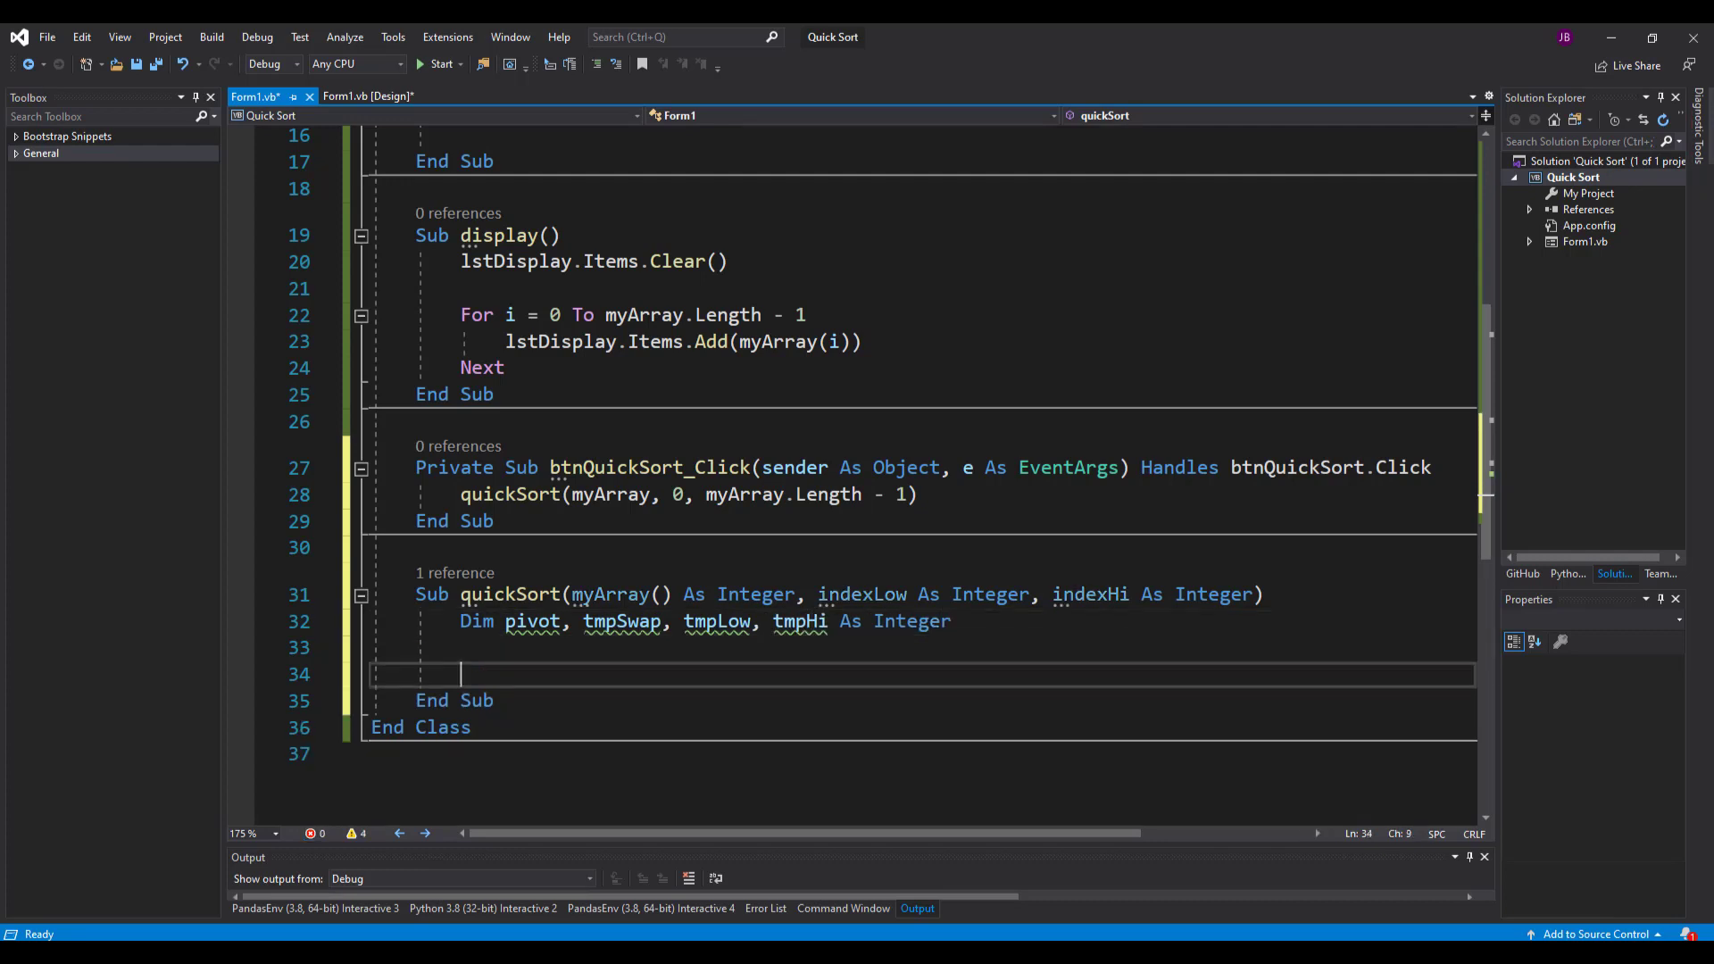
- Assign tmpLow = indexLow and tmpHi = indexHi, leaving blank lines below
text(tmpLow =)
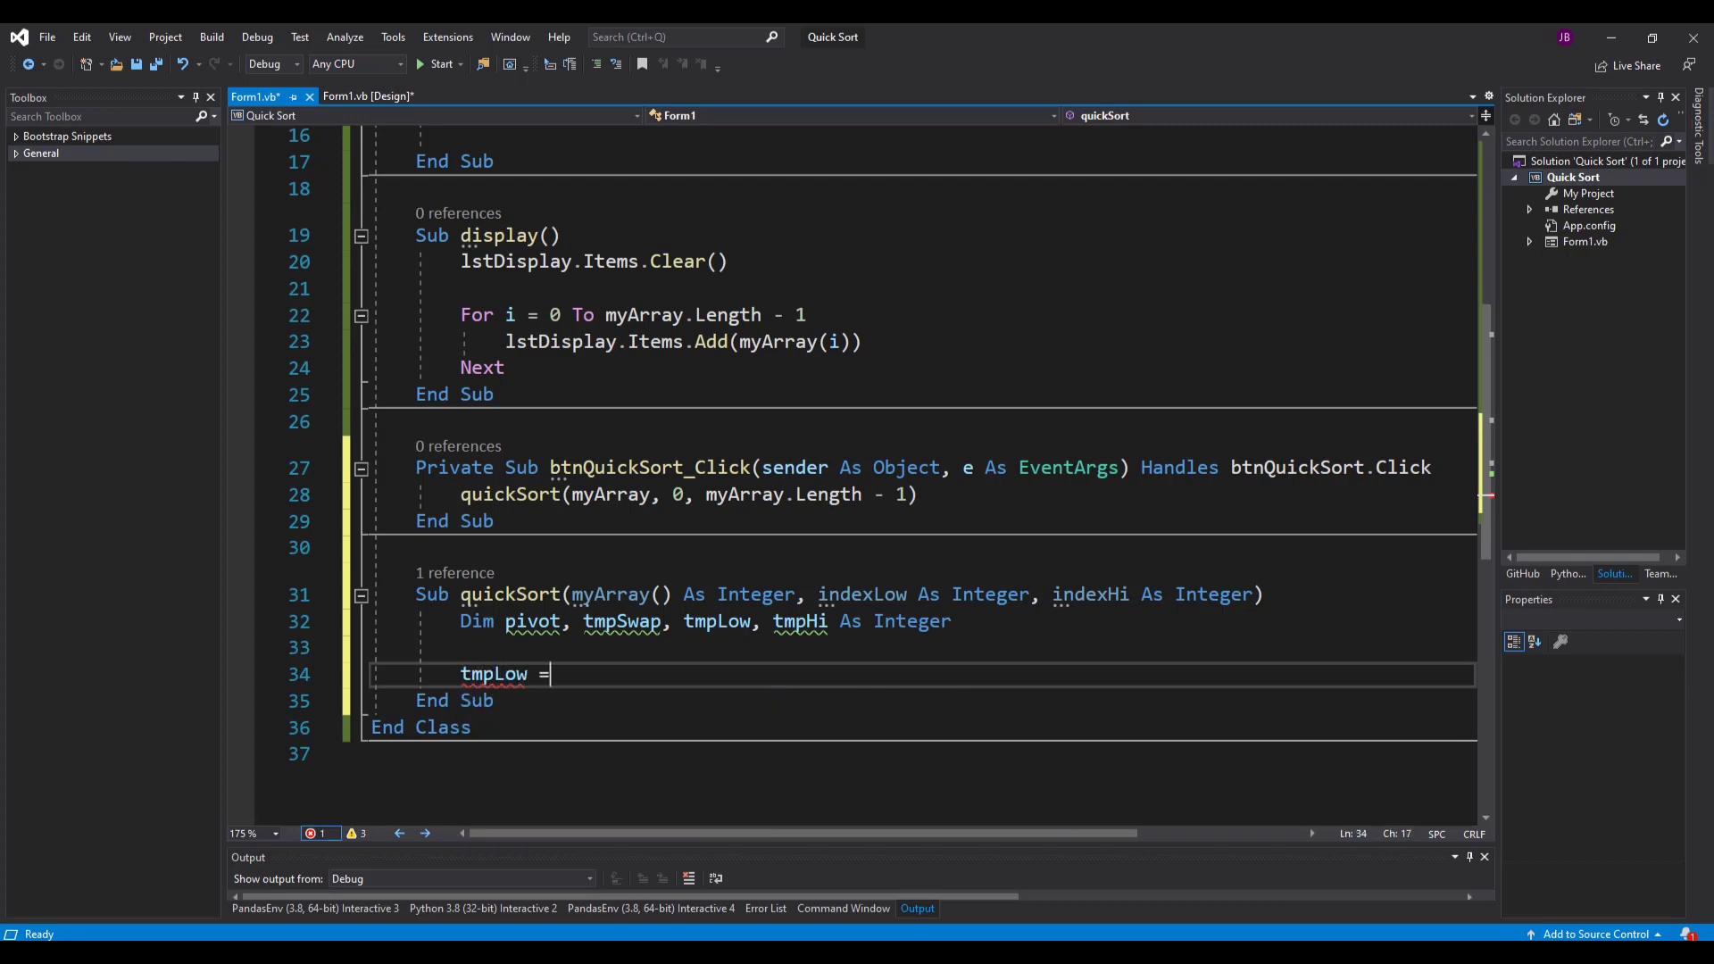
text(indexLow)
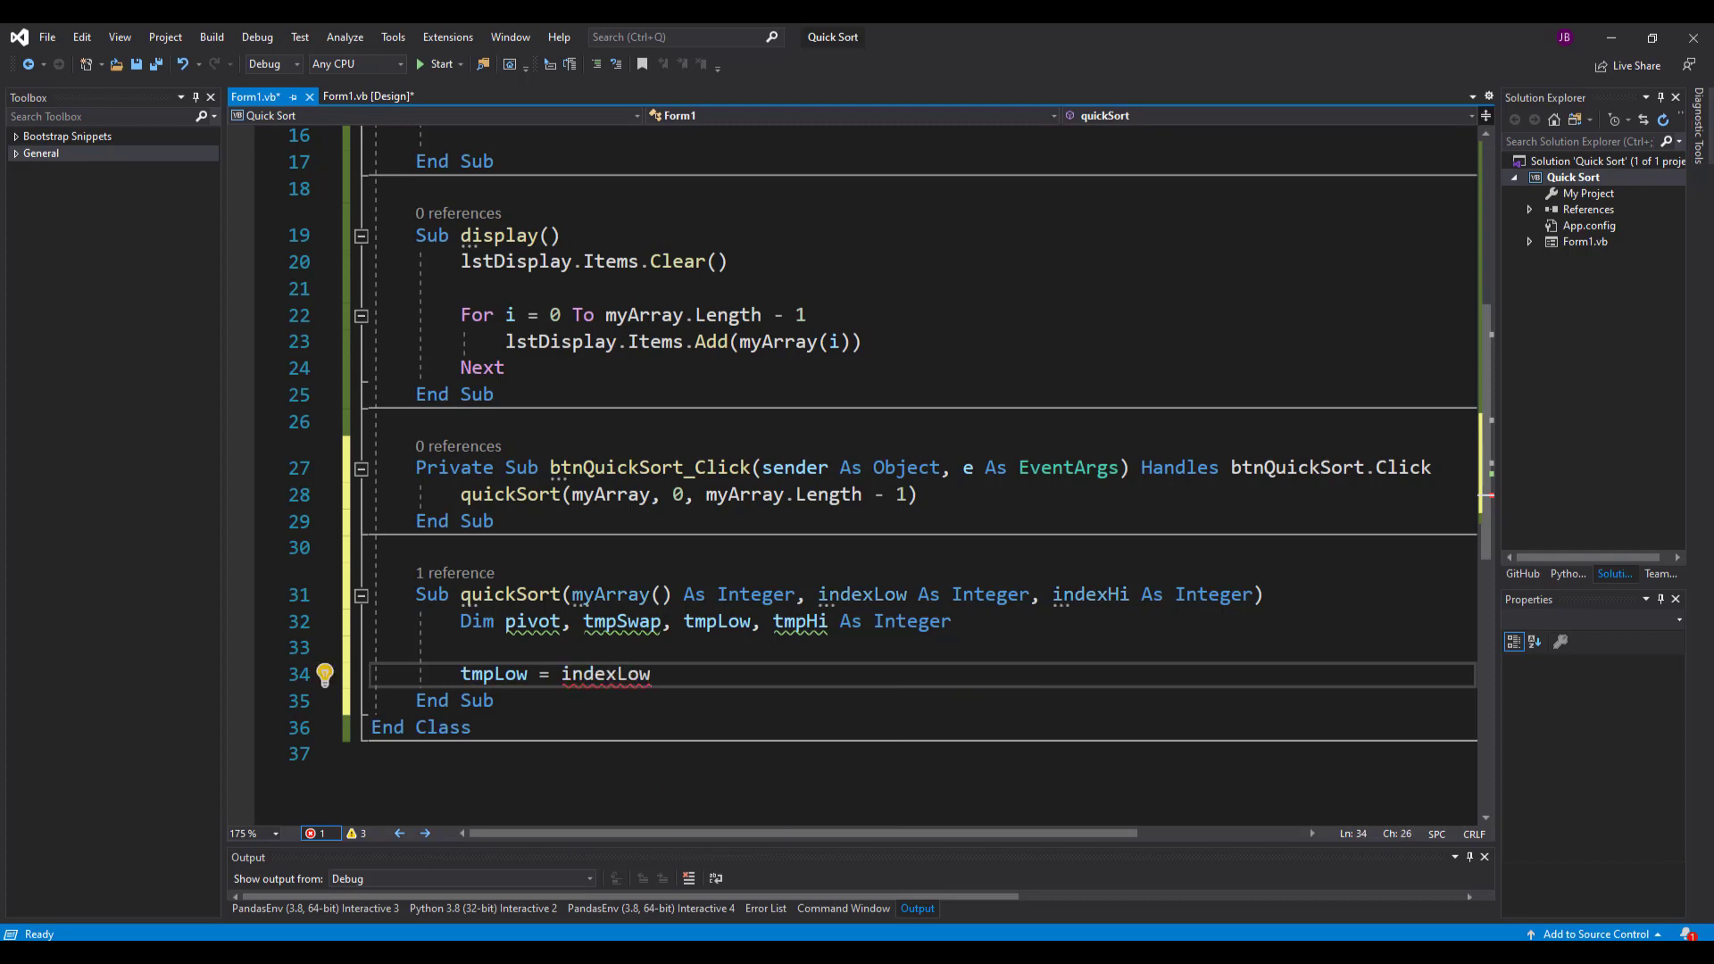
text(tmp)
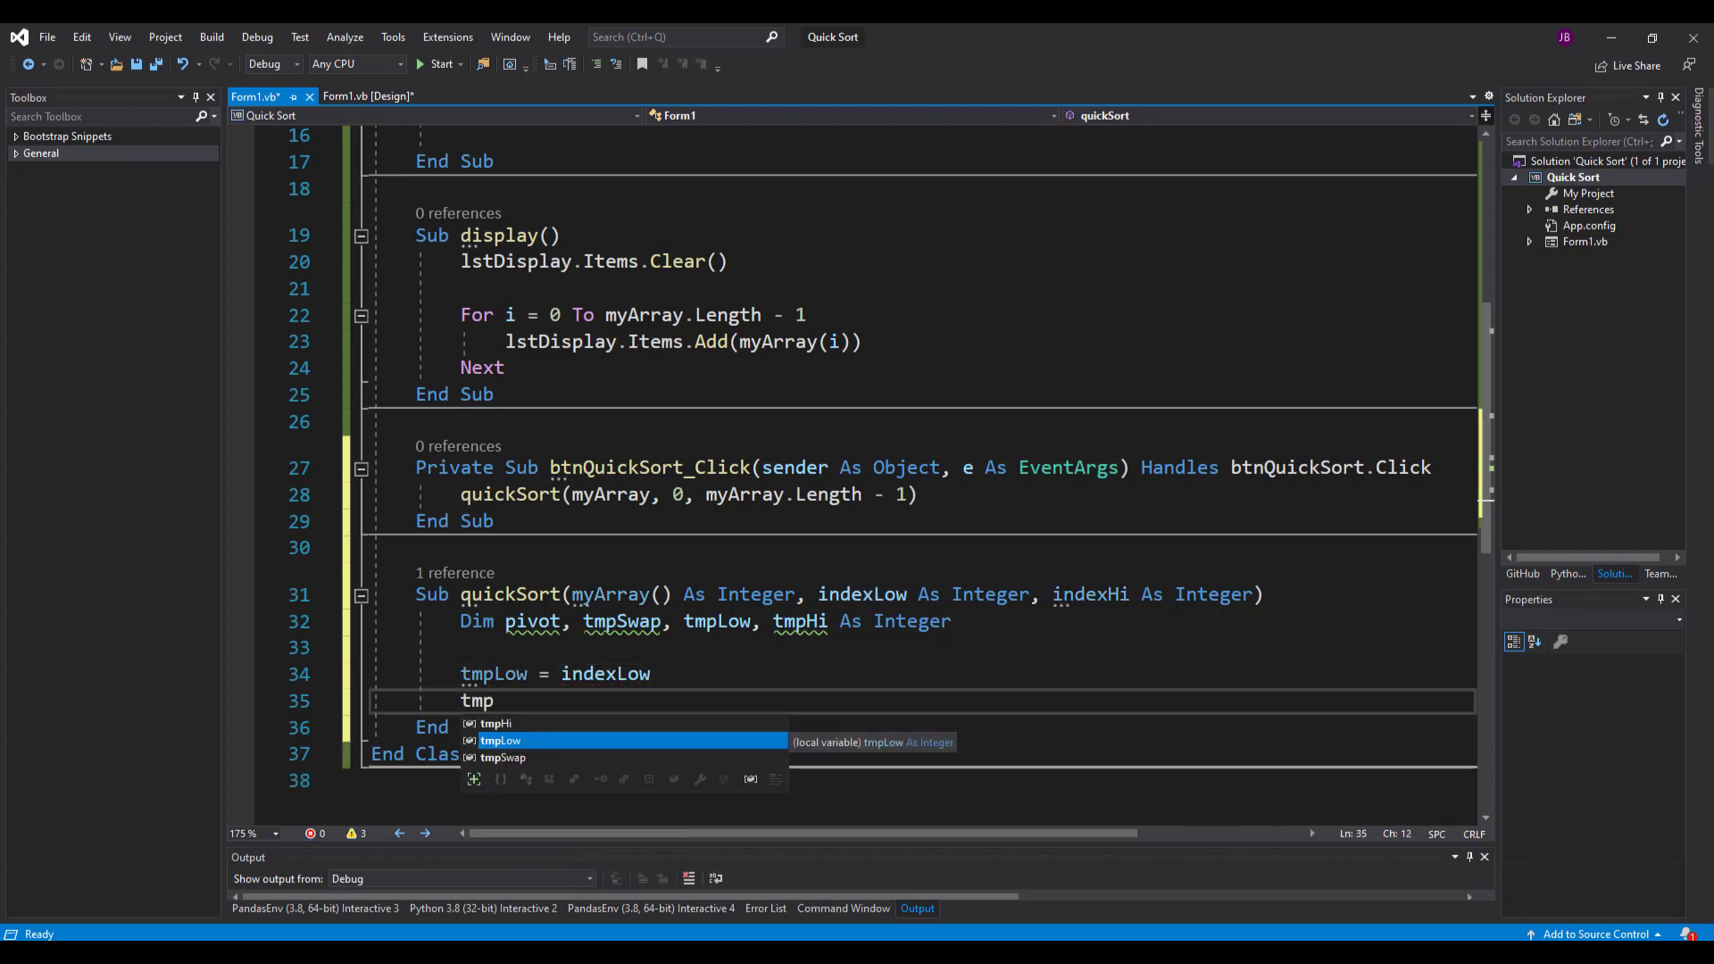
key(Tab)
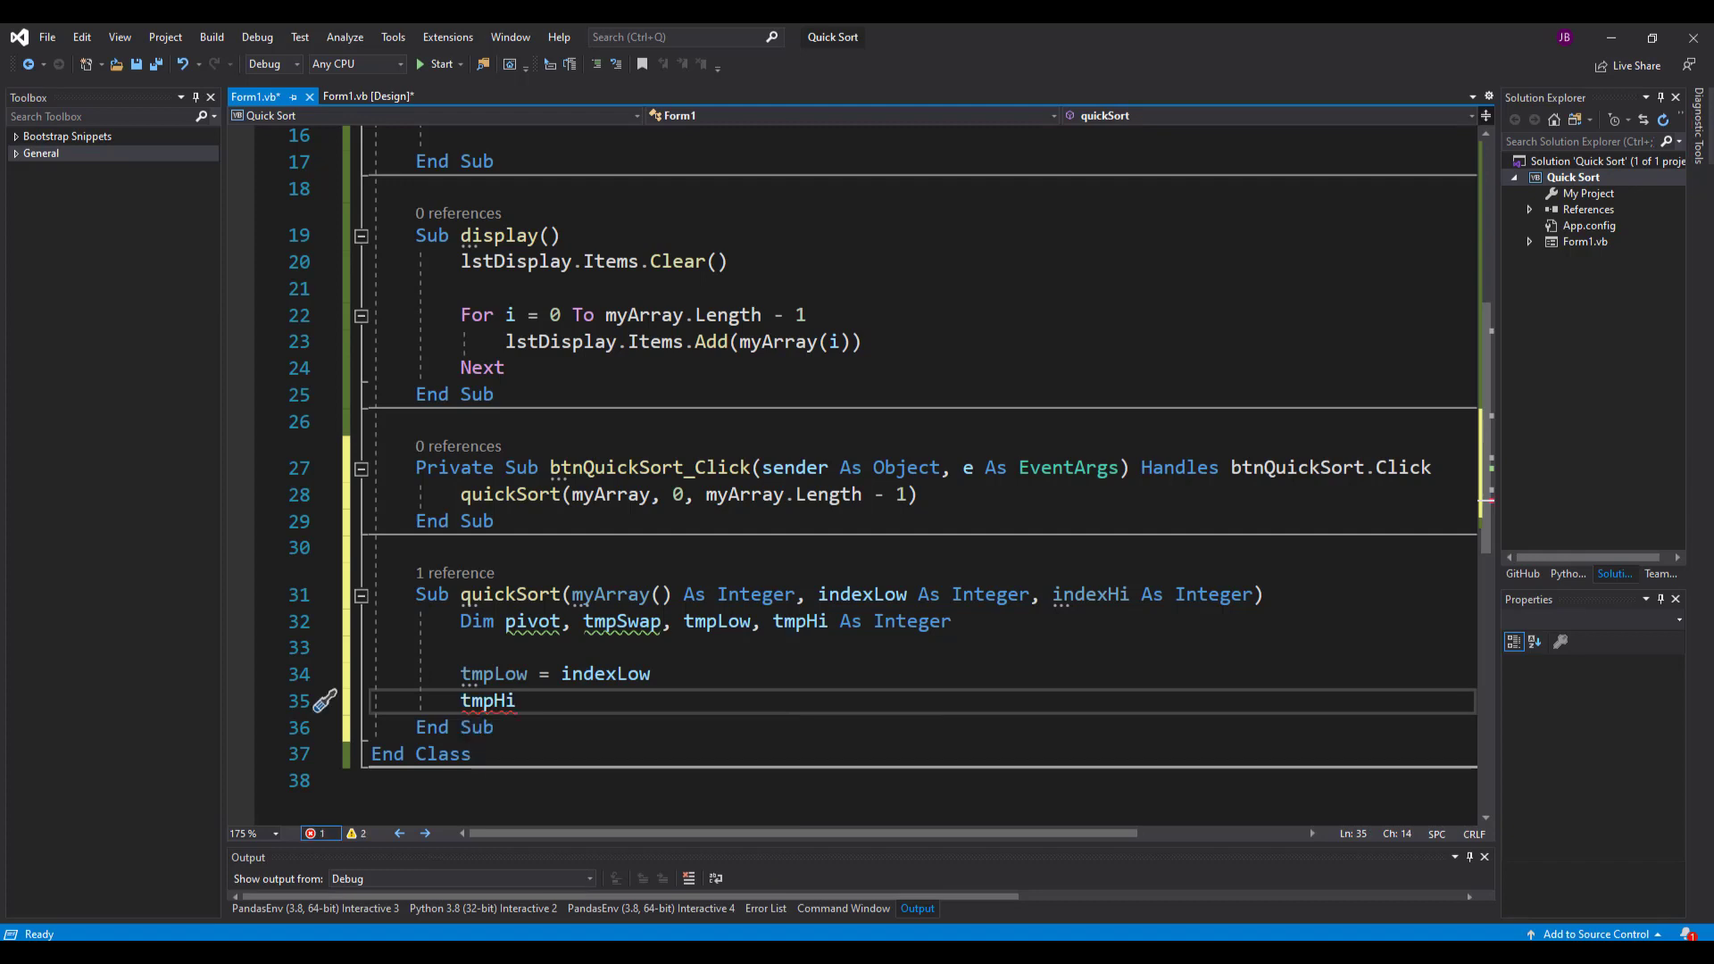
text(= indexHi)
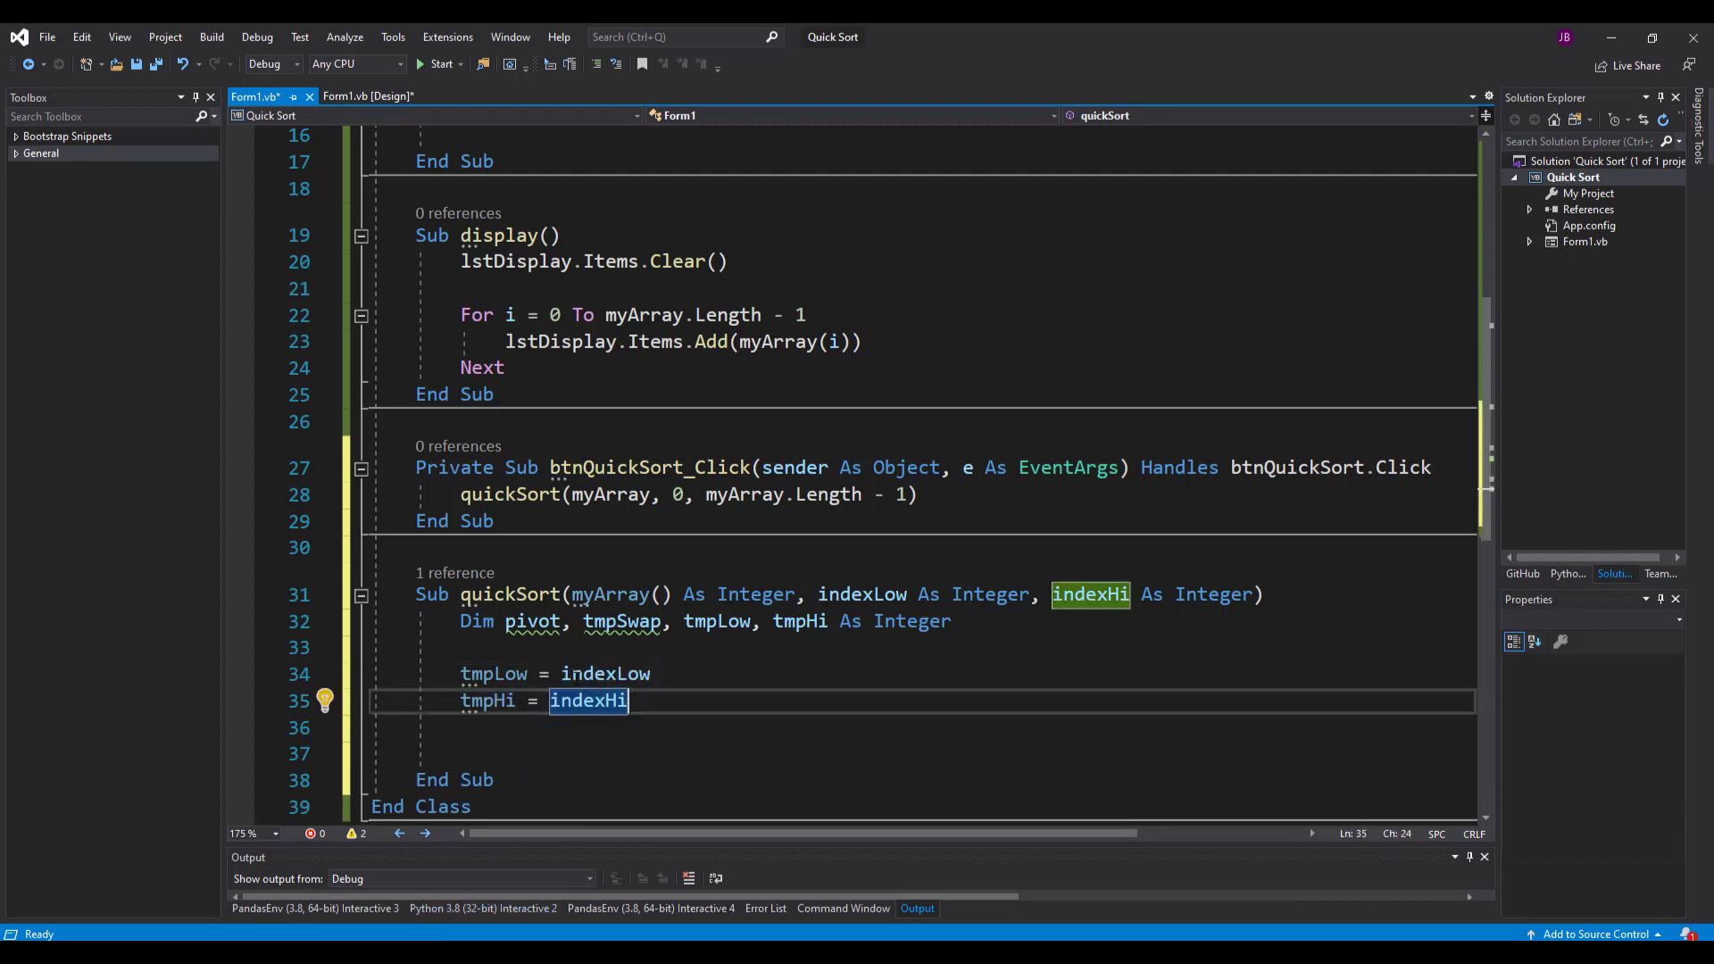
click(588, 675)
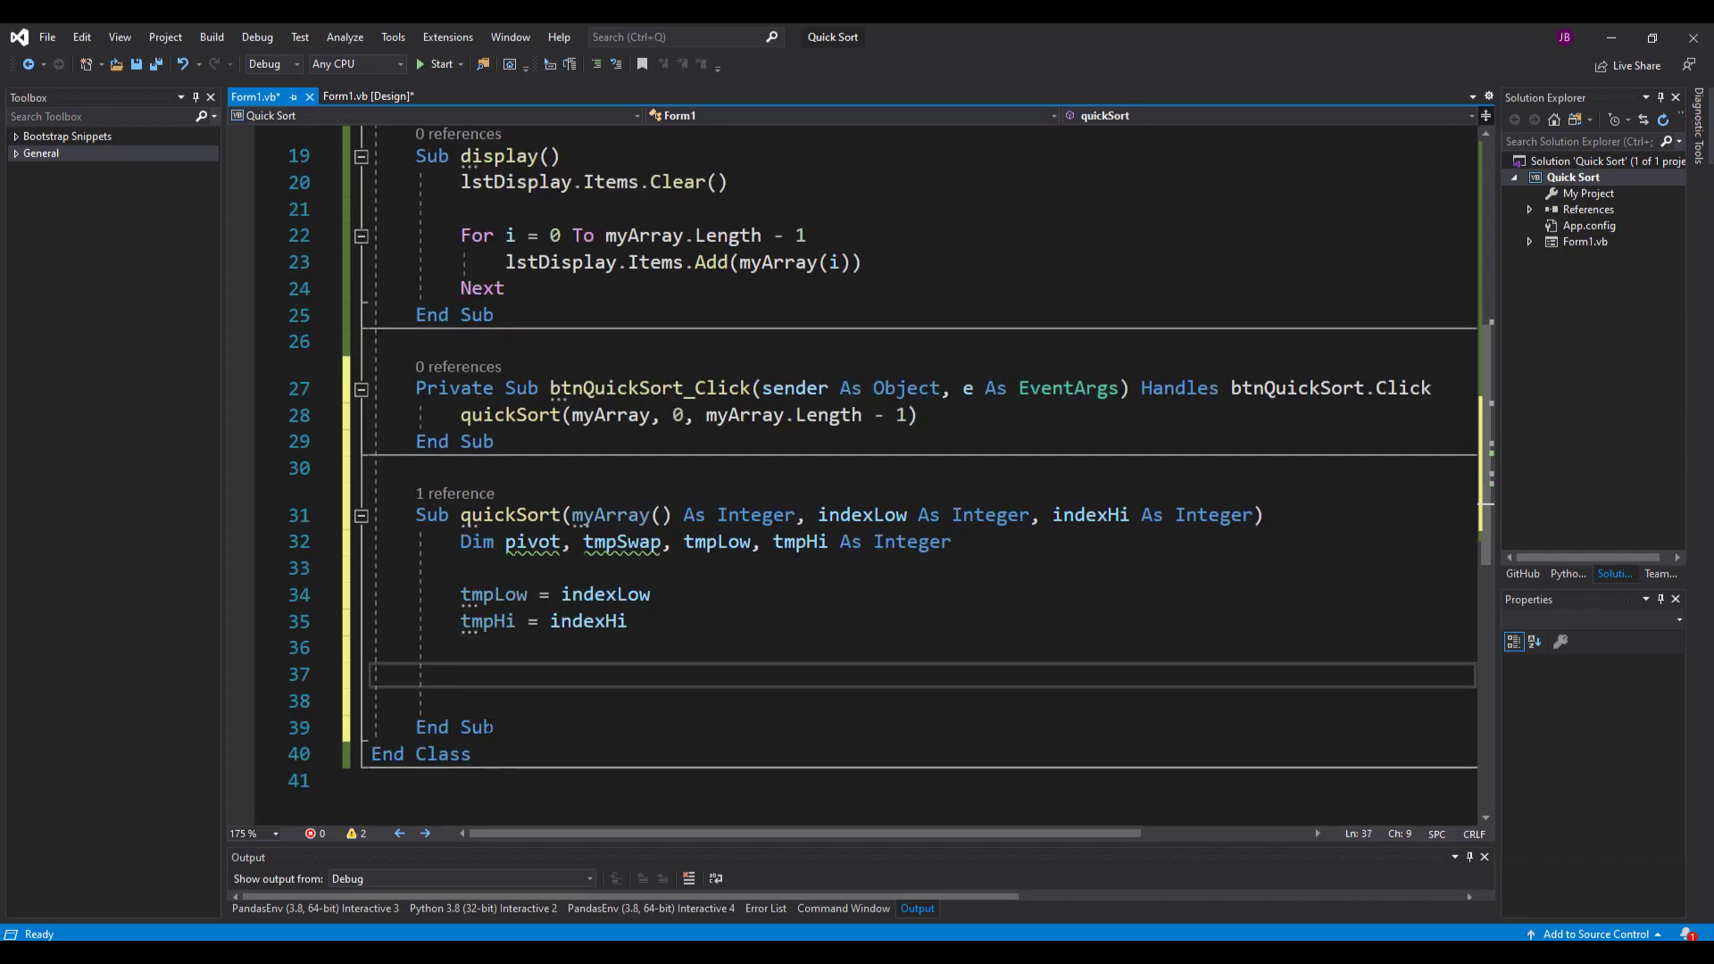
- Write the pivot line pivot = myArray((indexLow + indexHi) / 2), choosing the range's middle element
text(pivot =)
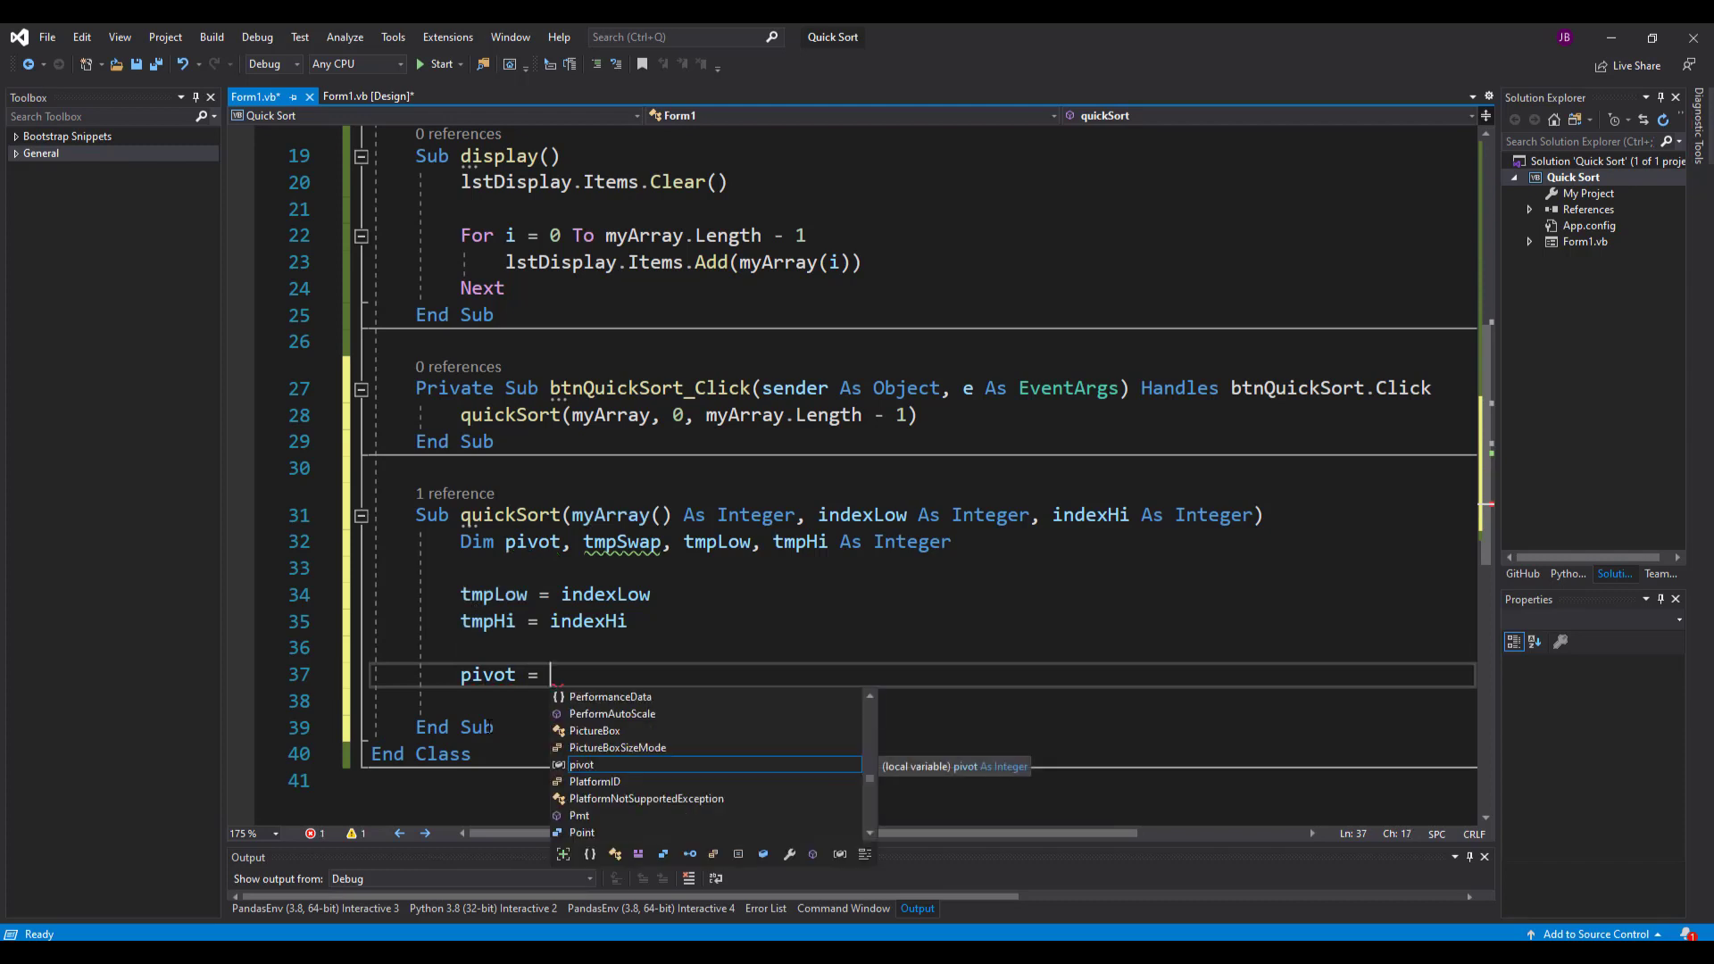
text((myArray)
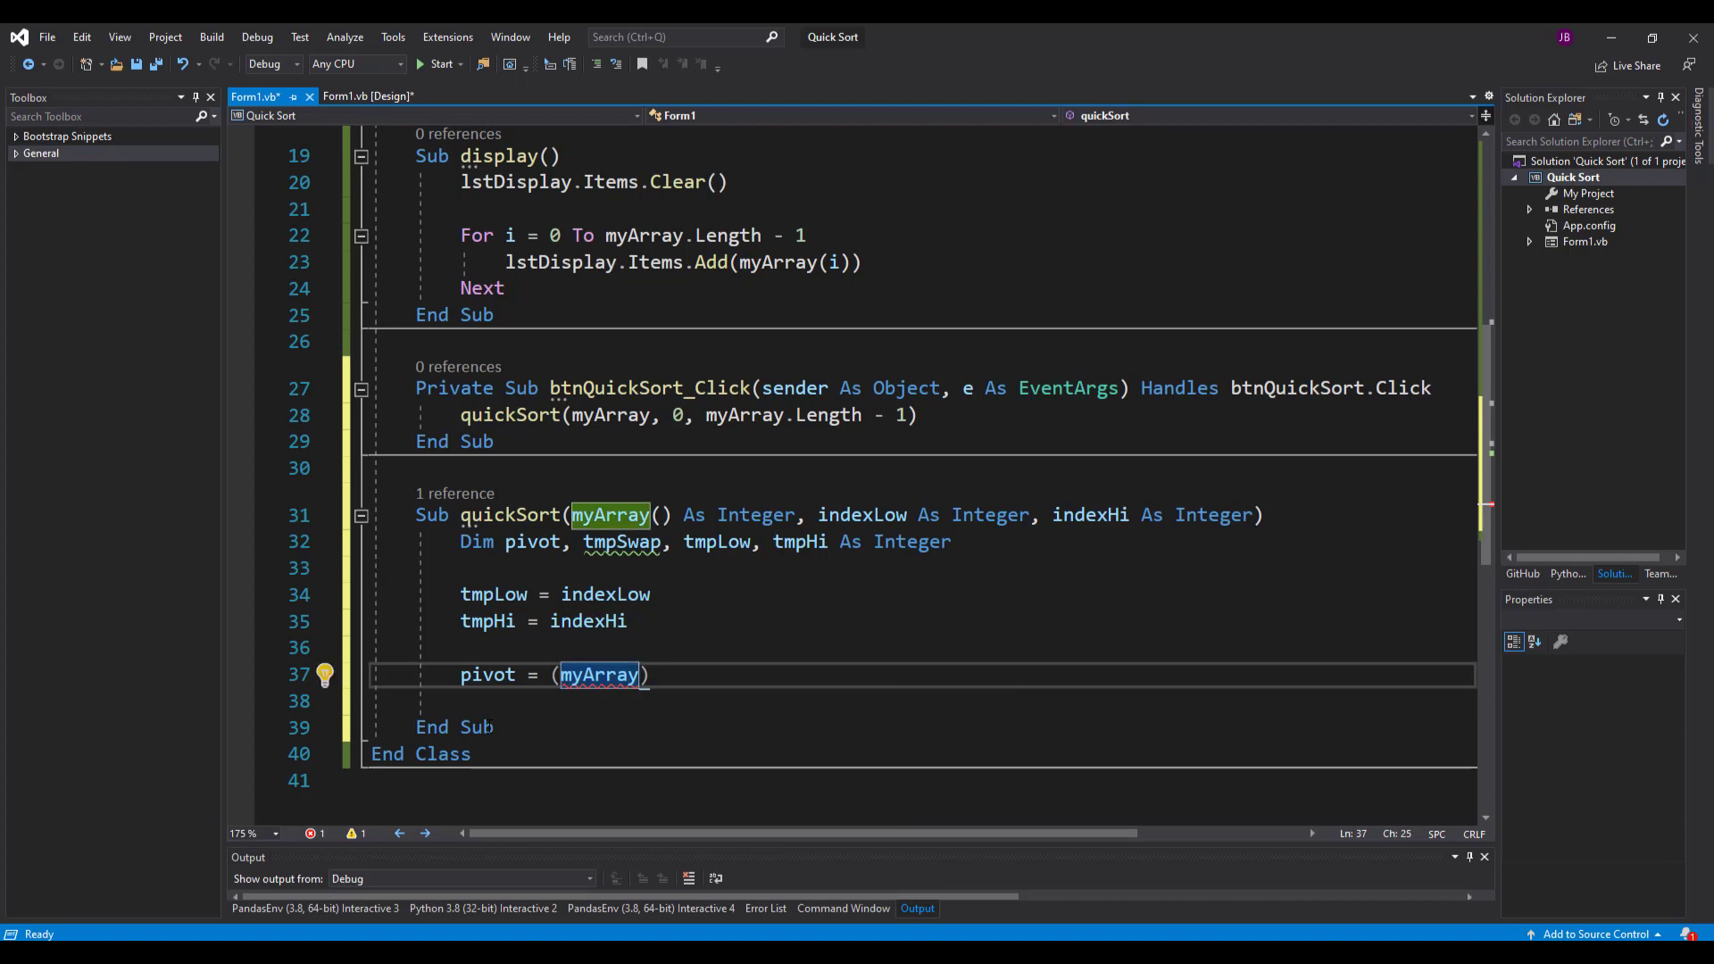
text(()
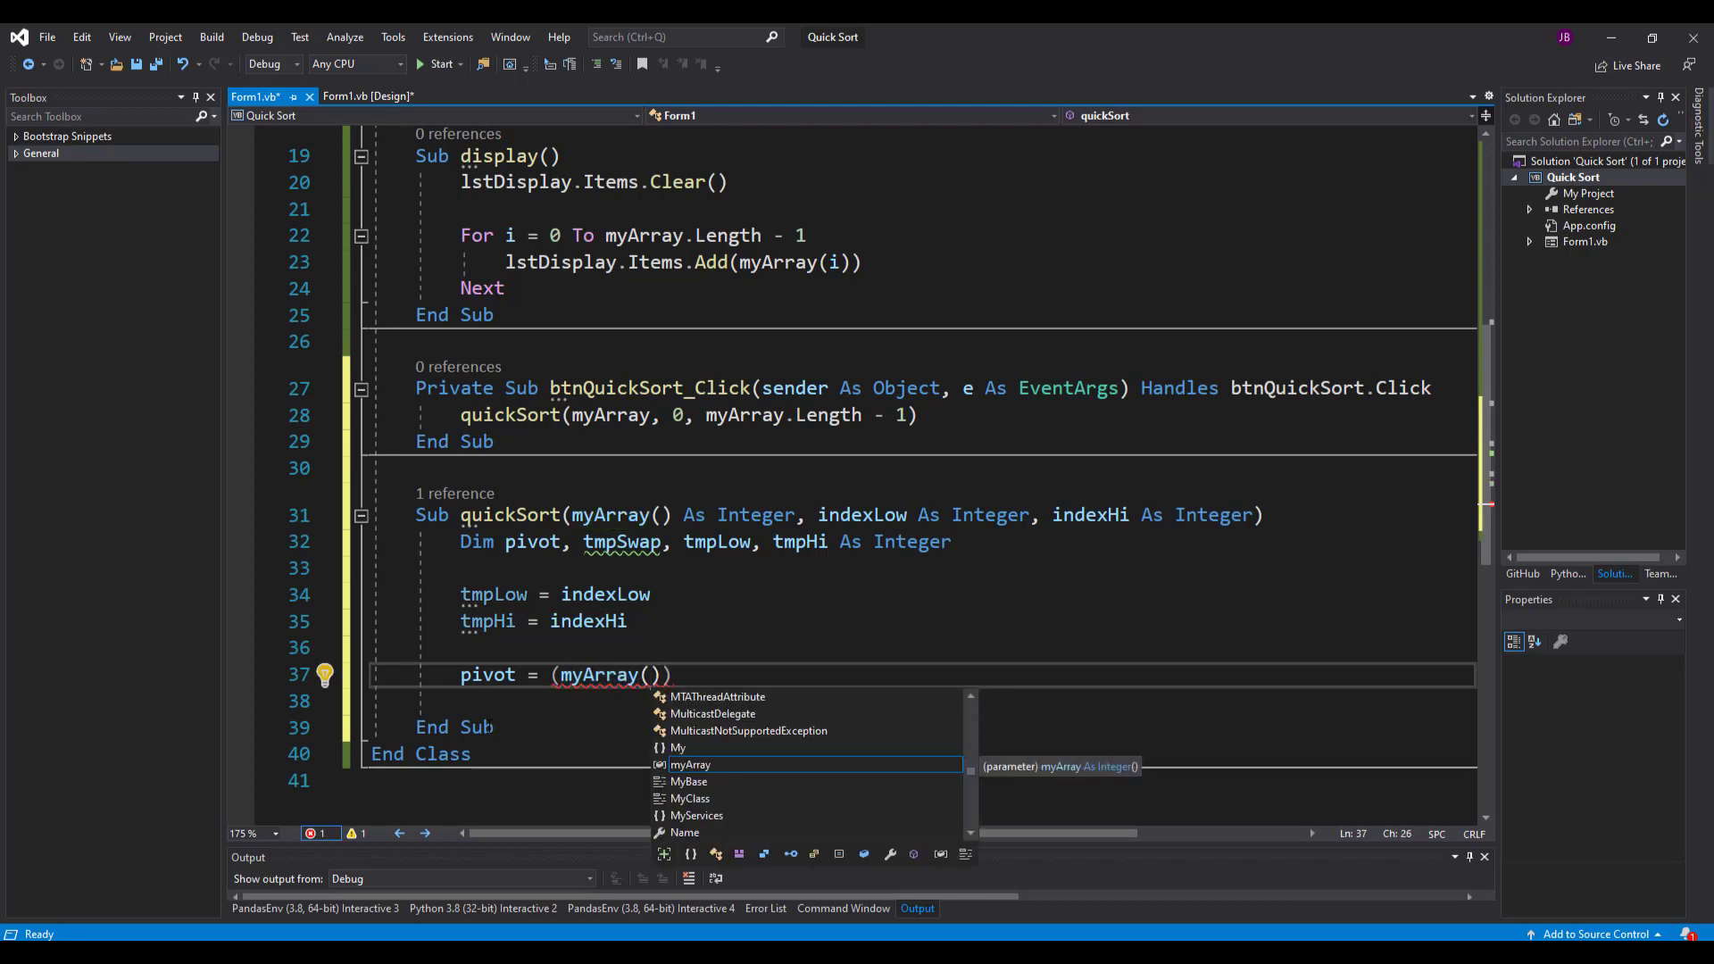
text((index)
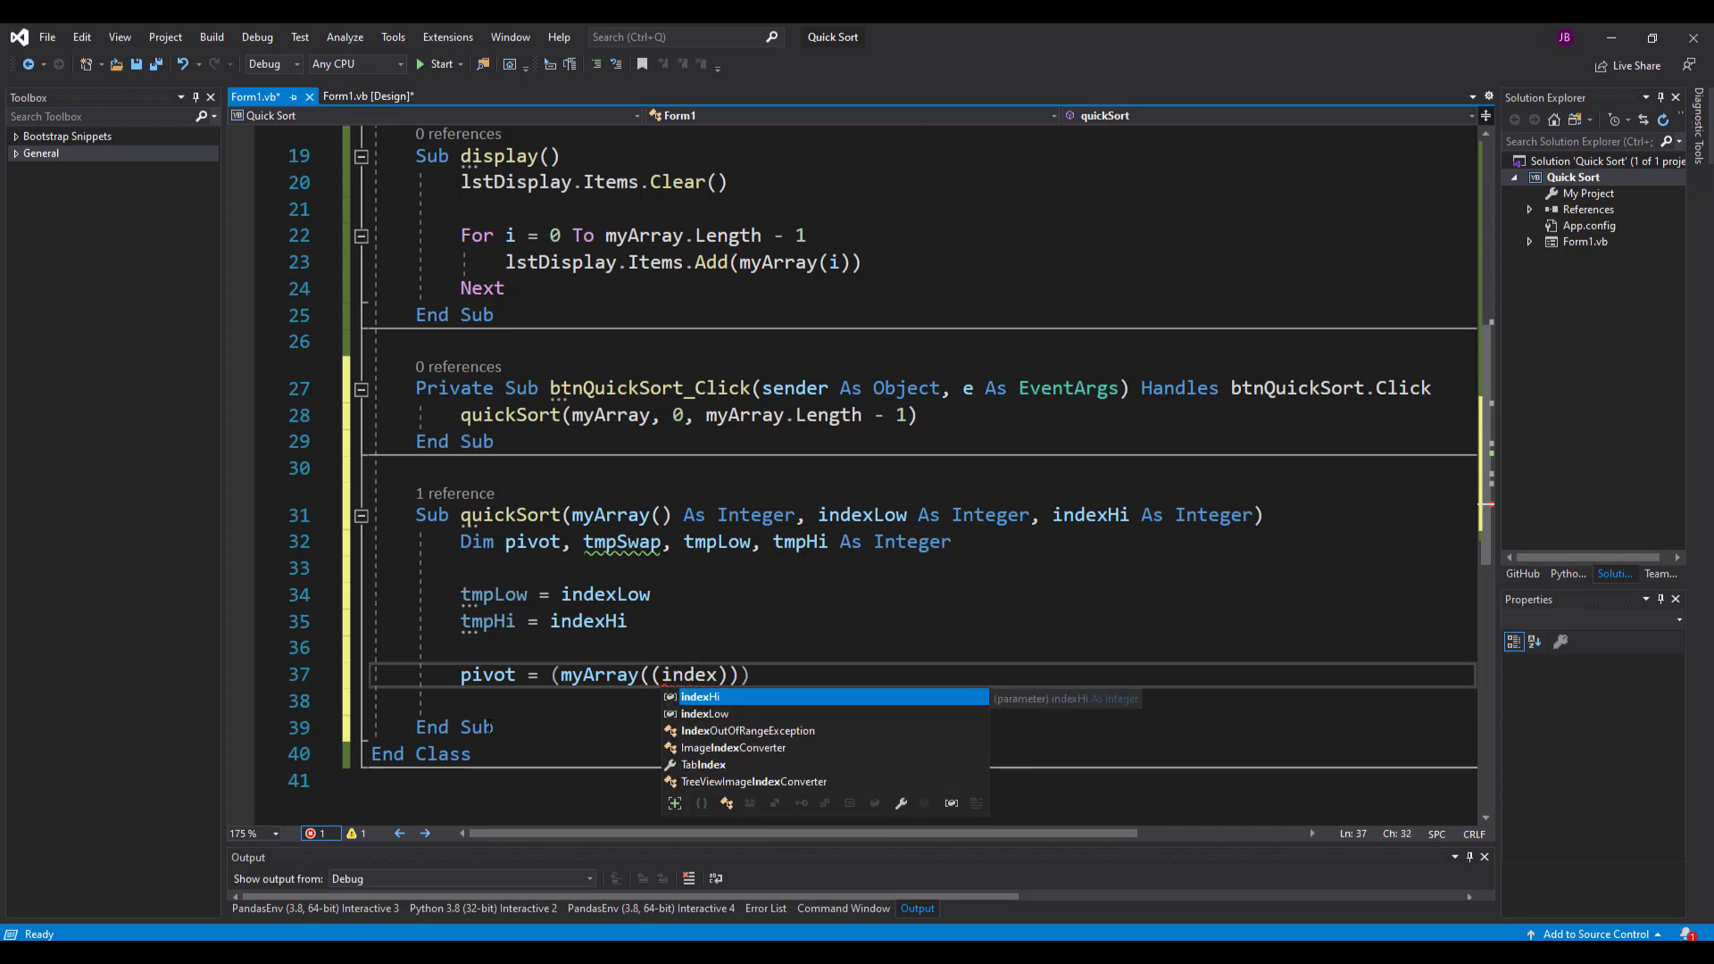
text(indexLow+)
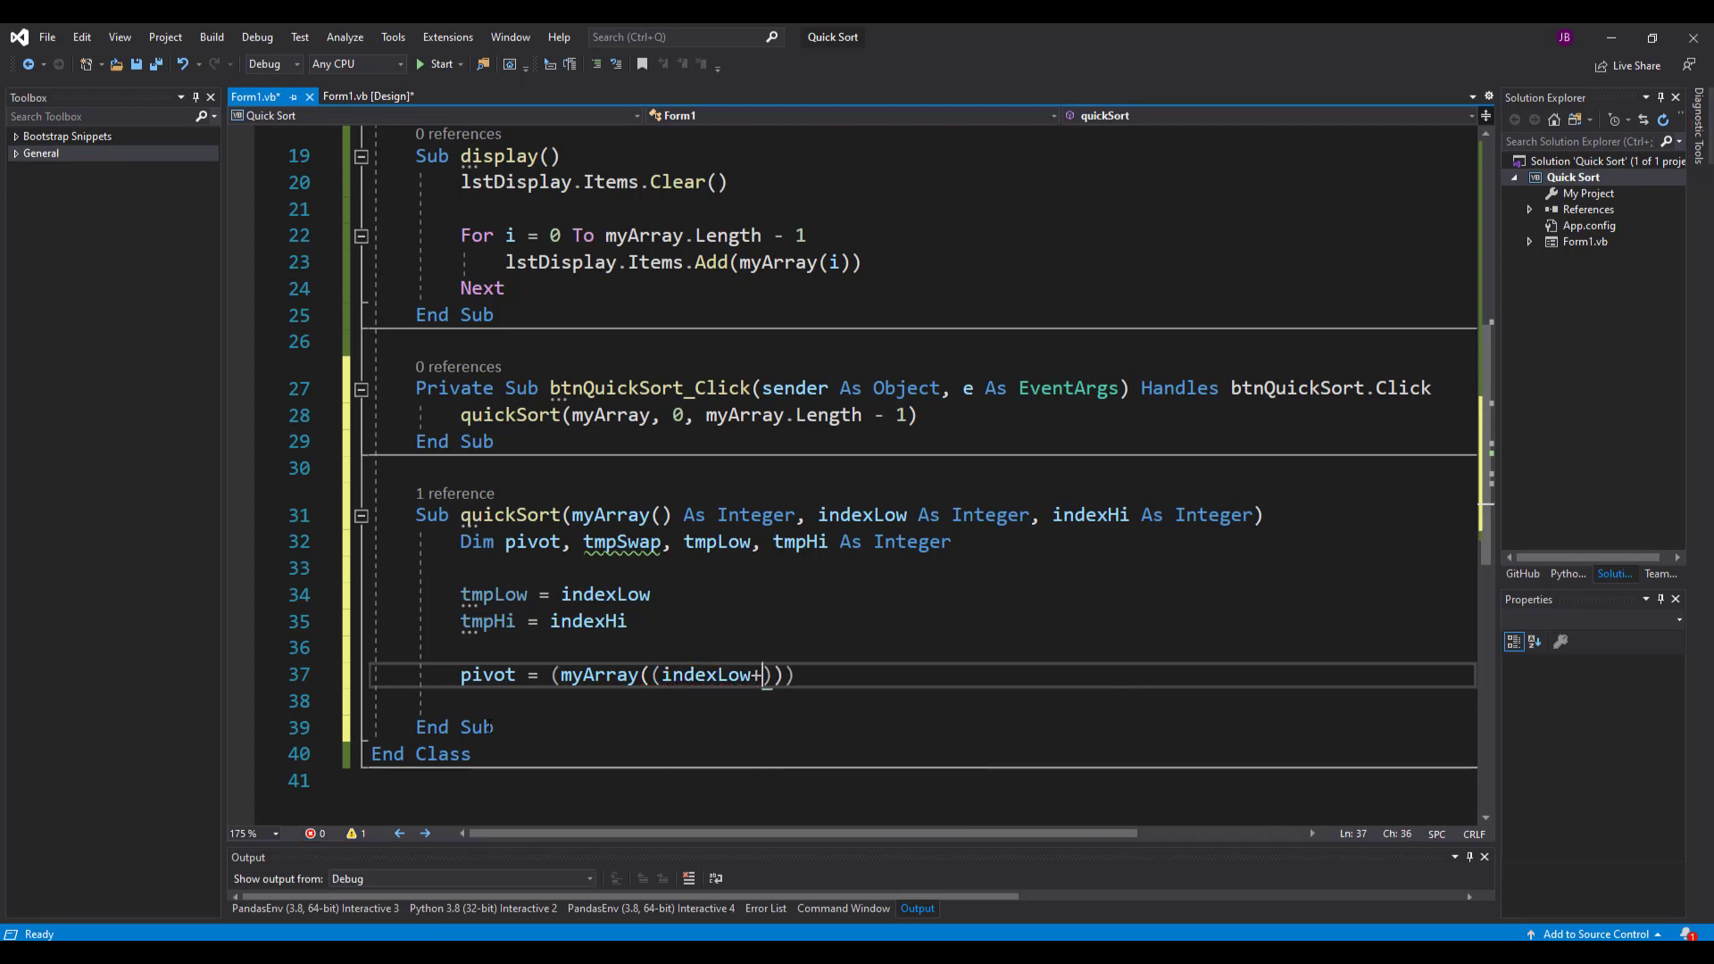
text(indexHi)
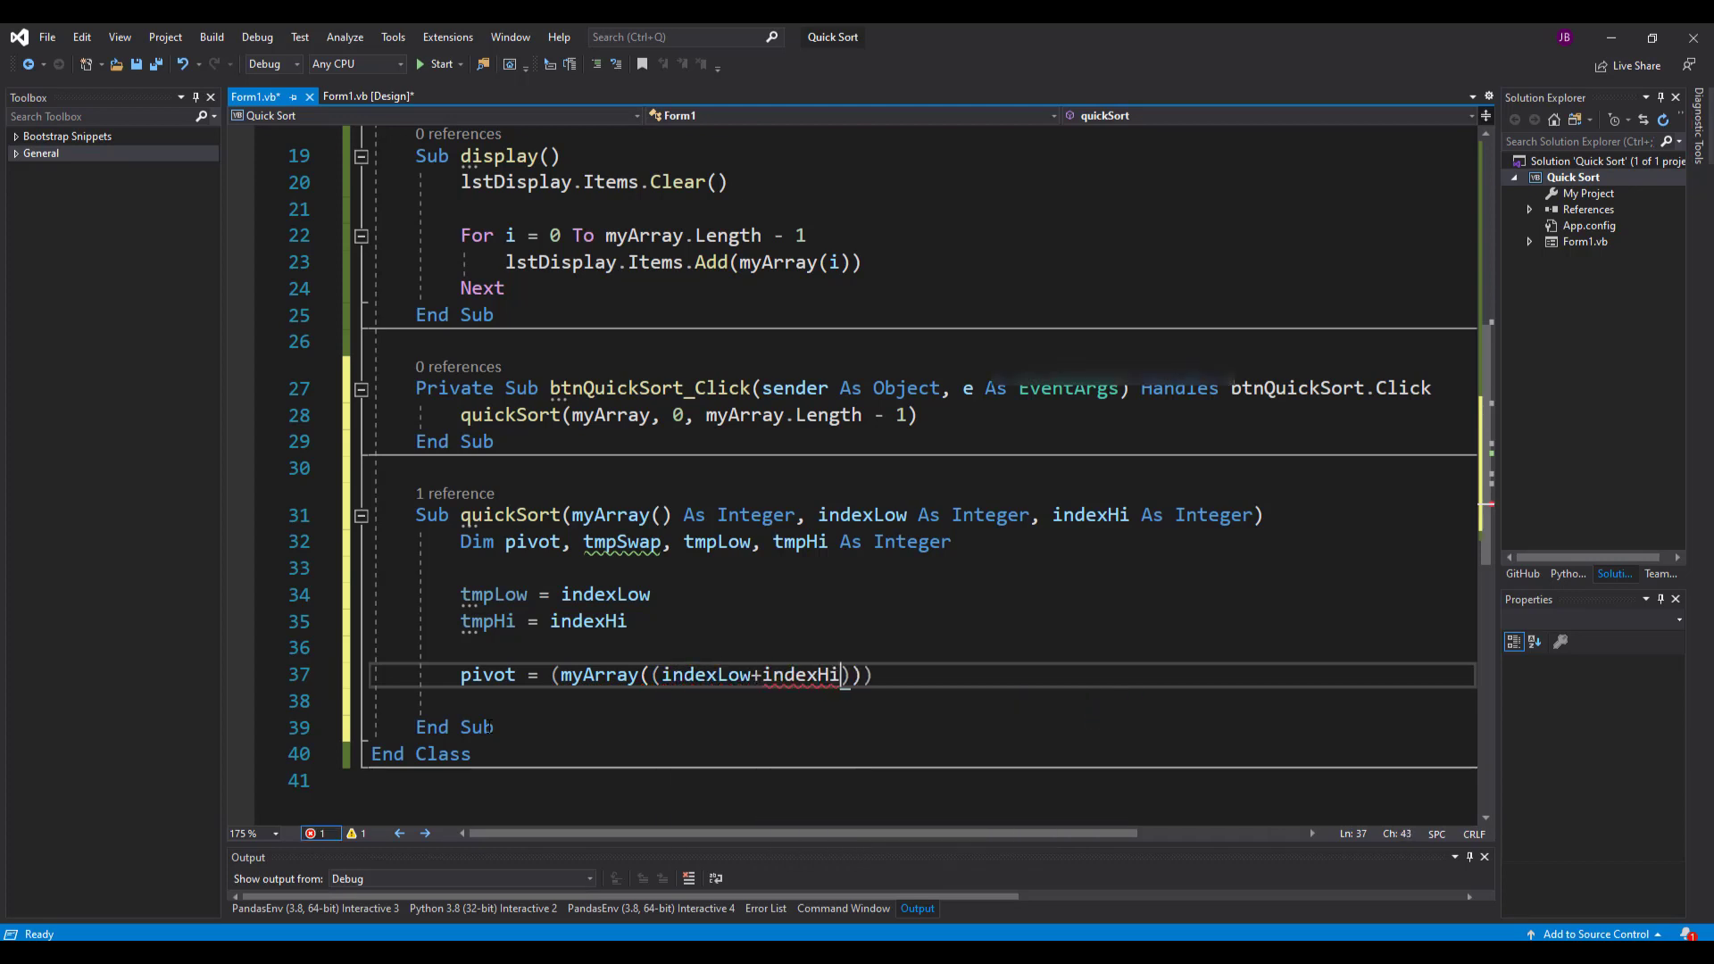
text()/)
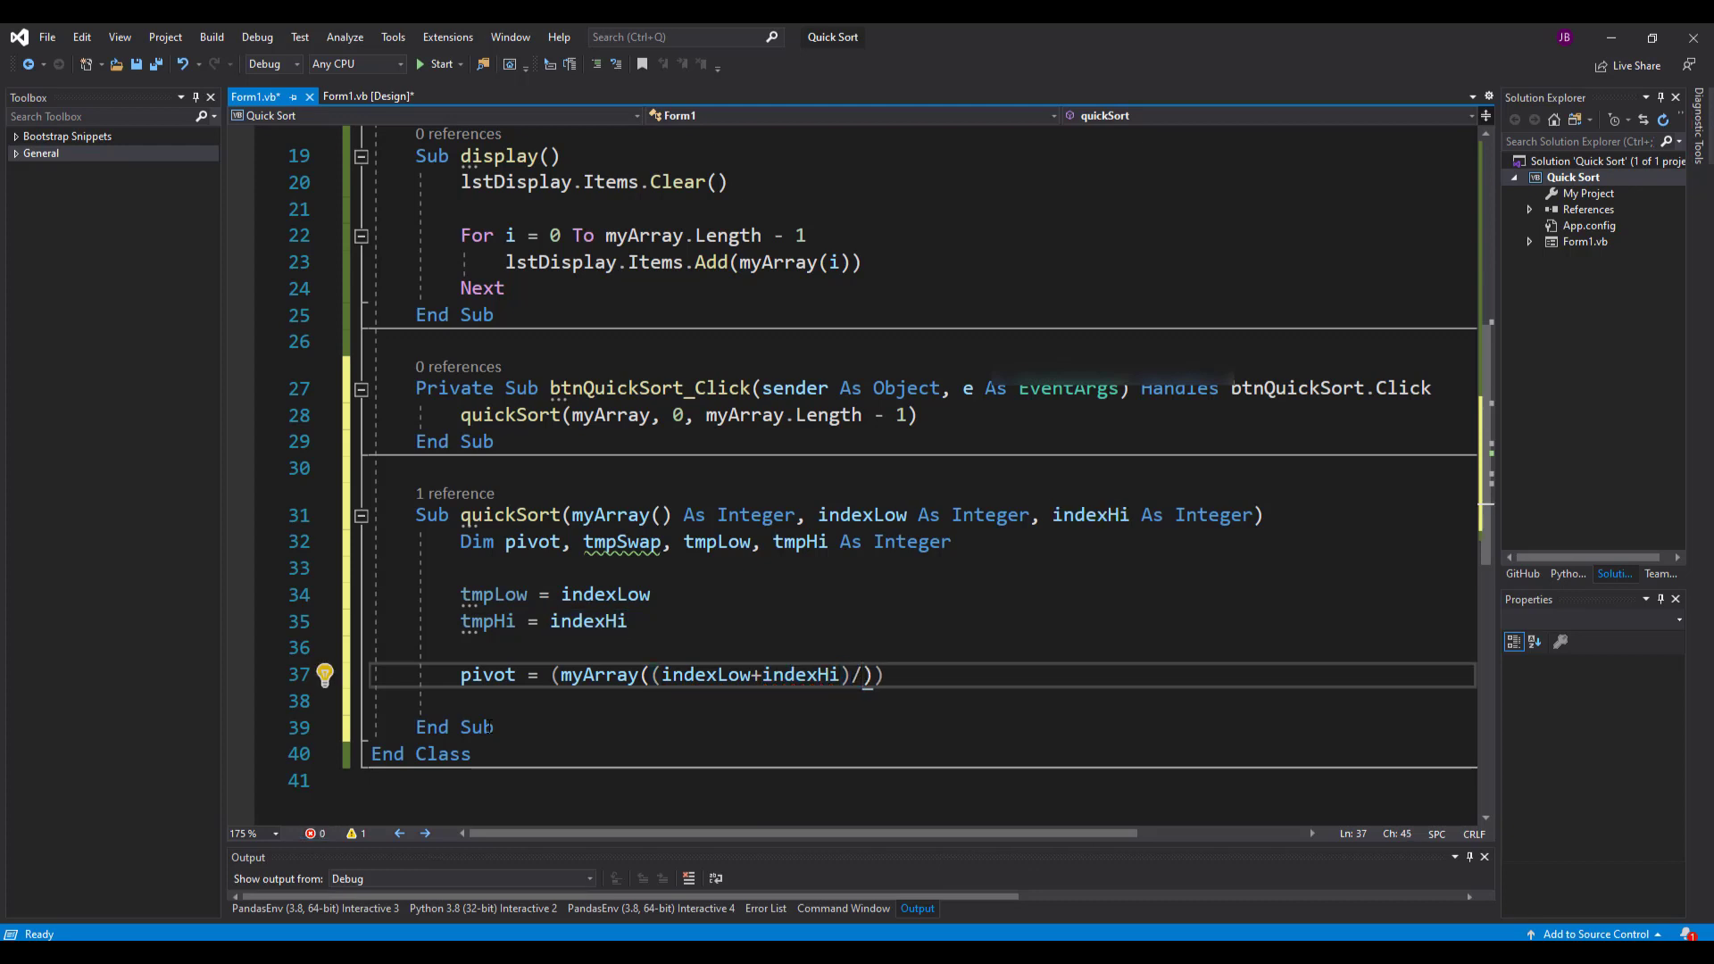
text(2)
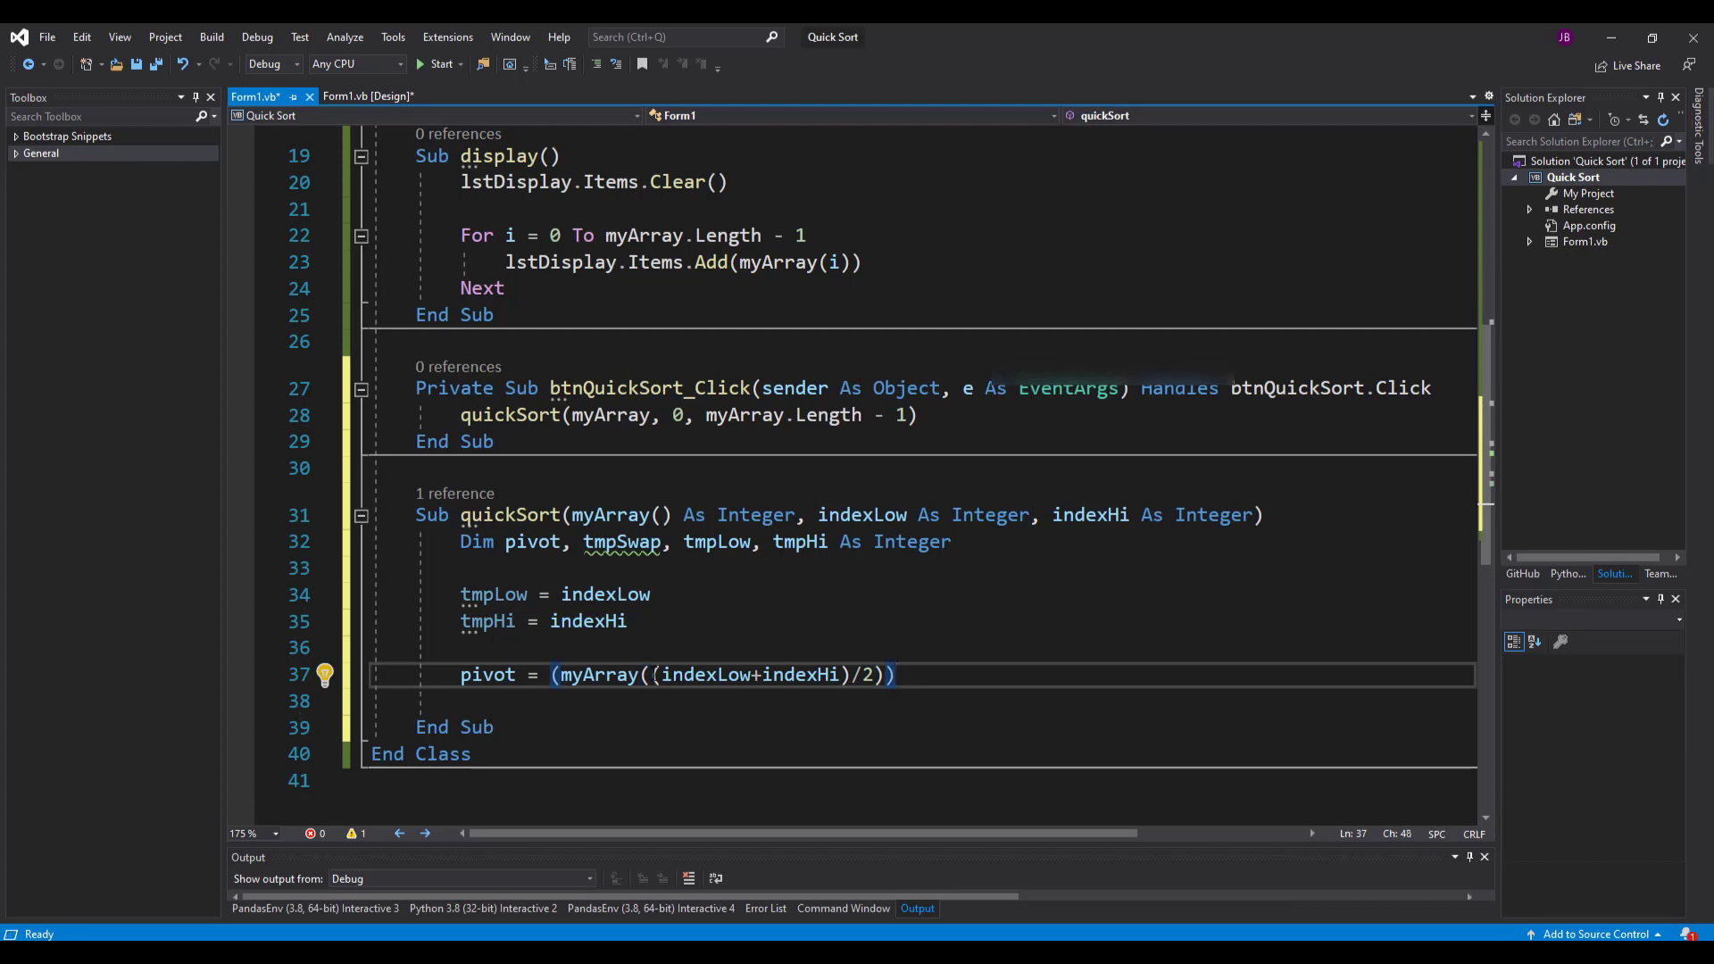
text(()
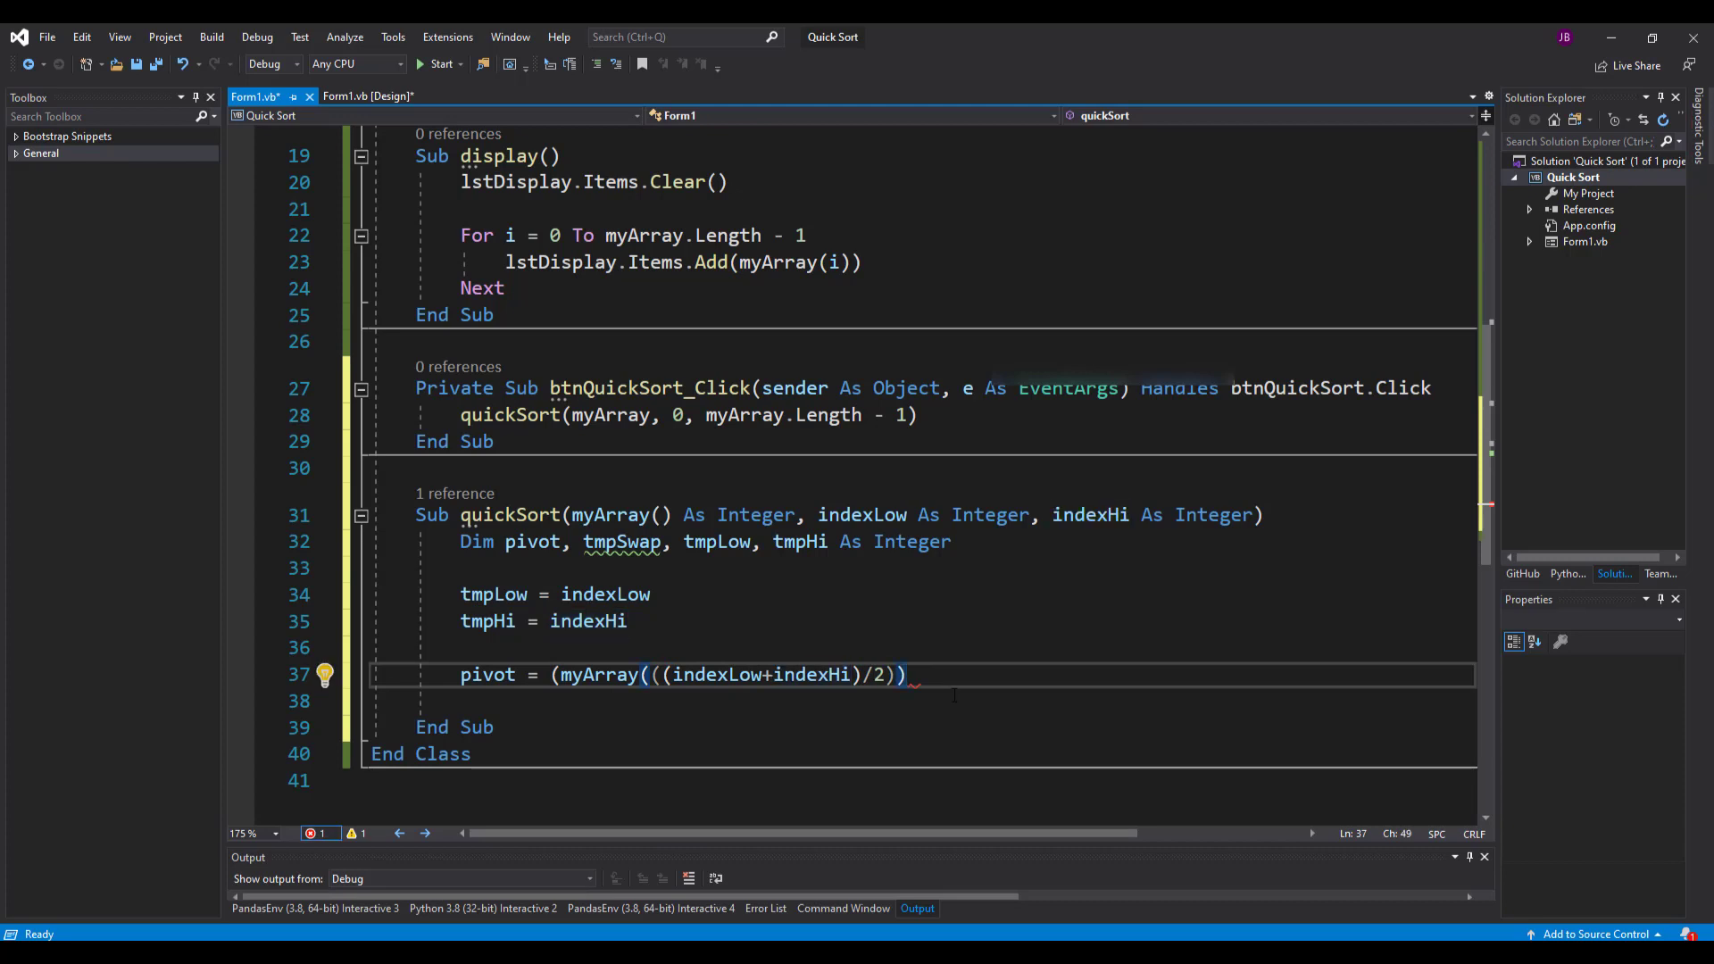
key(Enter)
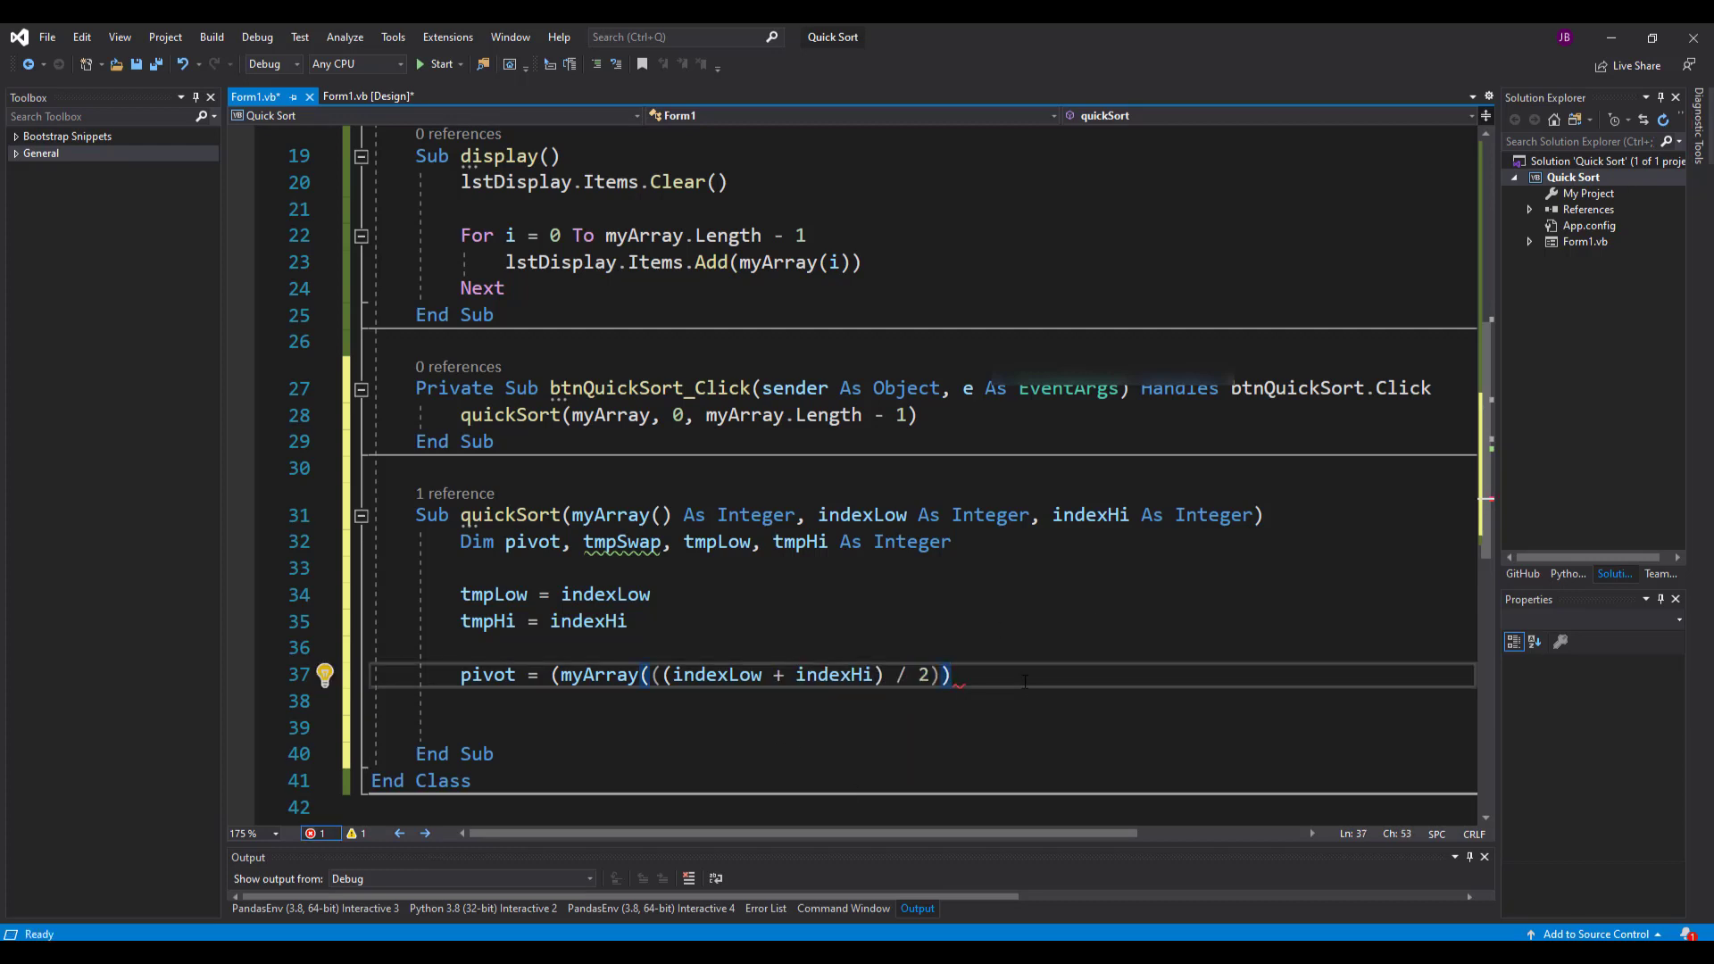
text())
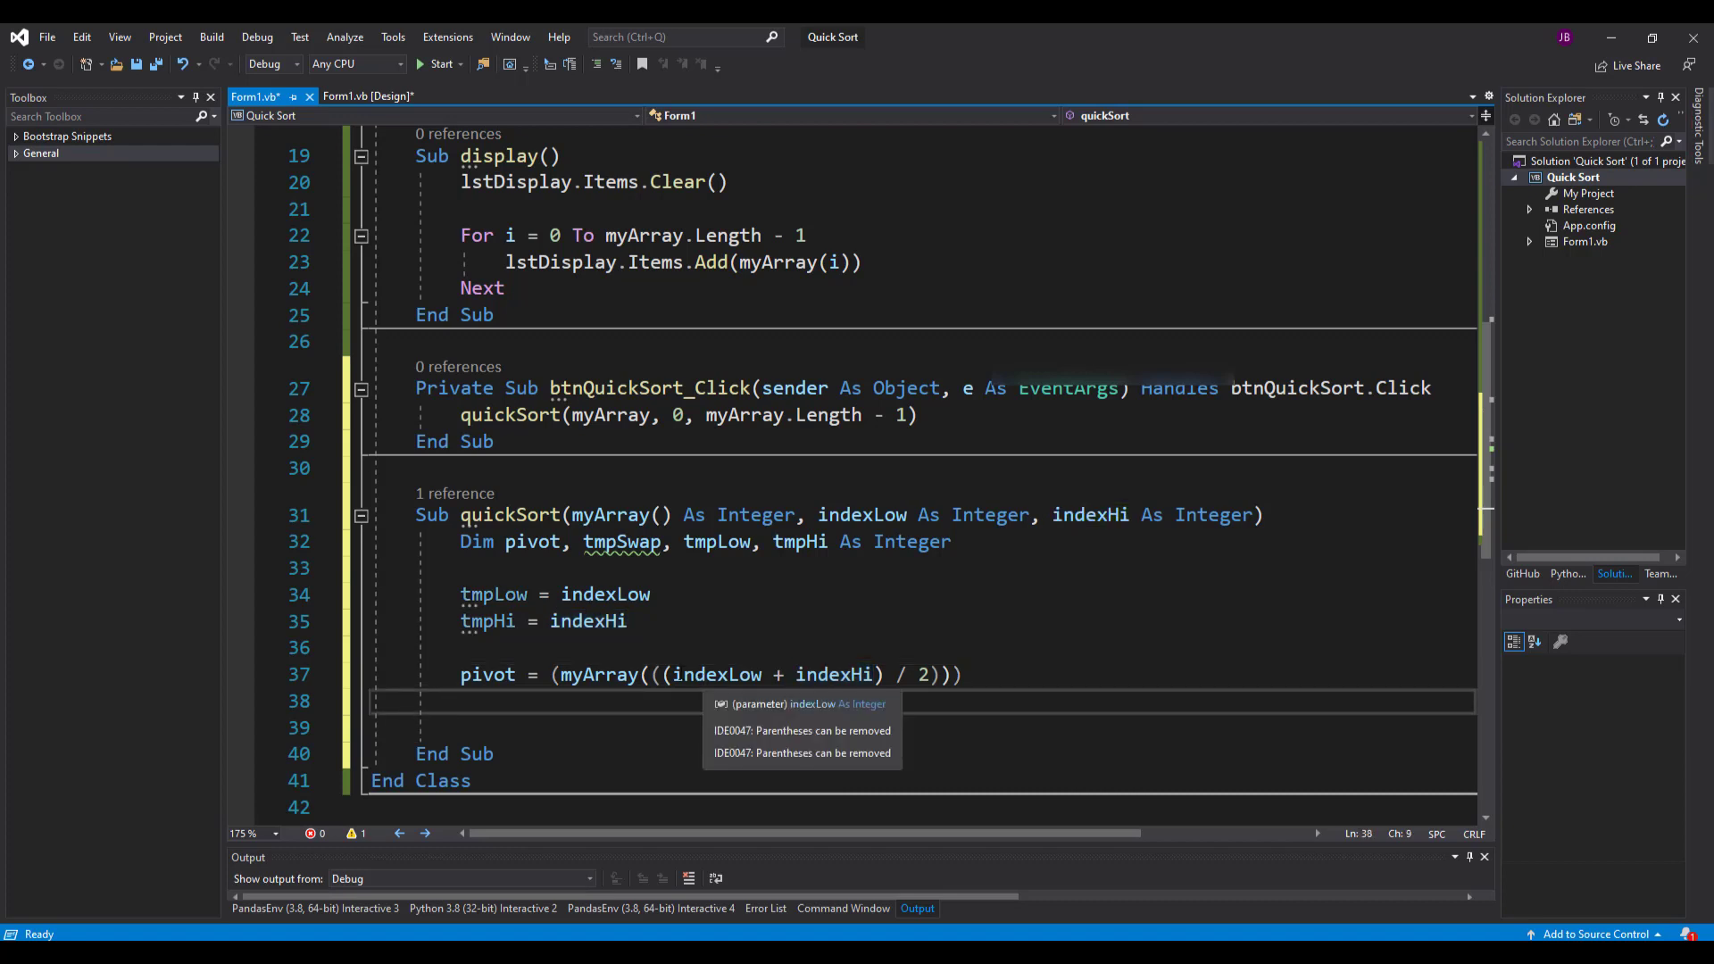
drag(672, 675, 886, 675)
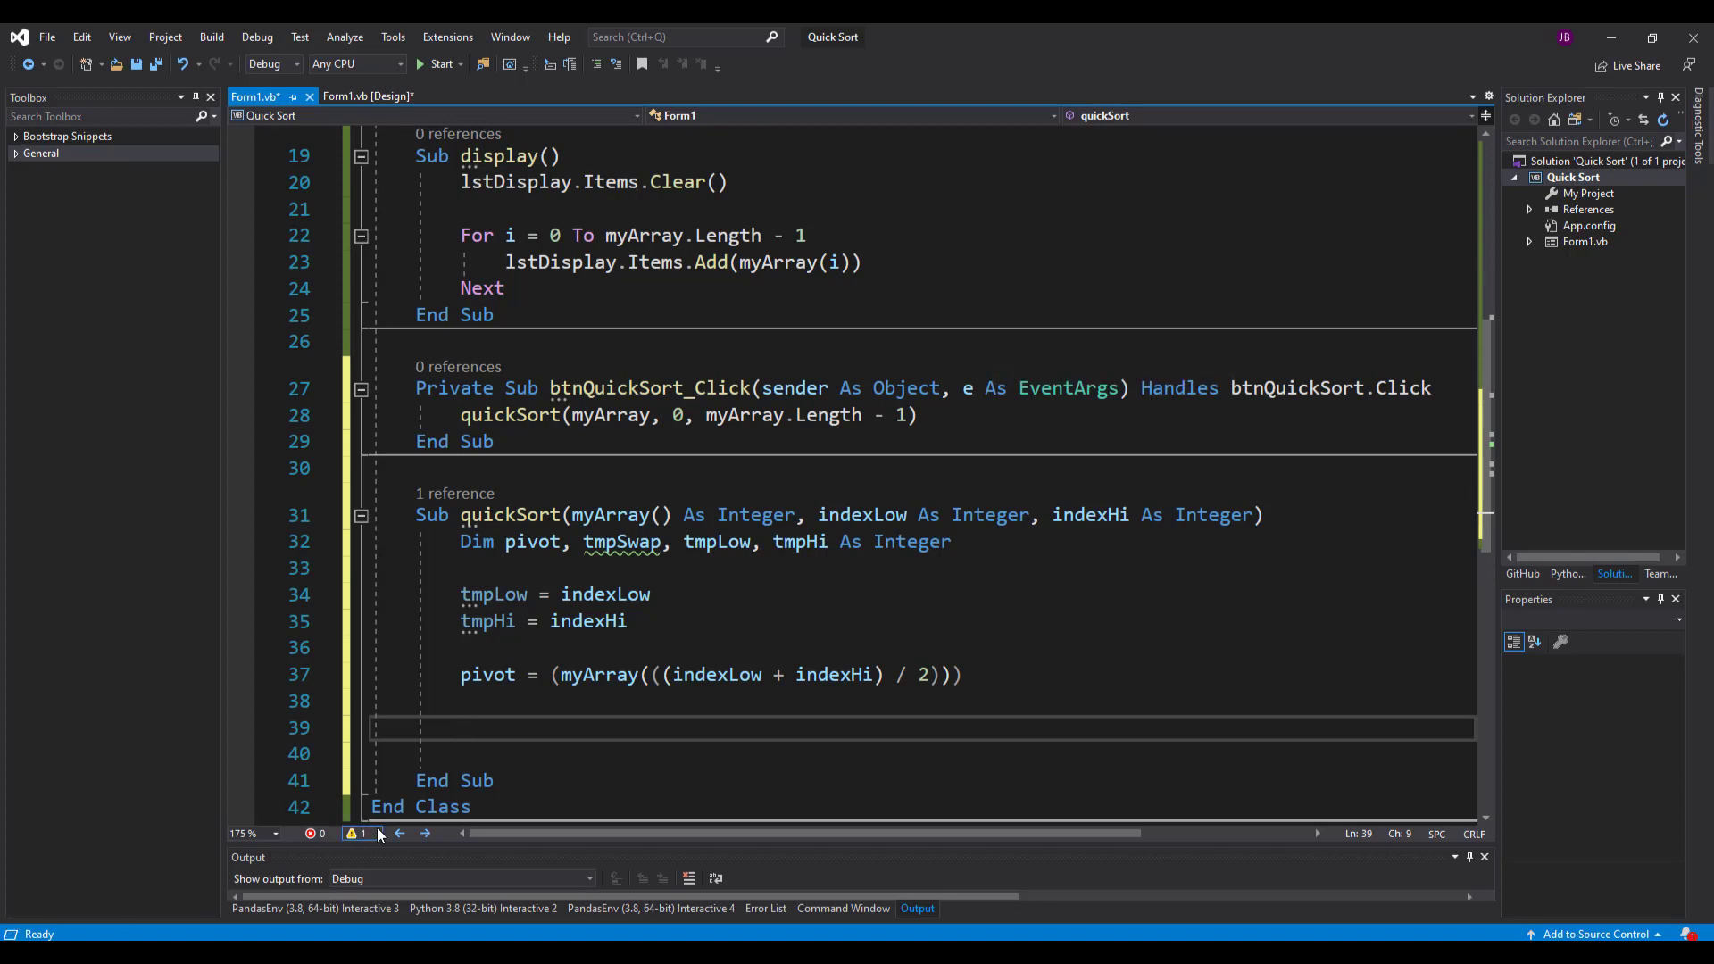
- Add a While (tmpLow <= tmpHi) loop with End While below the pivot line
text(while()
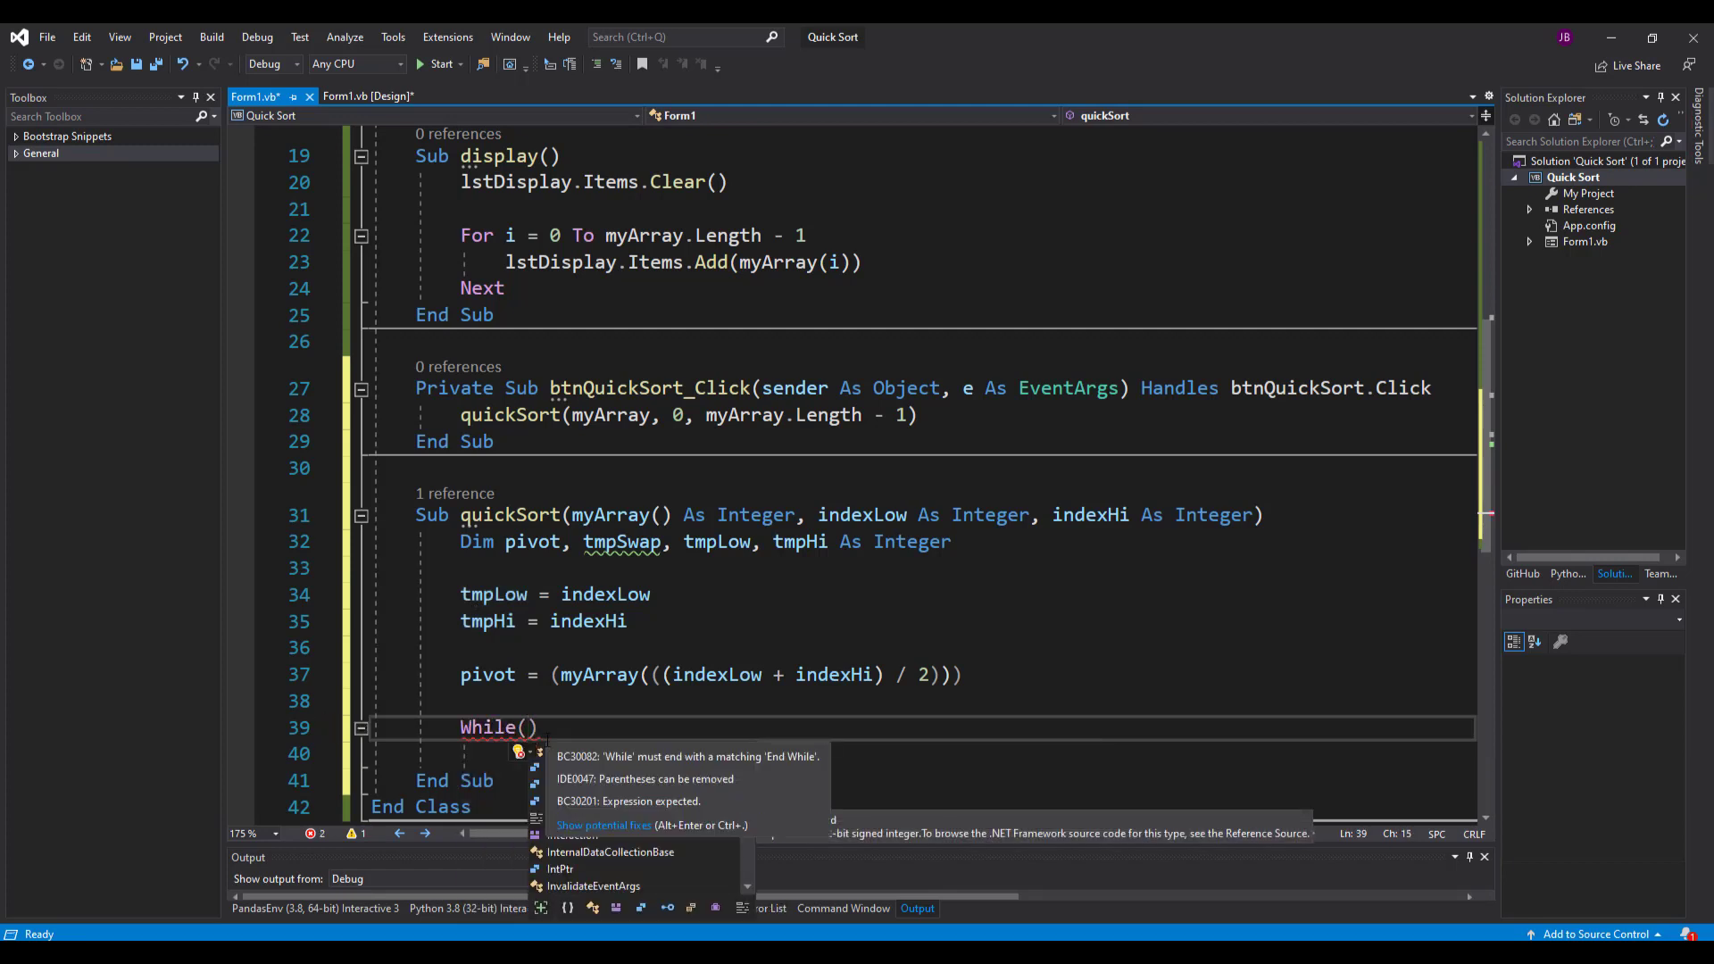
text(ymp)
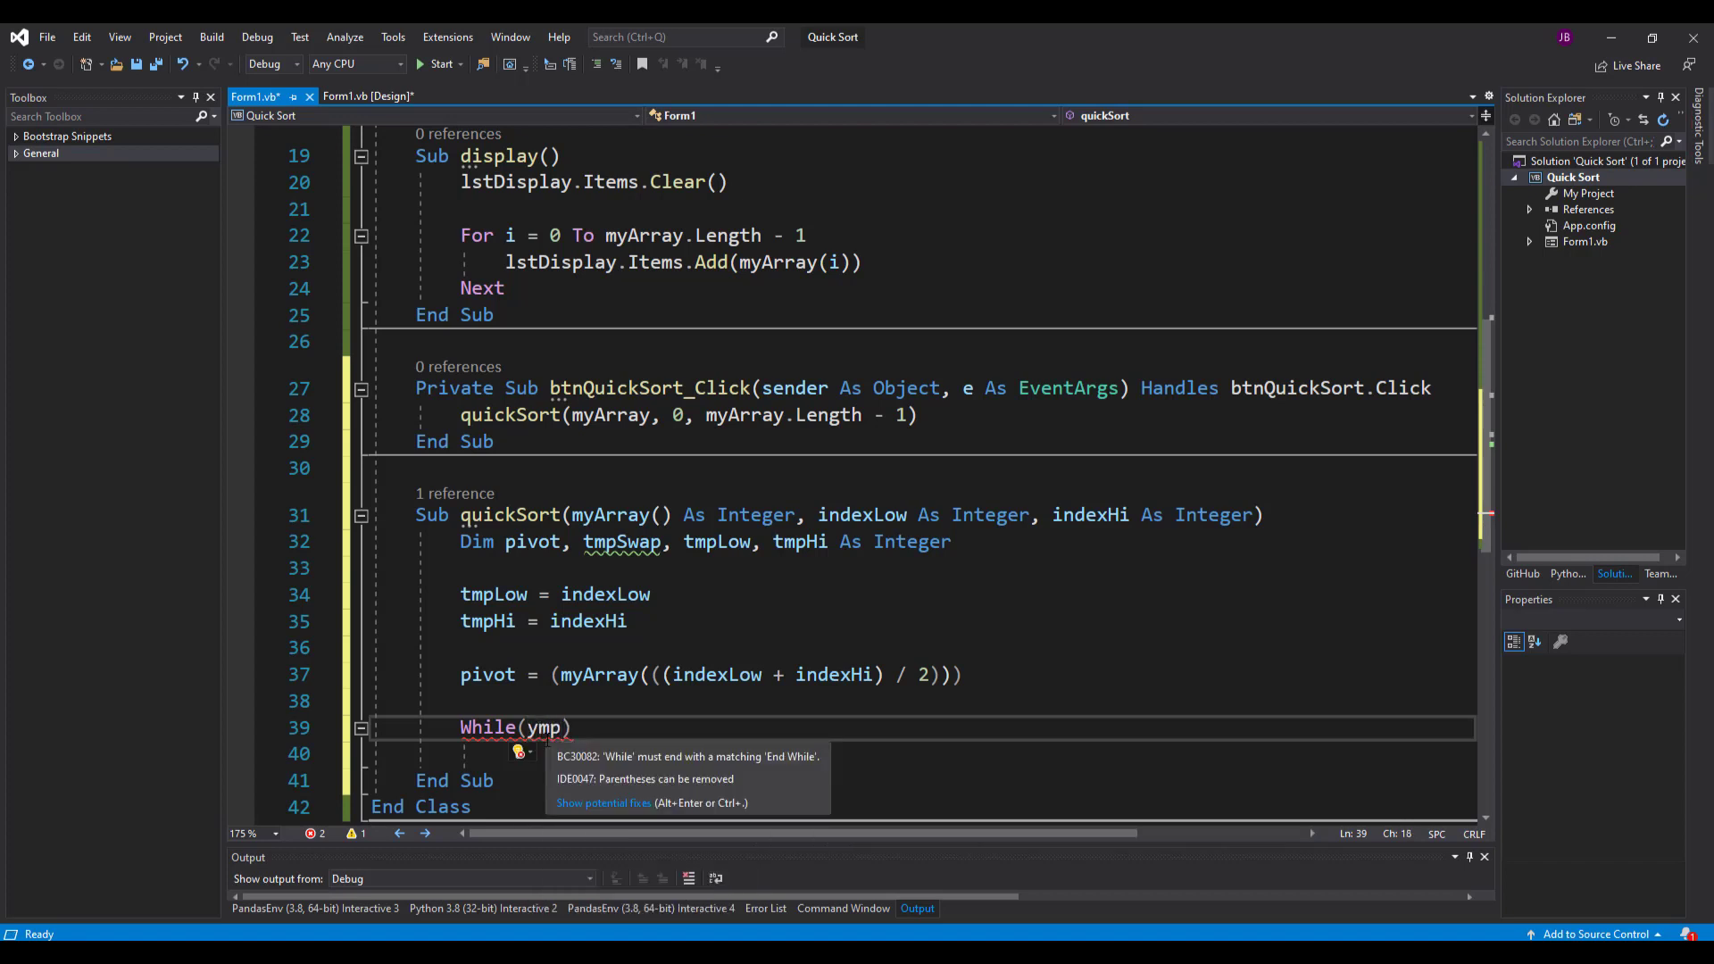
text(tm)
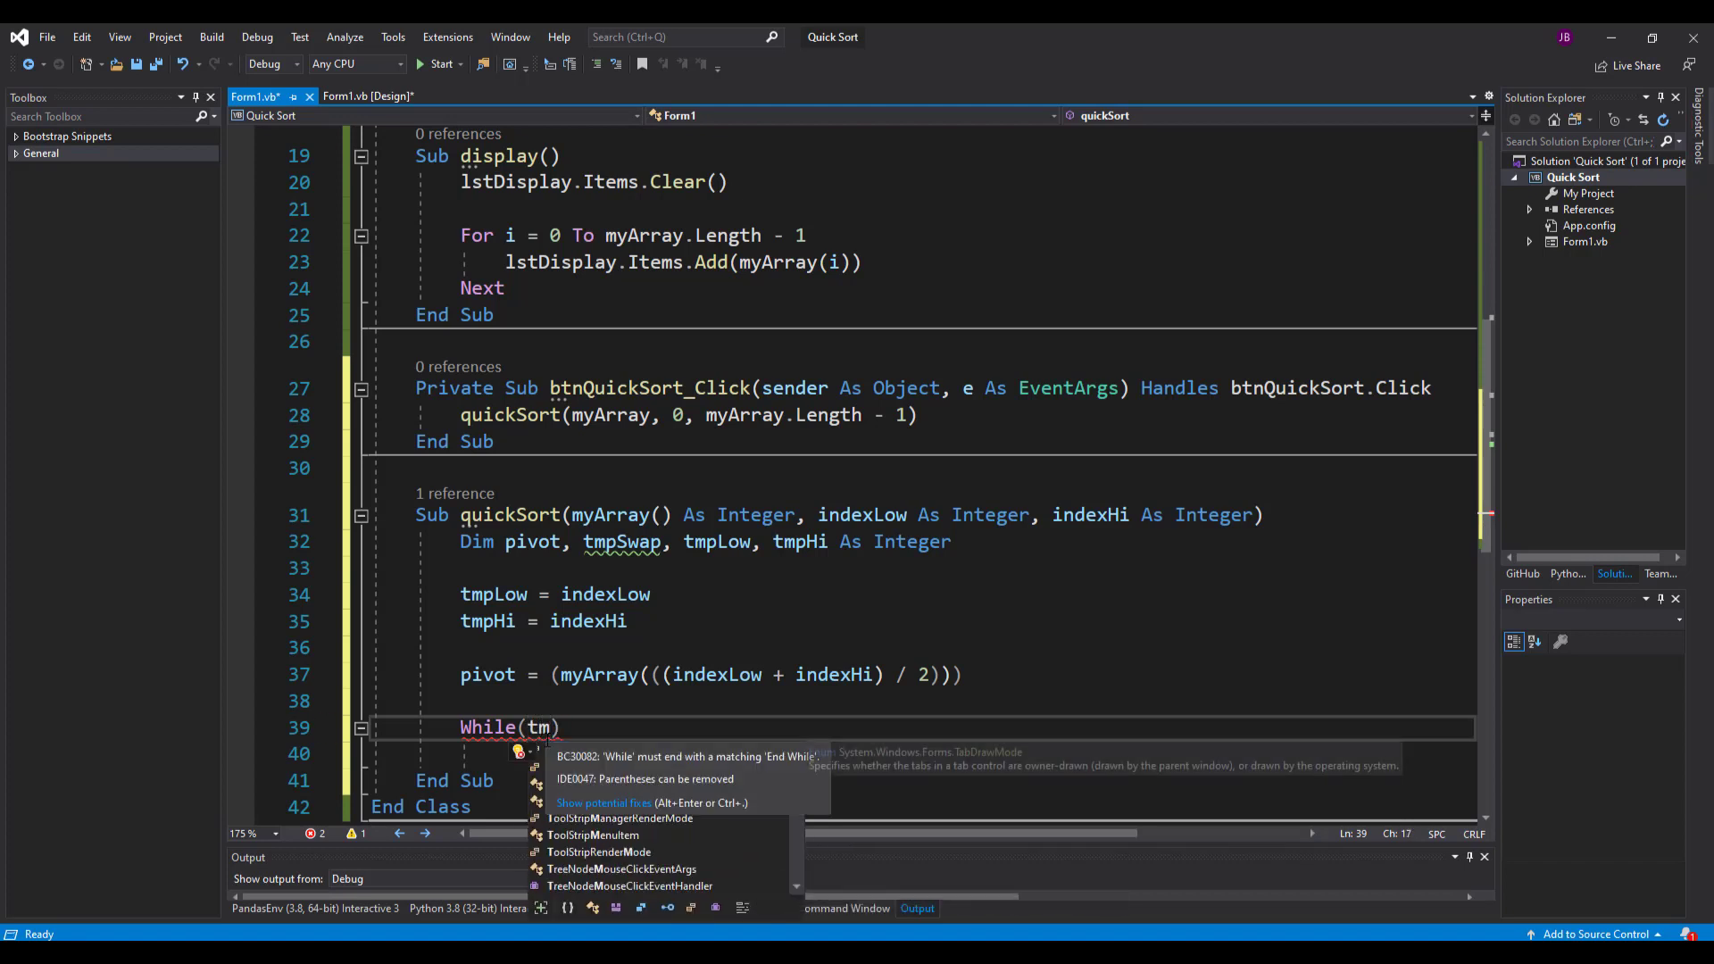
text(Low)
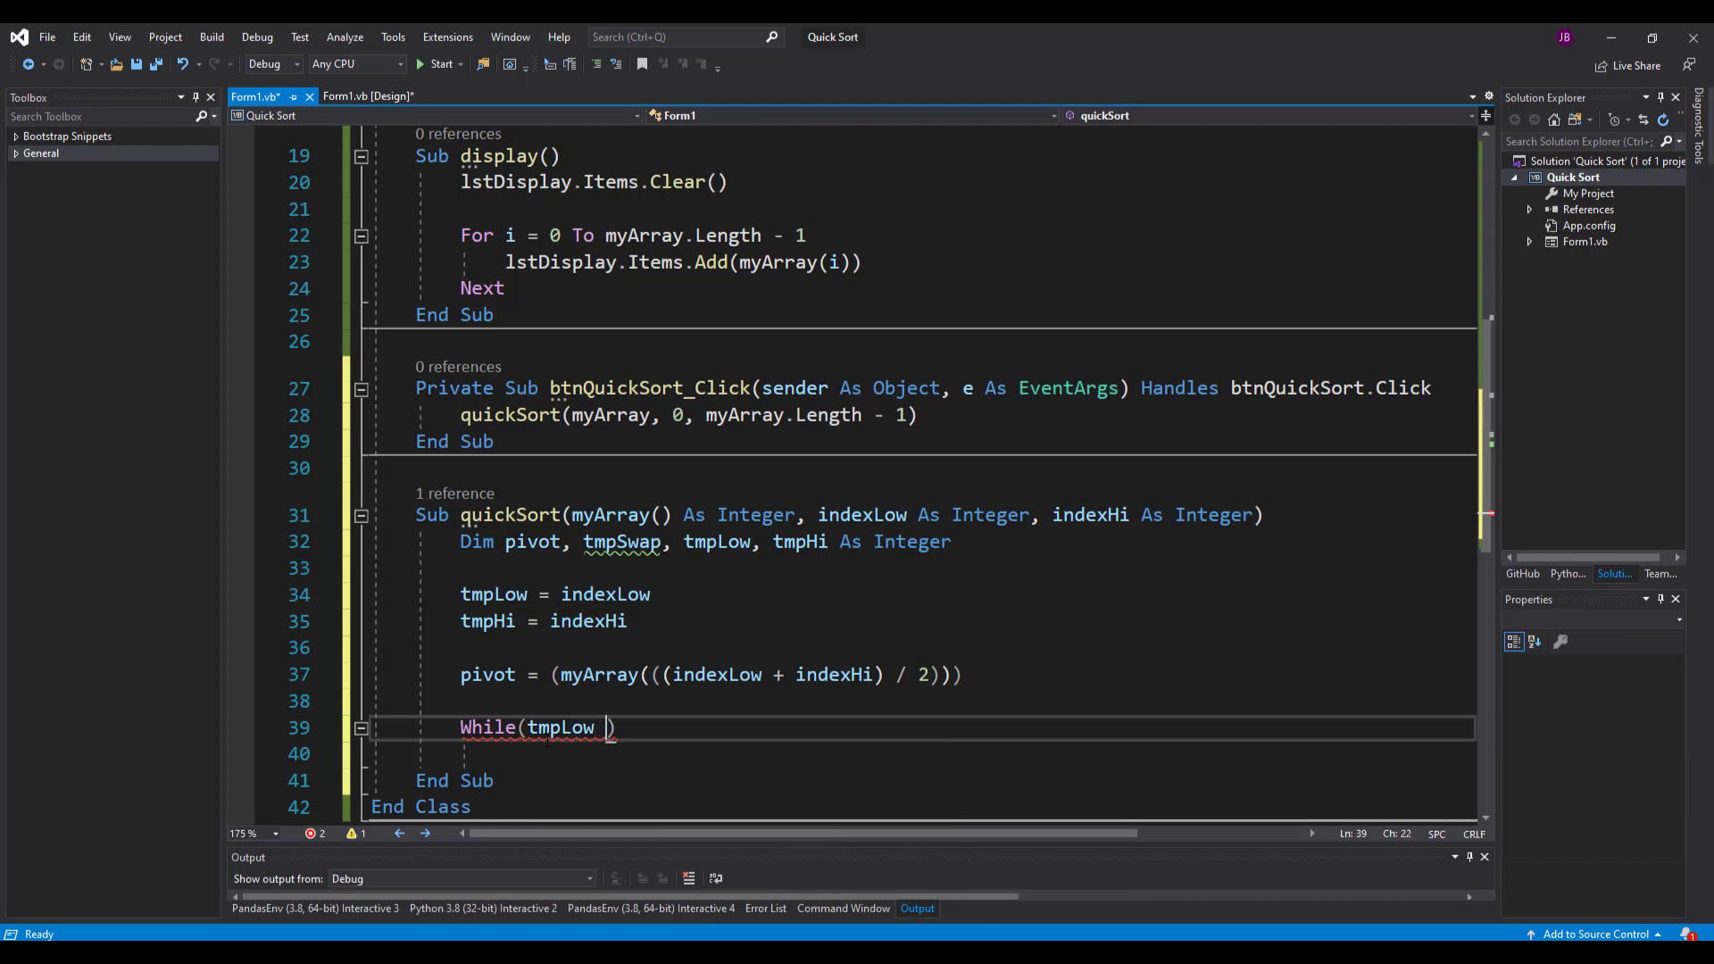
text(<=)
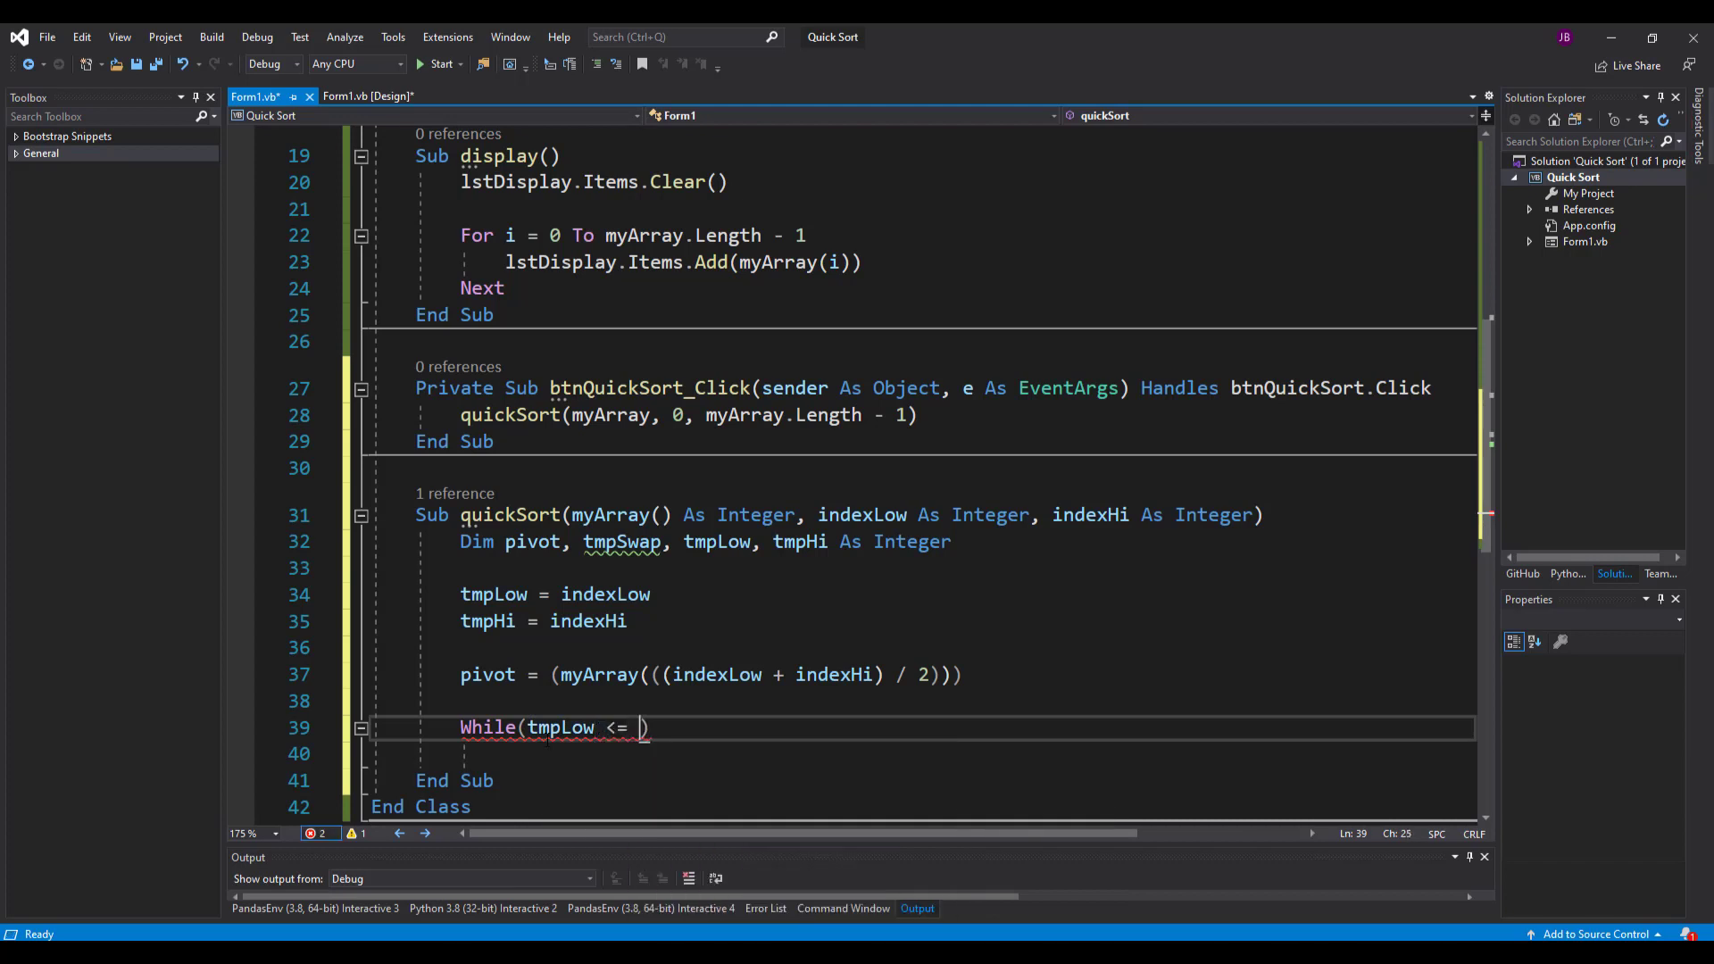
text(tmpHi))
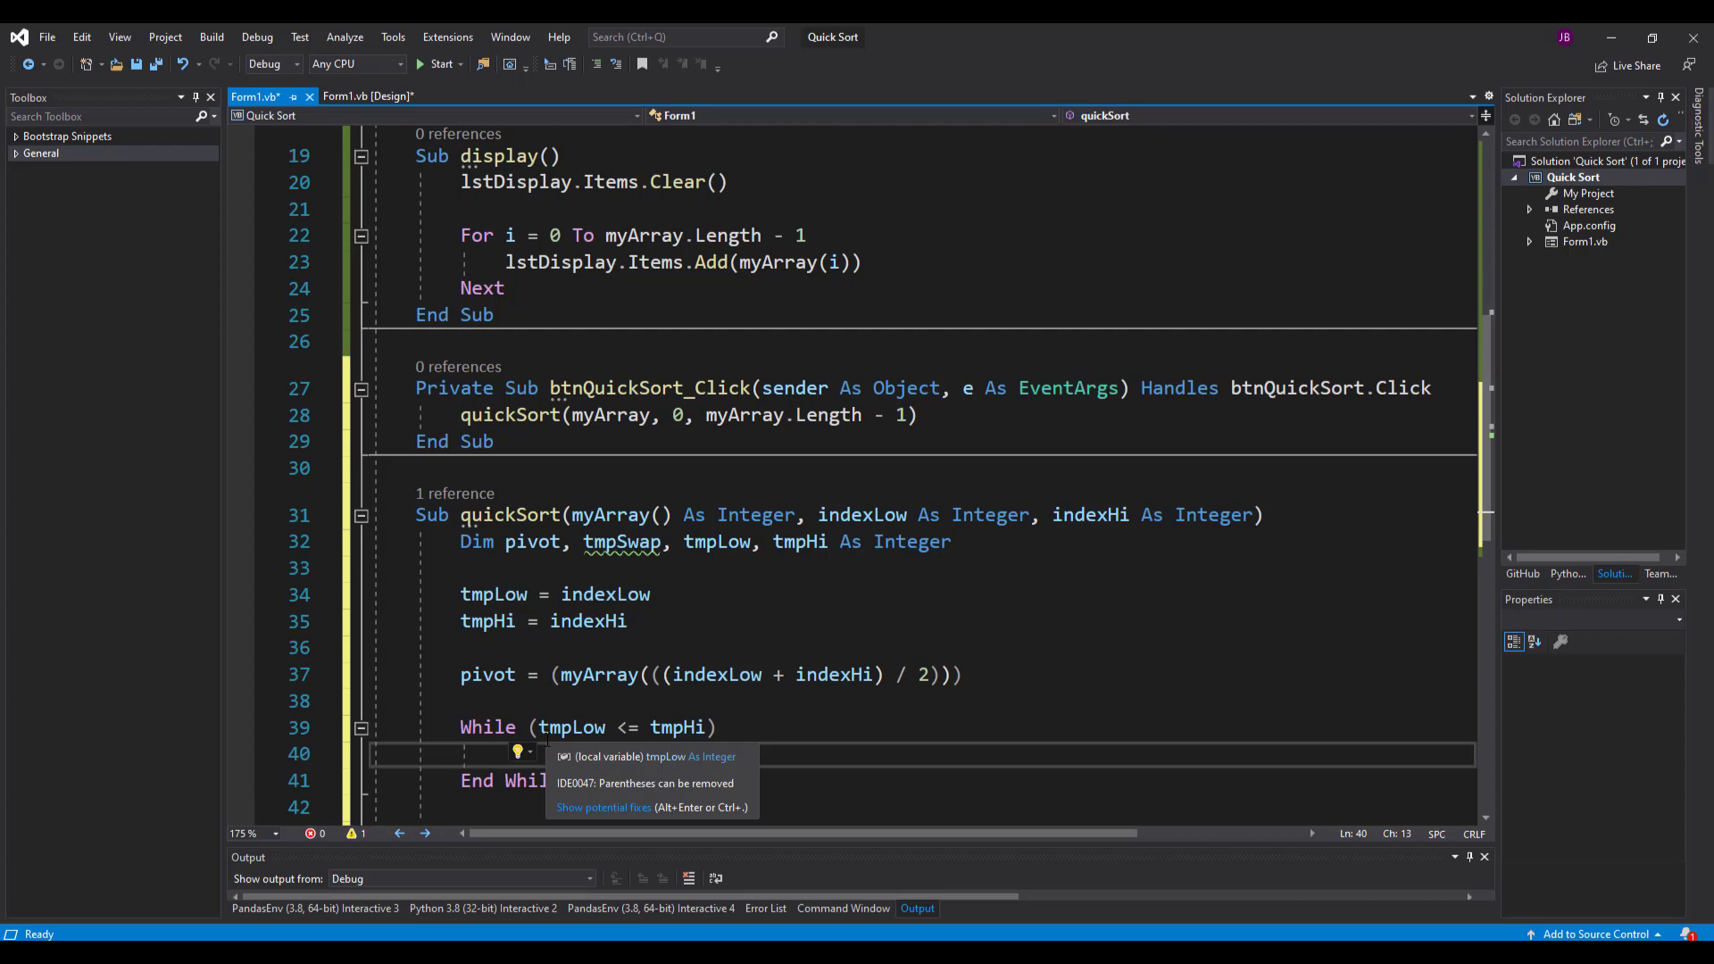
mouse_move(778, 757)
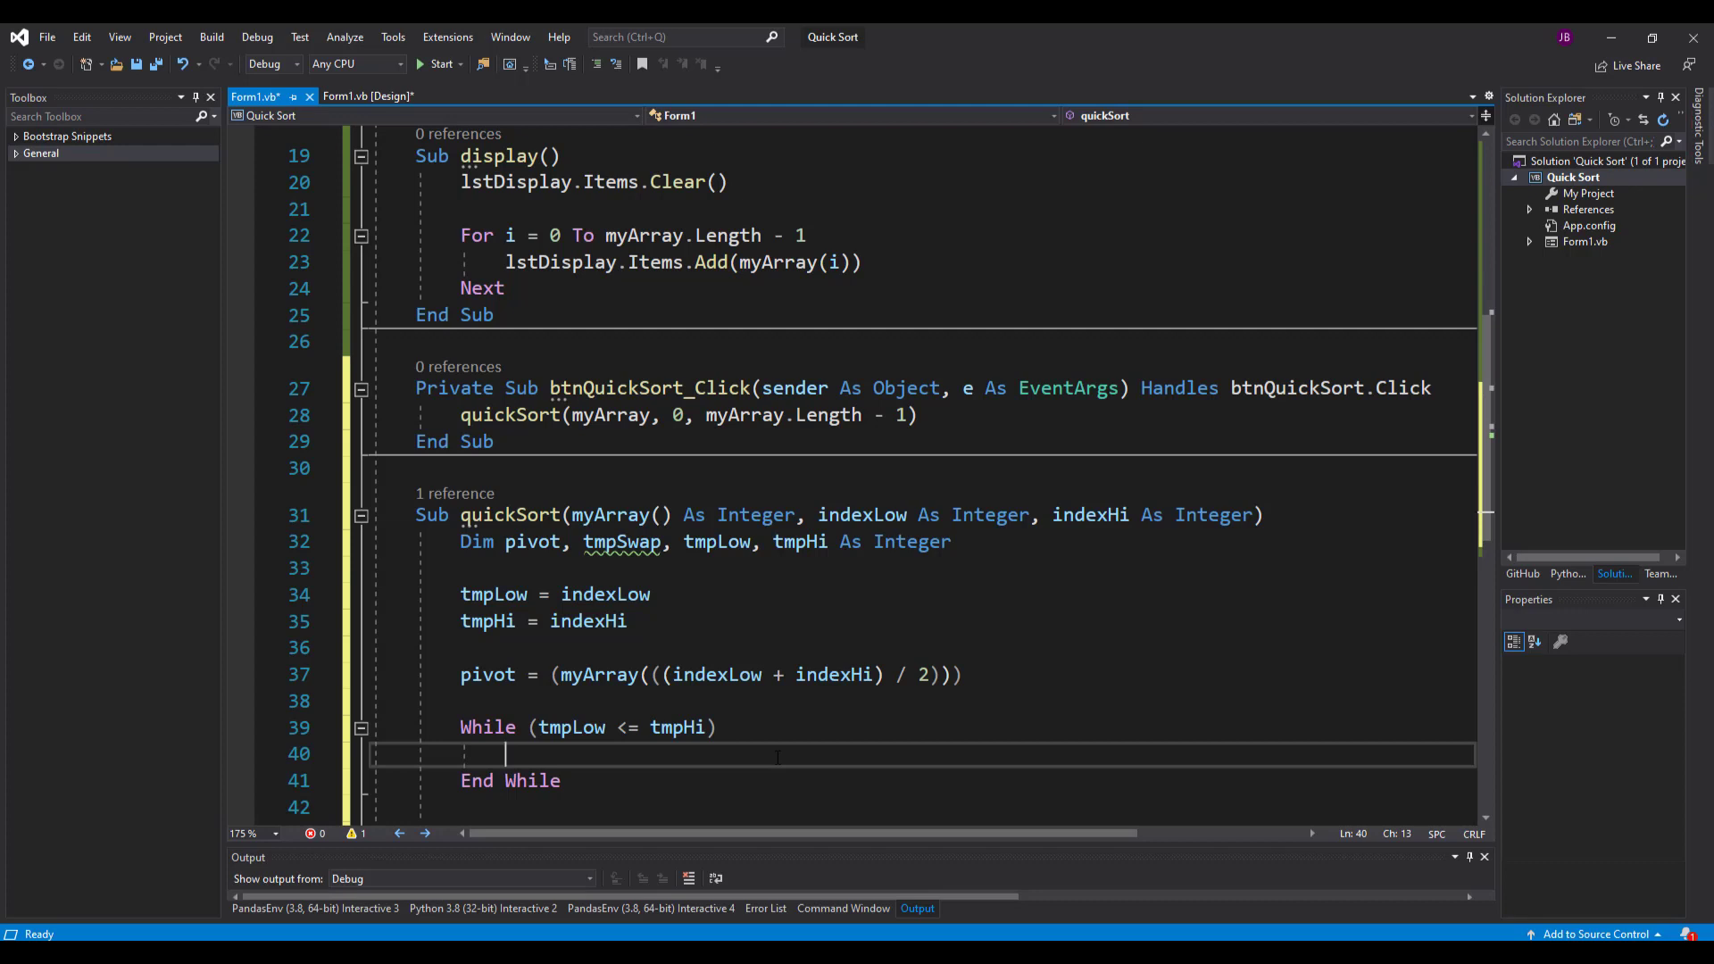
- Add ' increment, ' decrement and ' Swap comments, then begin a nested while under increment
text(' increment)
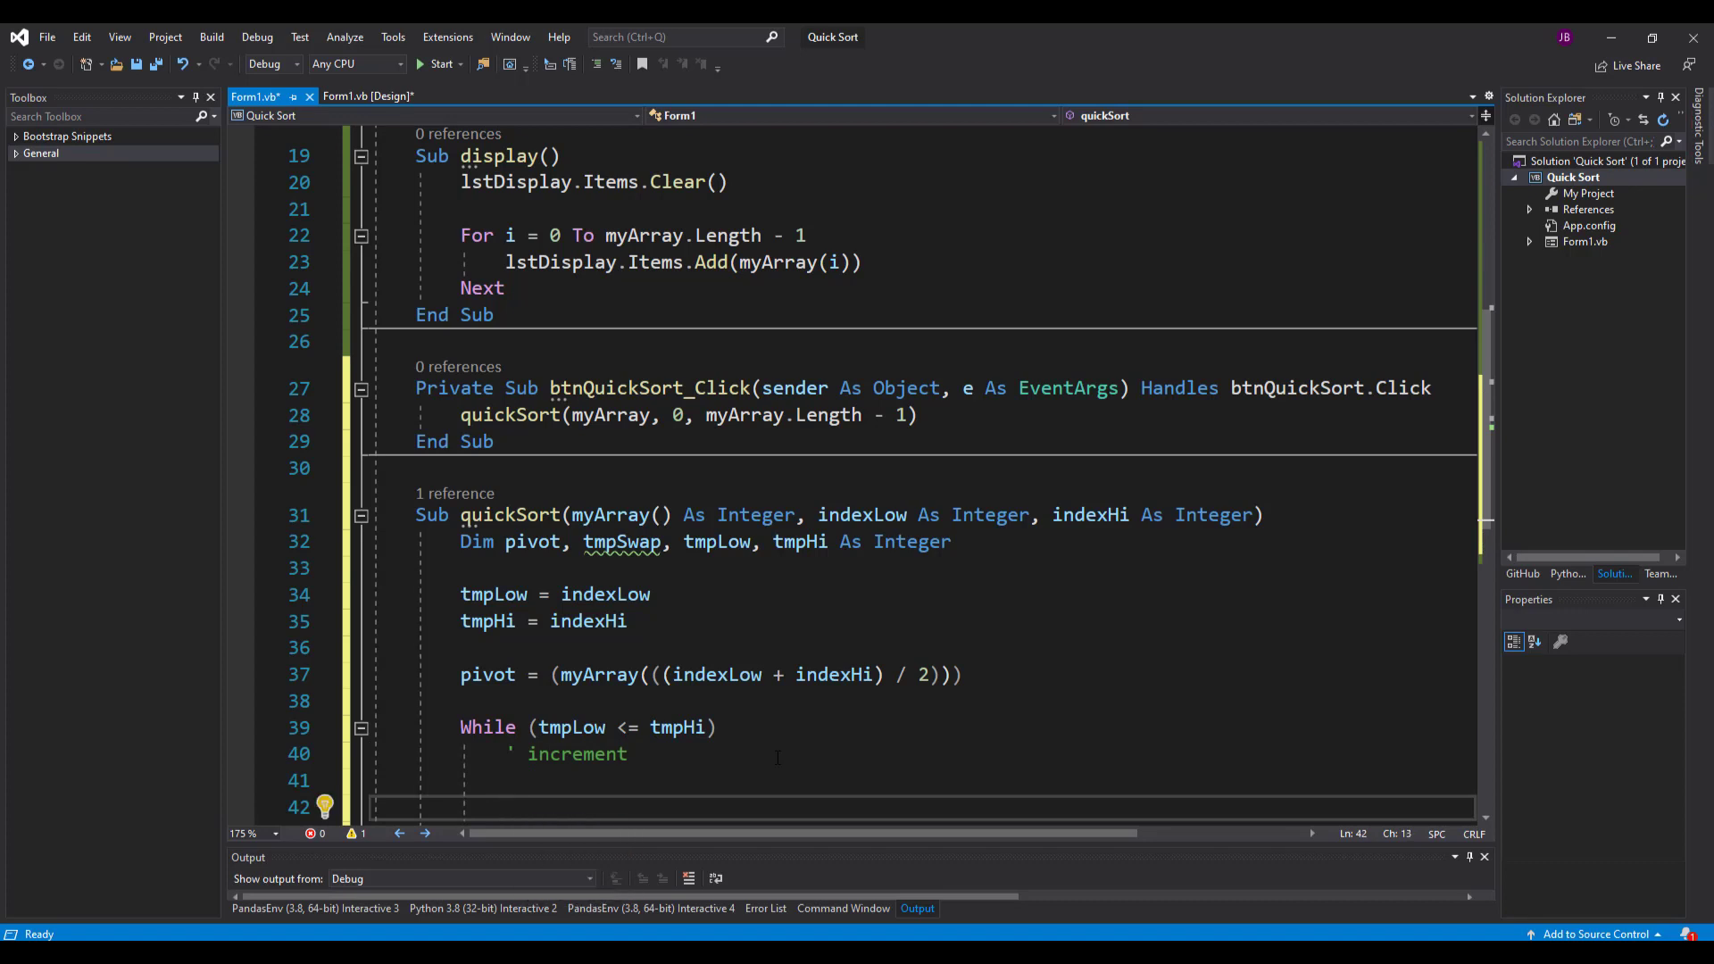
text(' decrement)
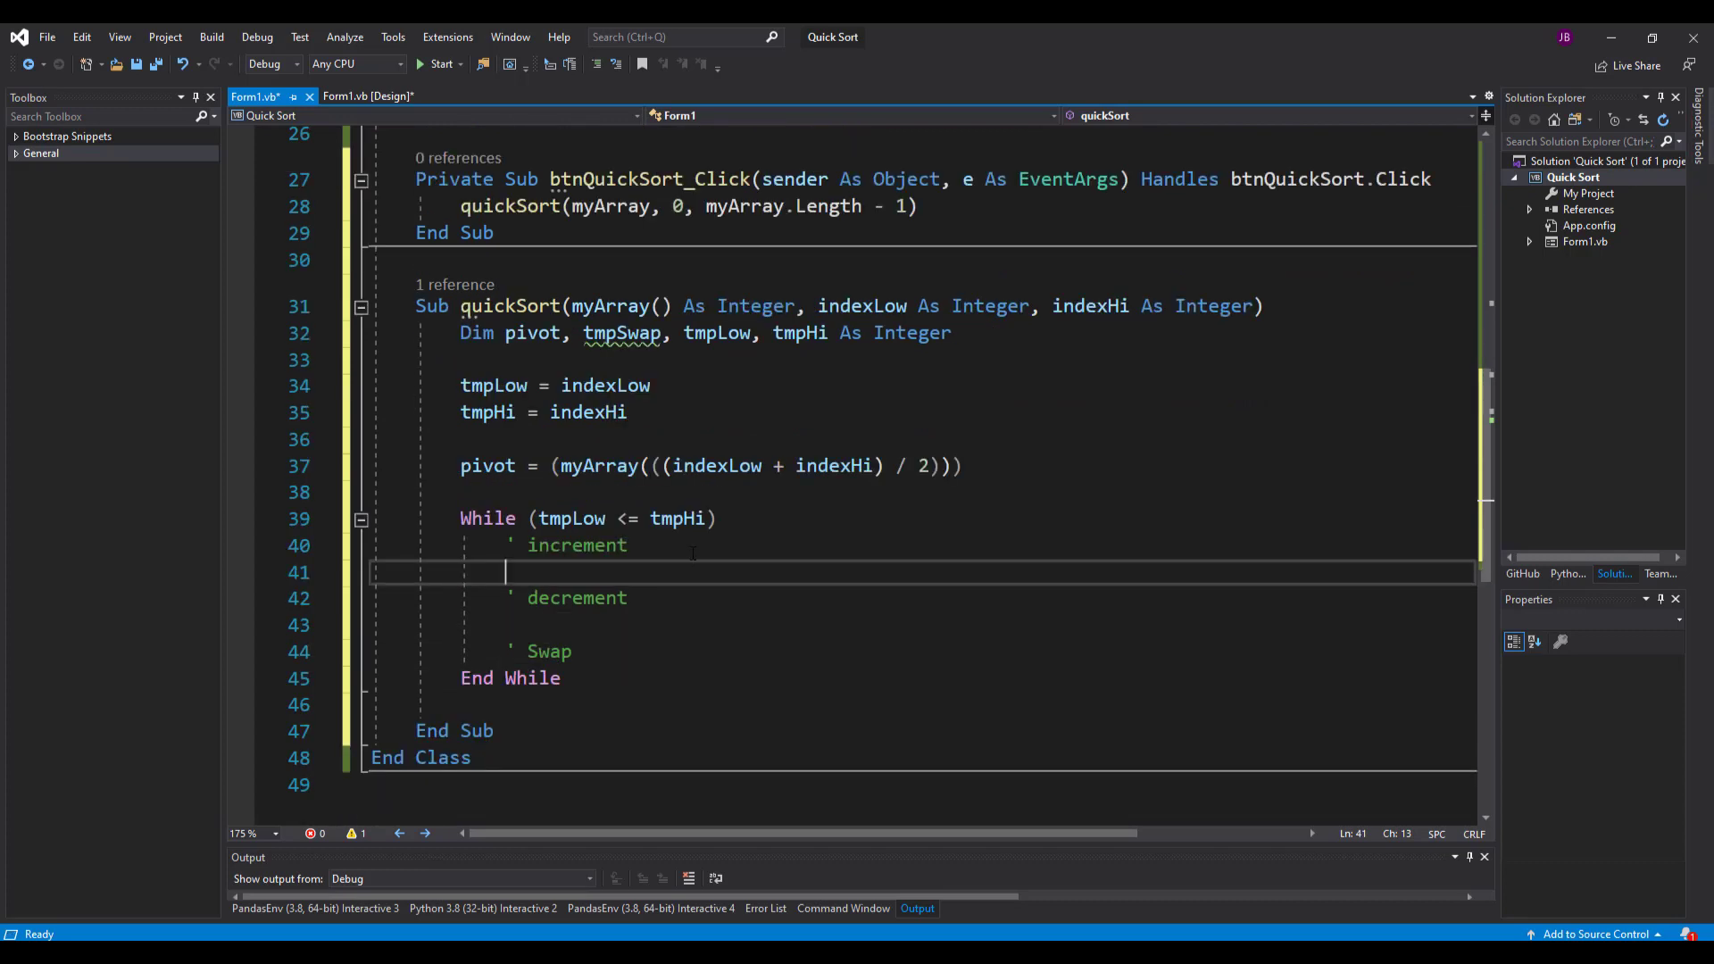
click(631, 546)
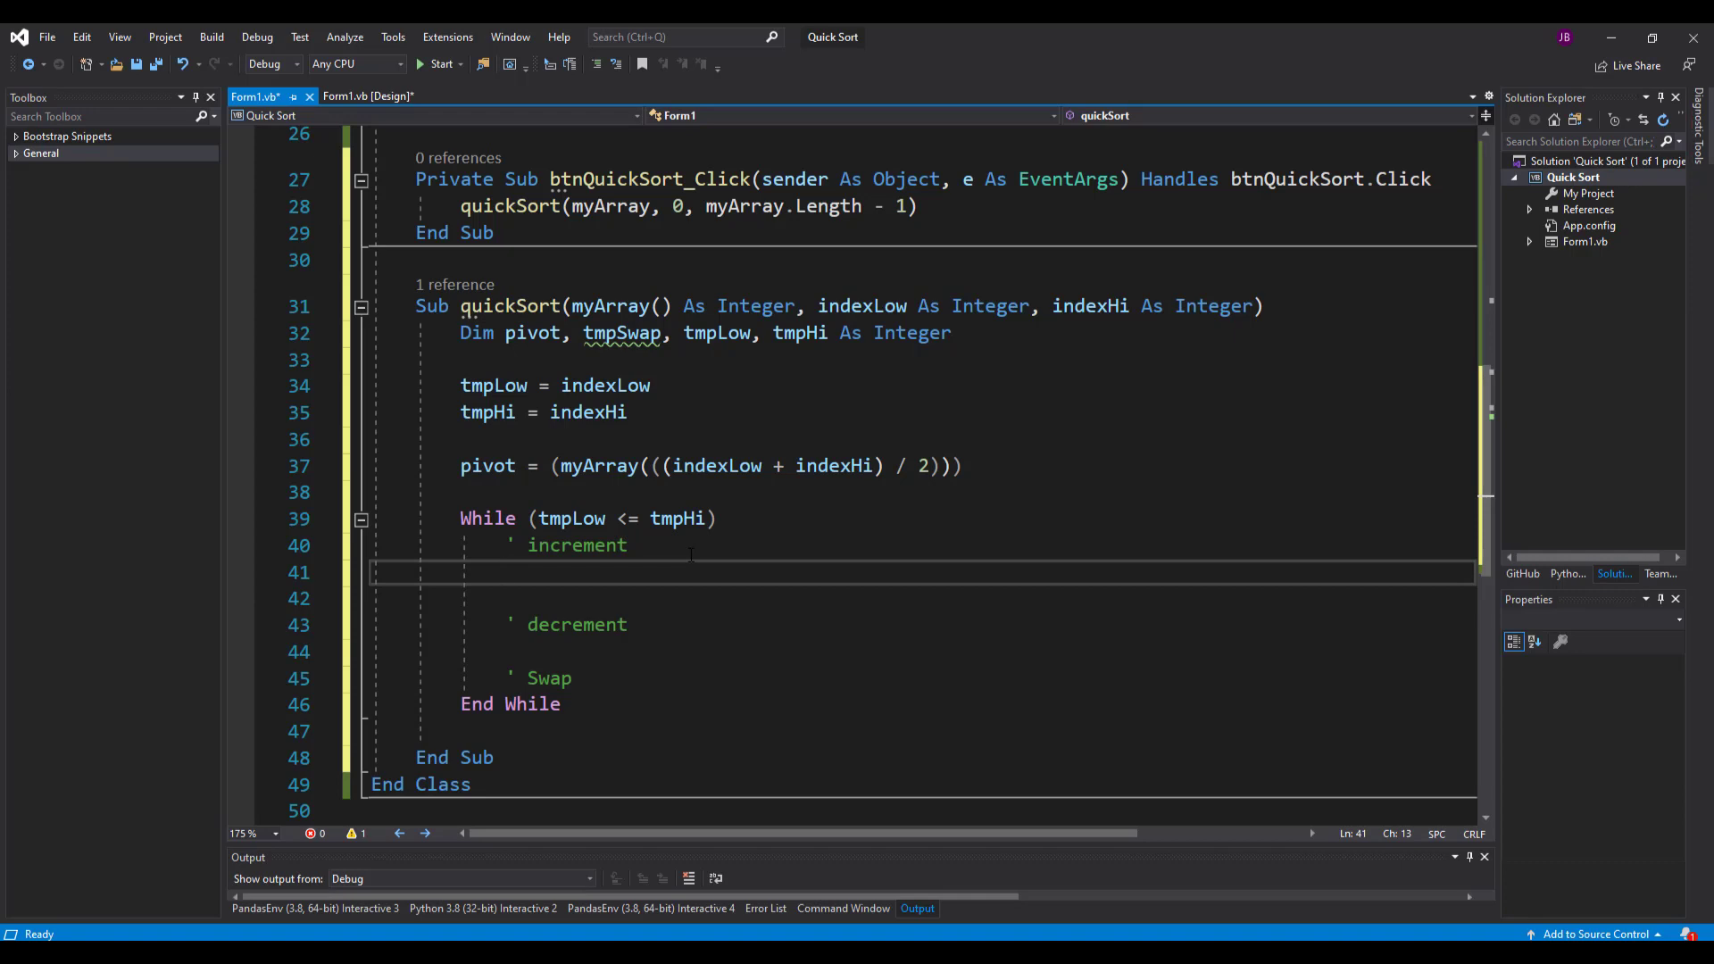
text(while)
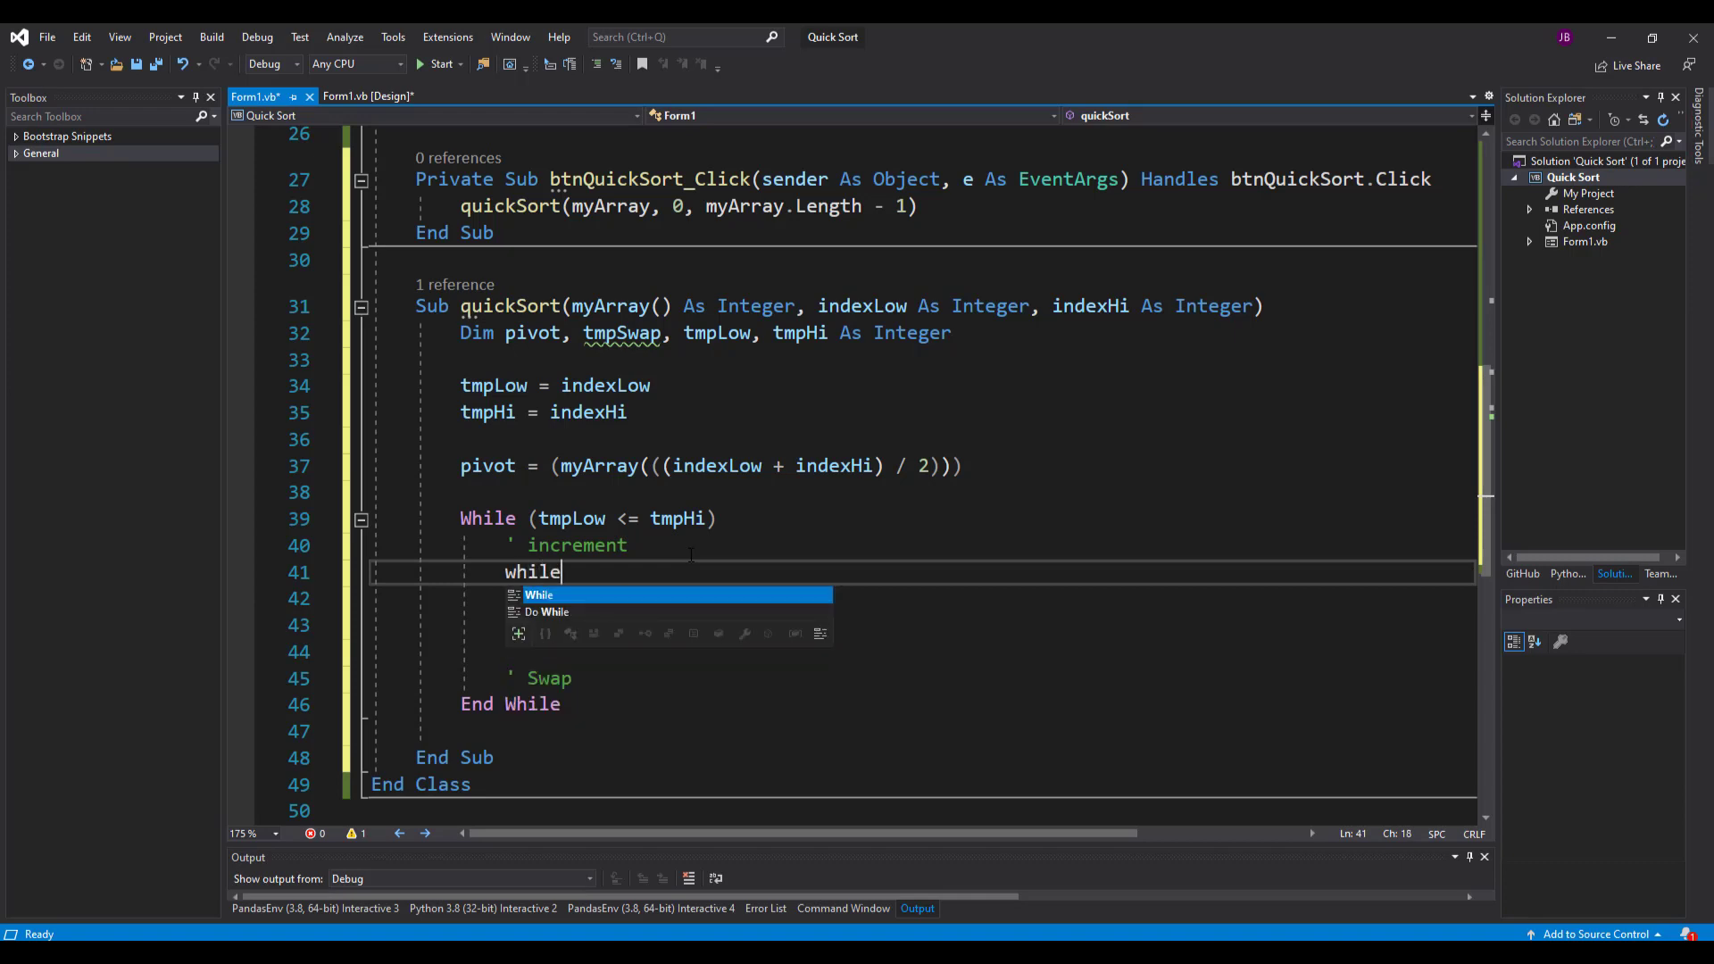
- Write the increment loop condition While (myArray(tmpLow) < pivot And tmpLow < indexHi)
key(Tab)
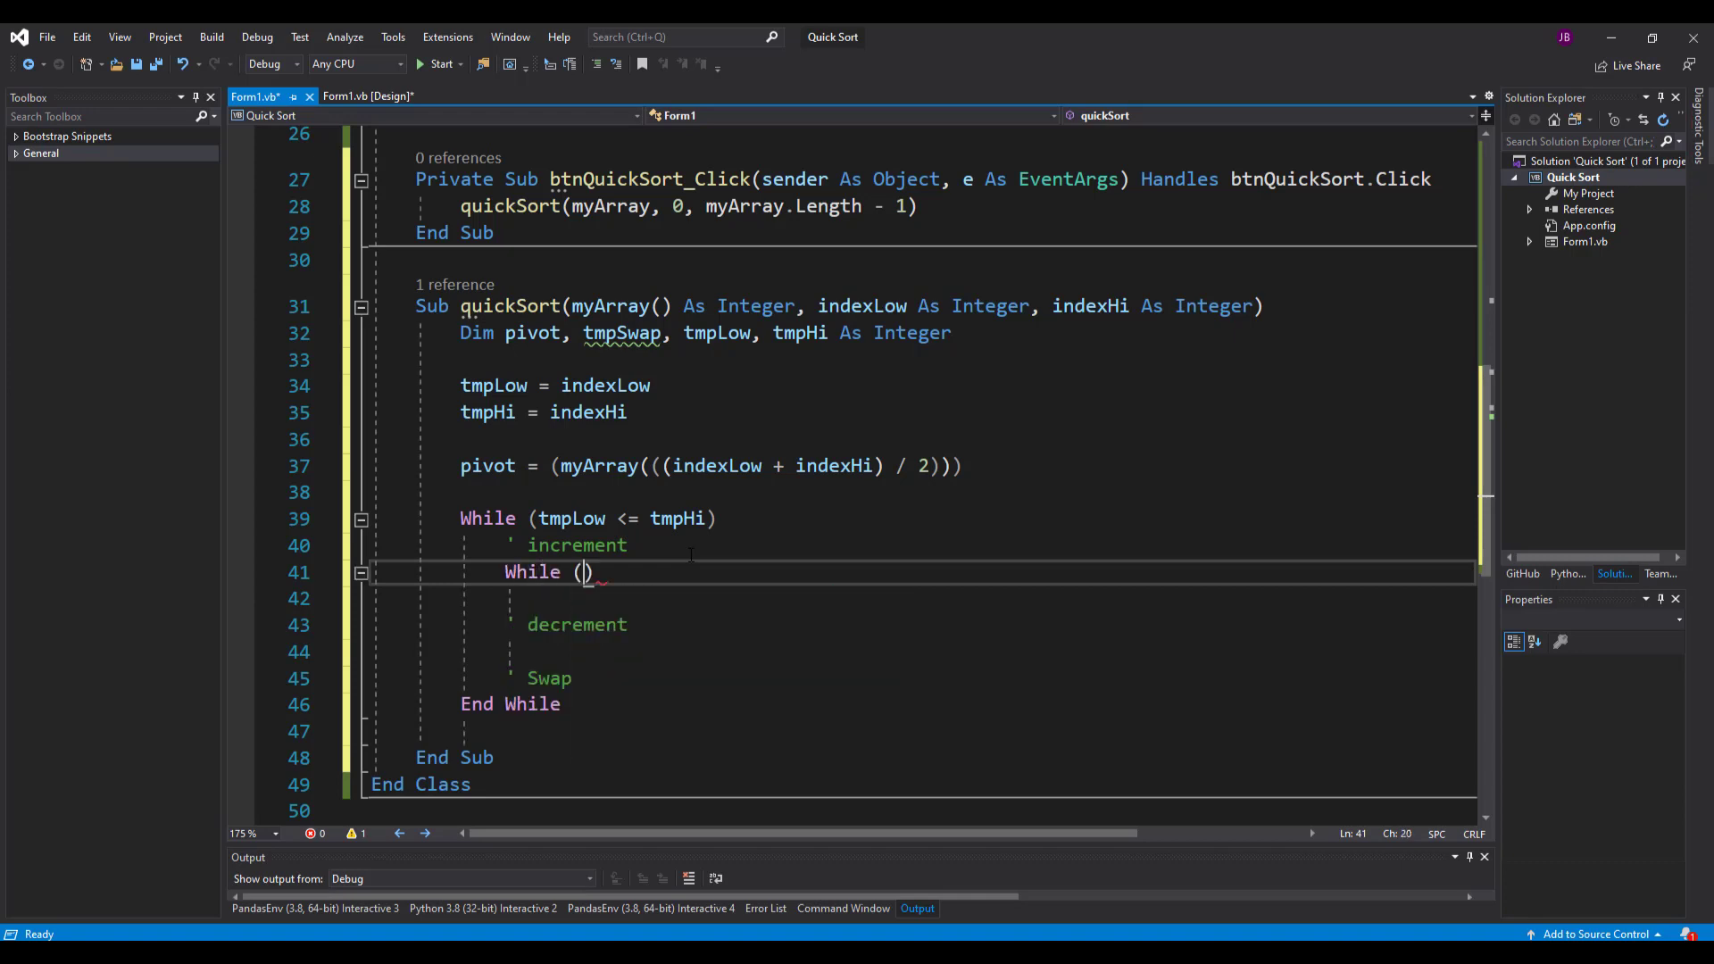
text(myArray)
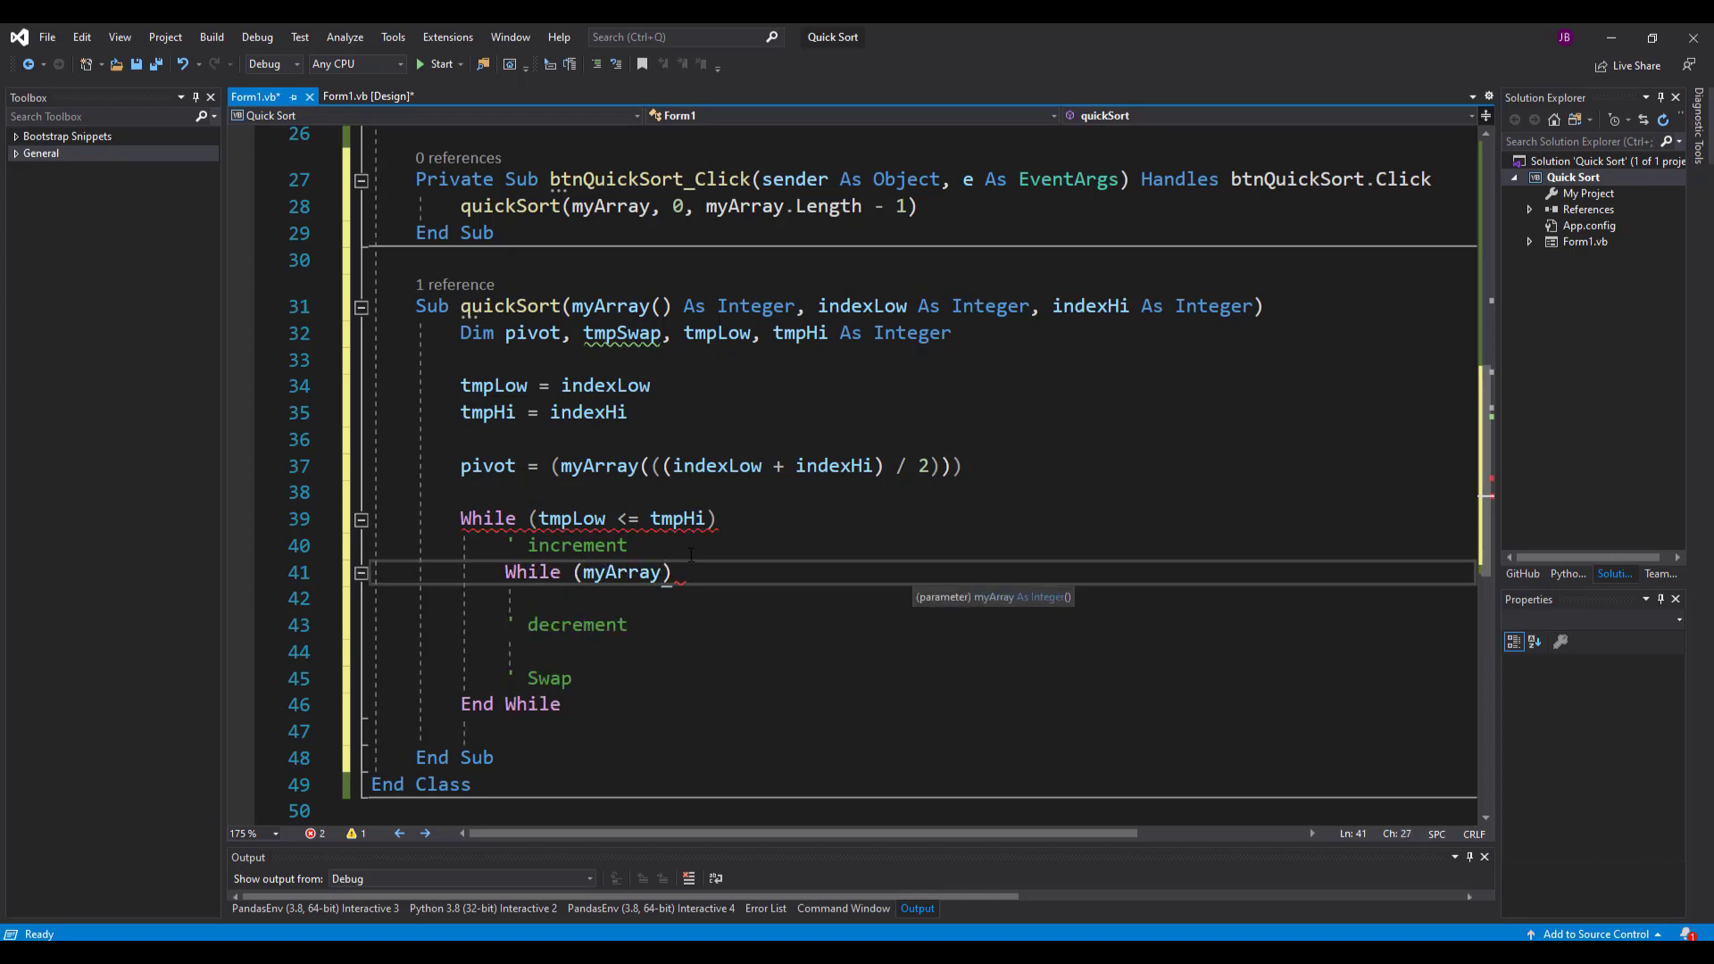
text(()
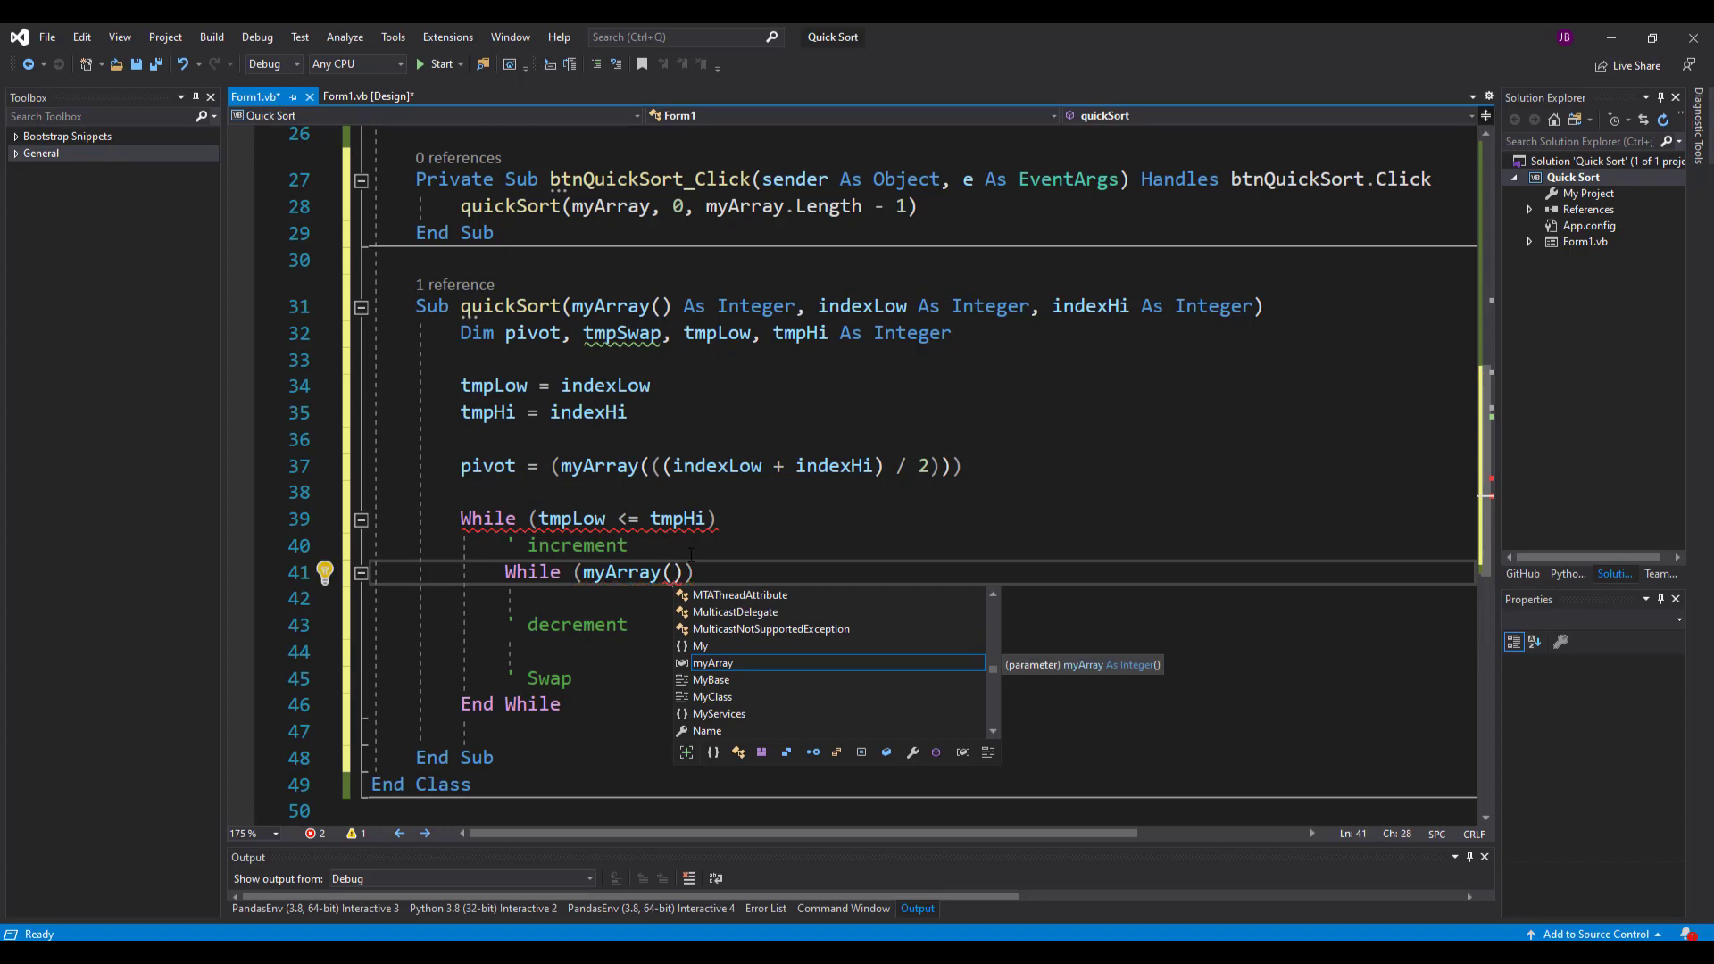
text(tmpLow)
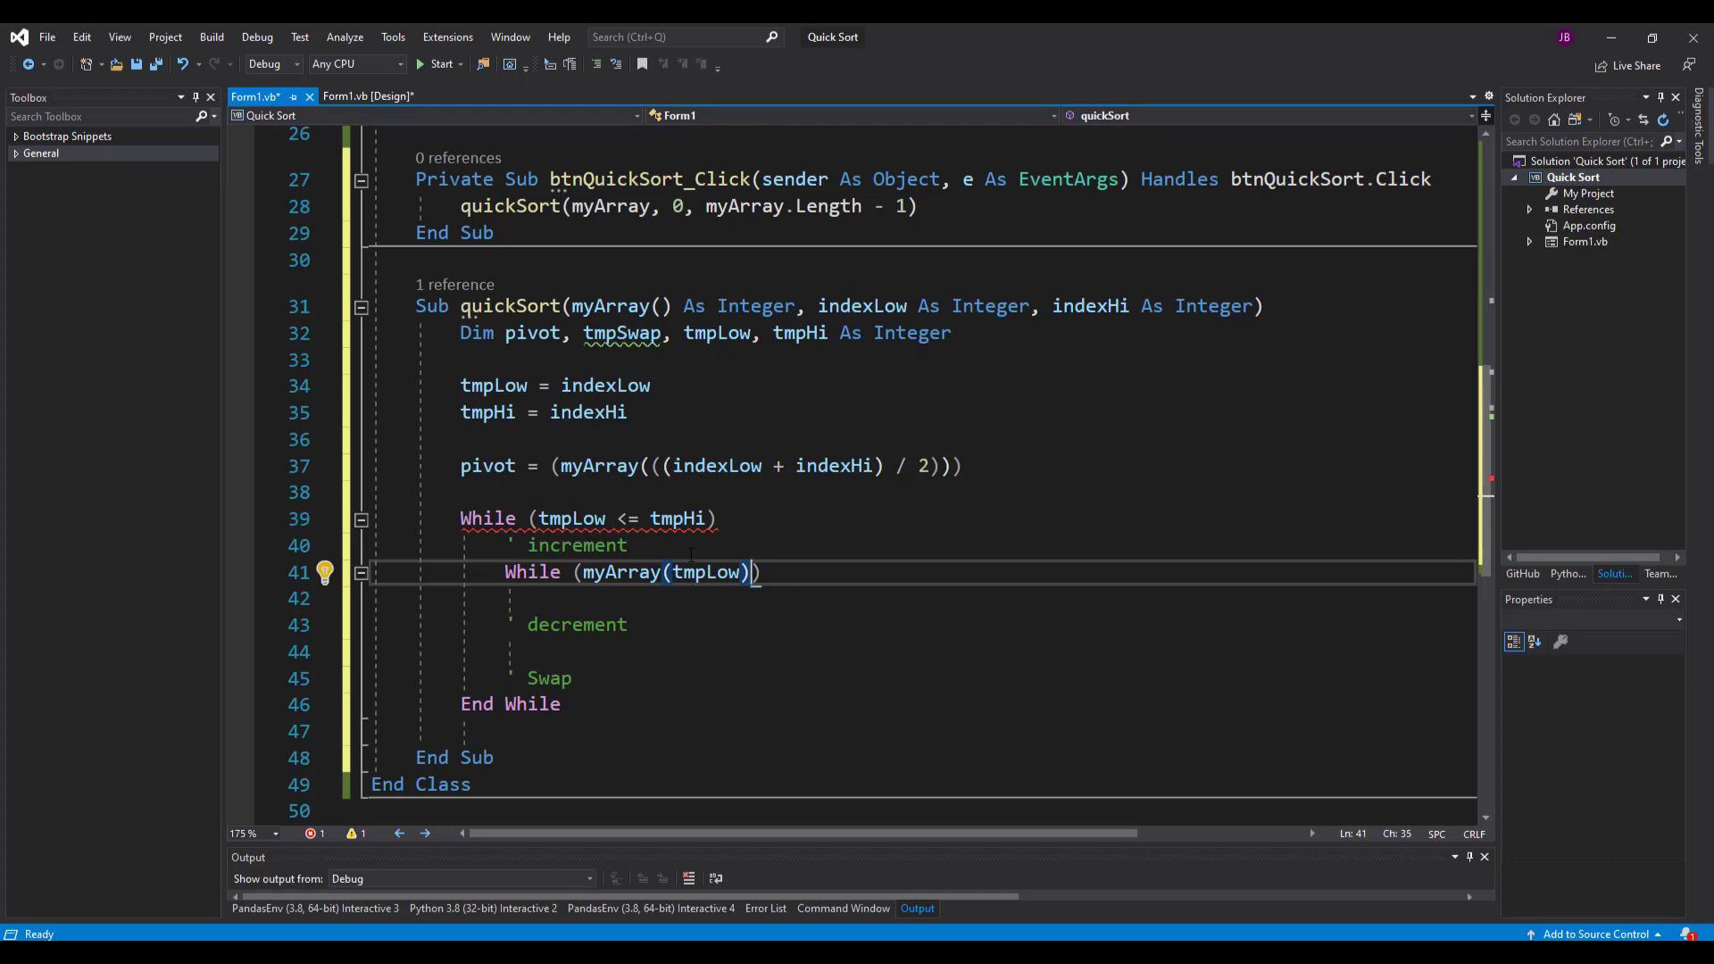
text(<pivot And tmpLow <)
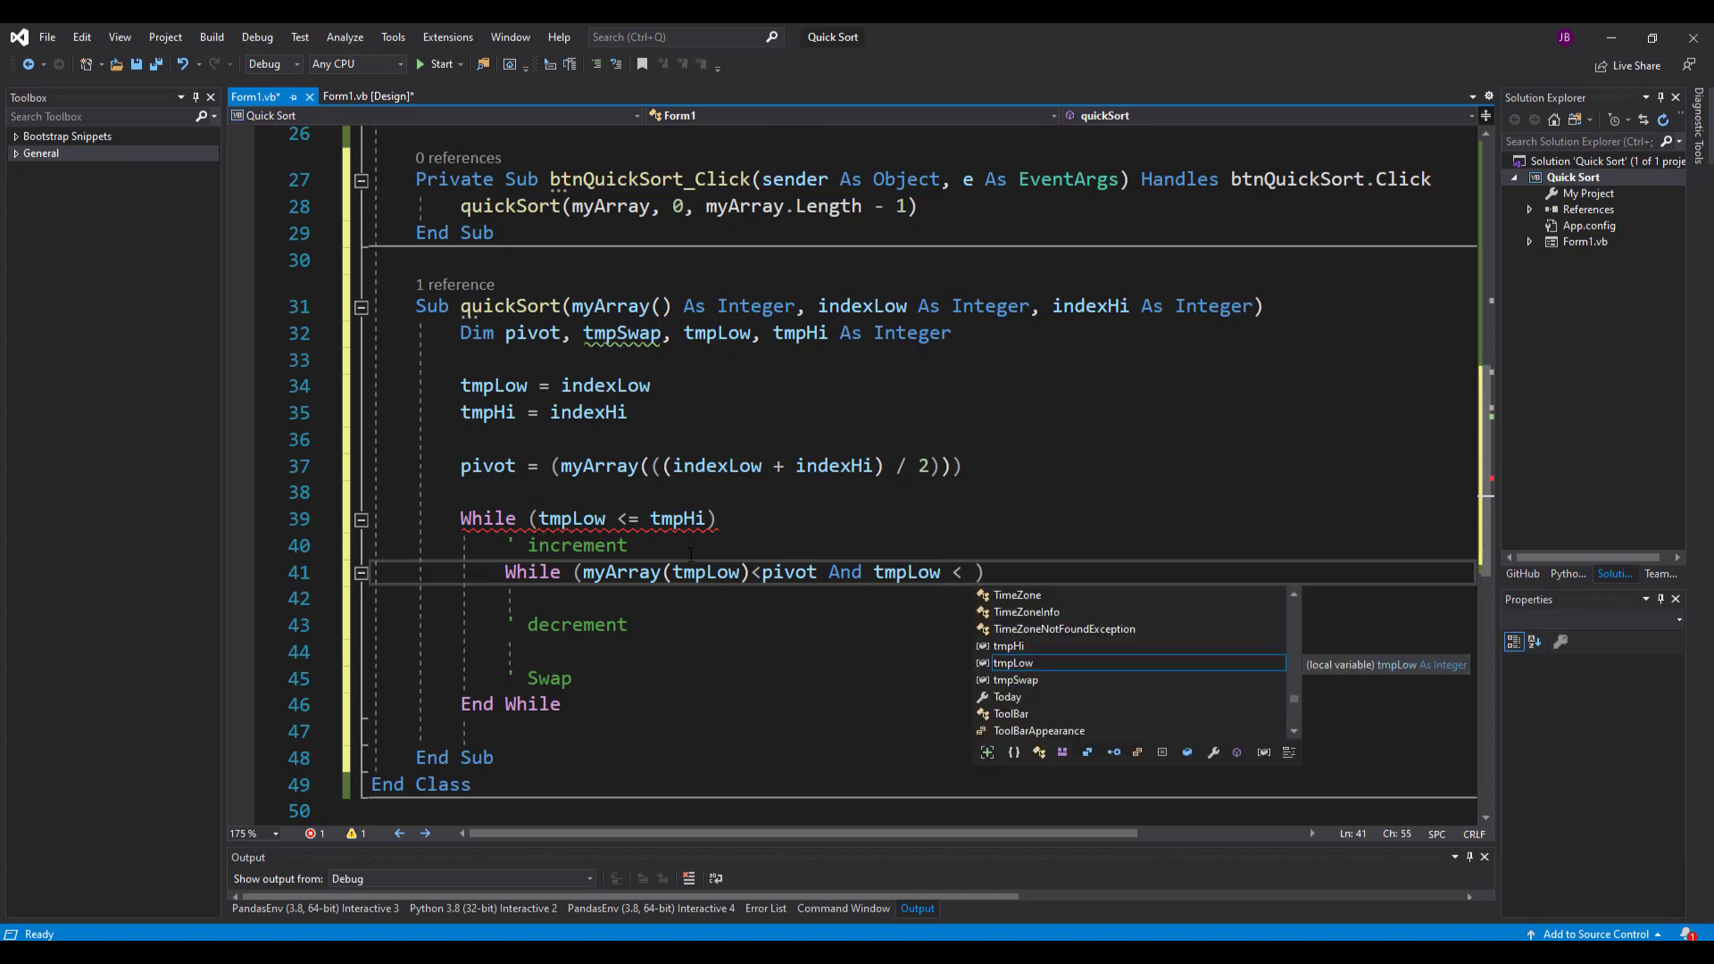
text(ind)
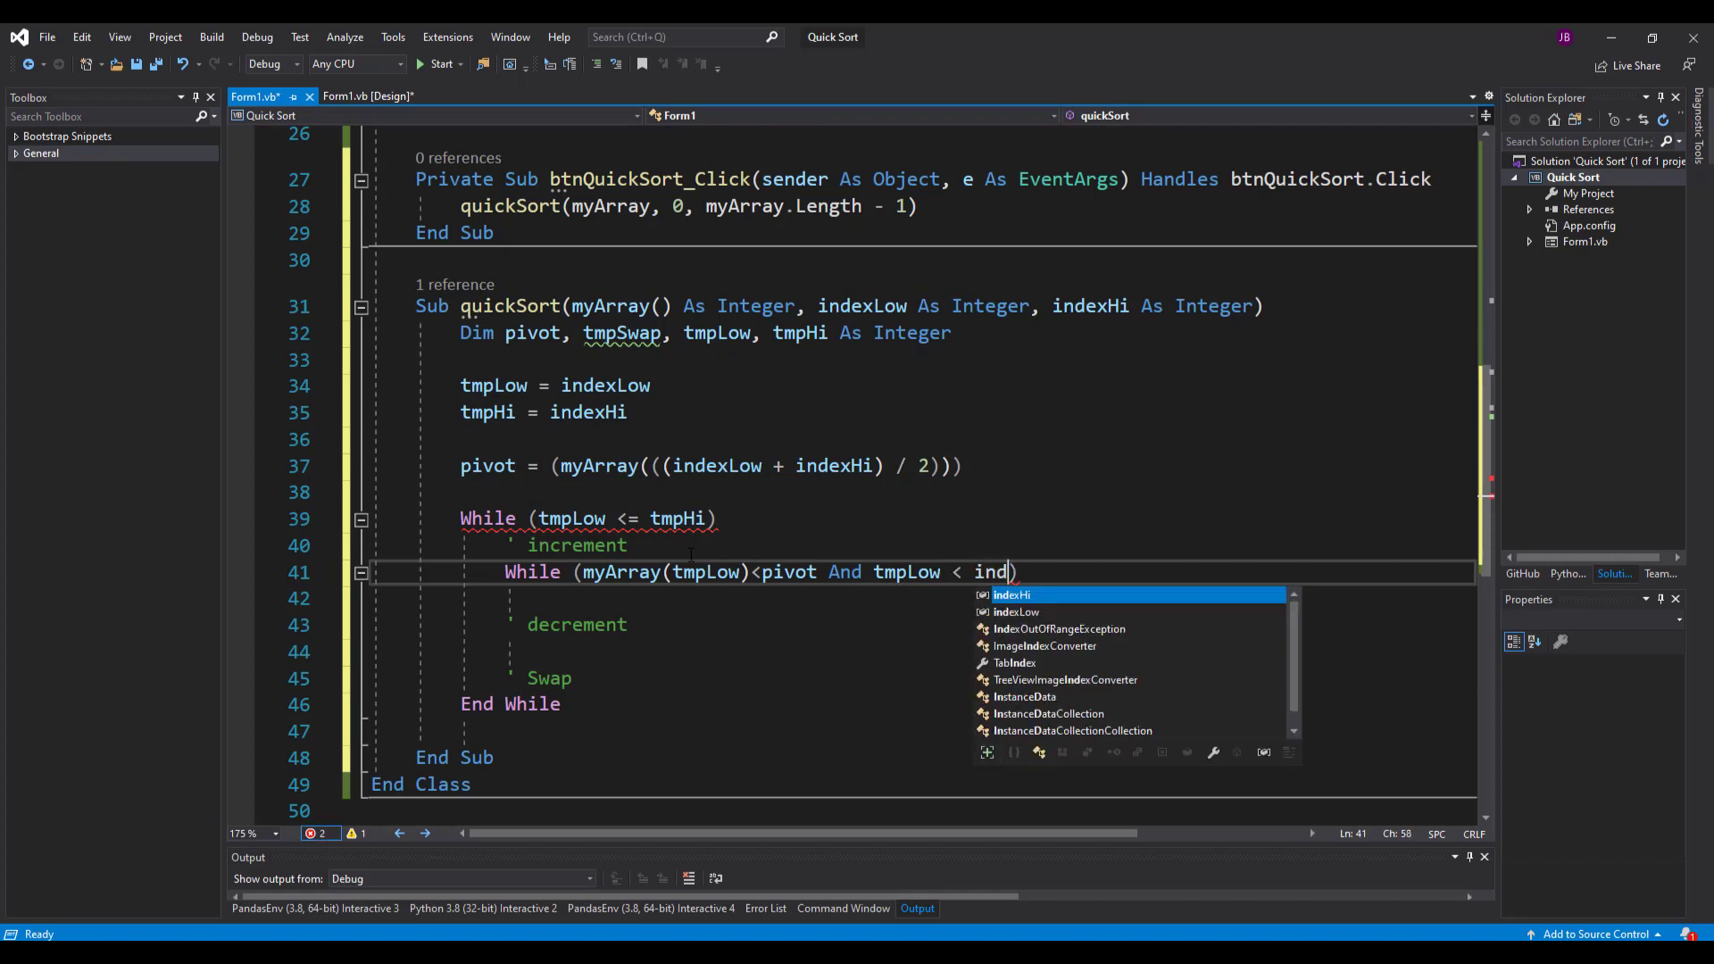
key(Tab)
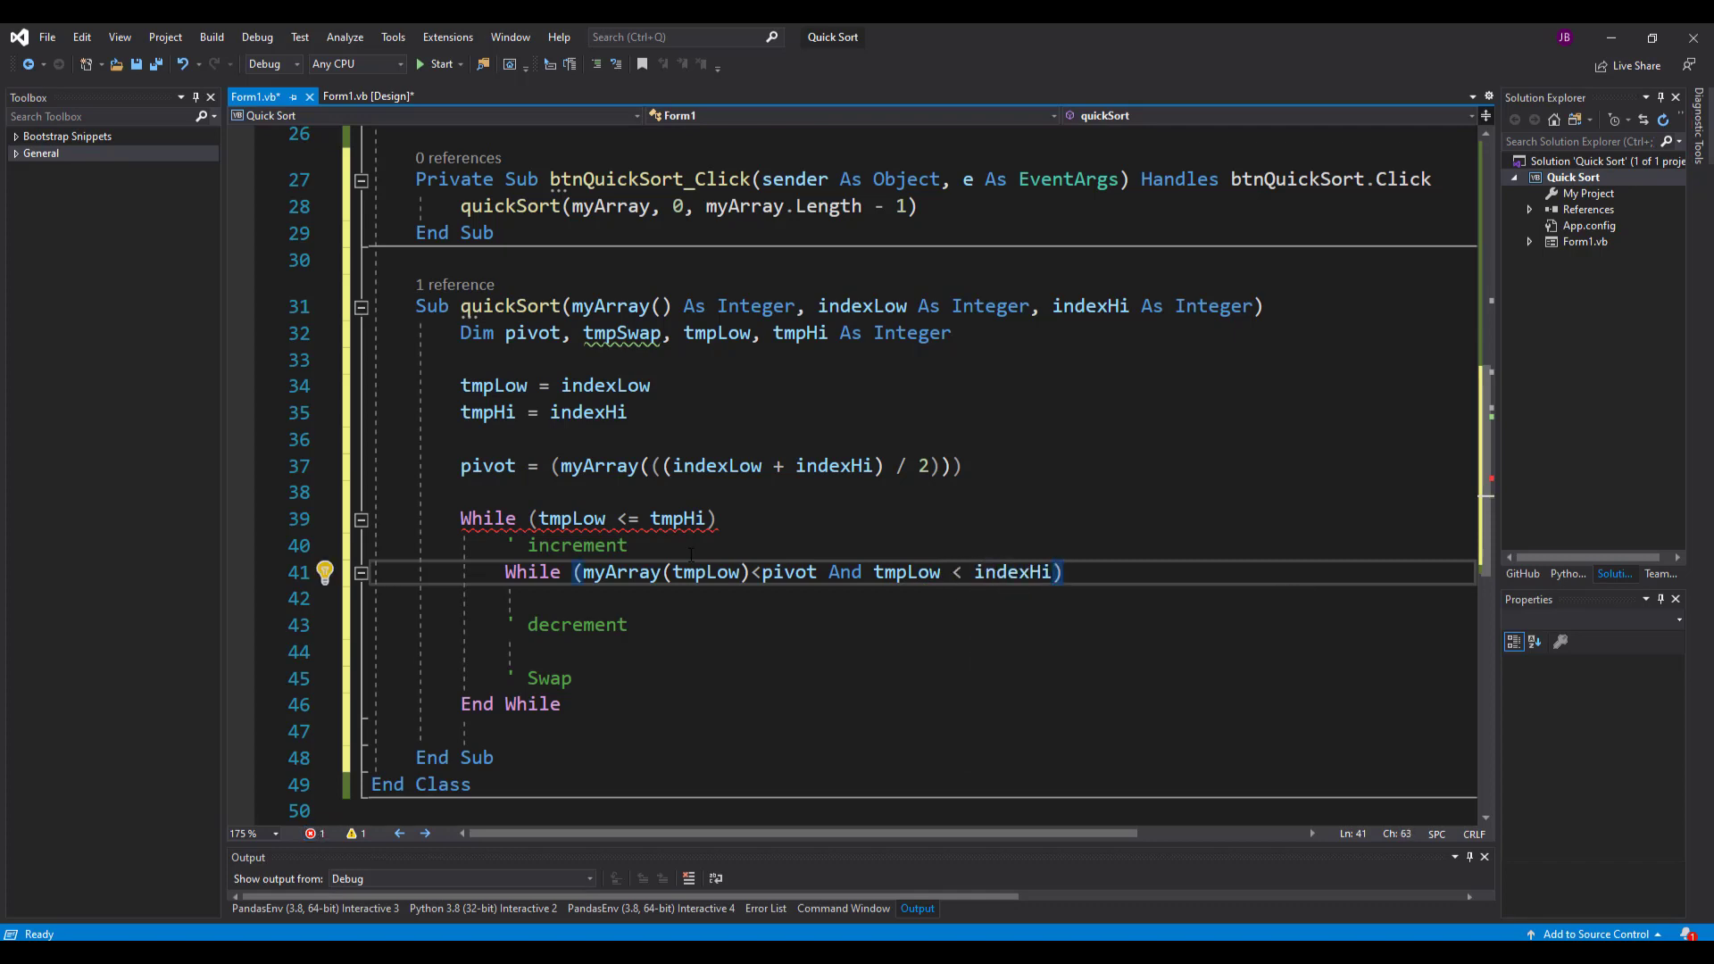
key(enter)
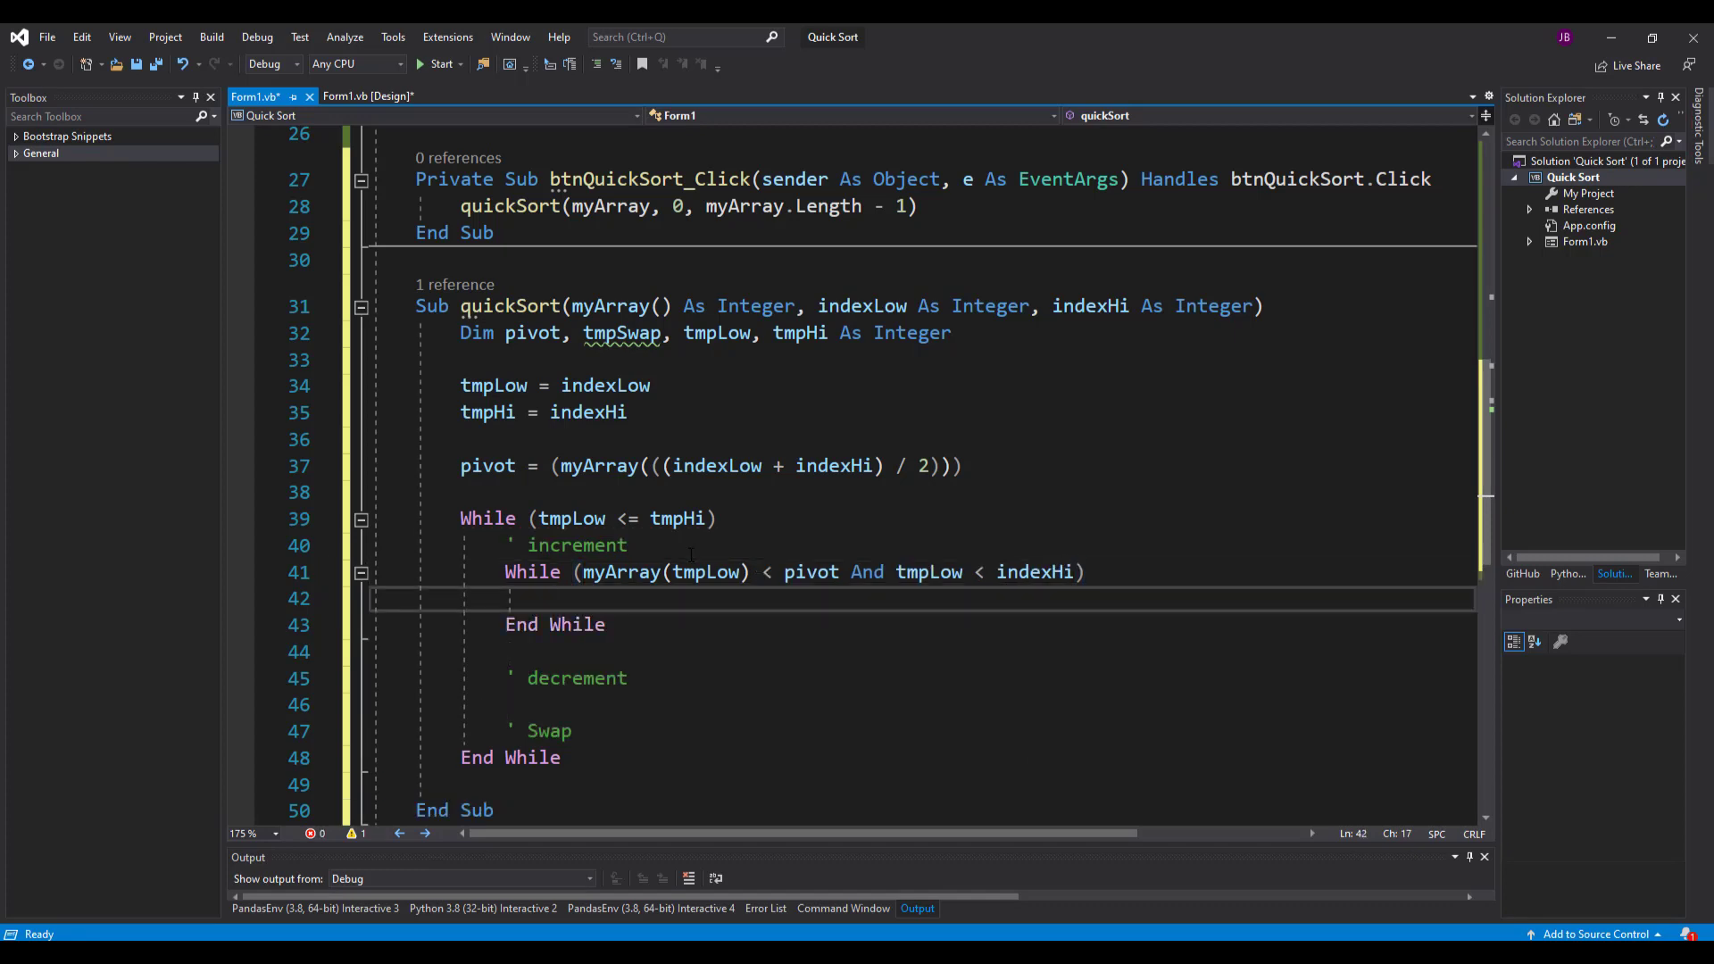
- Fill the increment loop body with tmpLow = tmpLow + 1 and start the decrement While
text(tmp)
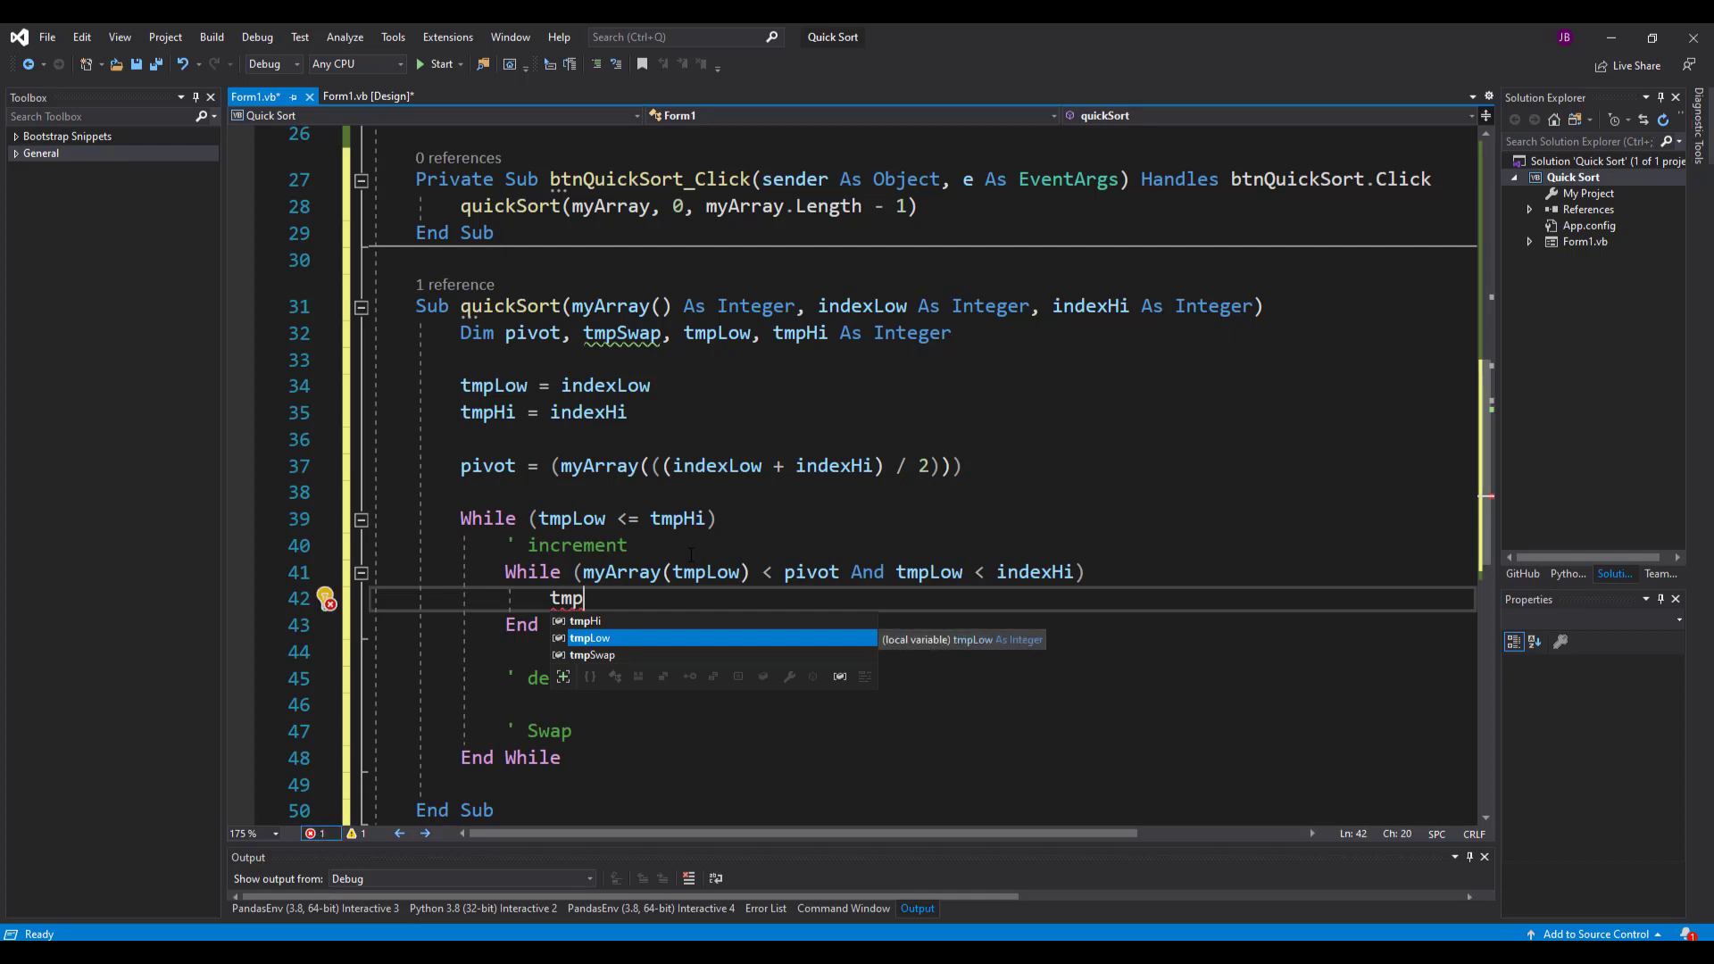
key(Tab)
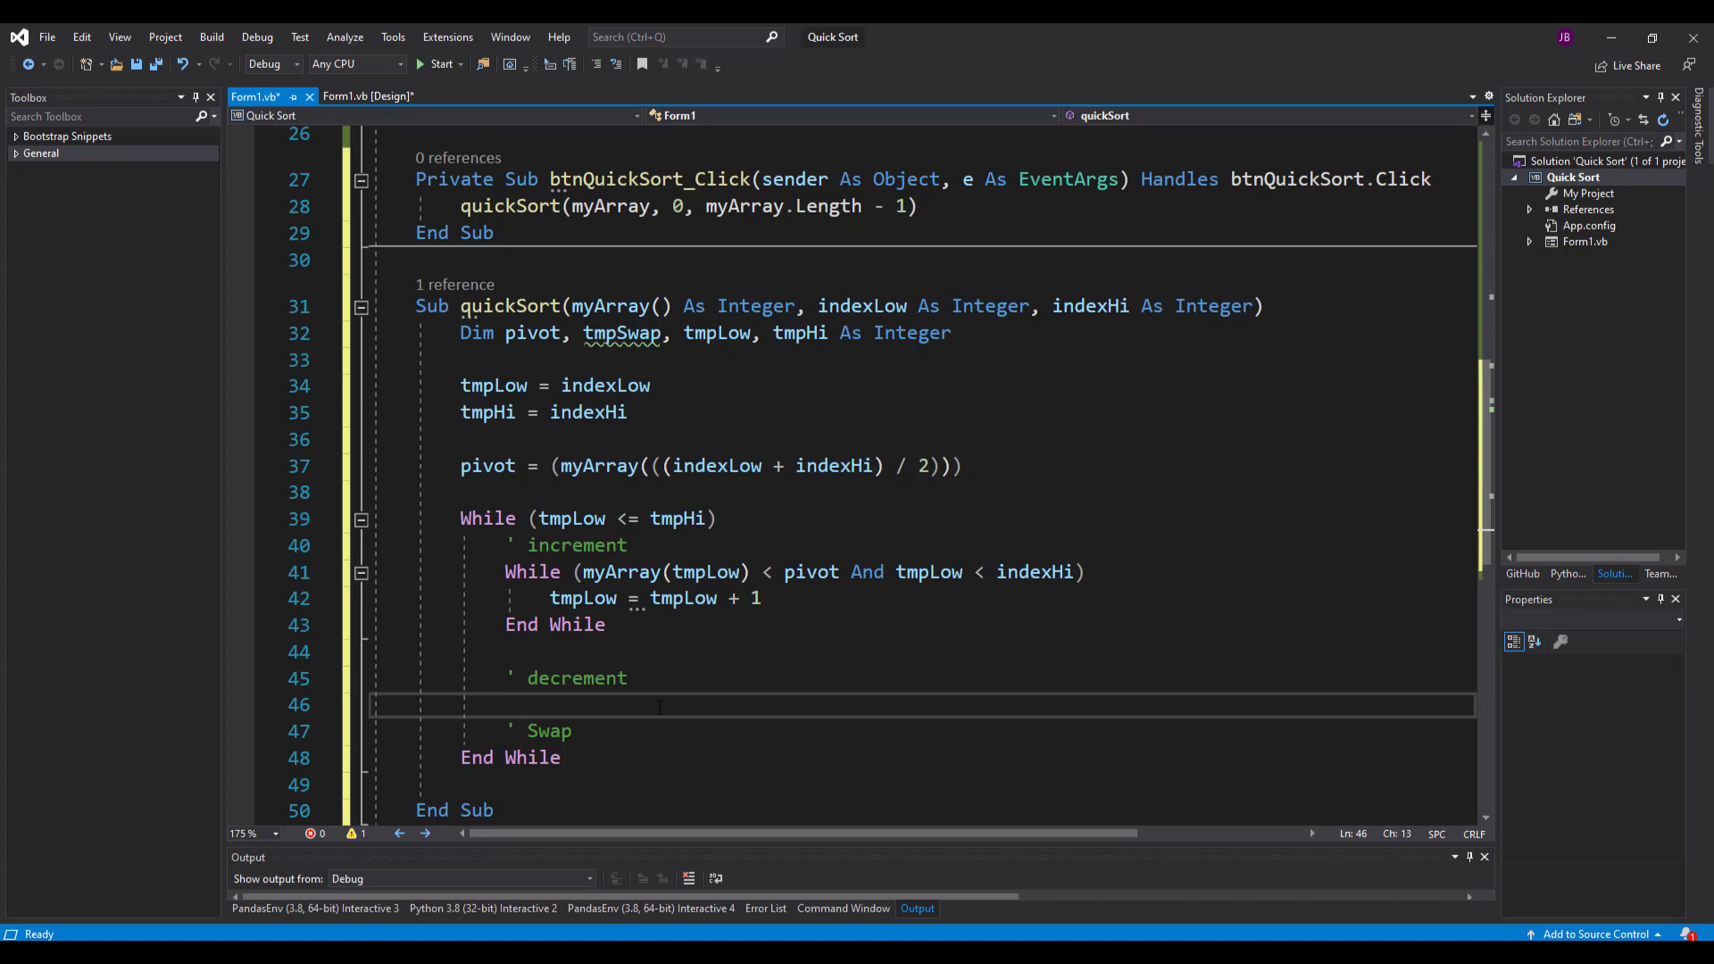
text(While)
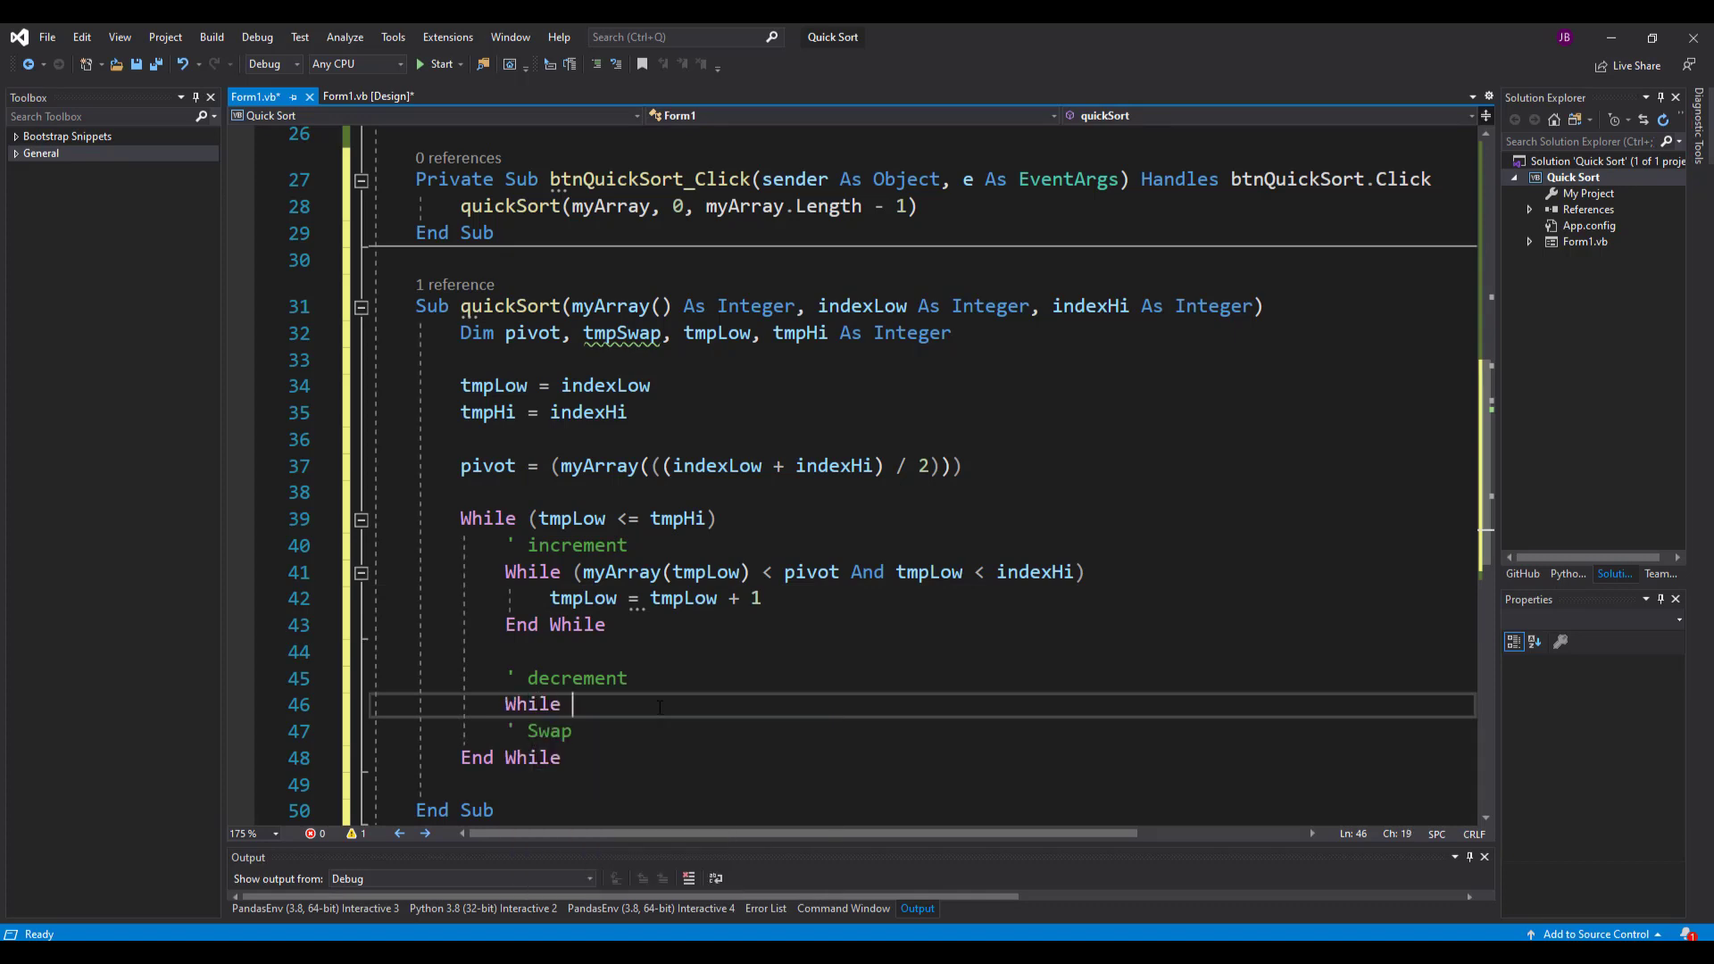
- Write the decrement loop condition While (pivot < myArray(tmpHi) And tmpHi > indexLow)
key(Space)
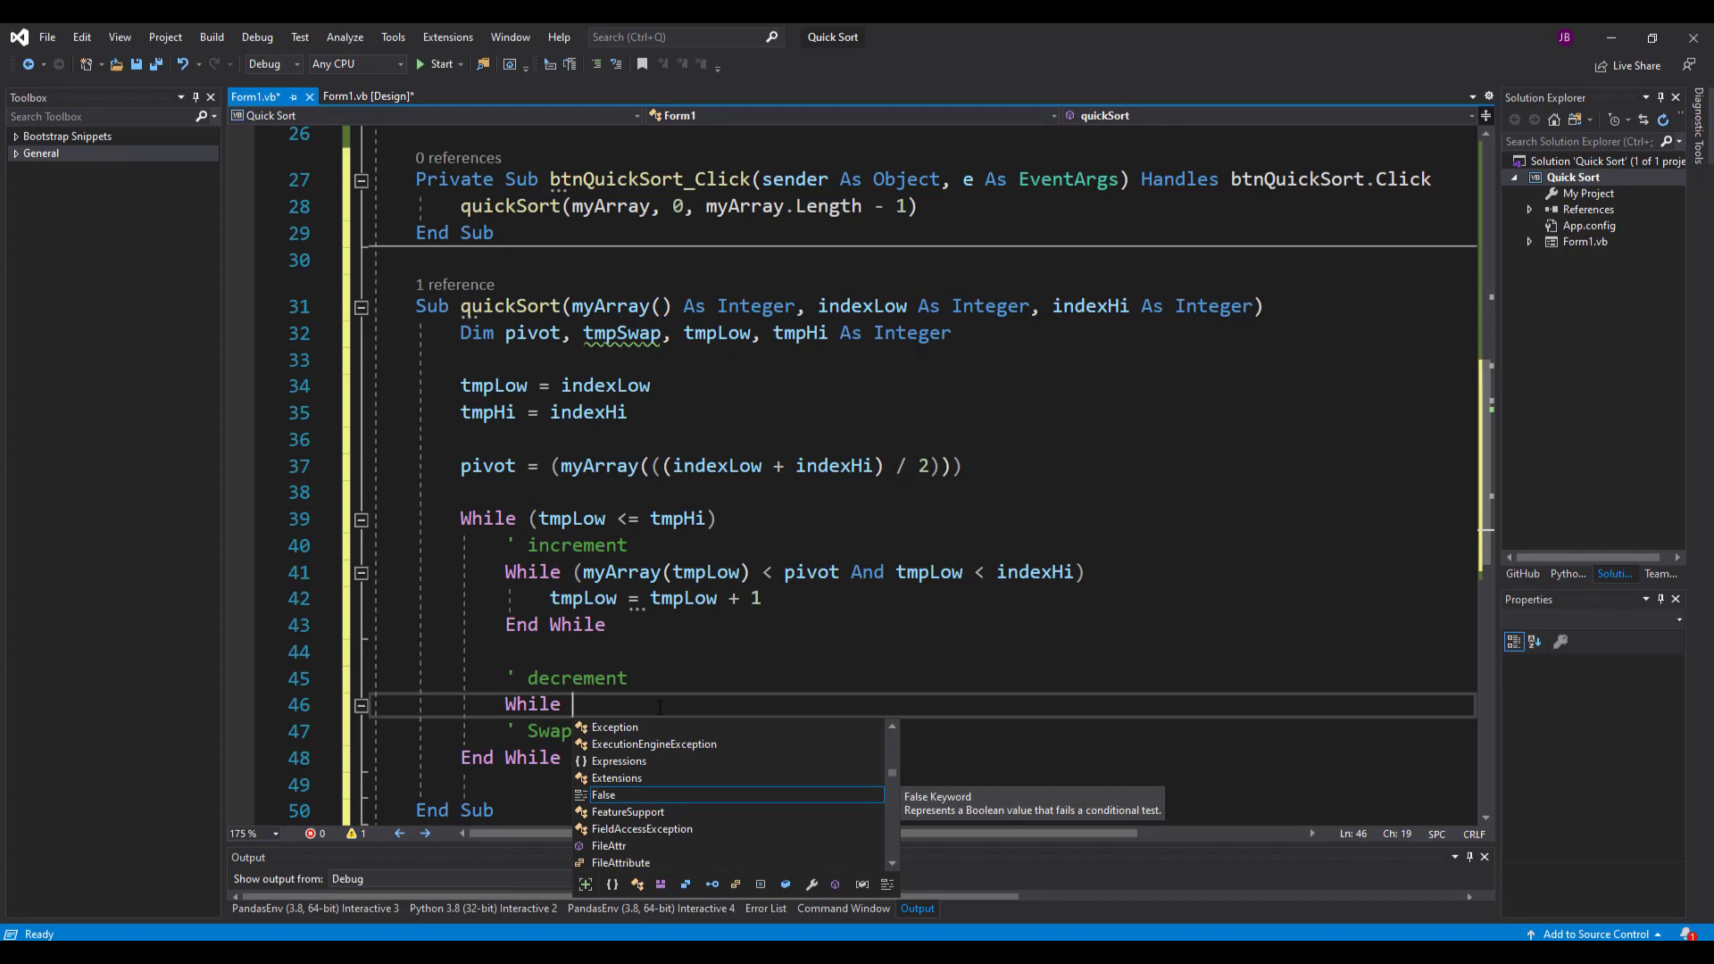
text((pivot)
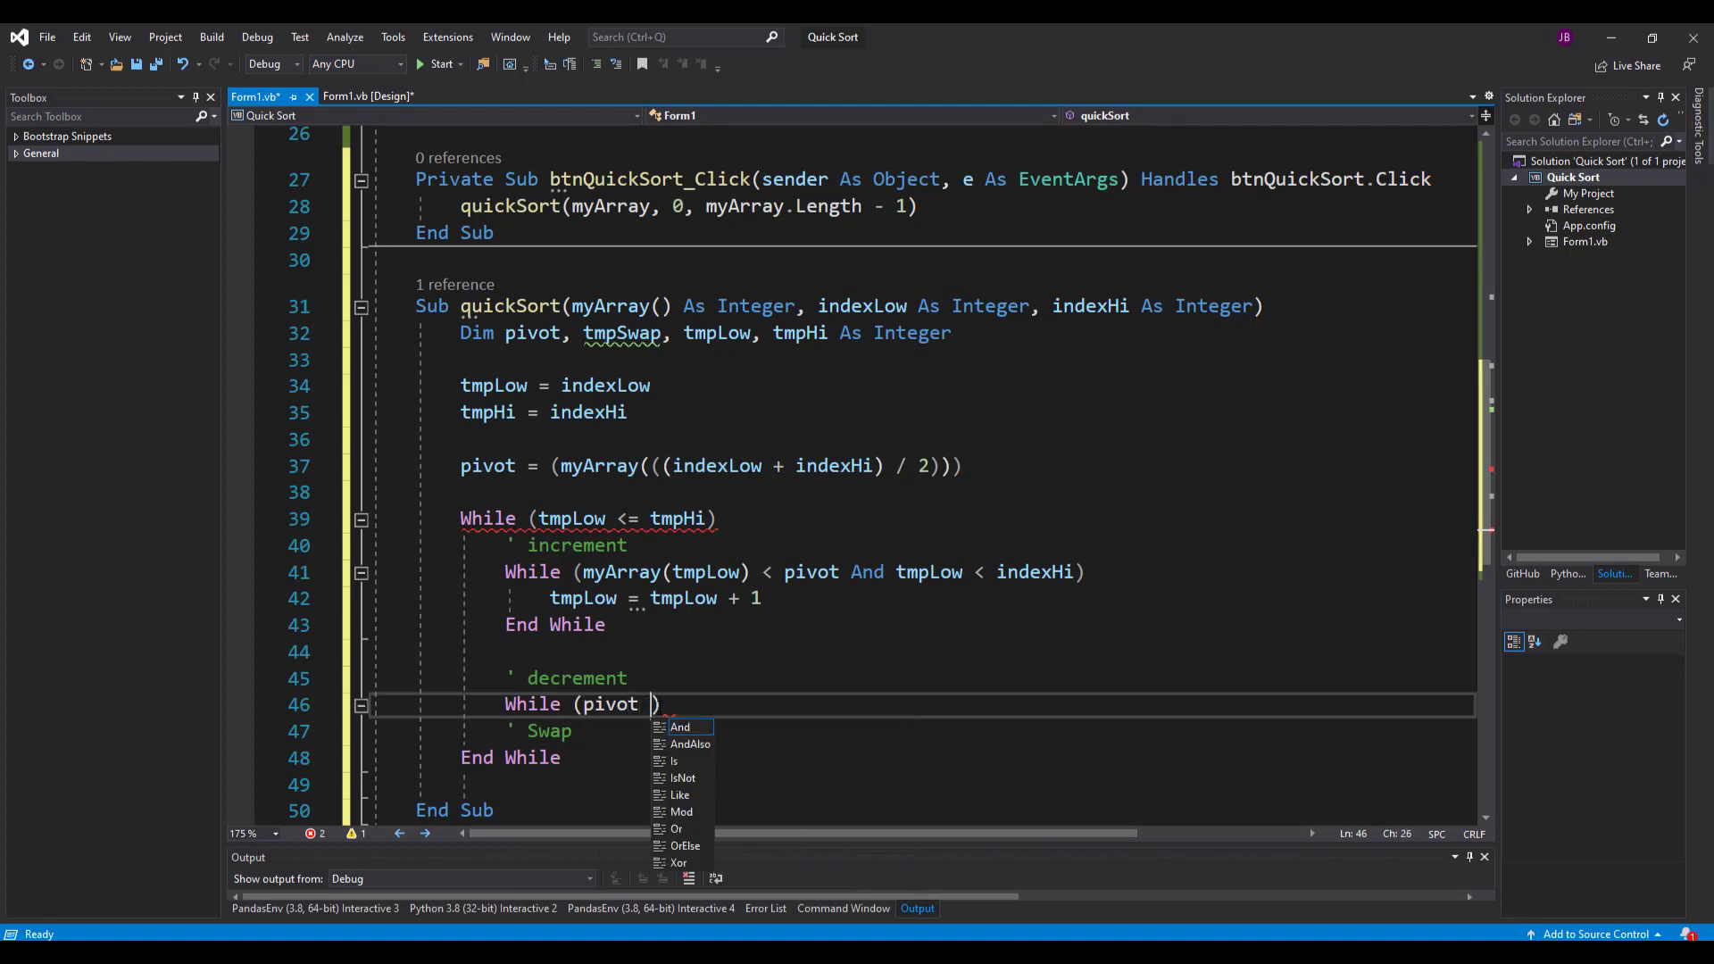
text(<)
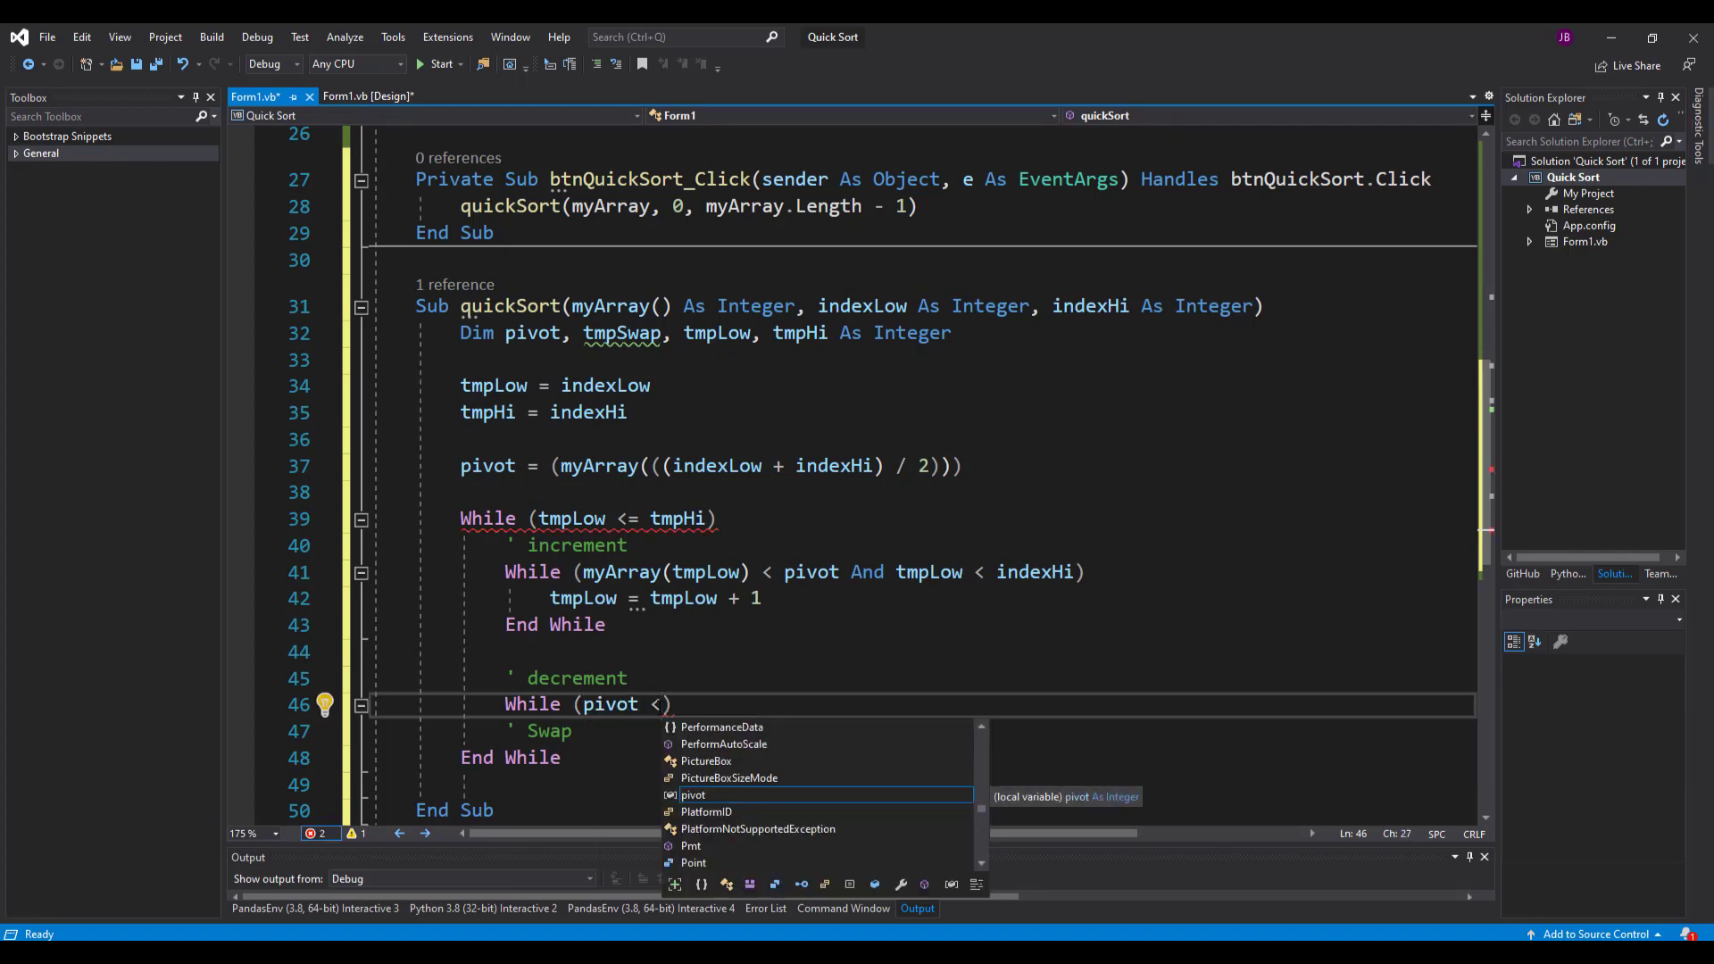
text(myArray)
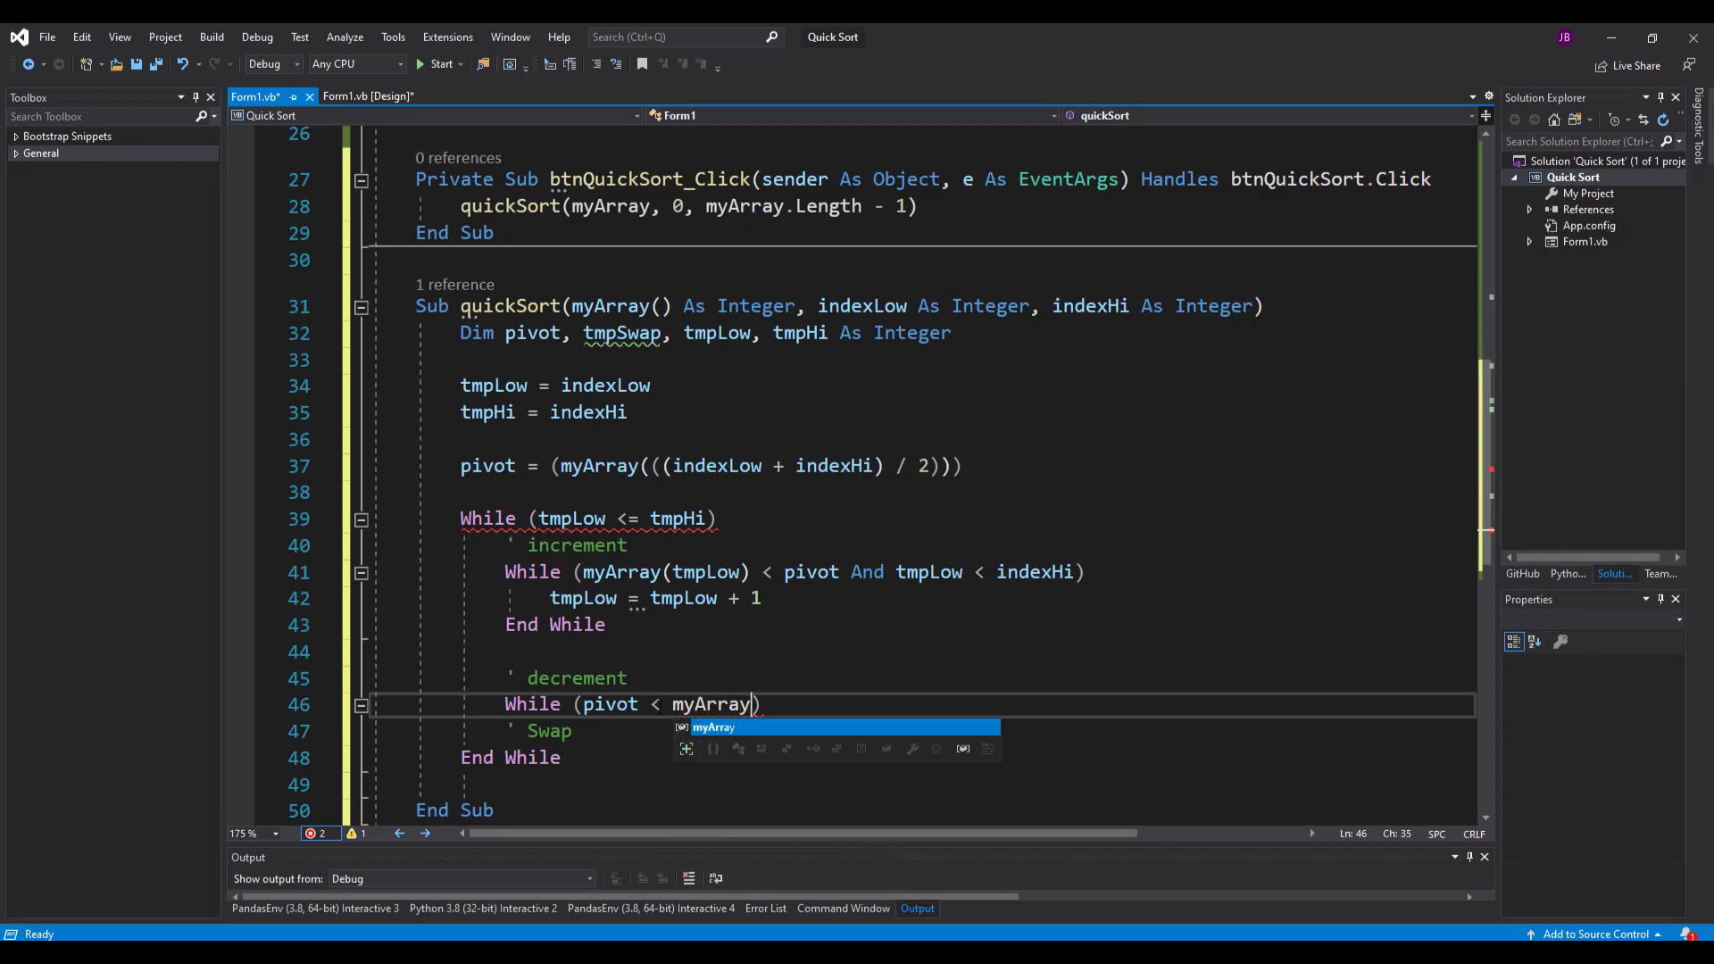
text((tml)
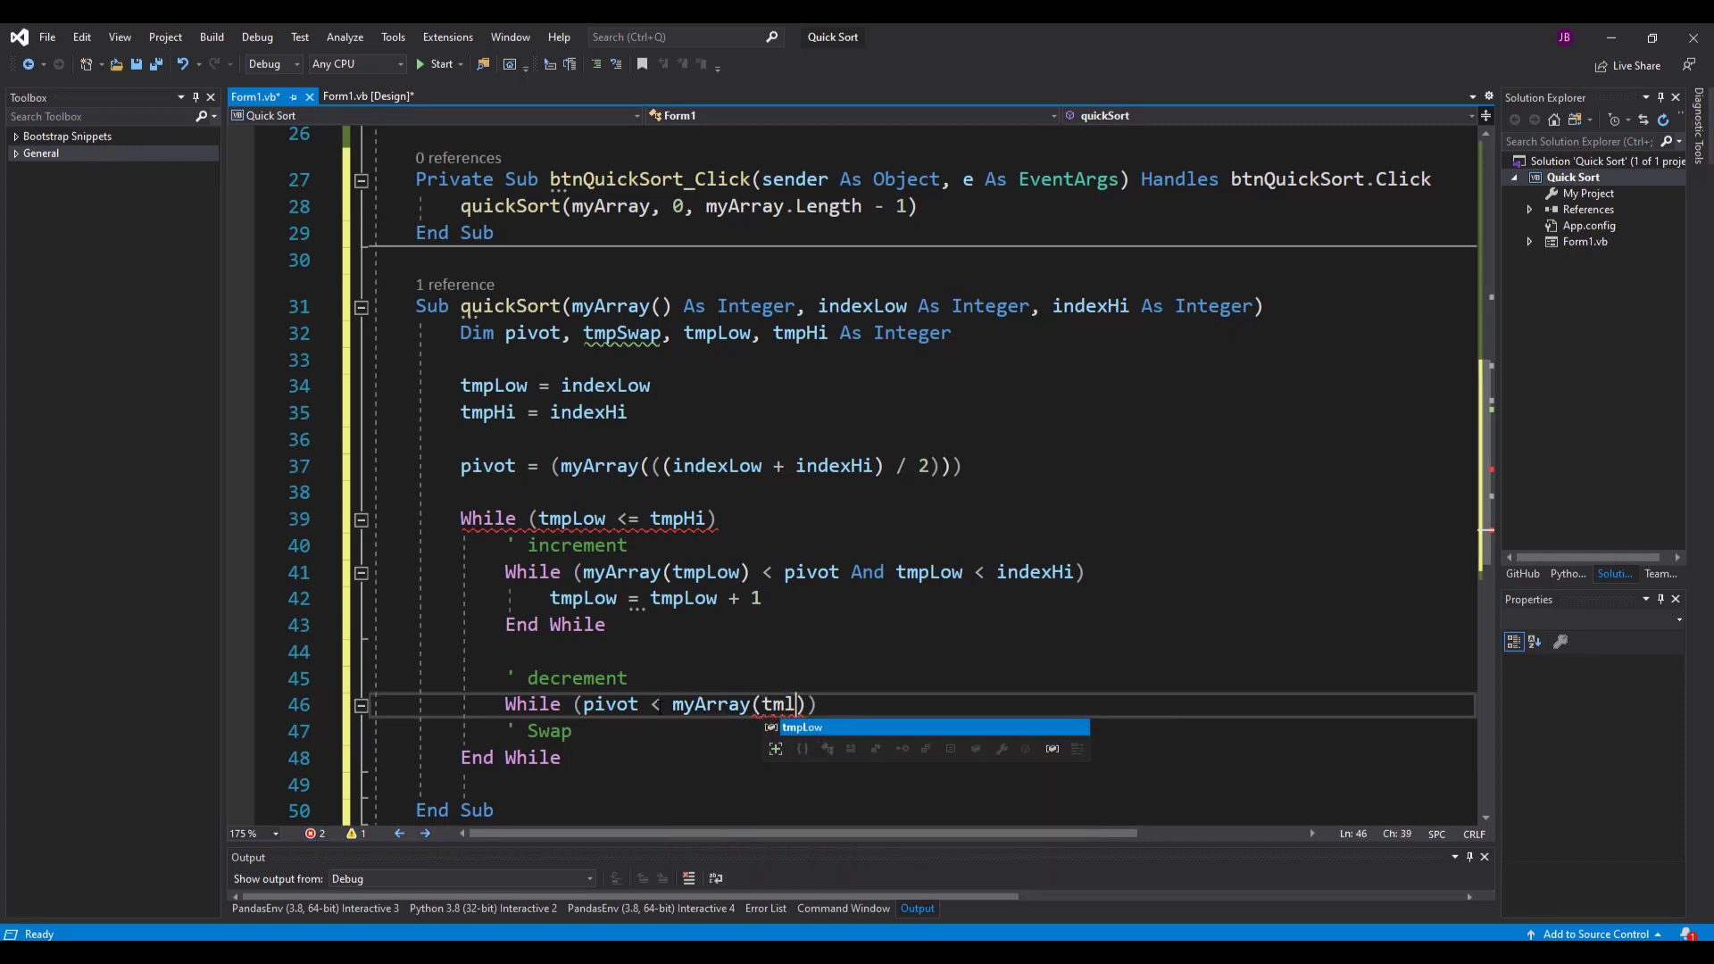
text(hi)
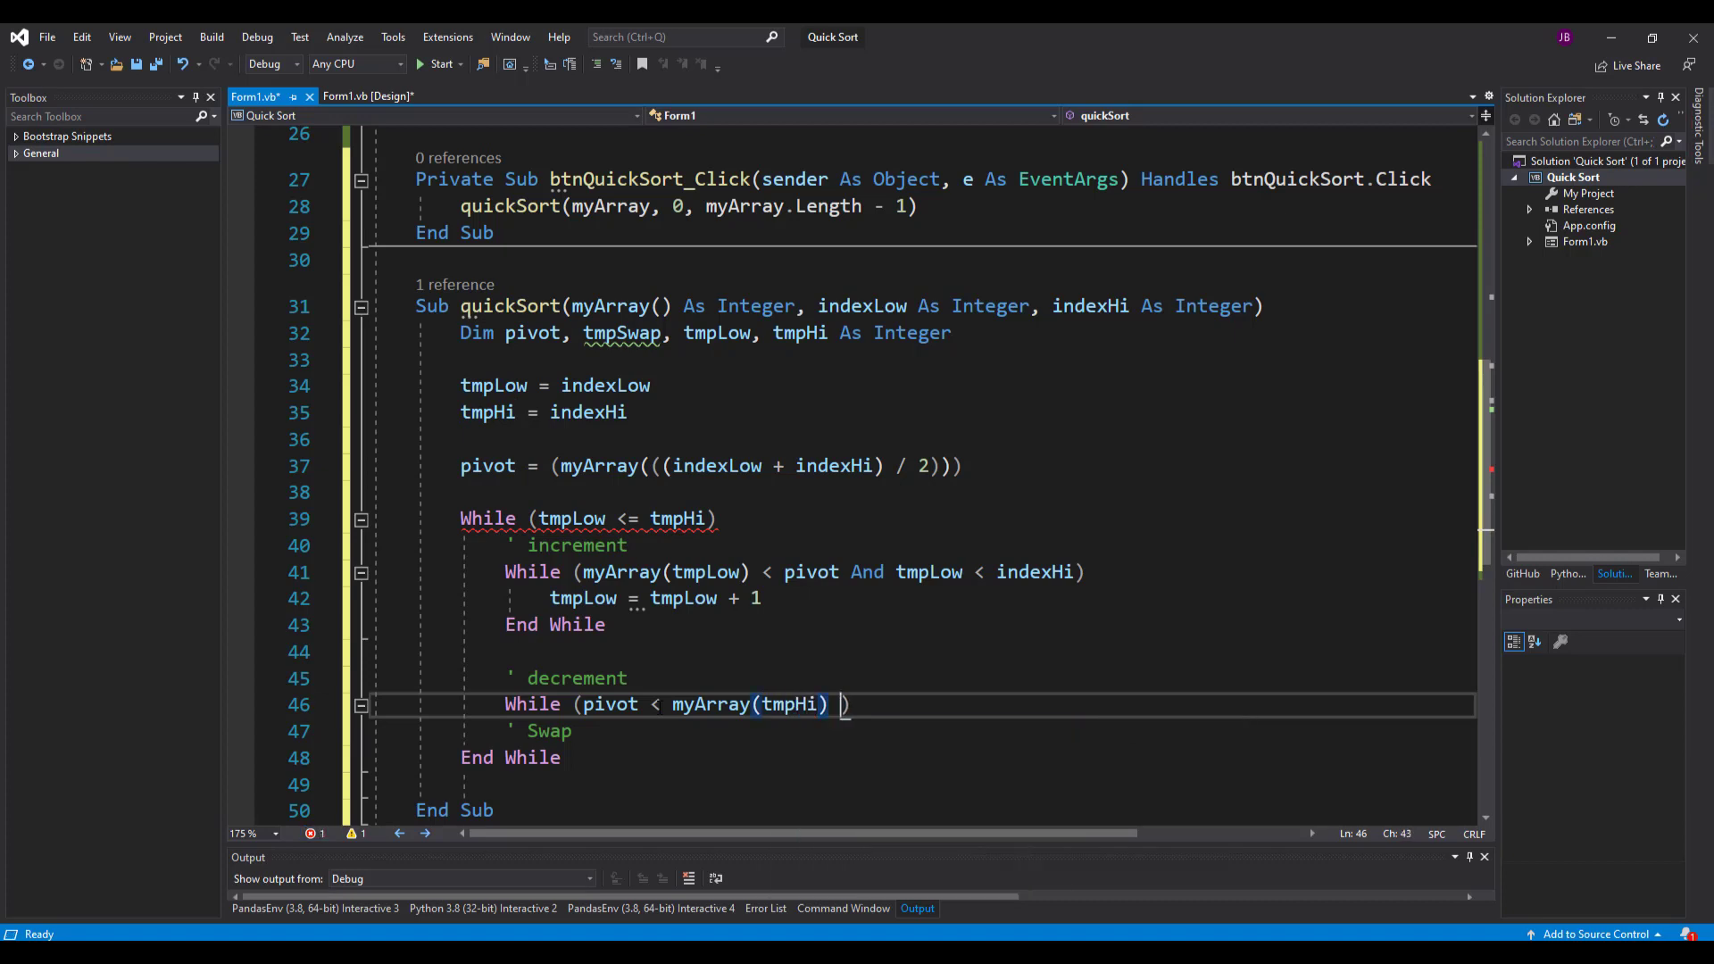
text(and)
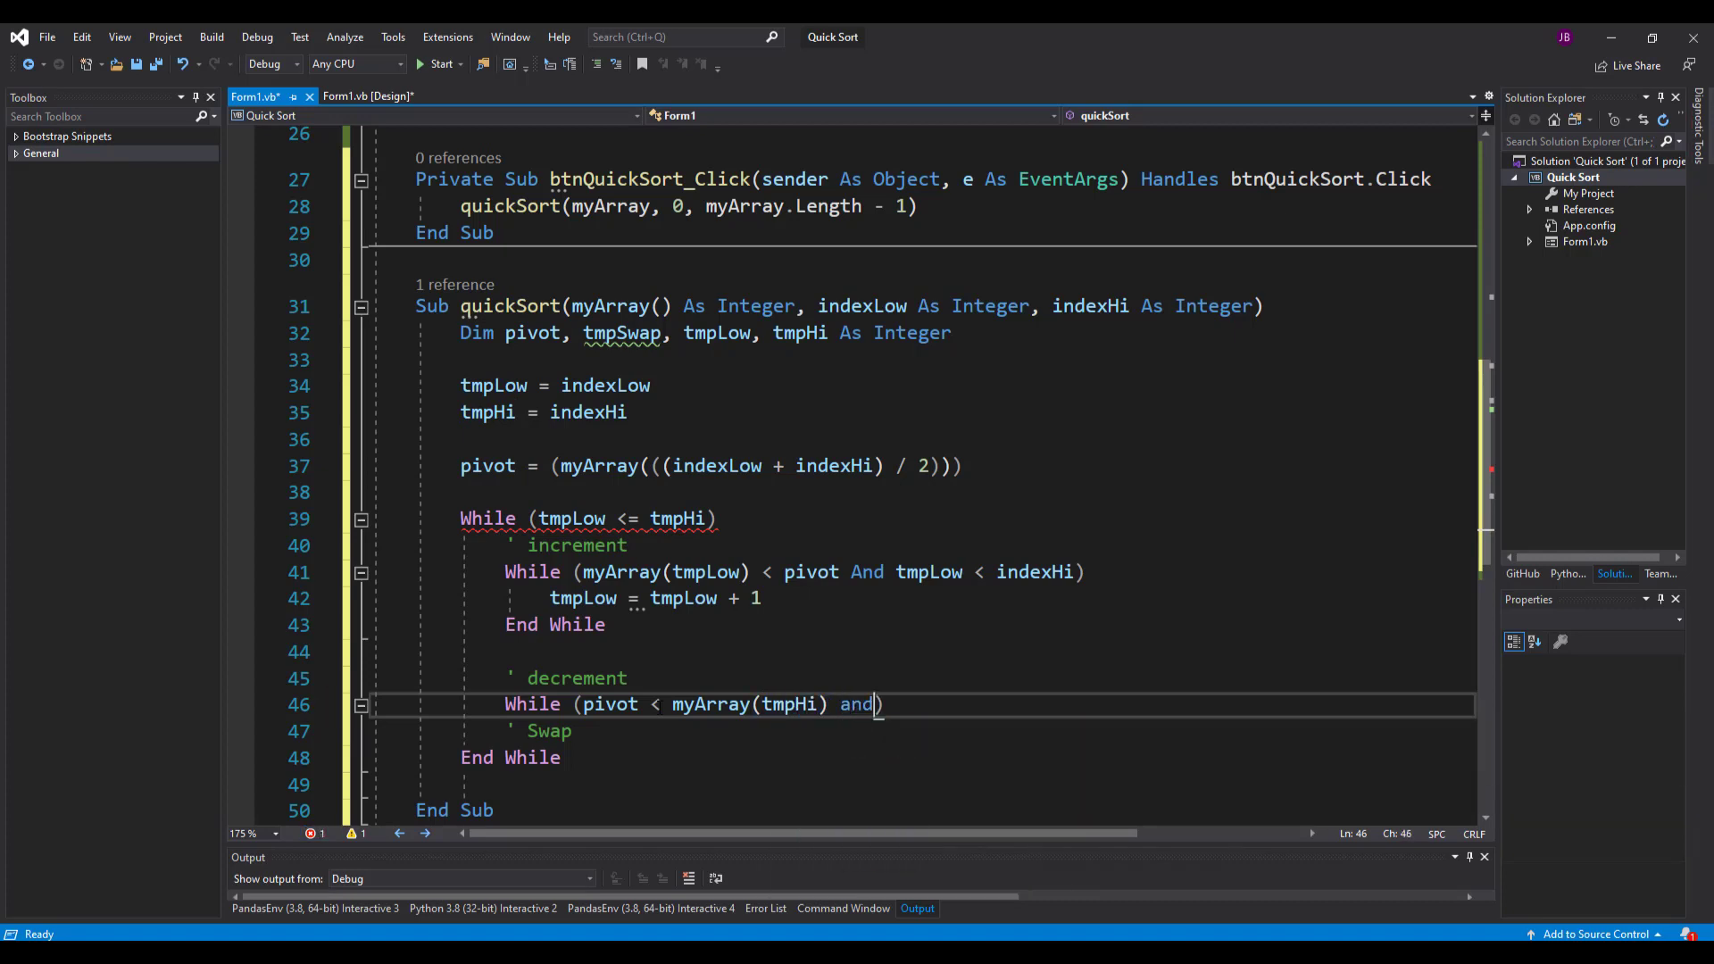
text(tmpHi)
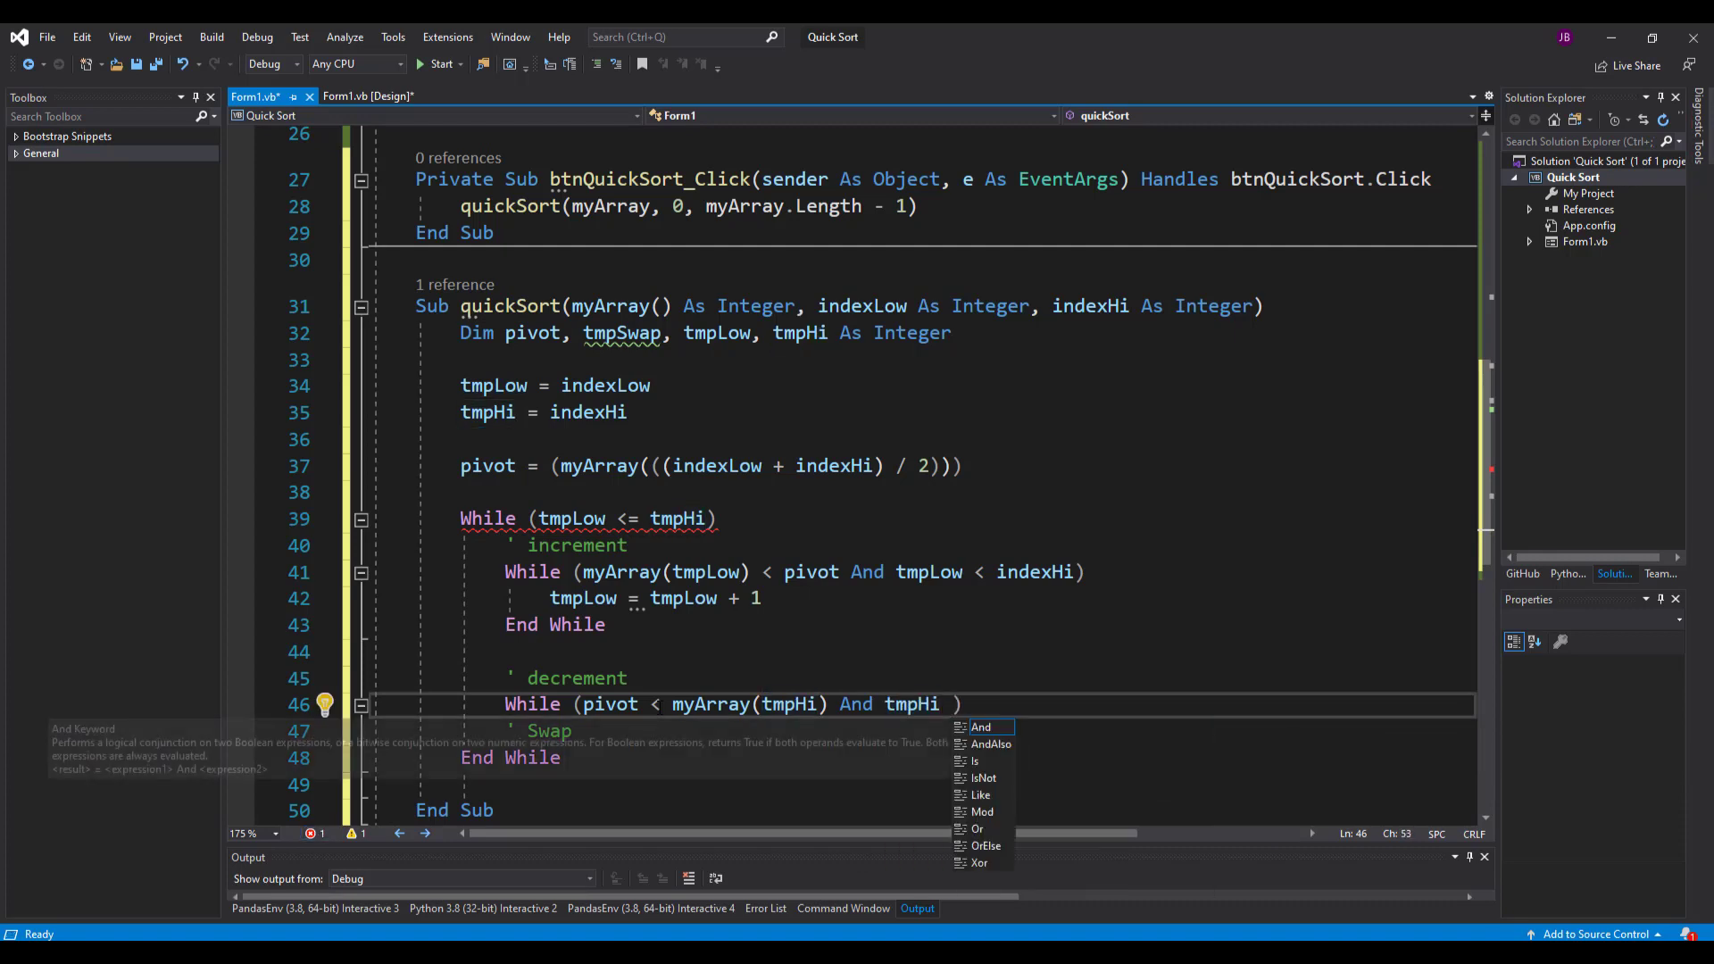
text(> indexLow)
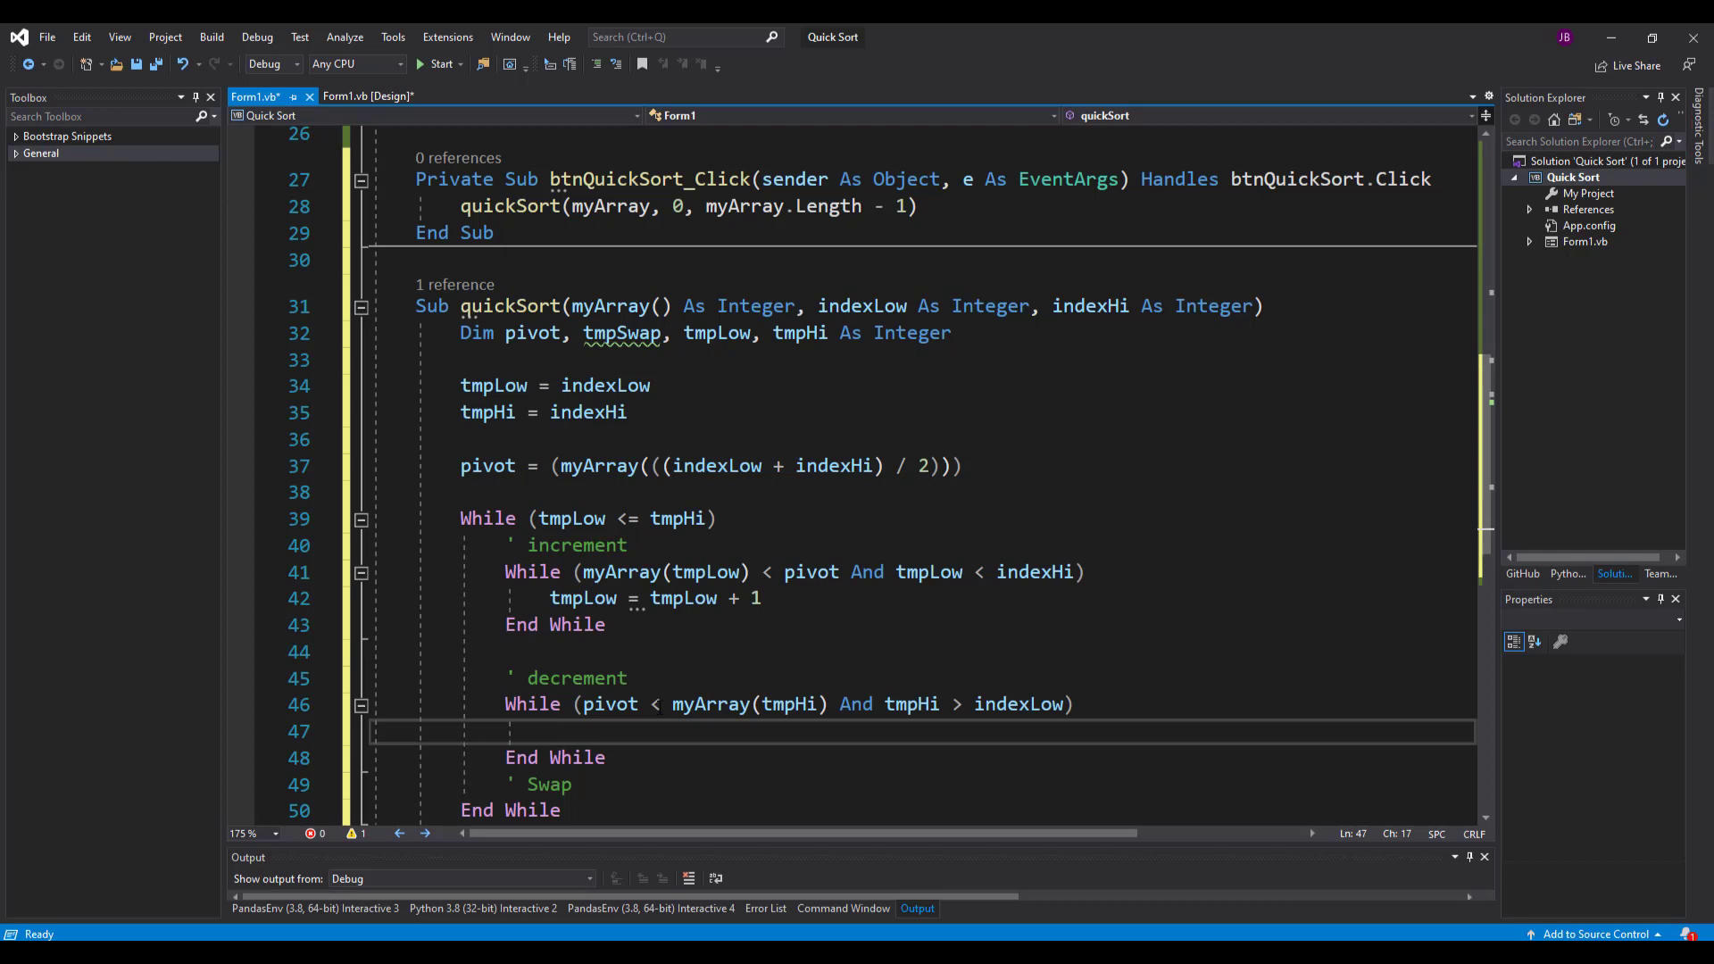
- Give the decrement loop the body tmpLow = tmpLow - 1 and review the increment block
text(tmplo)
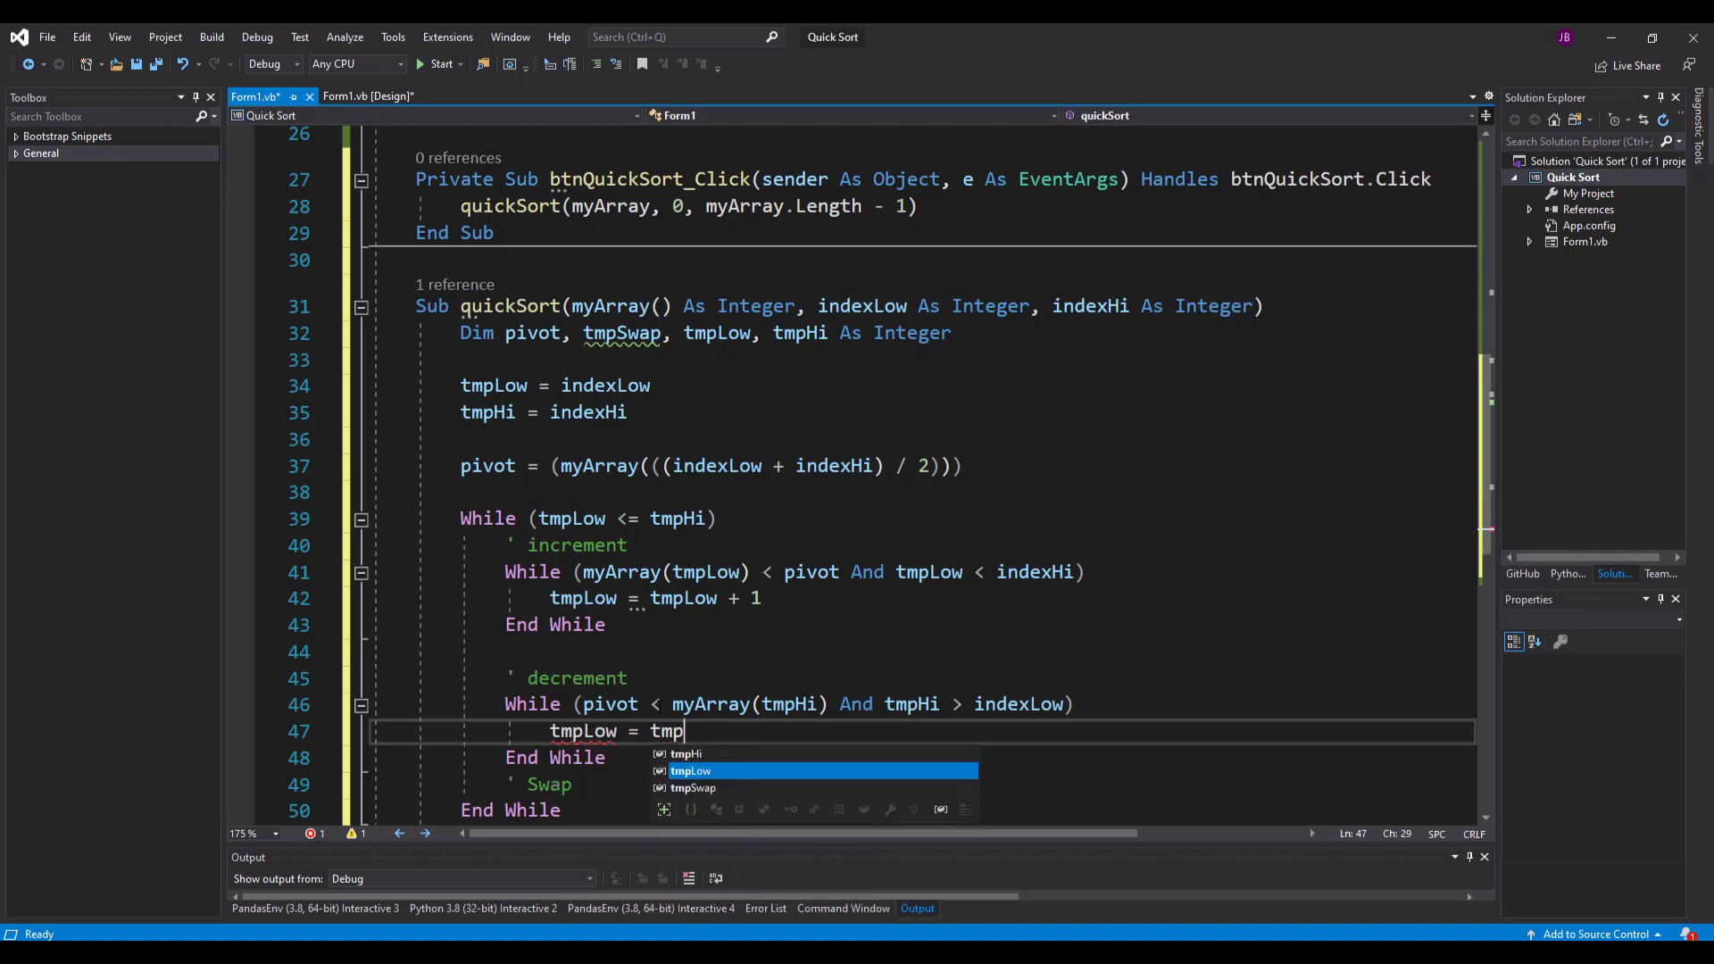
text(Low -1)
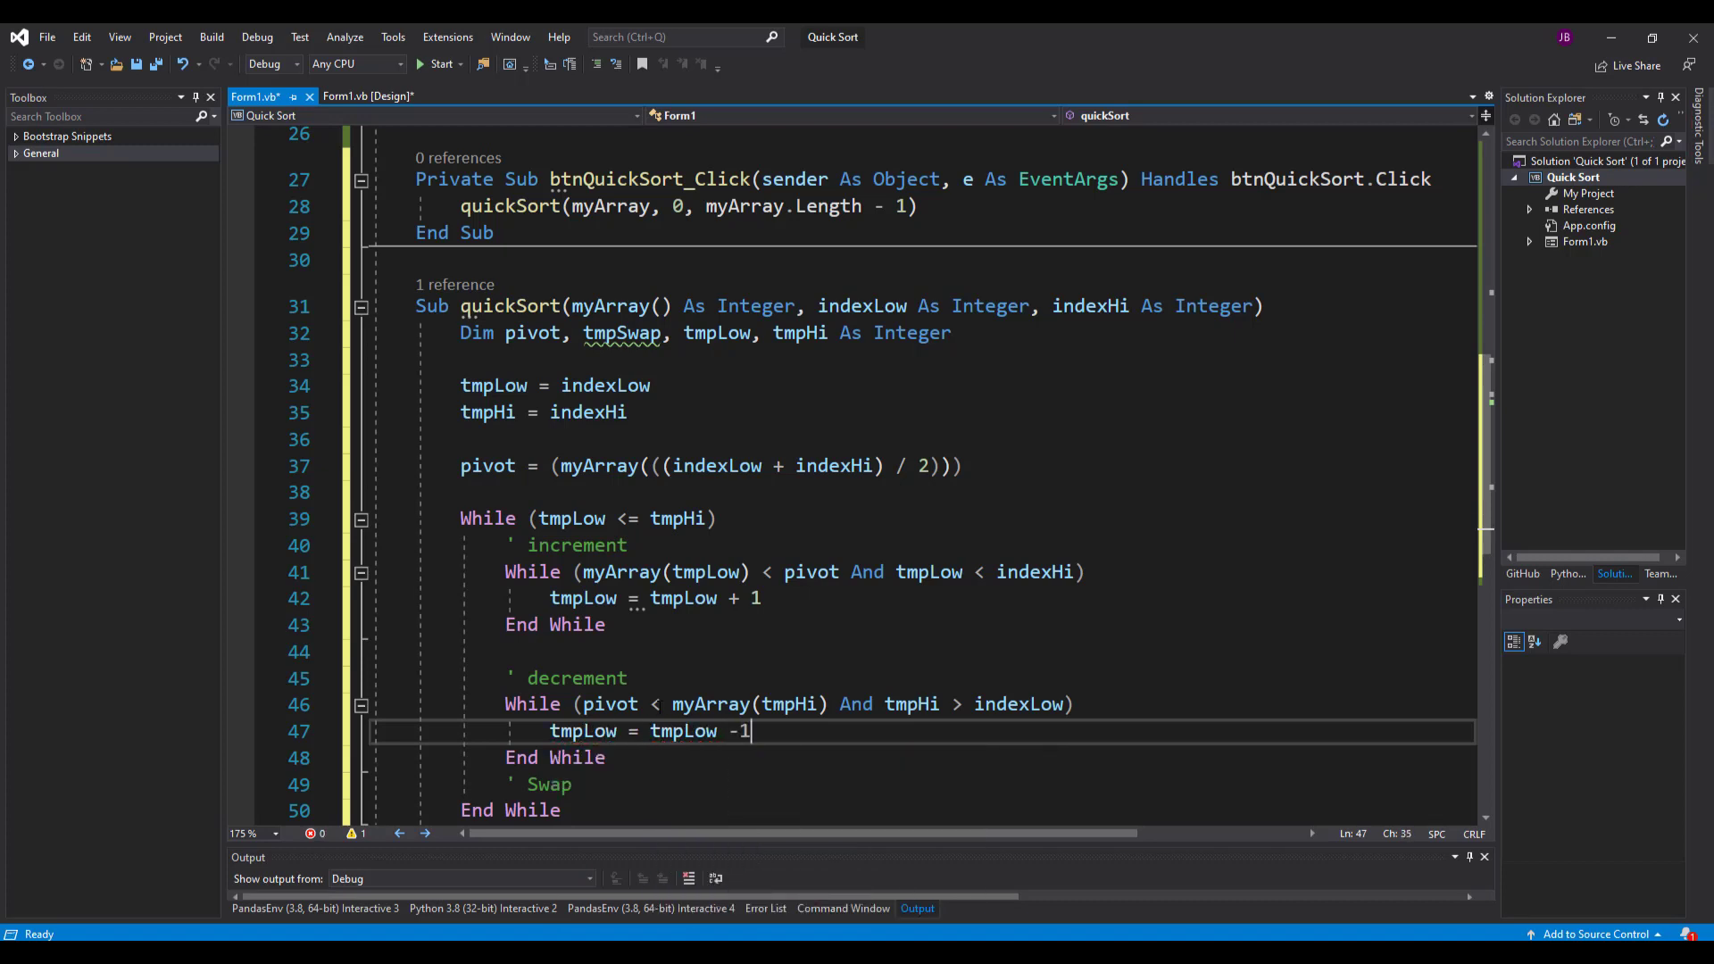
text(" ")
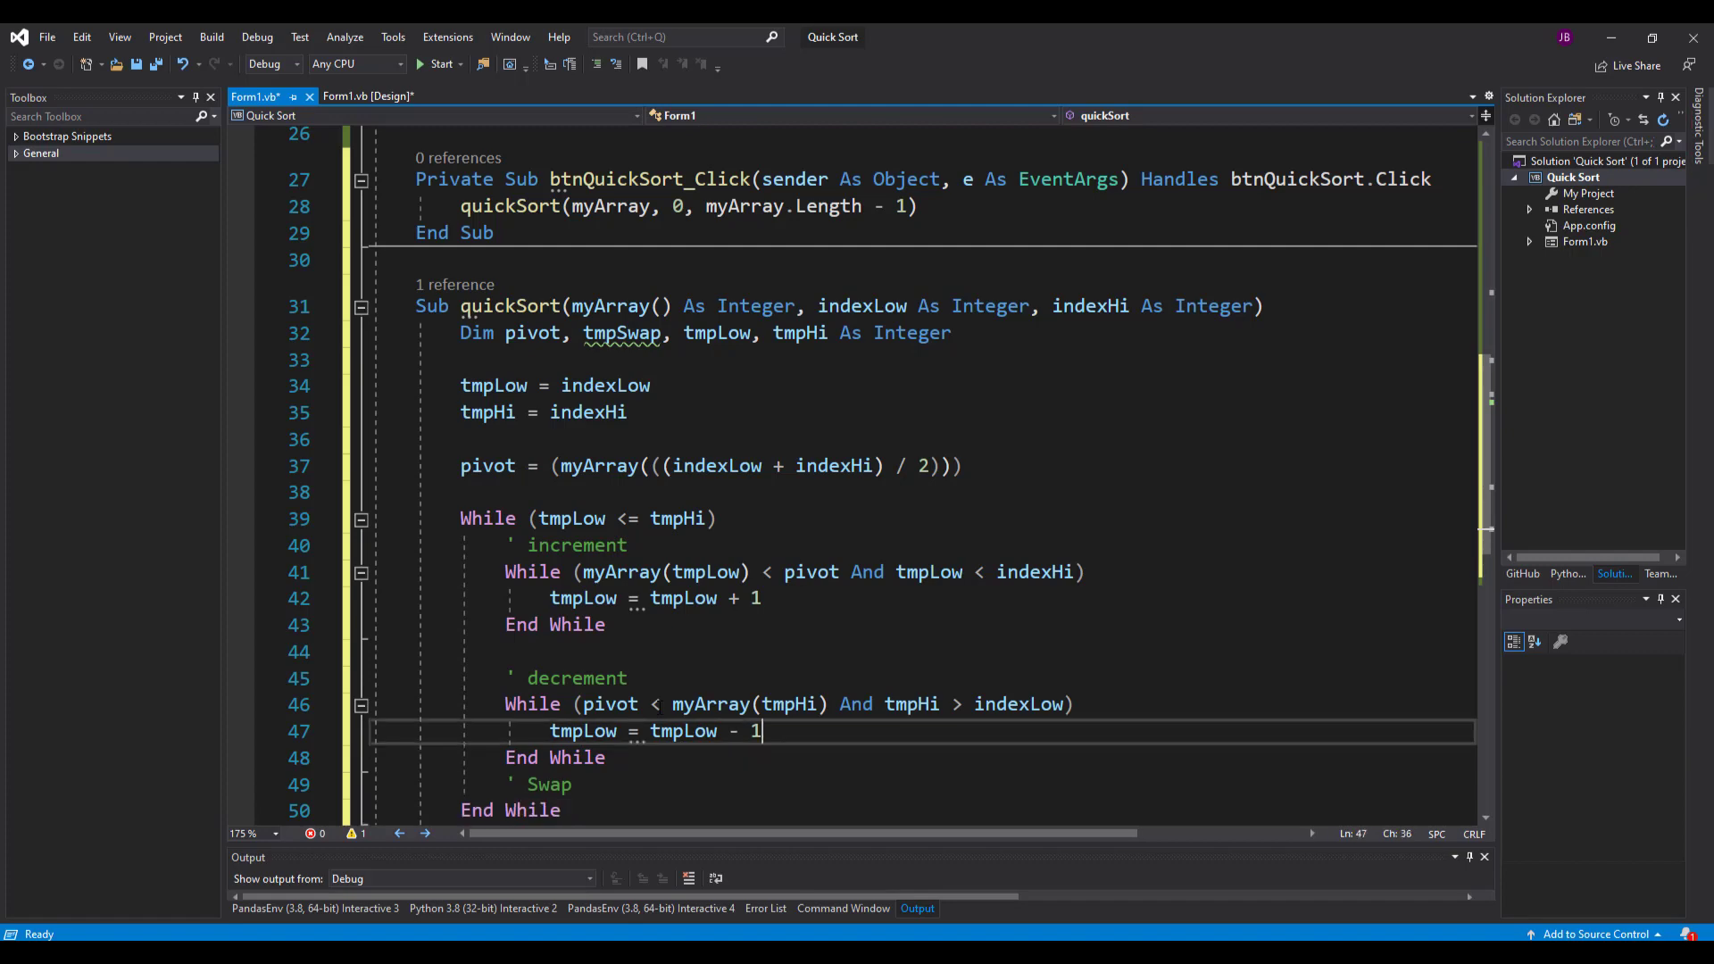
scroll(down, 3)
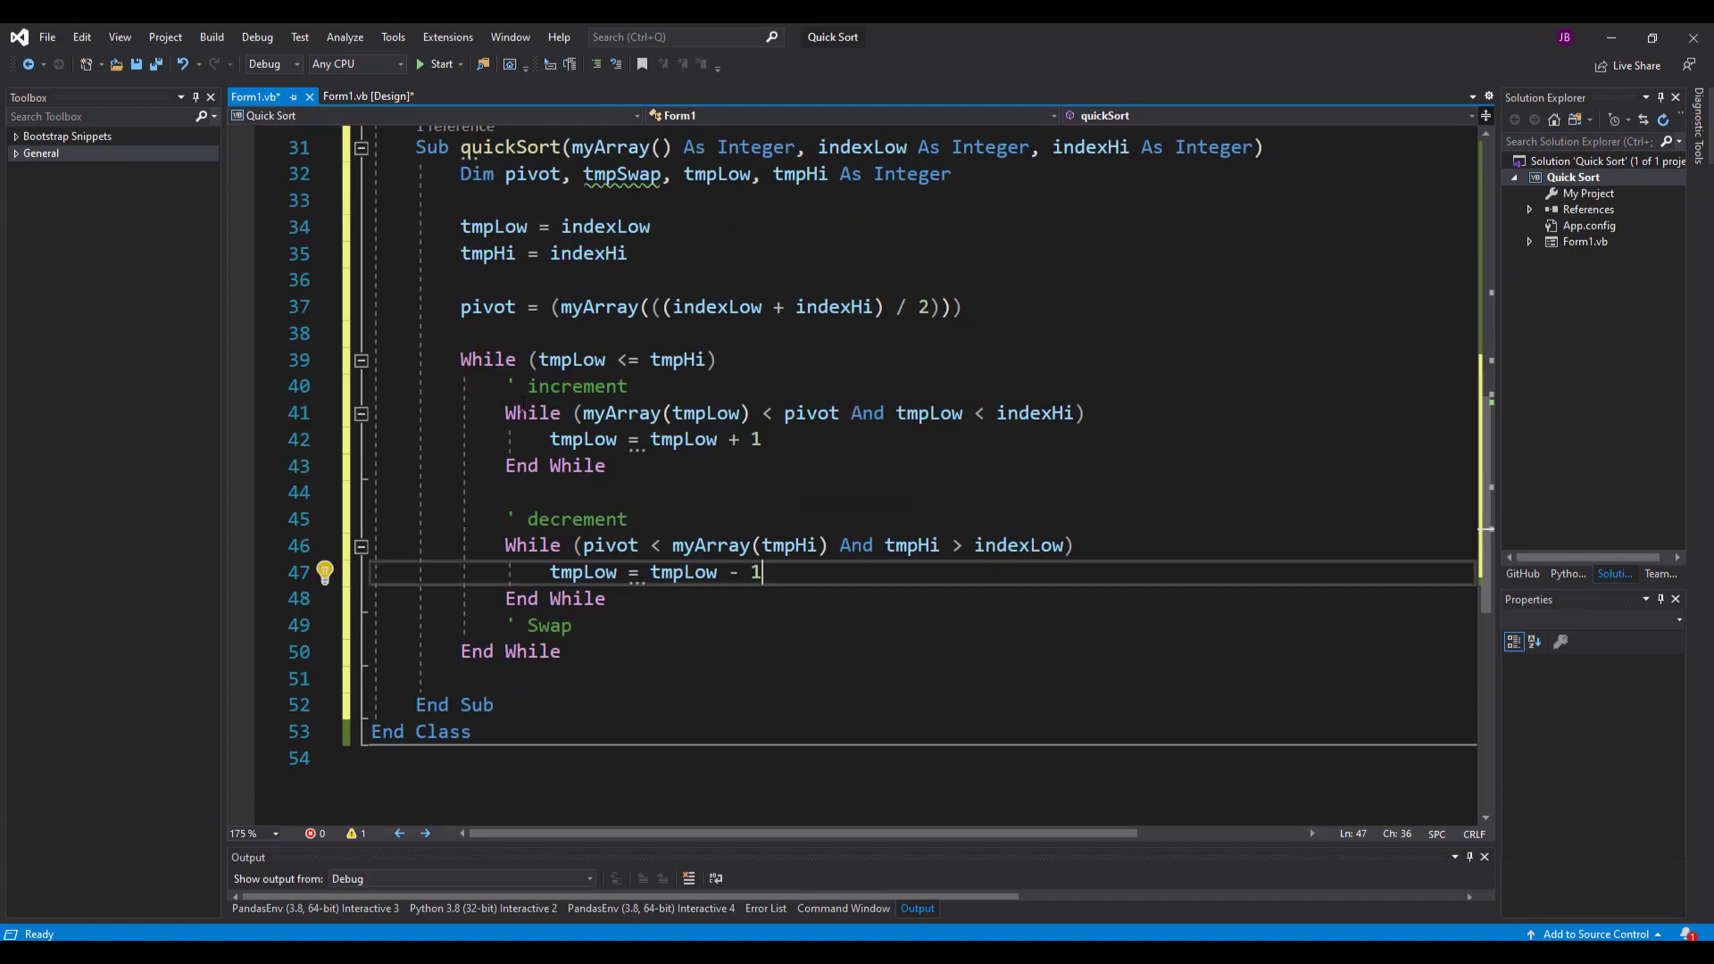
drag(504, 413, 606, 464)
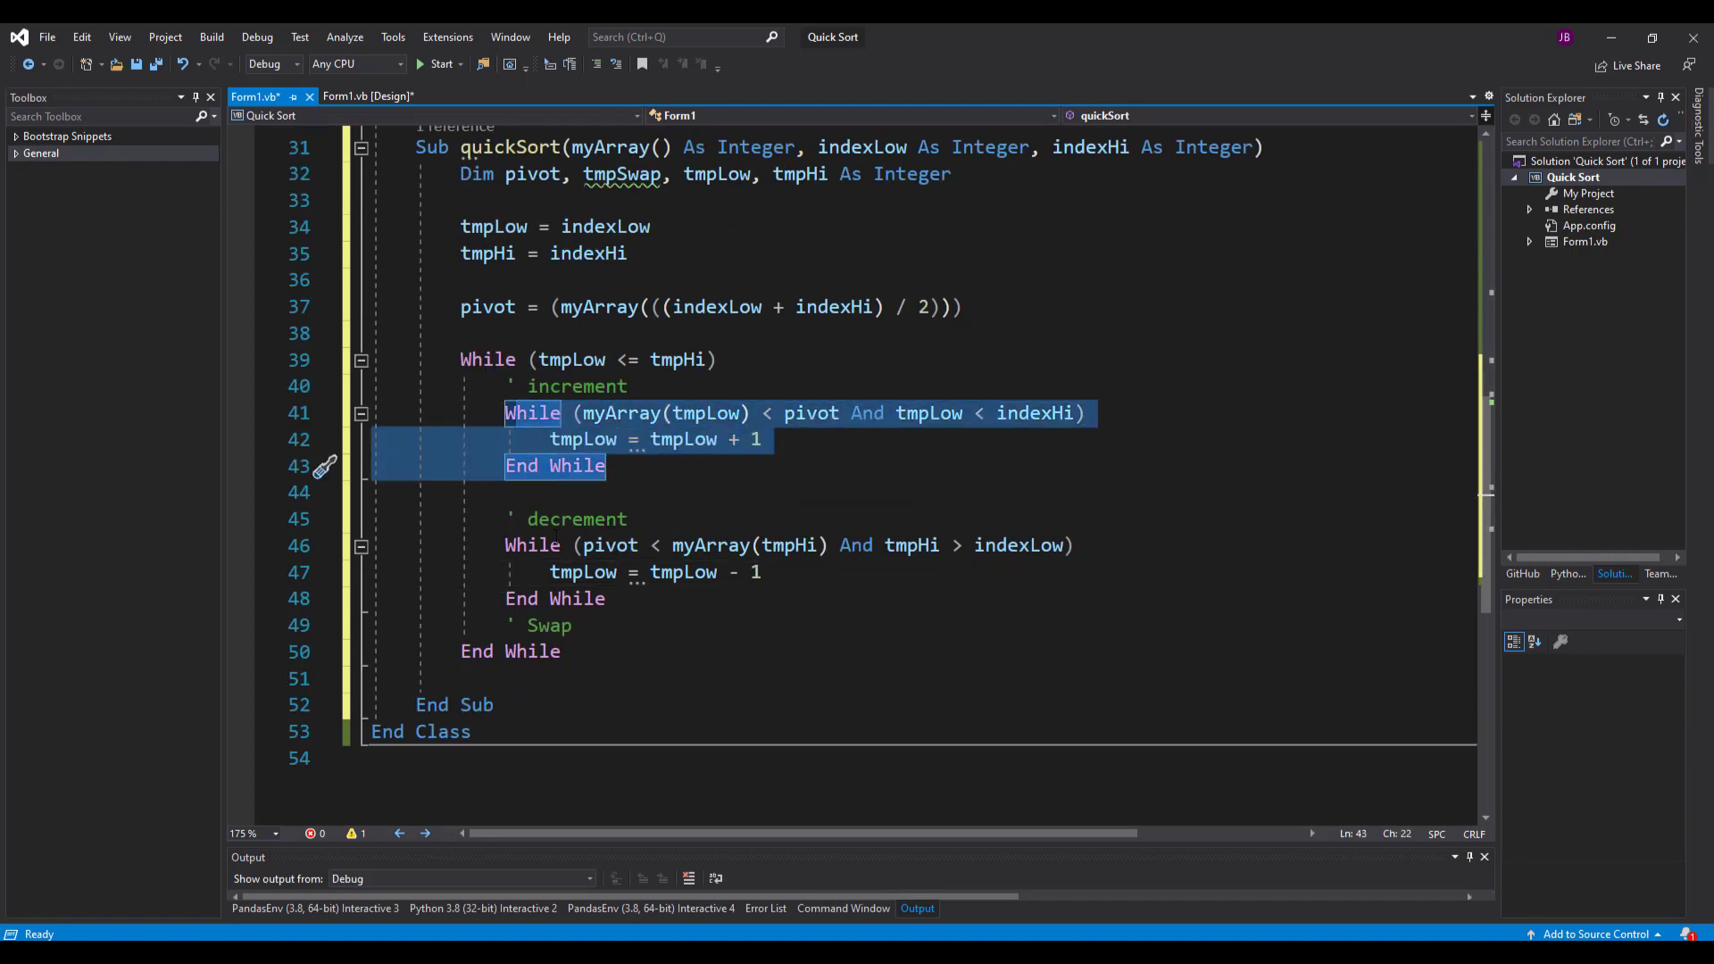
scroll(down, 3)
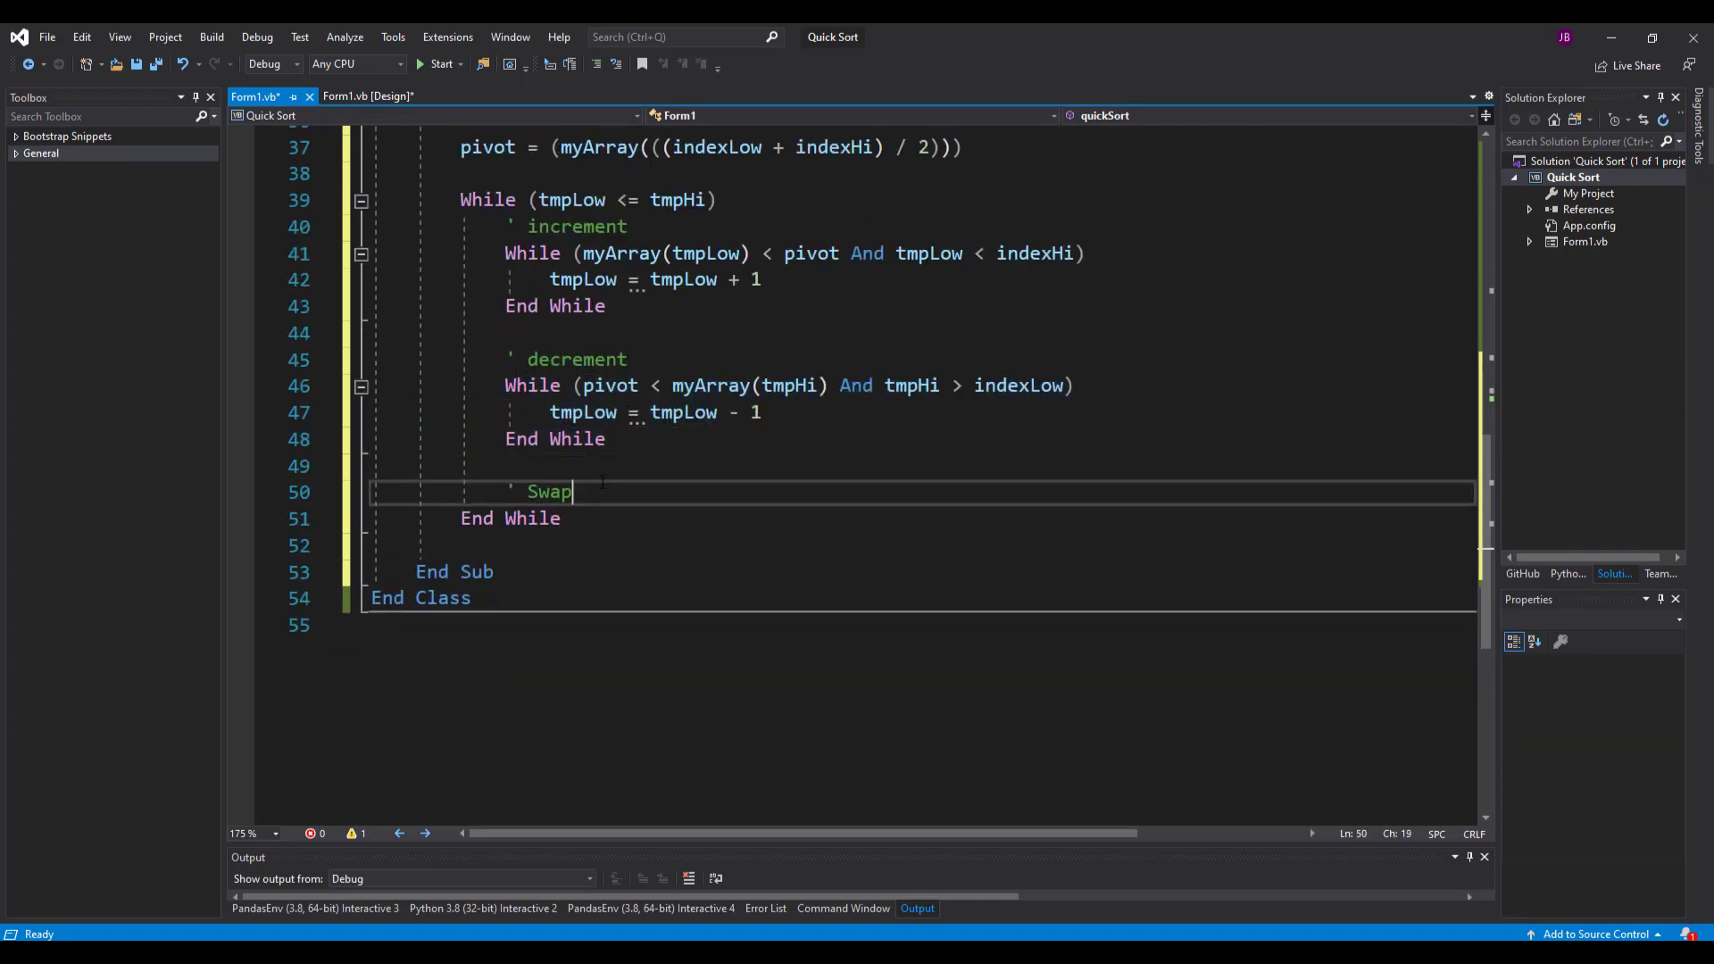
- Add an If (tmpLow <= tmpHi) Then block under the ' Swap comment
key(Enter)
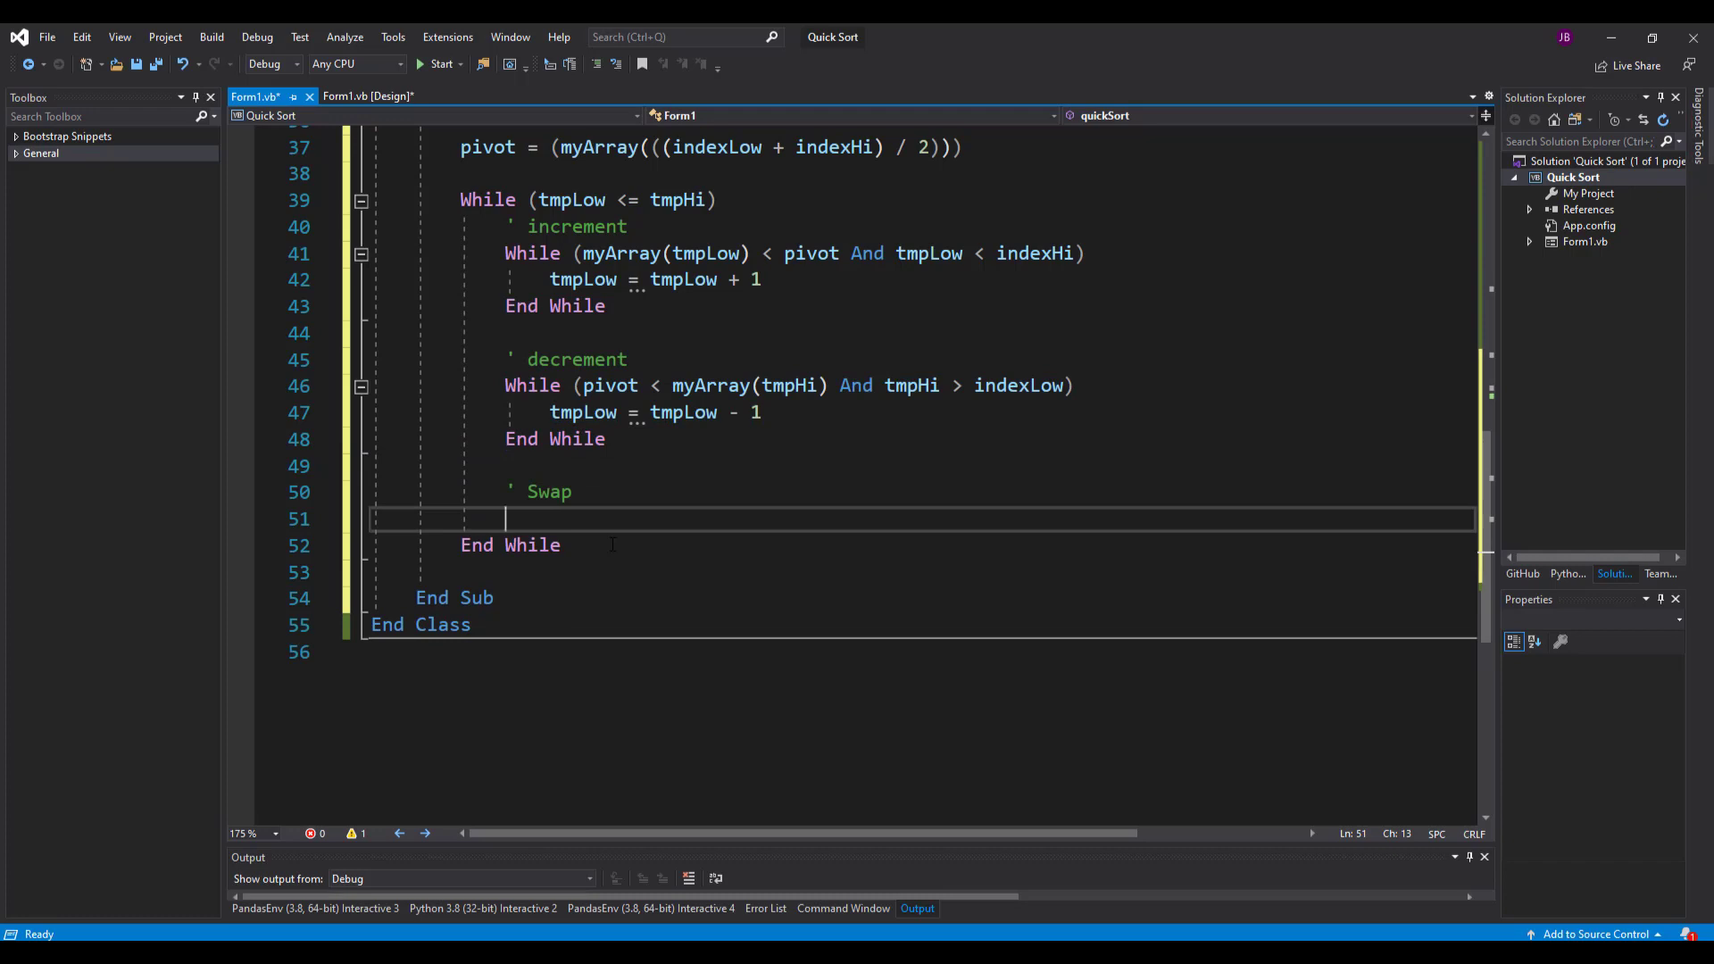
text(If)
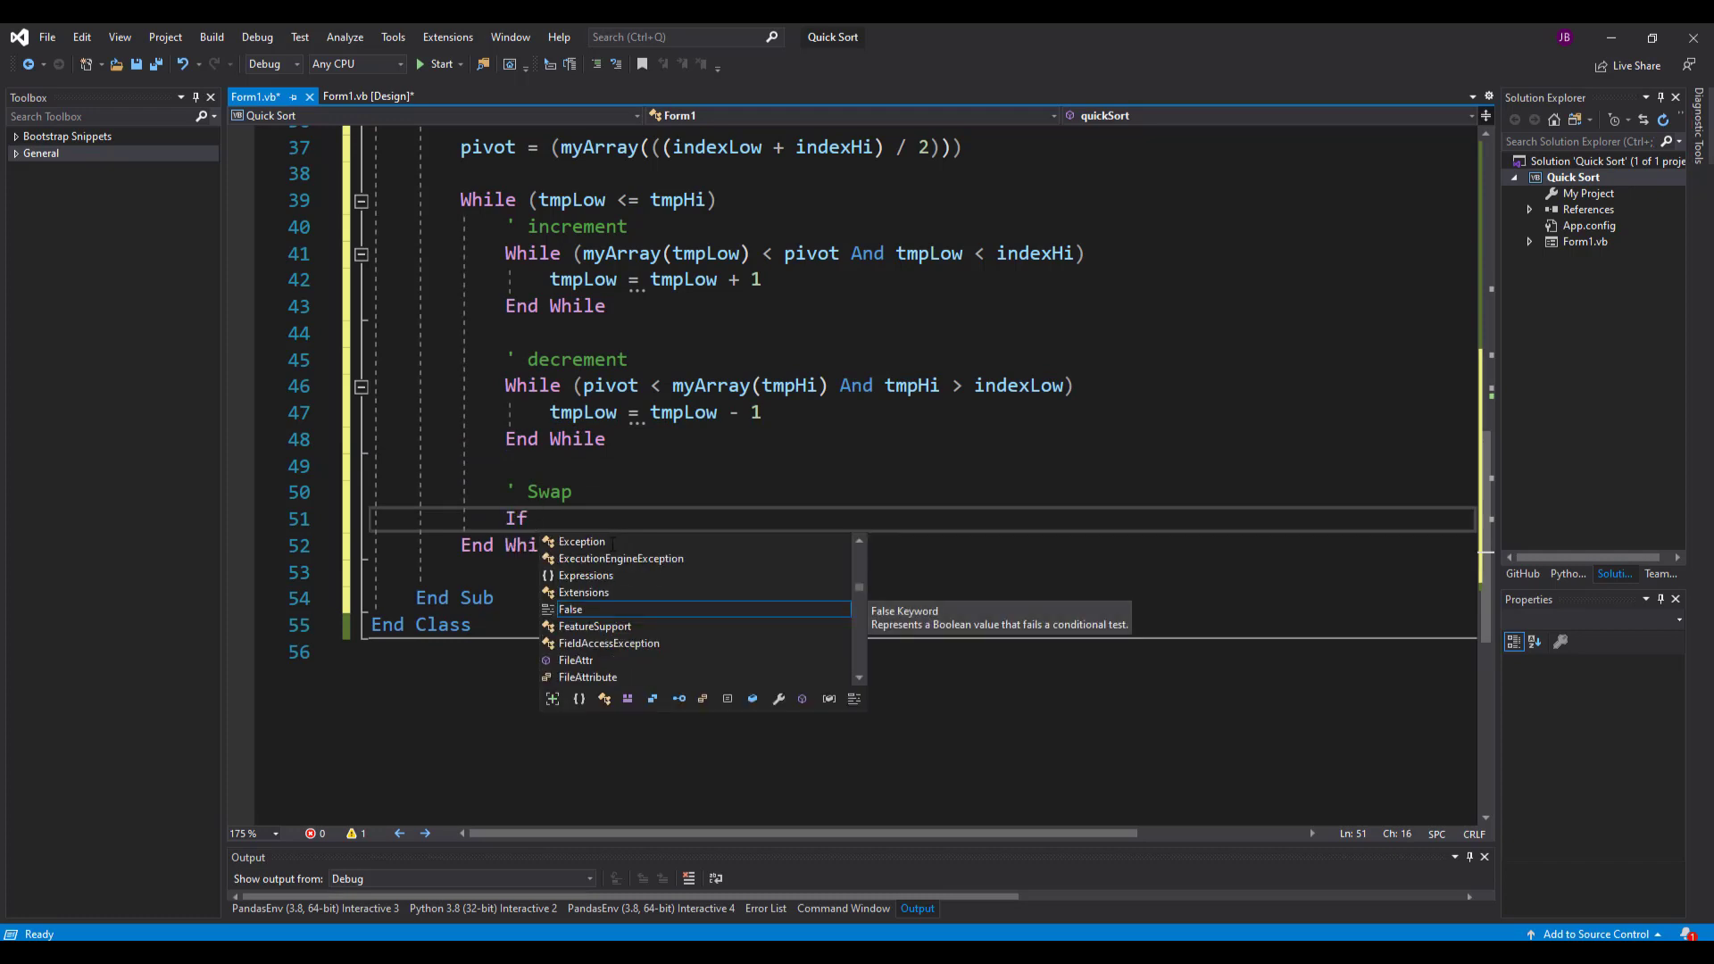
text((tmpLow)
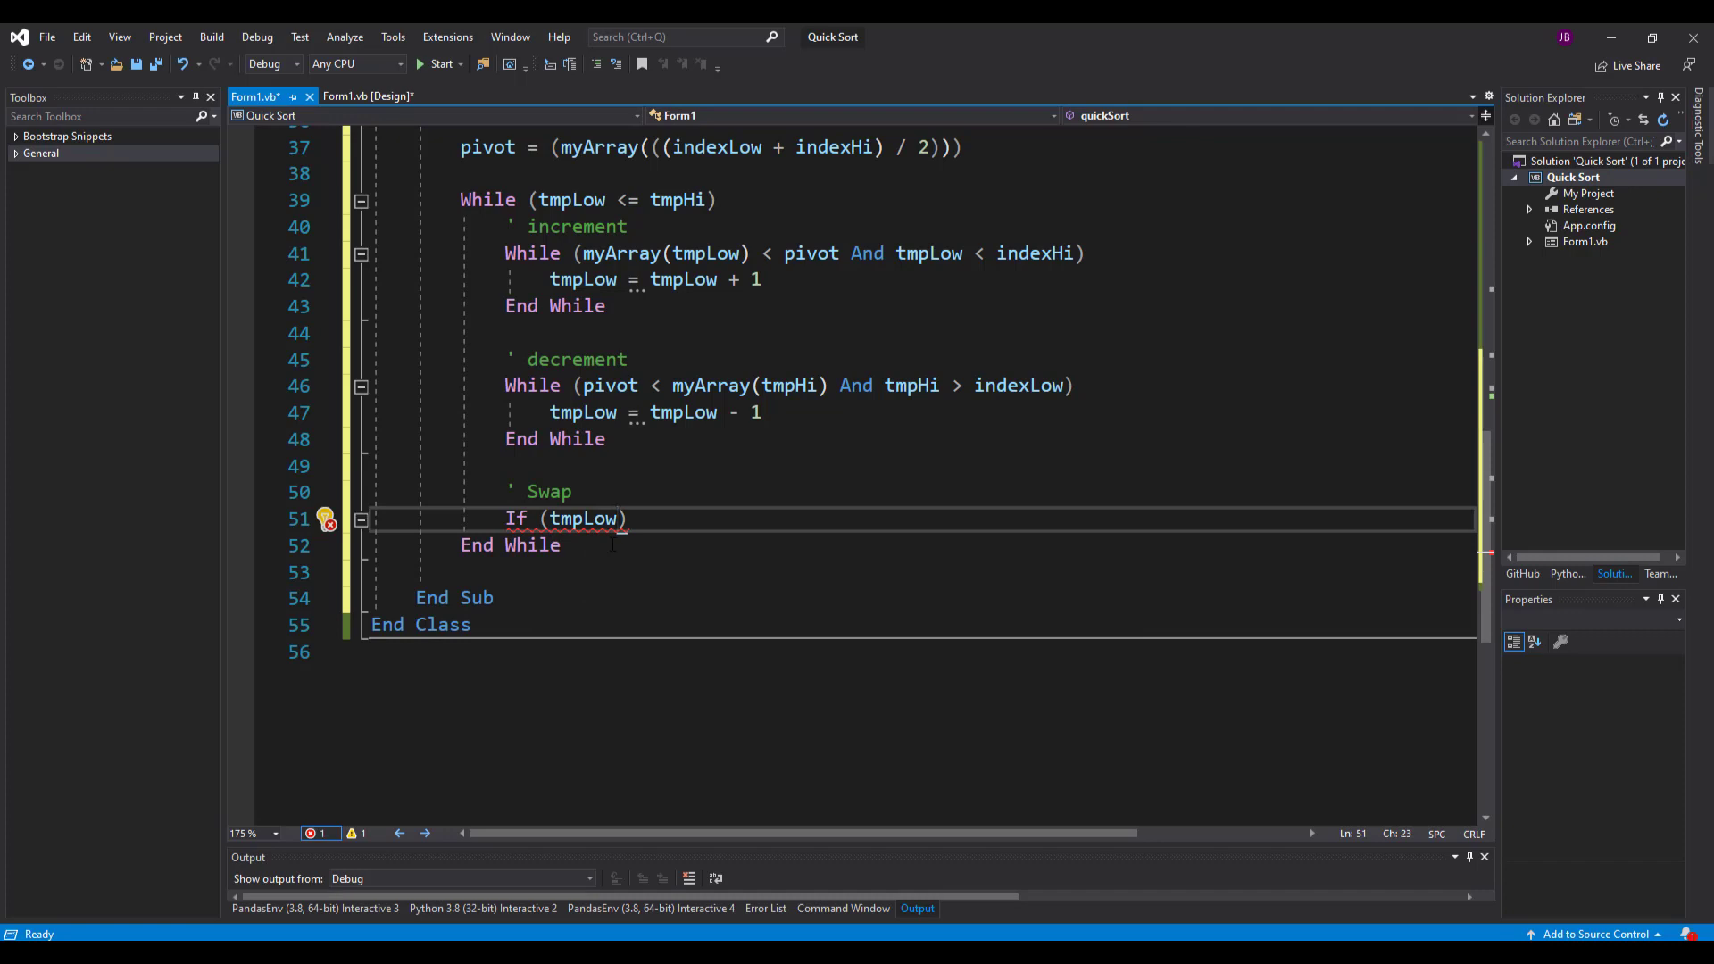
text(<=)
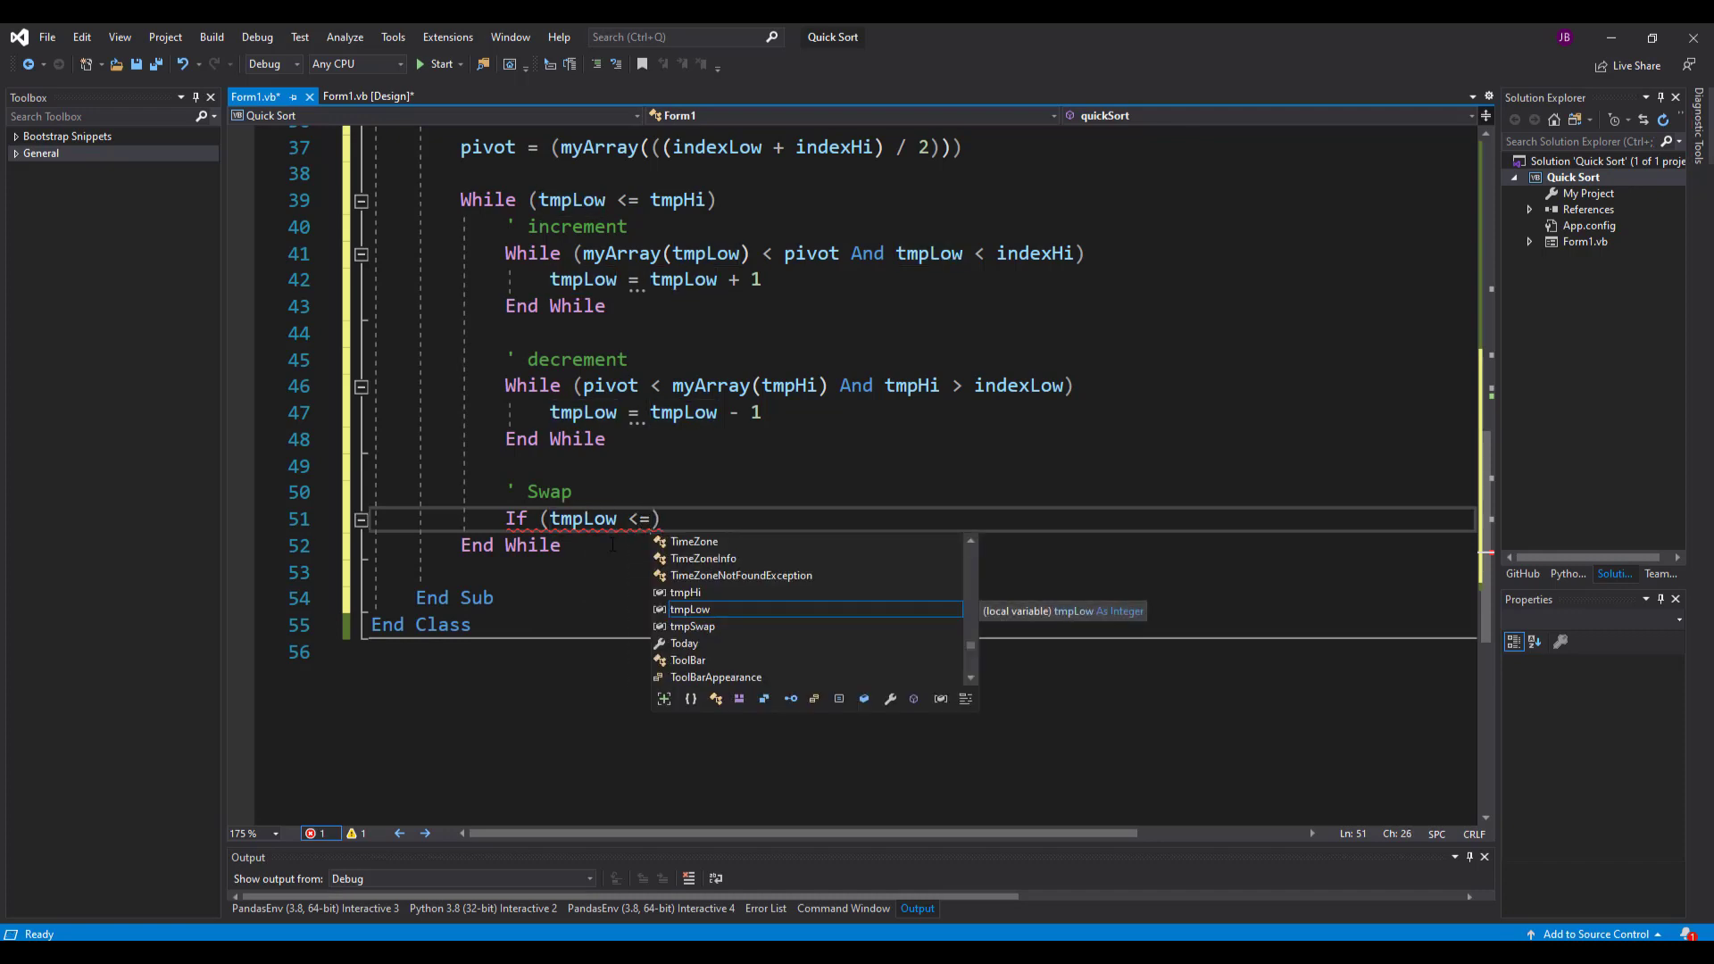
text(tmp)
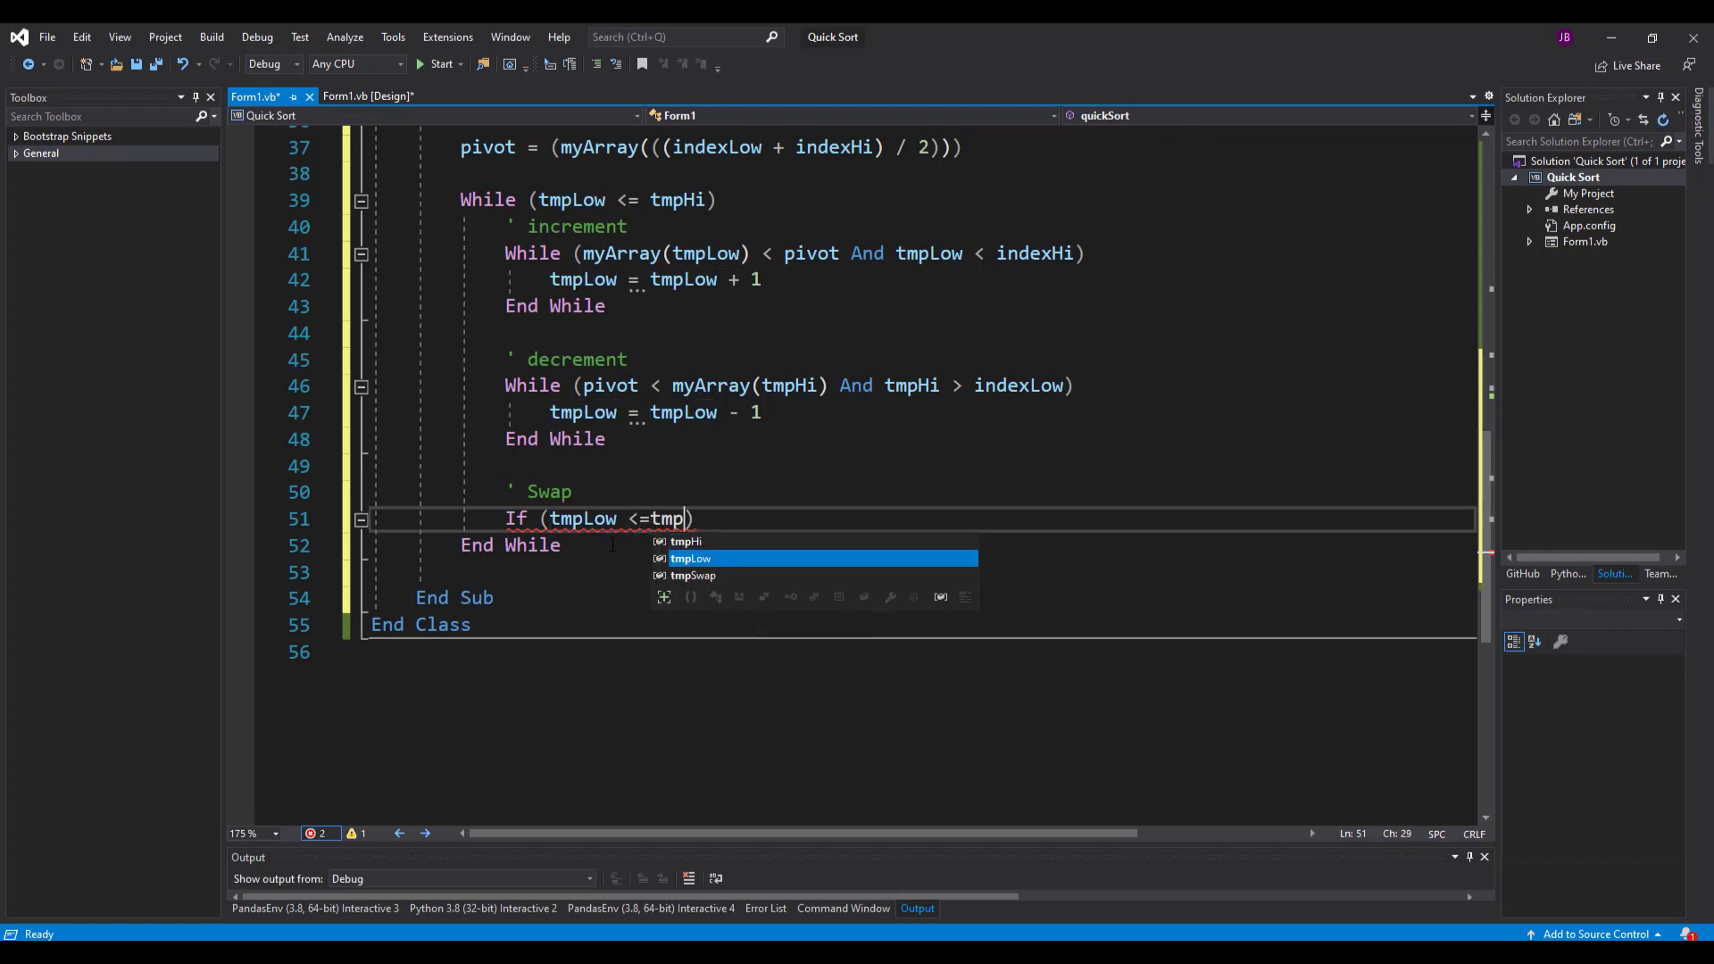
key(Enter)
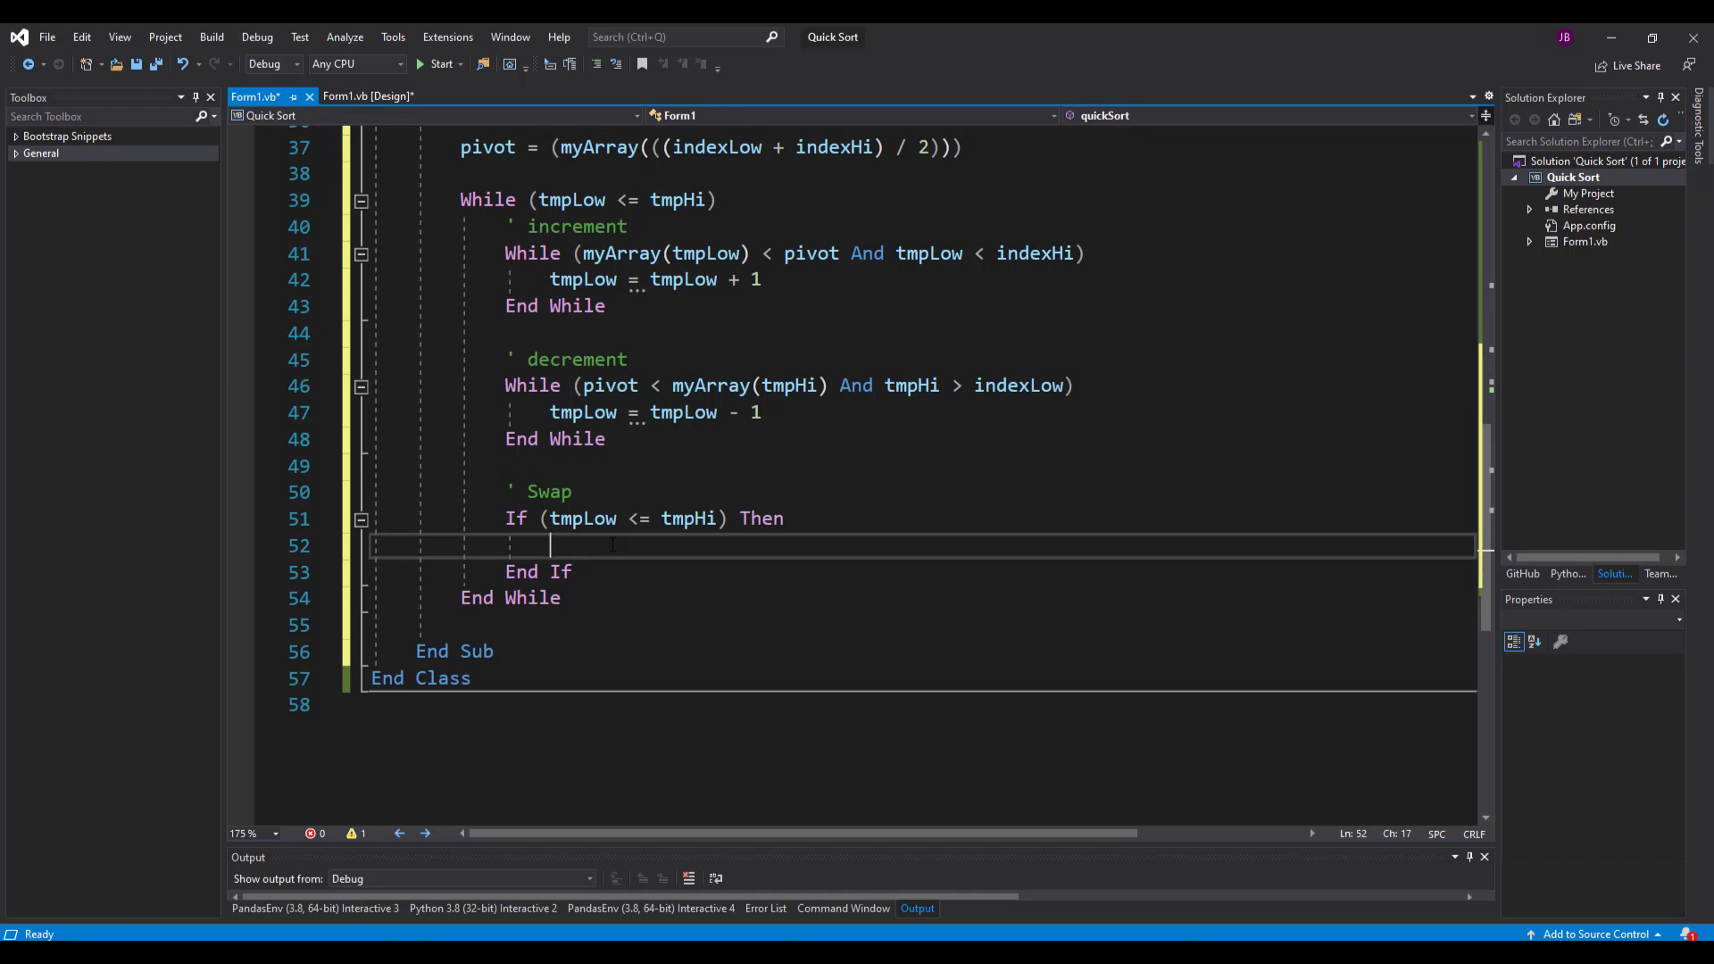
- Type tmpSwap = myArray(tmpLow) as the If block's first statement
text(tmpSwap)
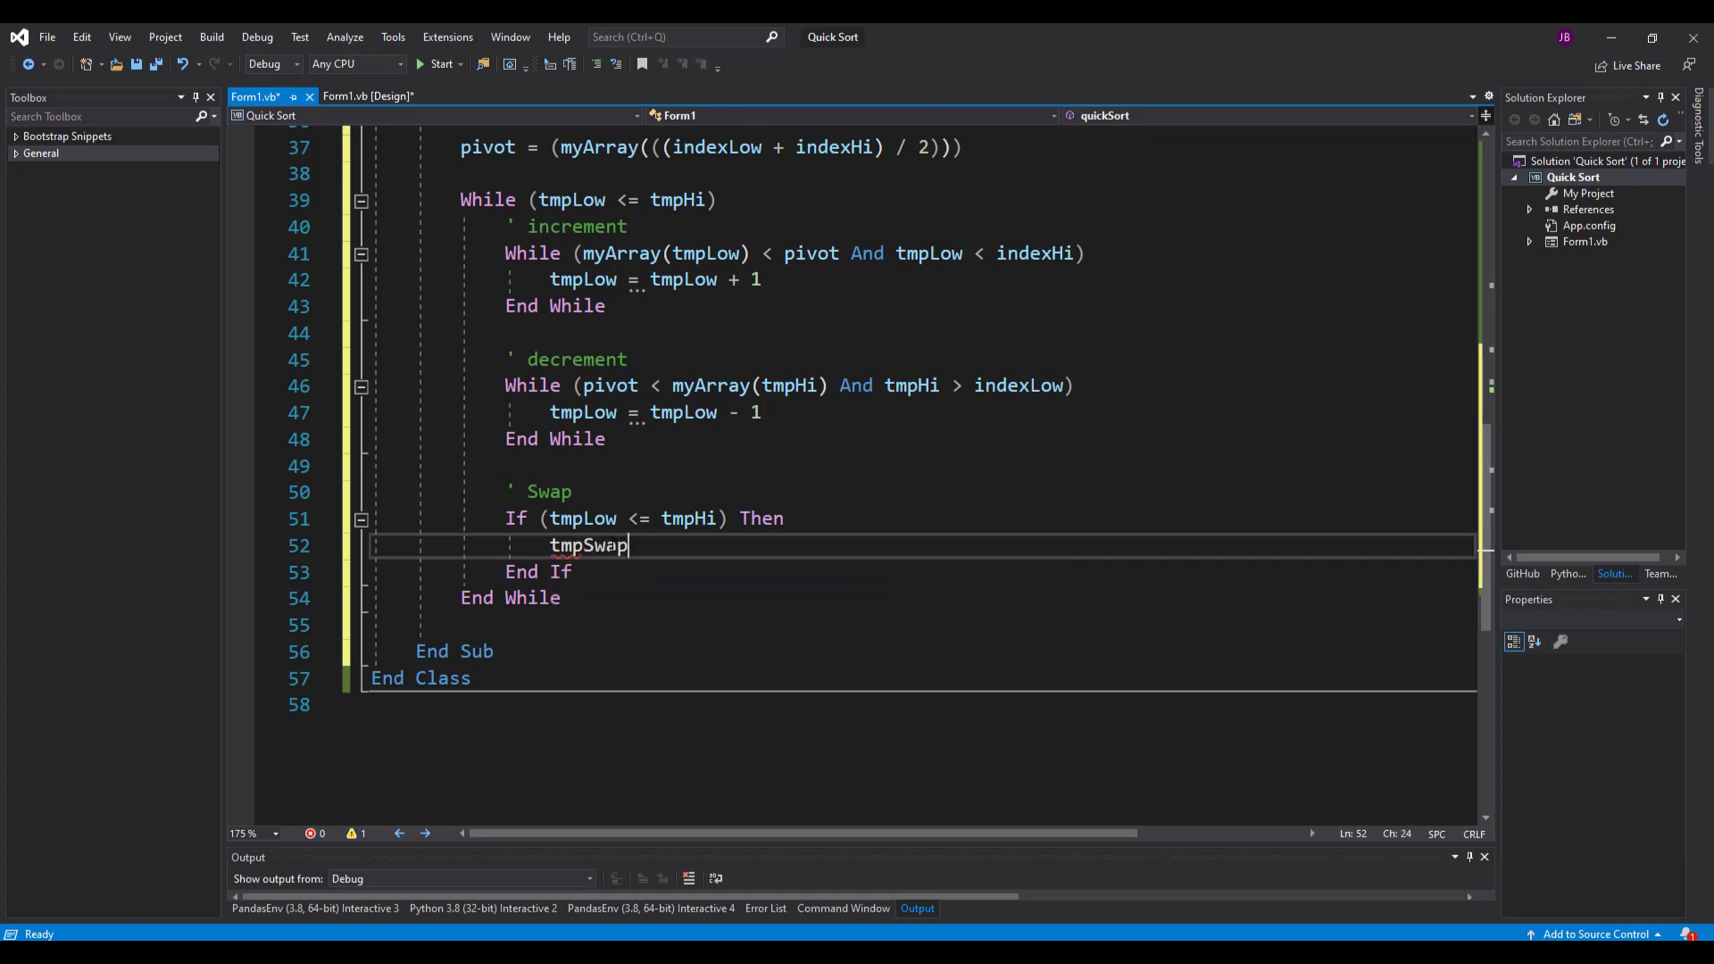
text(=)
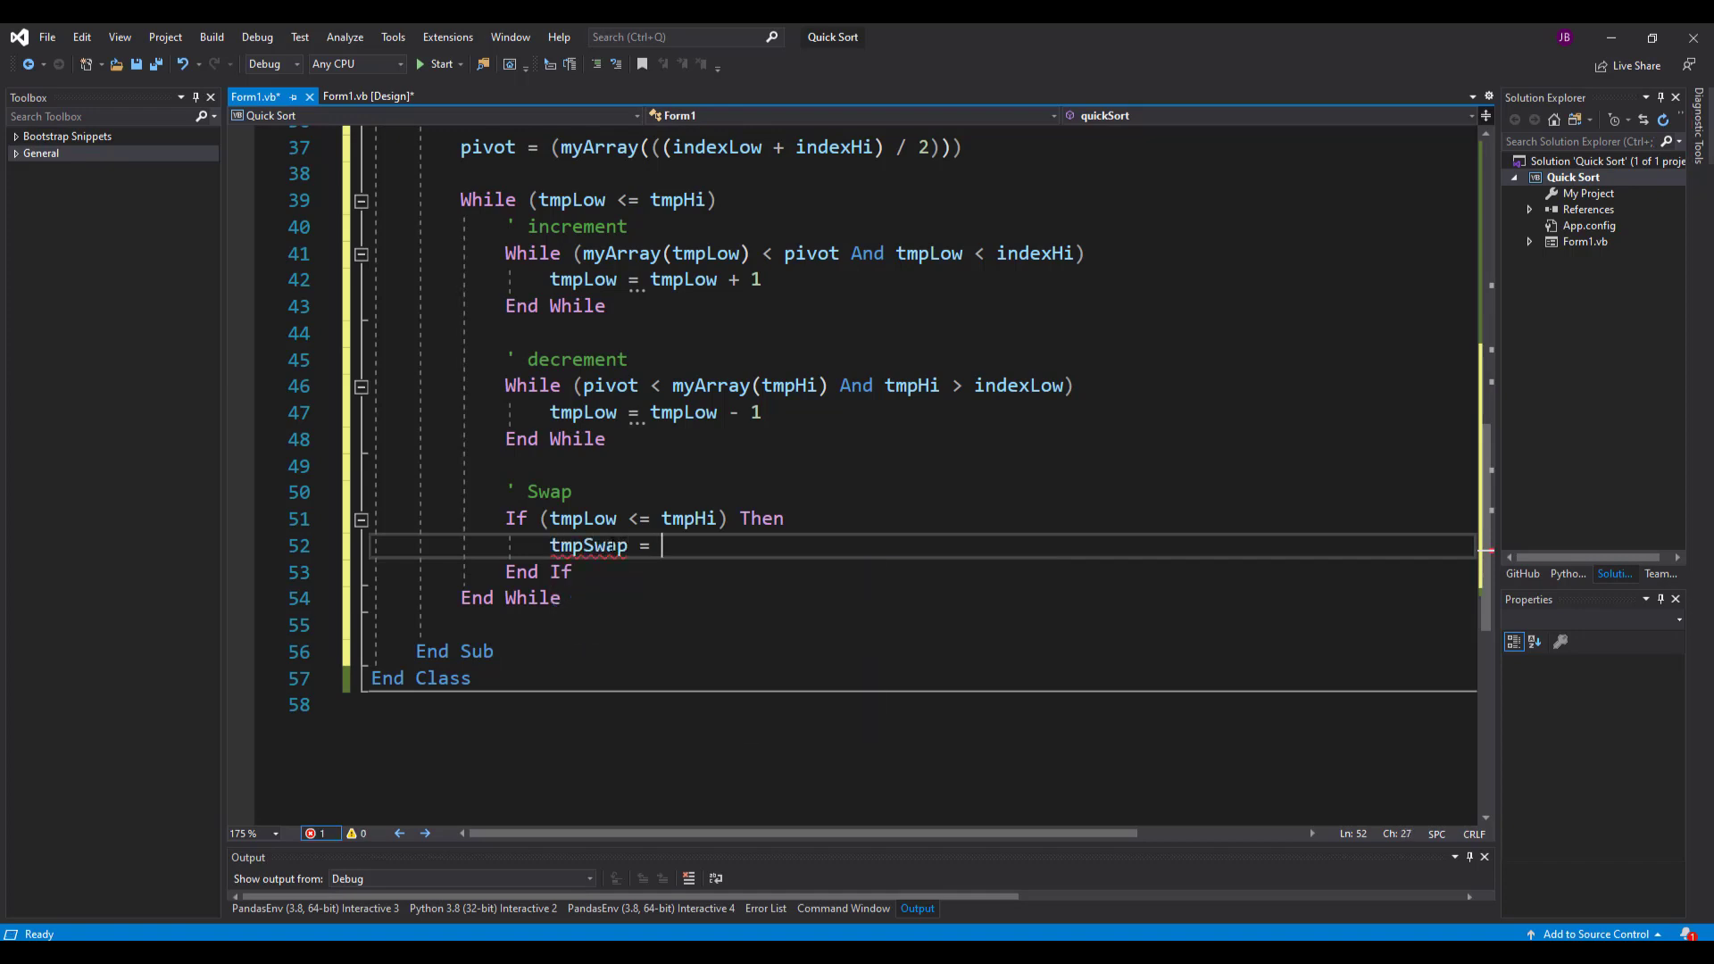
text(my)
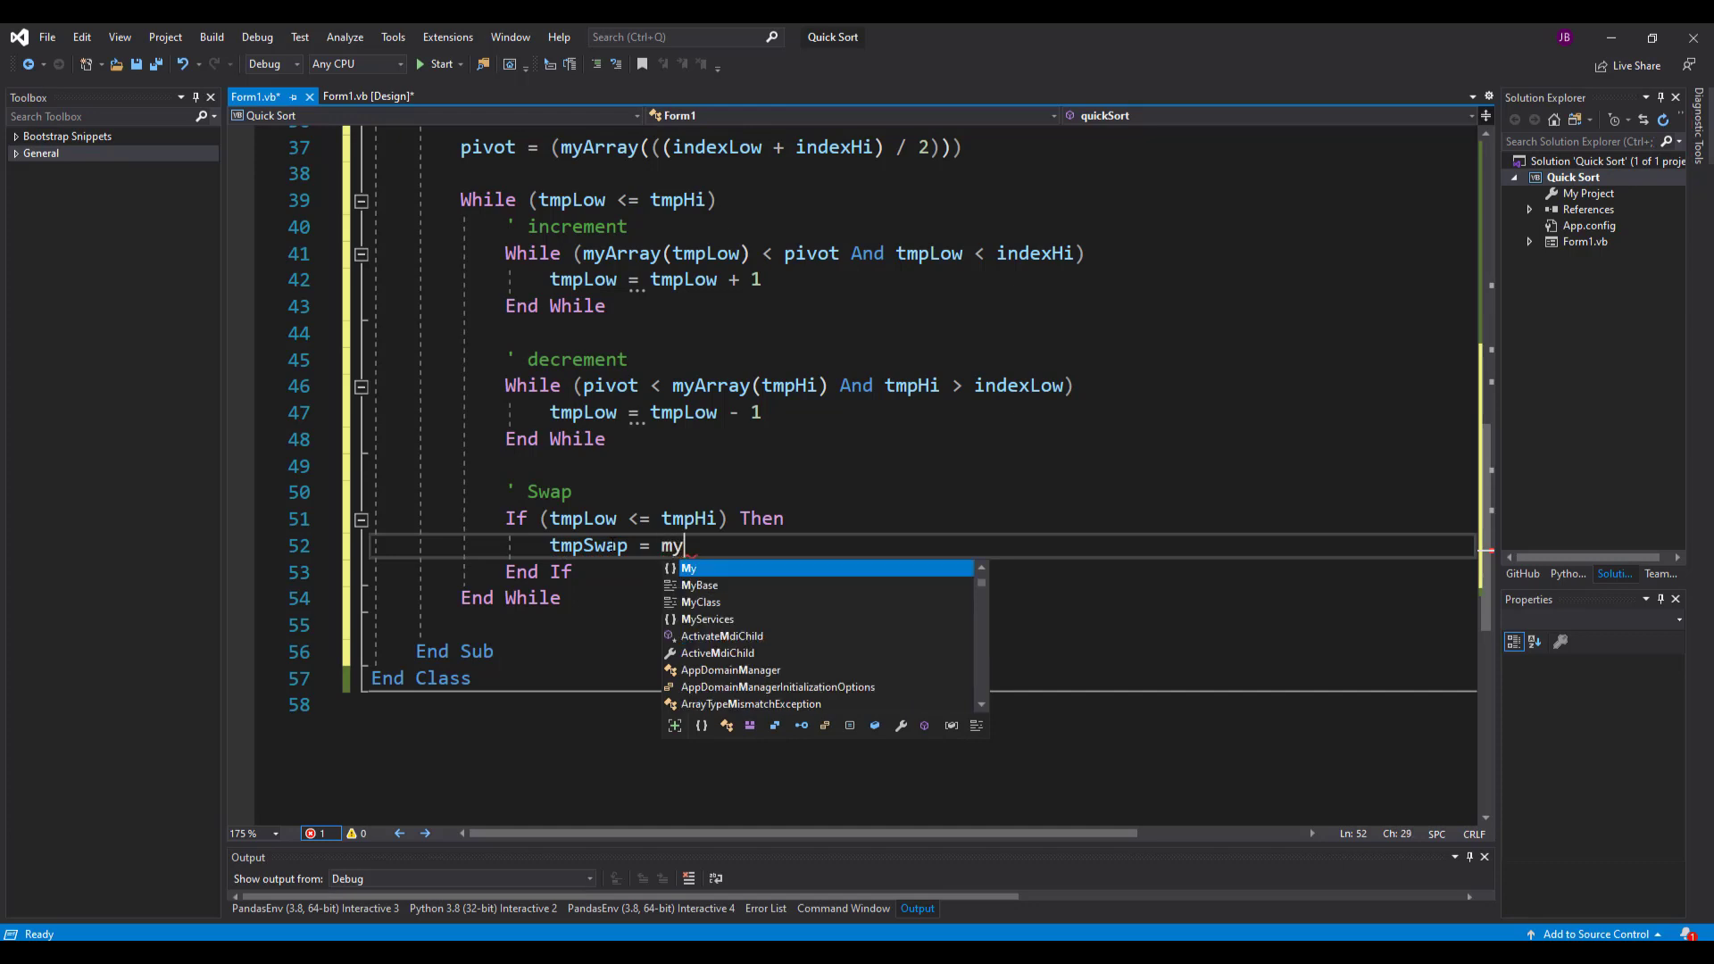
text(Array()
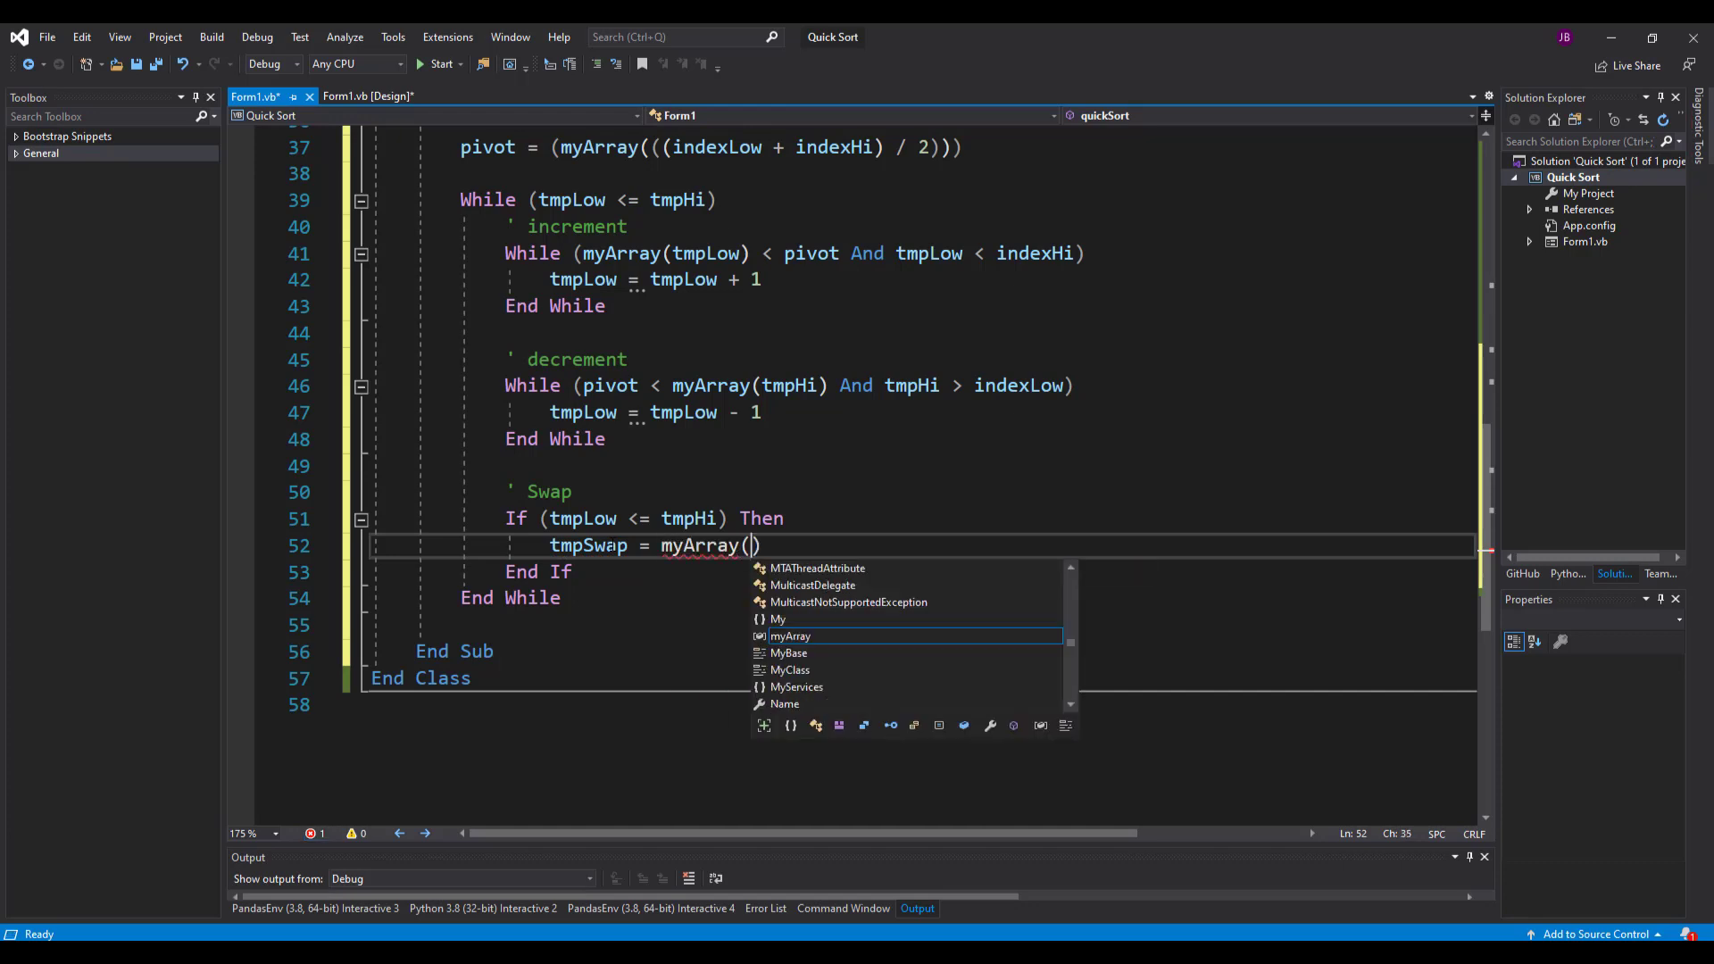
text(tmpLow)
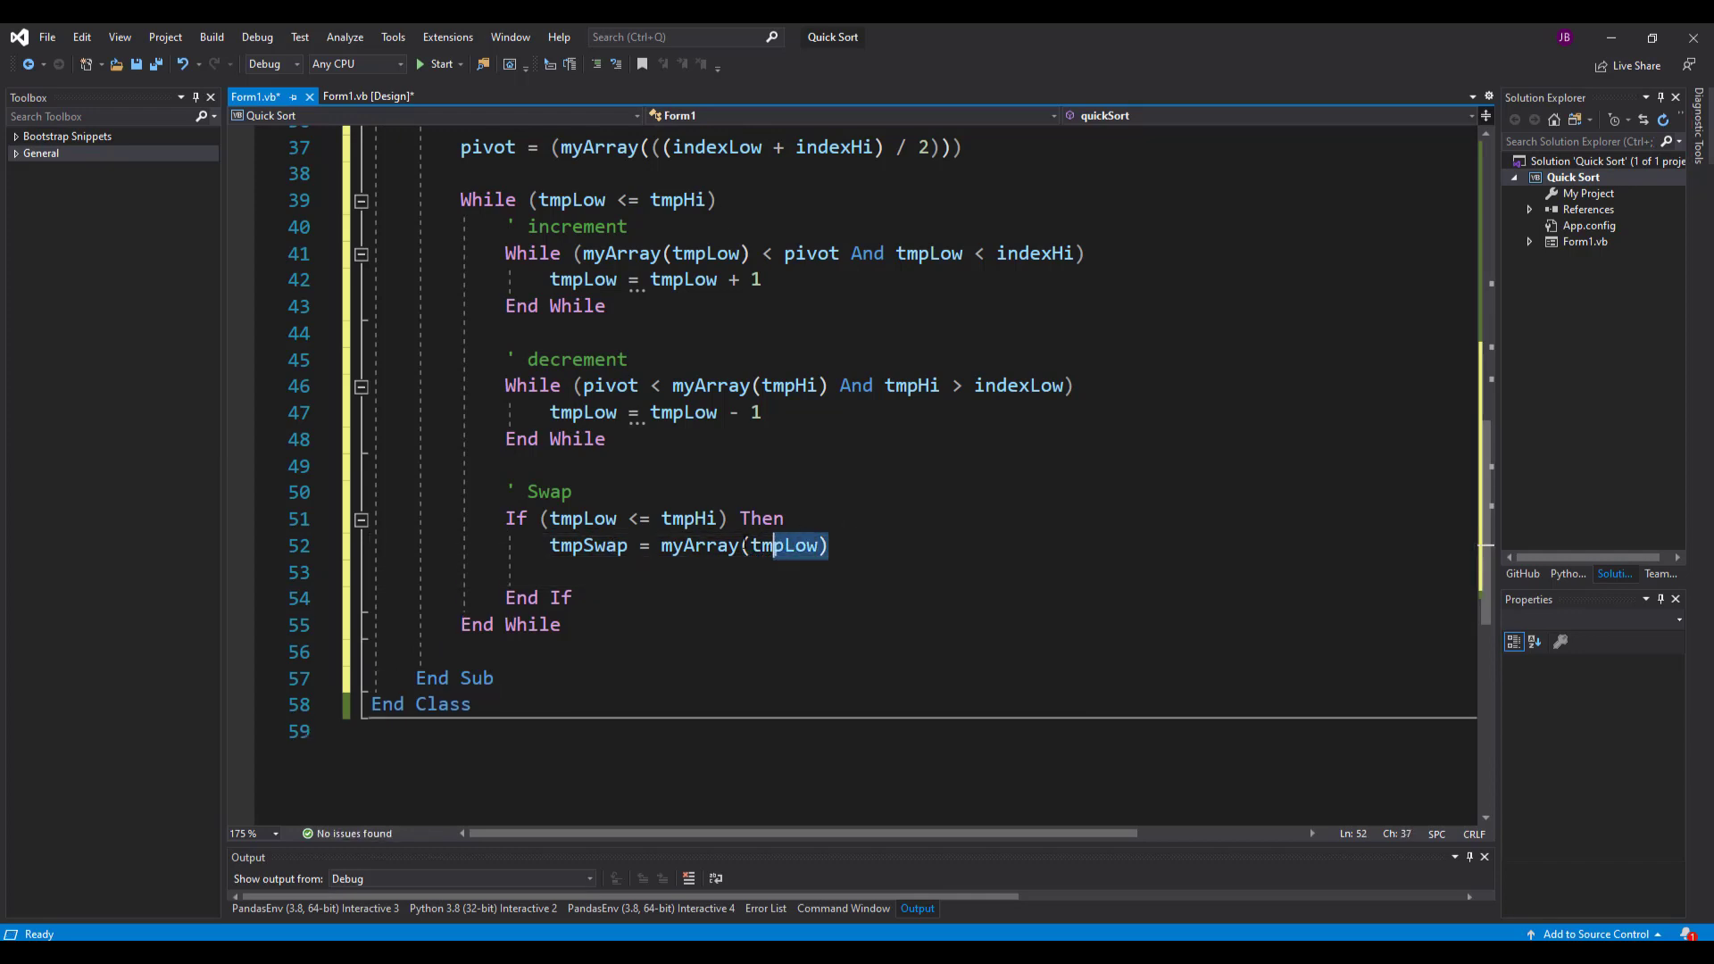
- Add myArray(tmpLow) = myArray(tmpHi) on the line below tmpSwap
click(561, 571)
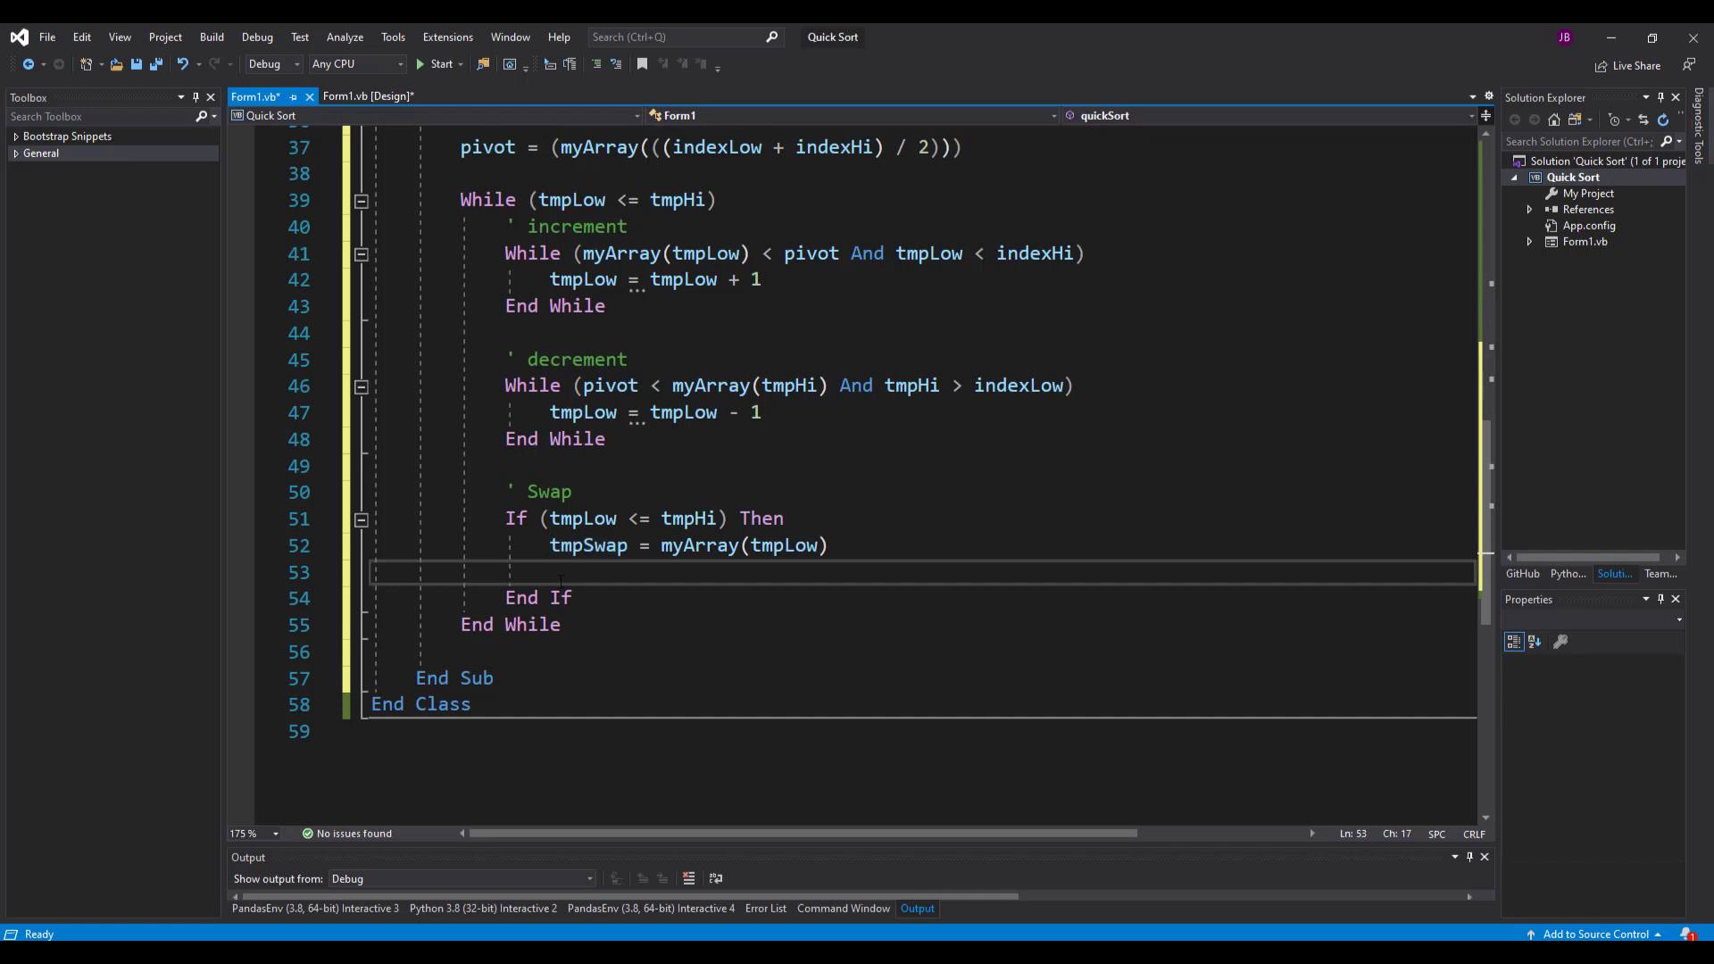
text(myArray()
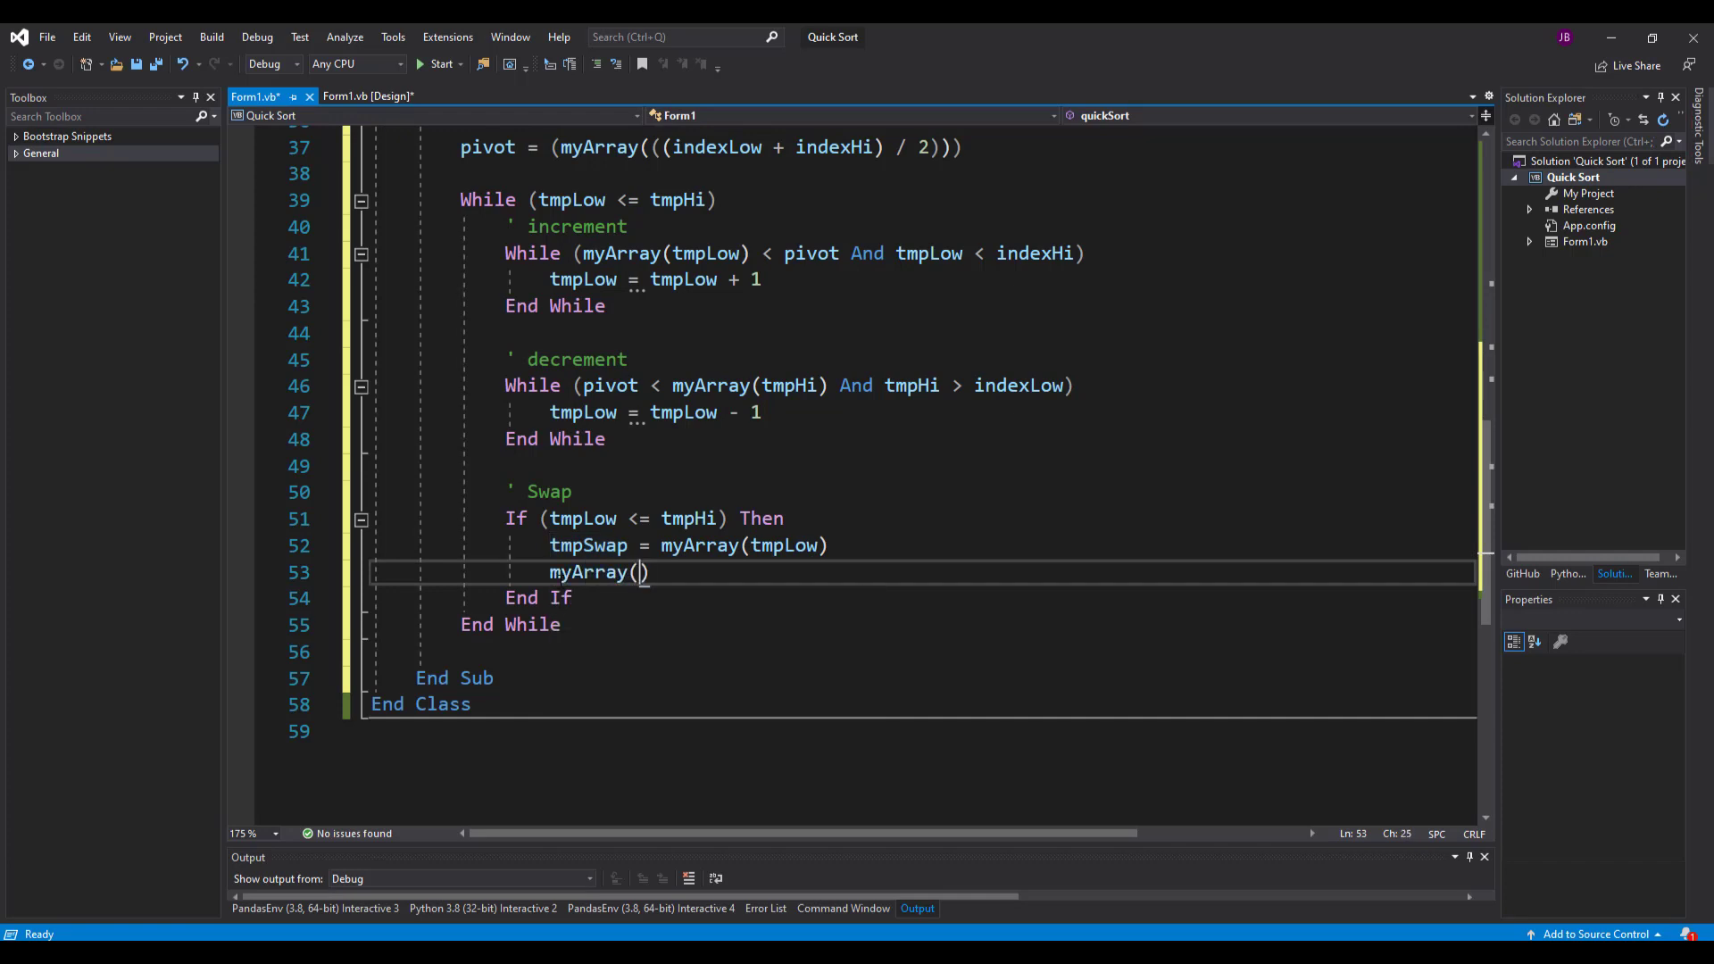
text(tmpLow)
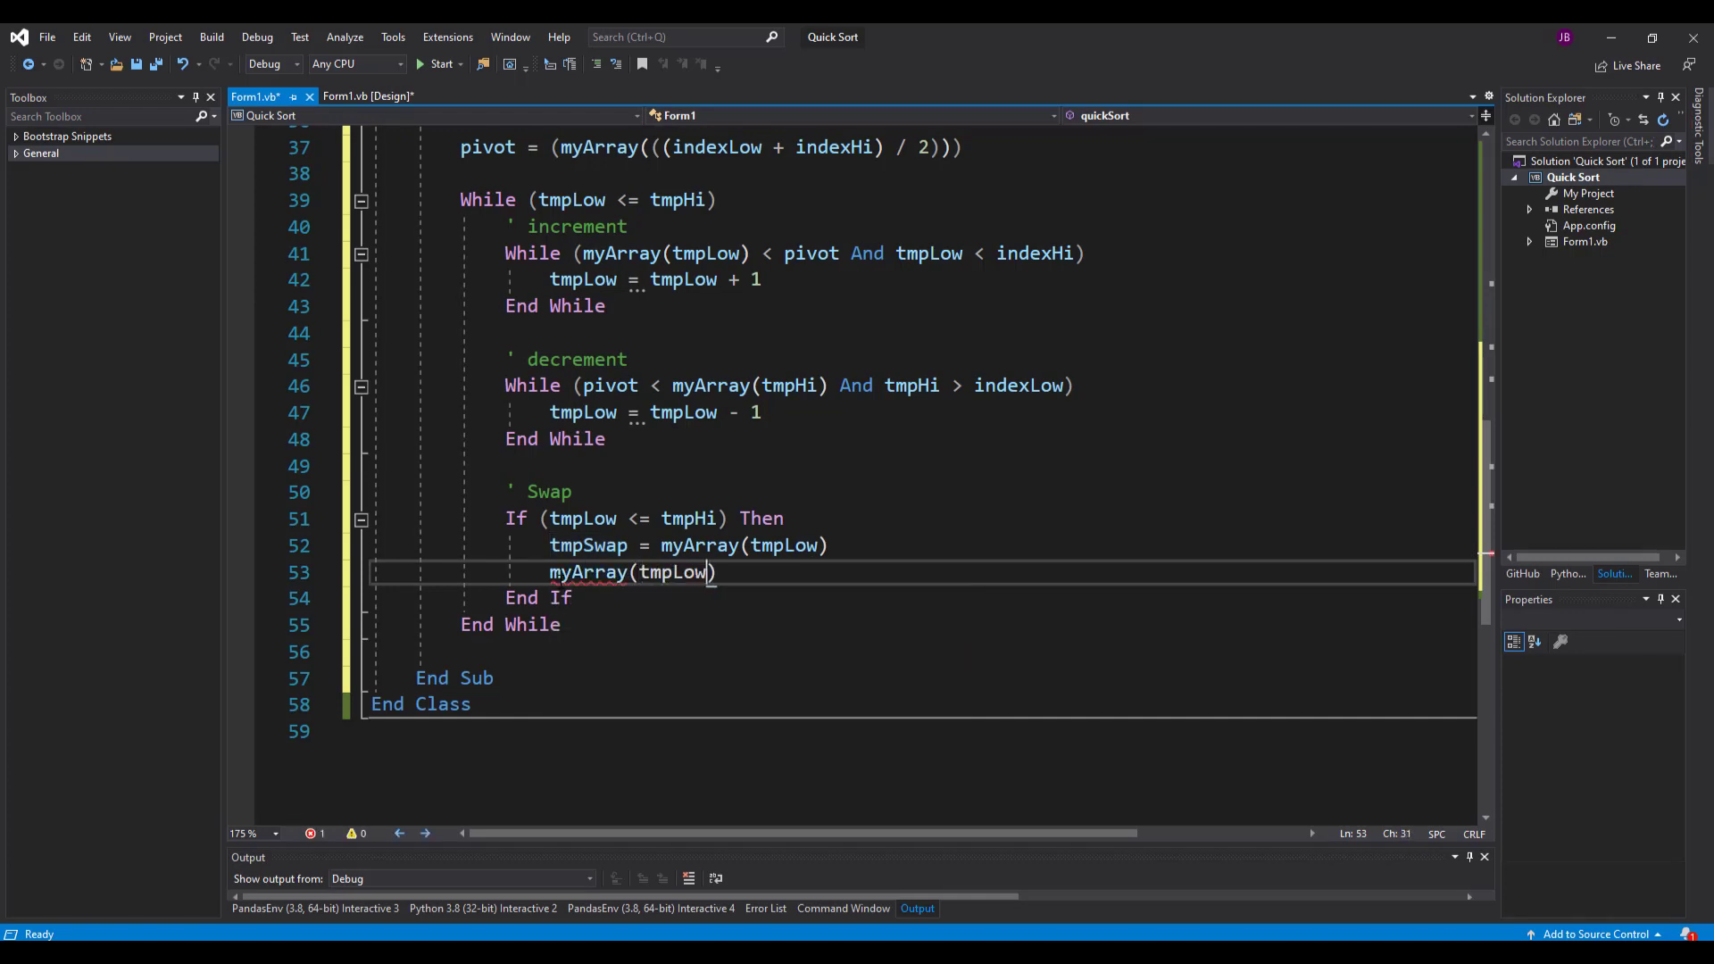
text(=)
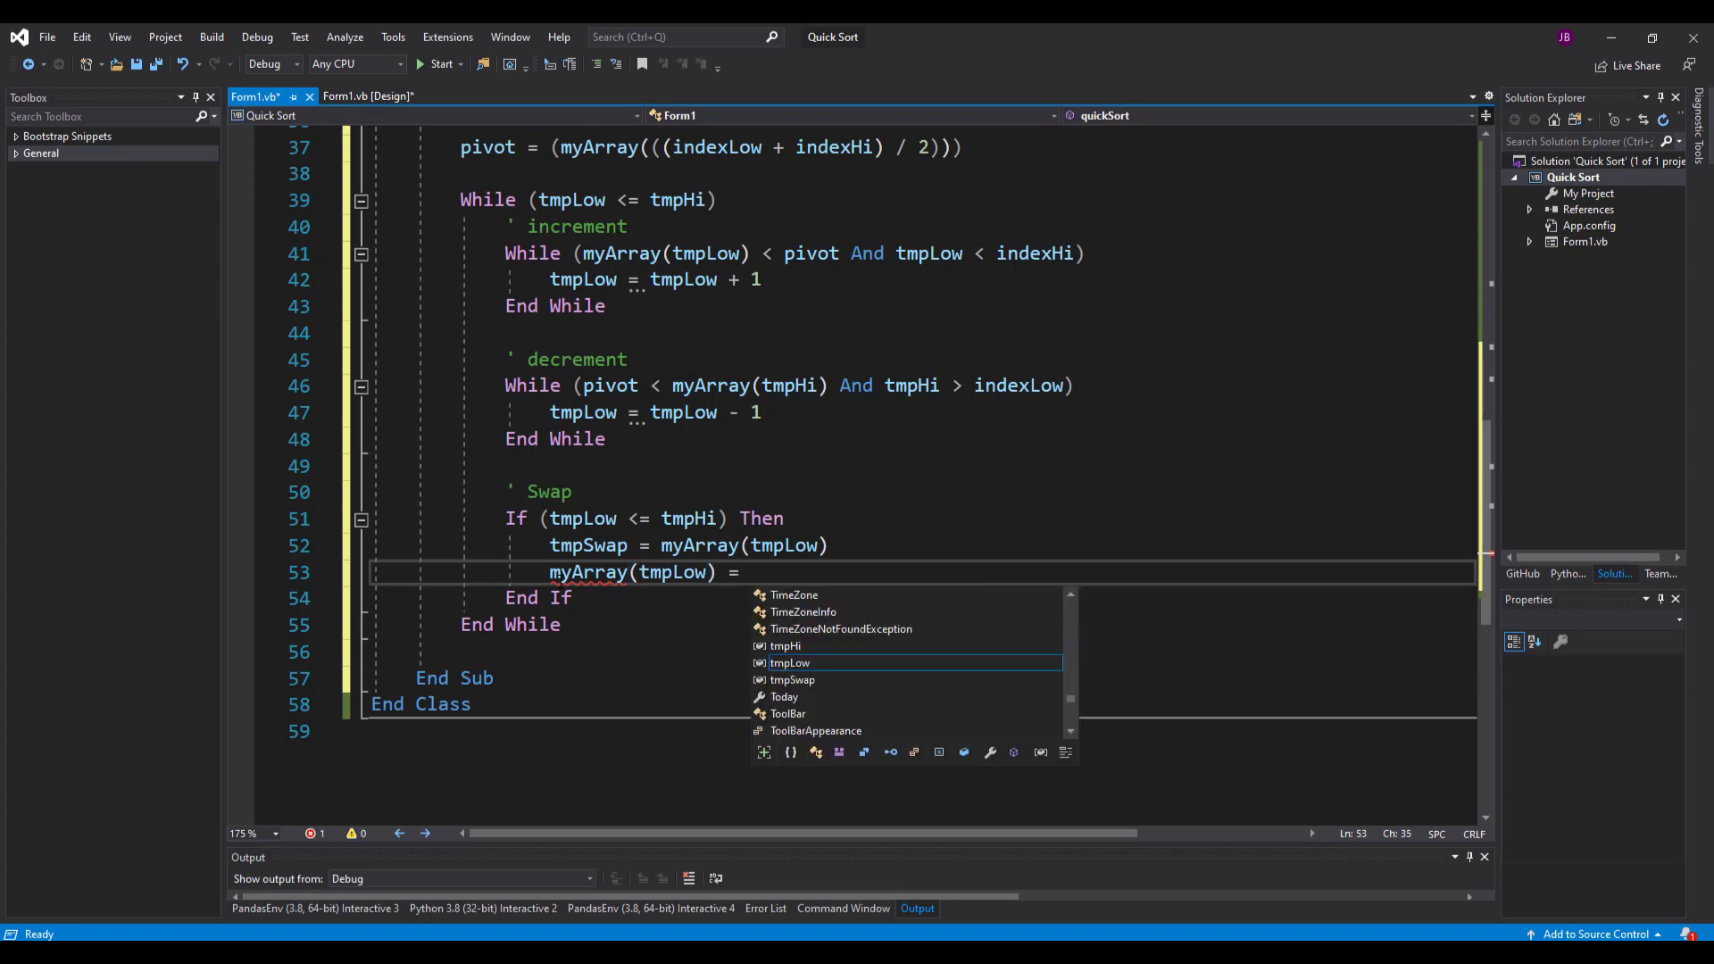
text(myArra)
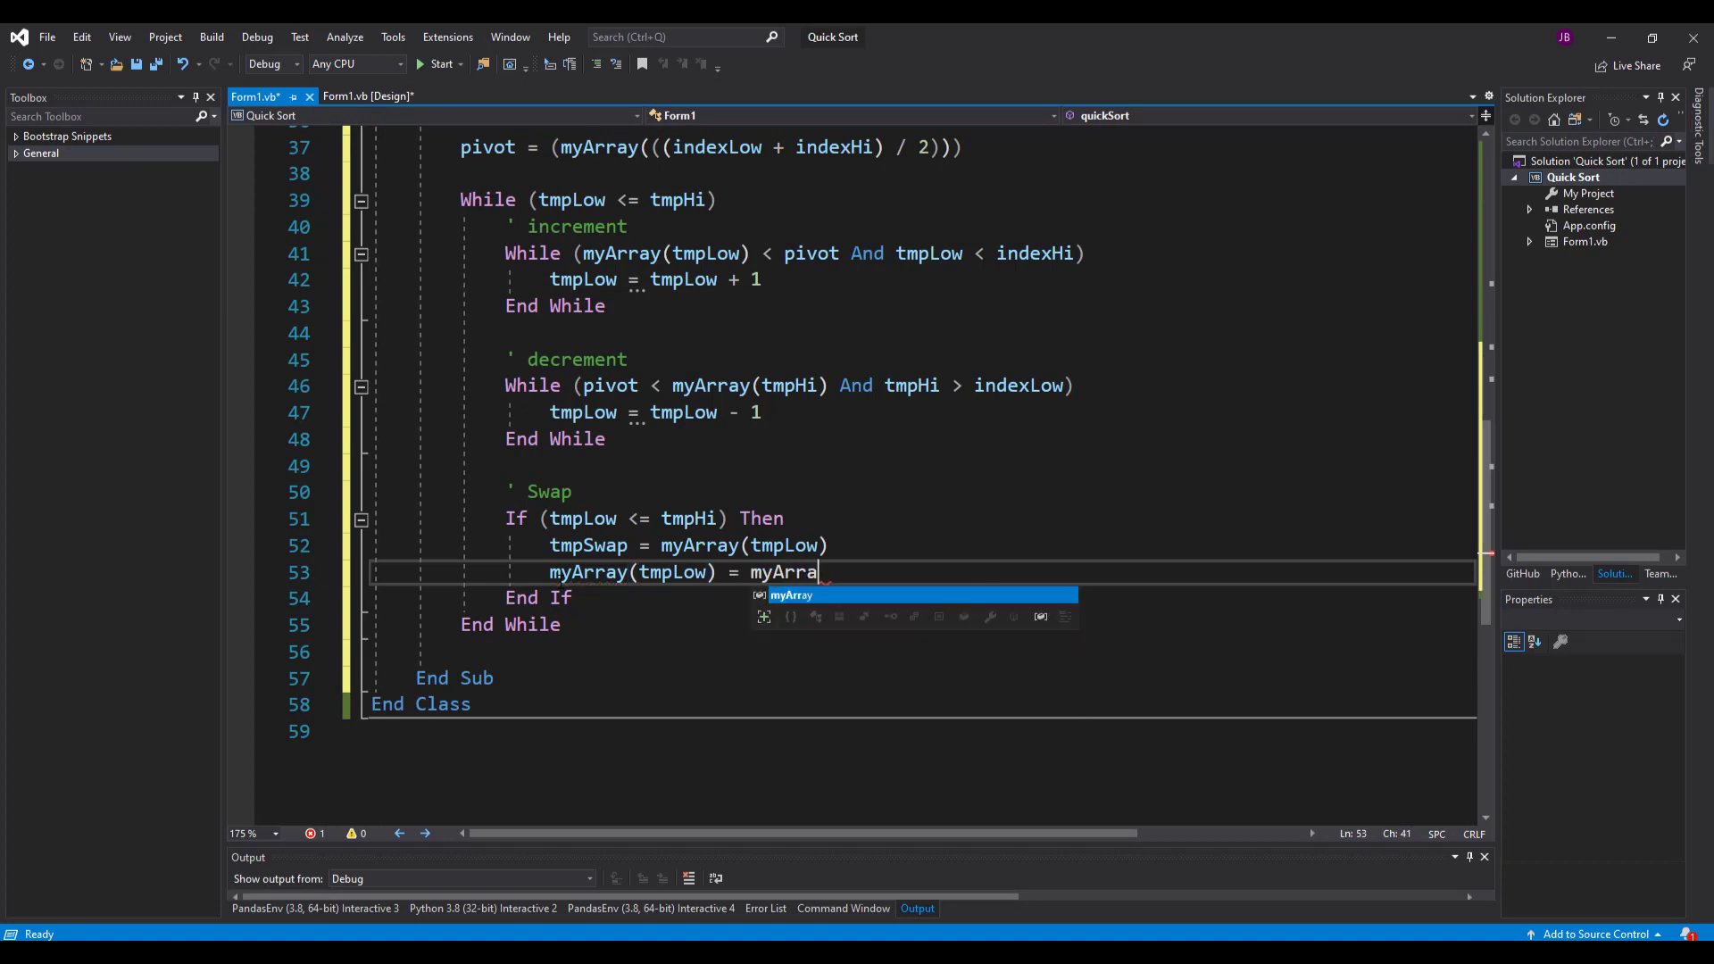
text(y(tmpHi)
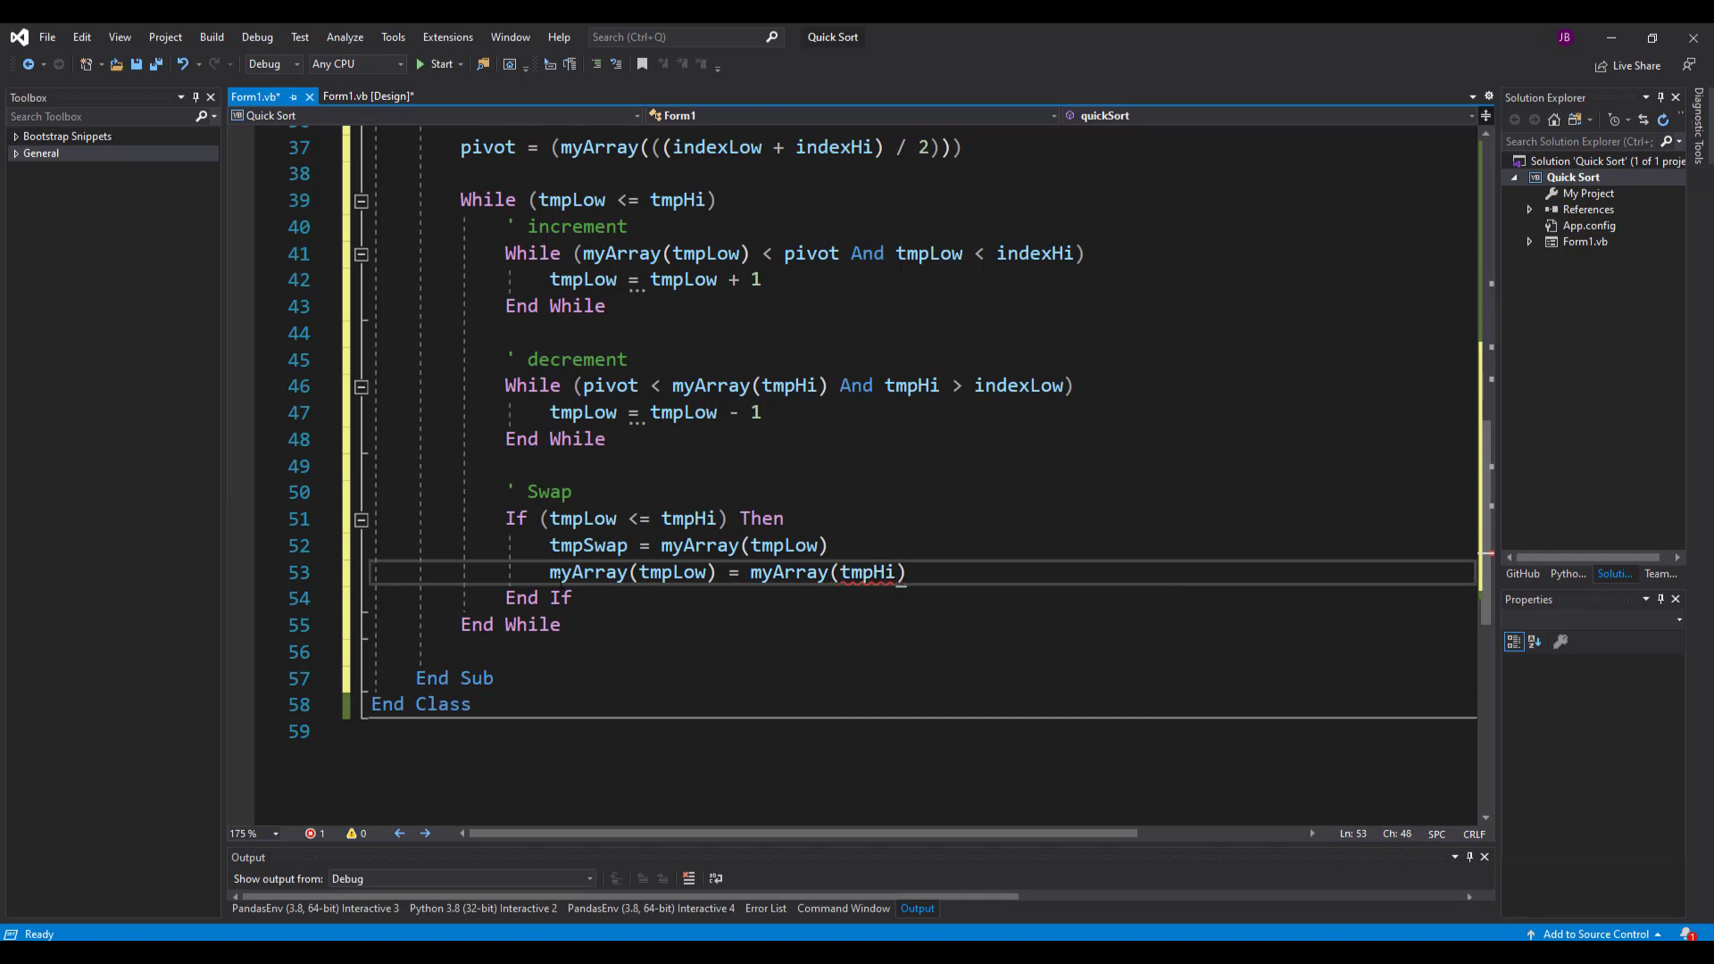
- Add myArray(tmpHi) = tmpSwap to finish the exchange
text(myAr)
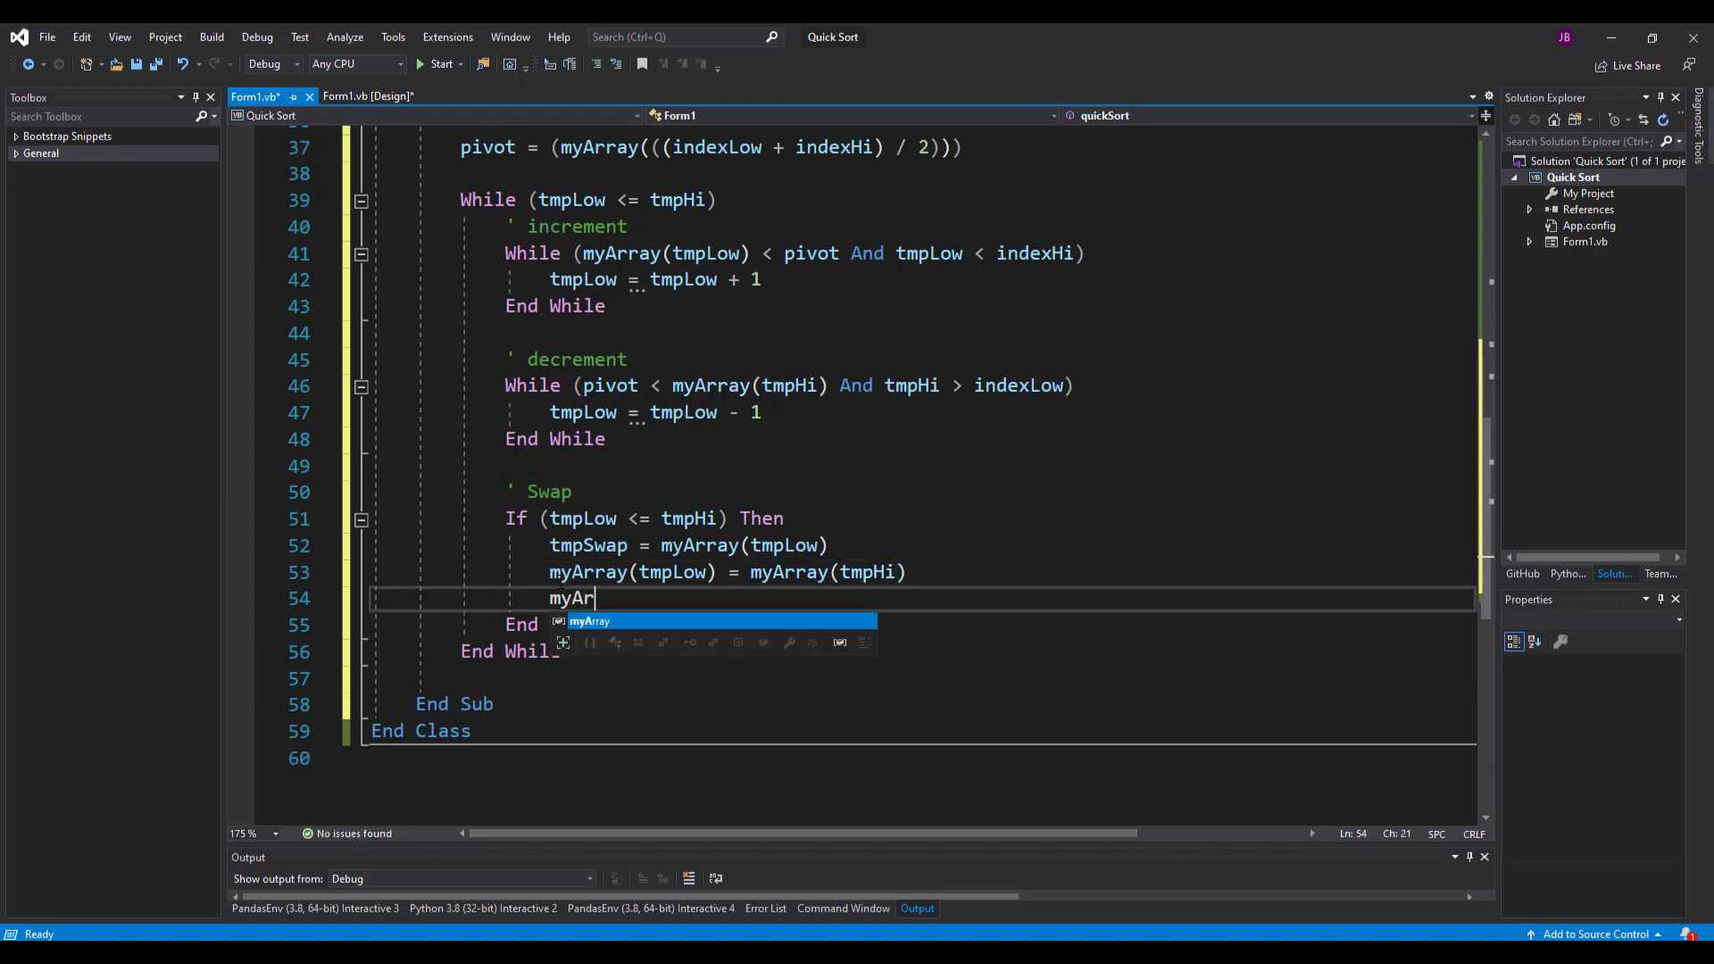
text(ray())
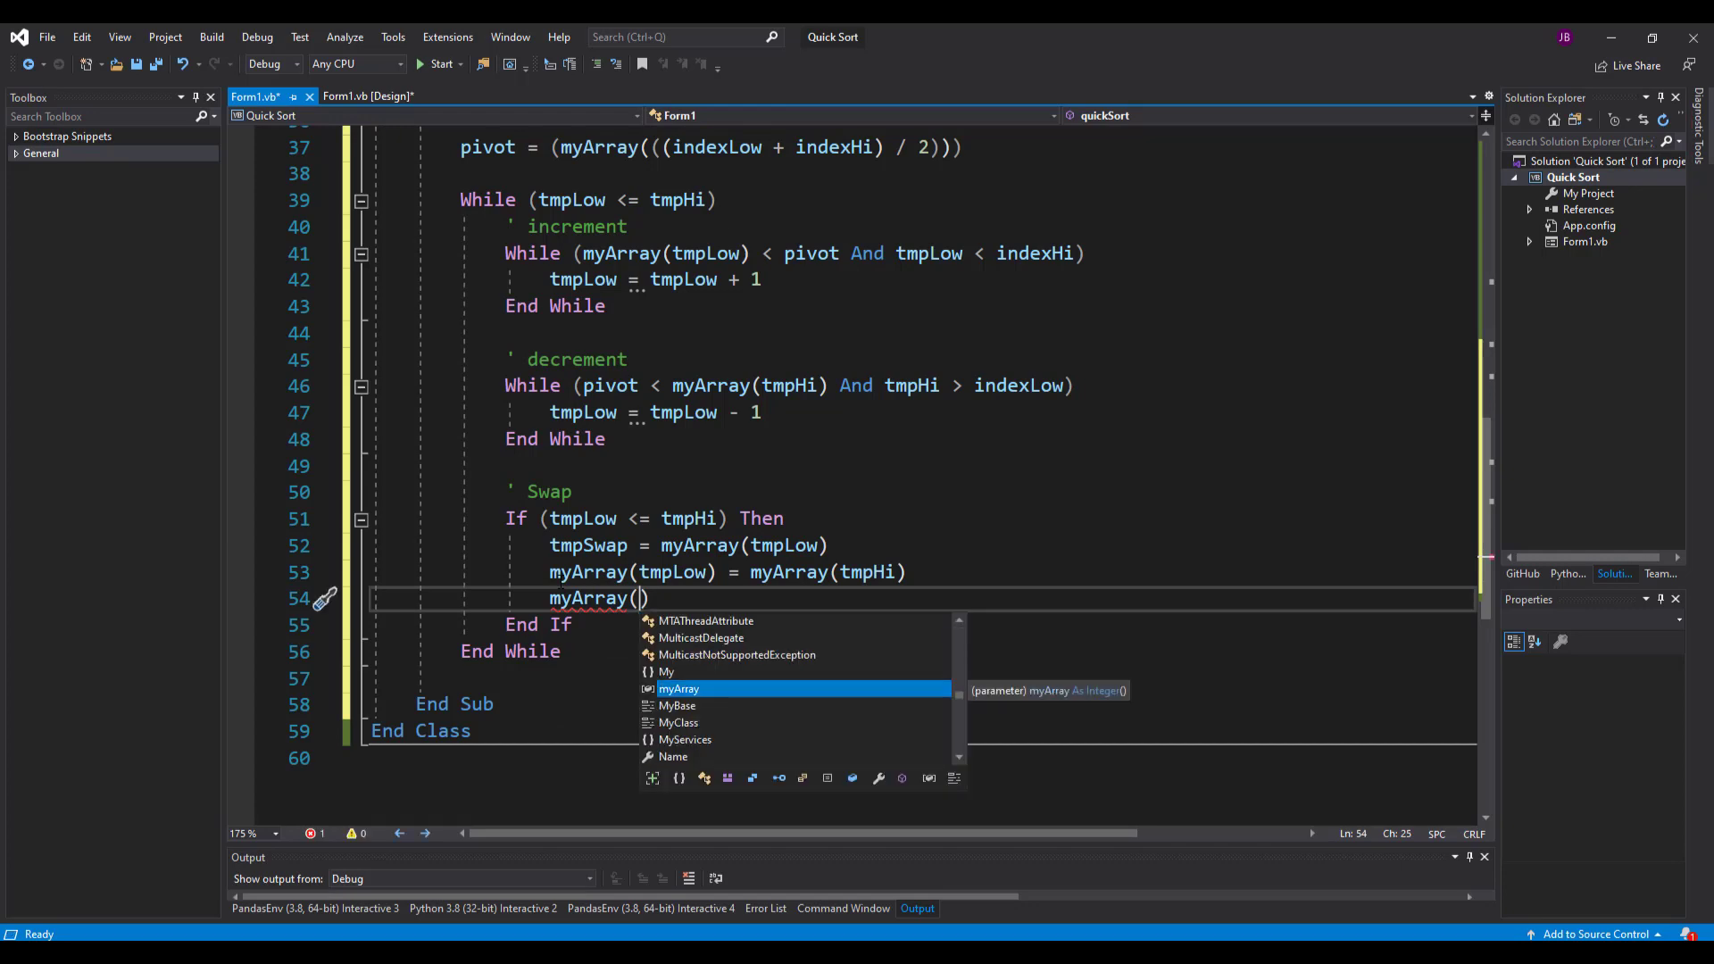
text(tmpHi)
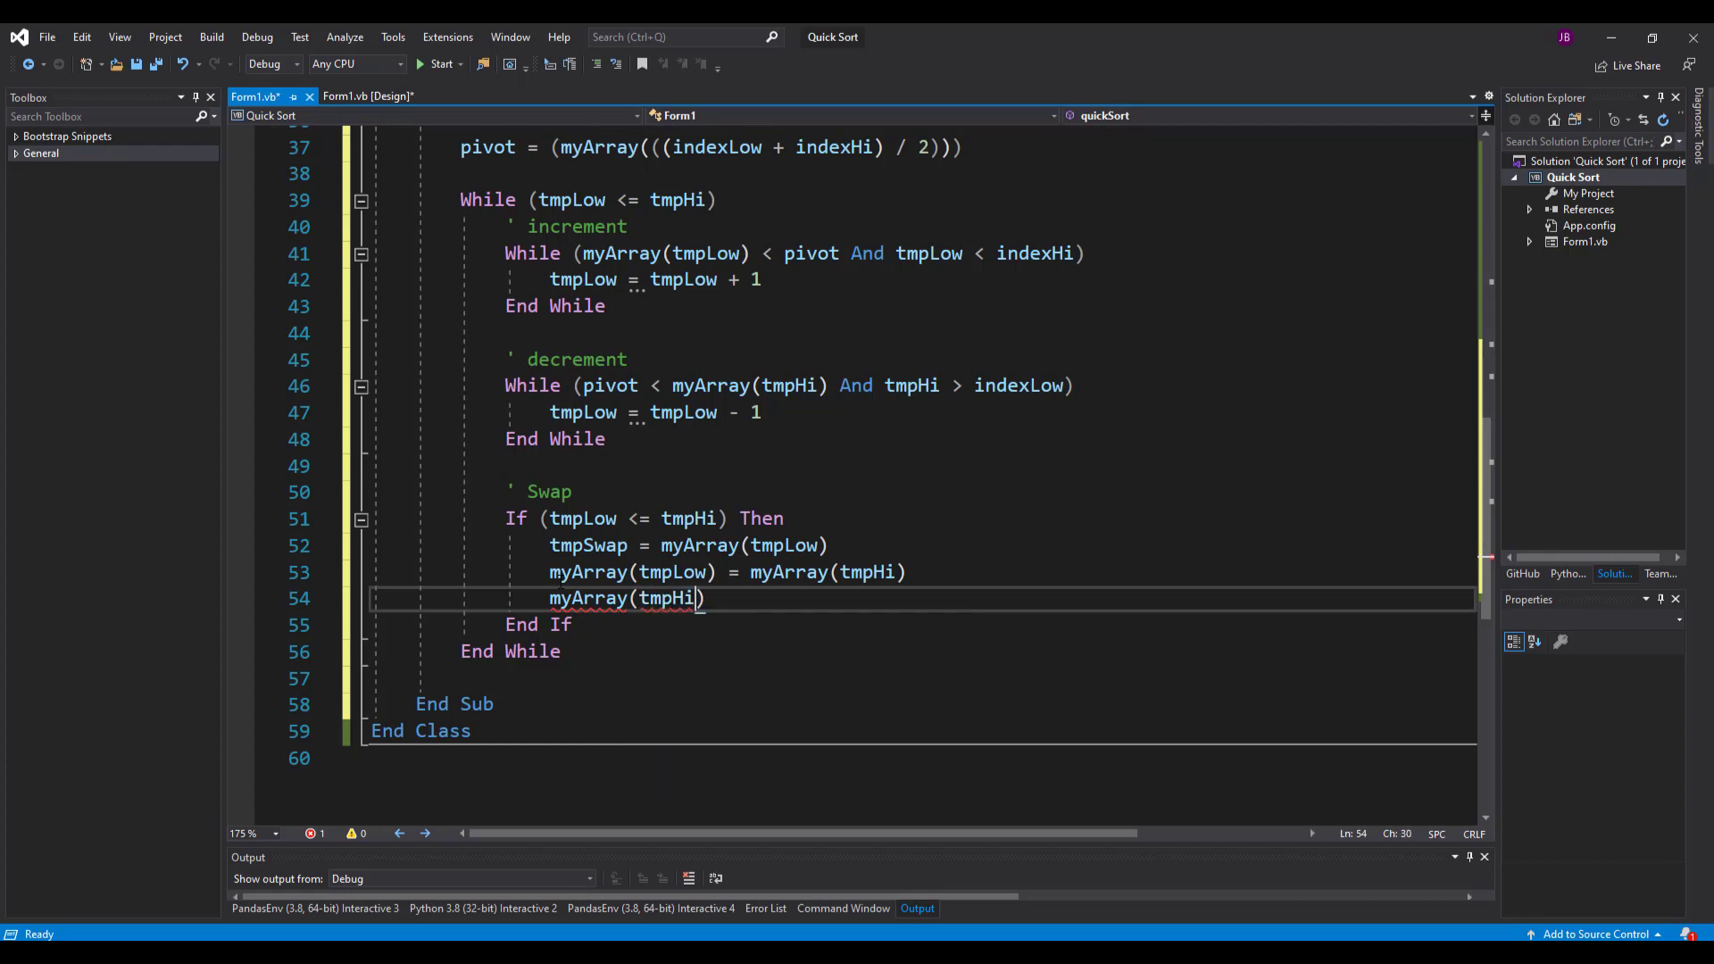
text(= tmpSwap)
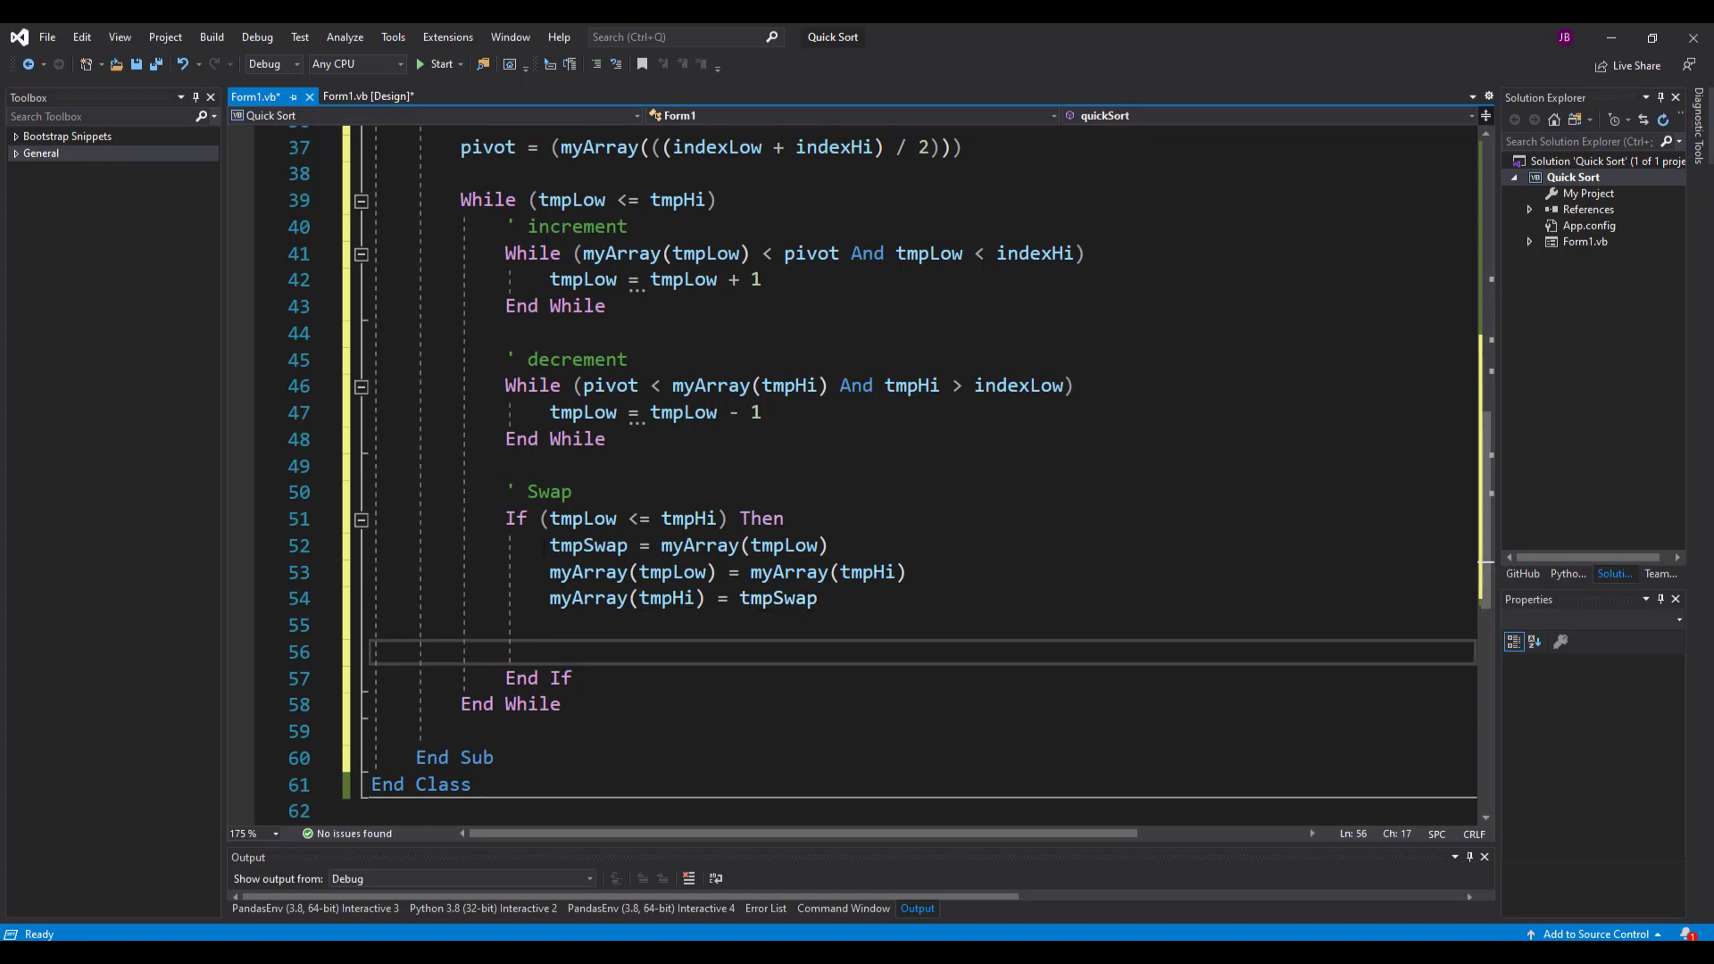
double_click(784, 545)
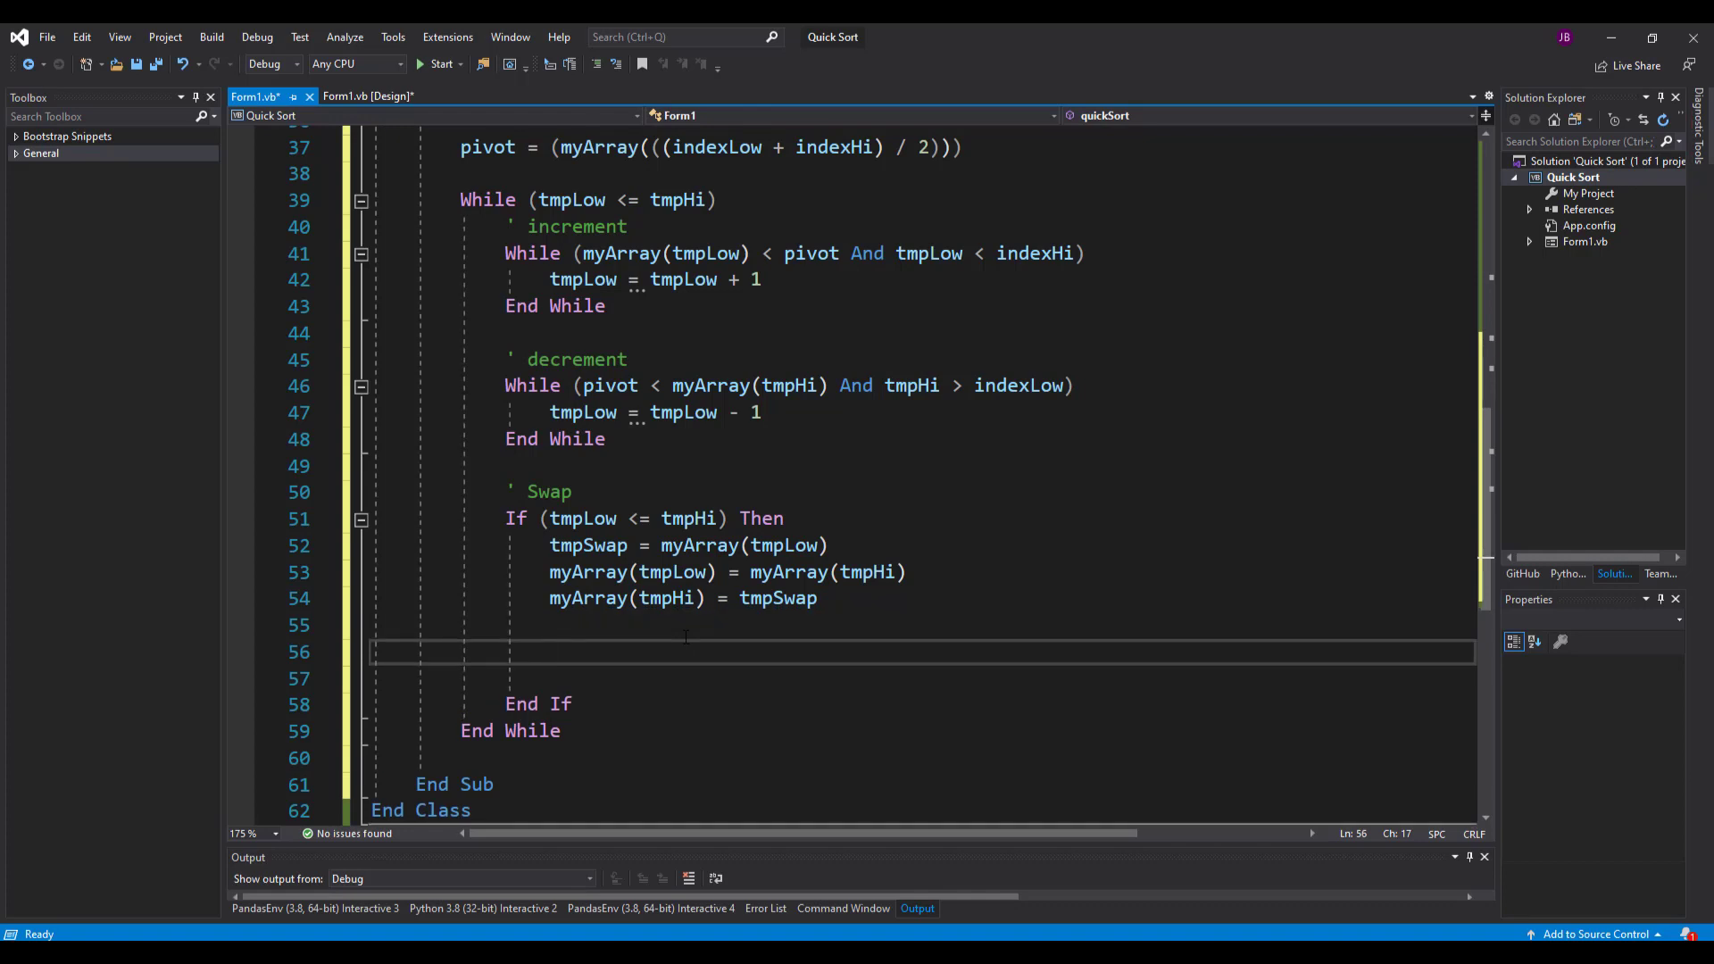
- Add tmpLow = tmpLow + 1 and tmpHi = tmpHi - 1, then open blank lines after End While
text(tmplow)
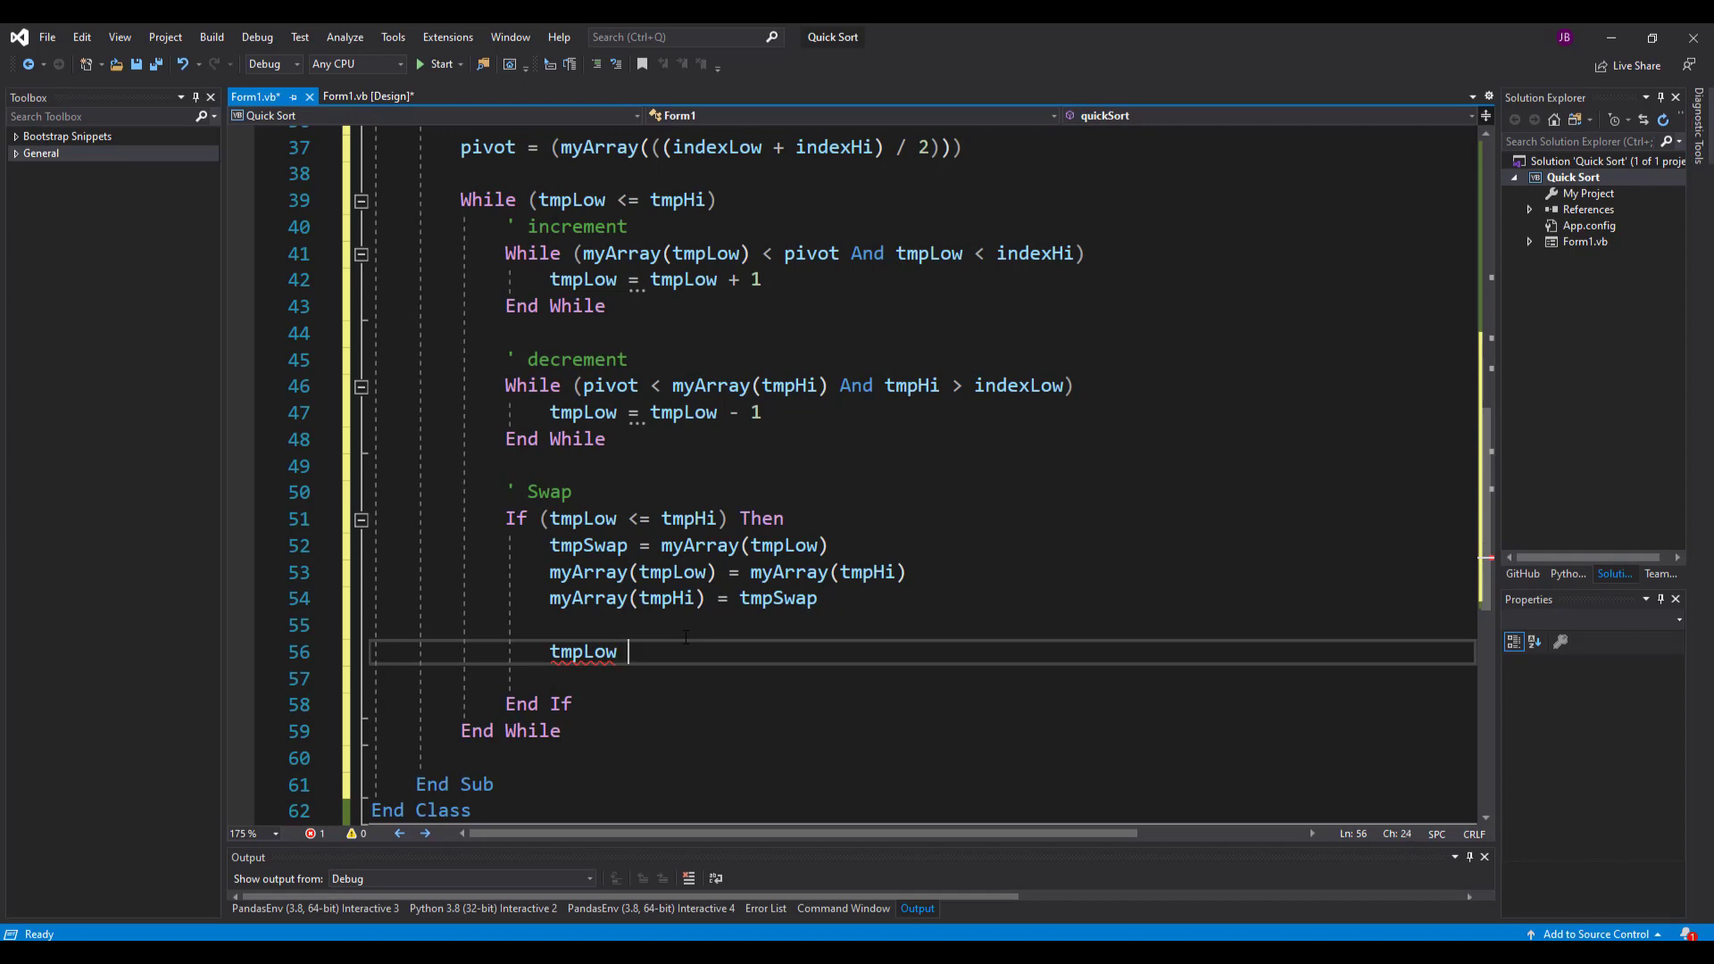
text(= tmp)
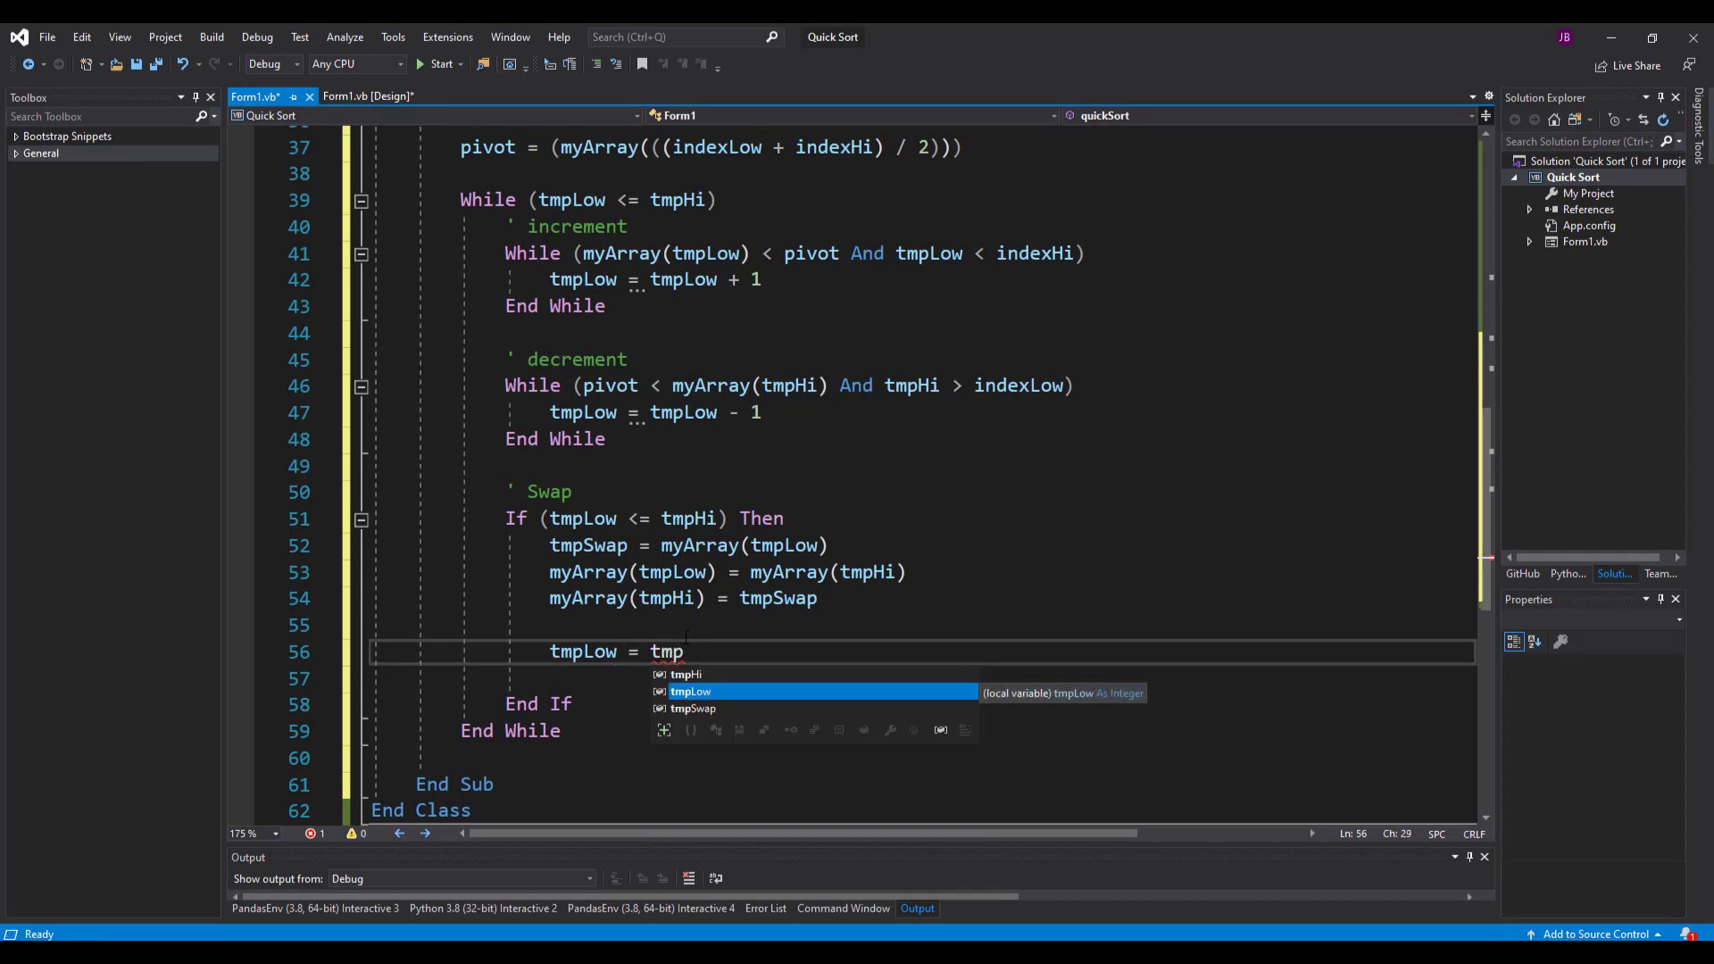
text(Low + 1)
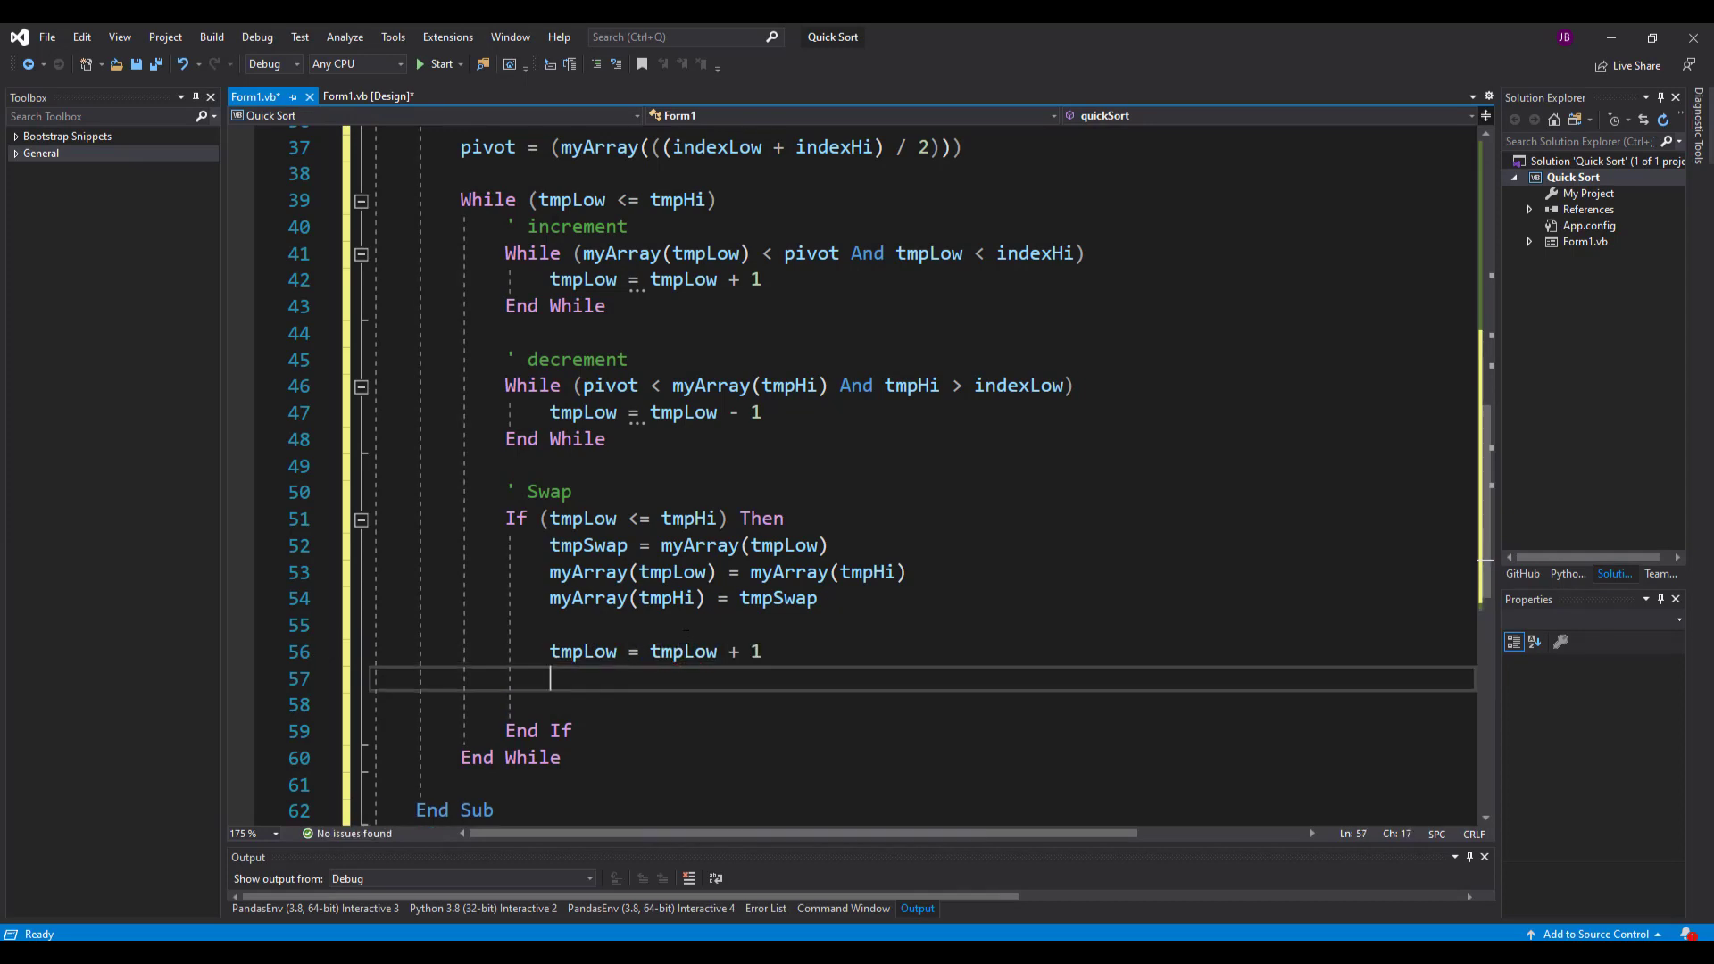
text(tmp)
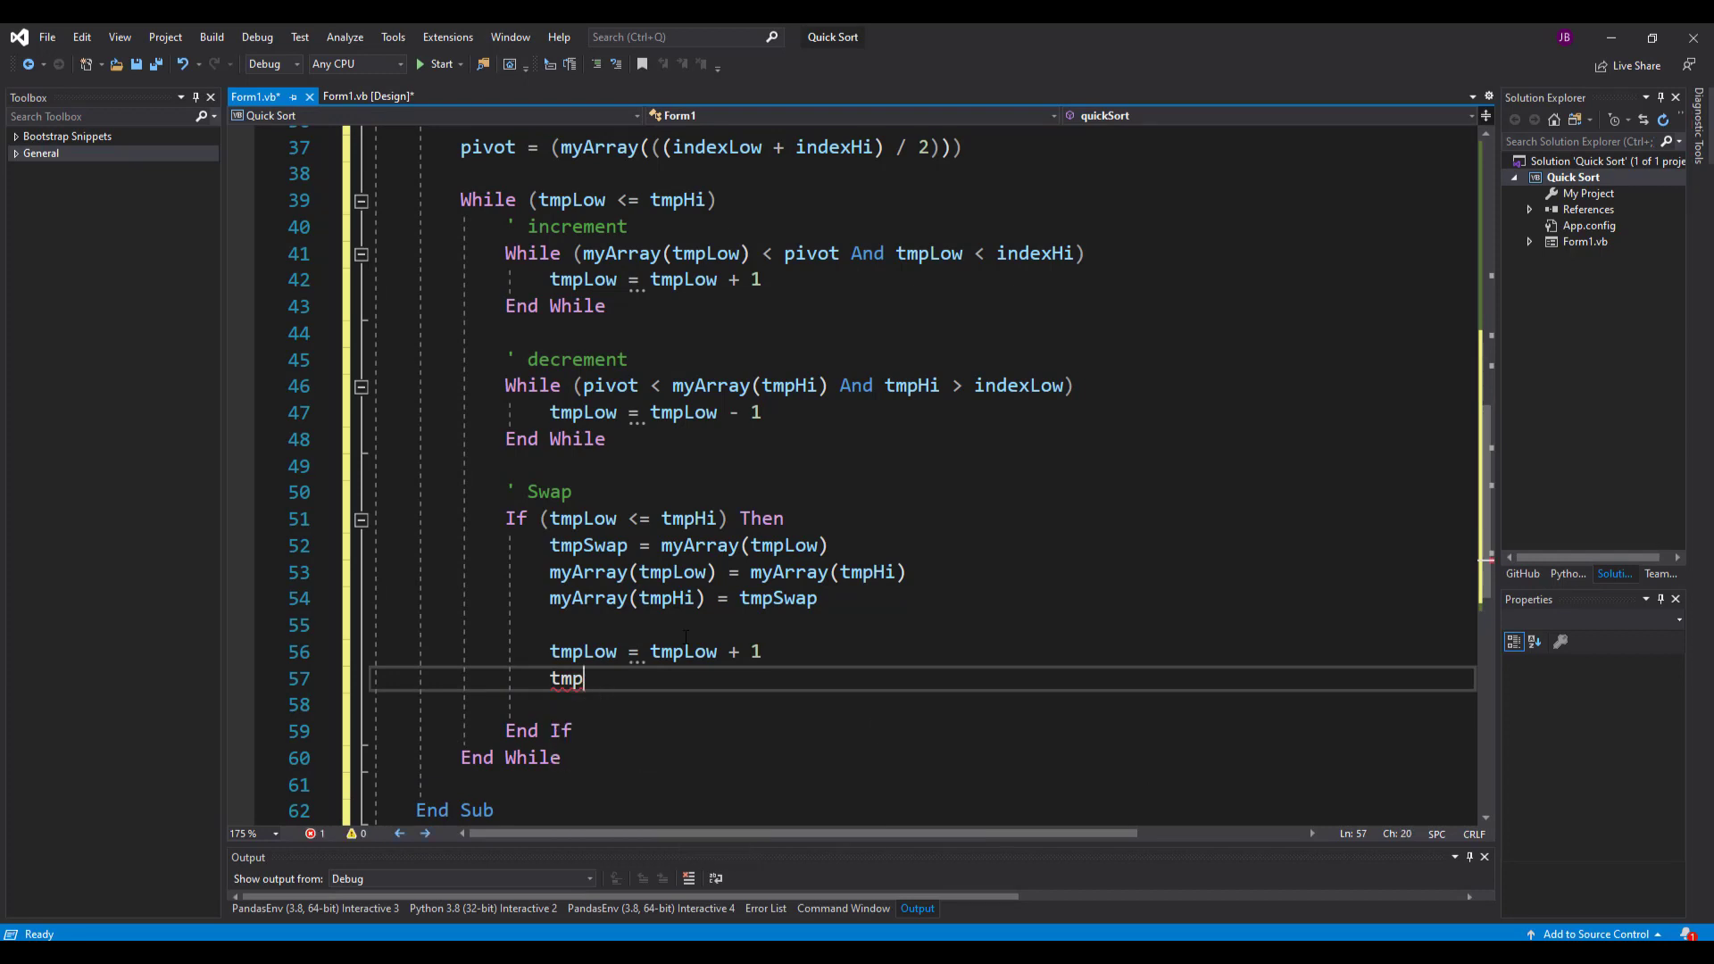
text(Hi =)
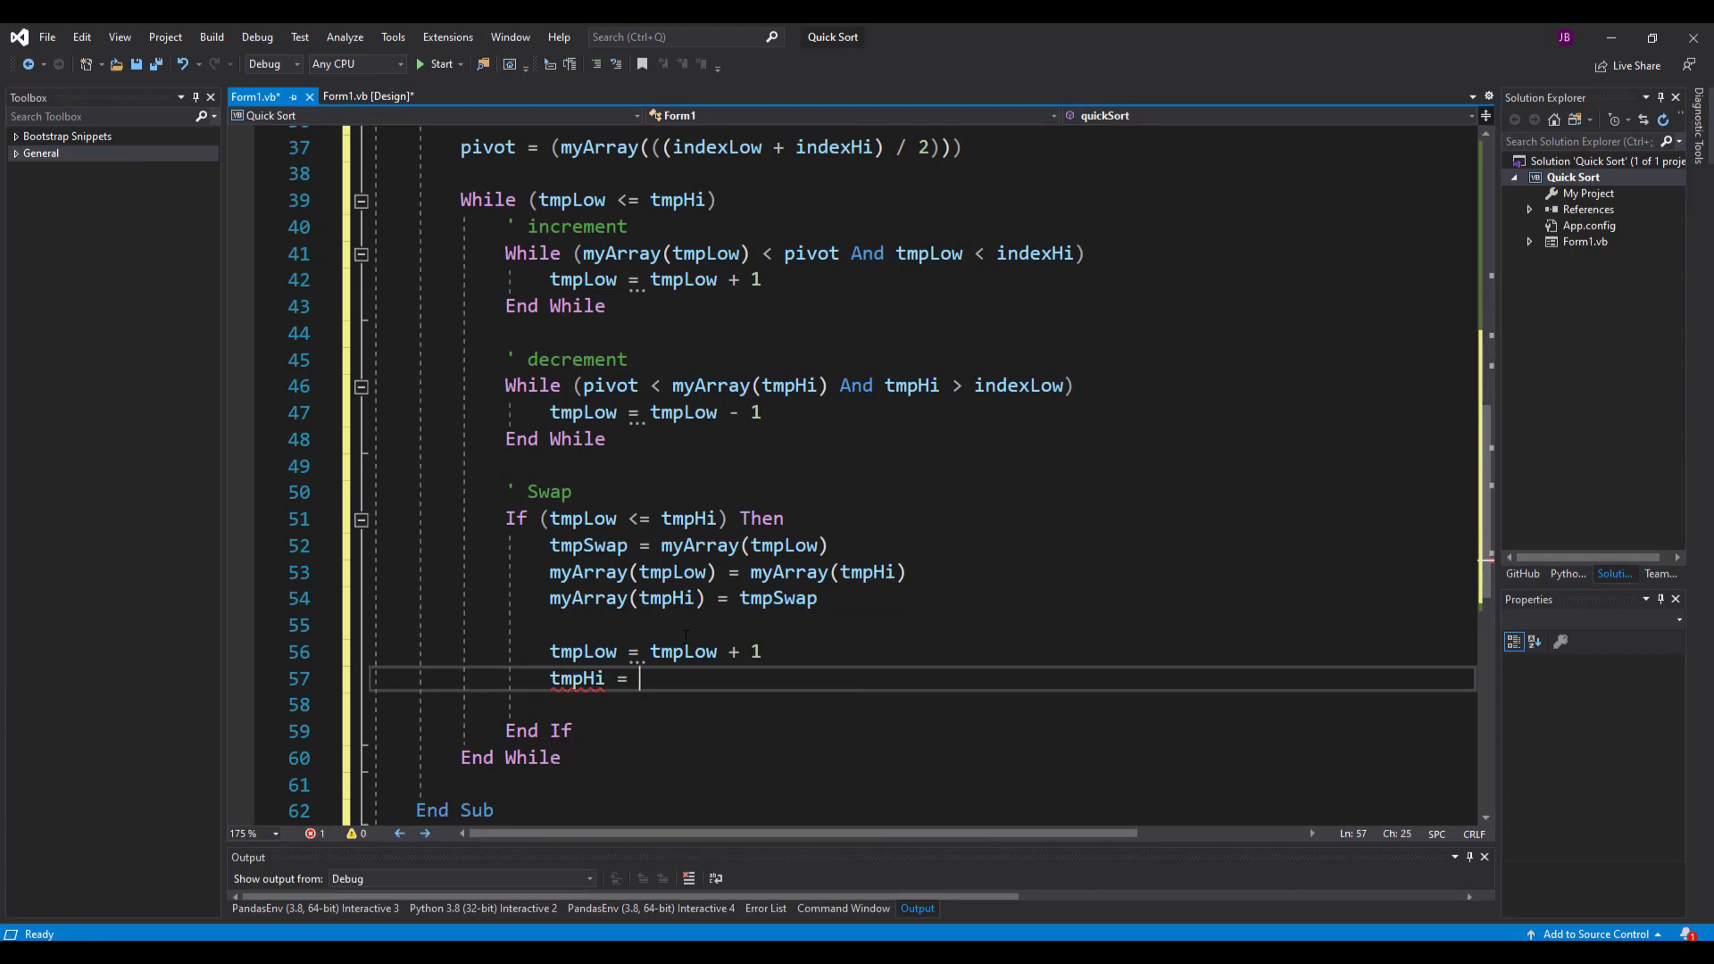
text(tmpHi - 1)
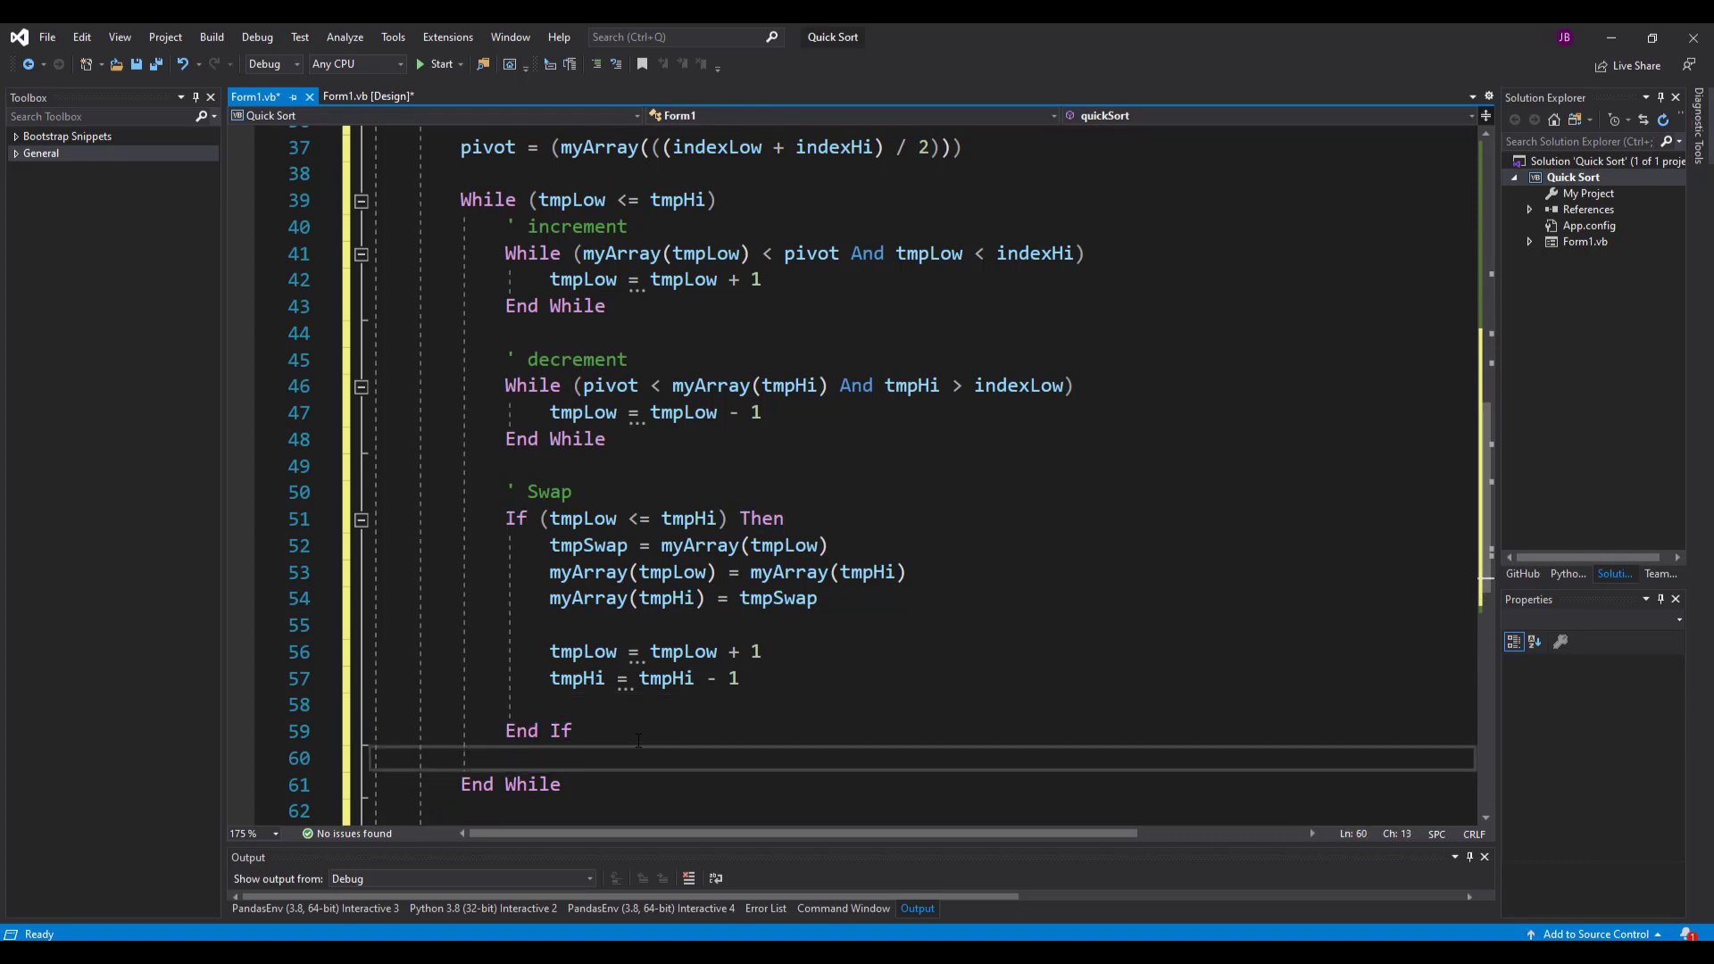
scroll(down, 3)
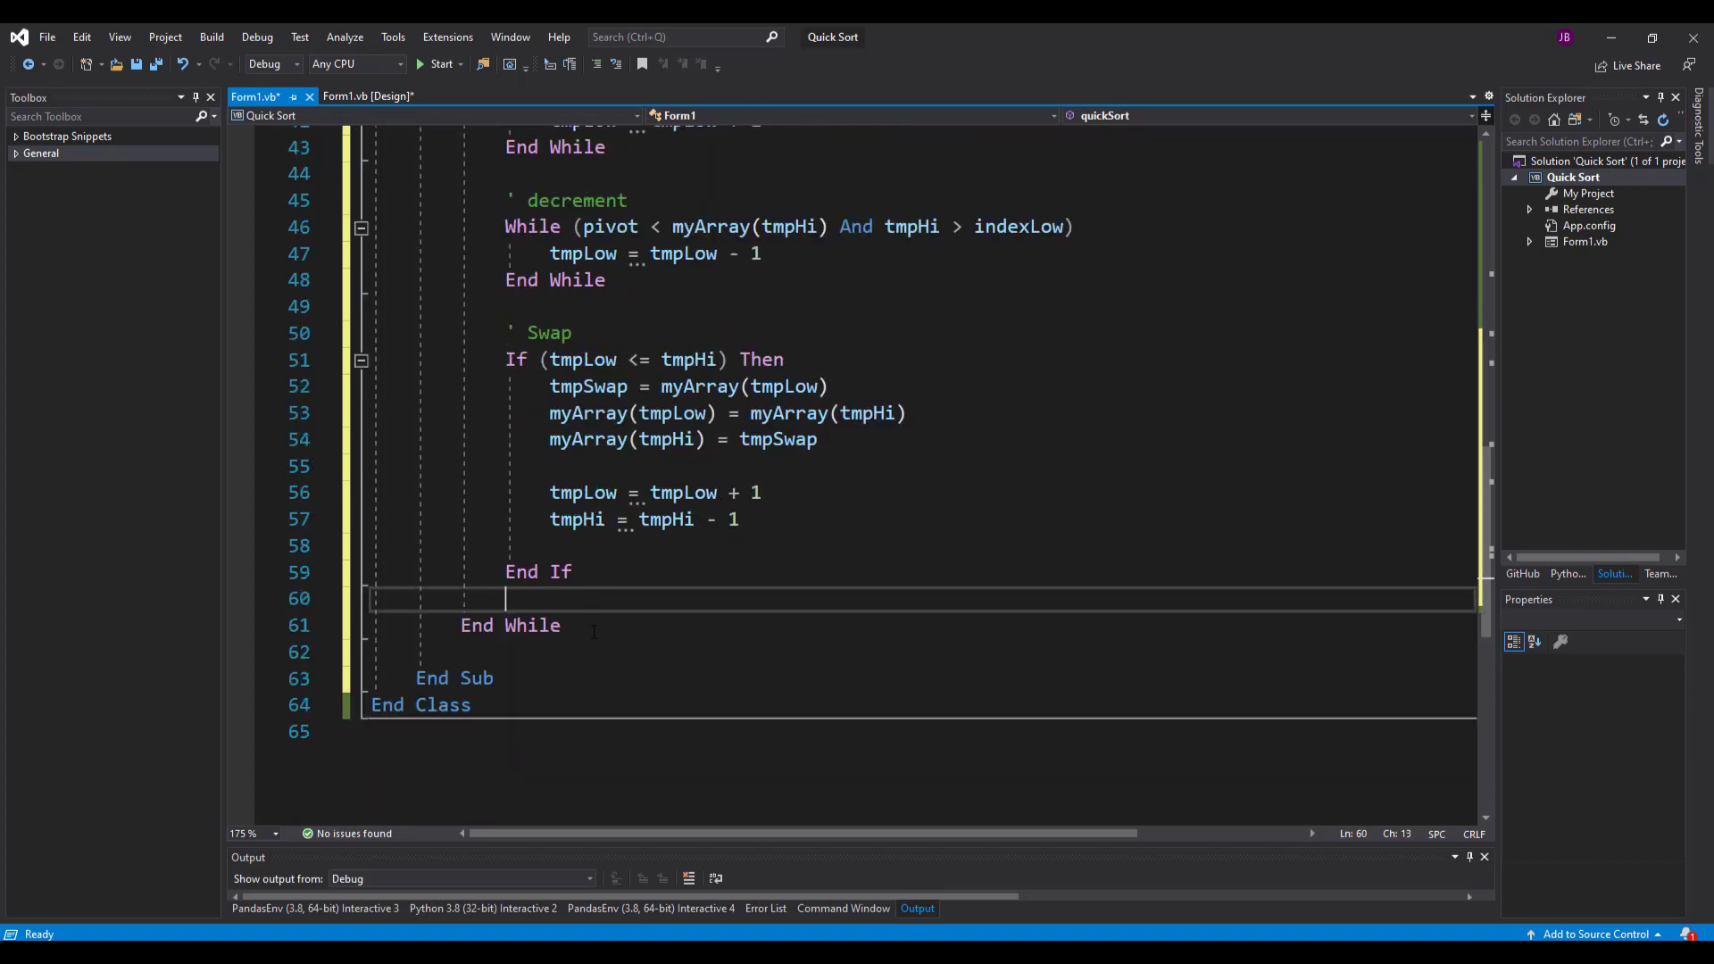
key(Enter)
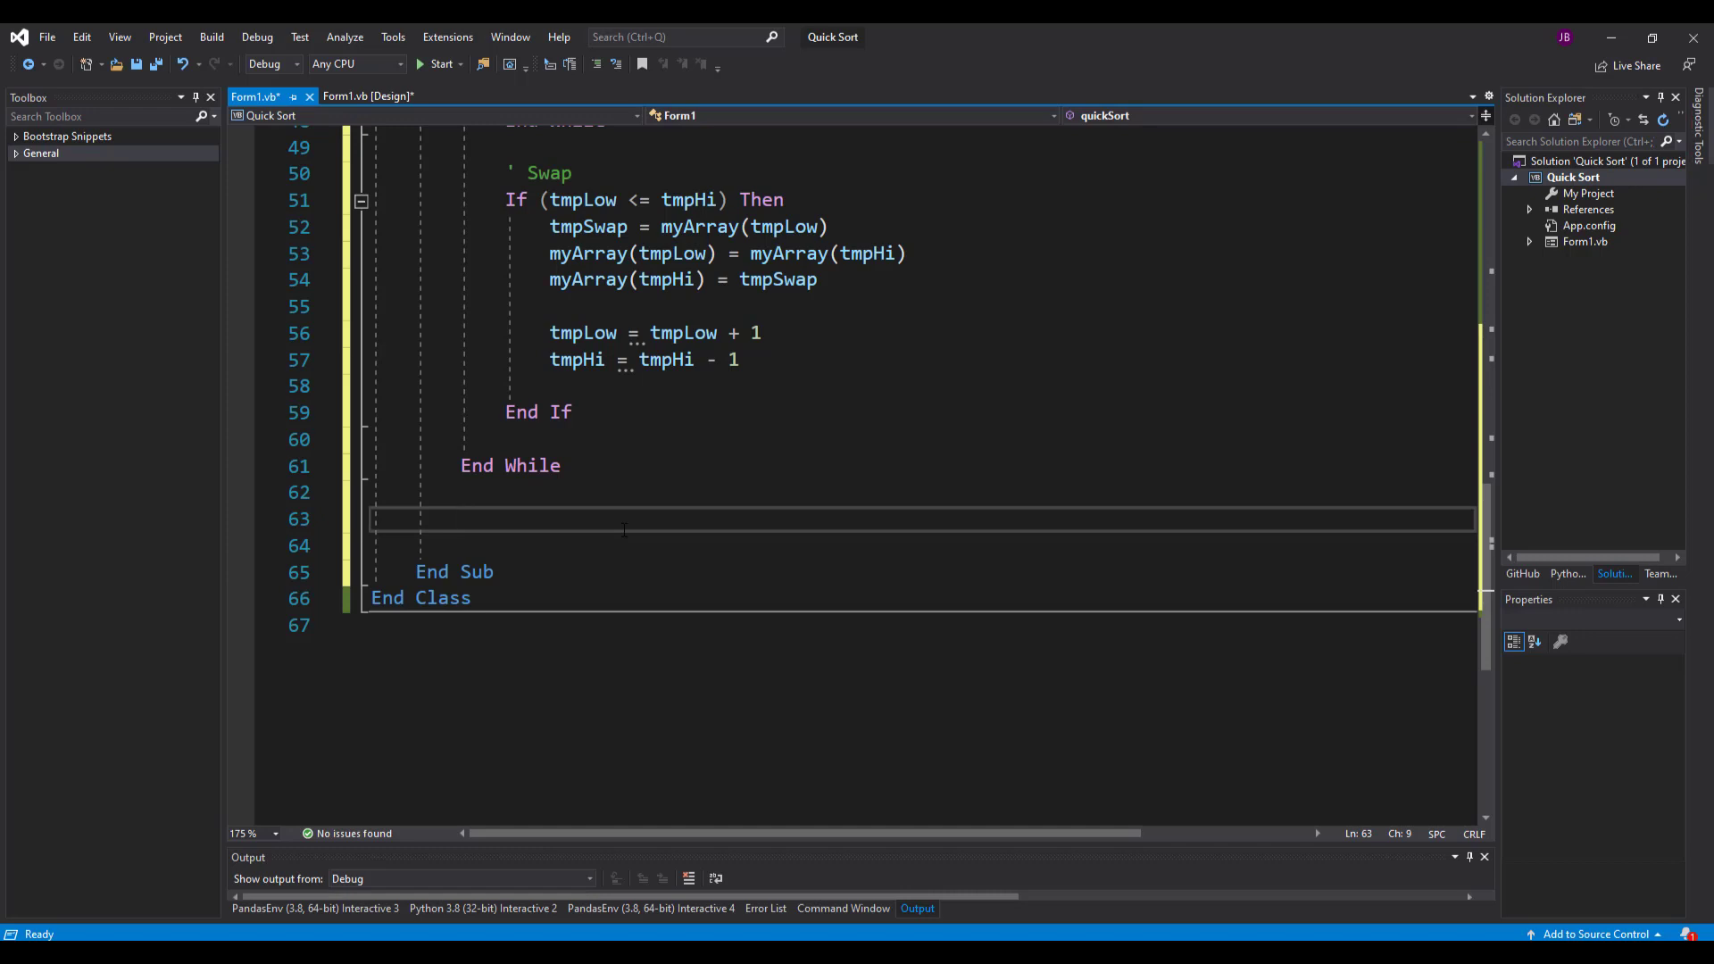
- Add an If block that recursively calls quickSort(myArray, indexLow, tmpHi)
text(if)
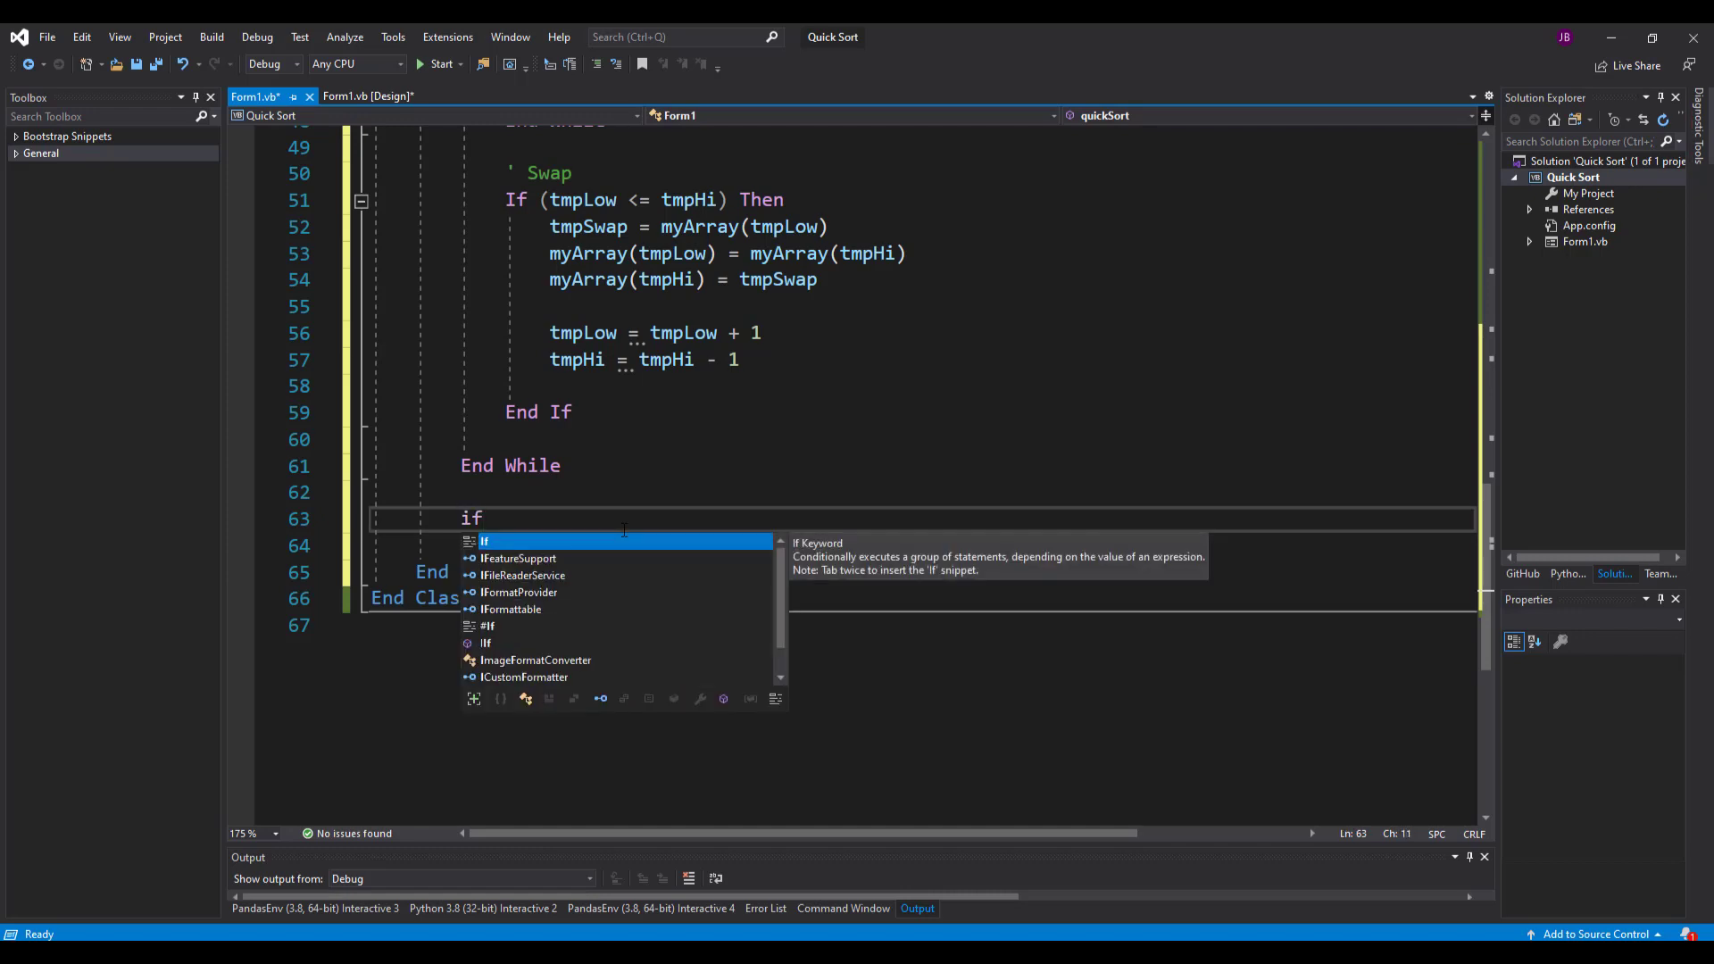
text((index))
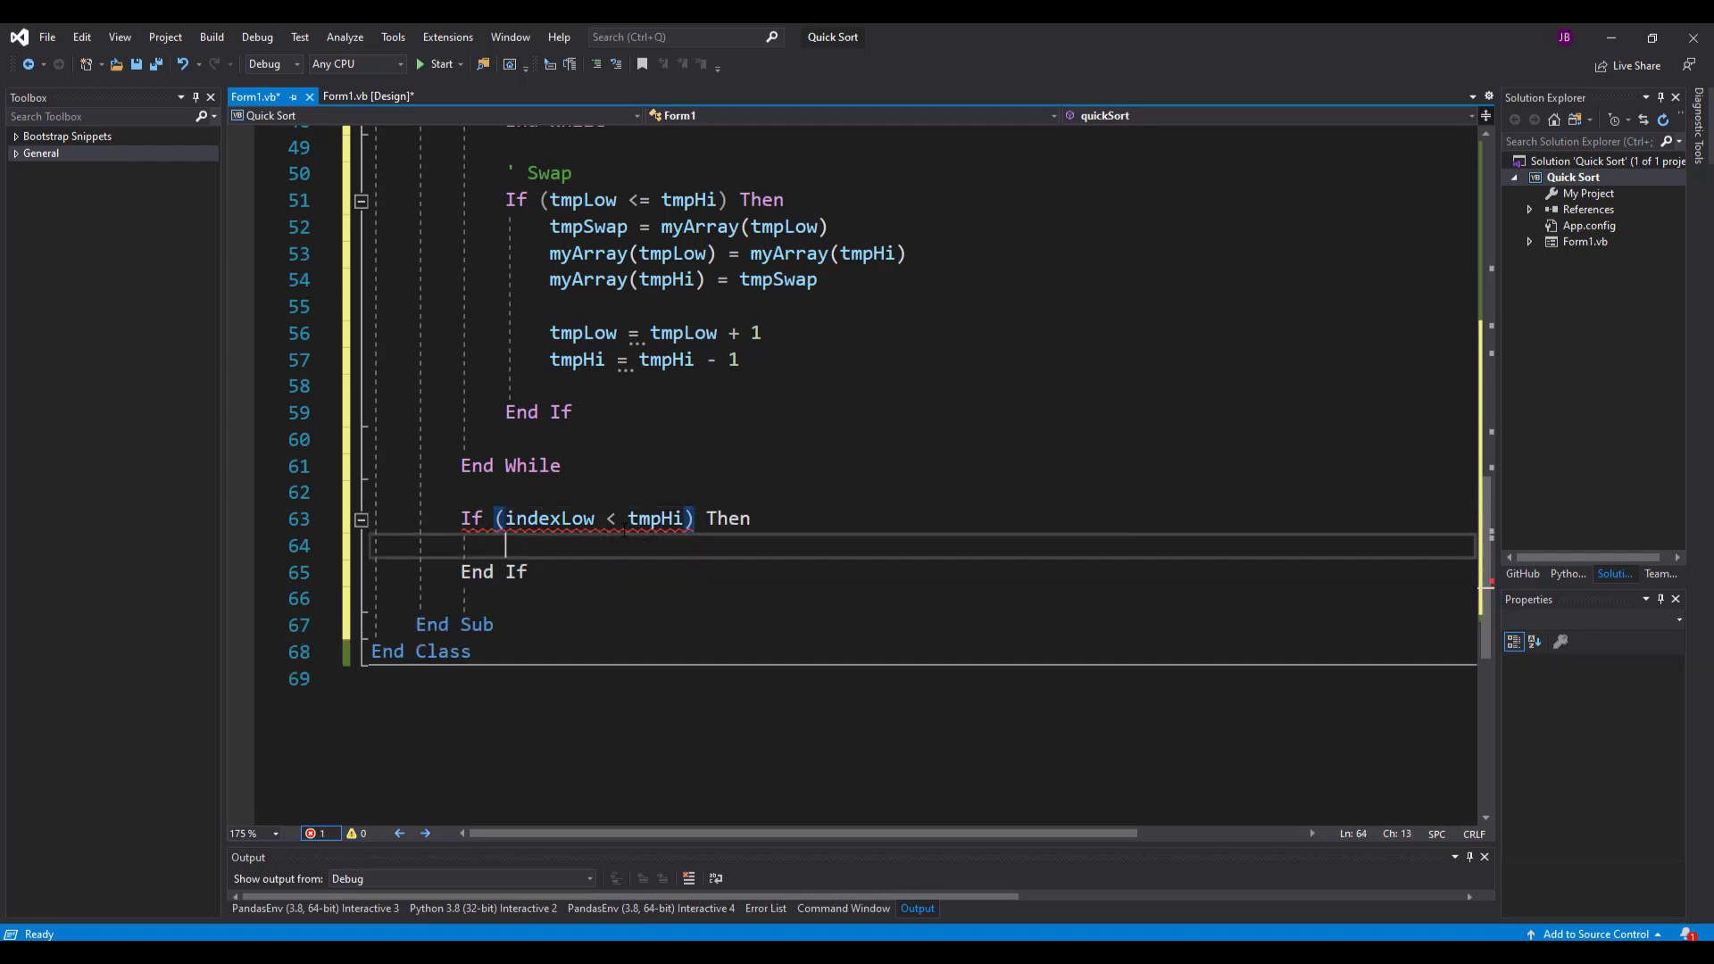
text(quickSort()
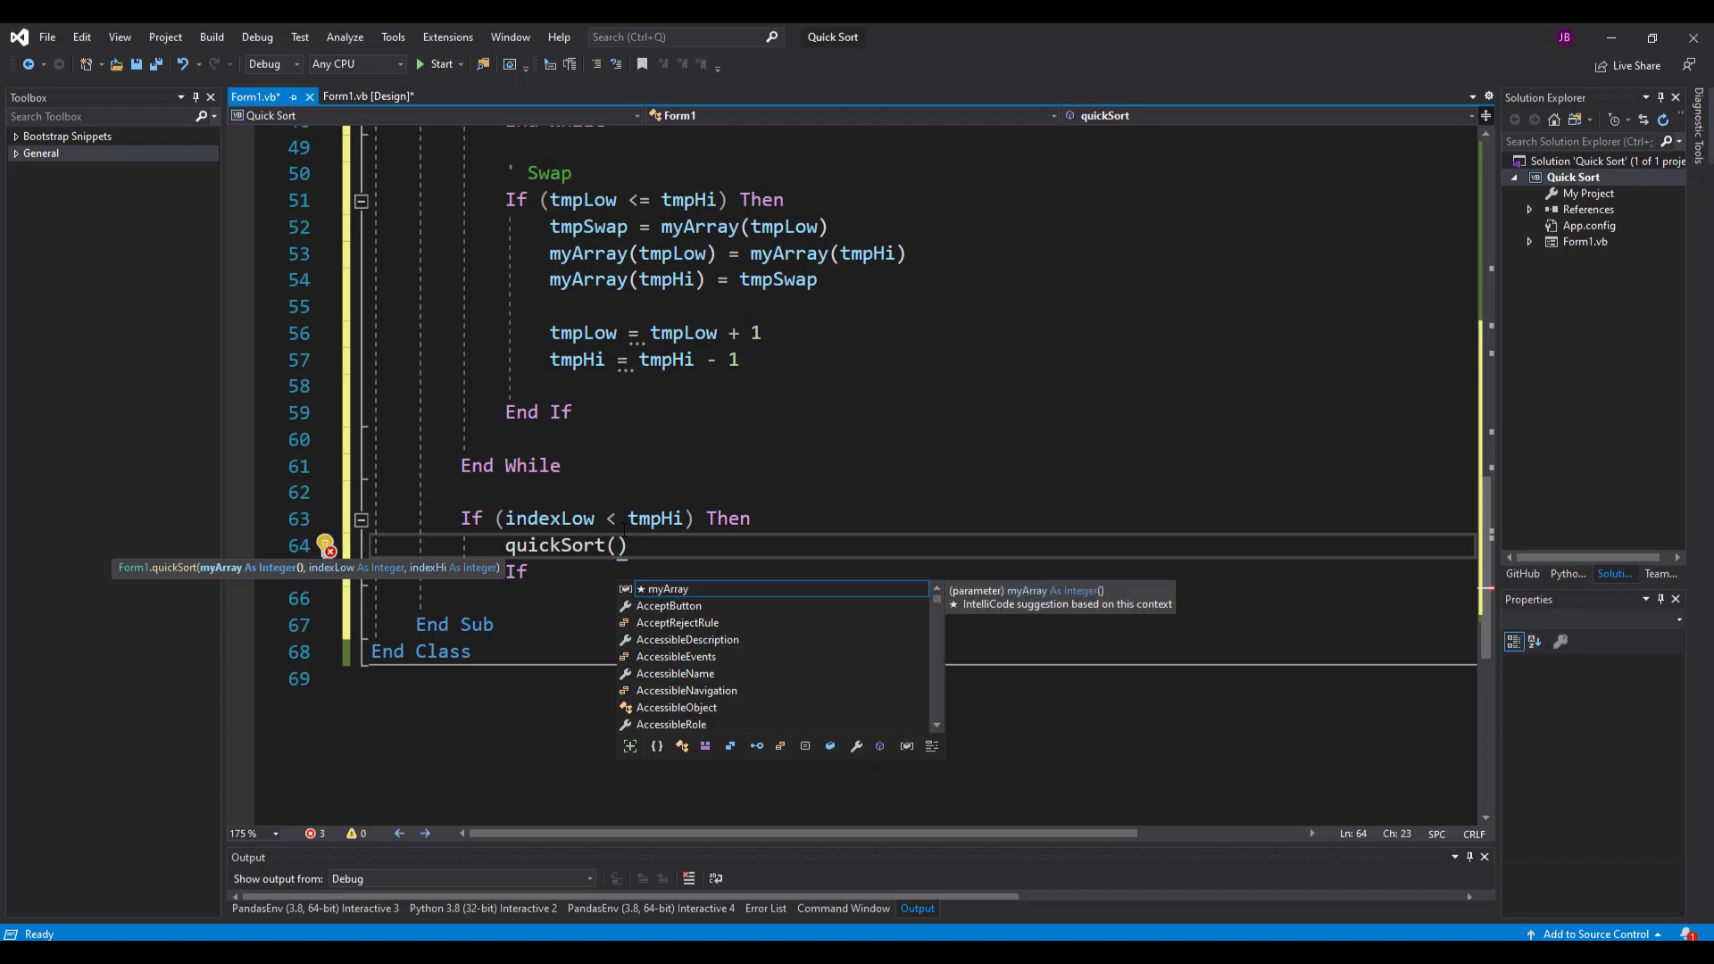
text(M)
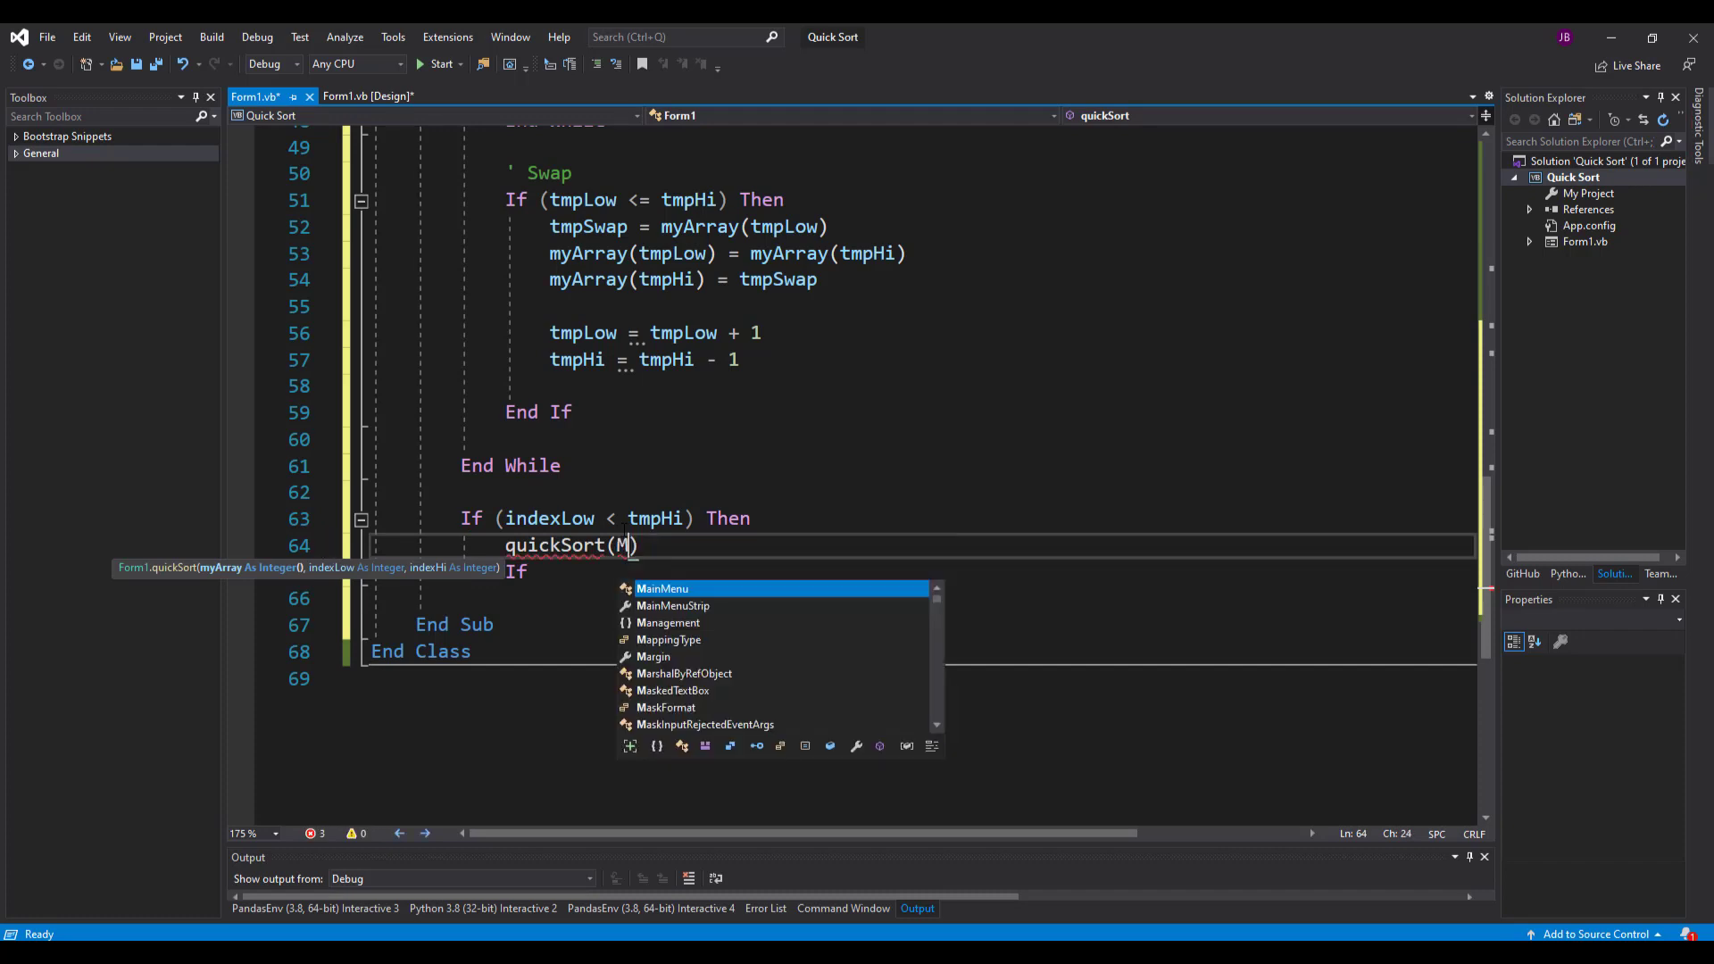
text(yArray)
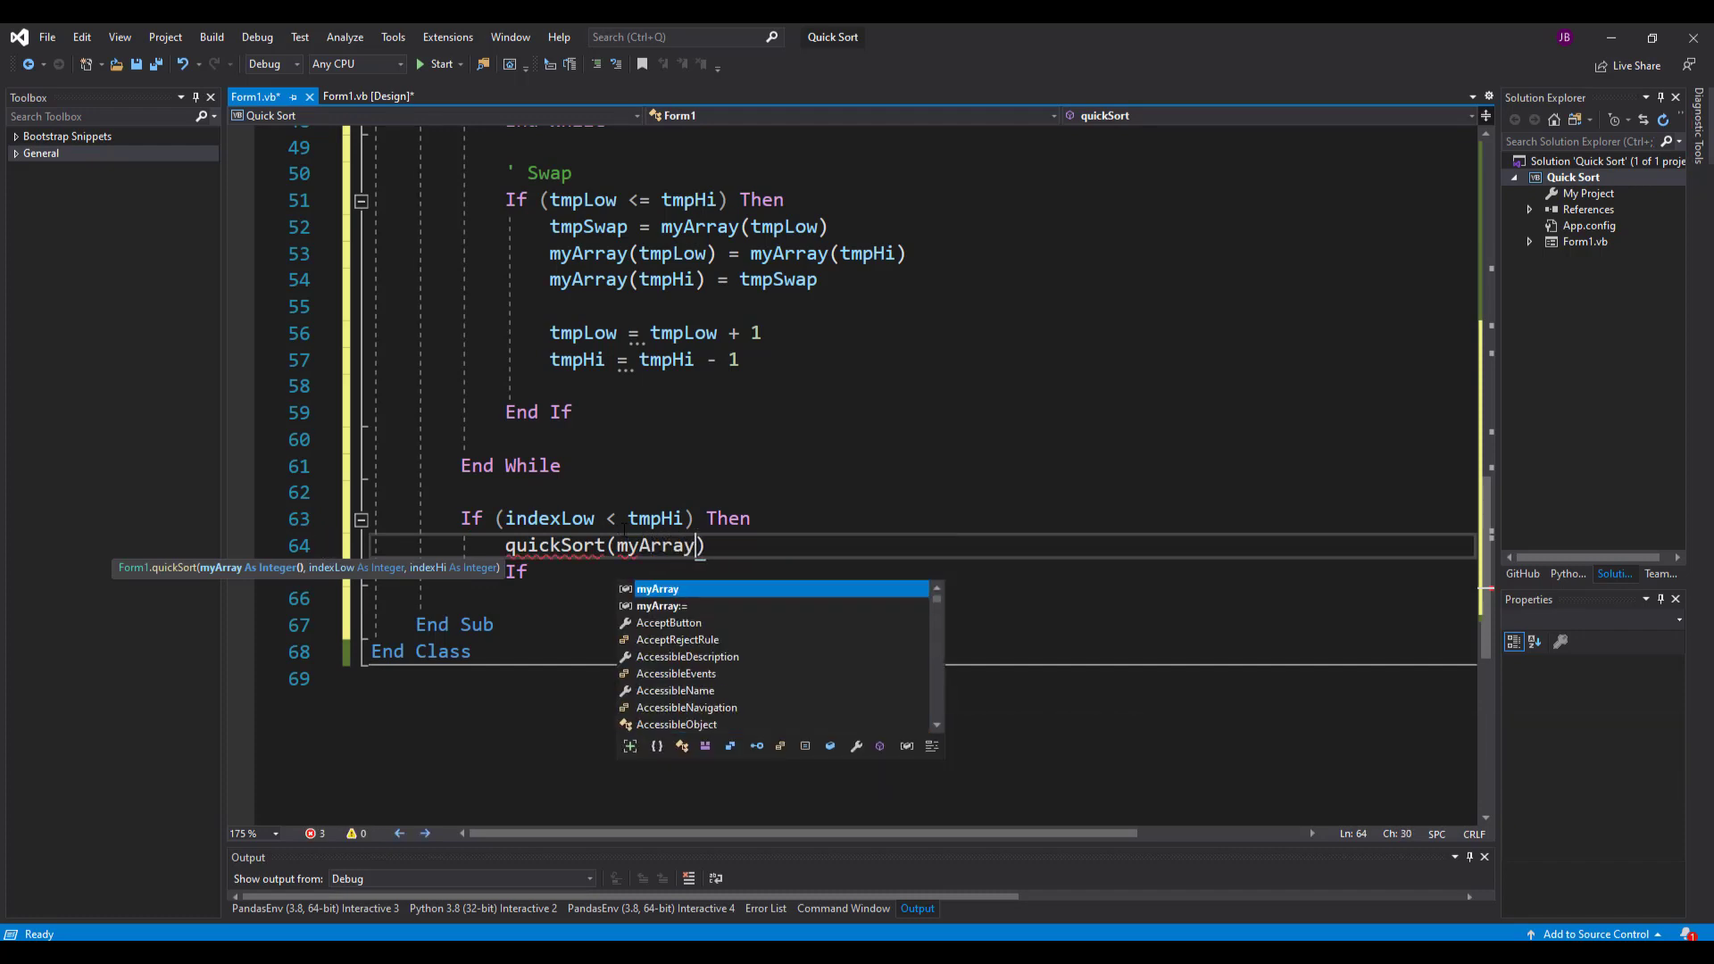
text(,)
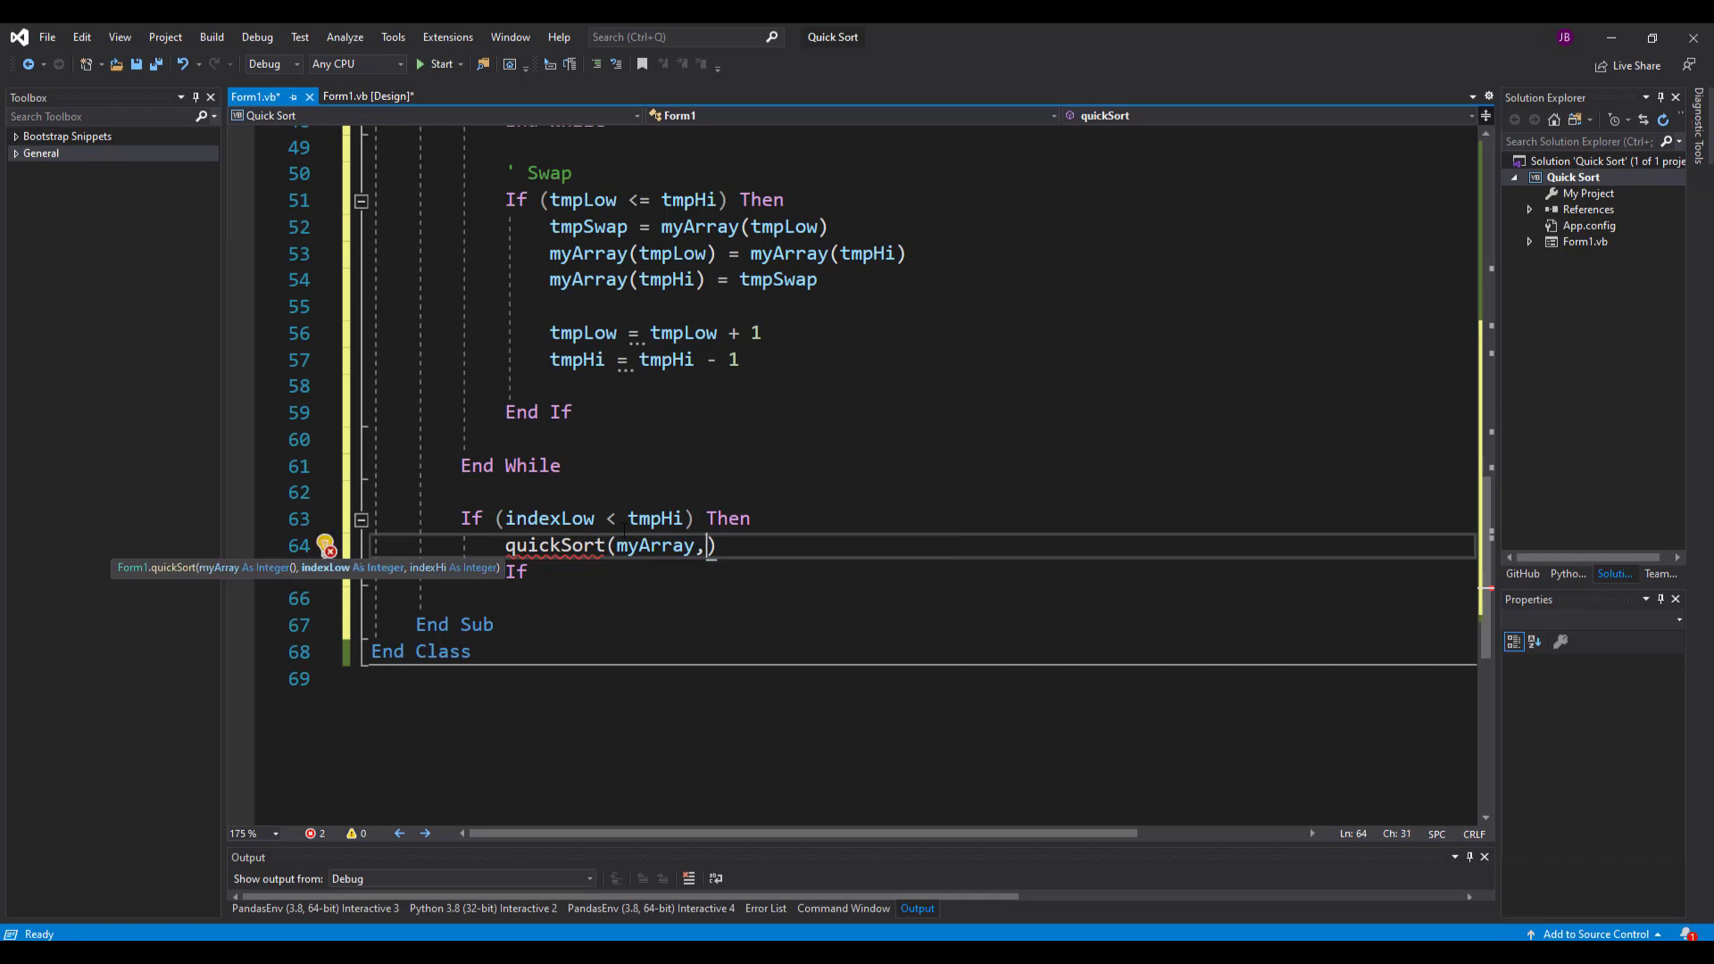
text(indexLow)
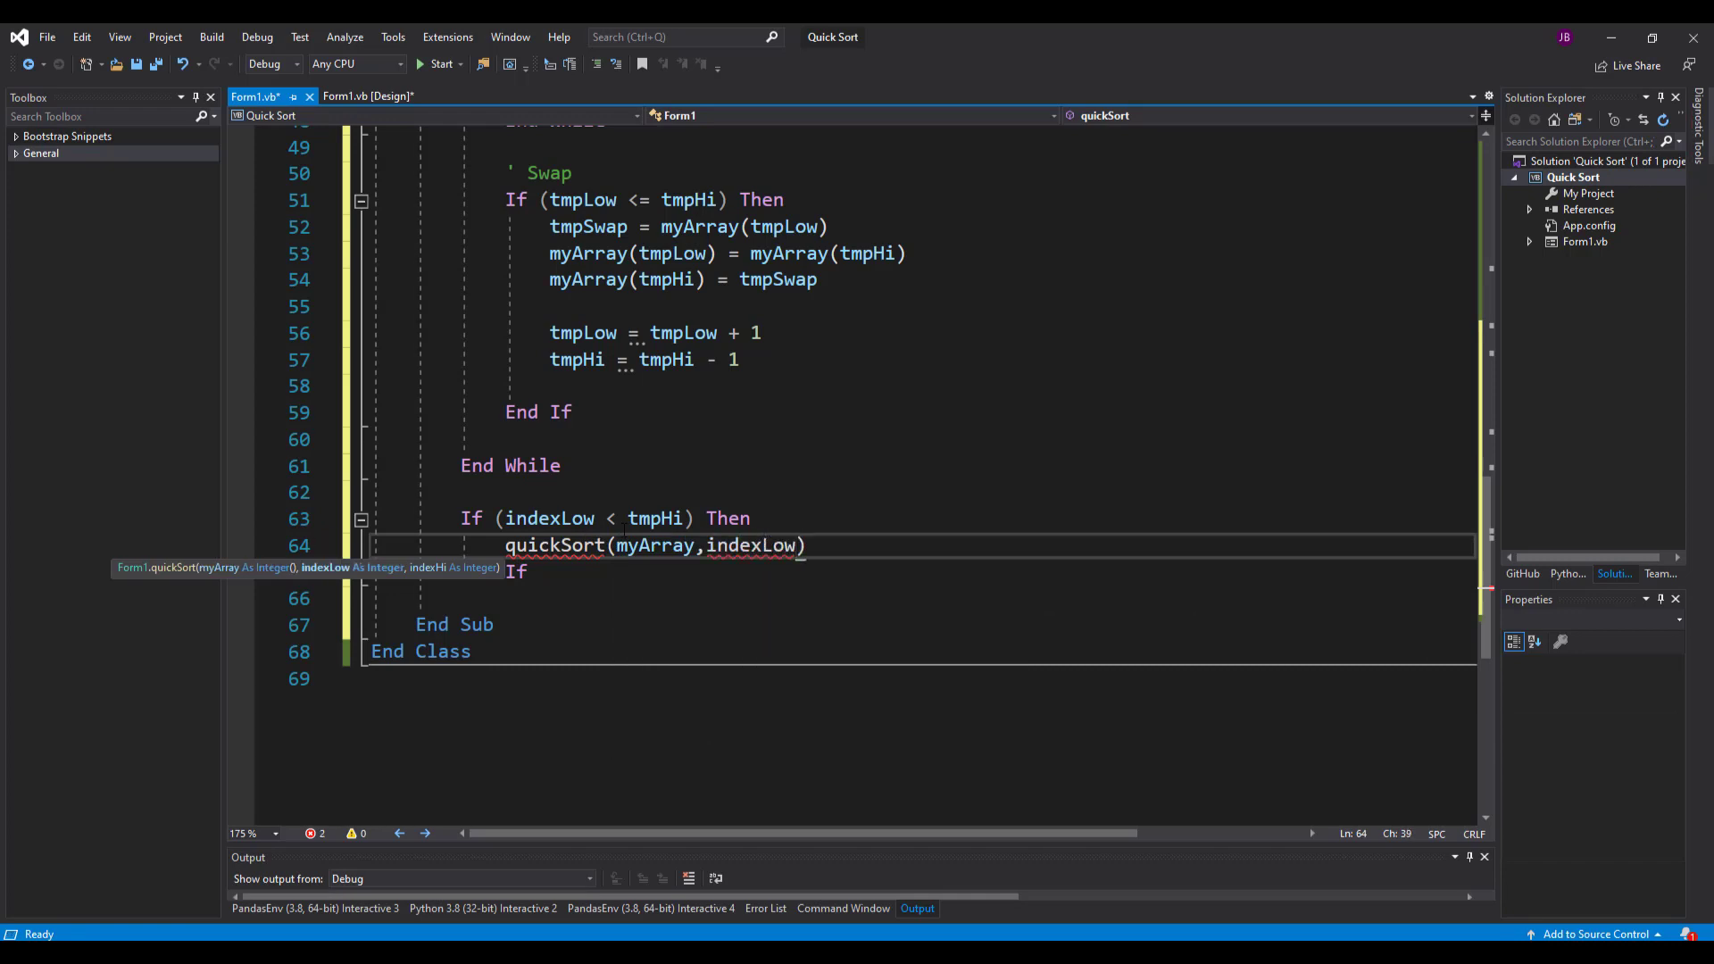
text(,tmpHi)
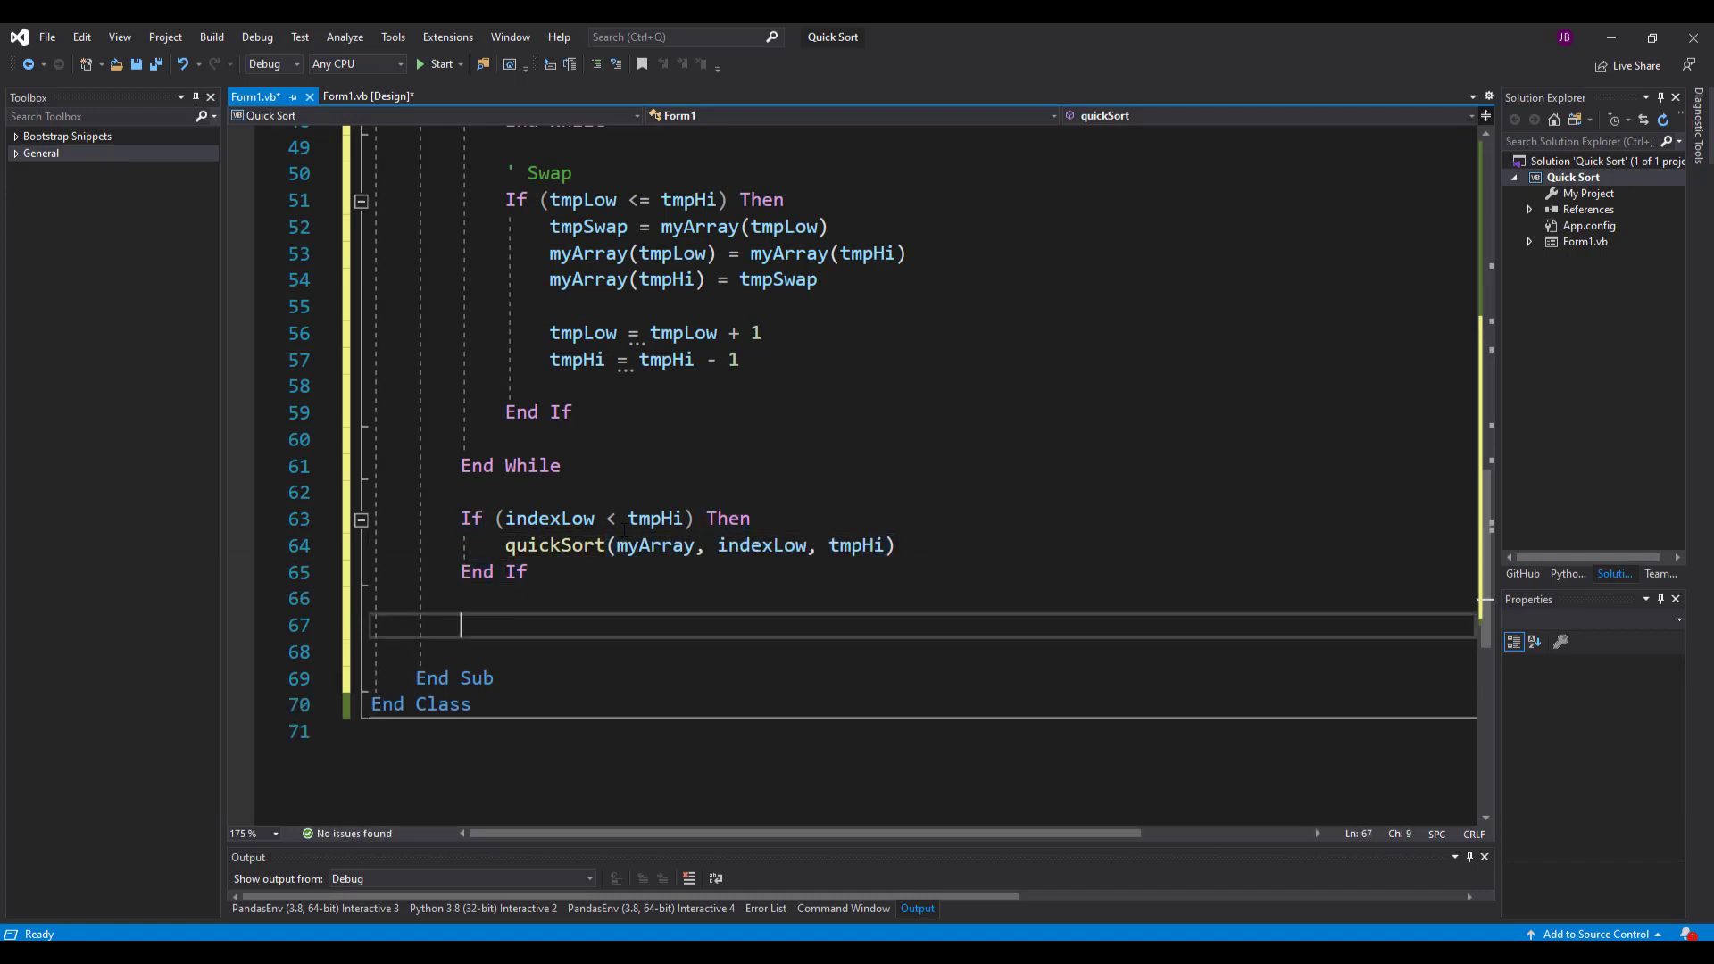
- Start a second If on tmpLow calling quickSort(myArray, tmpLow, indexHi)
text(If ()
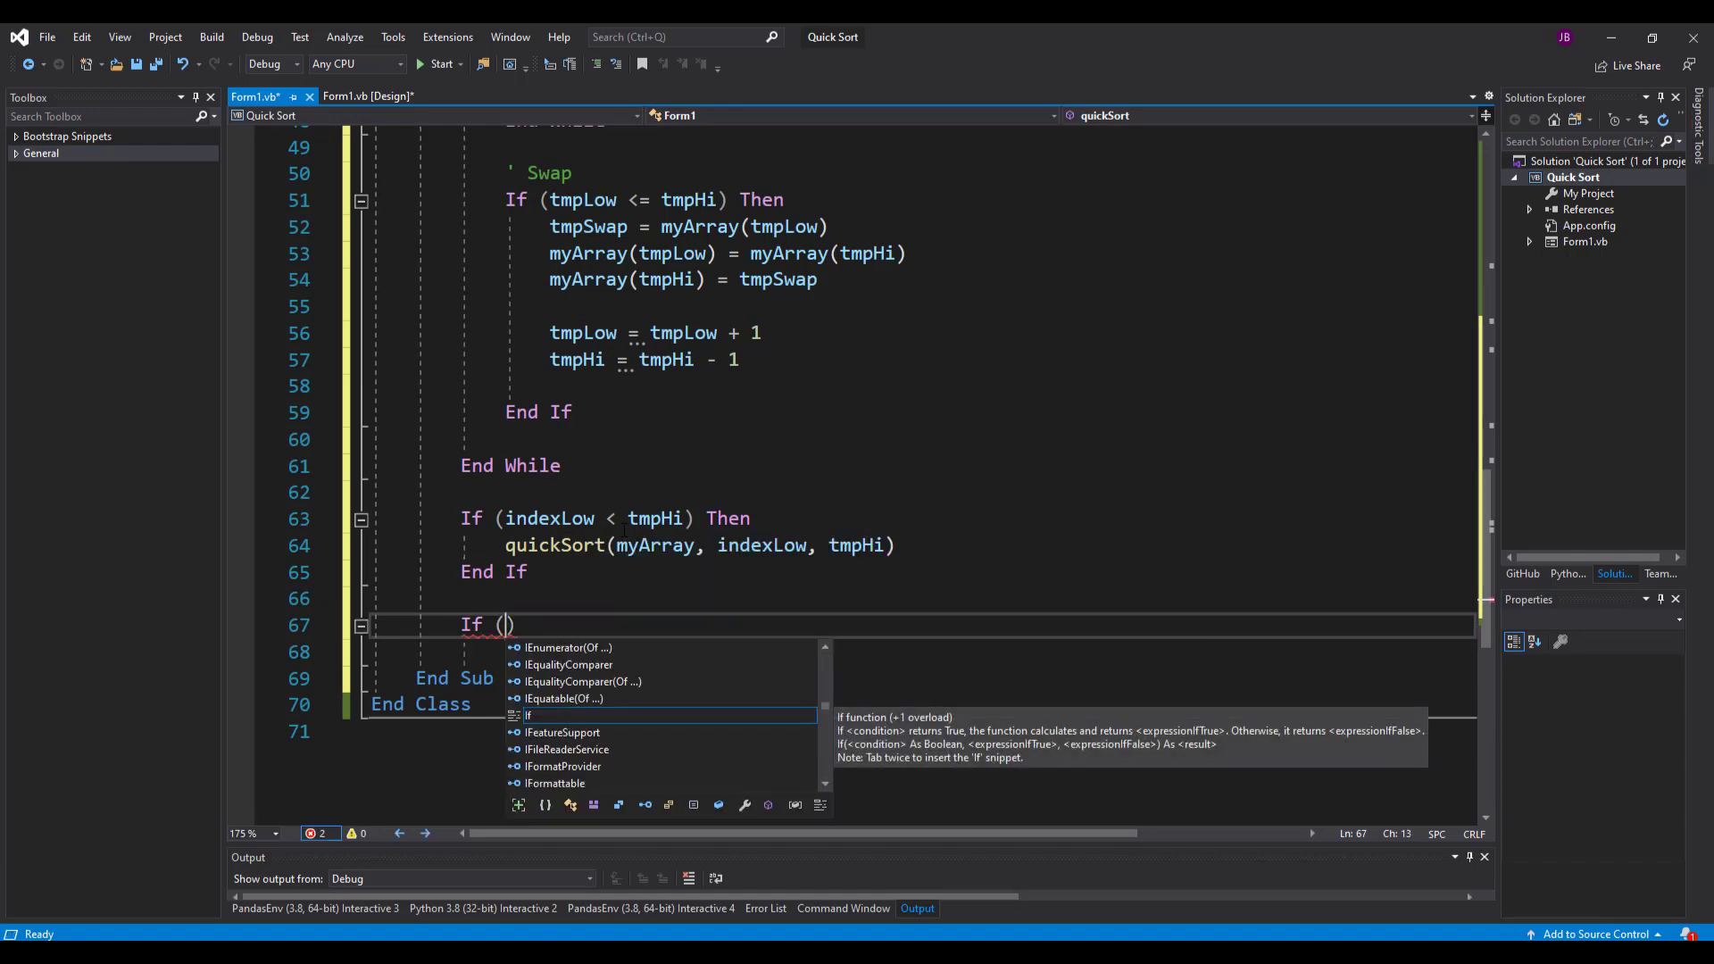
text(tmpLow < indexHi)
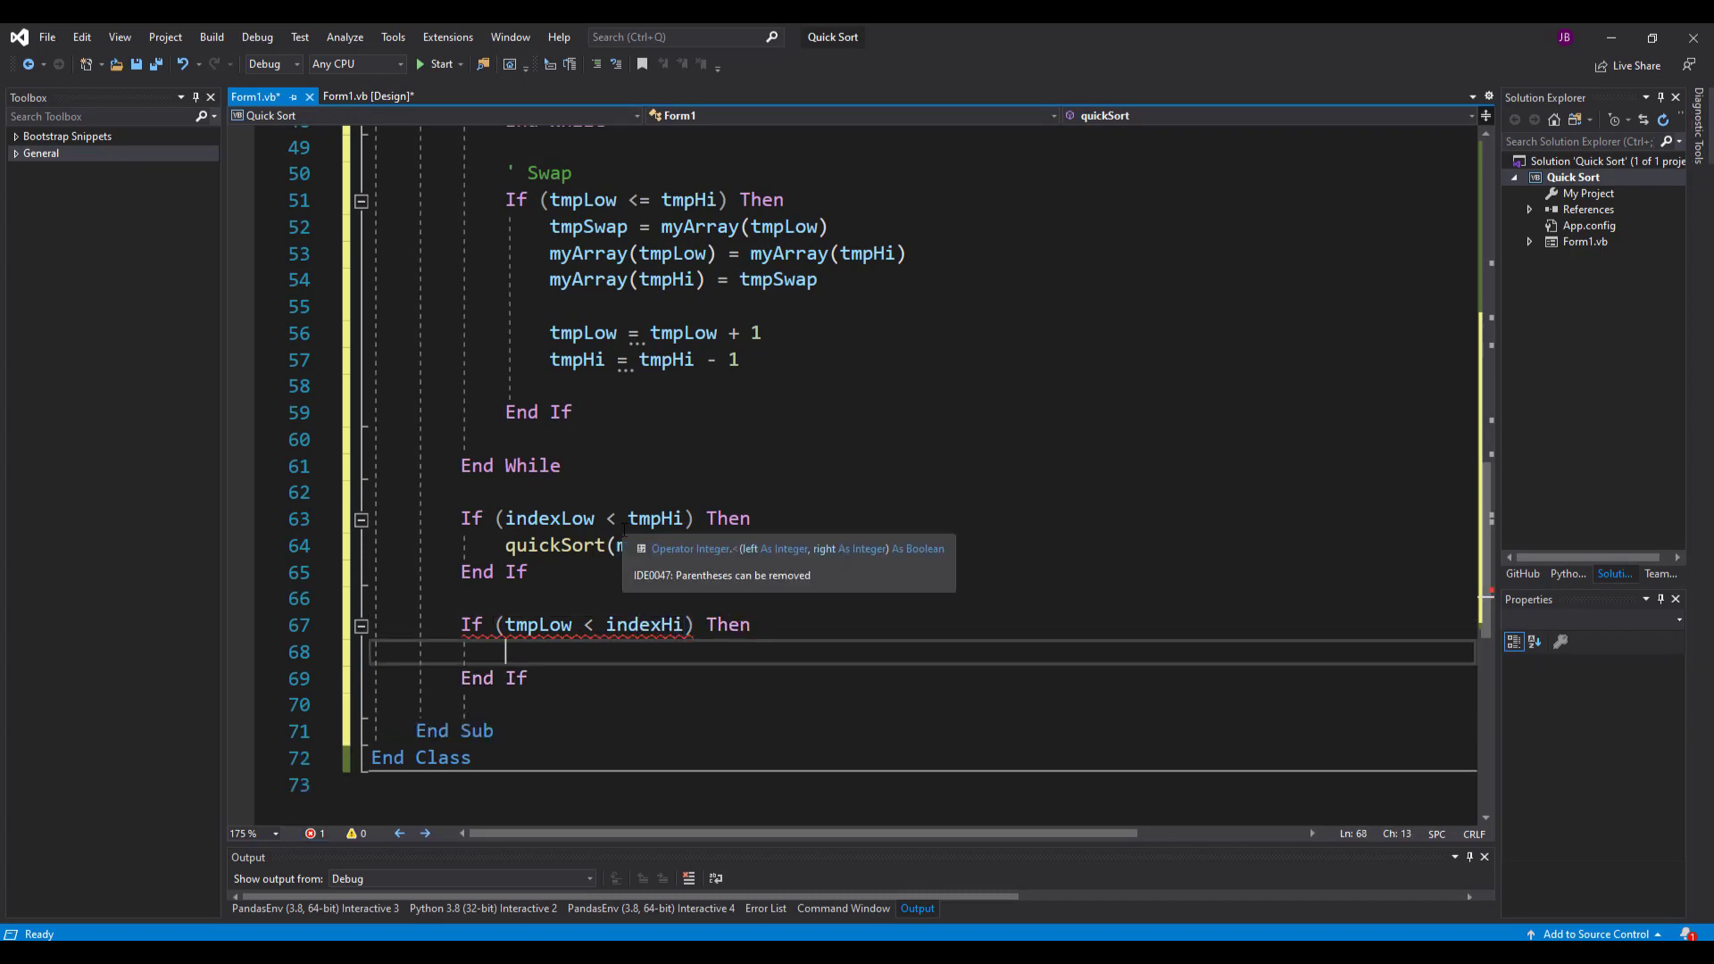
text(quci)
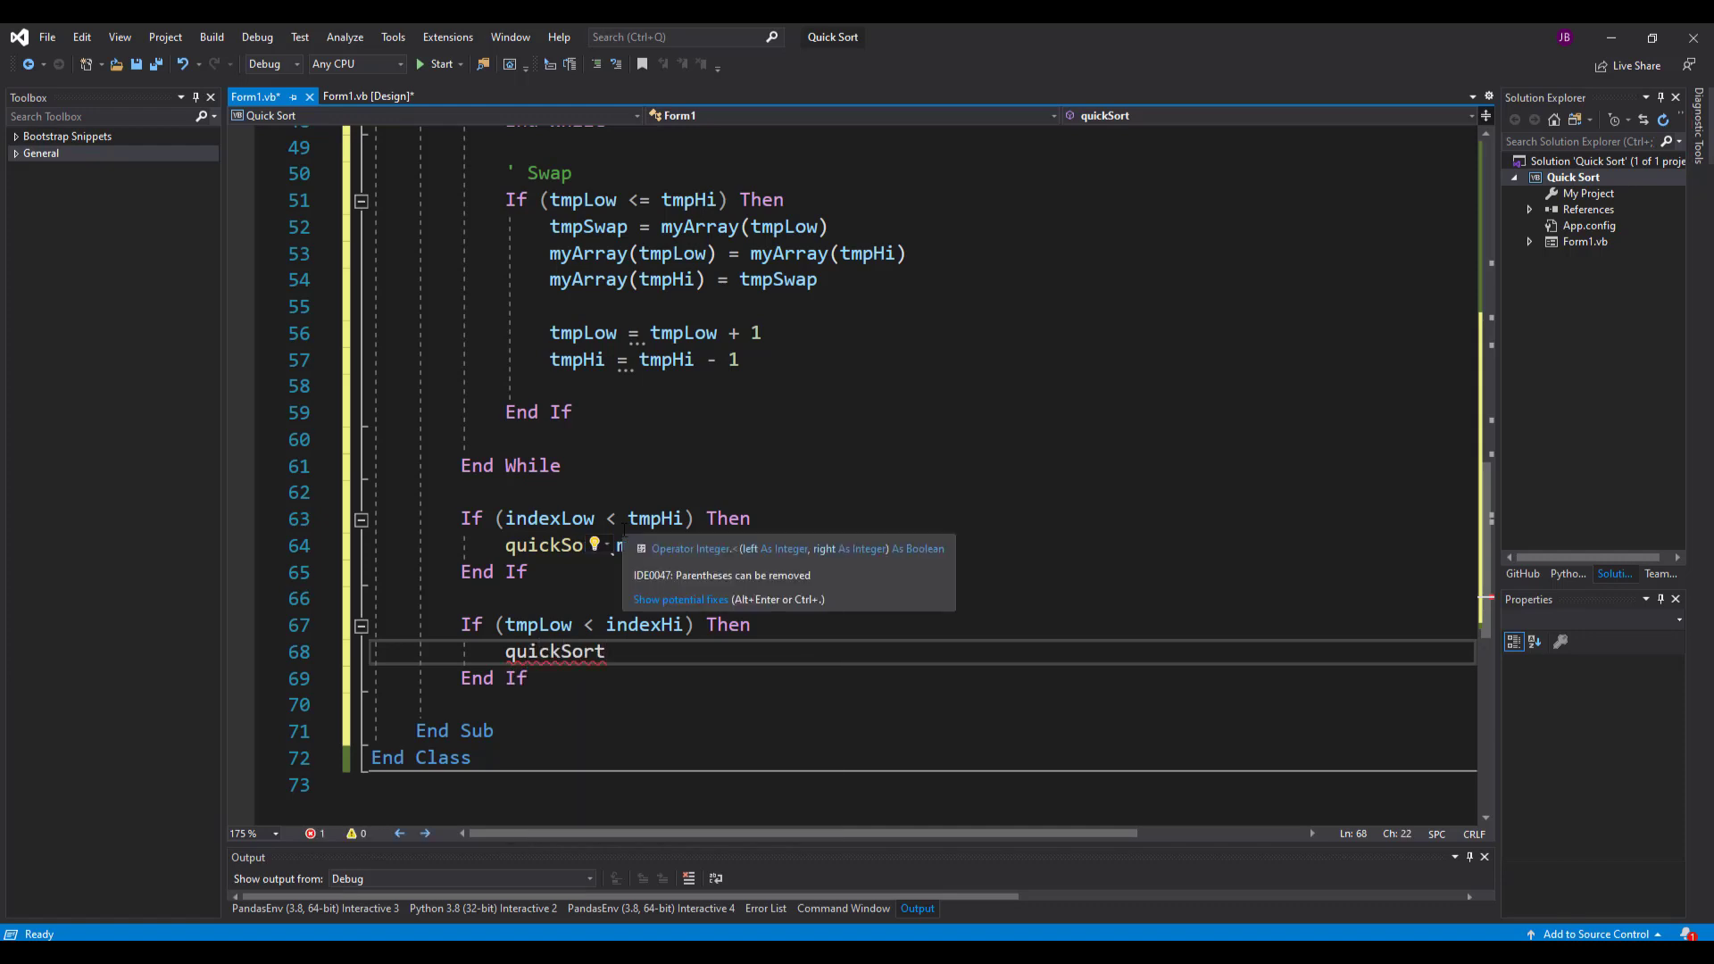
text((myArray))
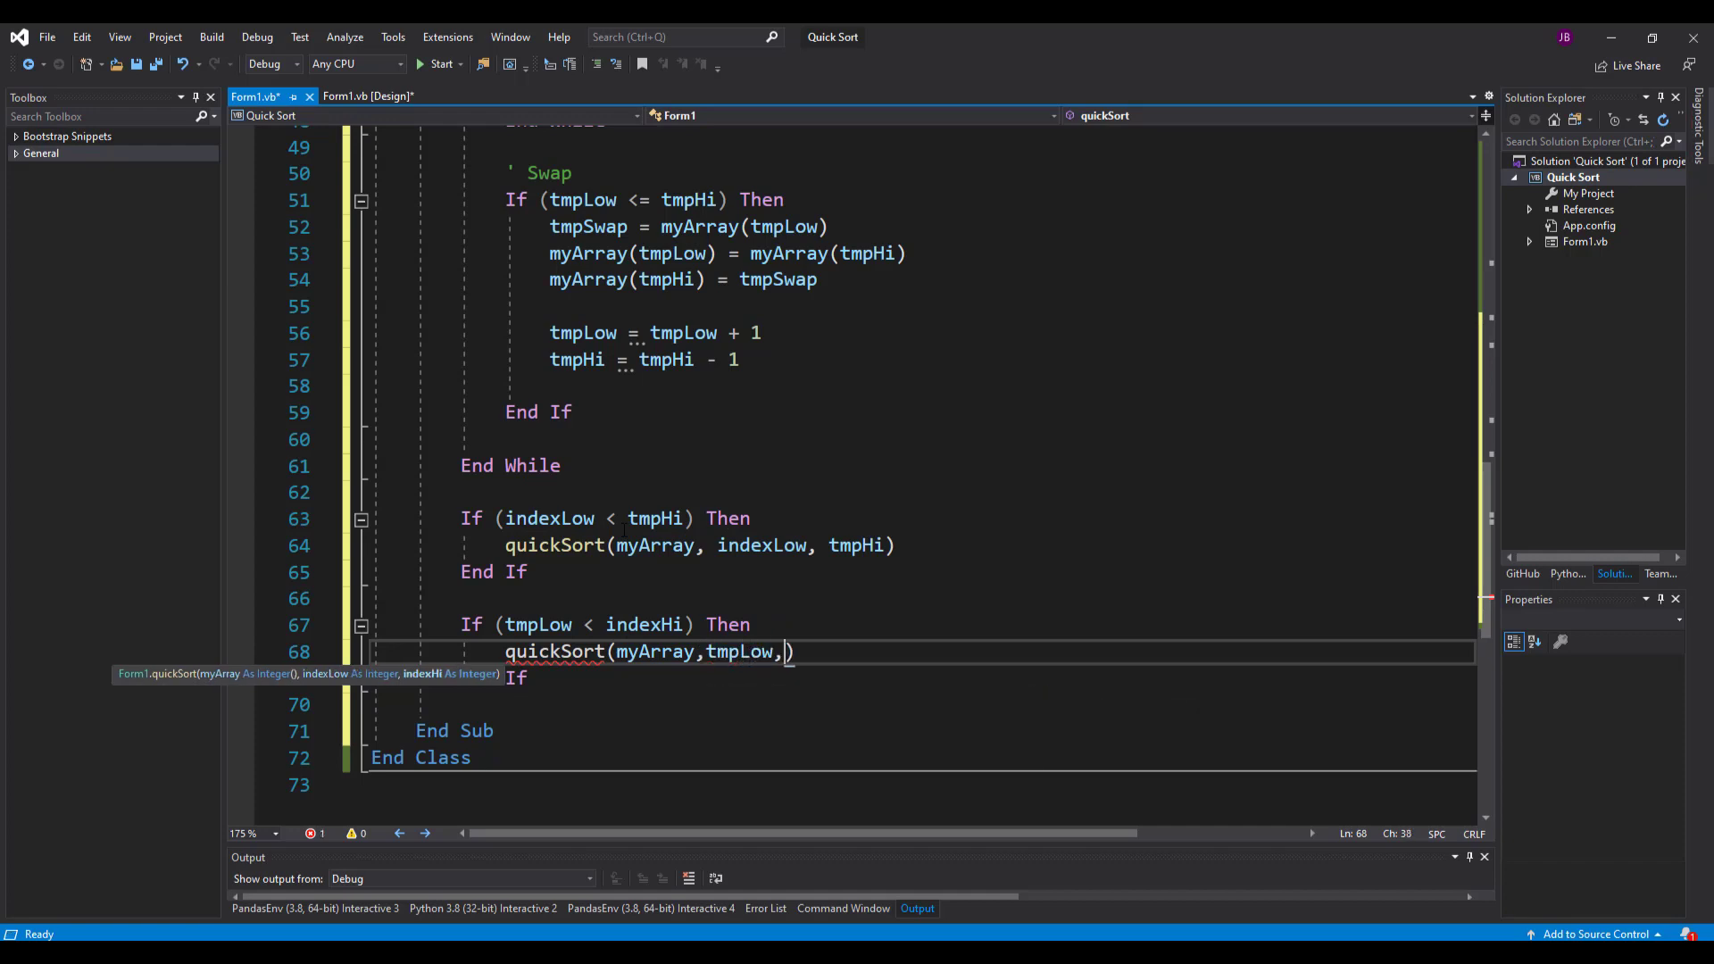
text(index)
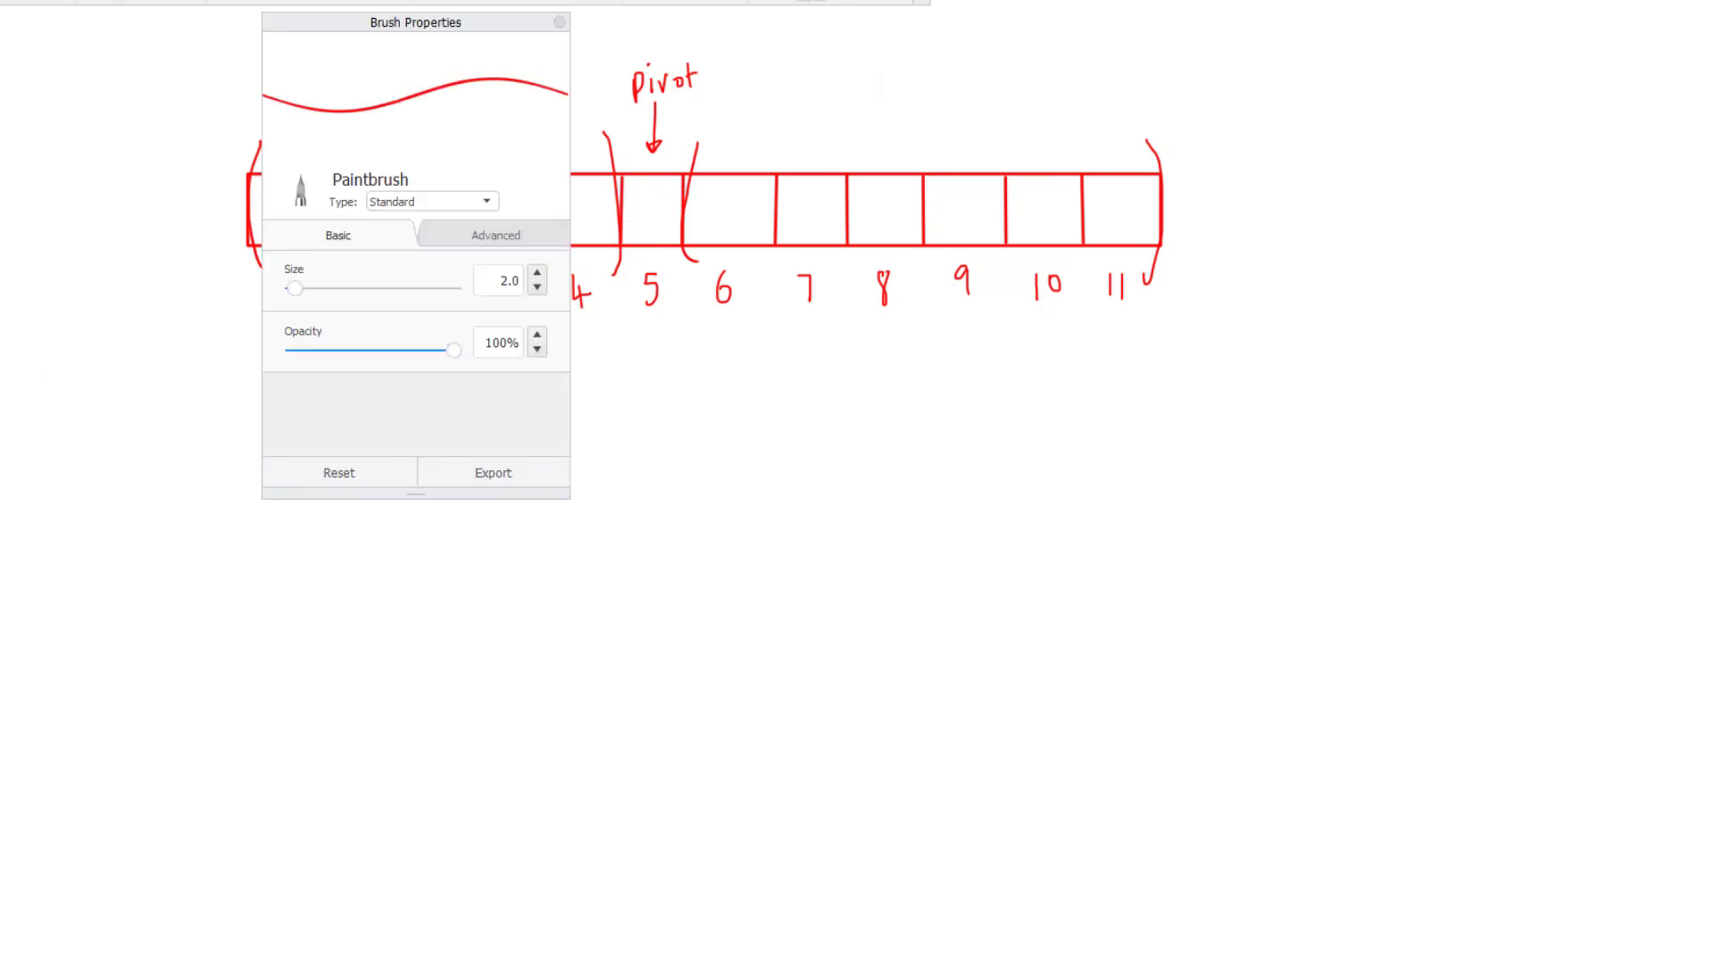
mouse_move(558, 40)
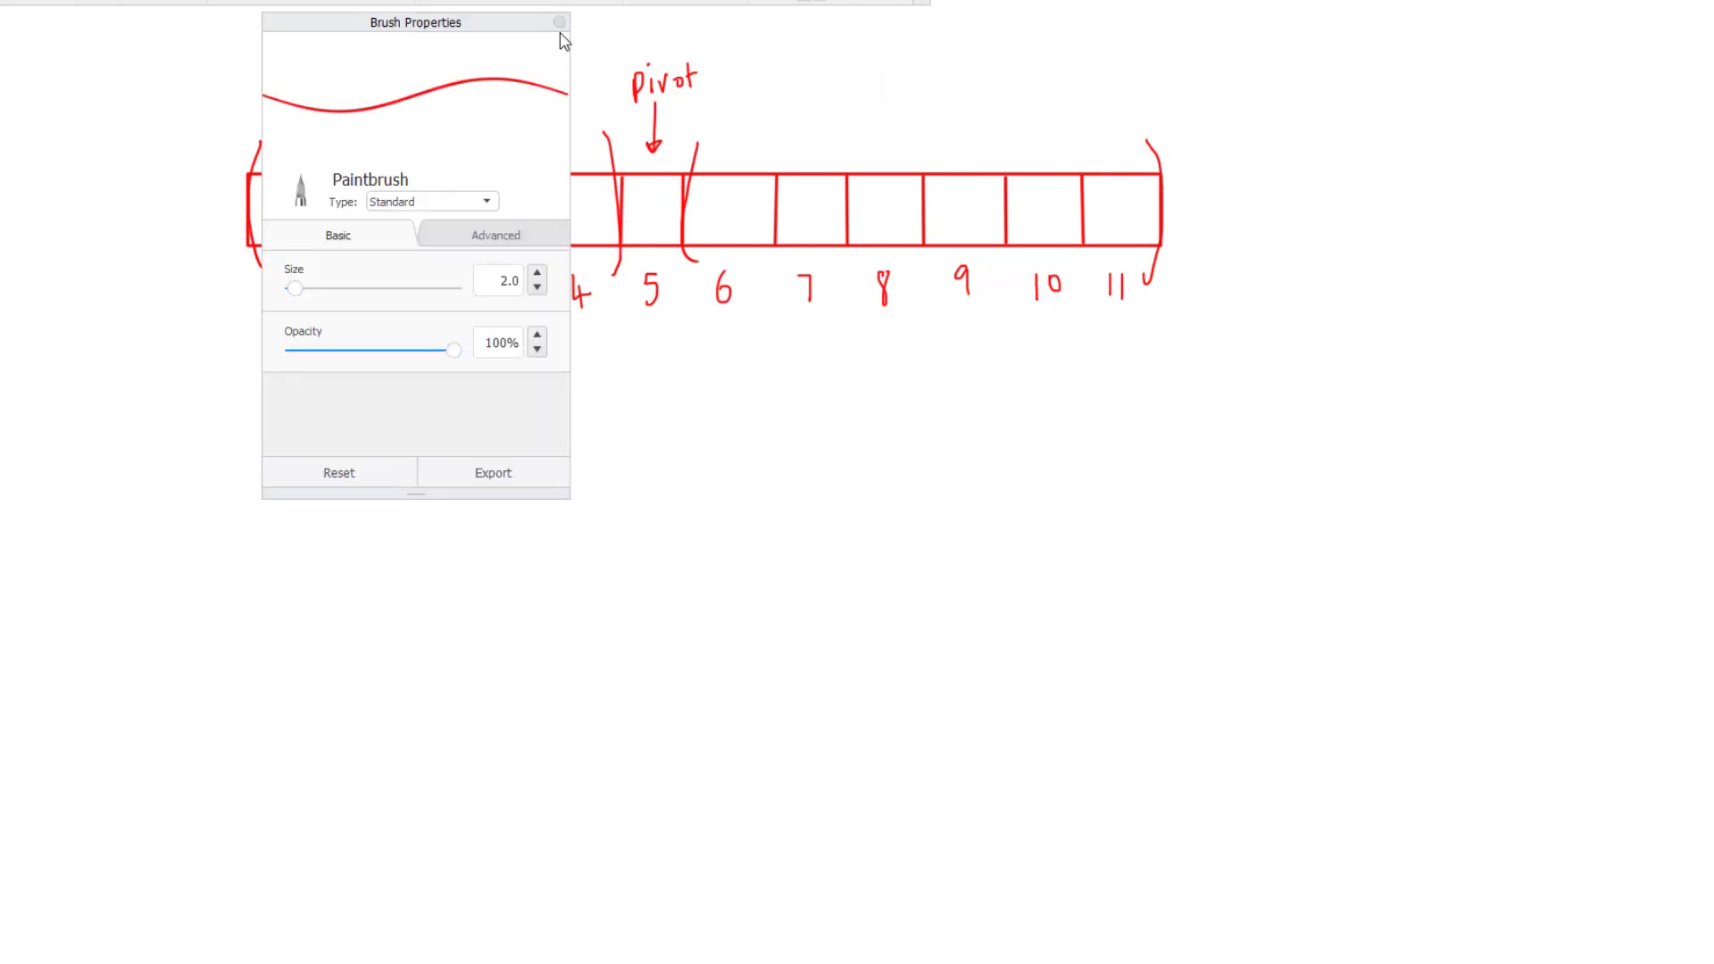
- Close Brush Properties, write (0 + 11) / 2 = 5.5 under the array, and circle the 5
click(557, 22)
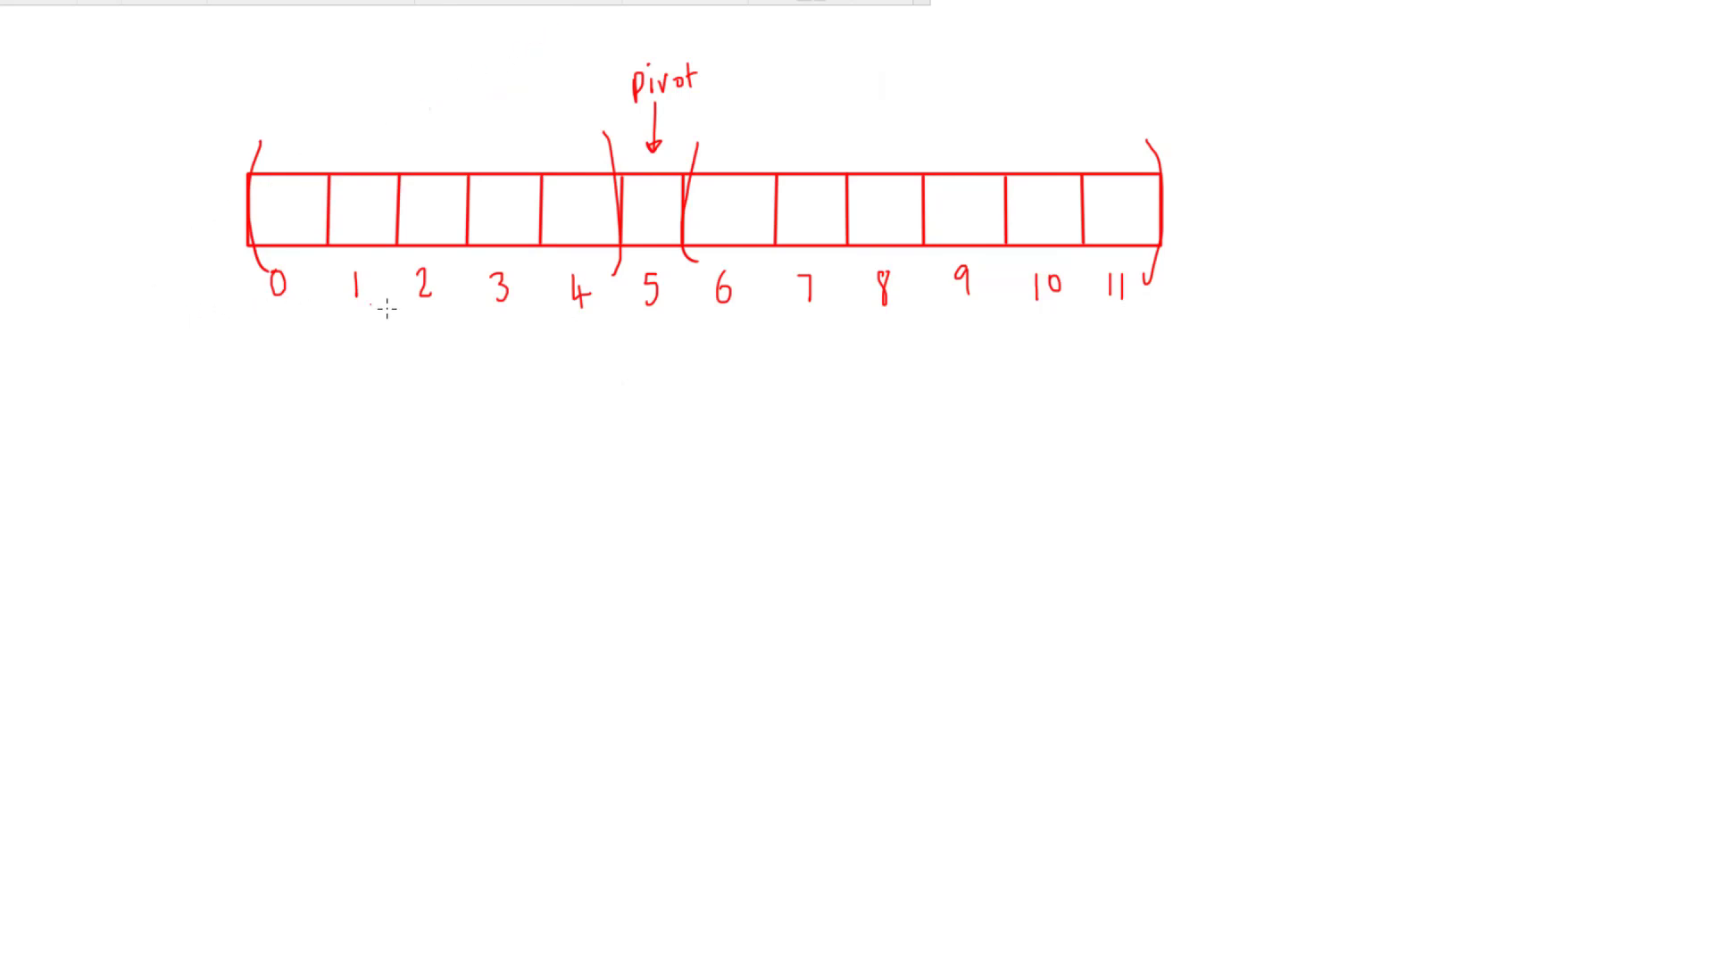
mouse_move(549, 383)
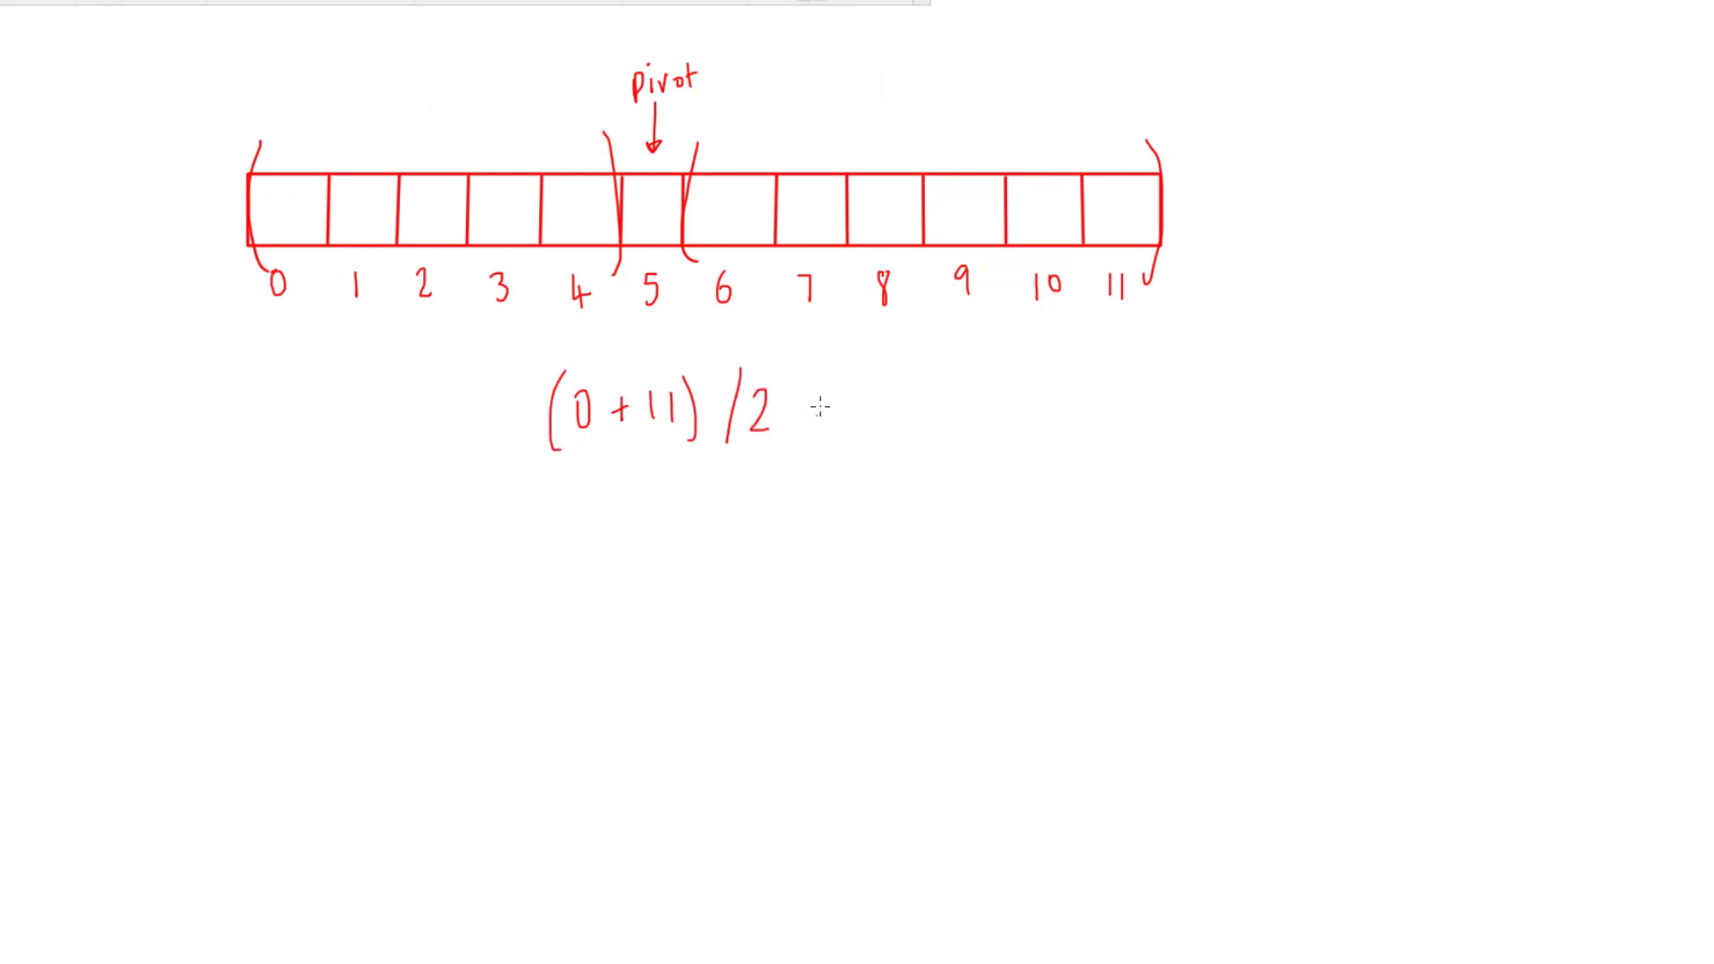
text(= 5.5)
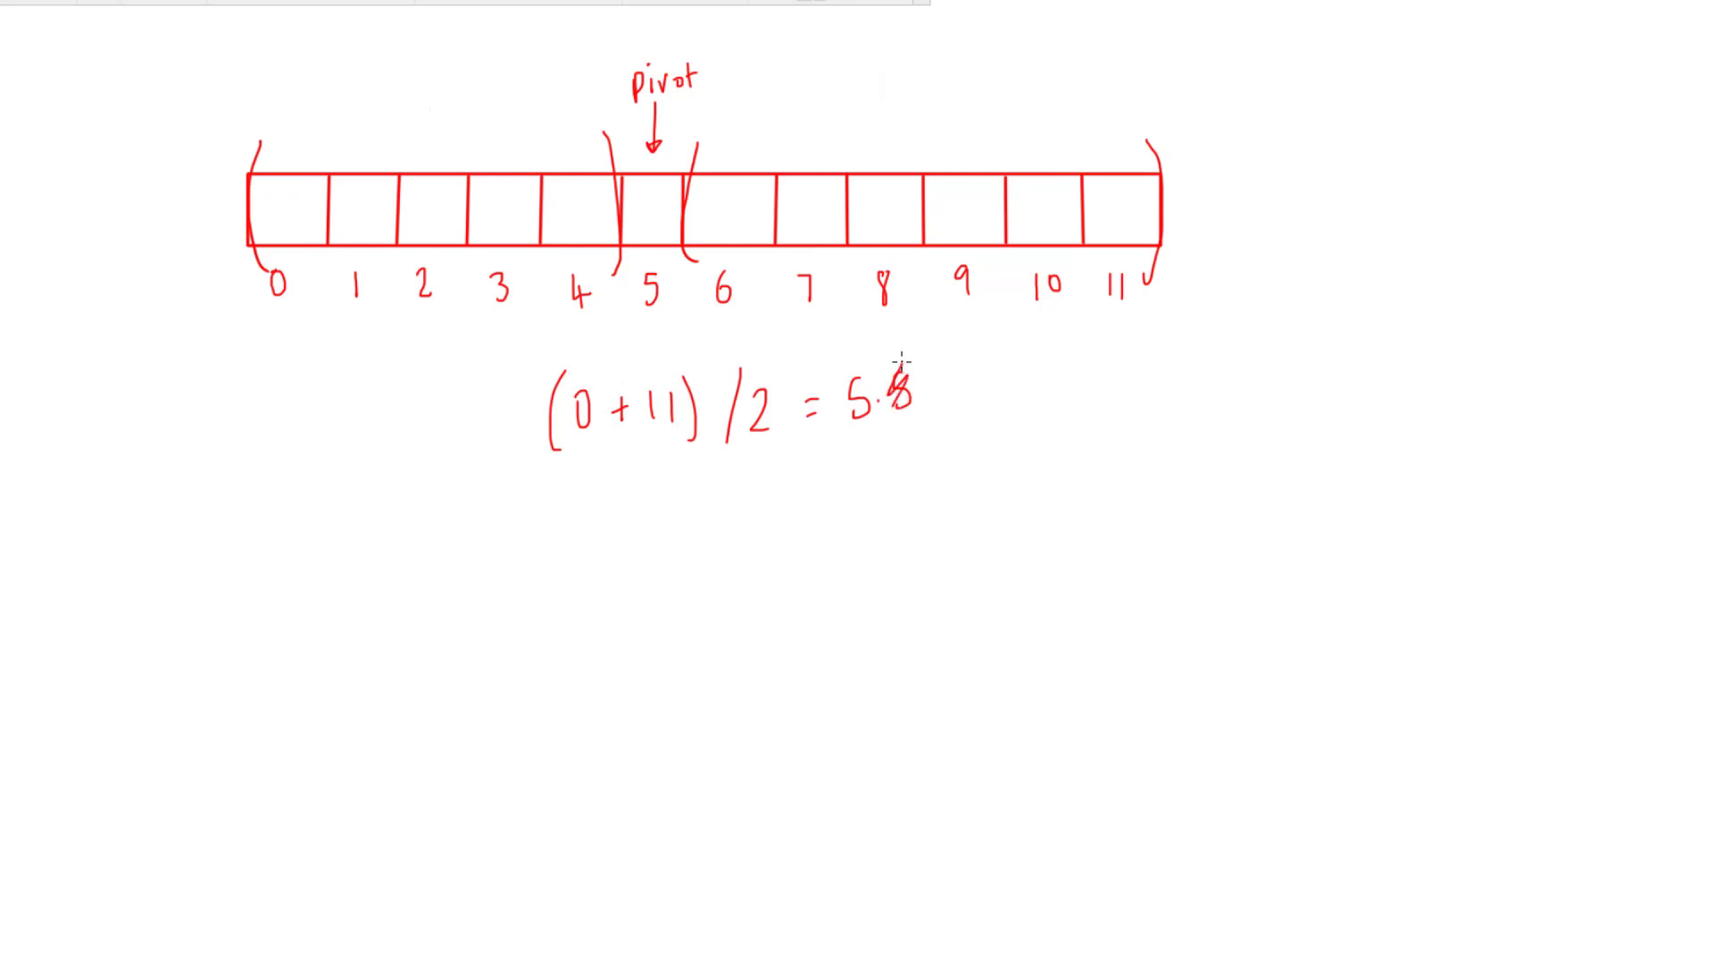
drag(842, 394, 875, 420)
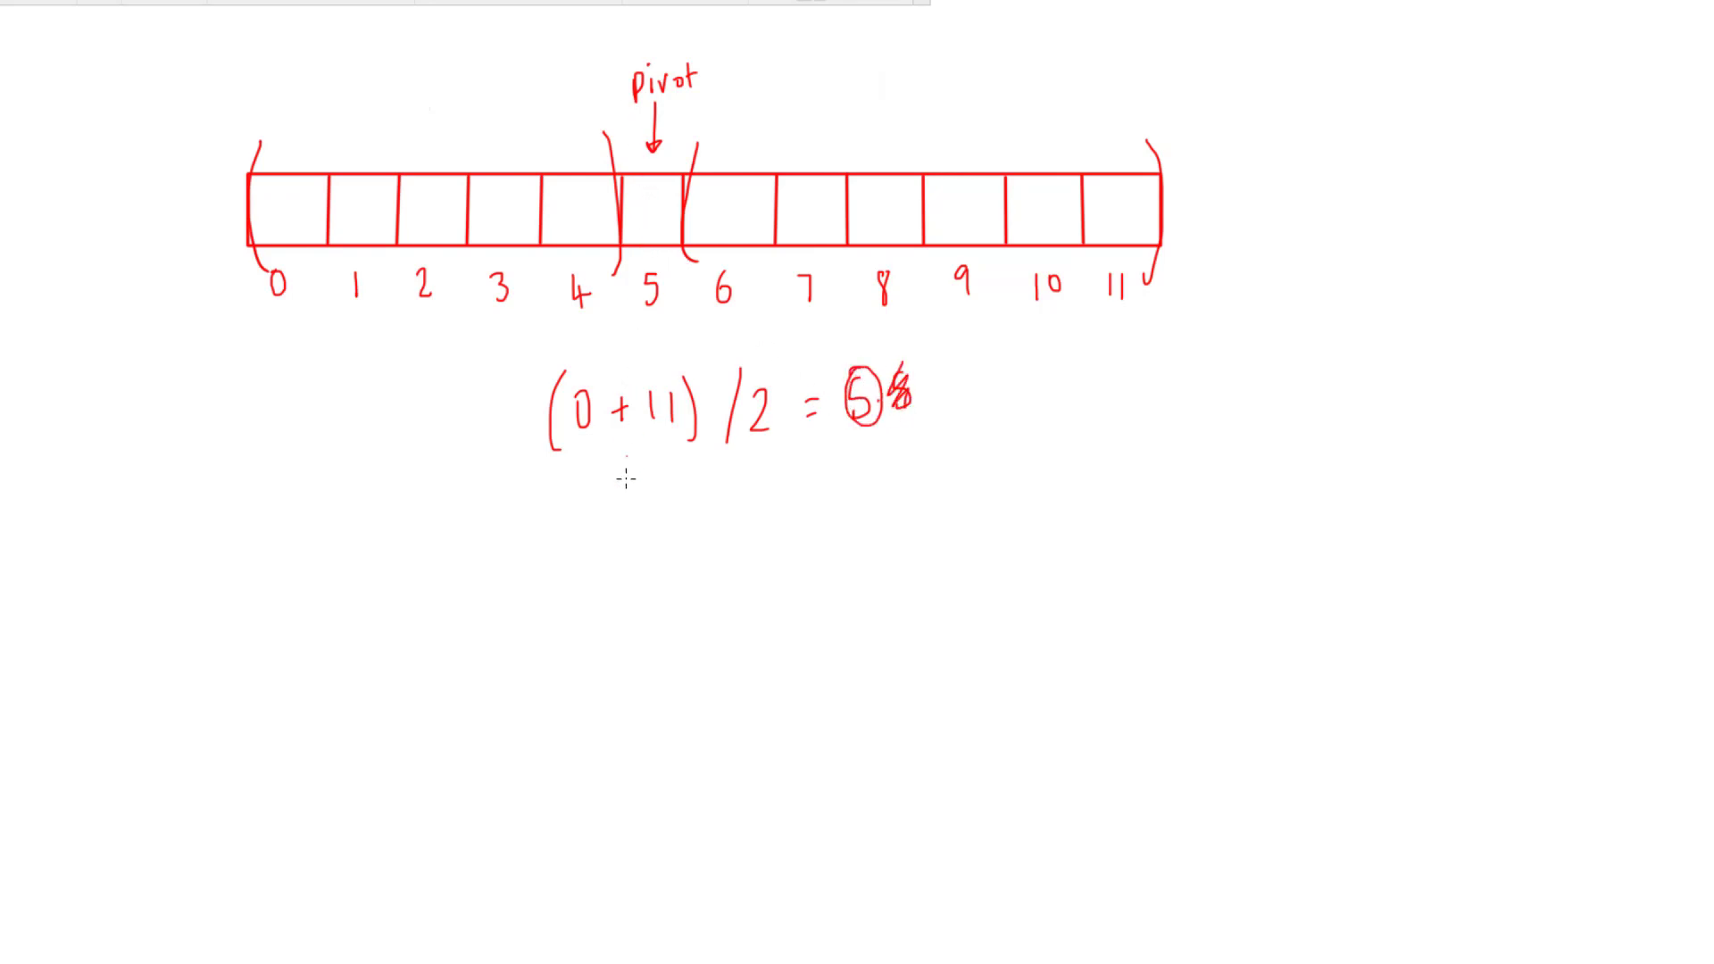
mouse_move(580, 515)
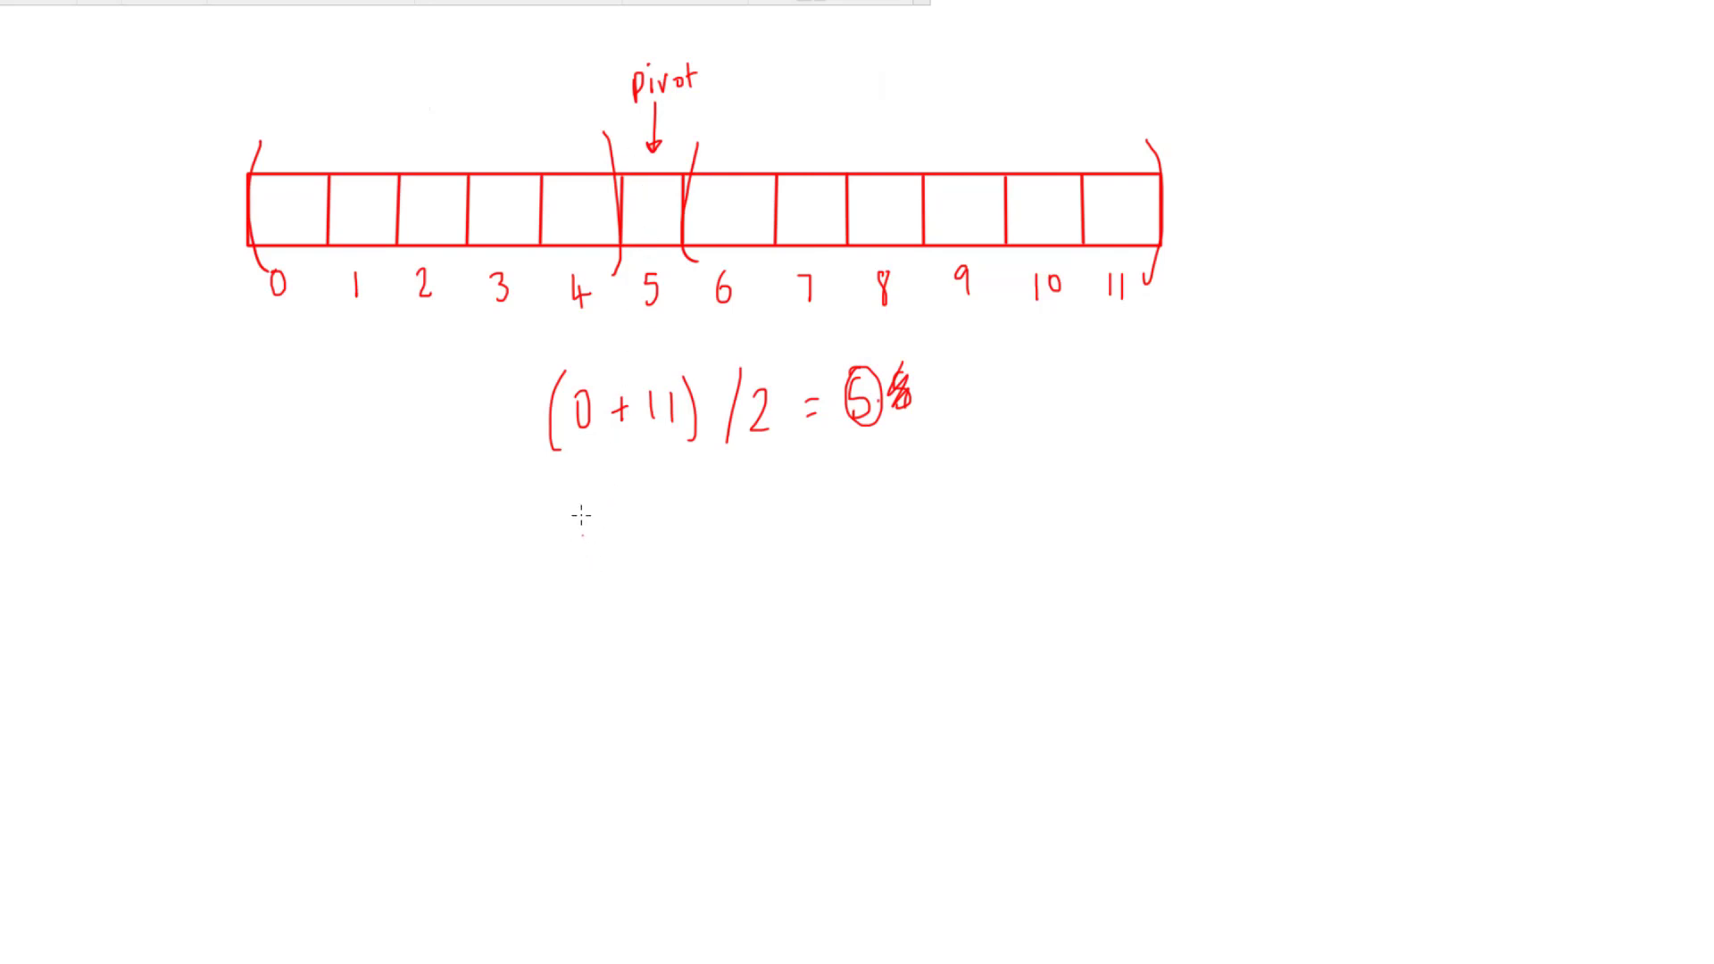
mouse_move(661, 125)
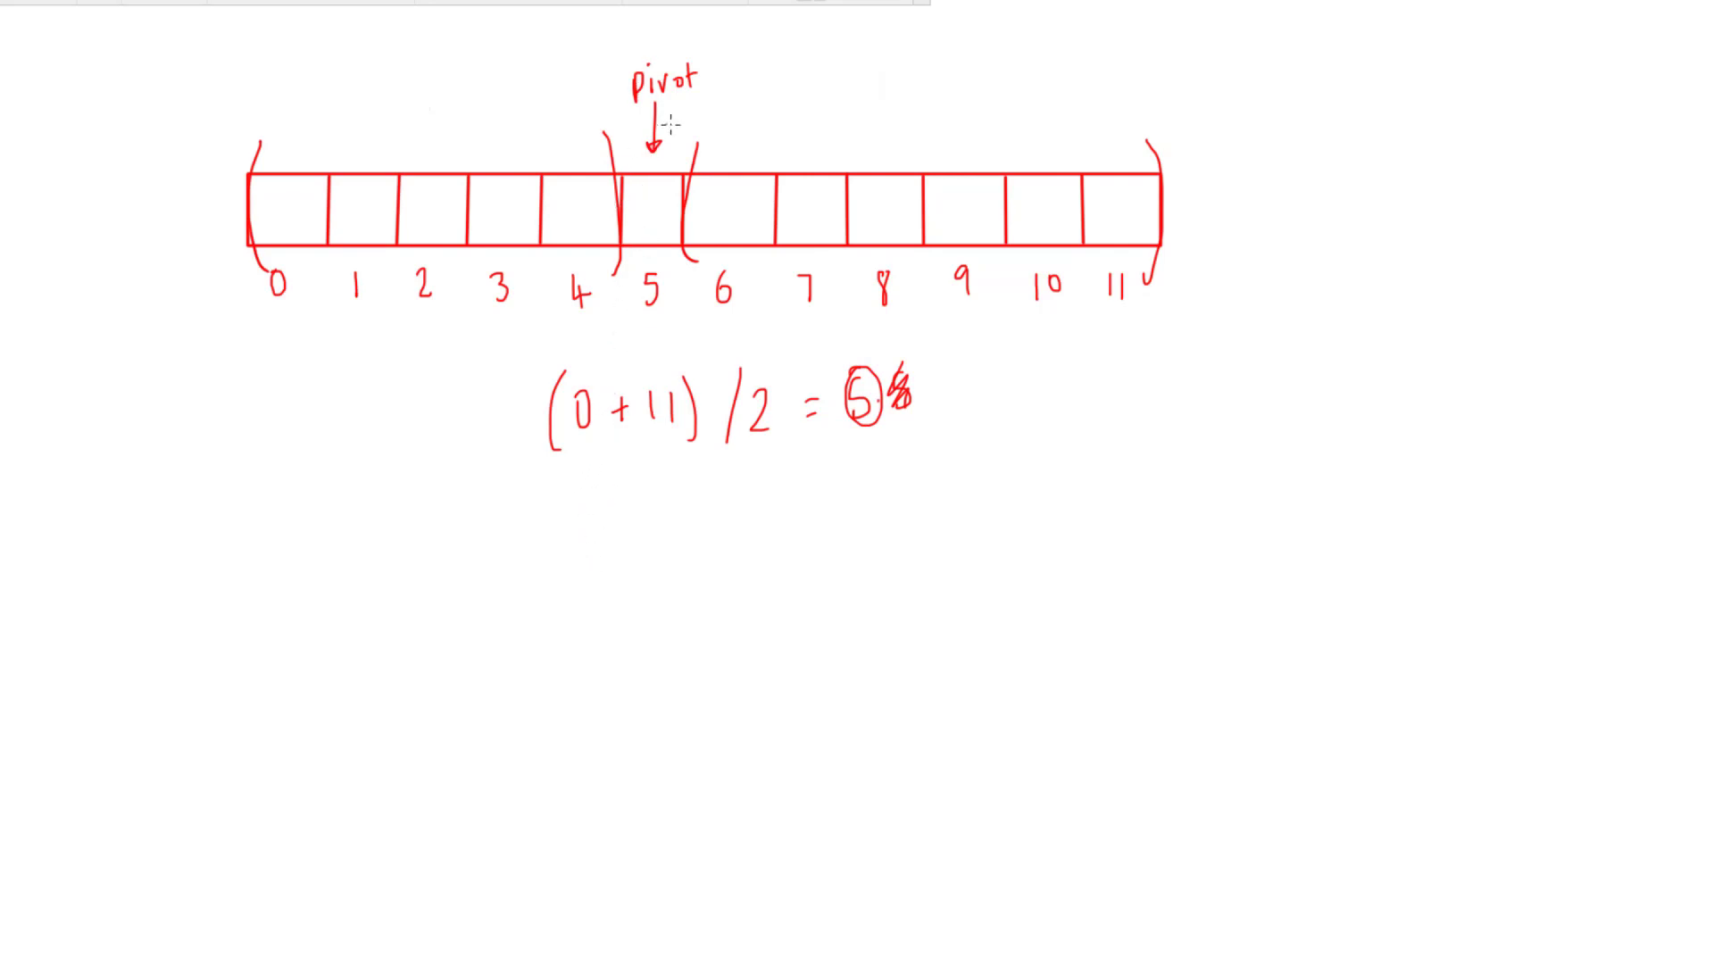
mouse_move(406, 134)
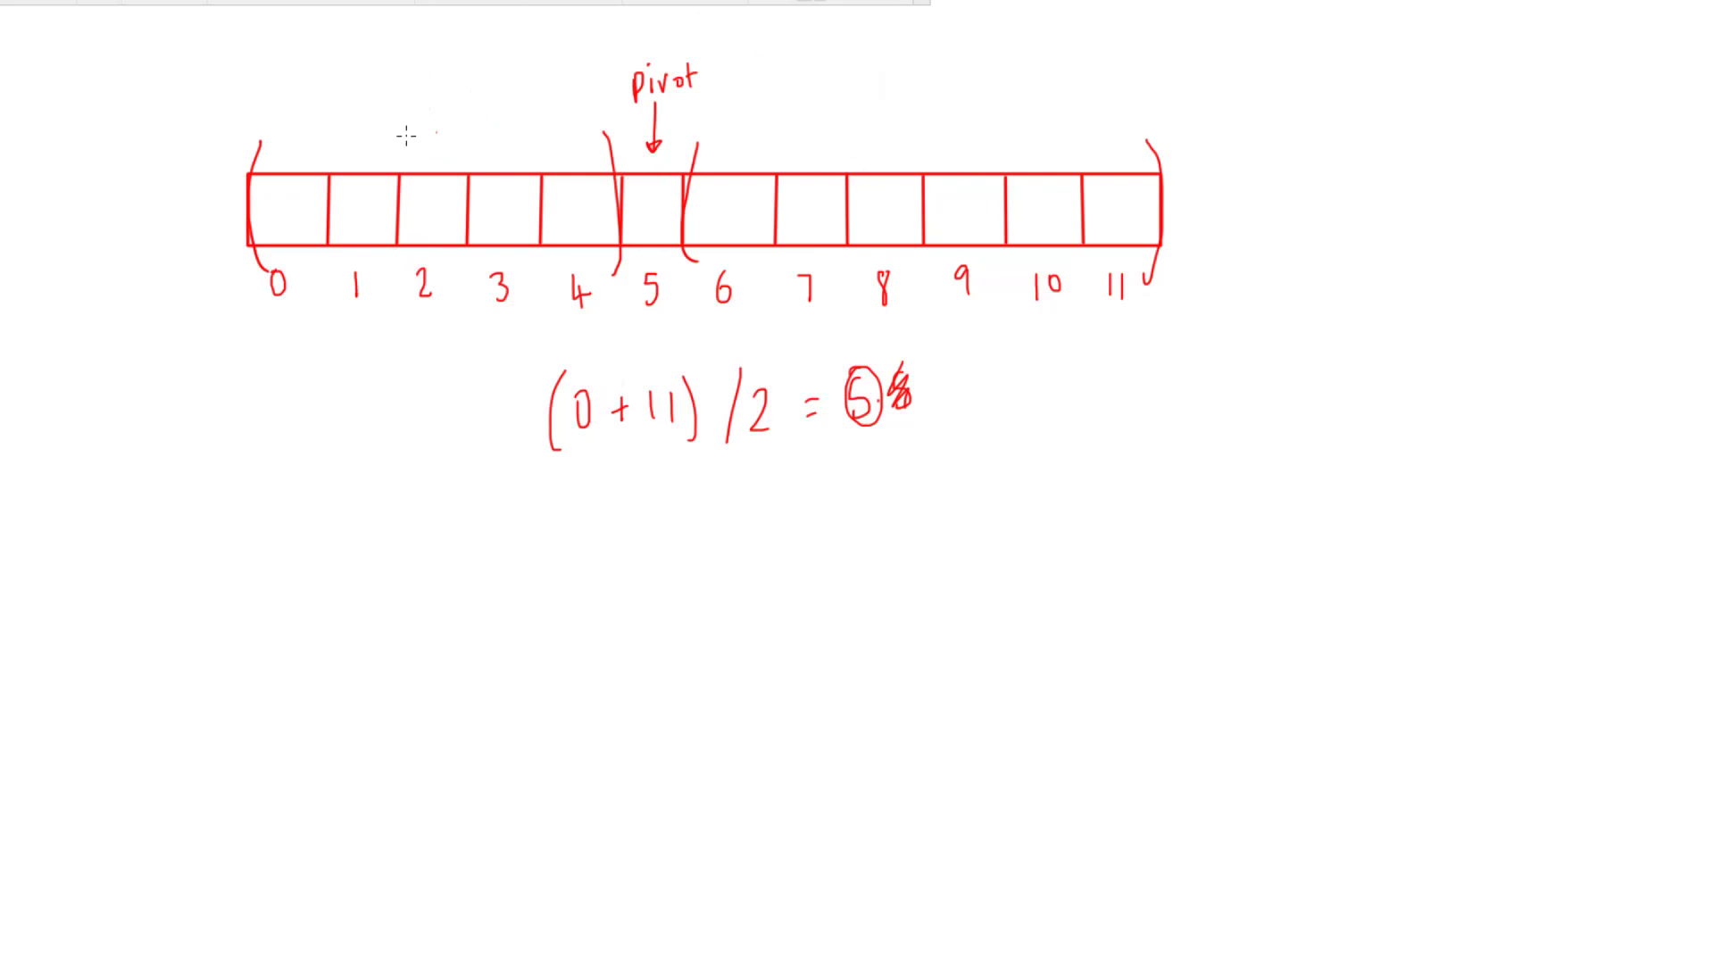
mouse_move(860, 134)
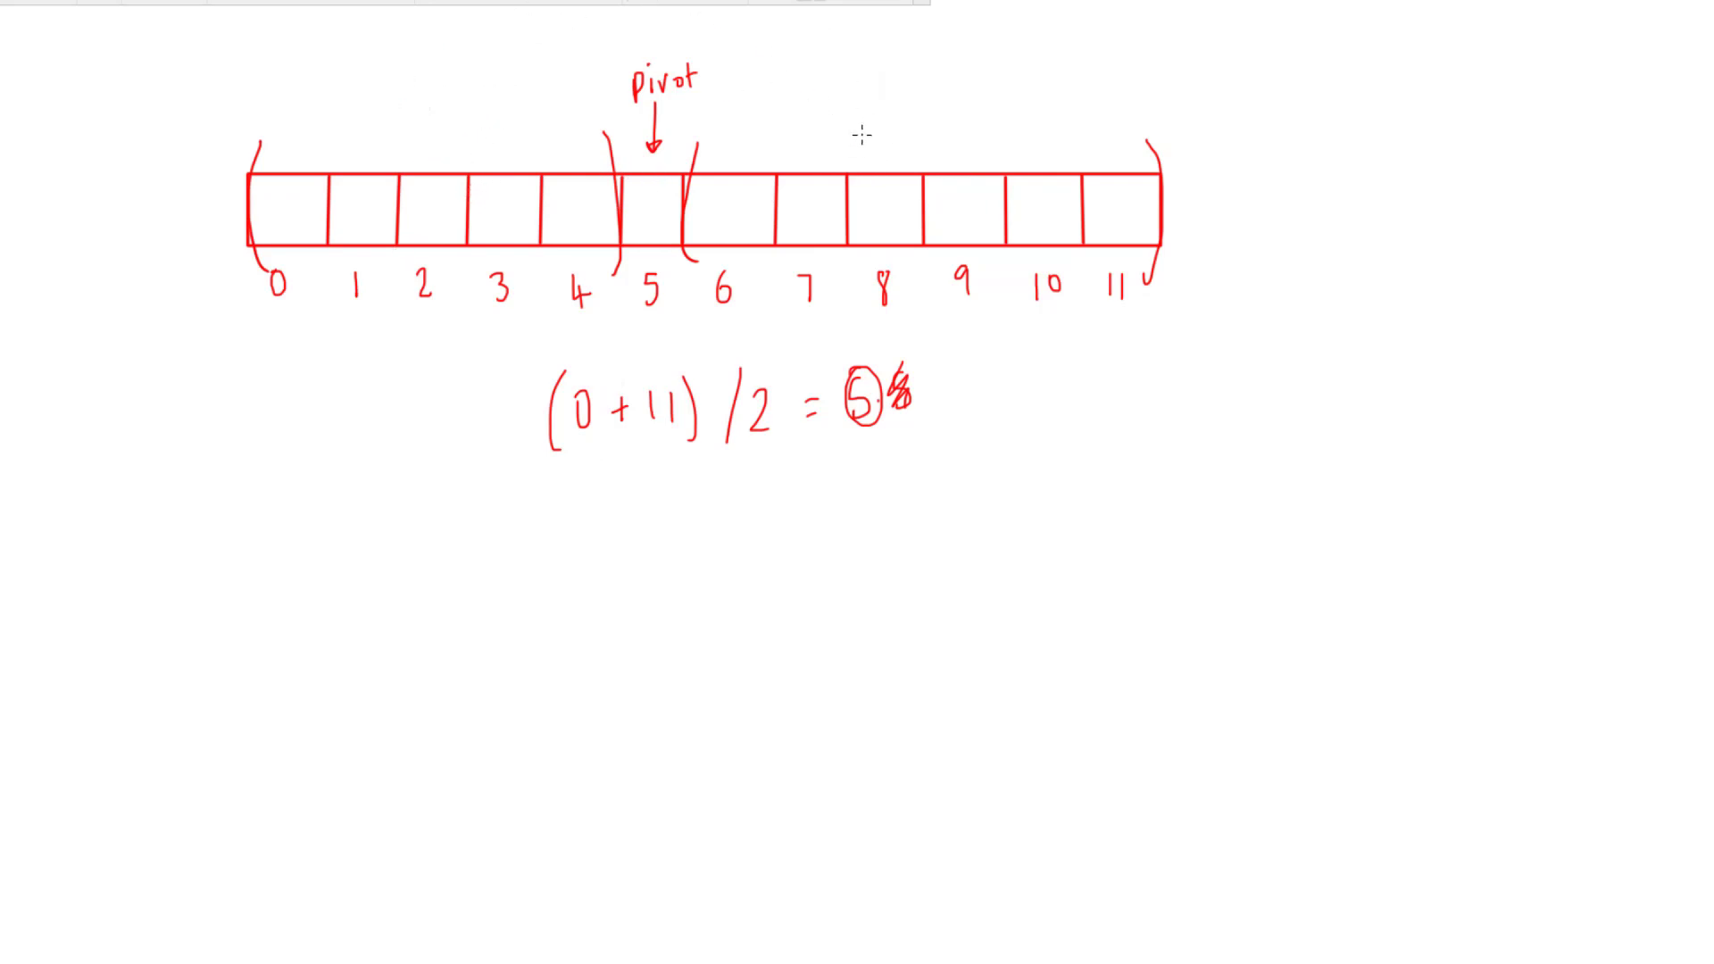
mouse_move(536, 91)
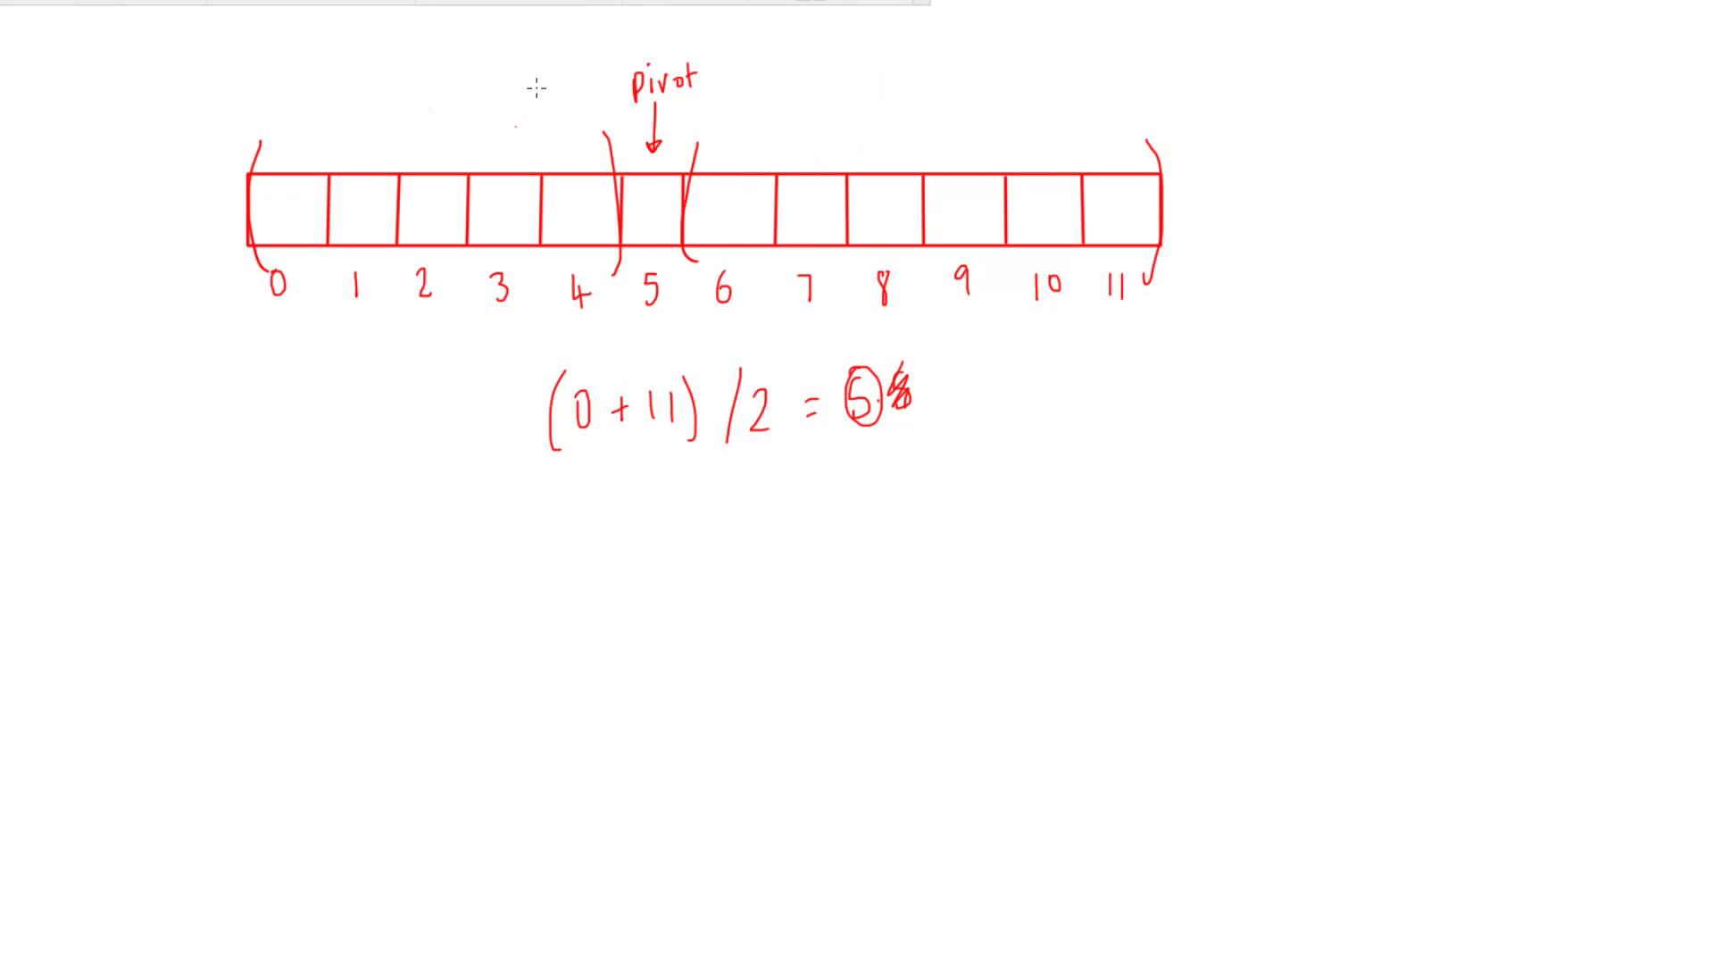
mouse_move(979, 253)
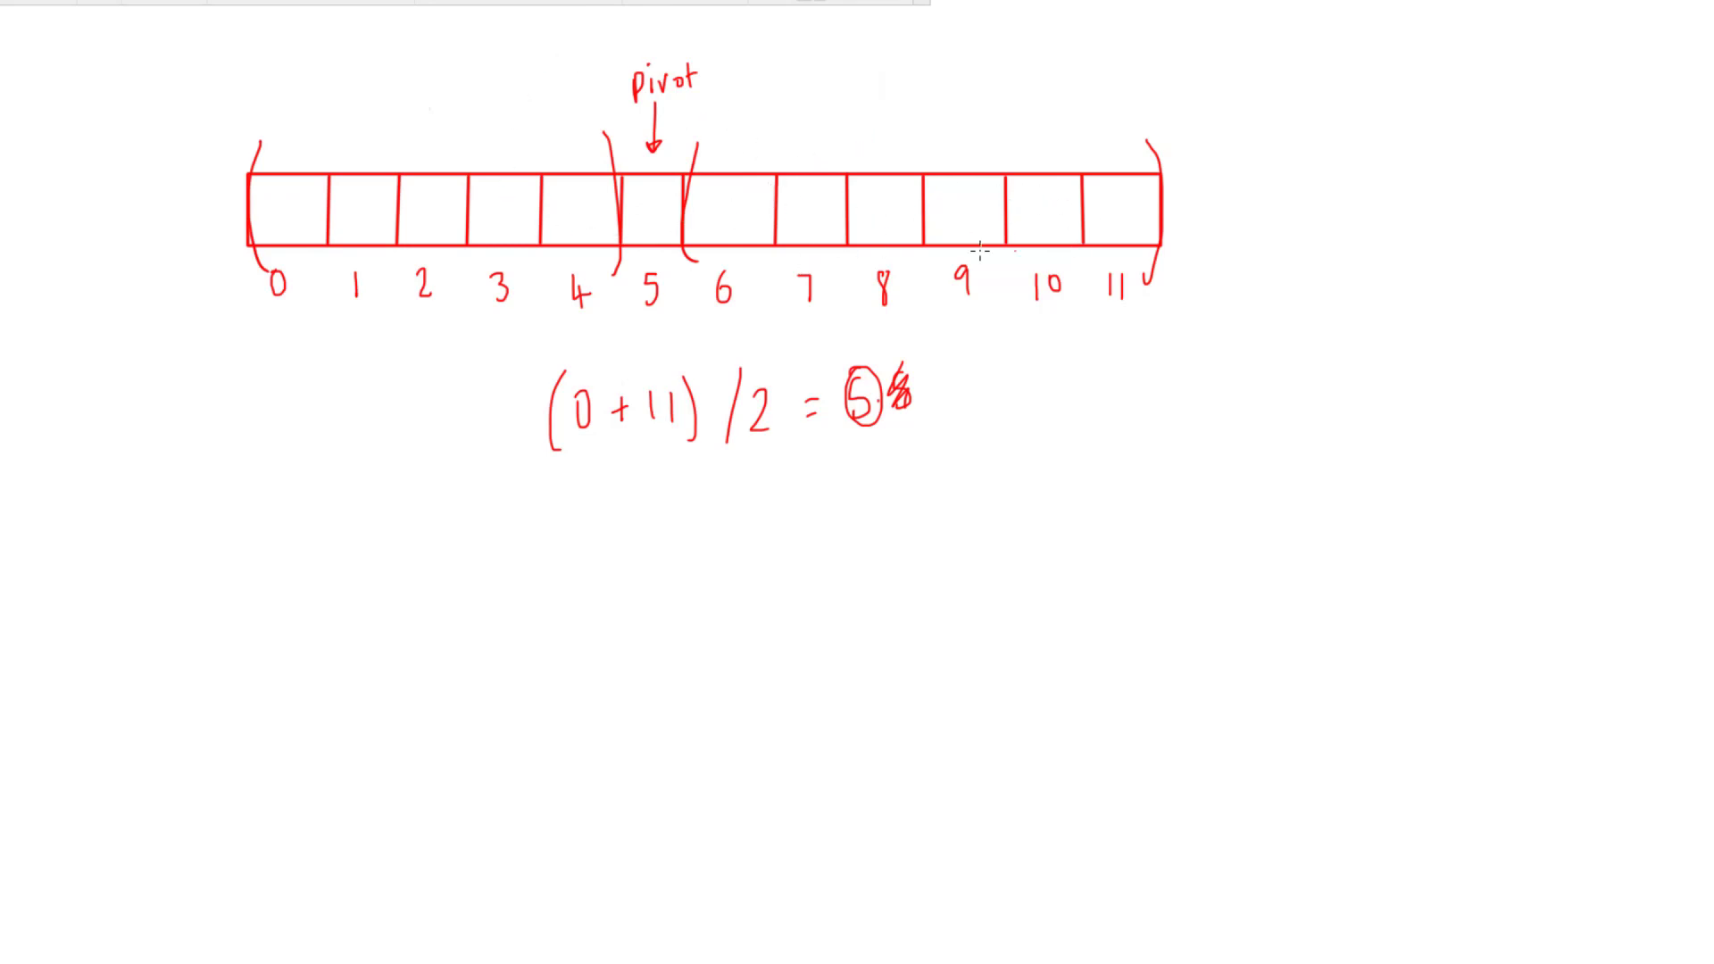
mouse_move(524, 206)
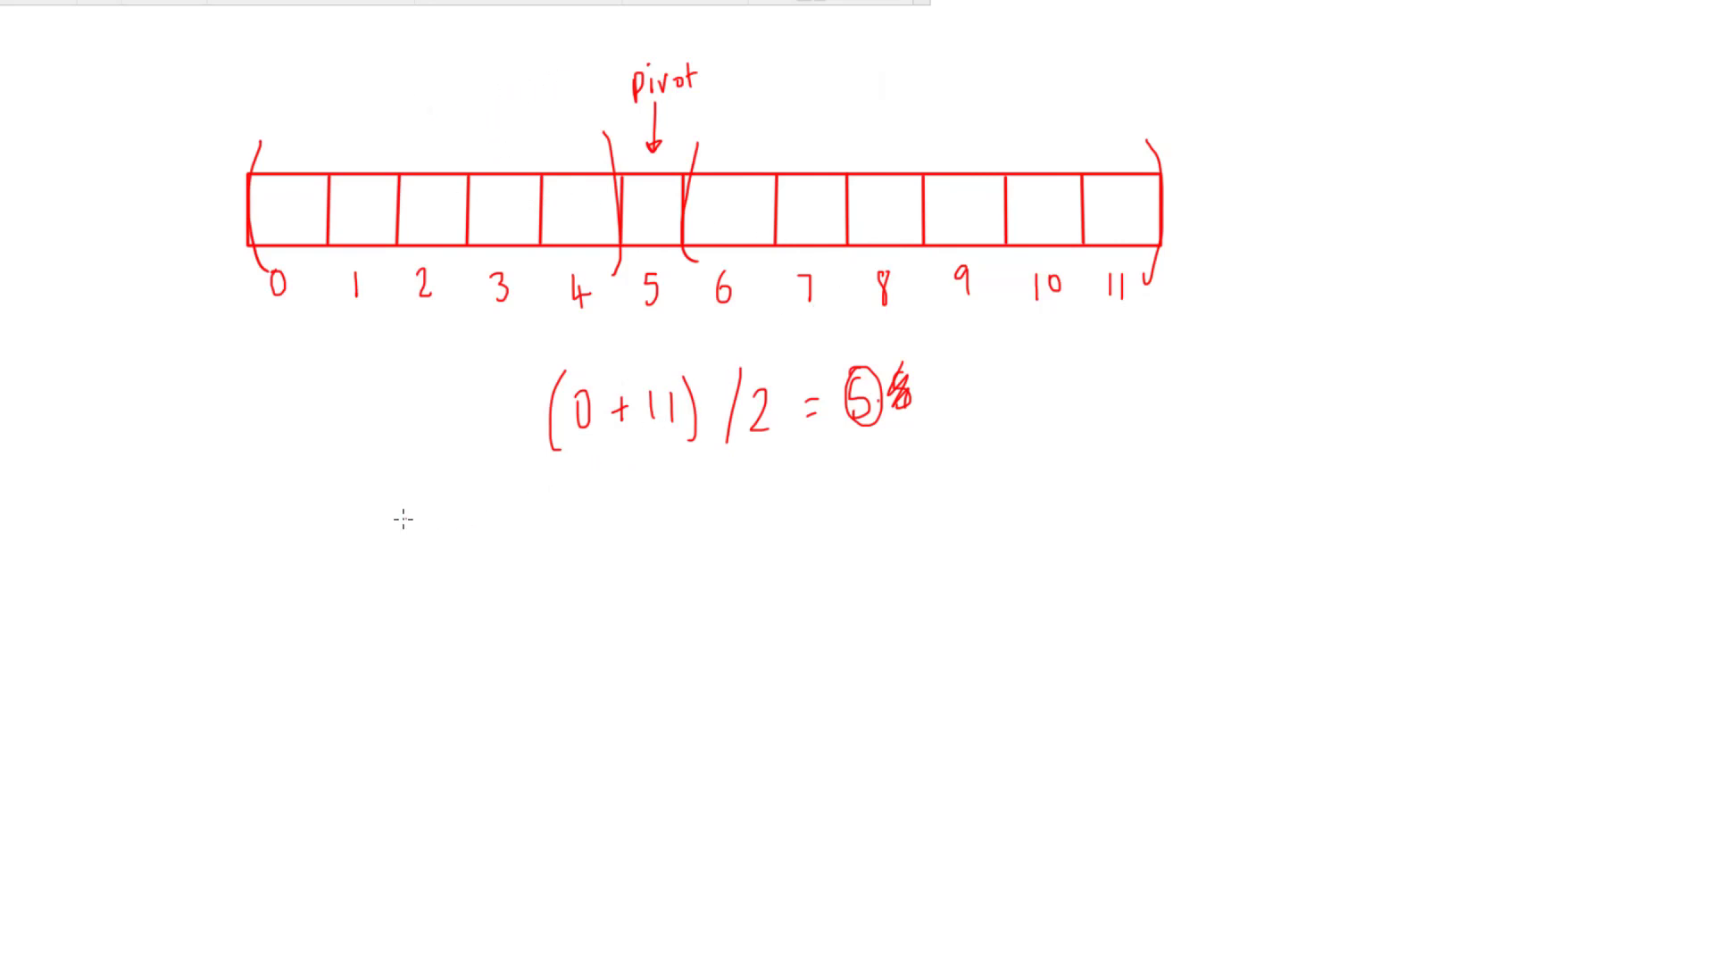
- Handwrite "QuickSort(myArray" beneath the (0 + 11) / 2 pivot calculation in SketchBook
text(Quick)
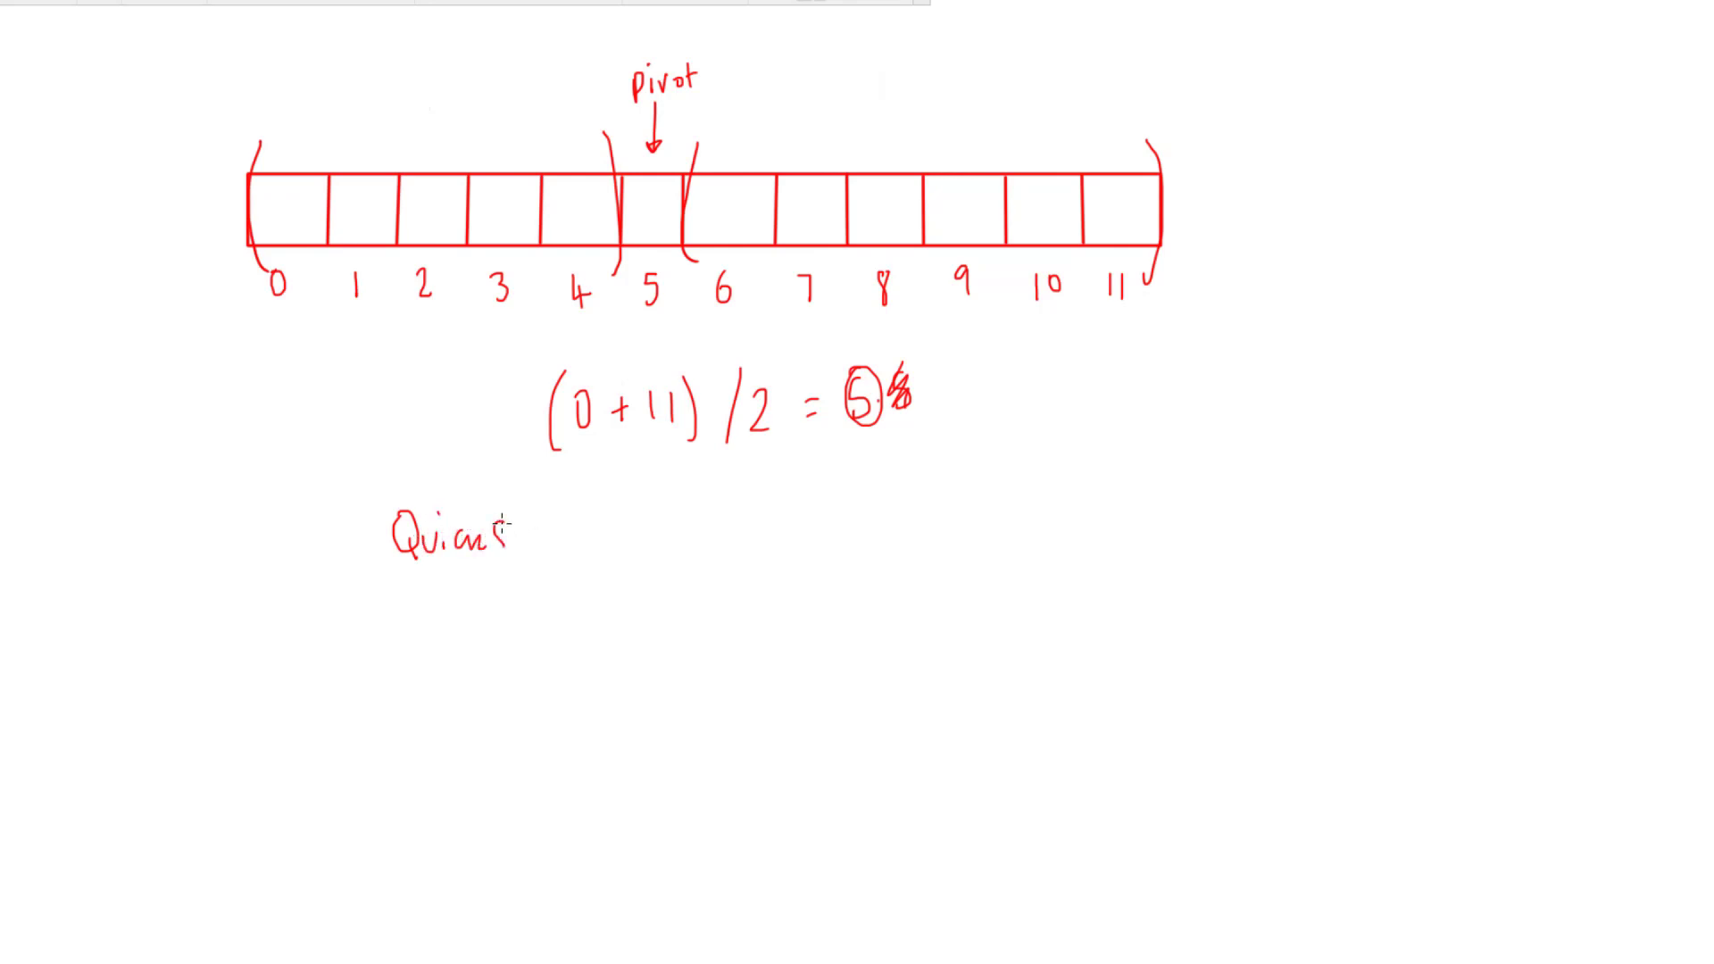
text(Sort)
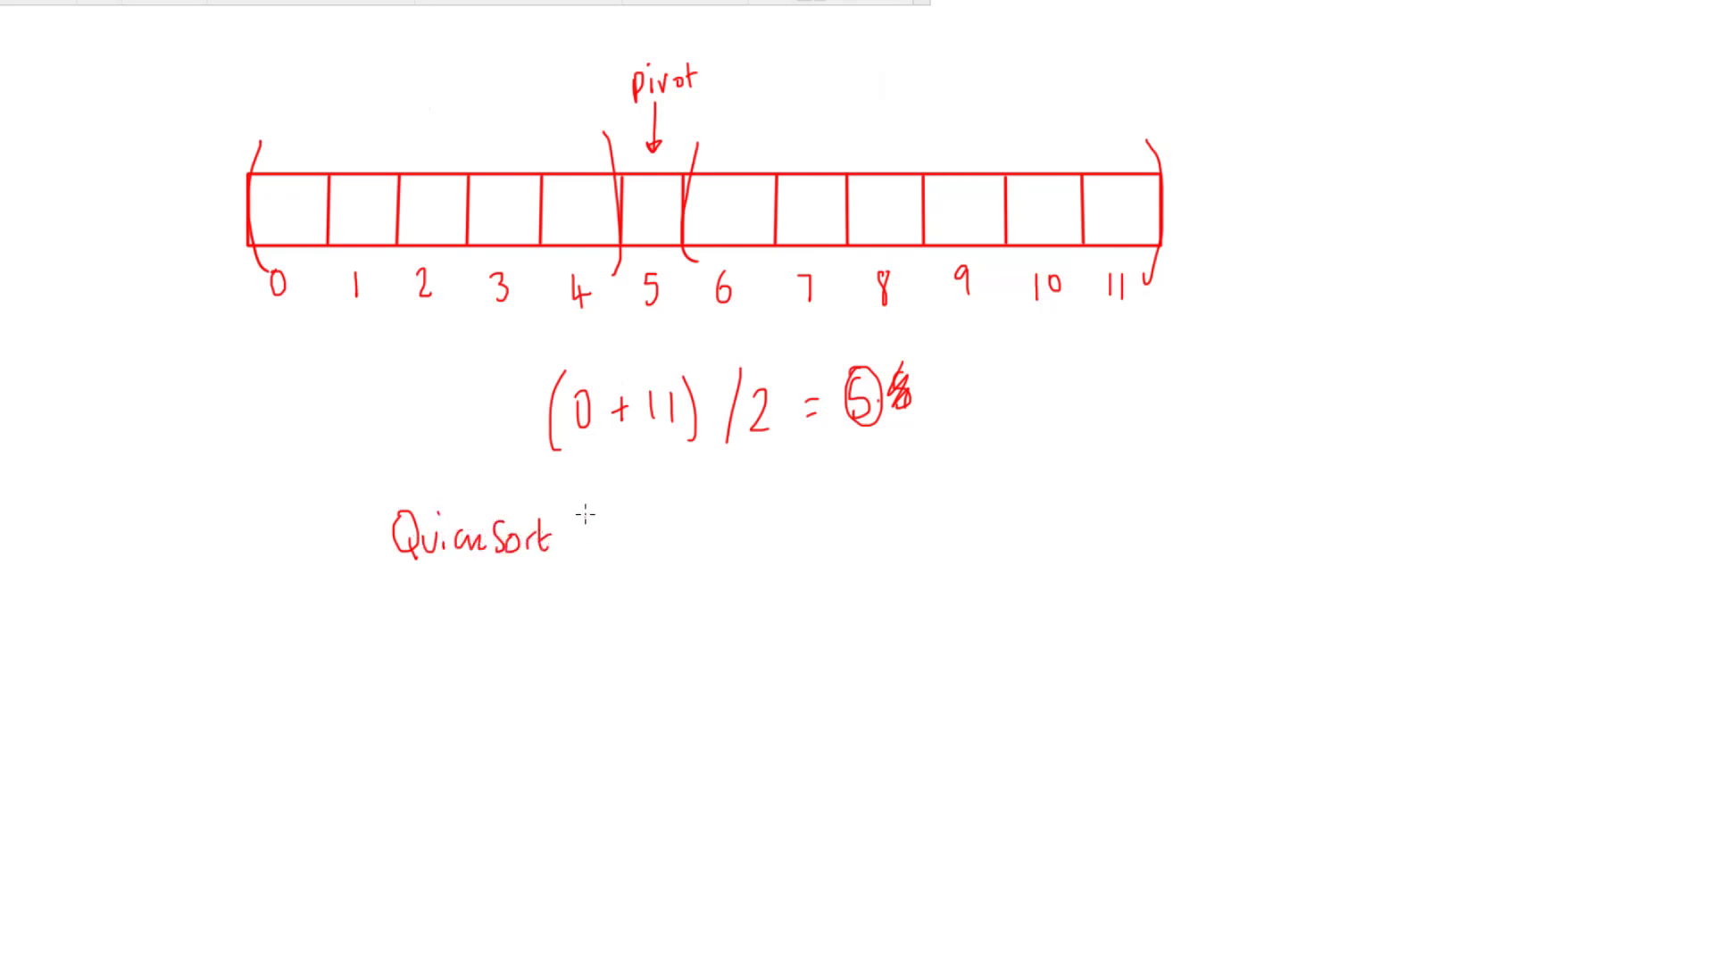
text((my)
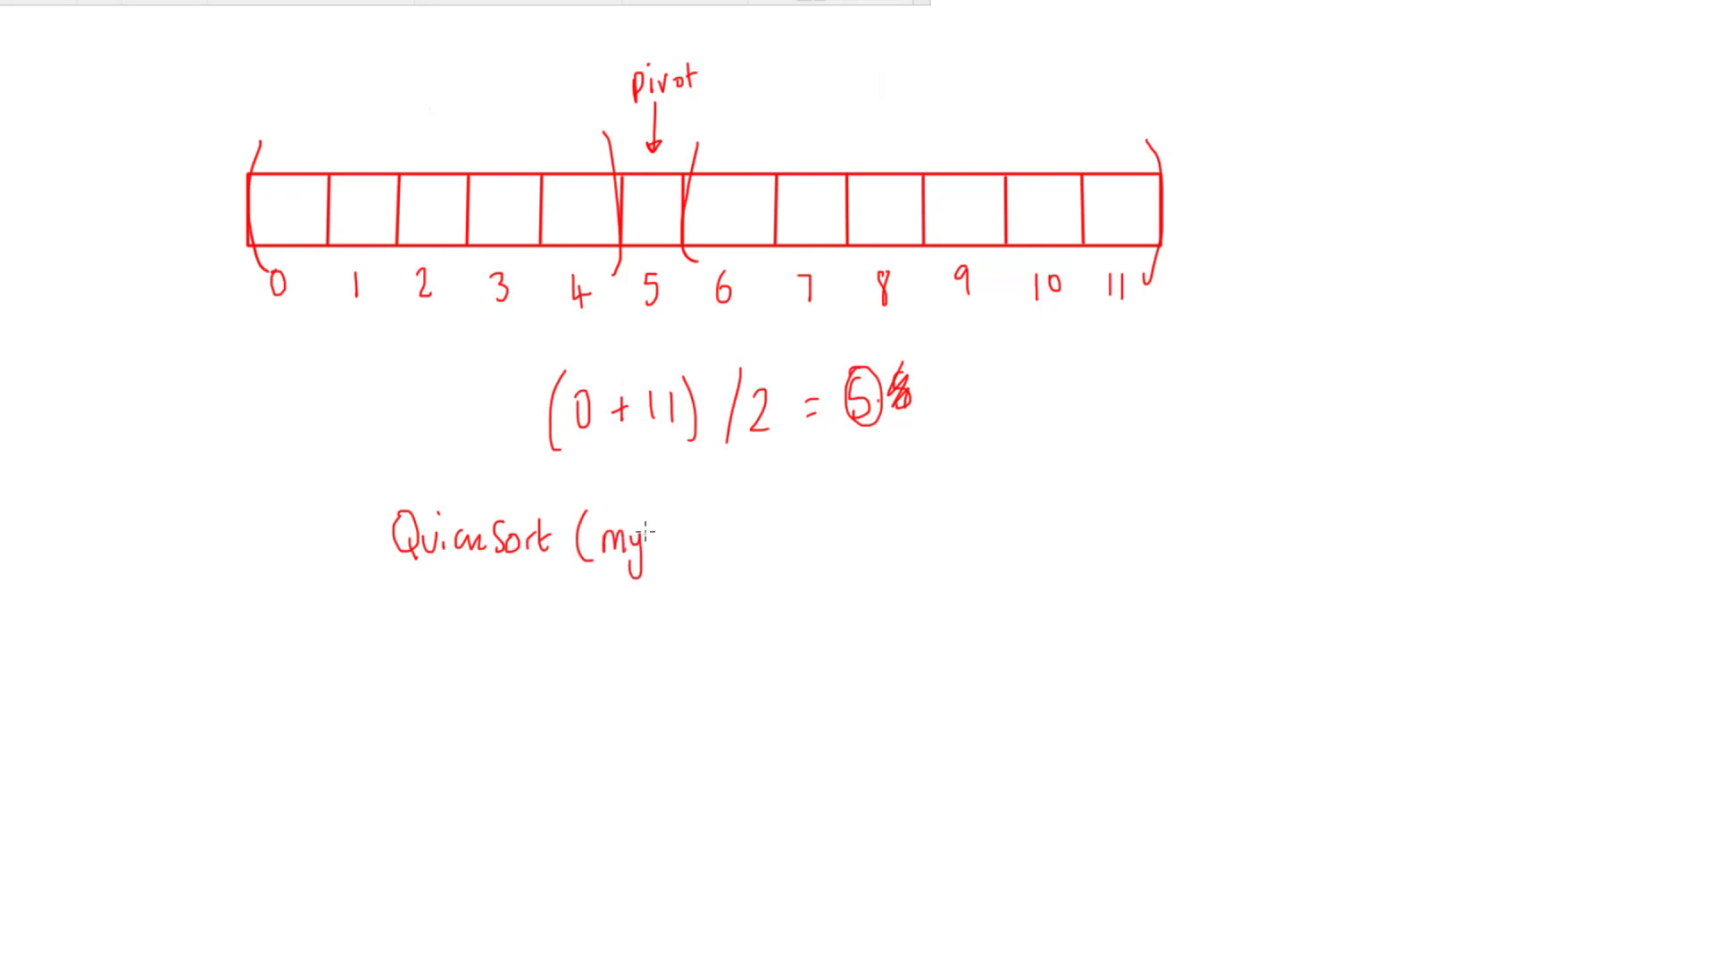
text(Array ,)
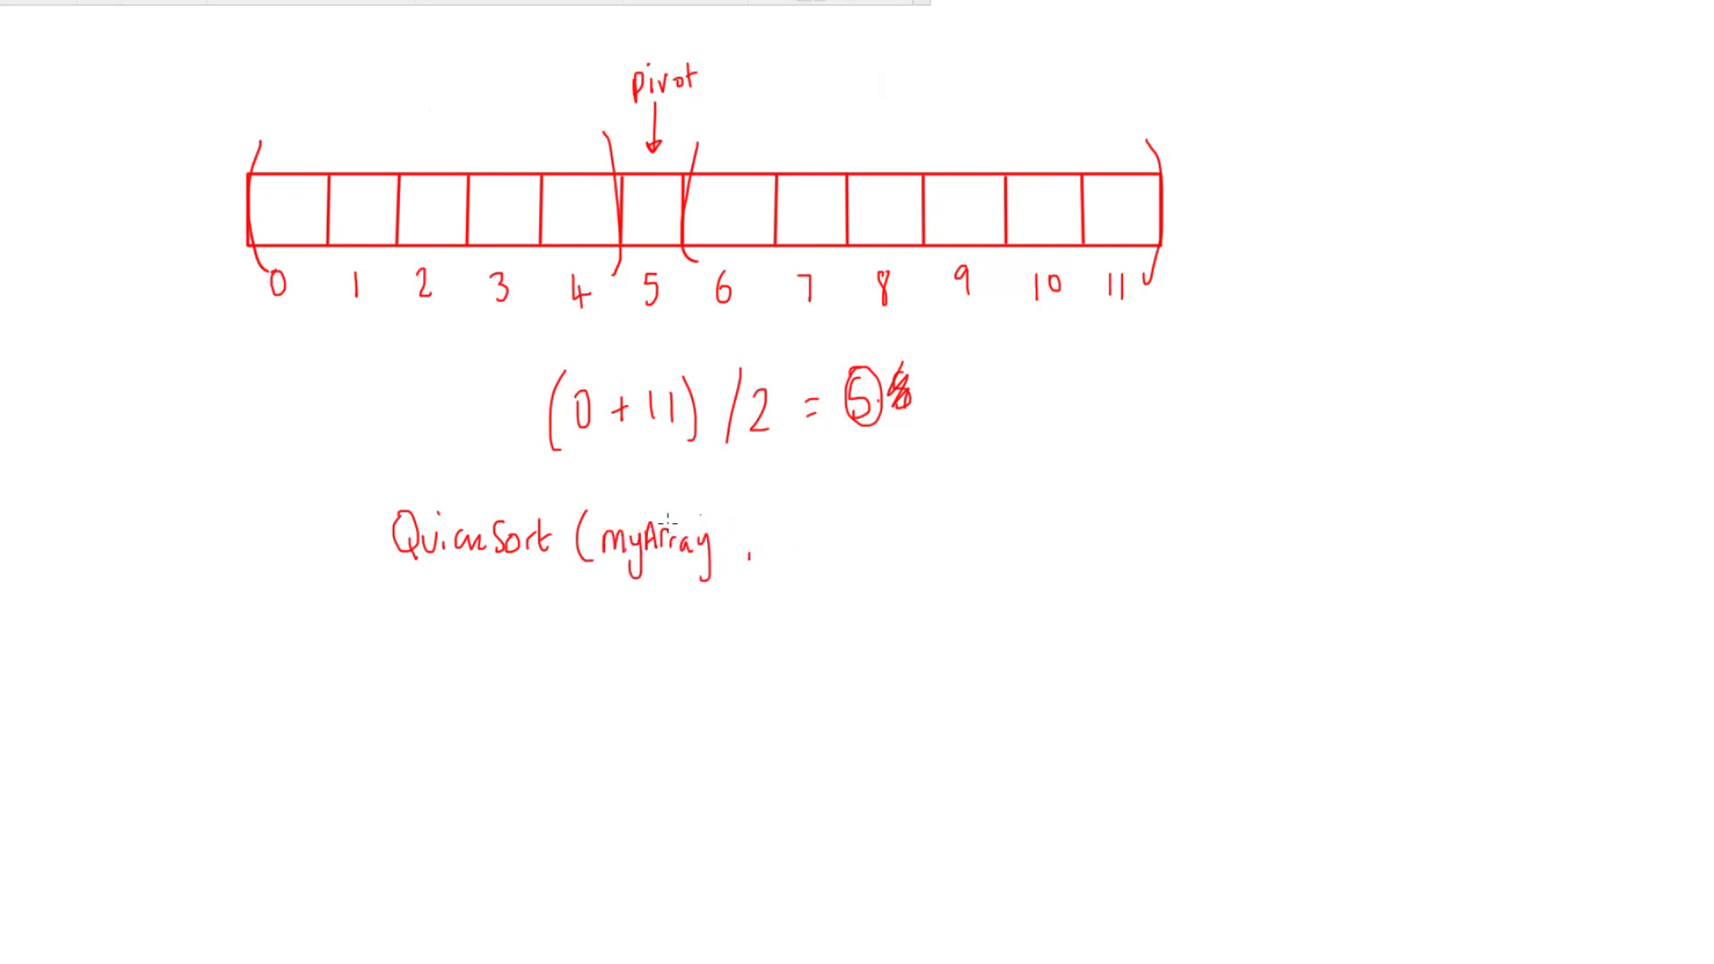
mouse_move(771, 543)
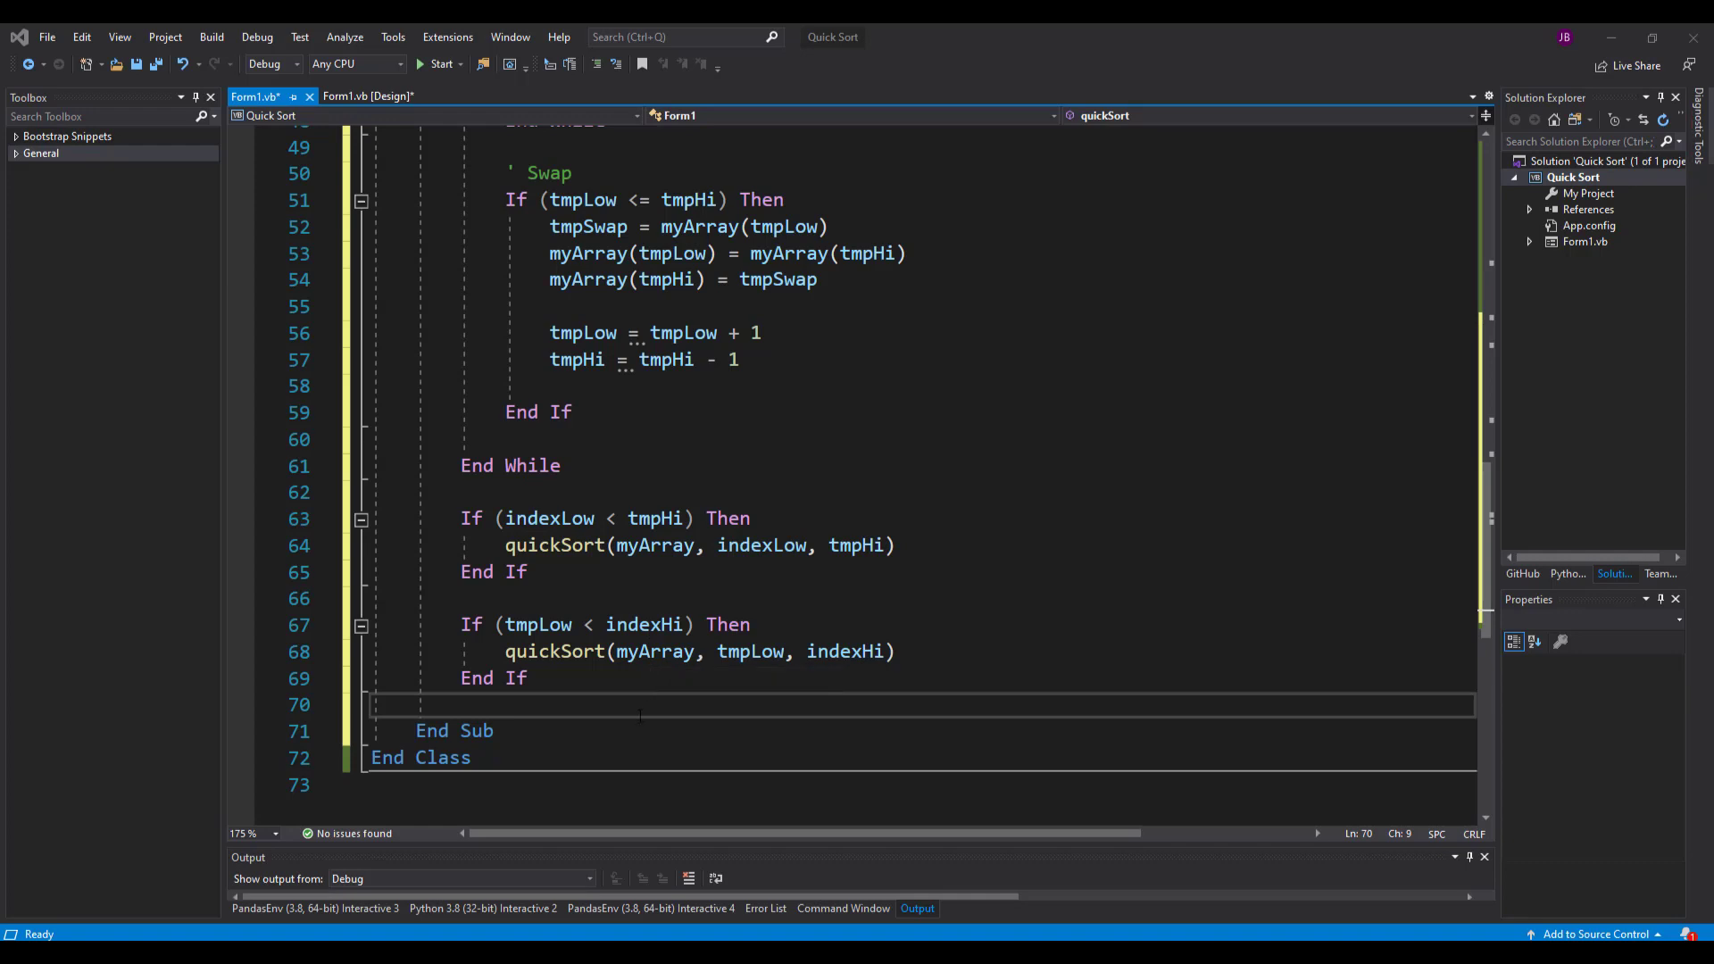
- End quickSort with a display call, then run the app and enter 10 elements
text(displa)
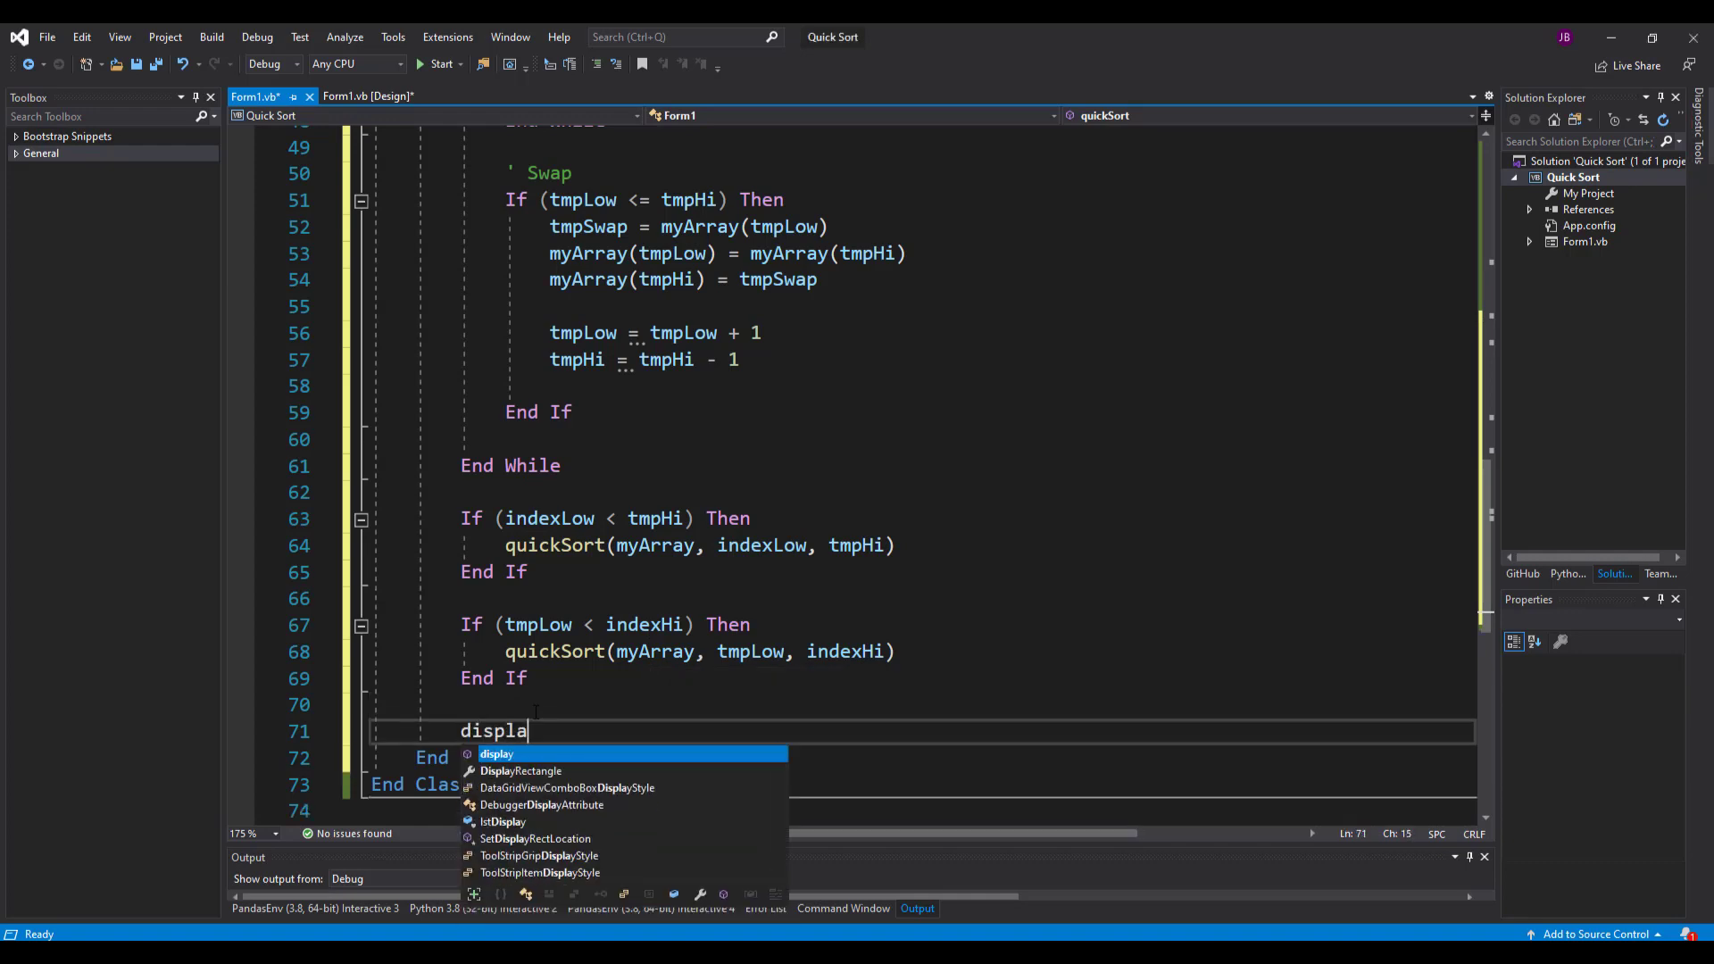
key(Tab)
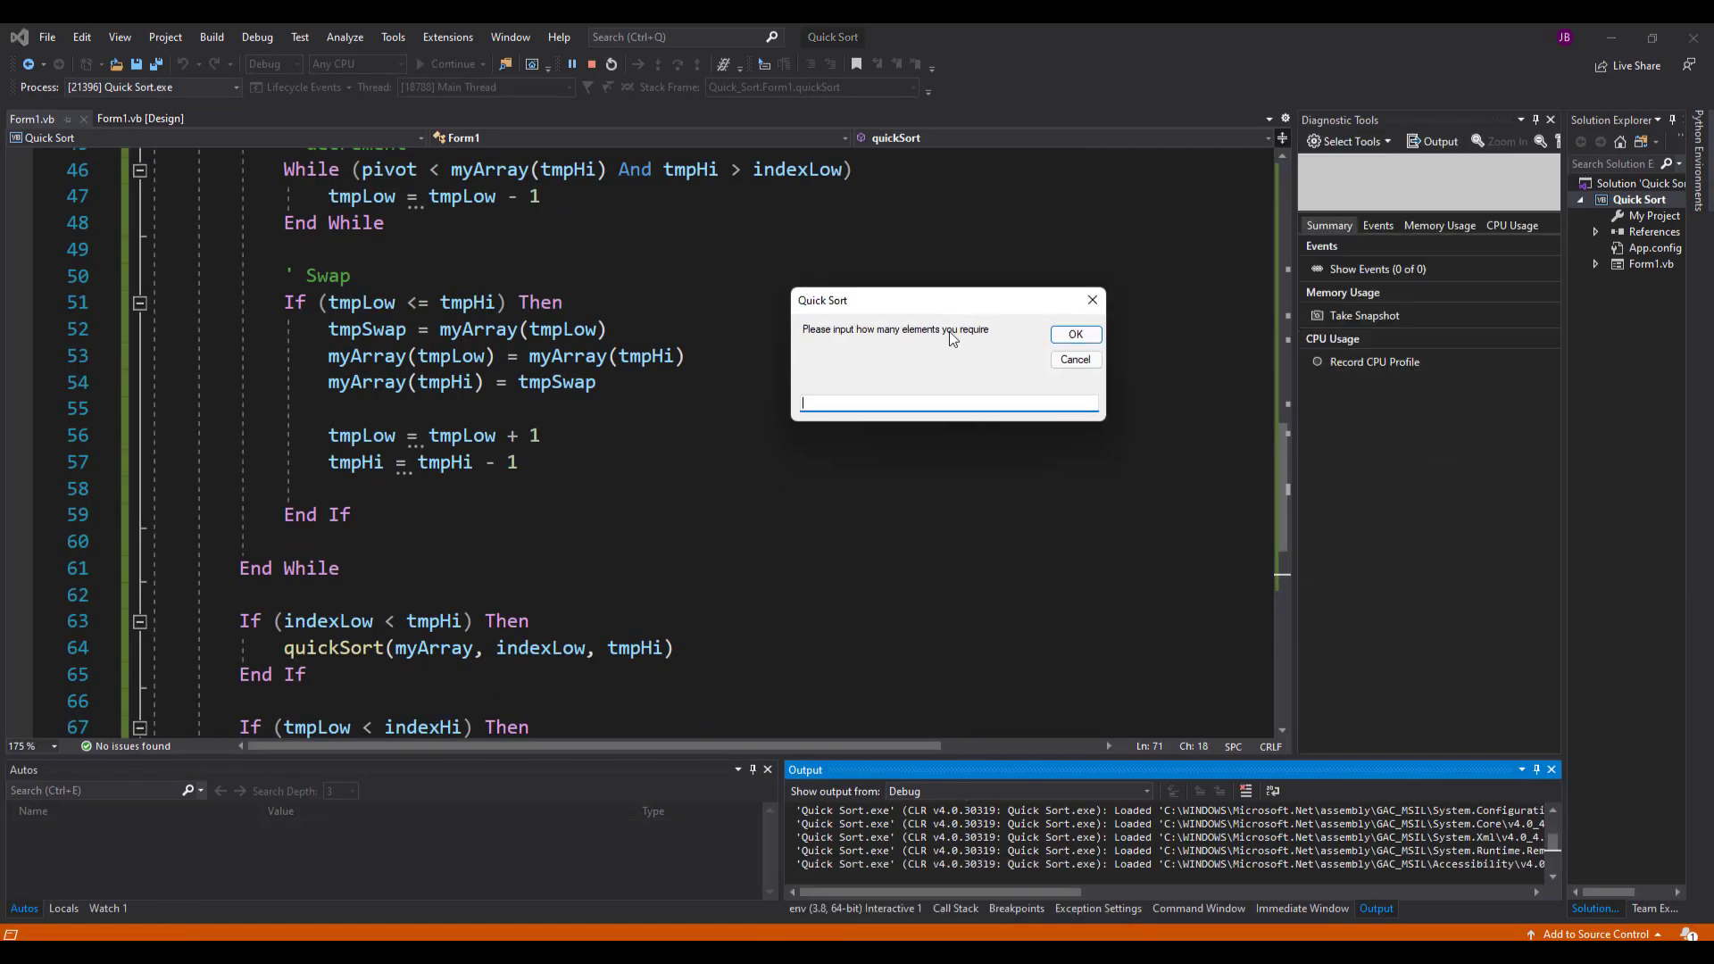
text(10)
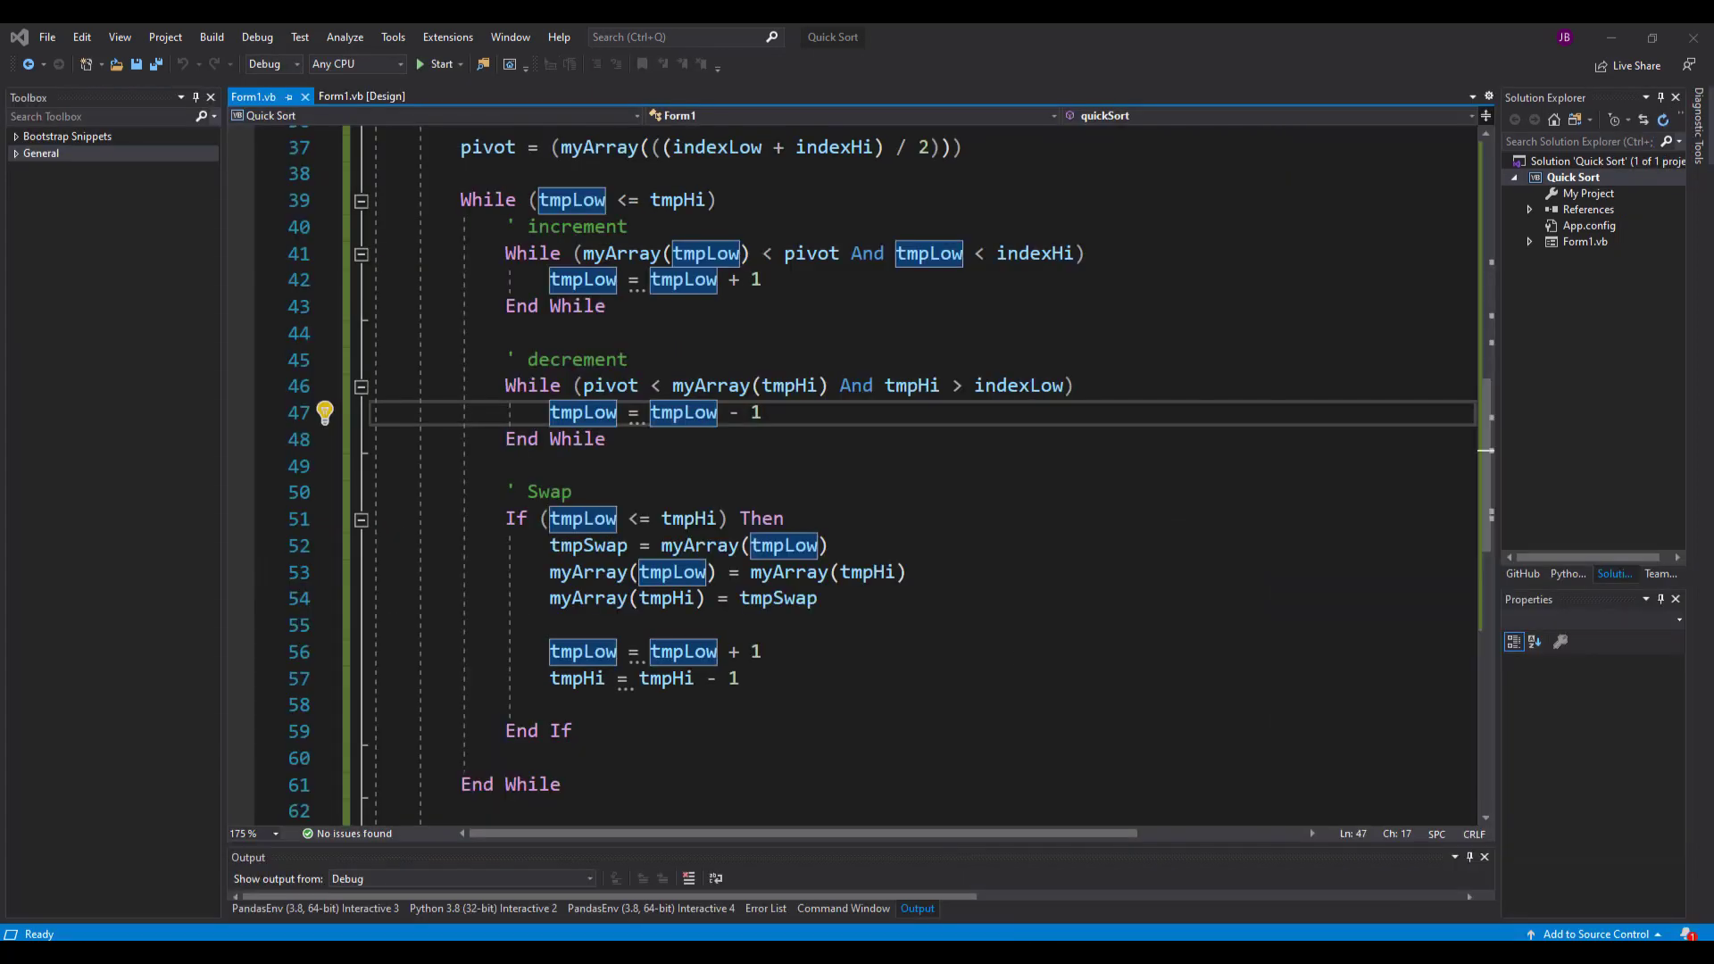
- Correct line 47 to tmpHi = tmpHi - 1 and rerun the app with 10 elements
click(762, 413)
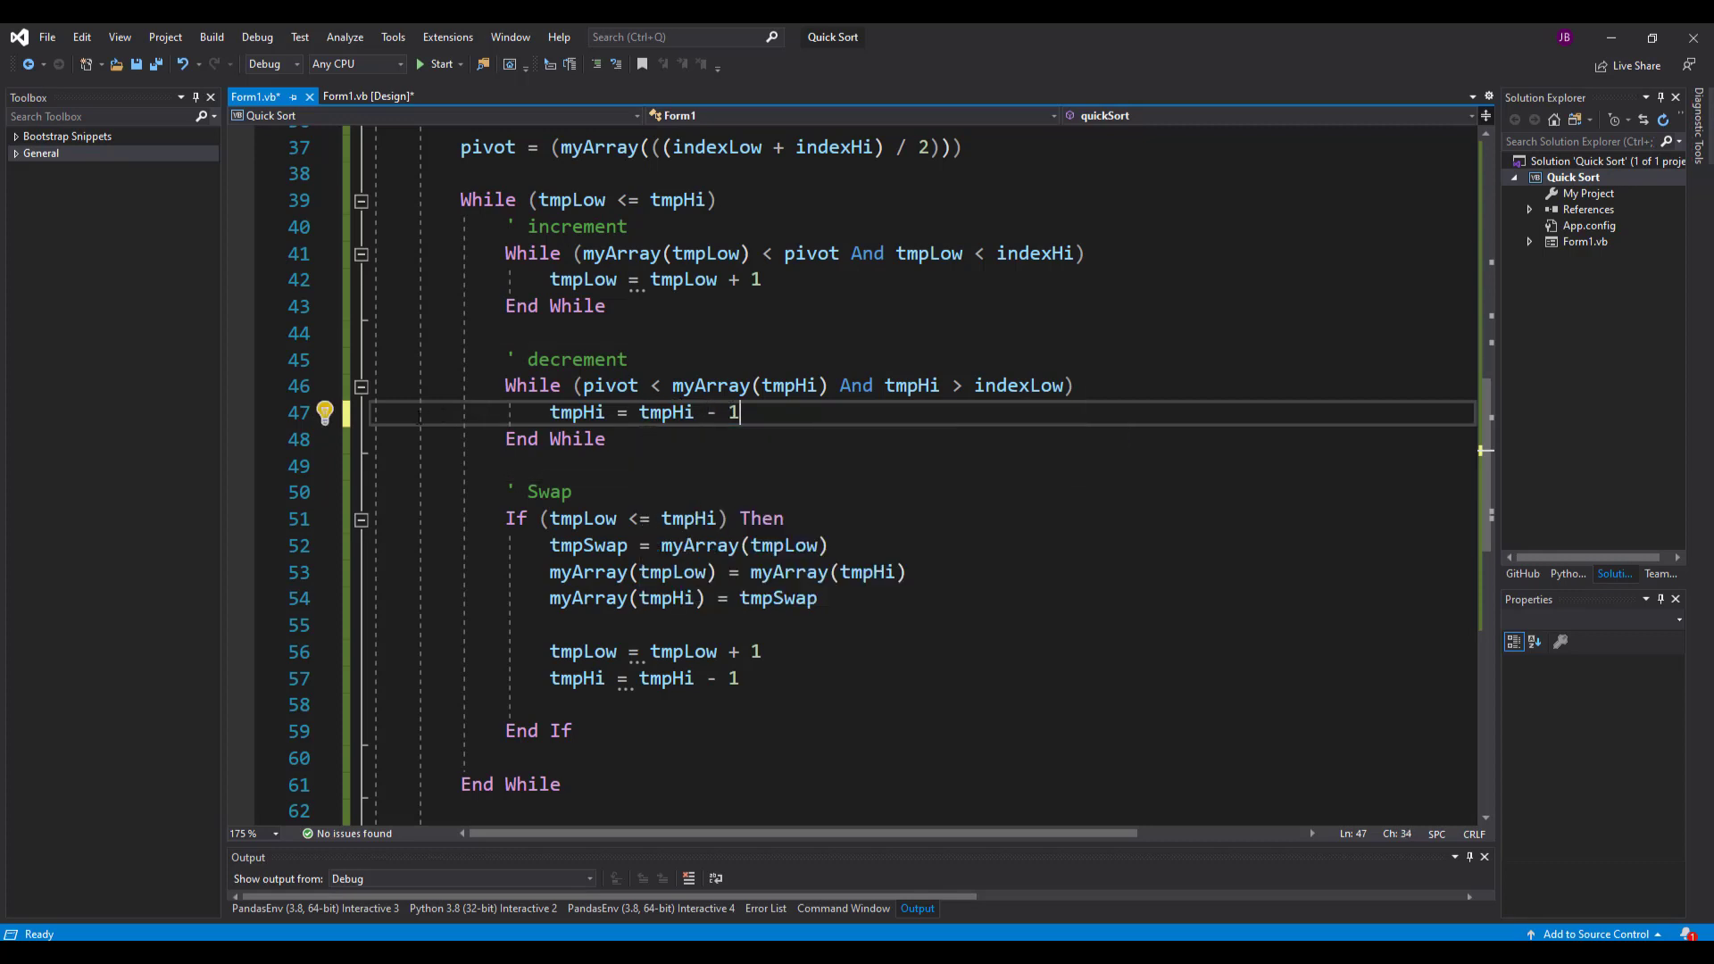
drag(740, 412, 550, 412)
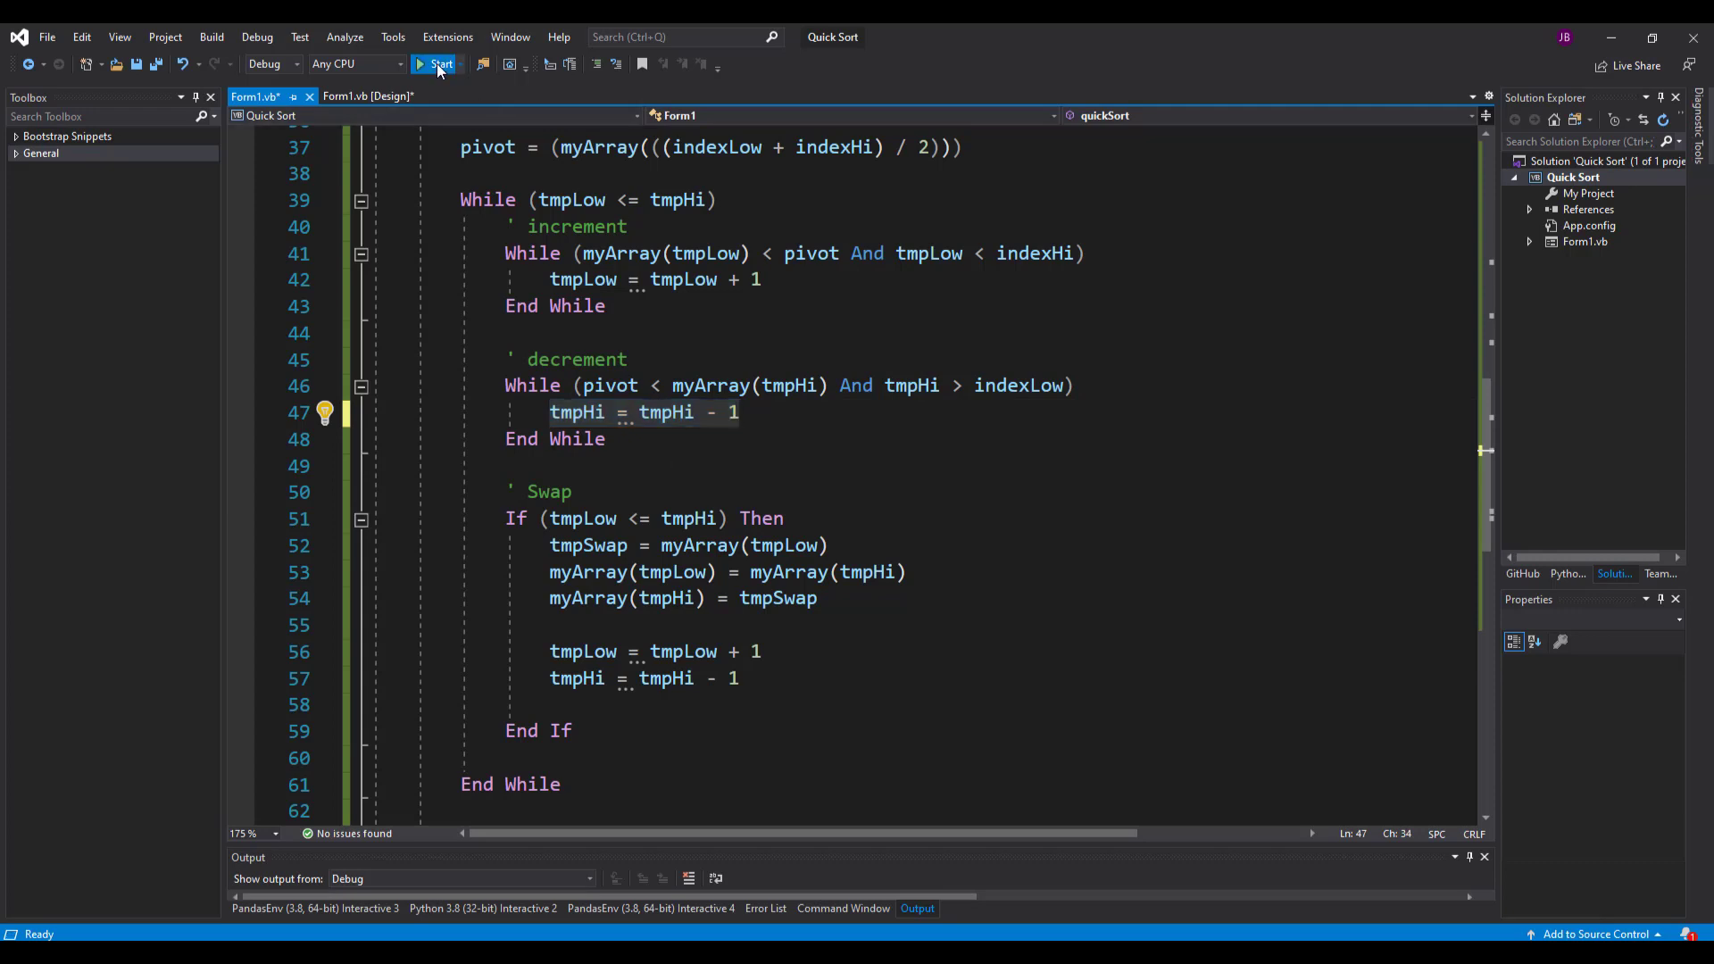
click(435, 64)
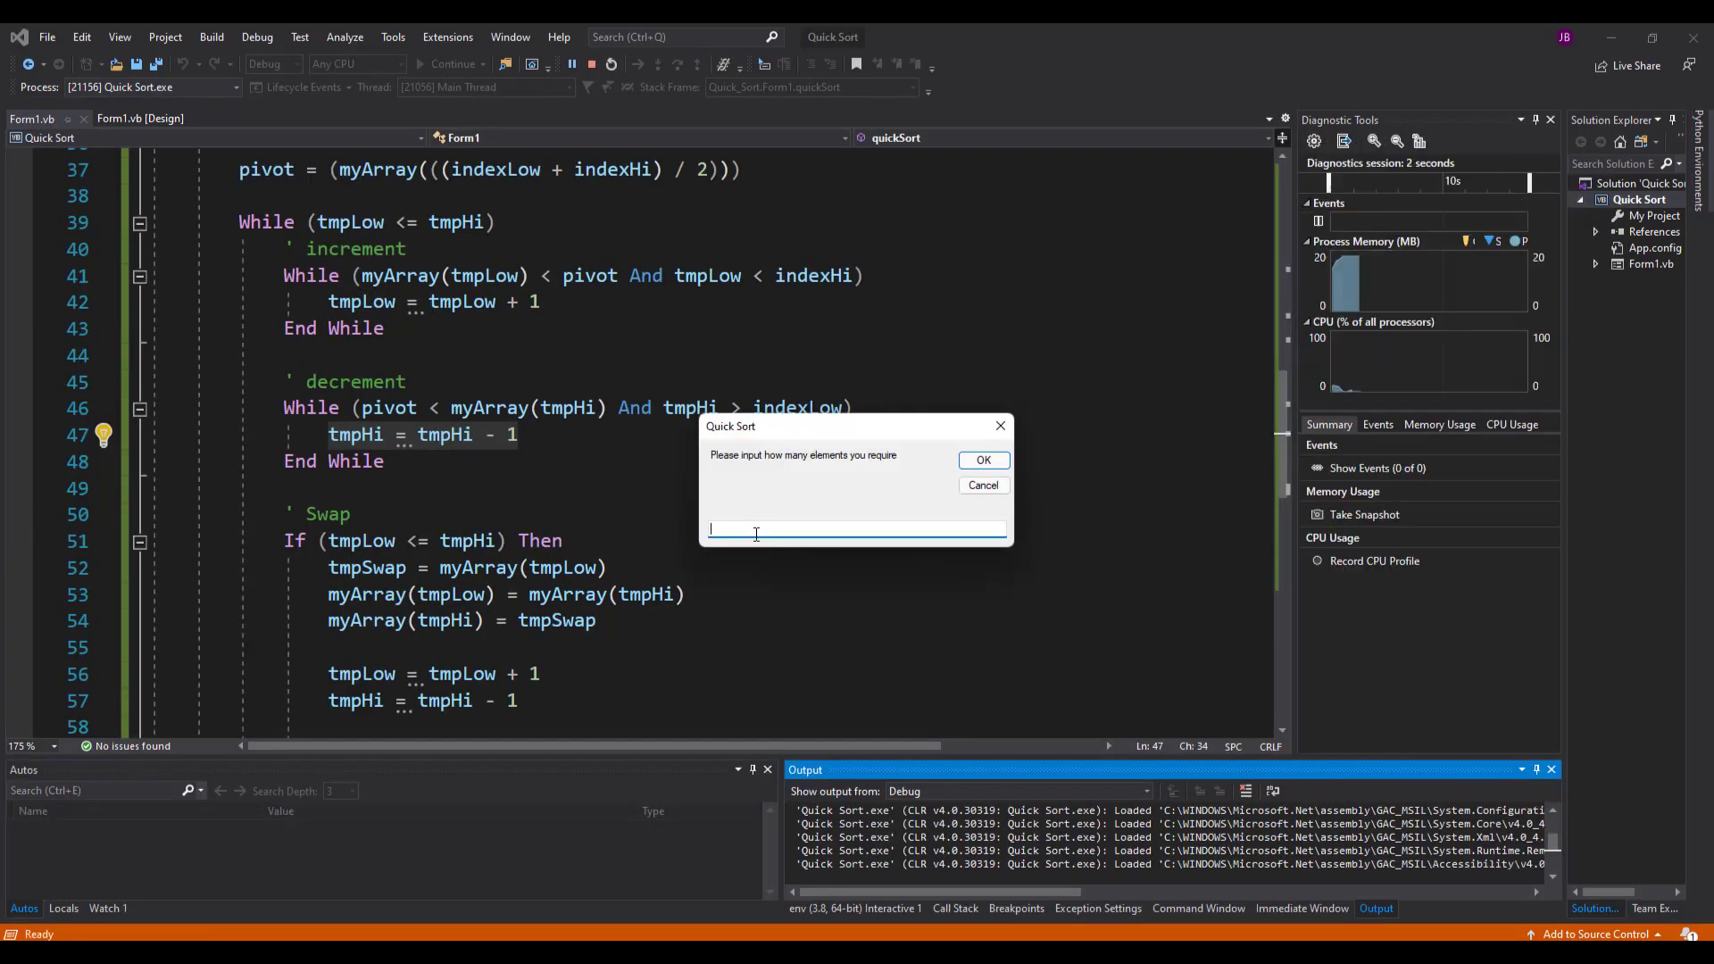
text(10)
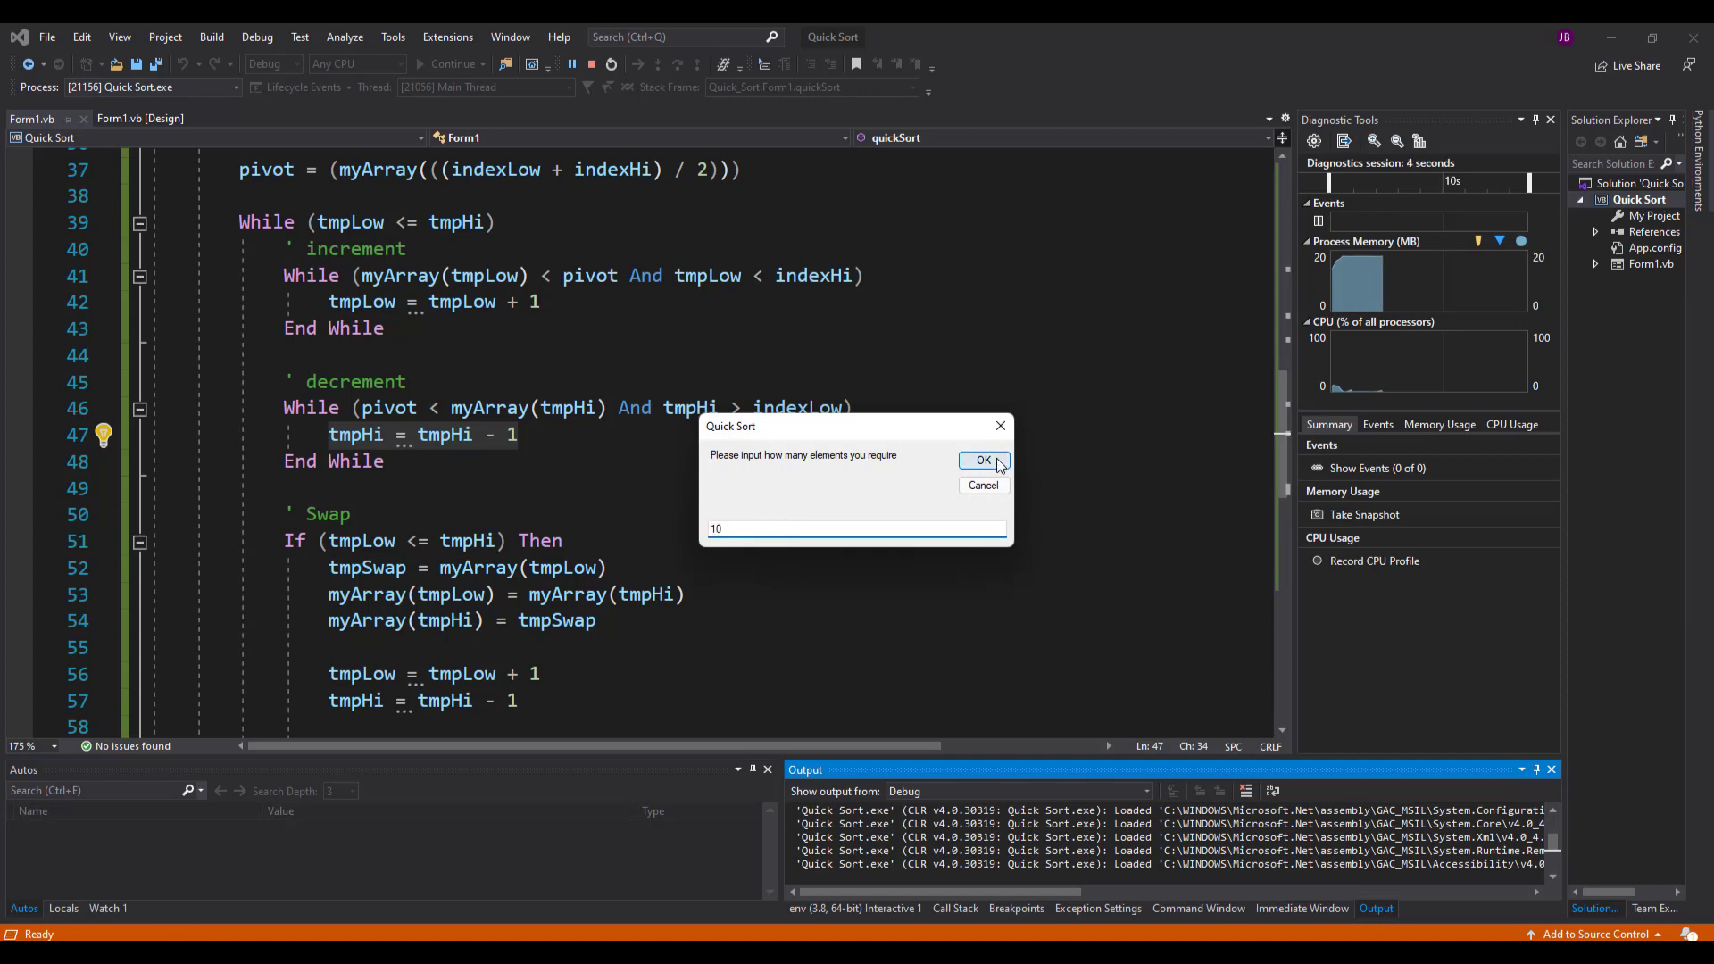
click(984, 461)
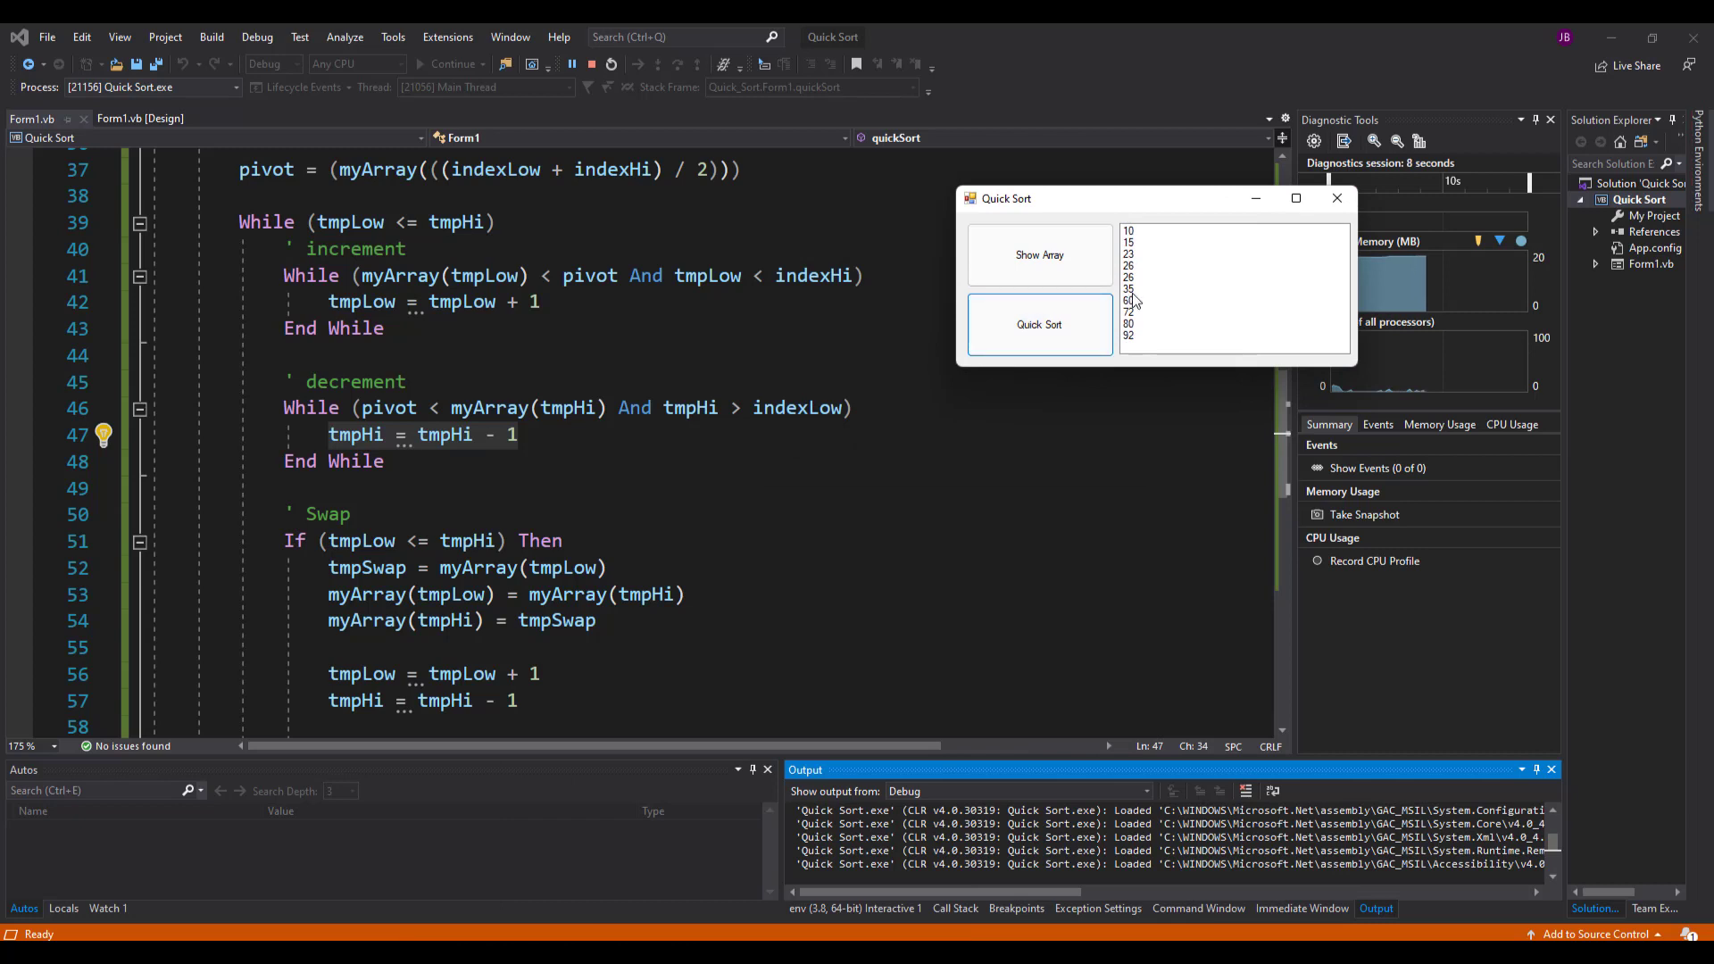
mouse_move(1135, 274)
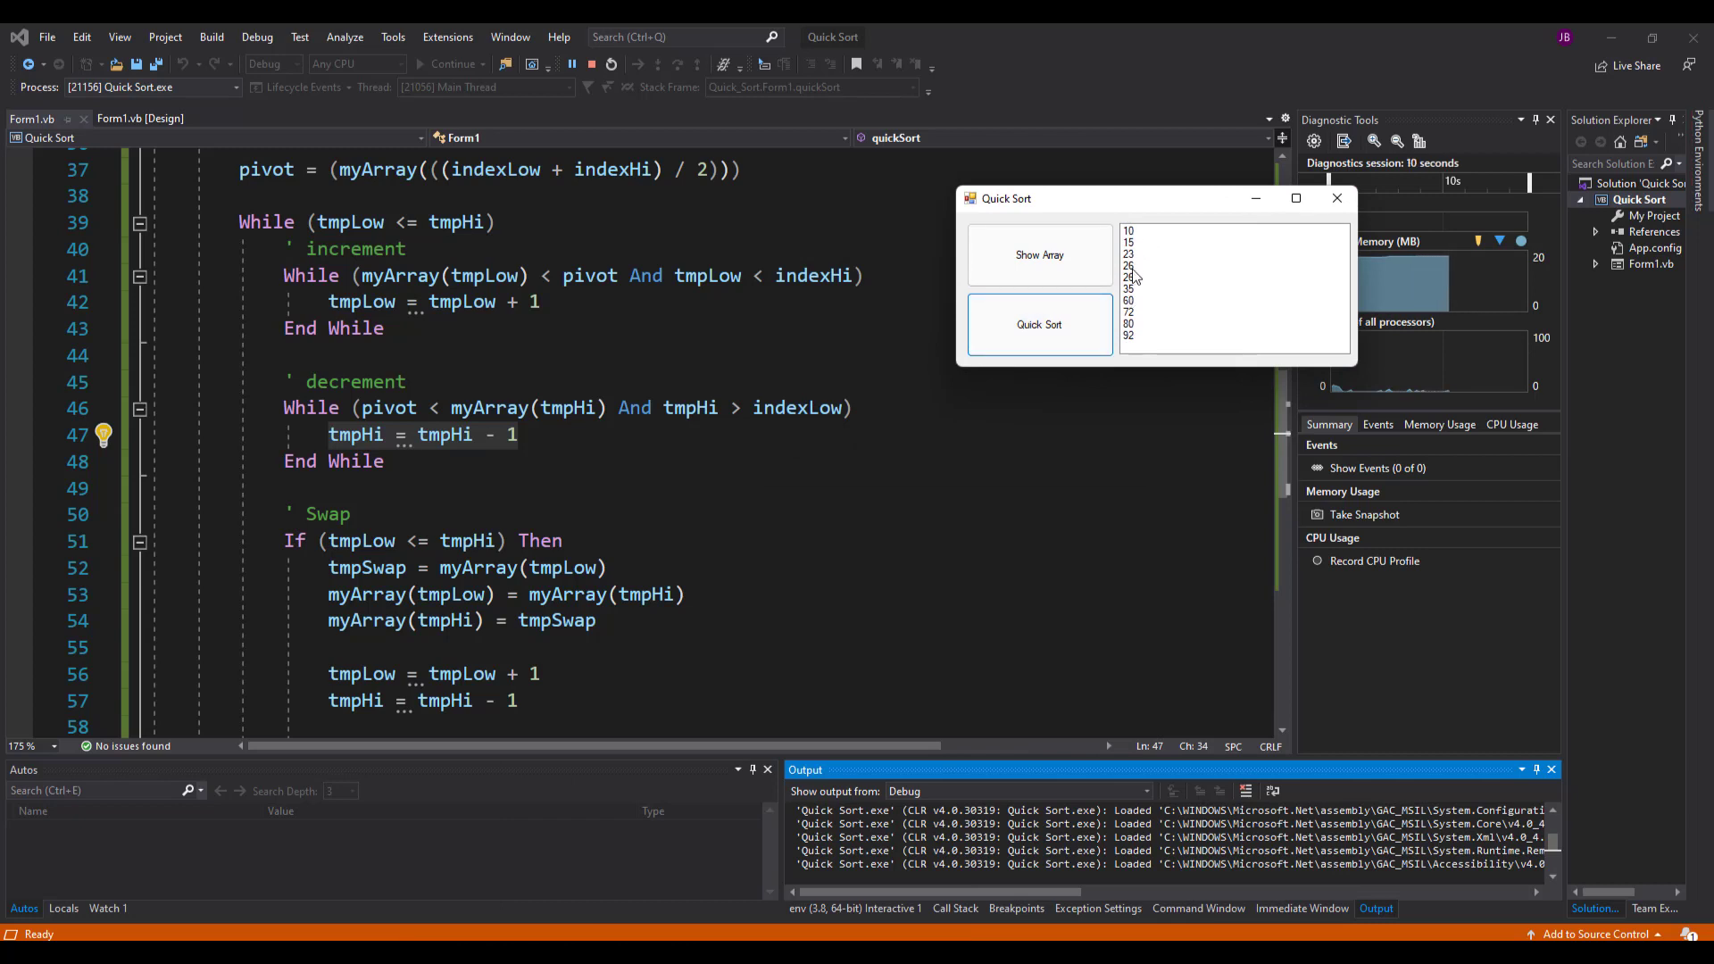